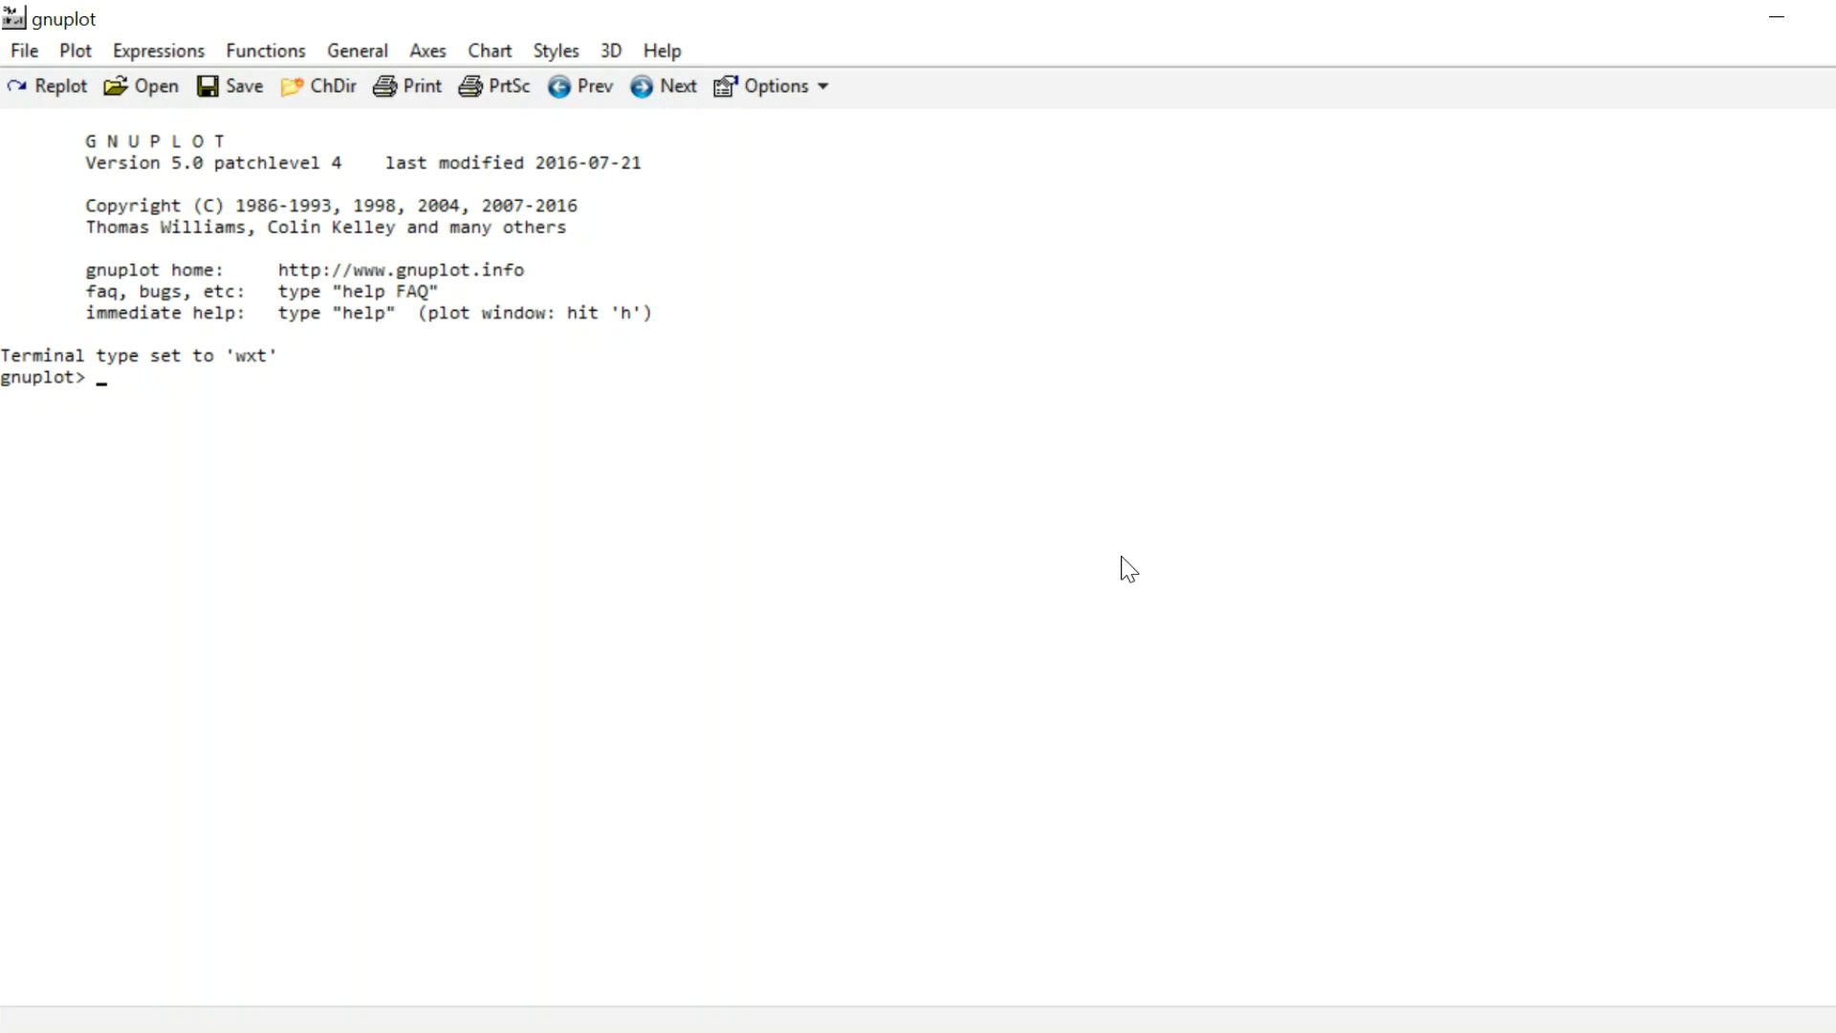
pyautogui.moveTo(755, 257)
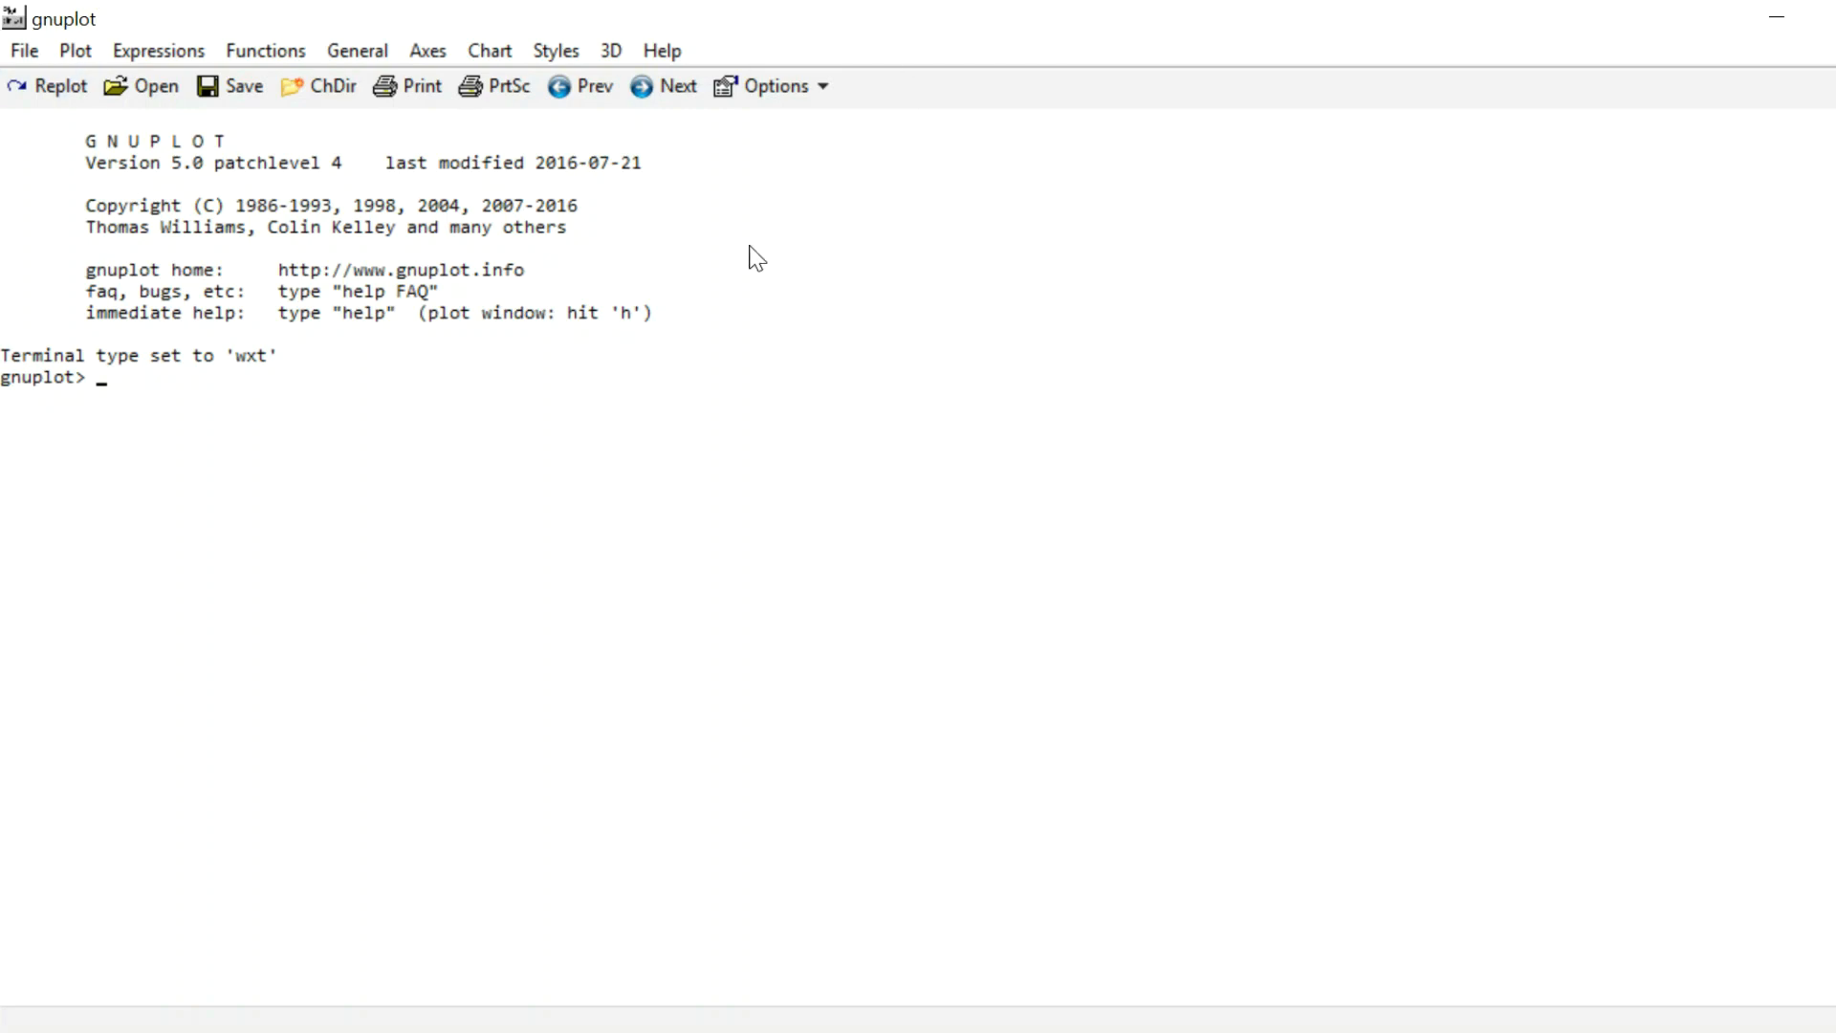
pyautogui.moveTo(223, 427)
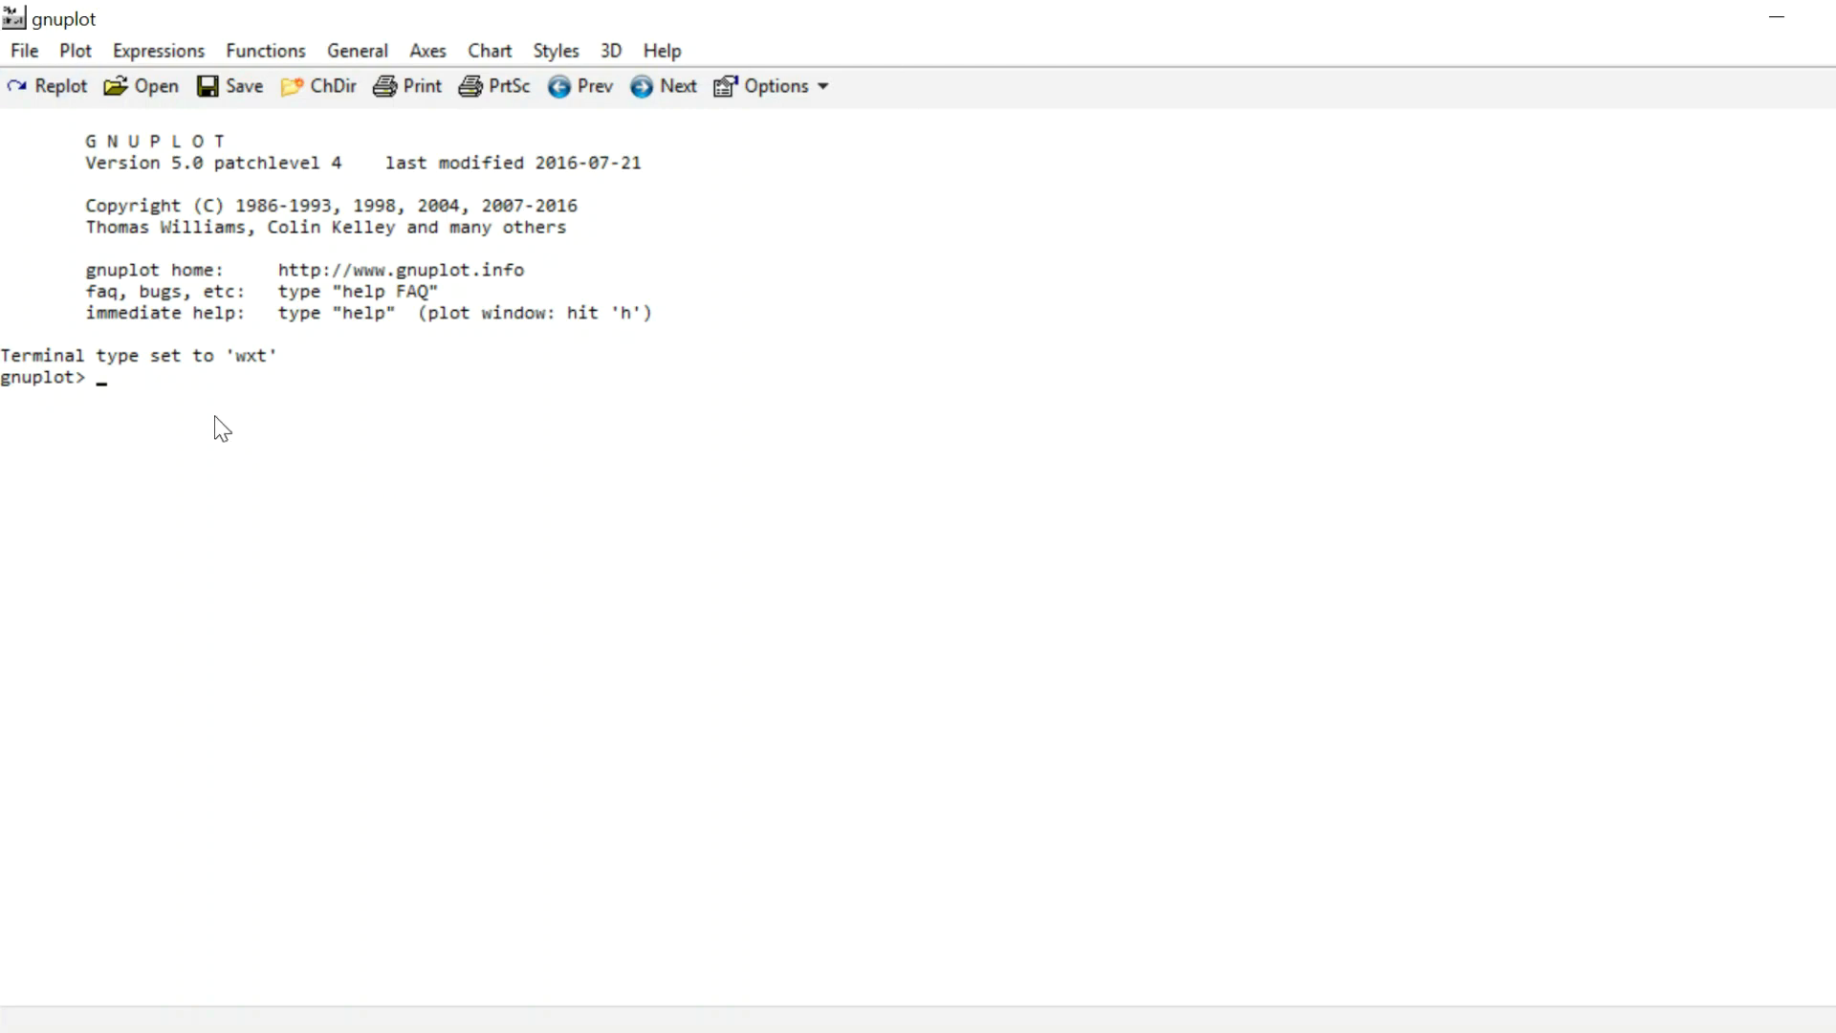
pyautogui.moveTo(231, 421)
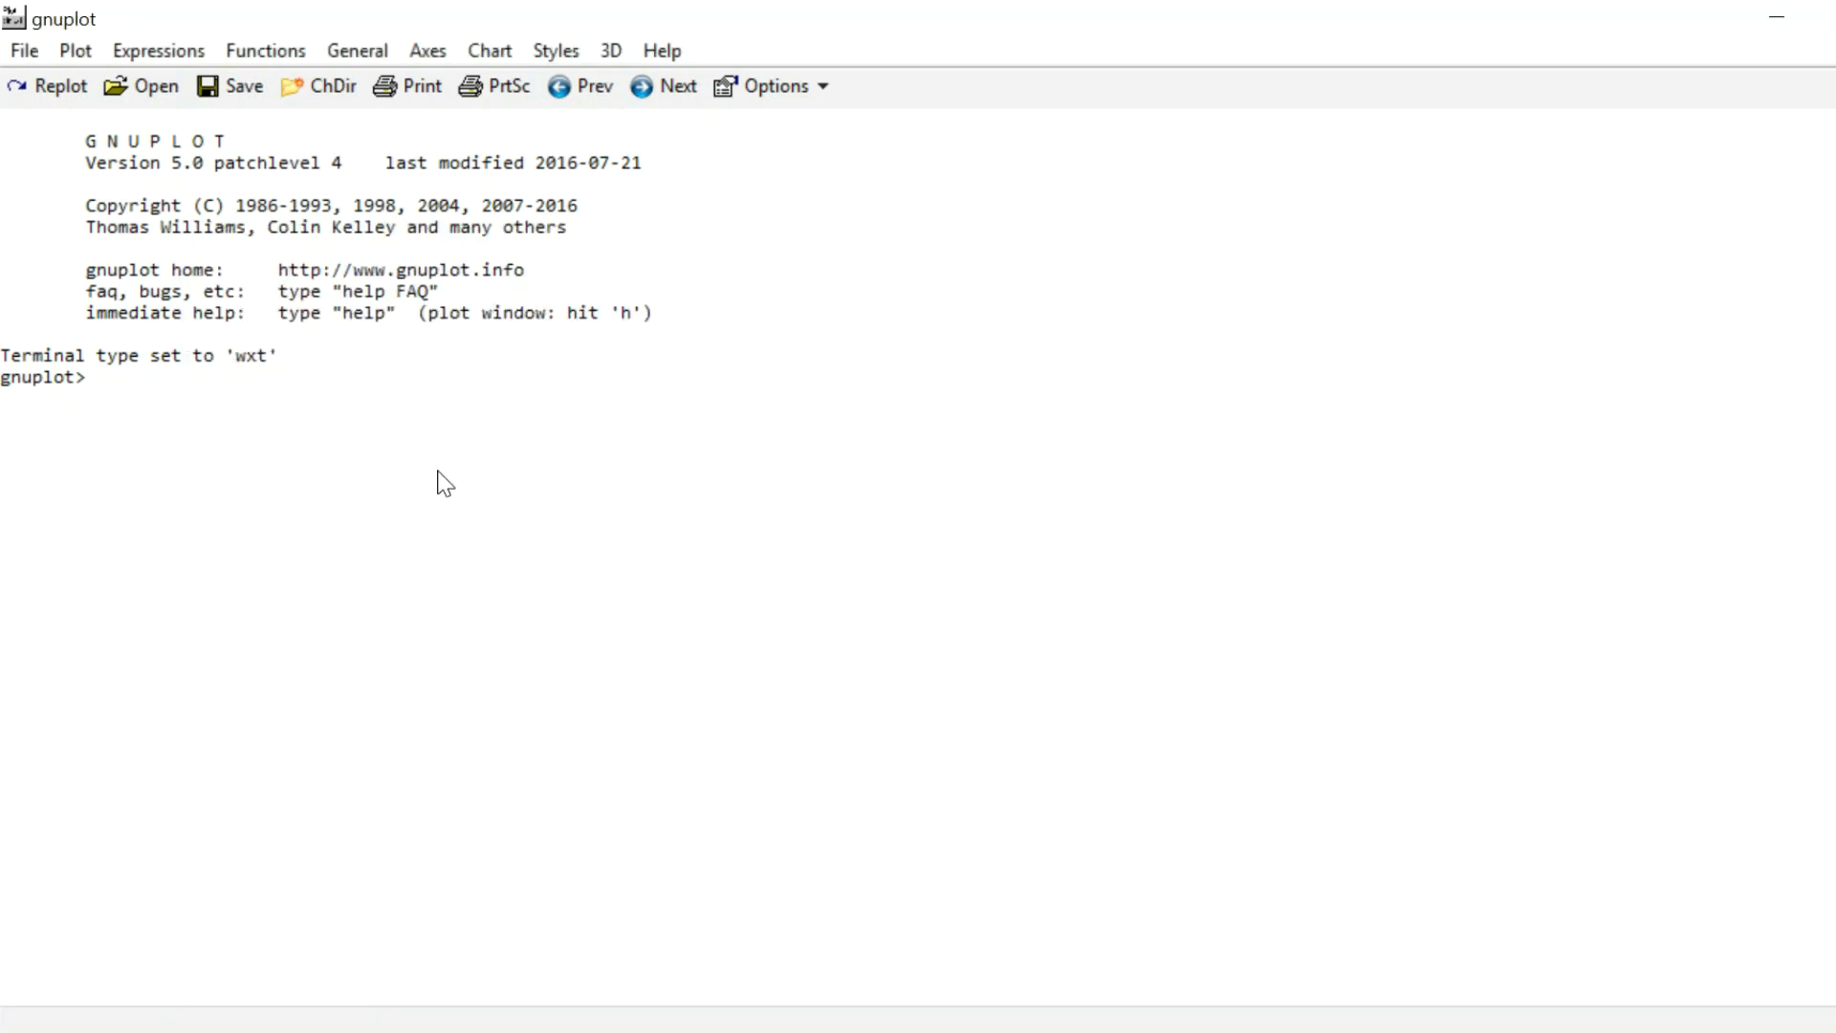
# Step: Discard the half-typed plot command and change the working directory to C:\RnData
pyautogui.write('pl')
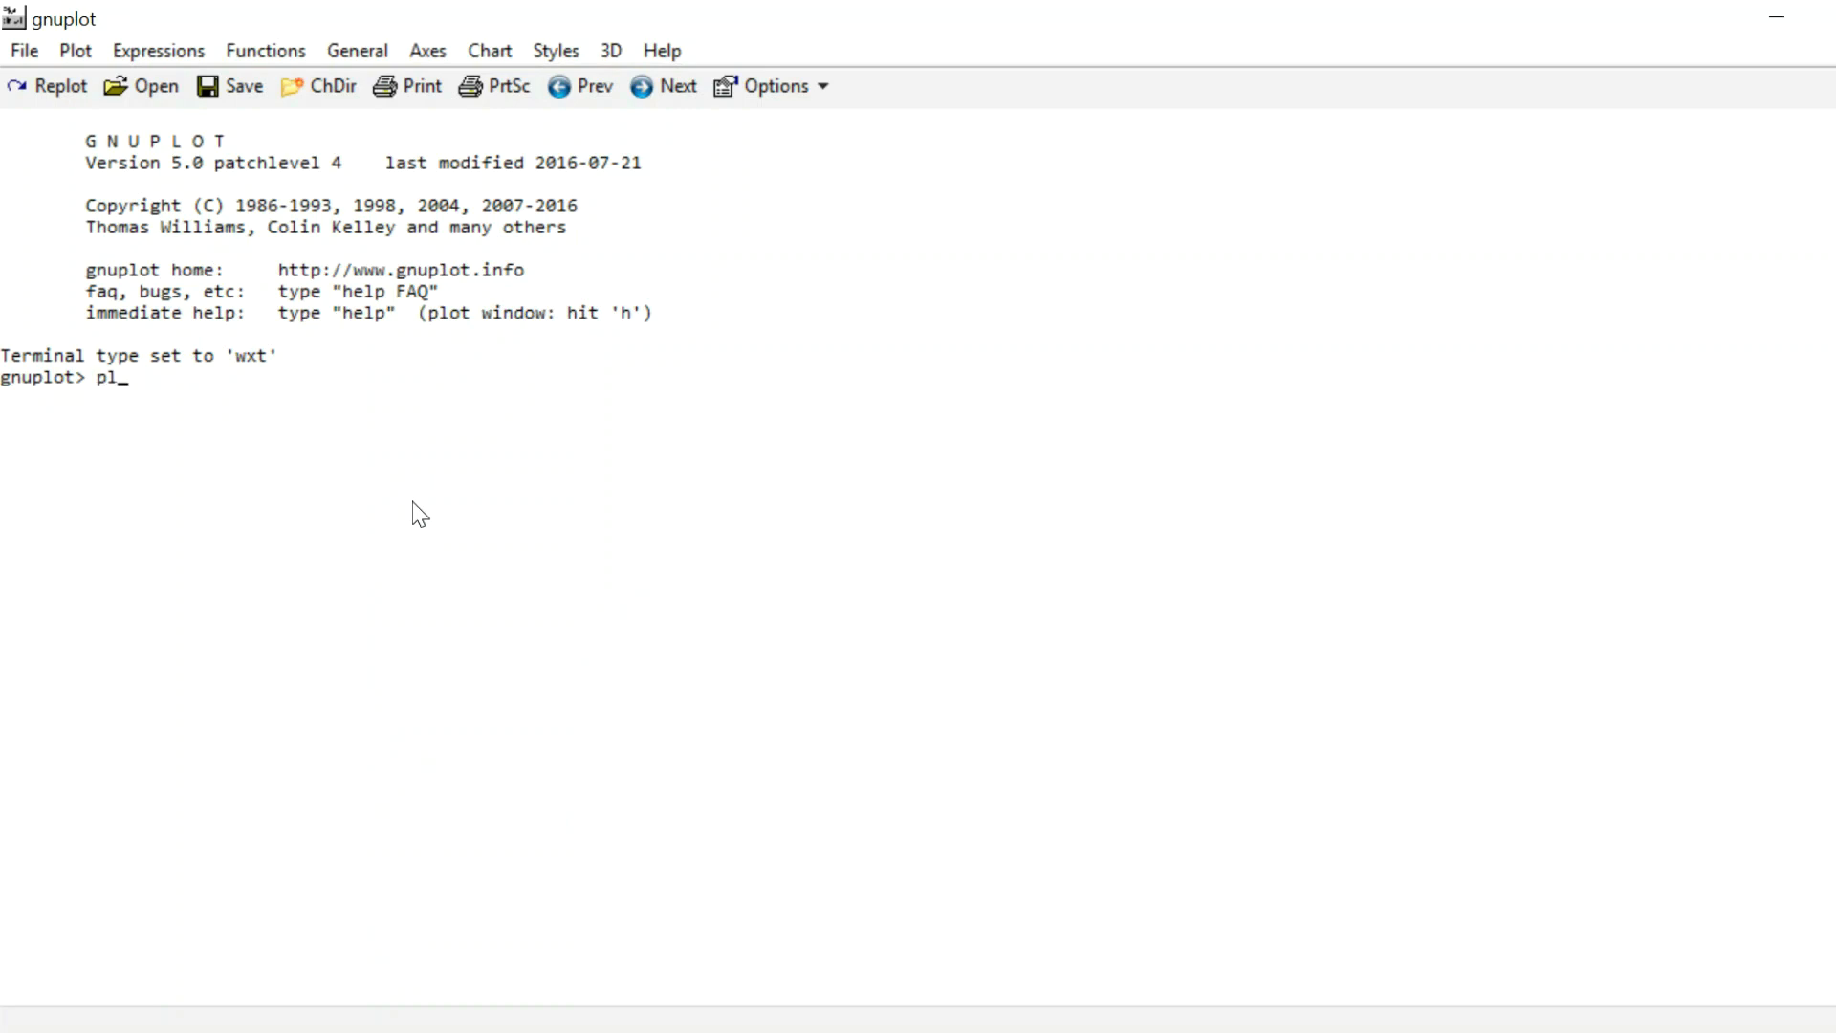
pyautogui.write('ot')
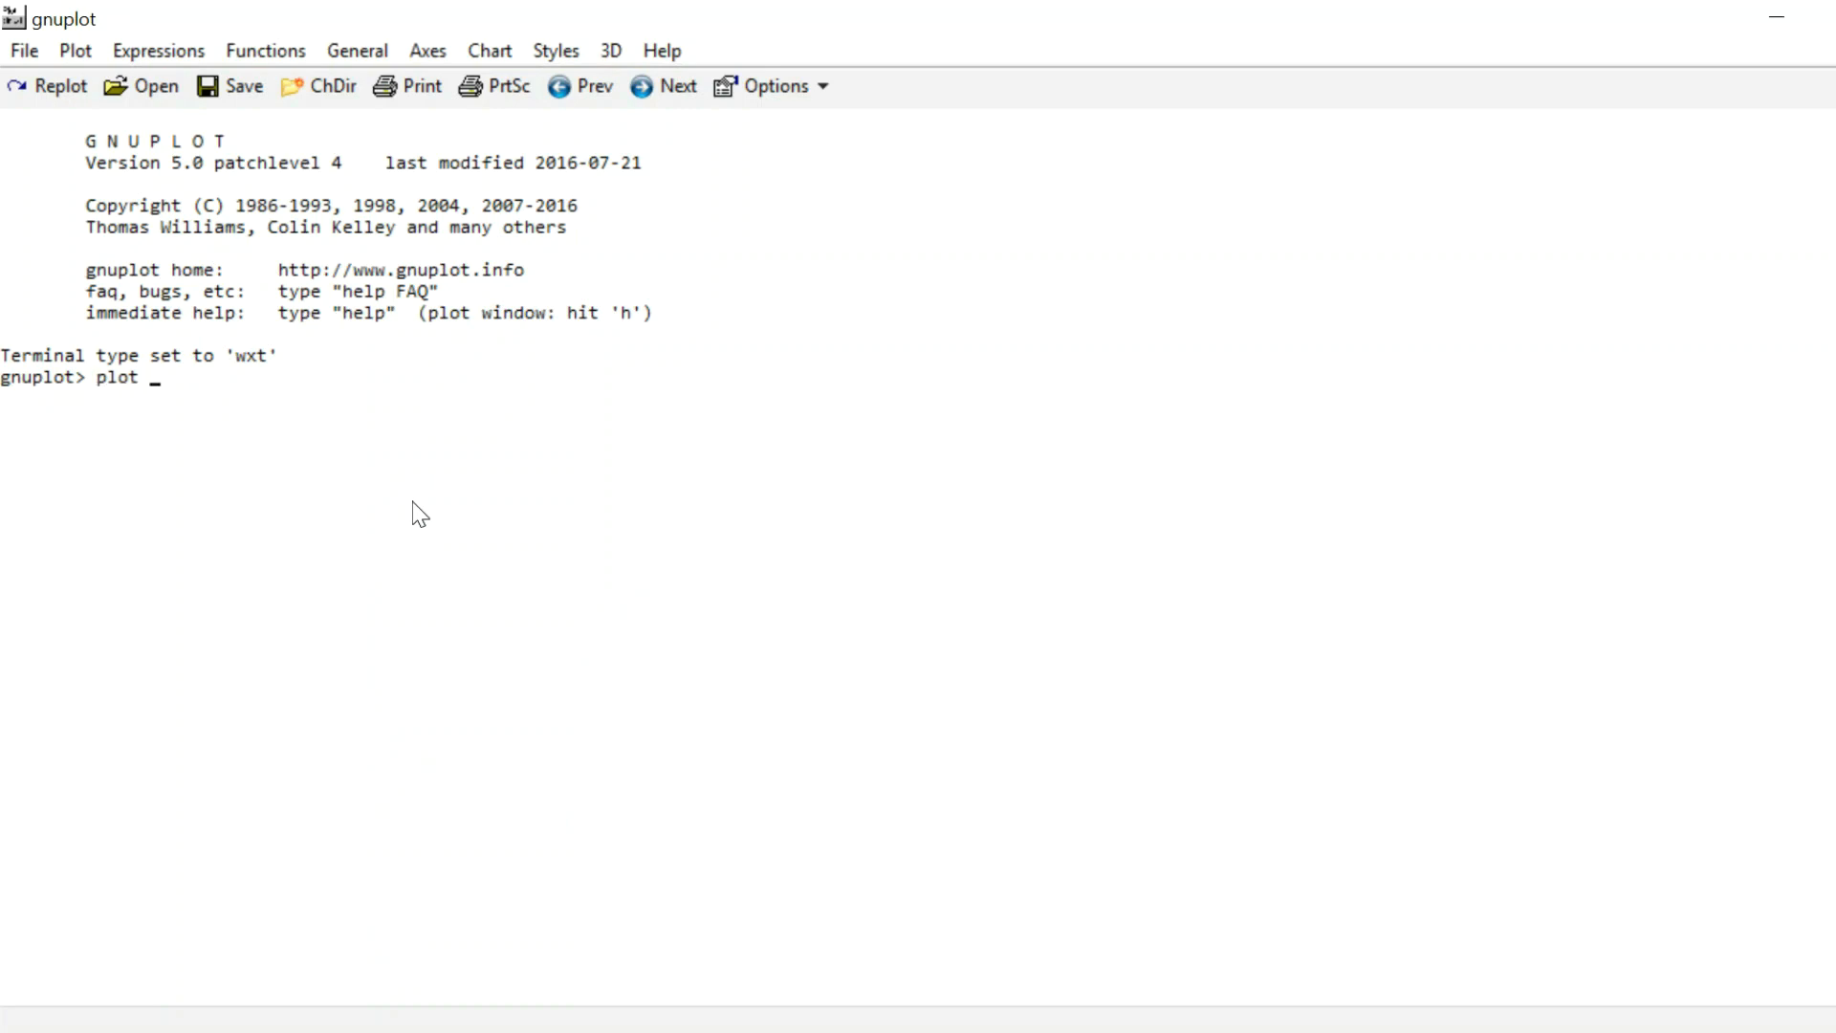
pyautogui.write('"')
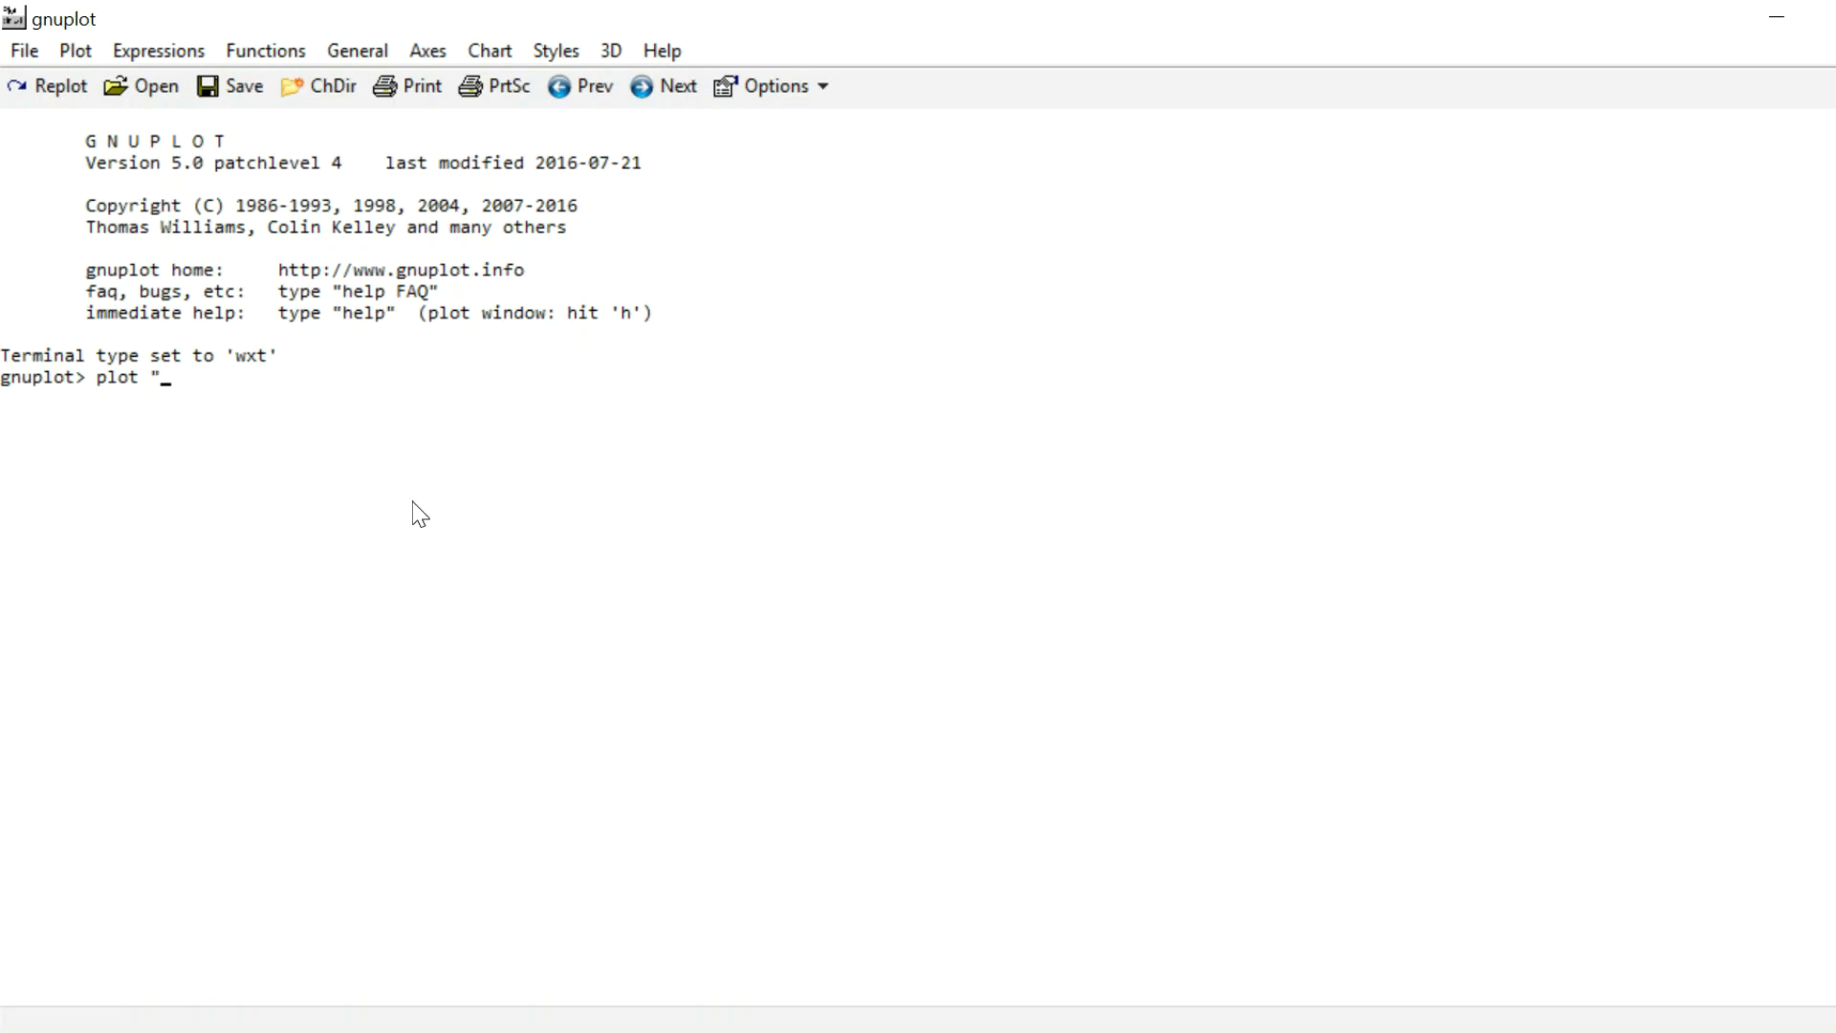
pyautogui.press('Backspace')
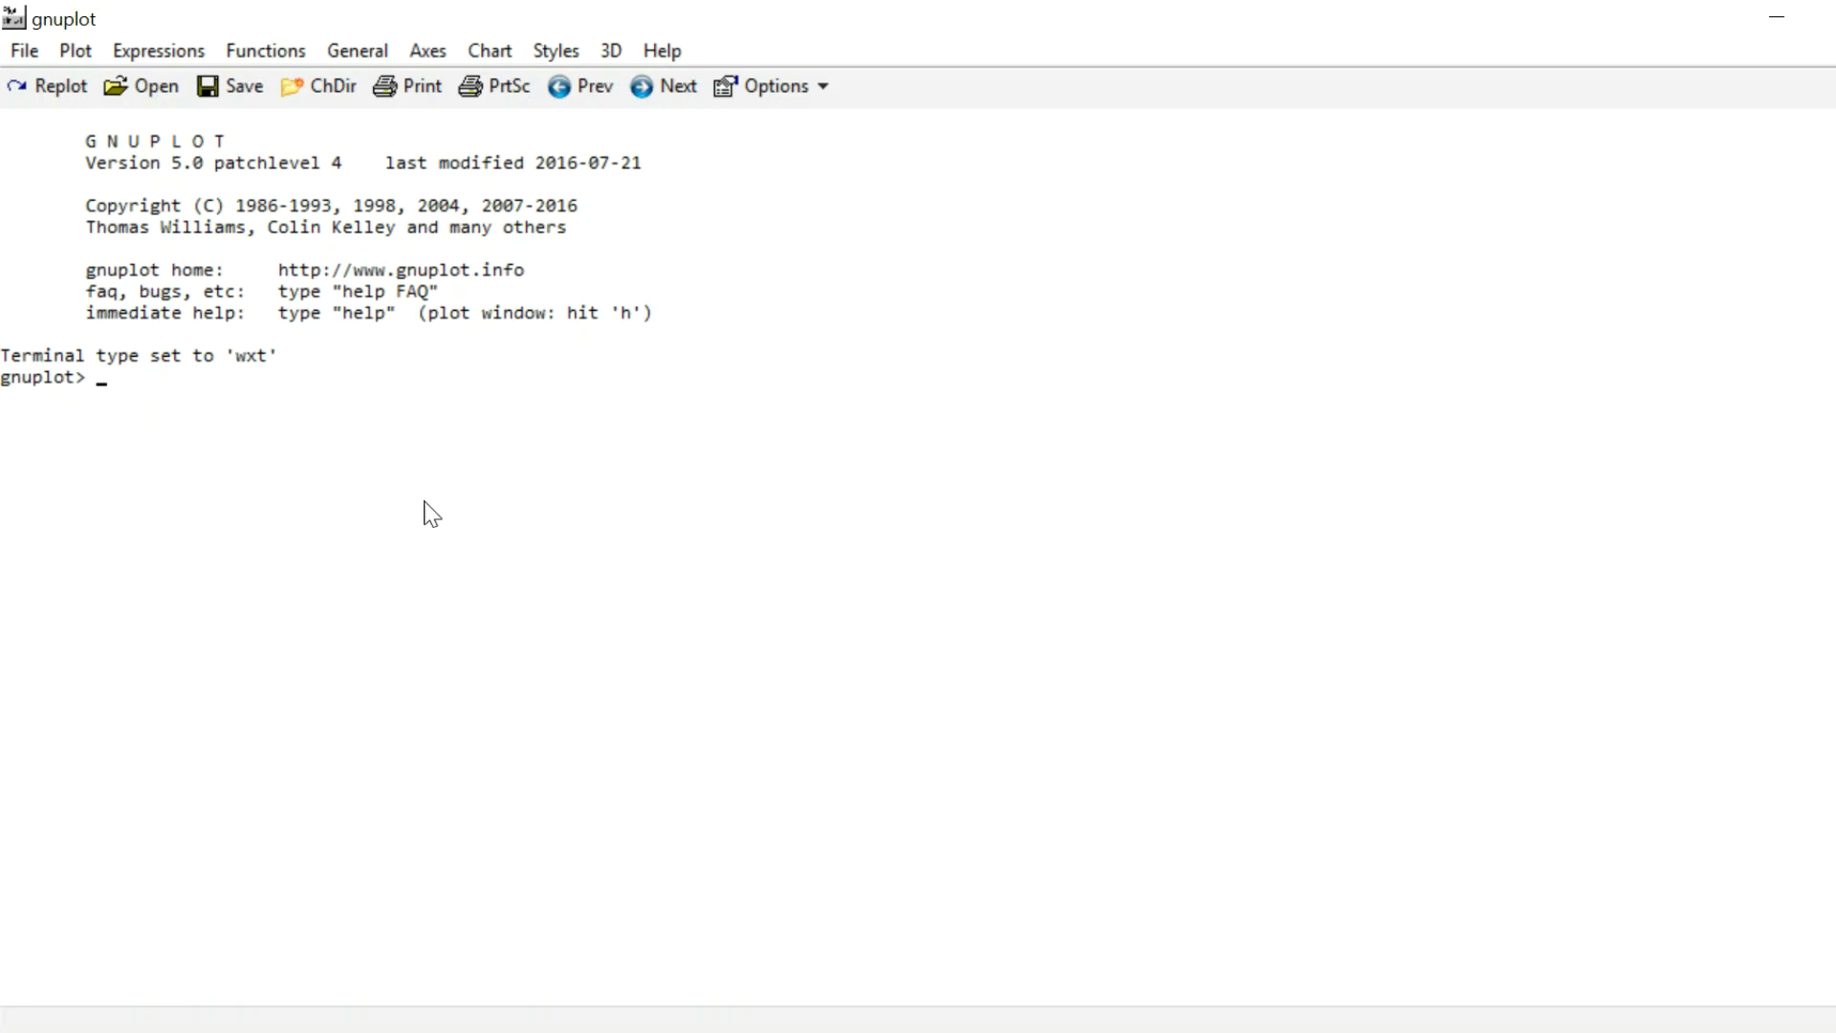
pyautogui.click(22, 50)
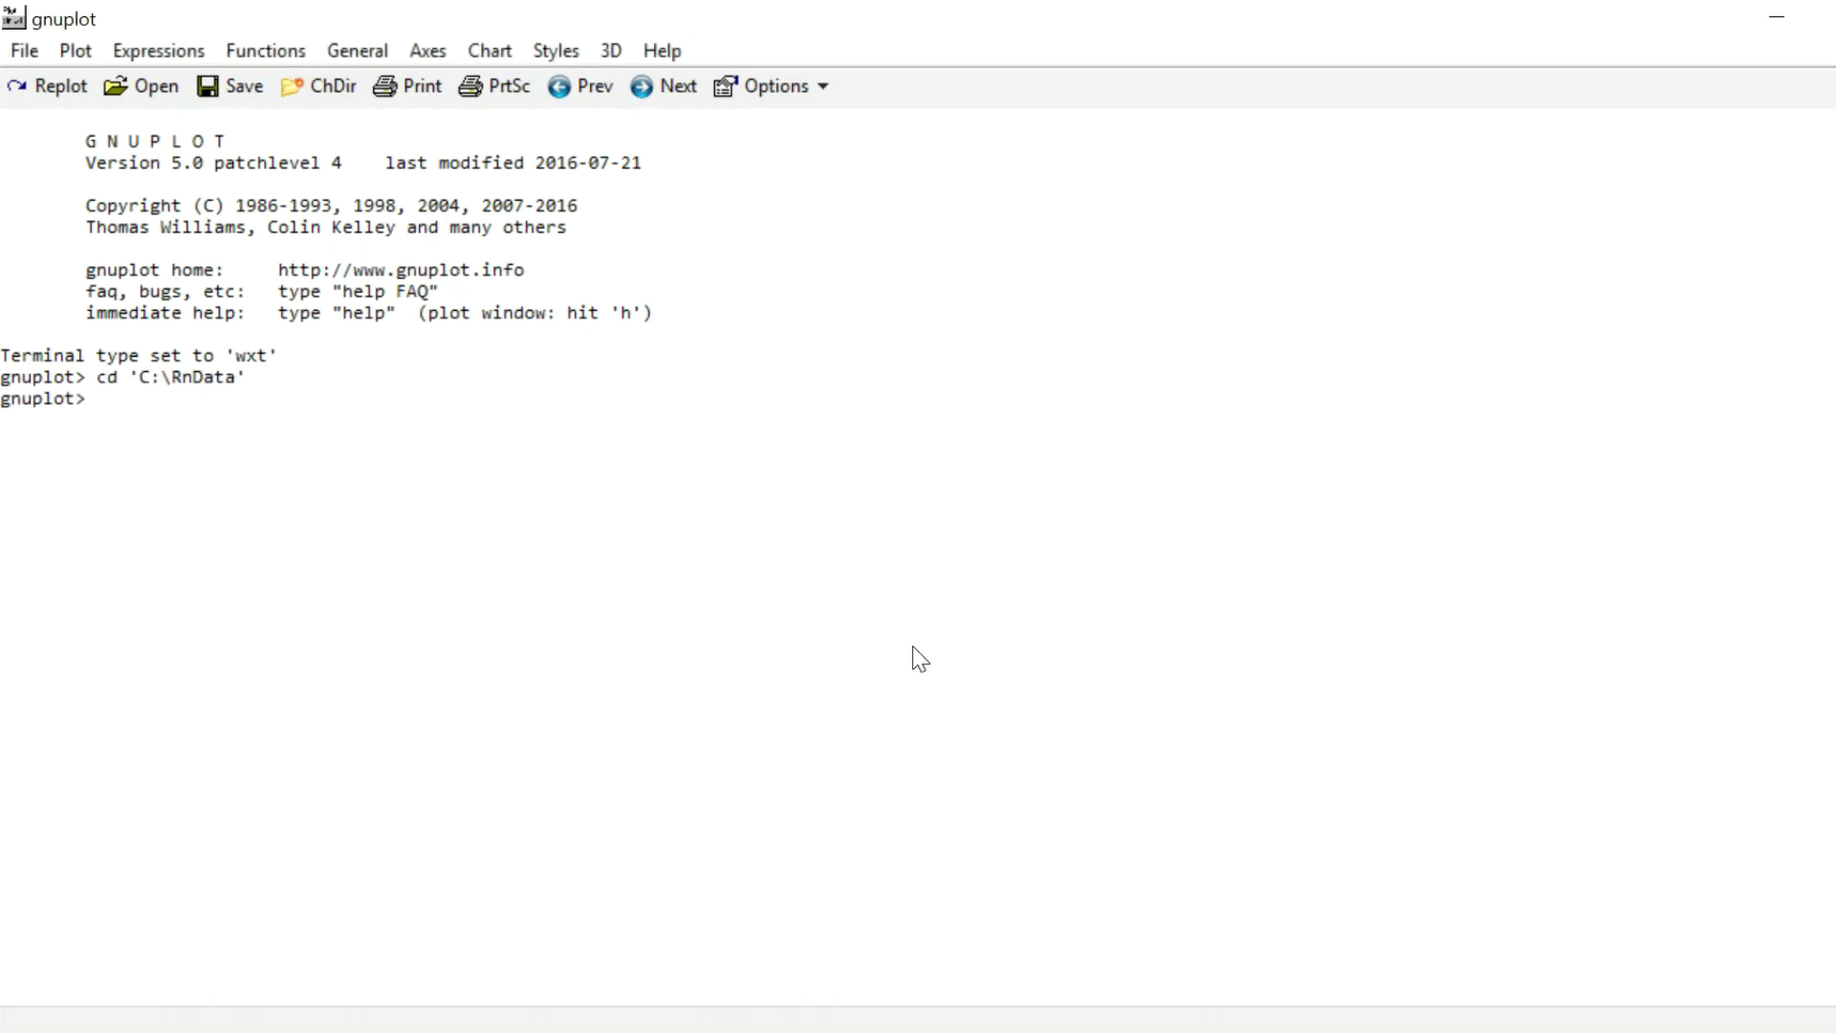
pyautogui.moveTo(609, 536)
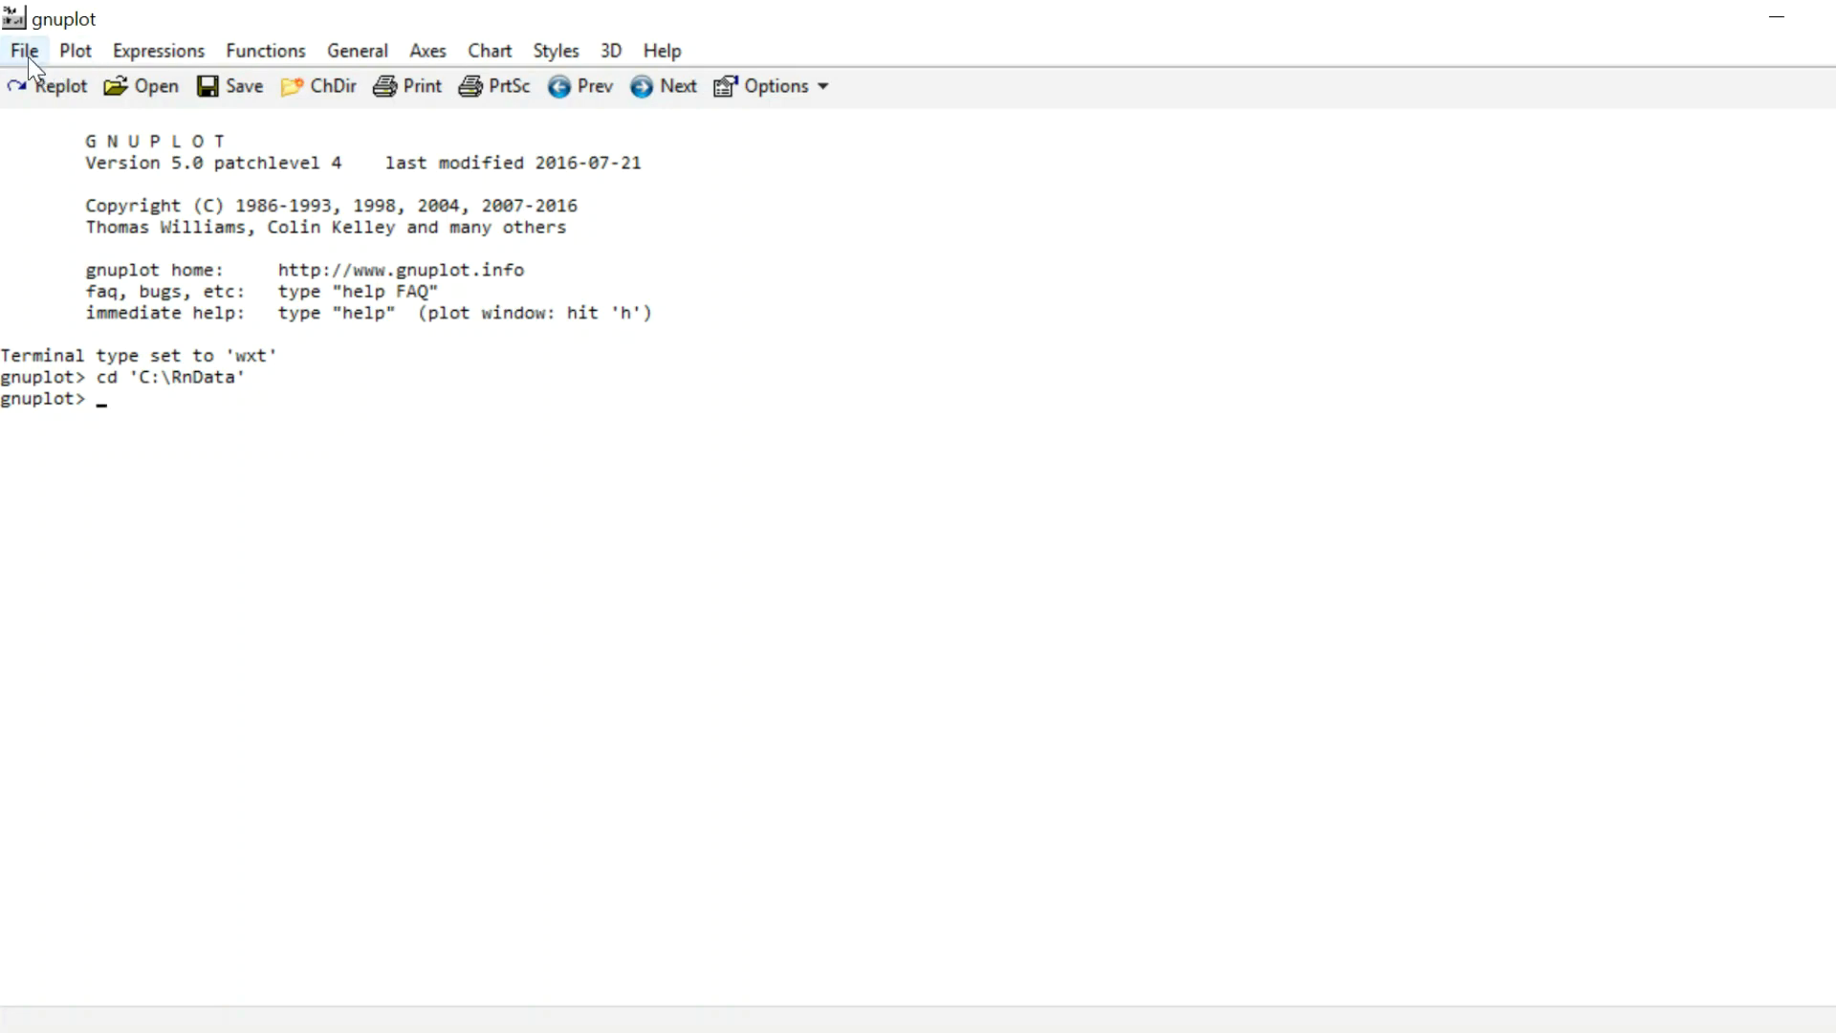
pyautogui.moveTo(296, 547)
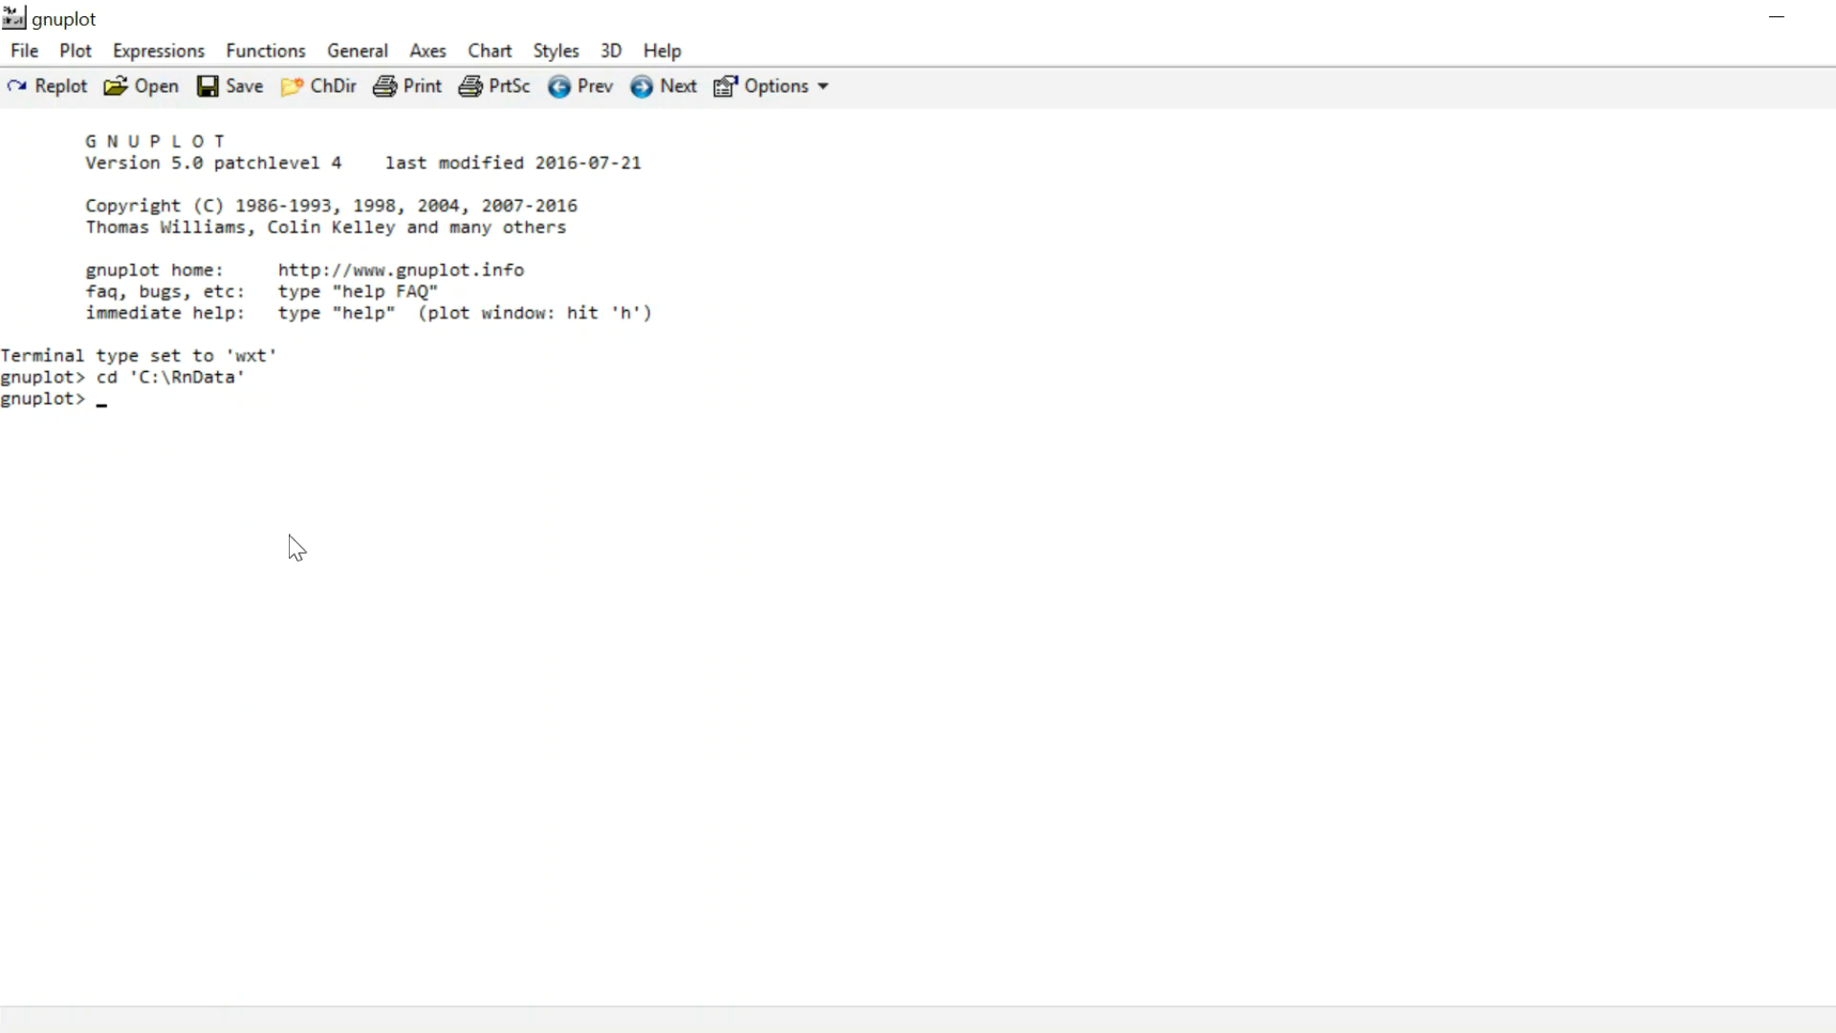
pyautogui.moveTo(136, 400)
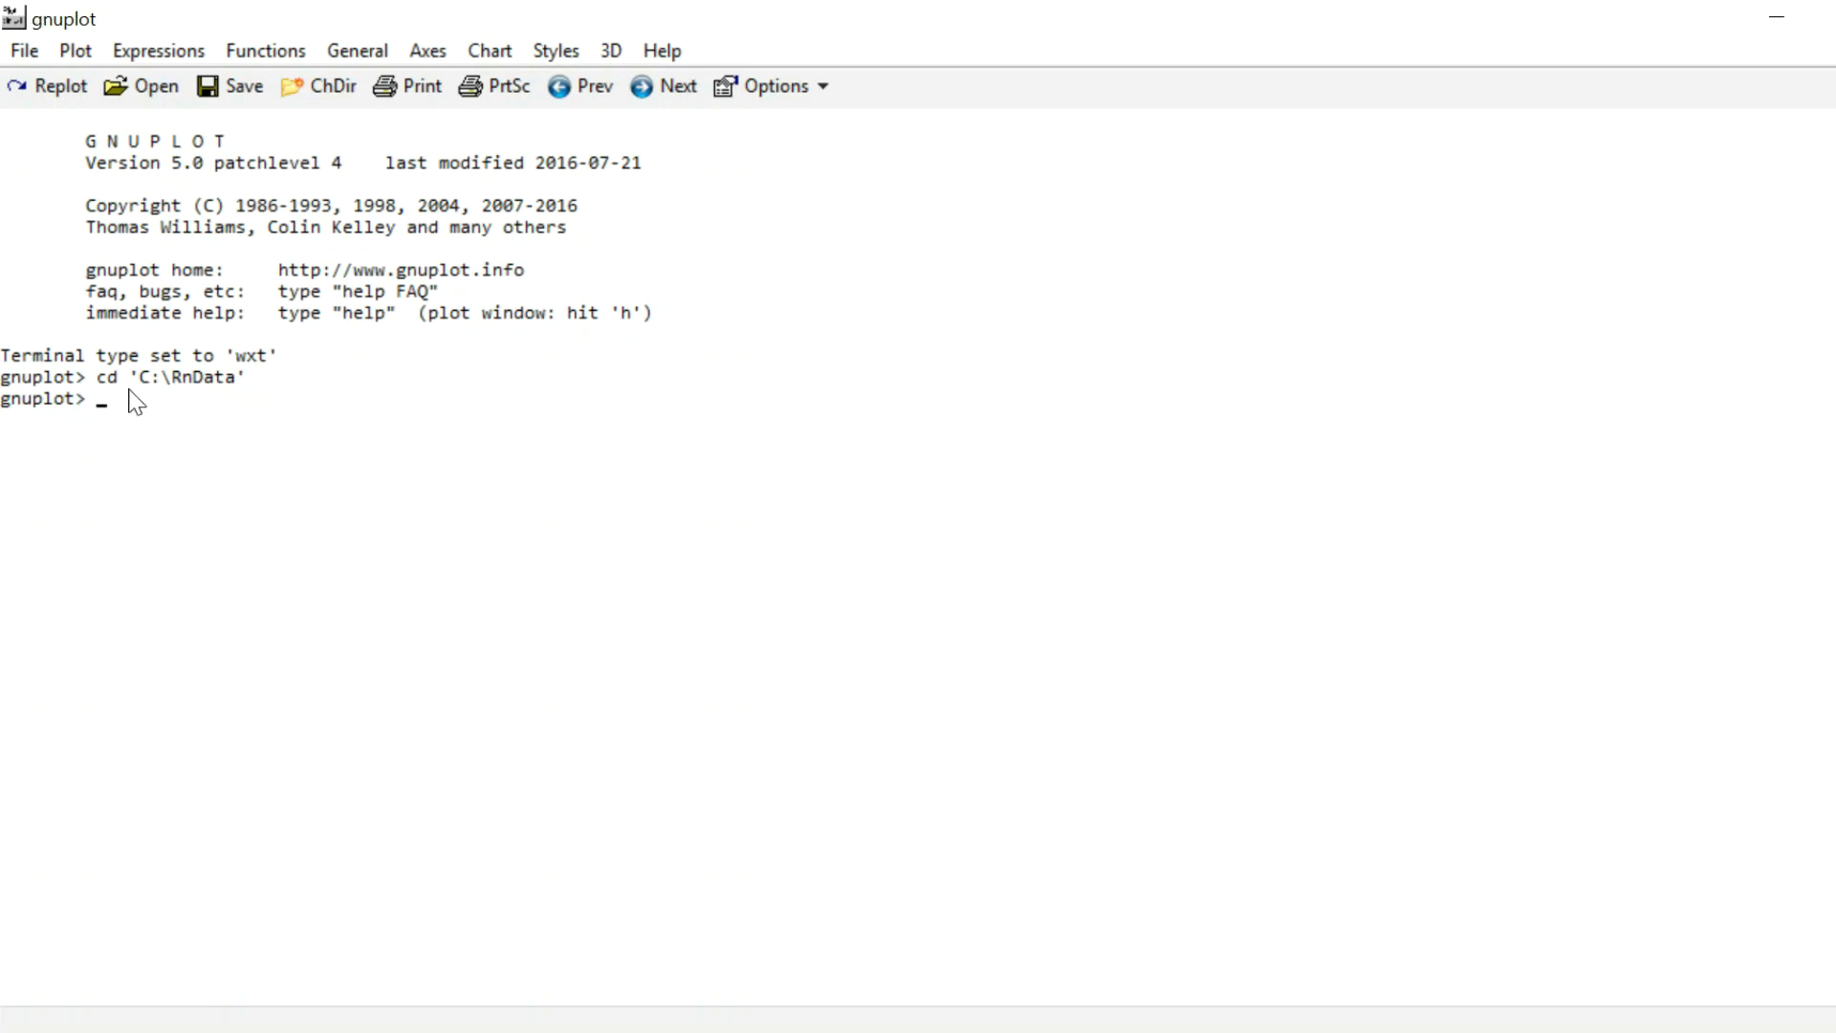
pyautogui.moveTo(125, 404)
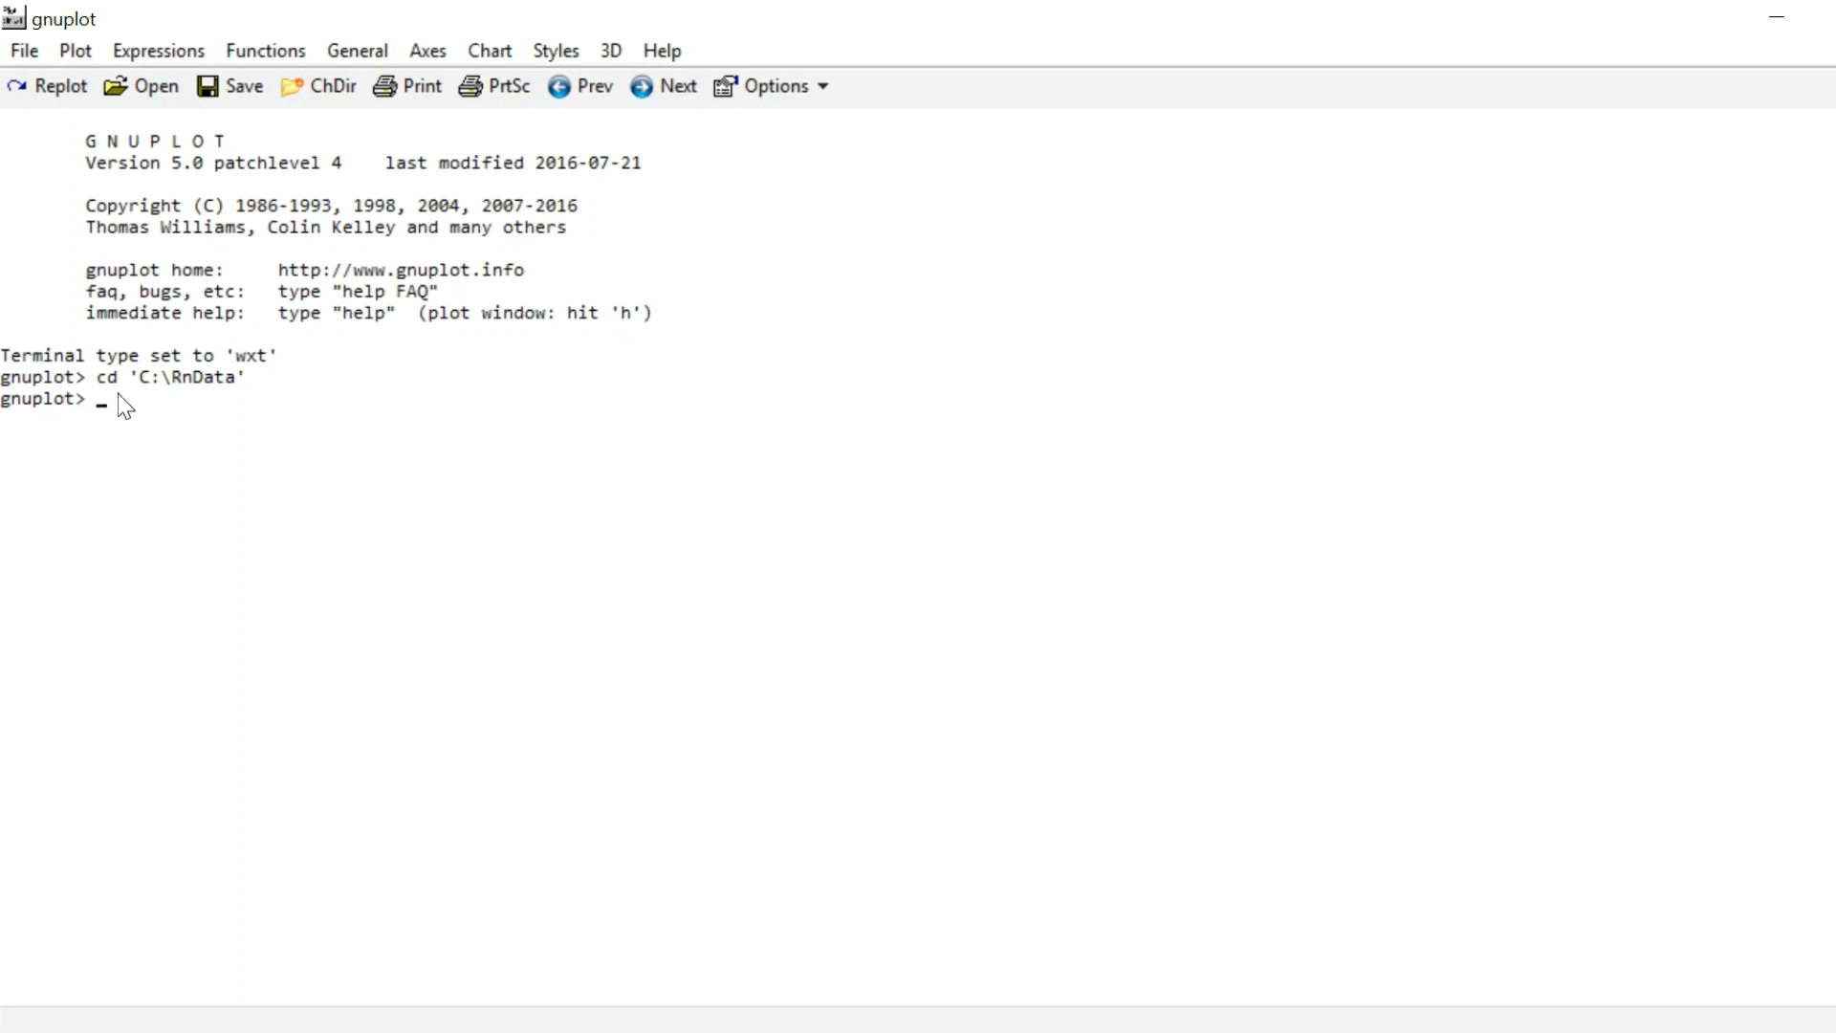
pyautogui.moveTo(255, 406)
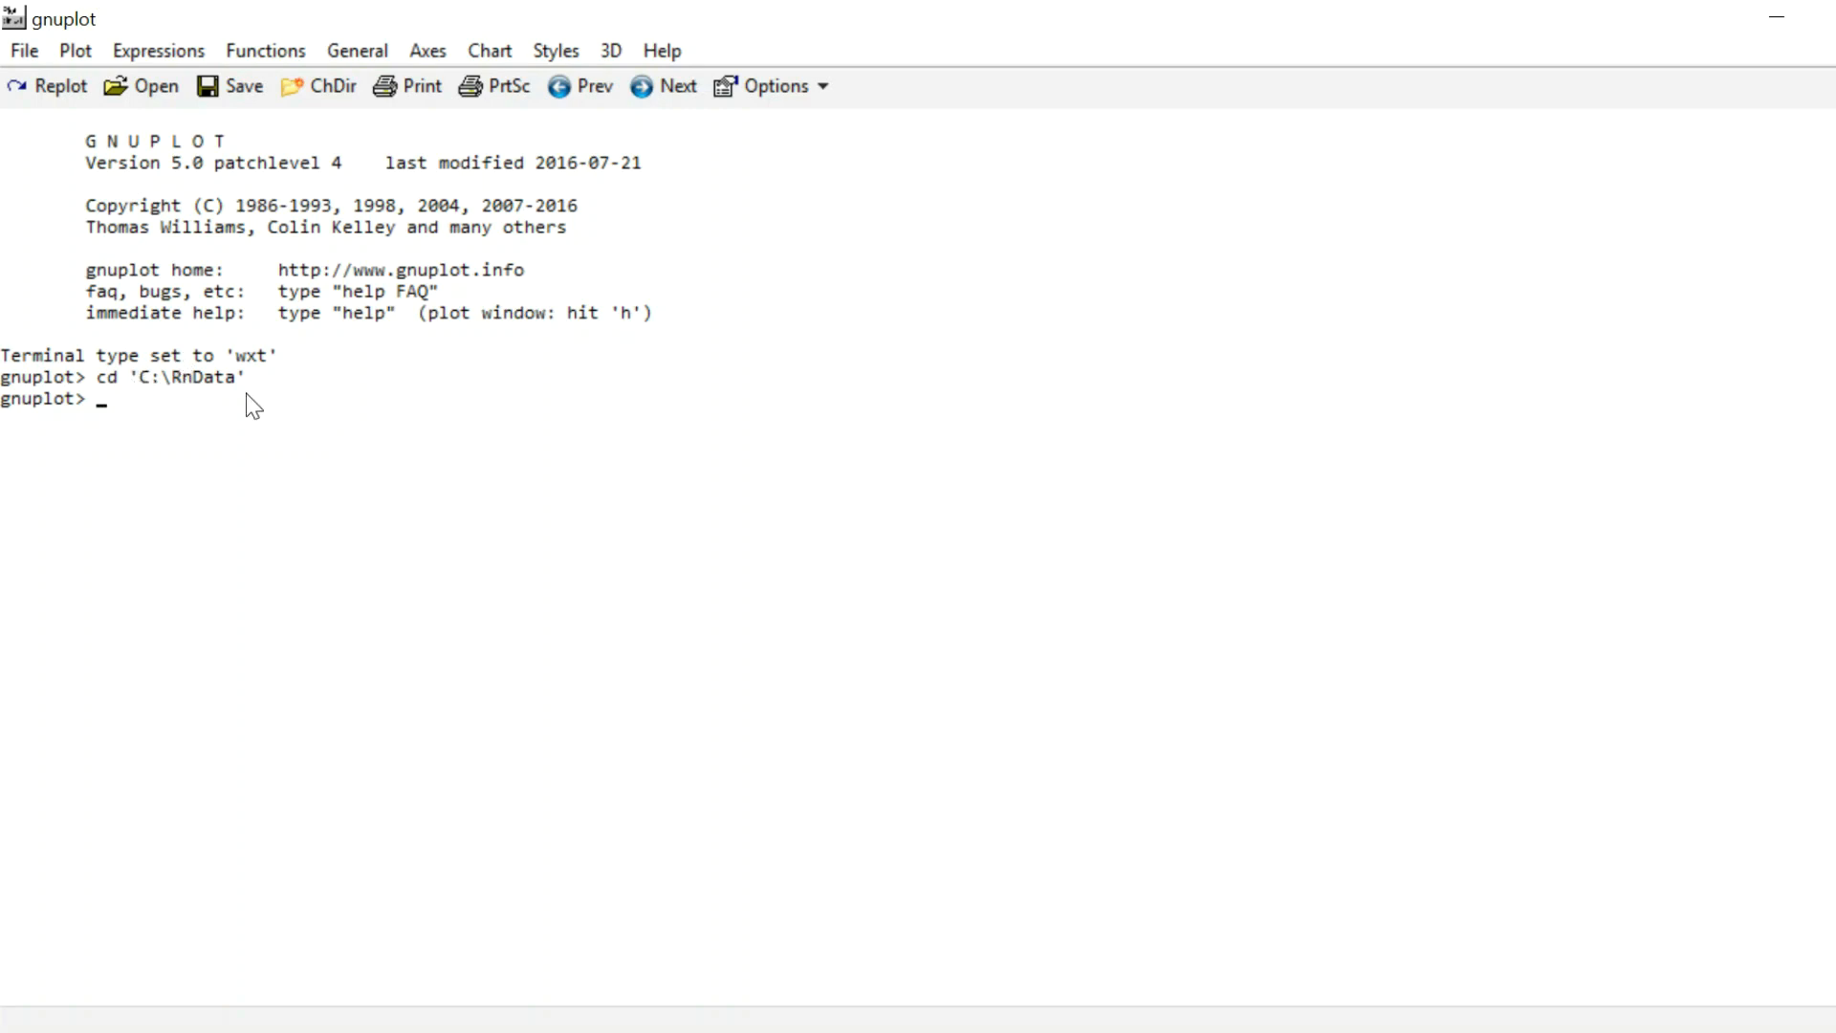
pyautogui.moveTo(309, 423)
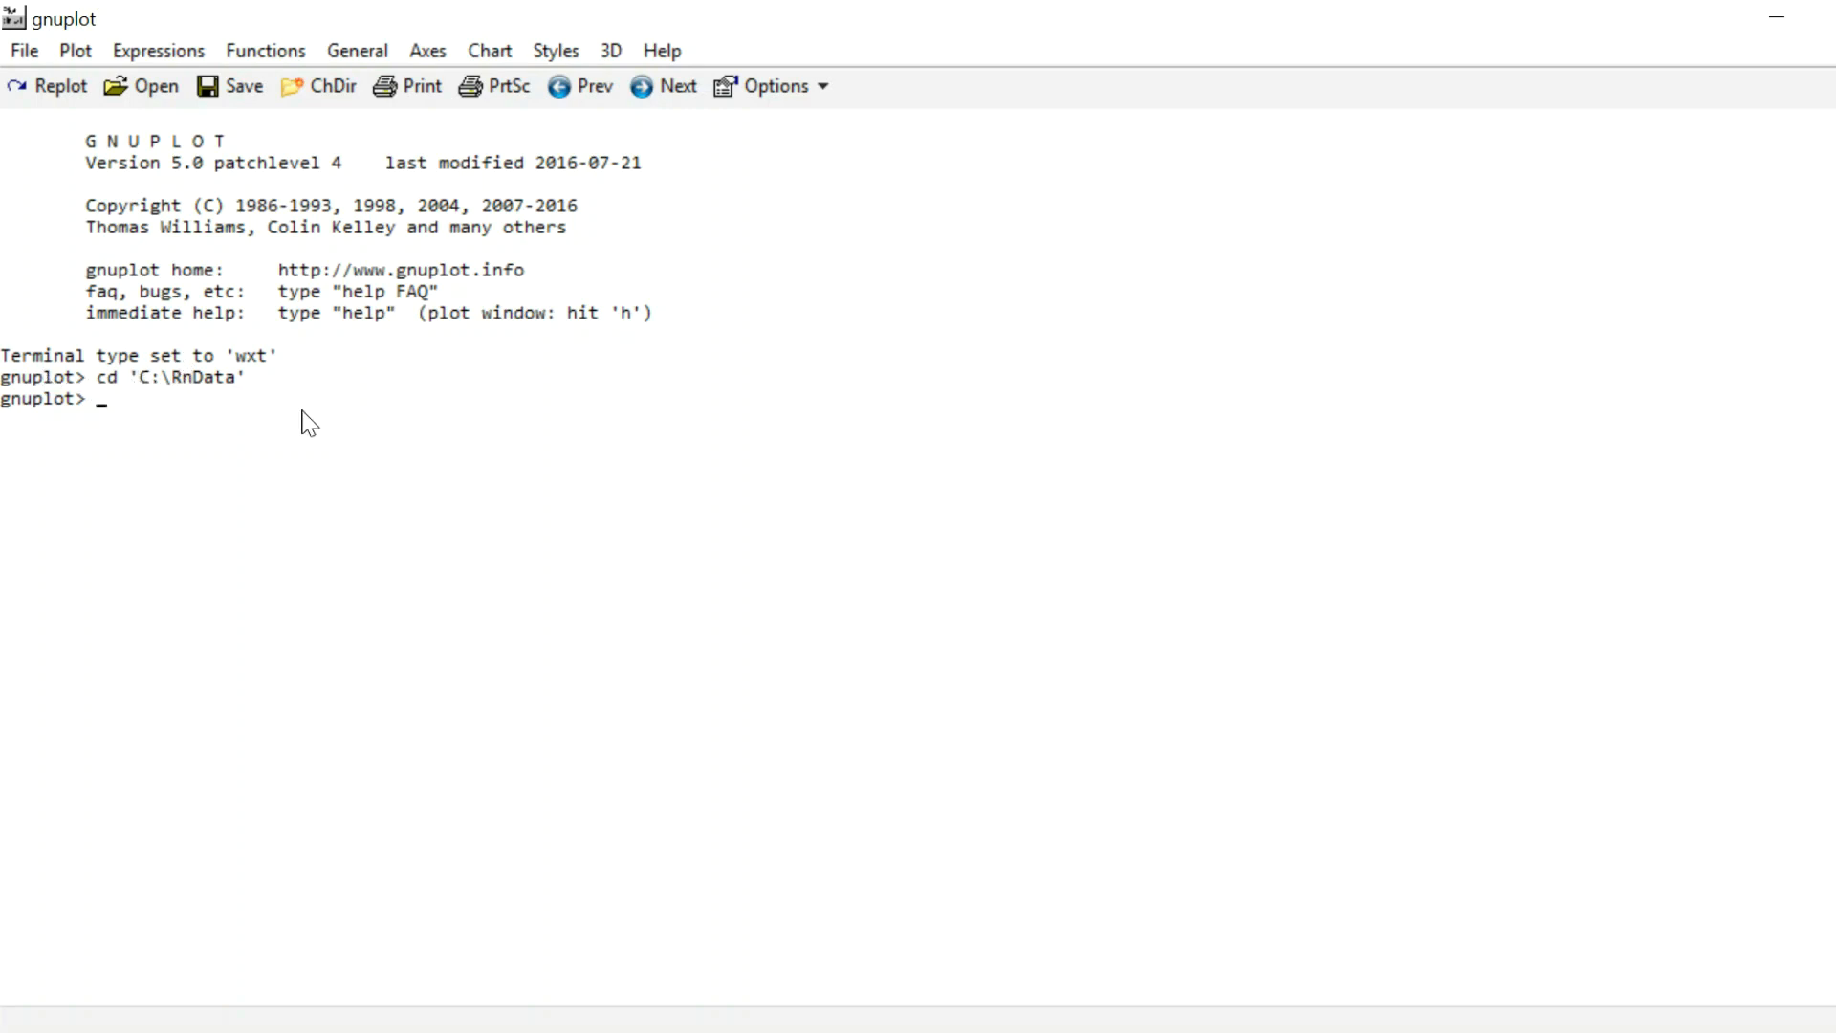
pyautogui.moveTo(411, 436)
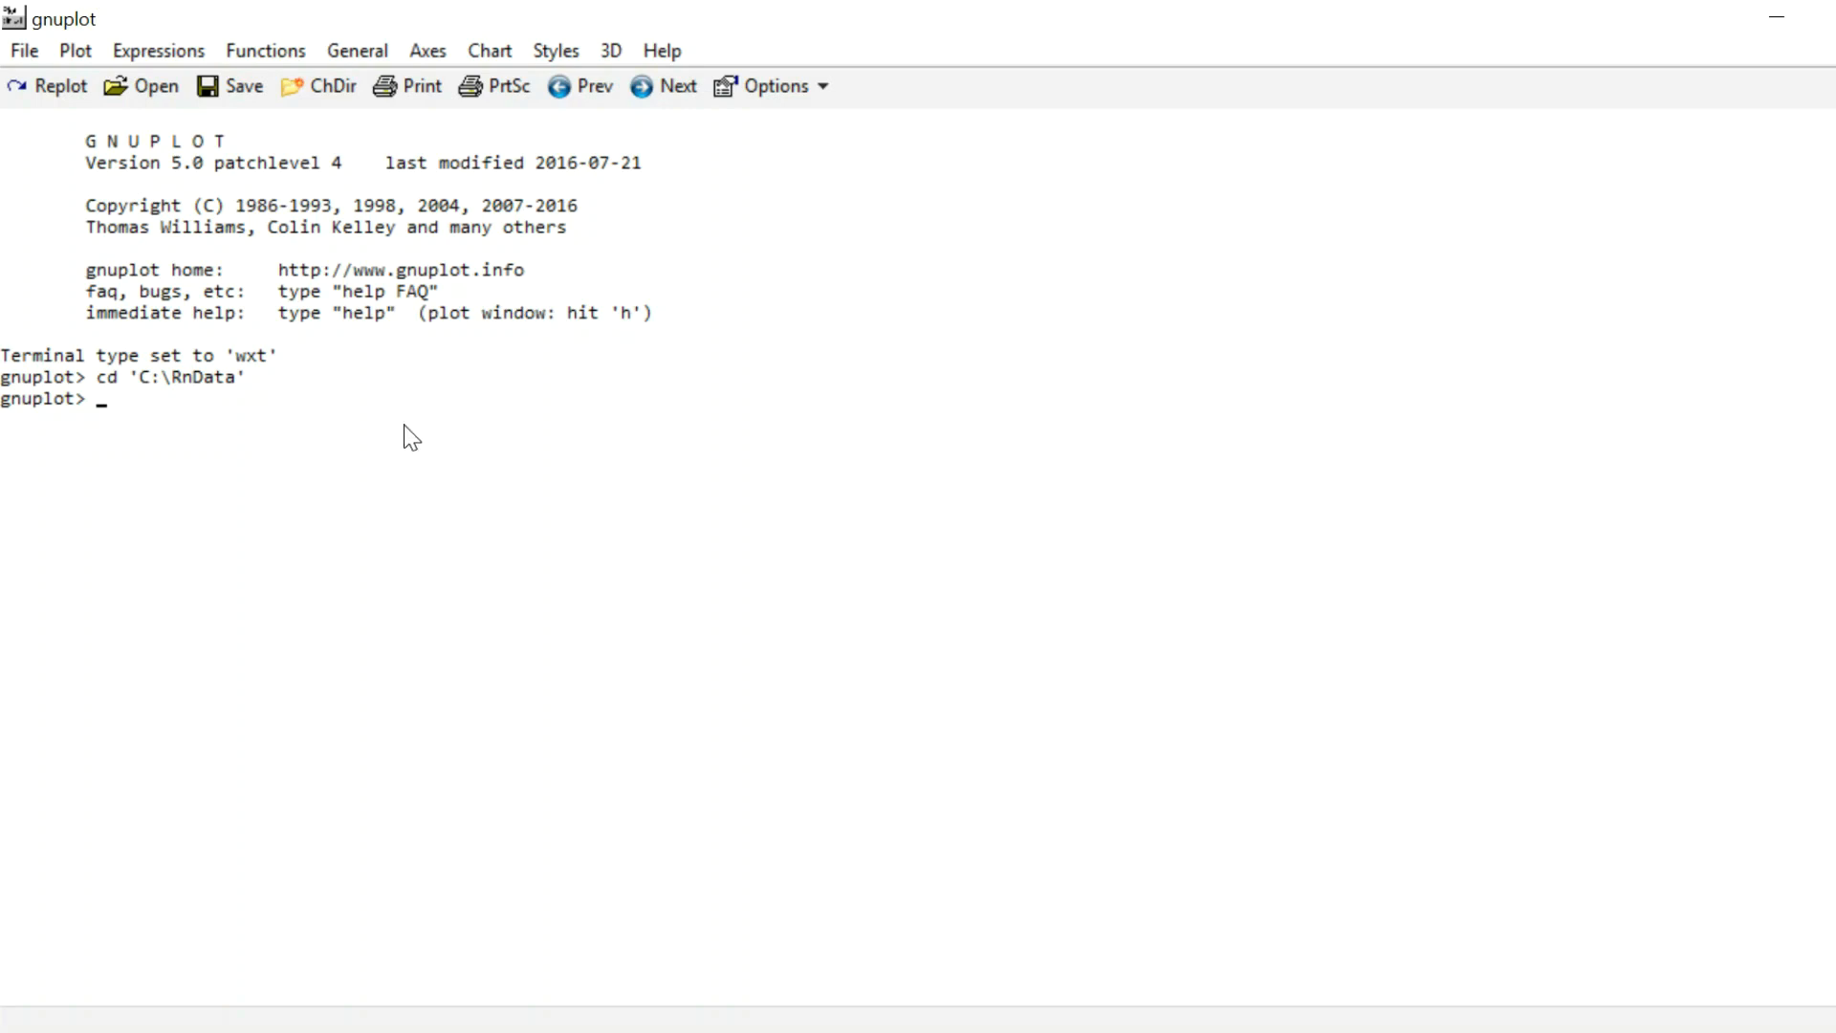
pyautogui.click(265, 51)
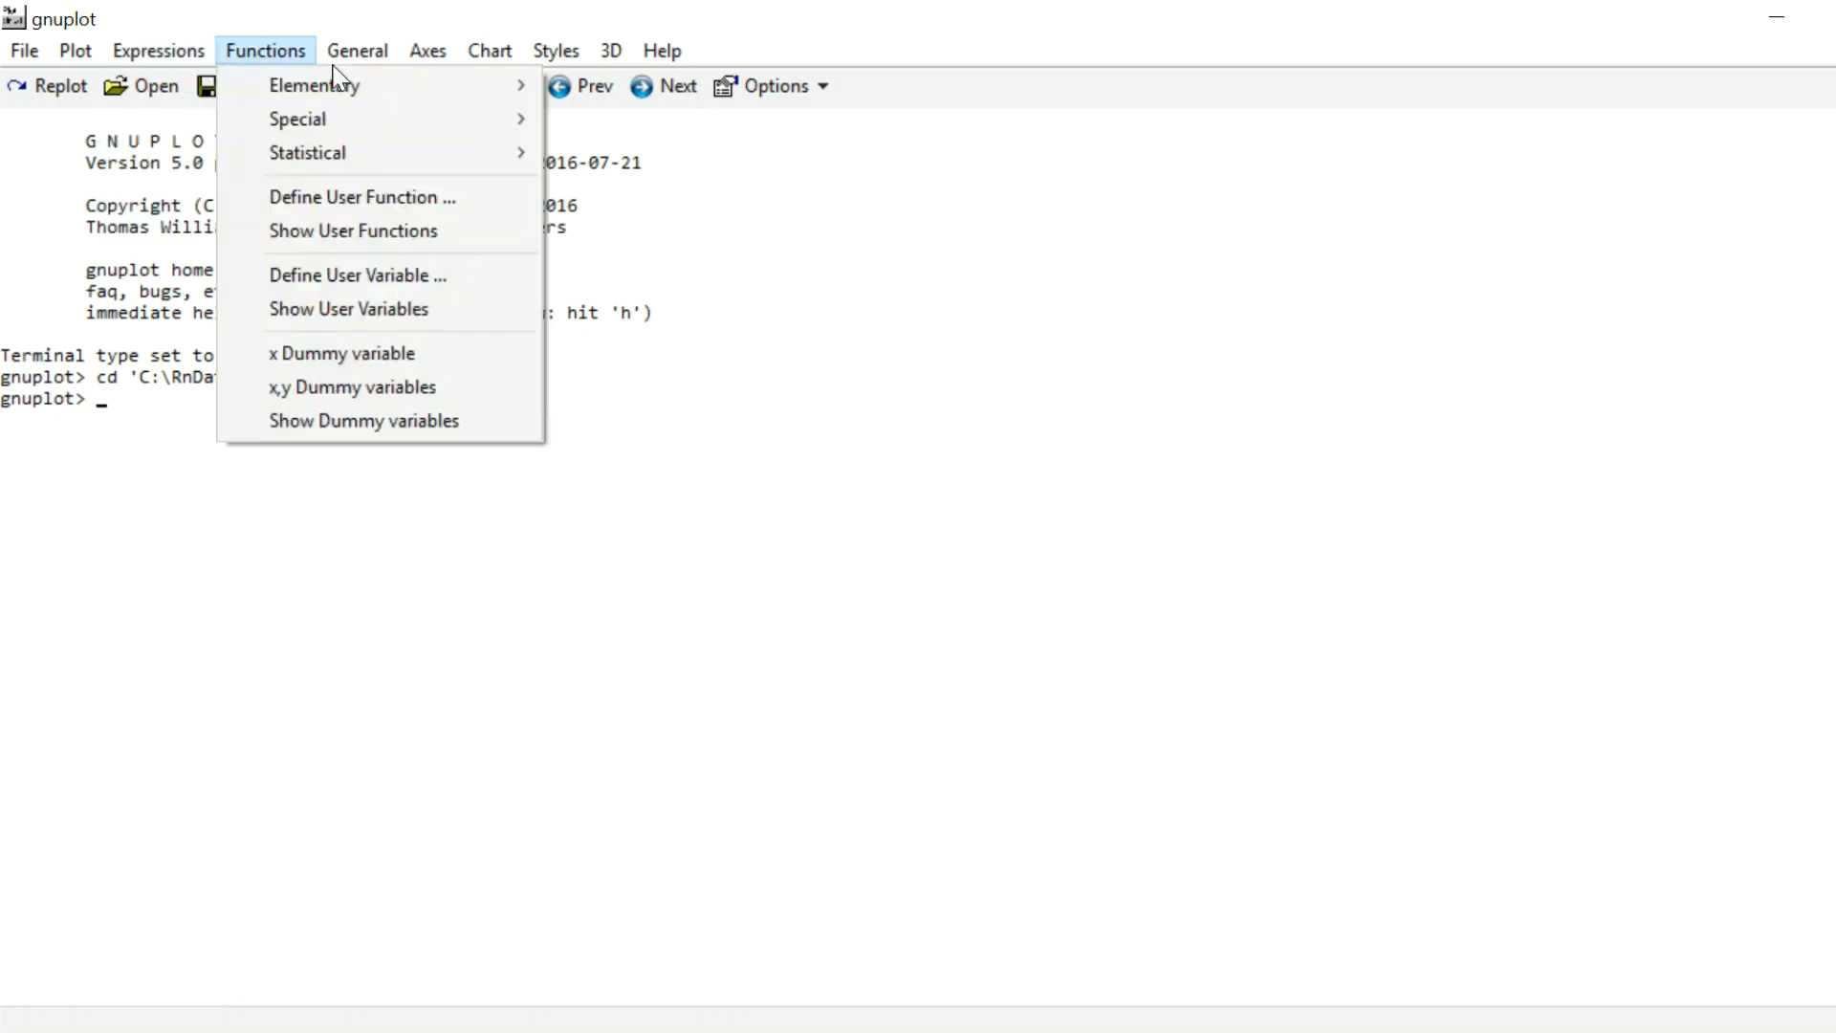
pyautogui.click(357, 51)
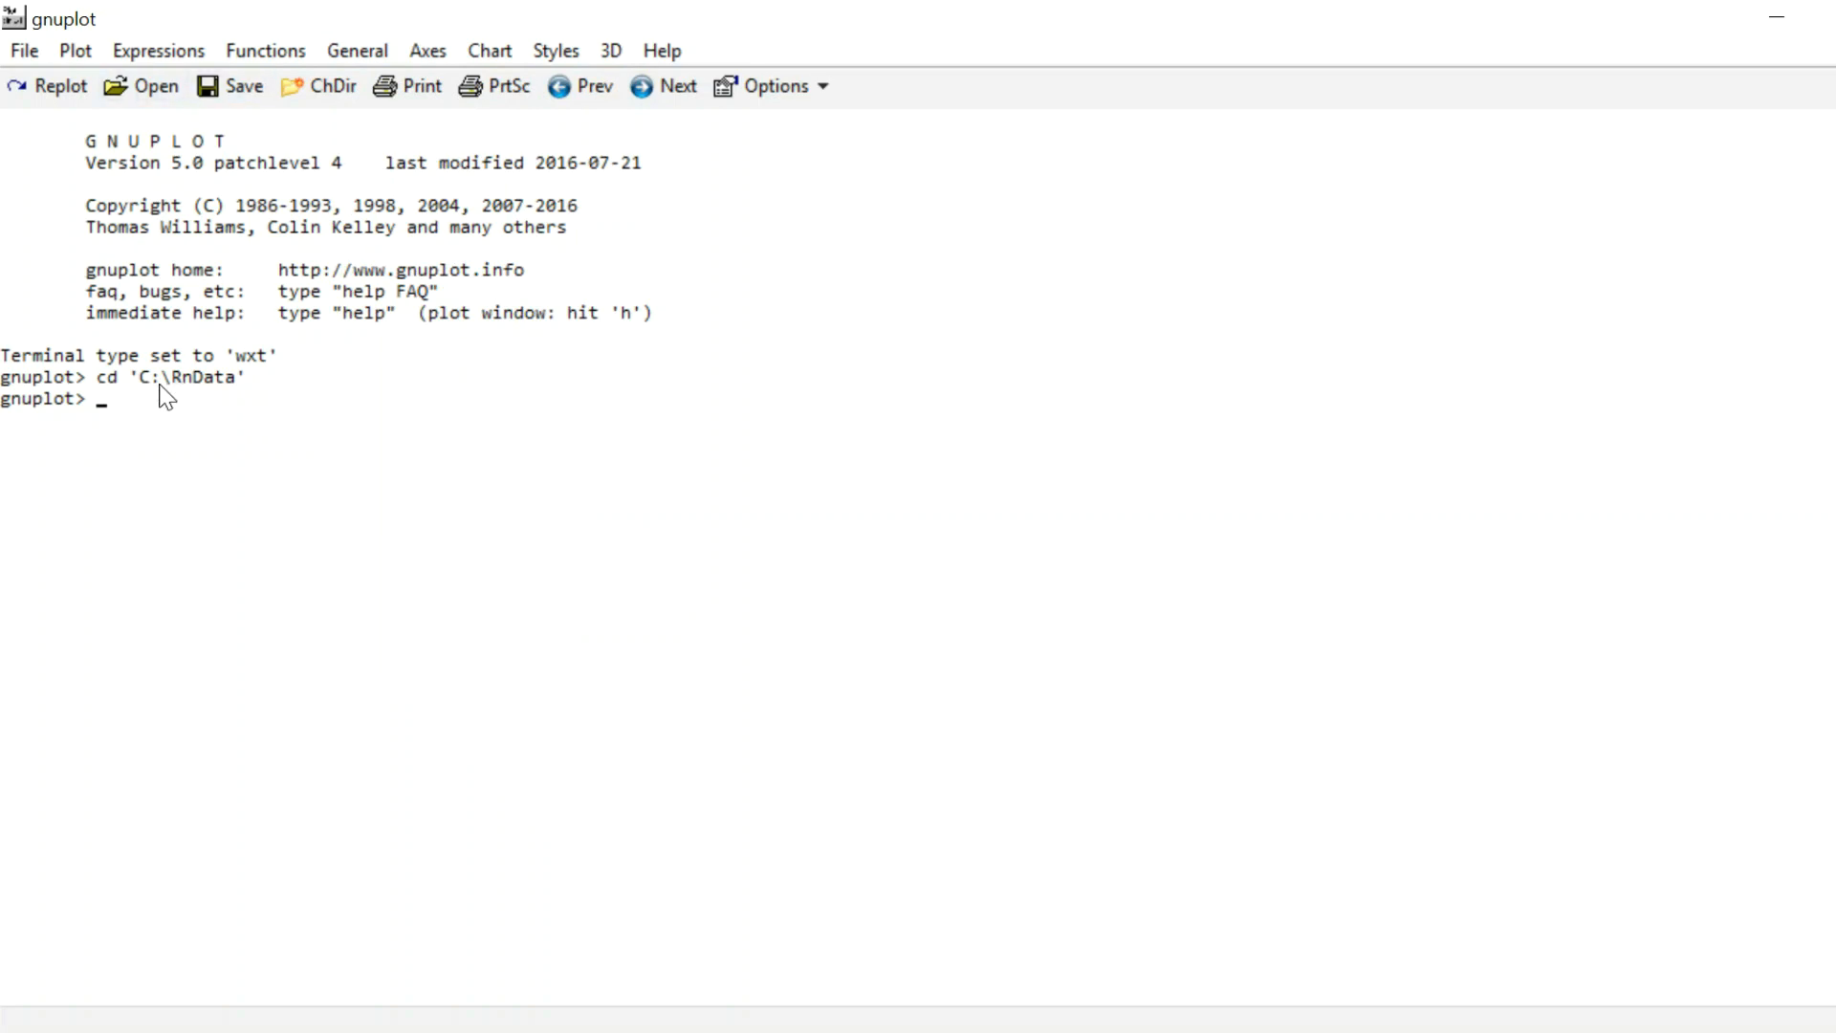
pyautogui.moveTo(235, 443)
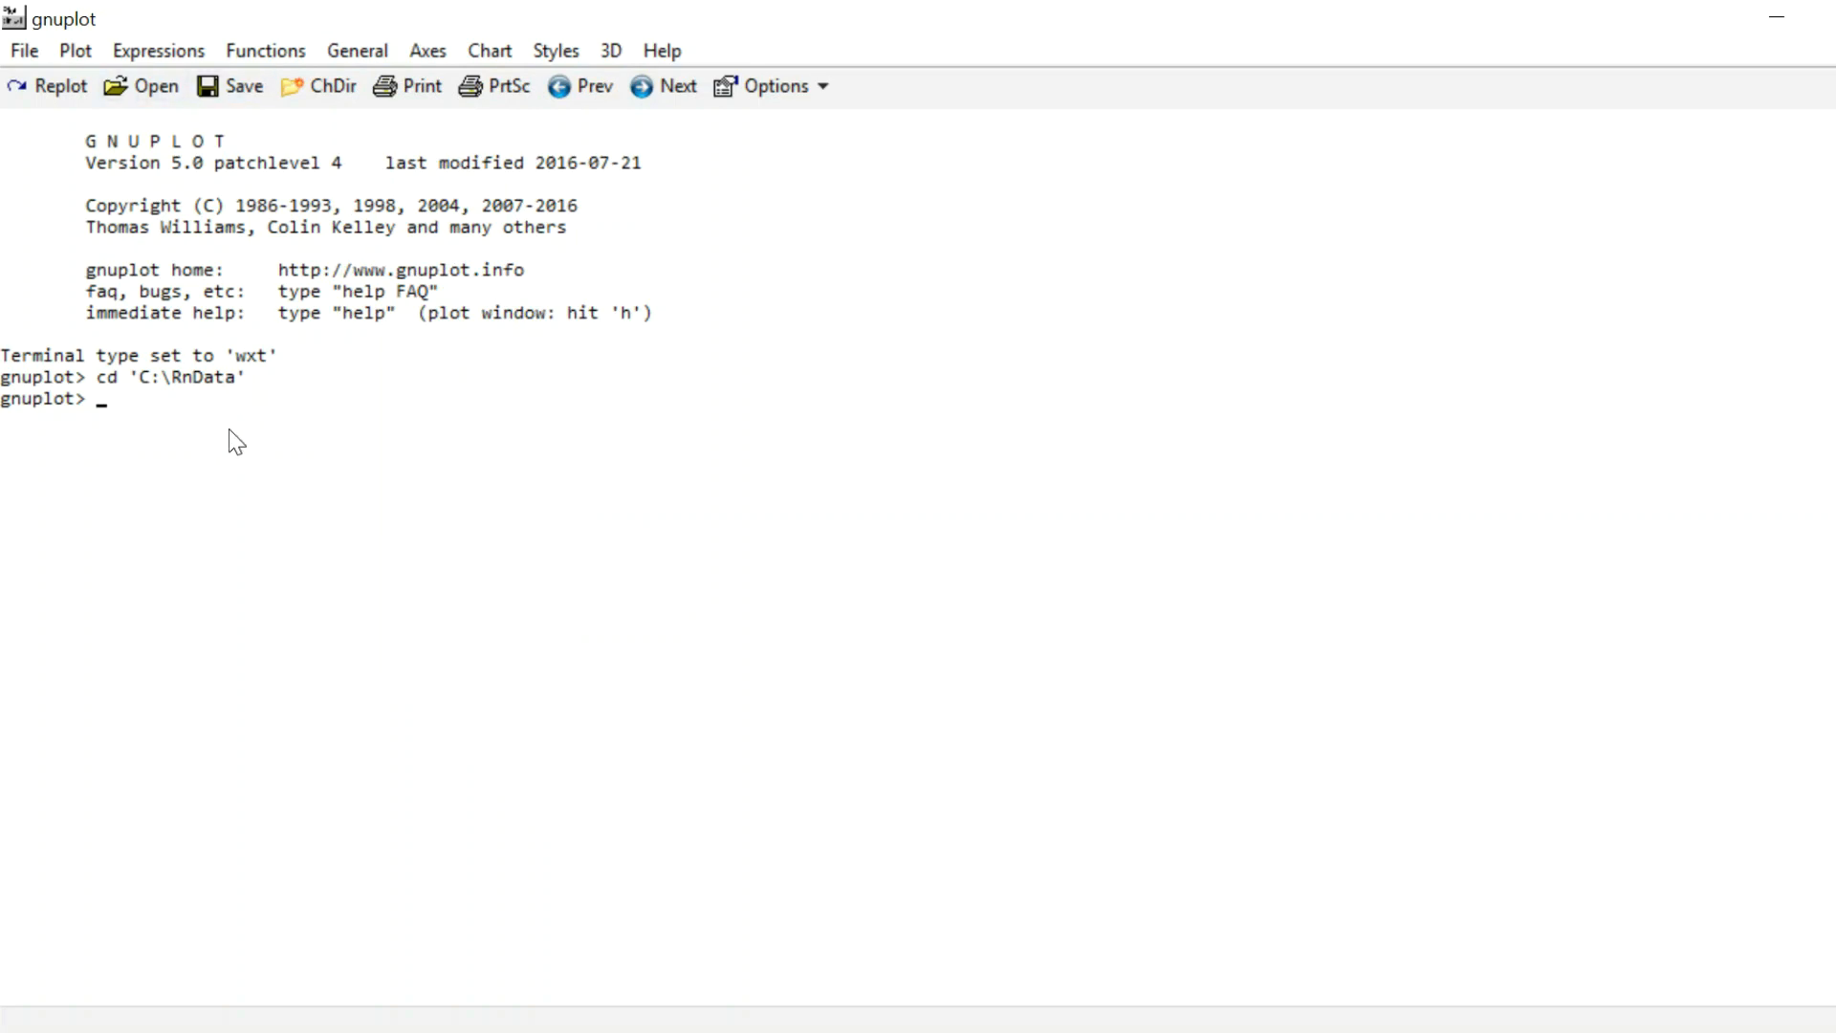
# Step: Plot the points from data.dat in a new wxt graph window
pyautogui.write('plot')
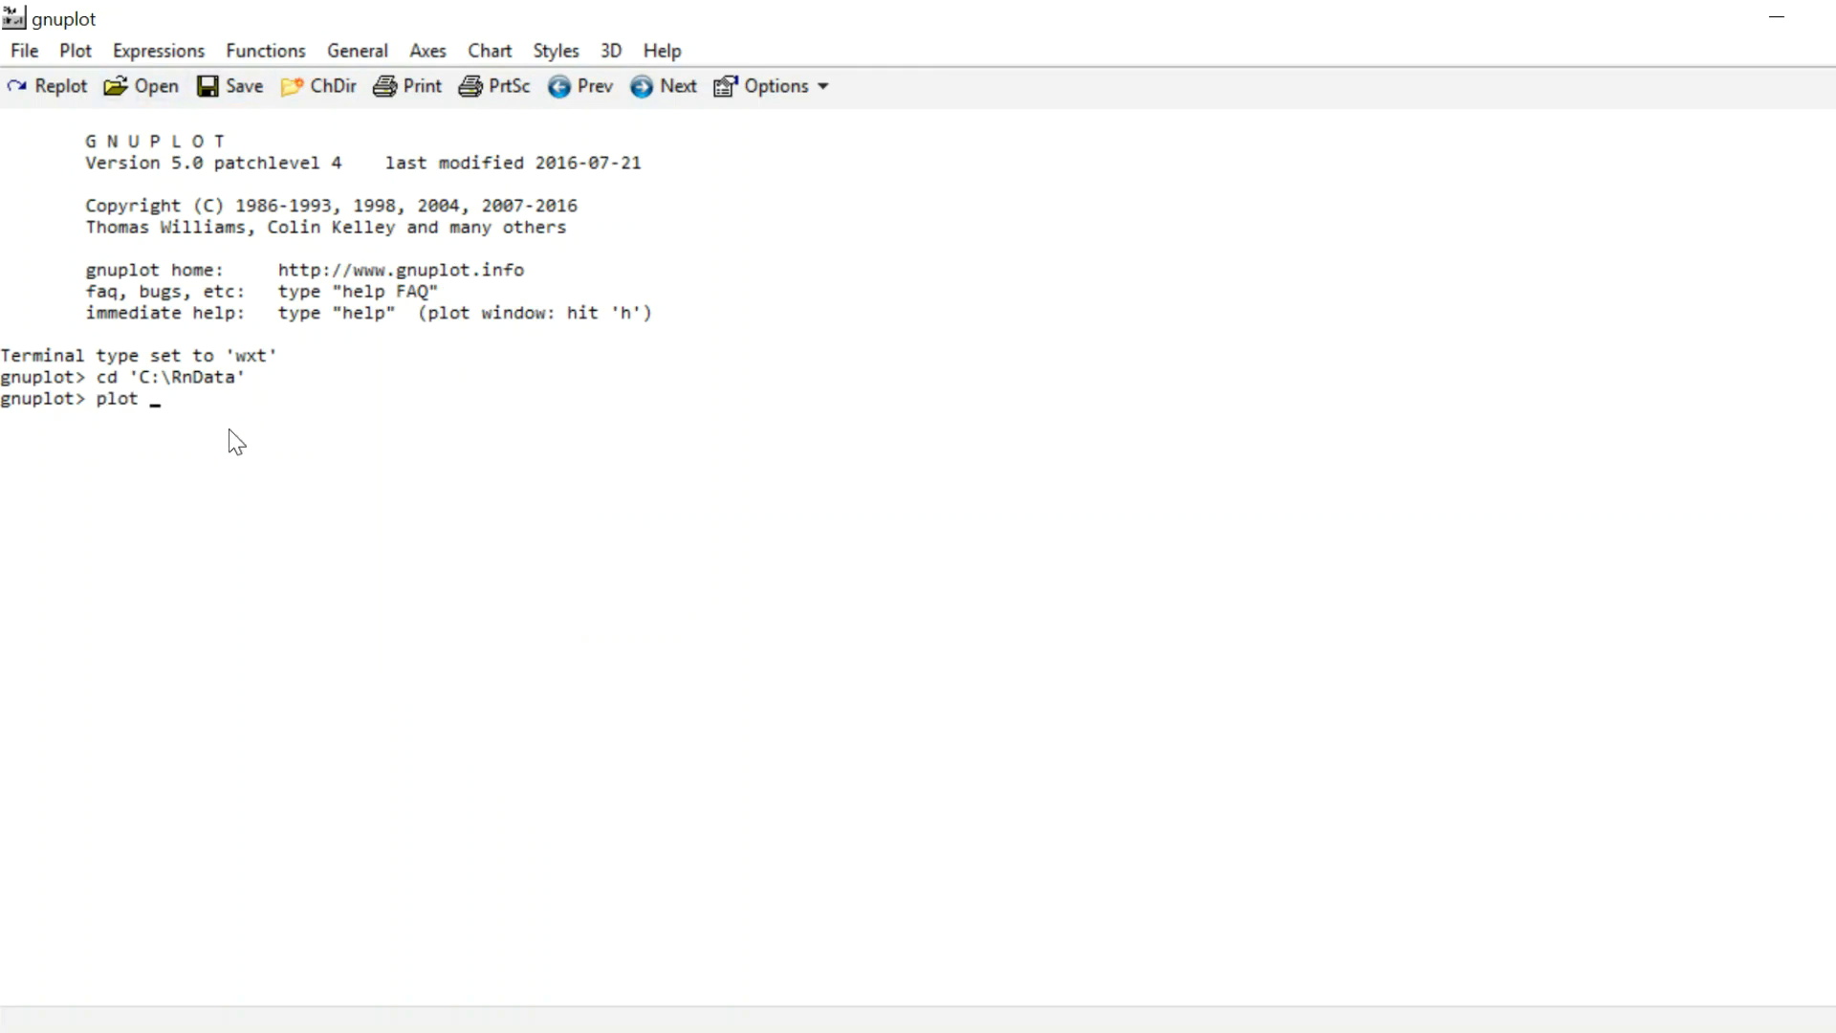
pyautogui.write('"da')
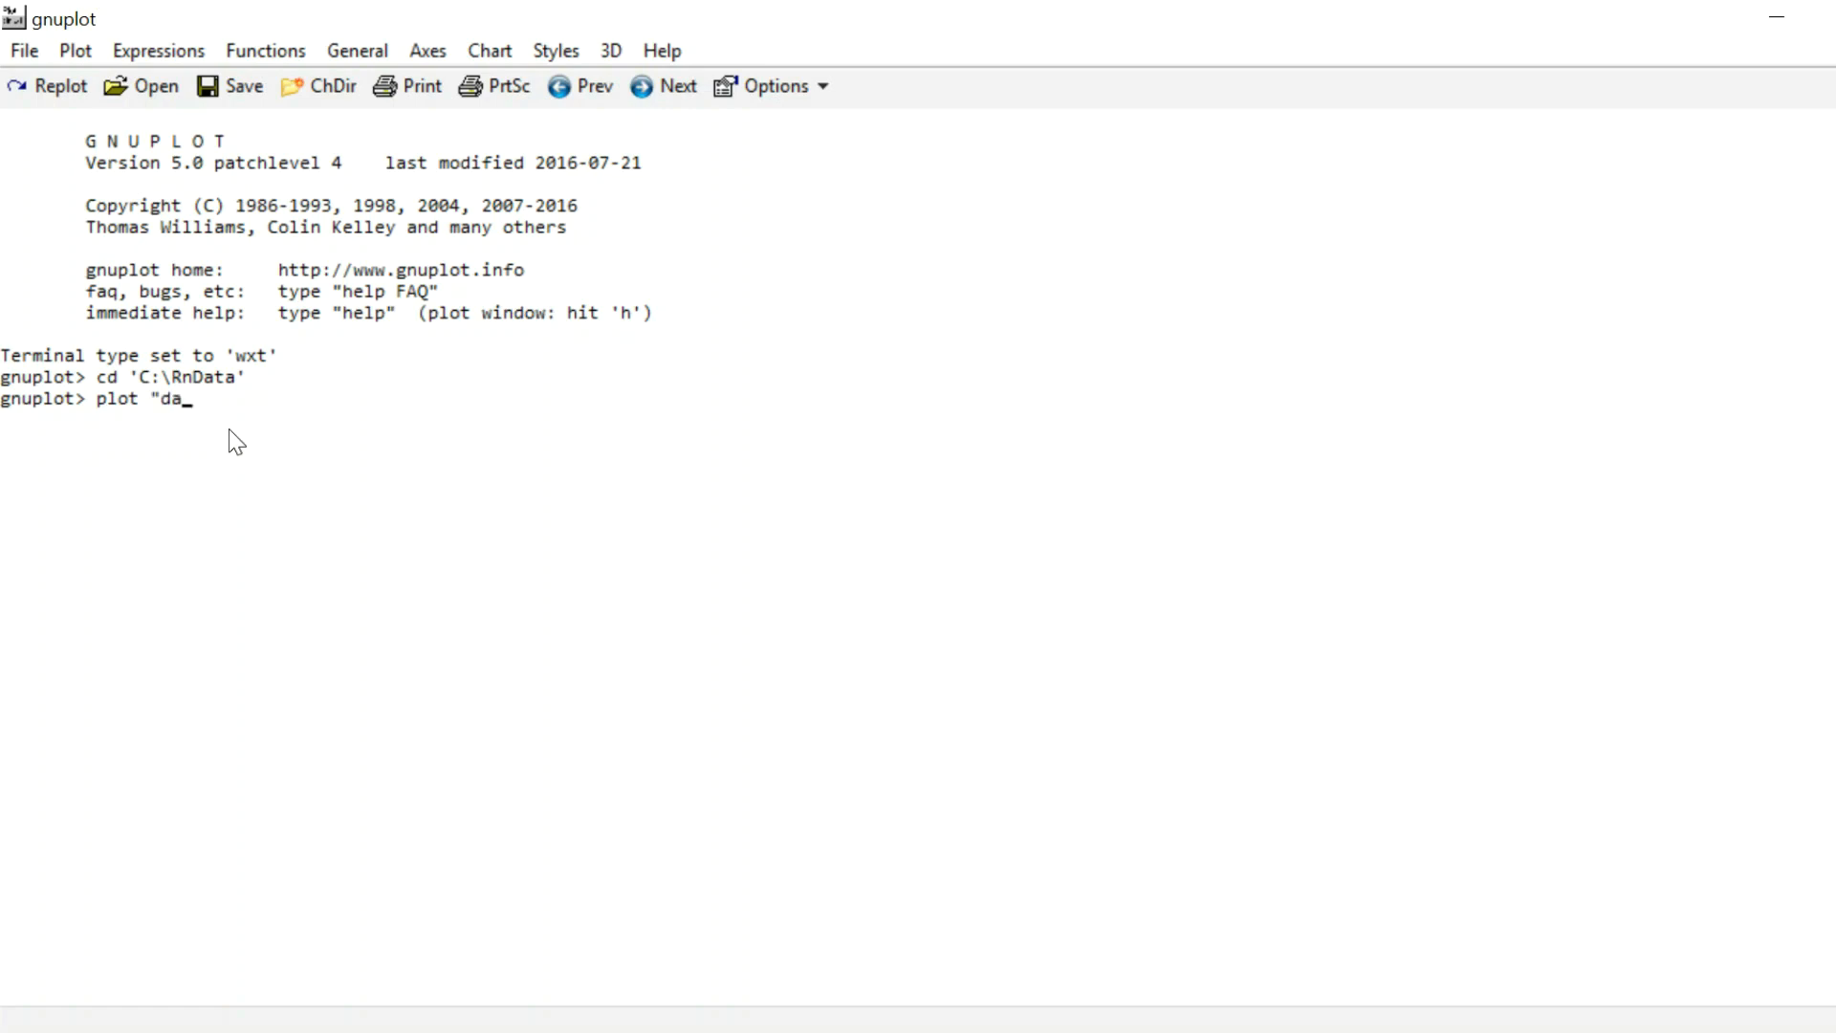
pyautogui.write('ta.dat')
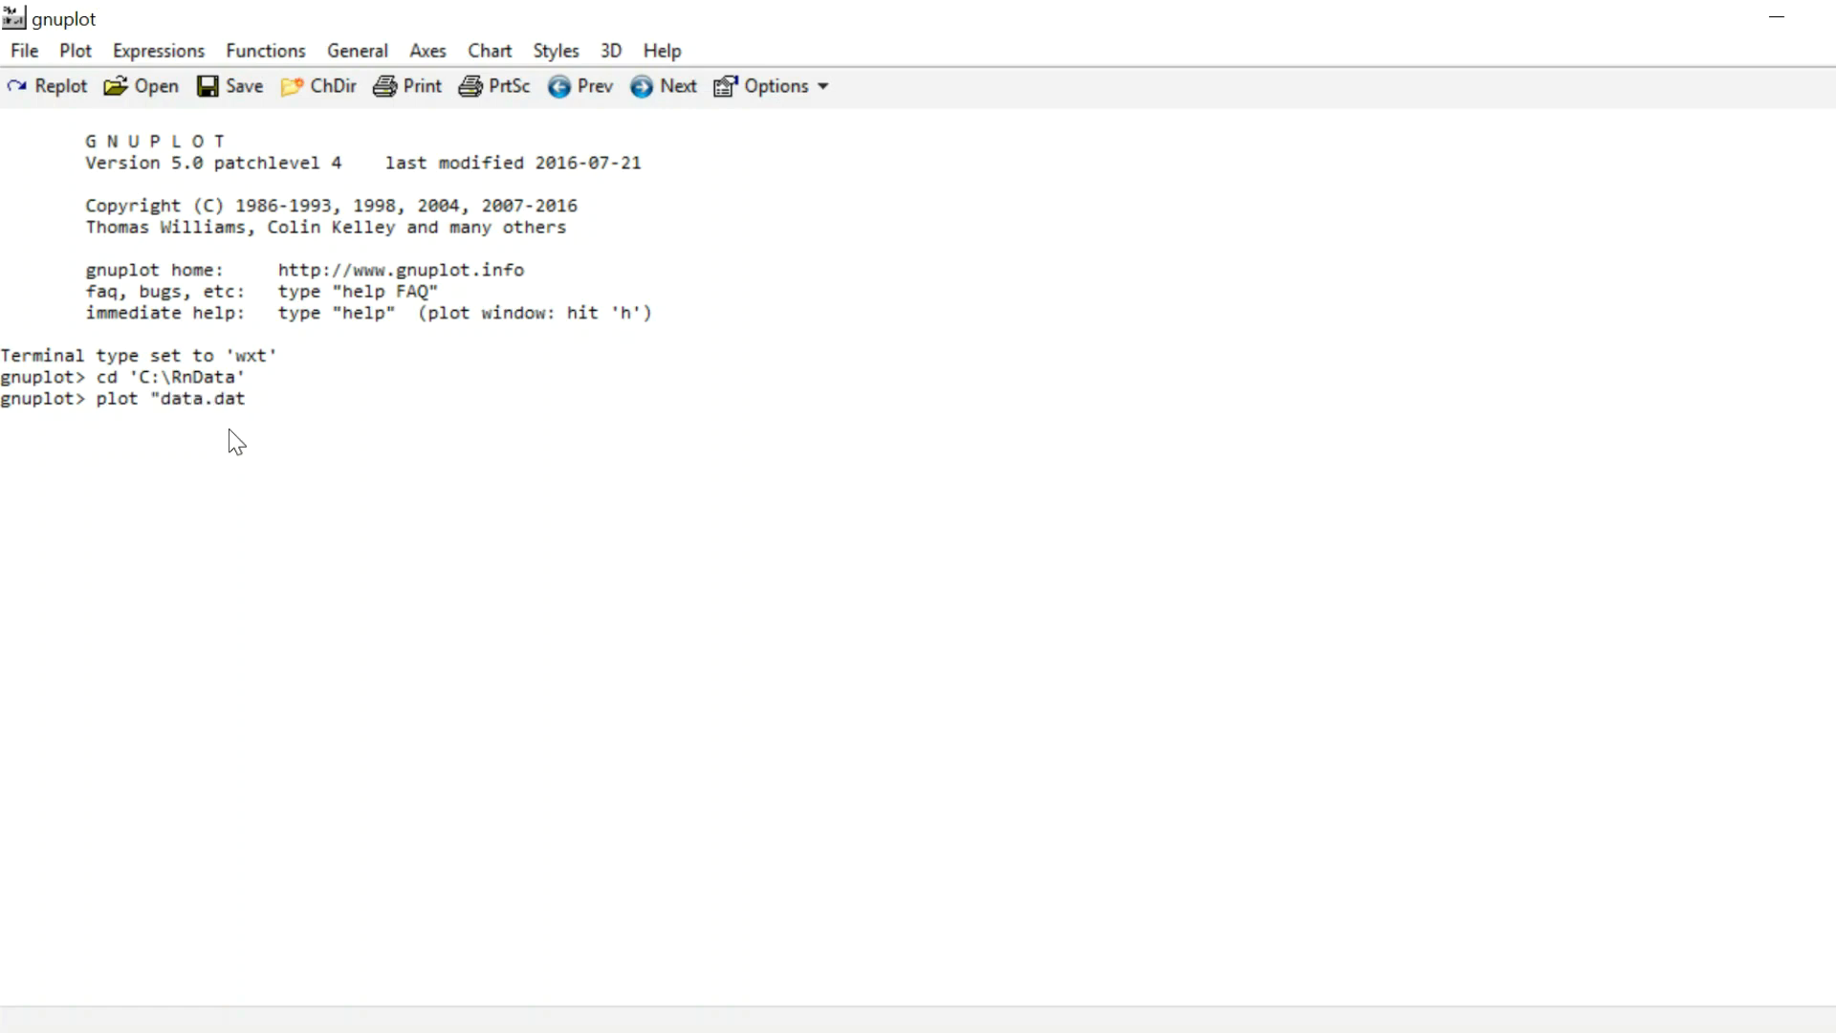
pyautogui.press('Return')
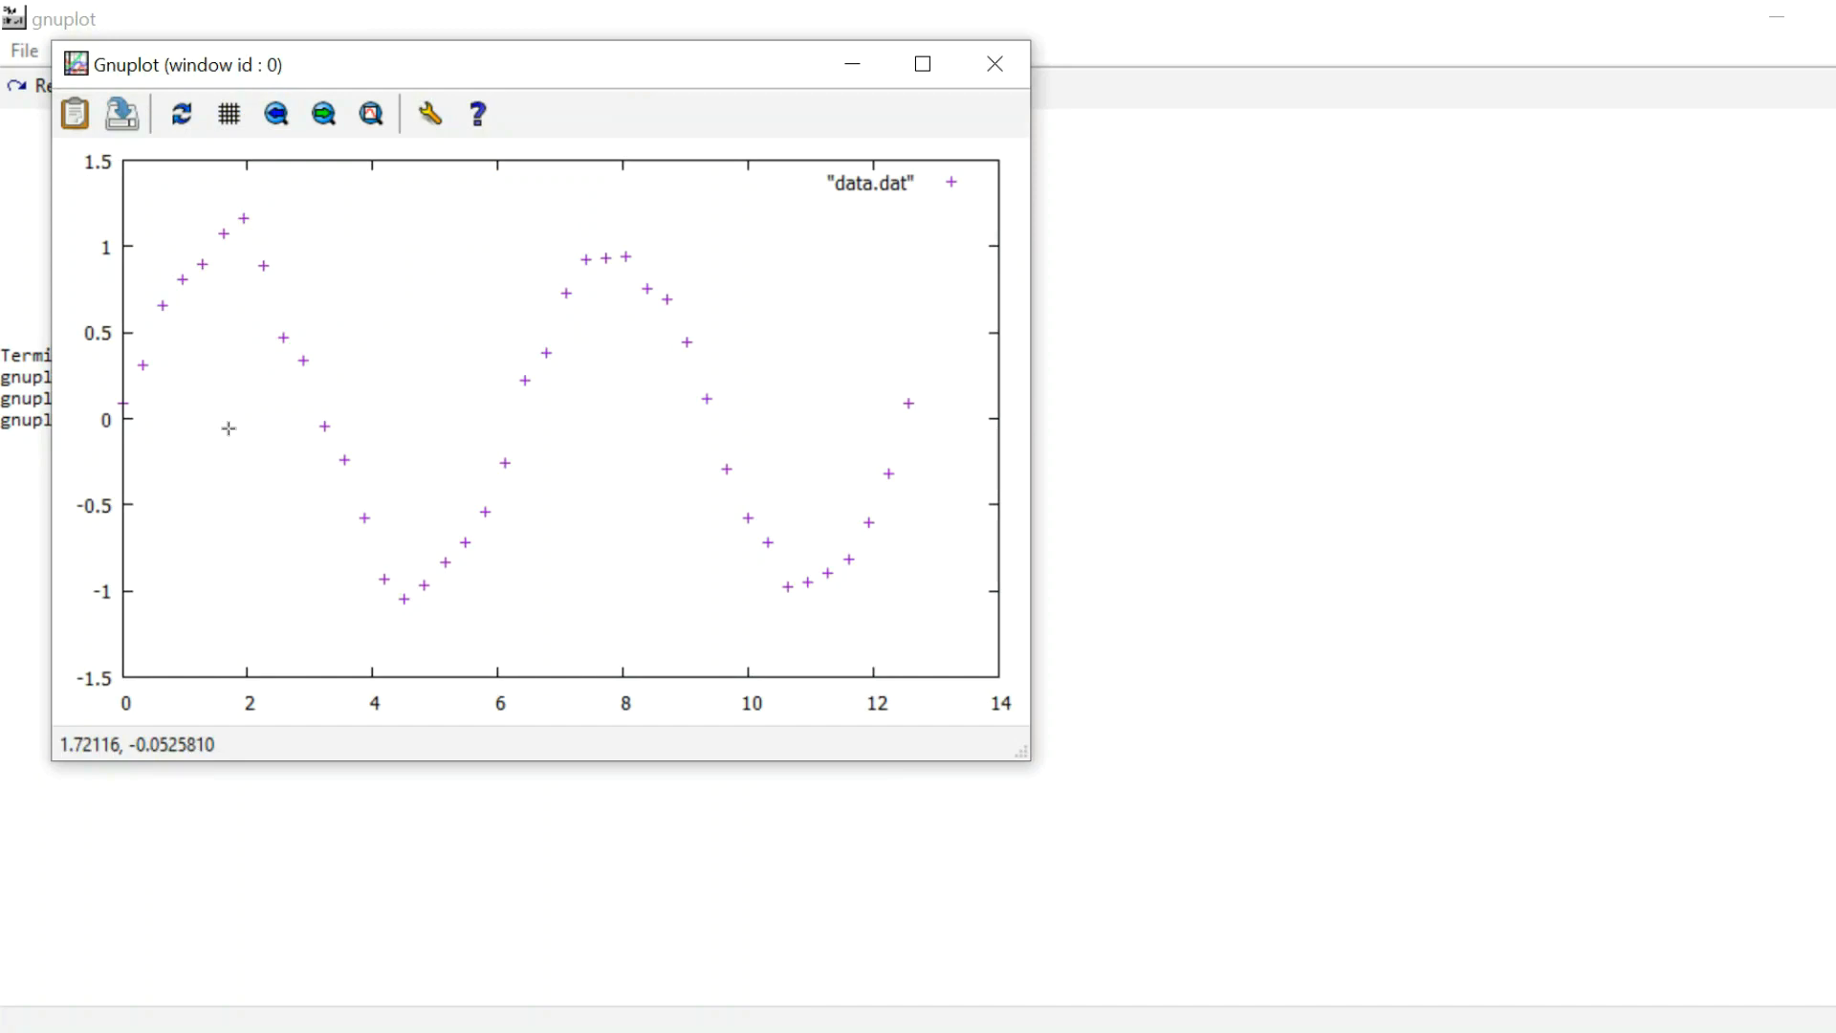
pyautogui.moveTo(463, 470)
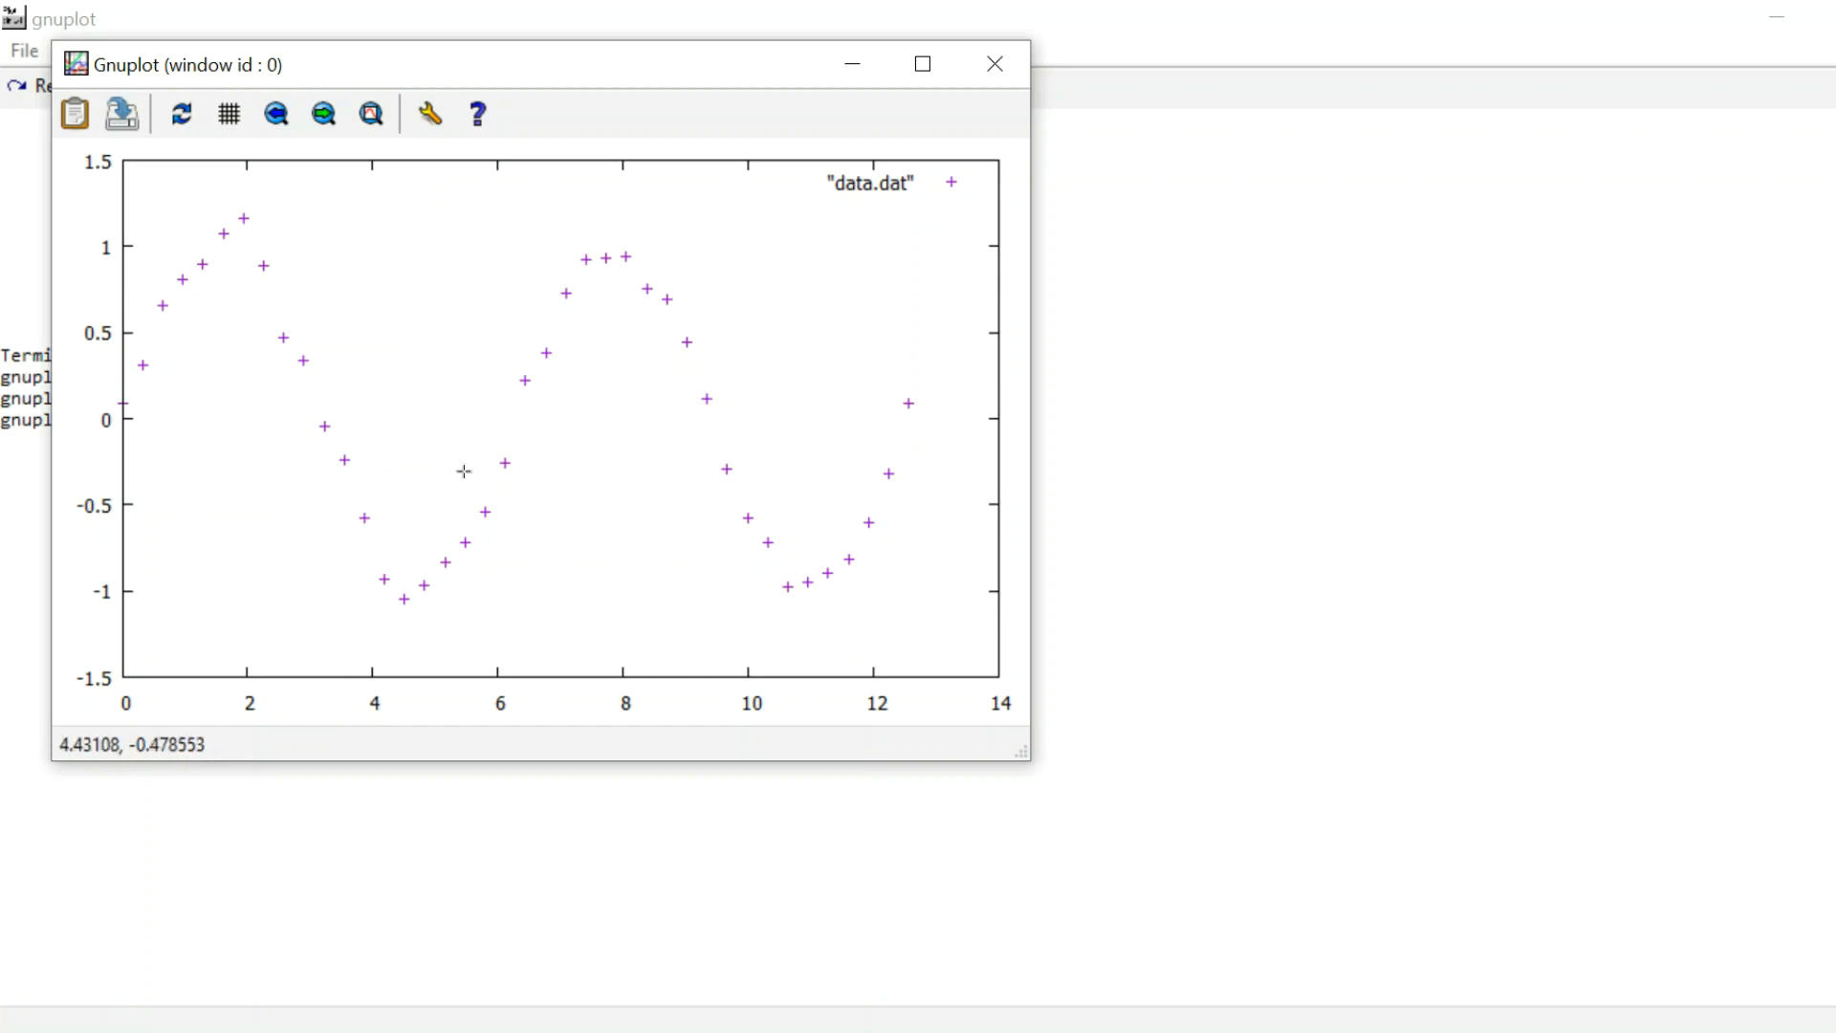
pyautogui.moveTo(852, 161)
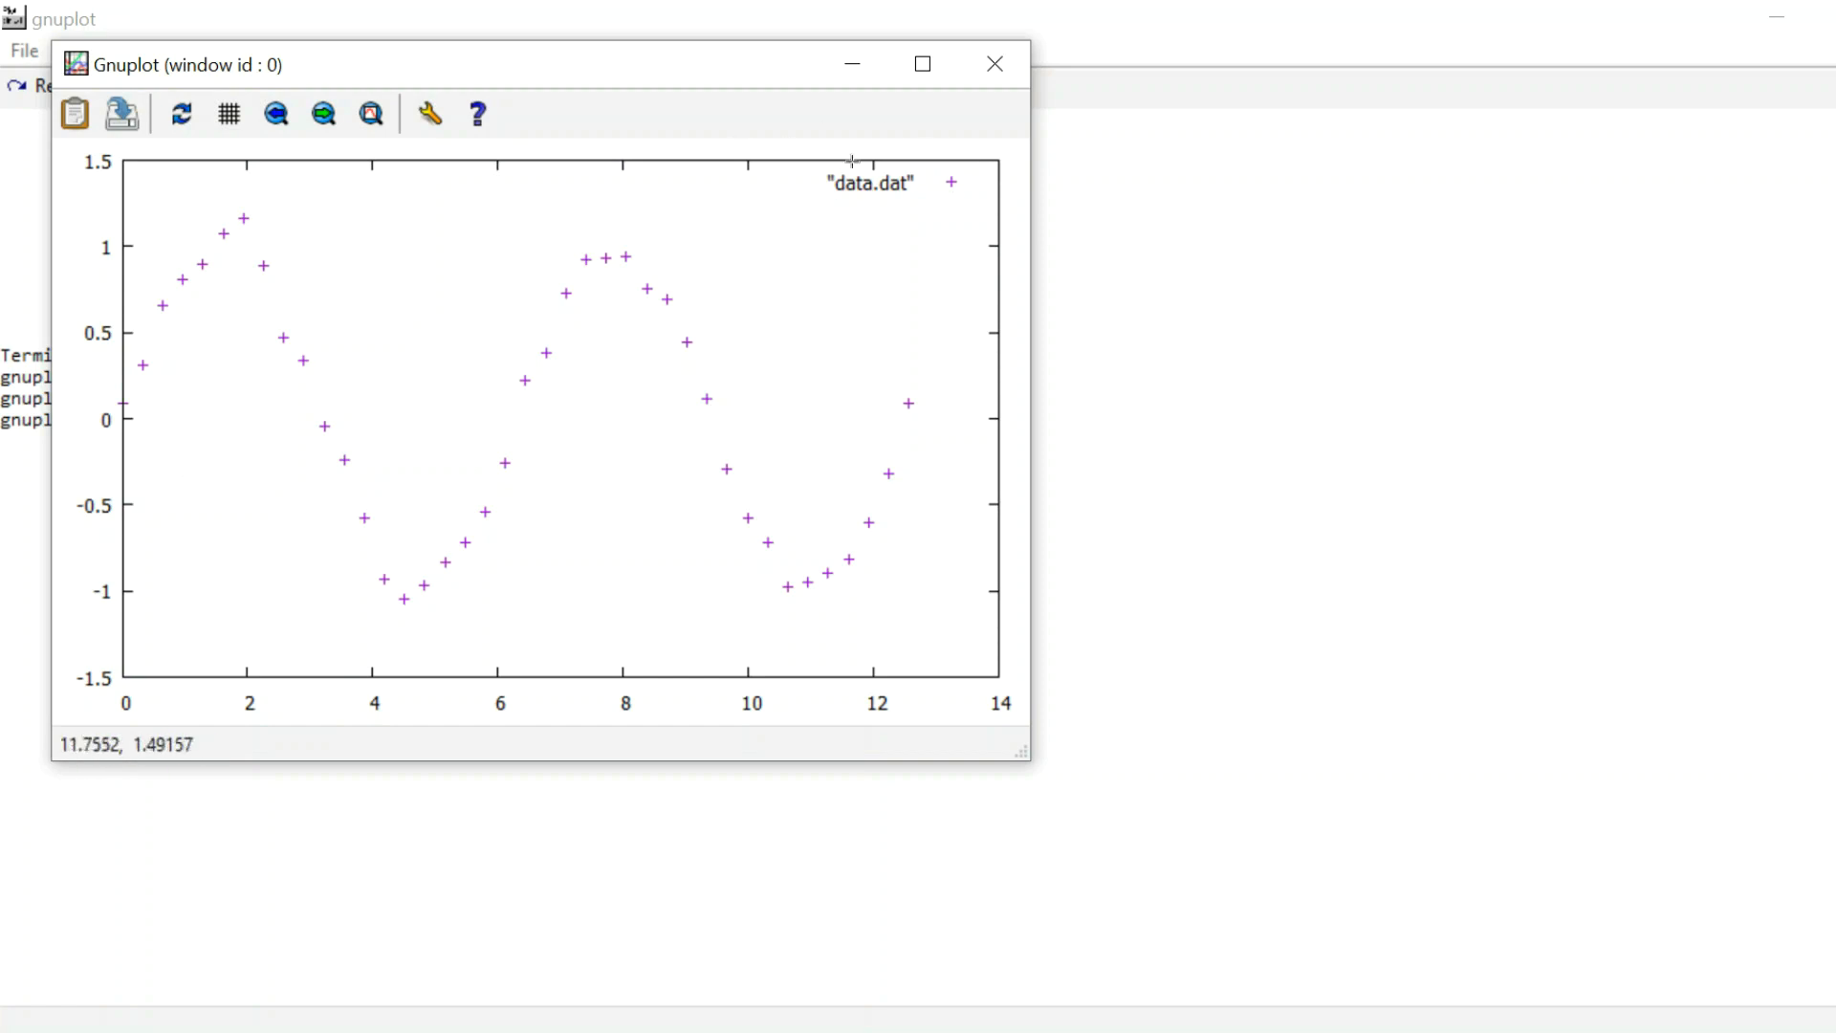
pyautogui.moveTo(865, 298)
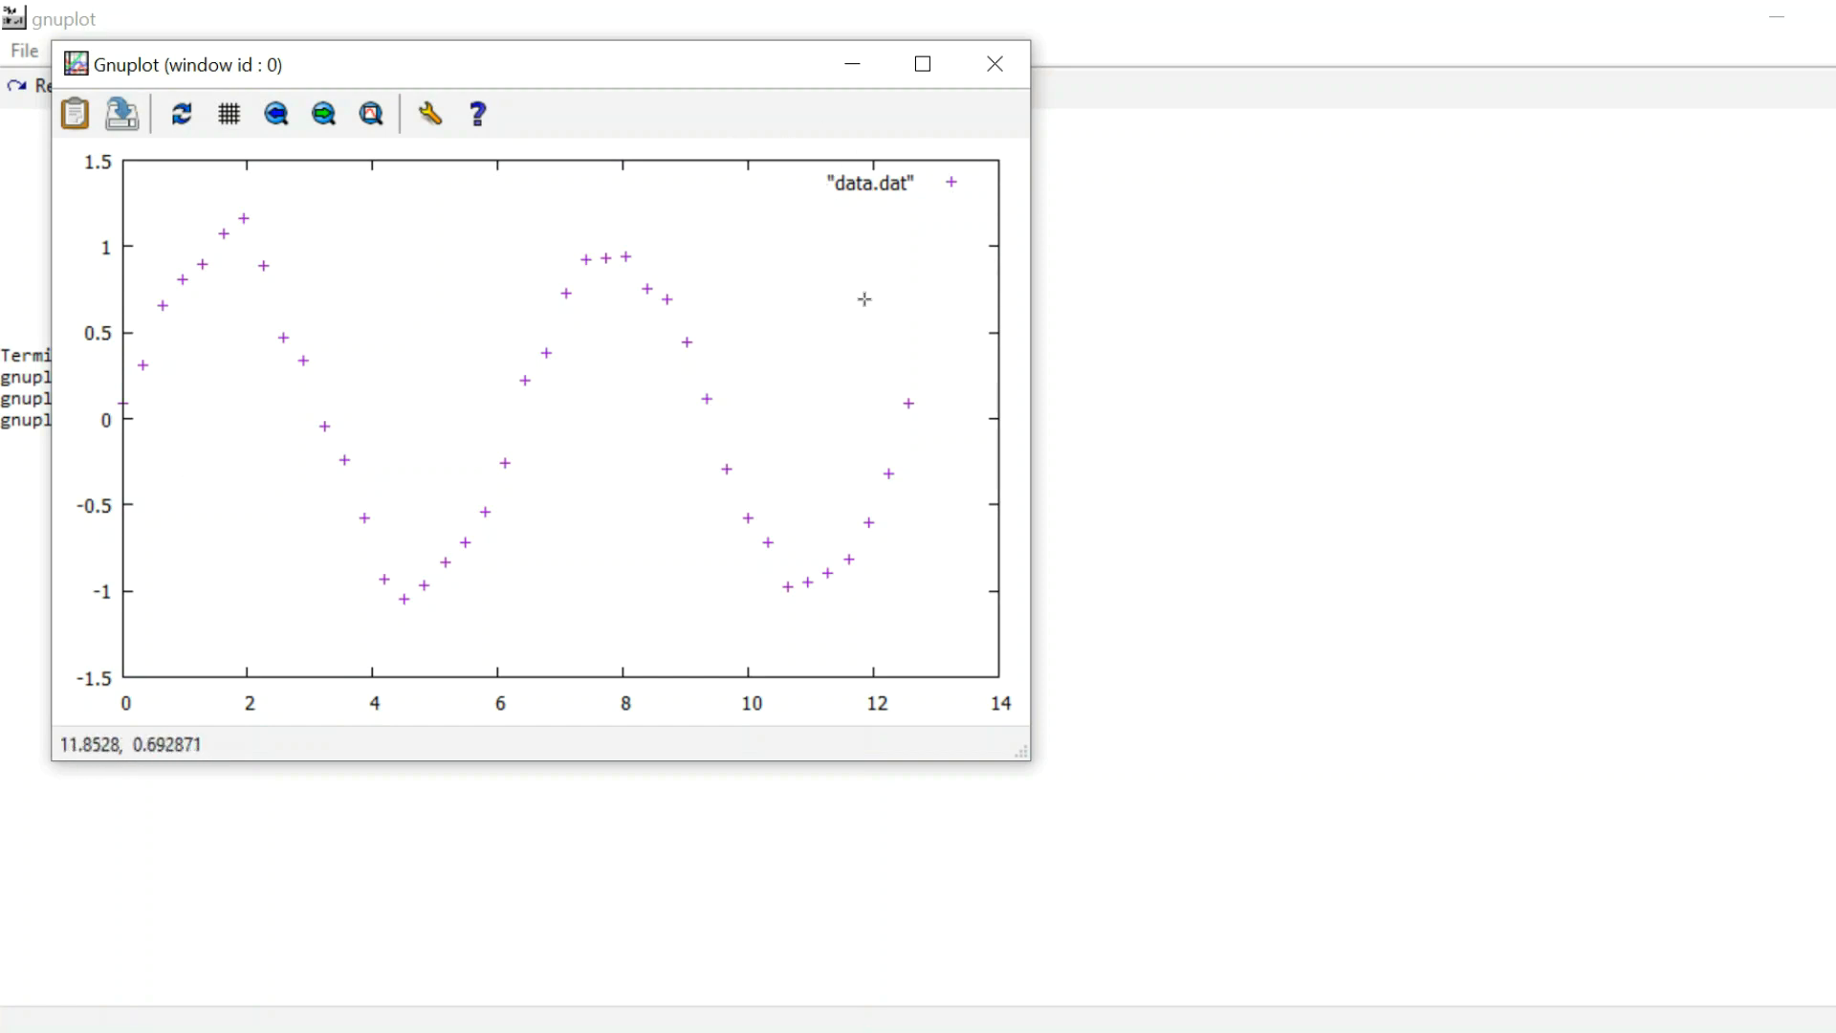
pyautogui.moveTo(1054, 157)
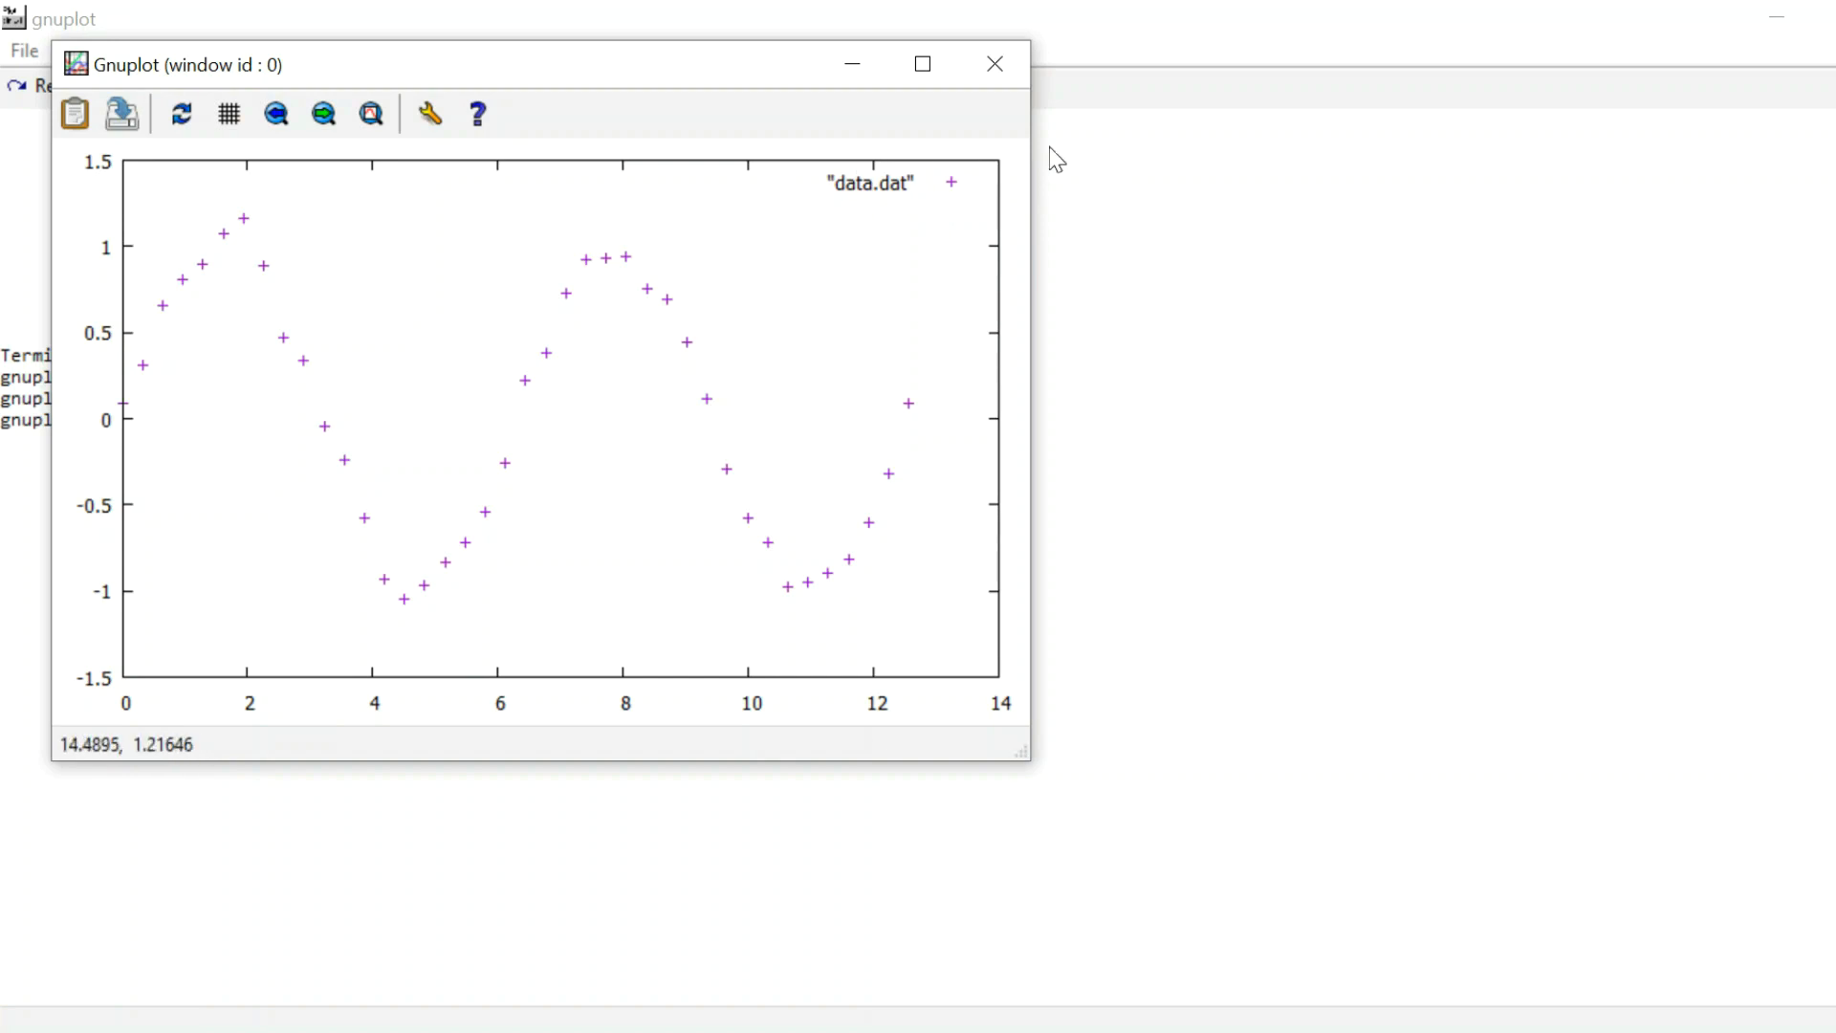
# Step: Turn off the key with unset key and redraw the data.dat points
pyautogui.click(995, 63)
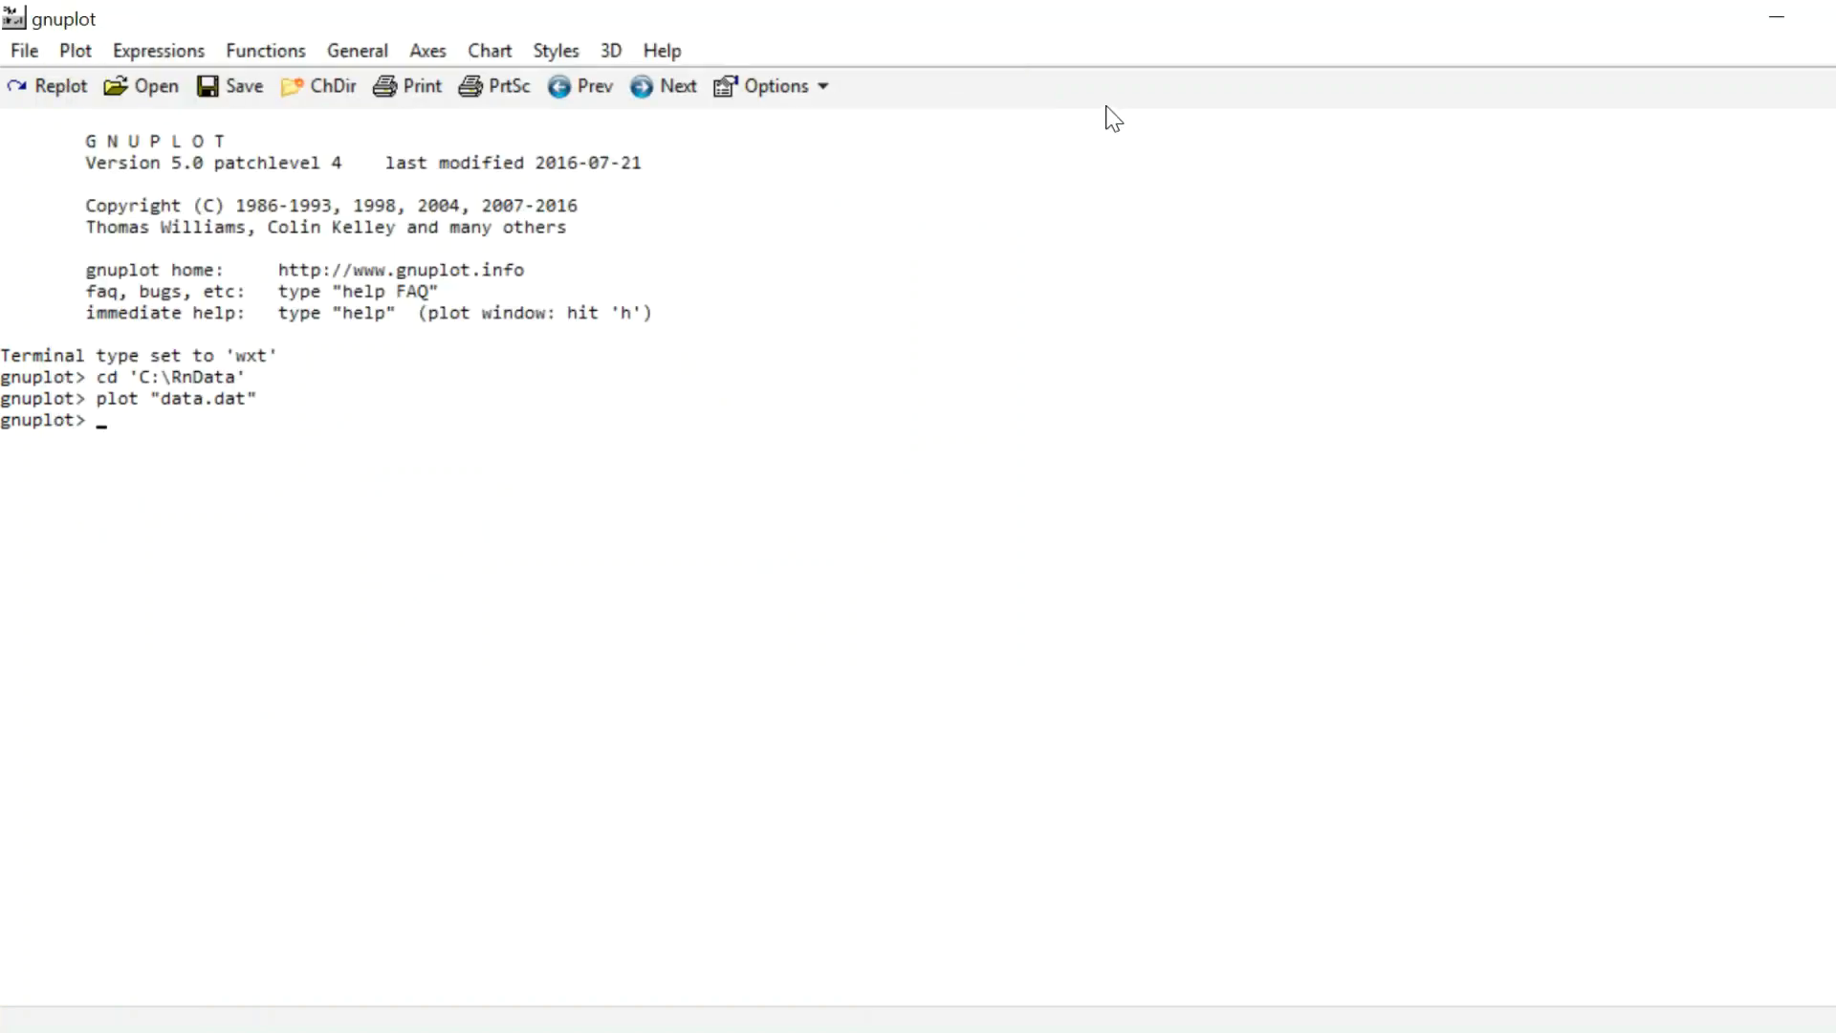
pyautogui.write('unset key')
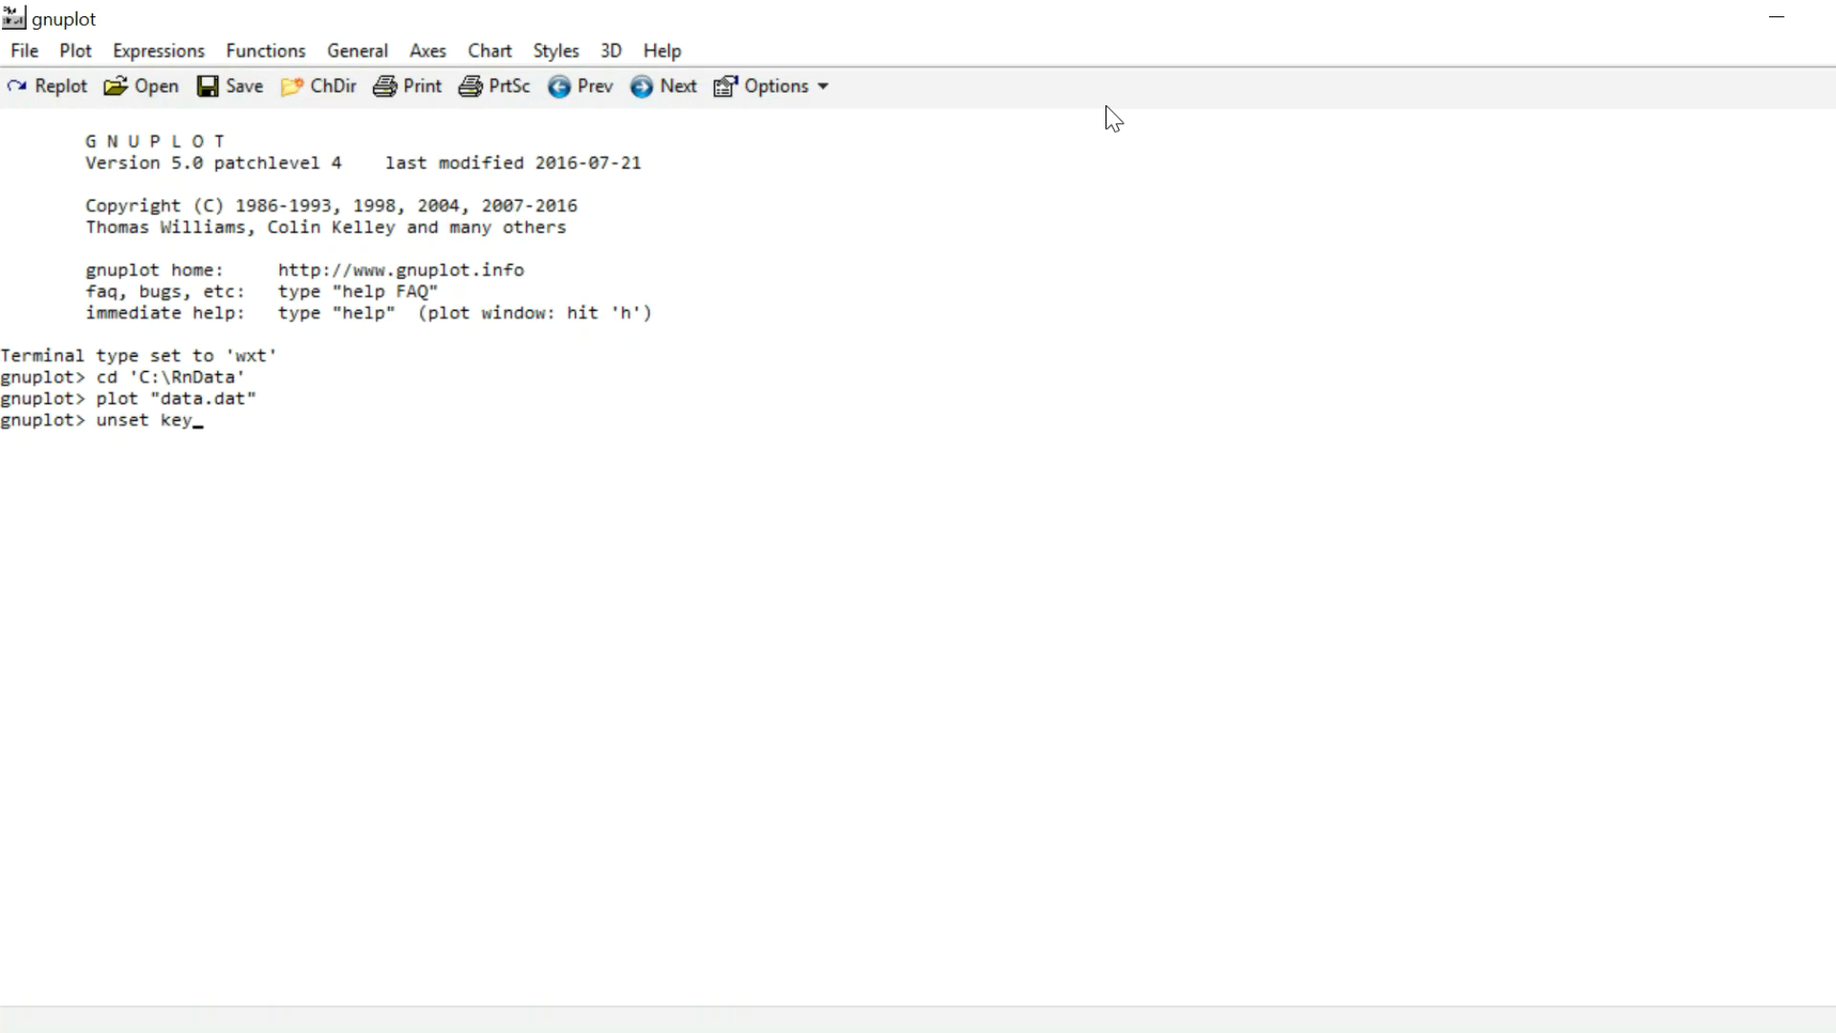
pyautogui.press('Return')
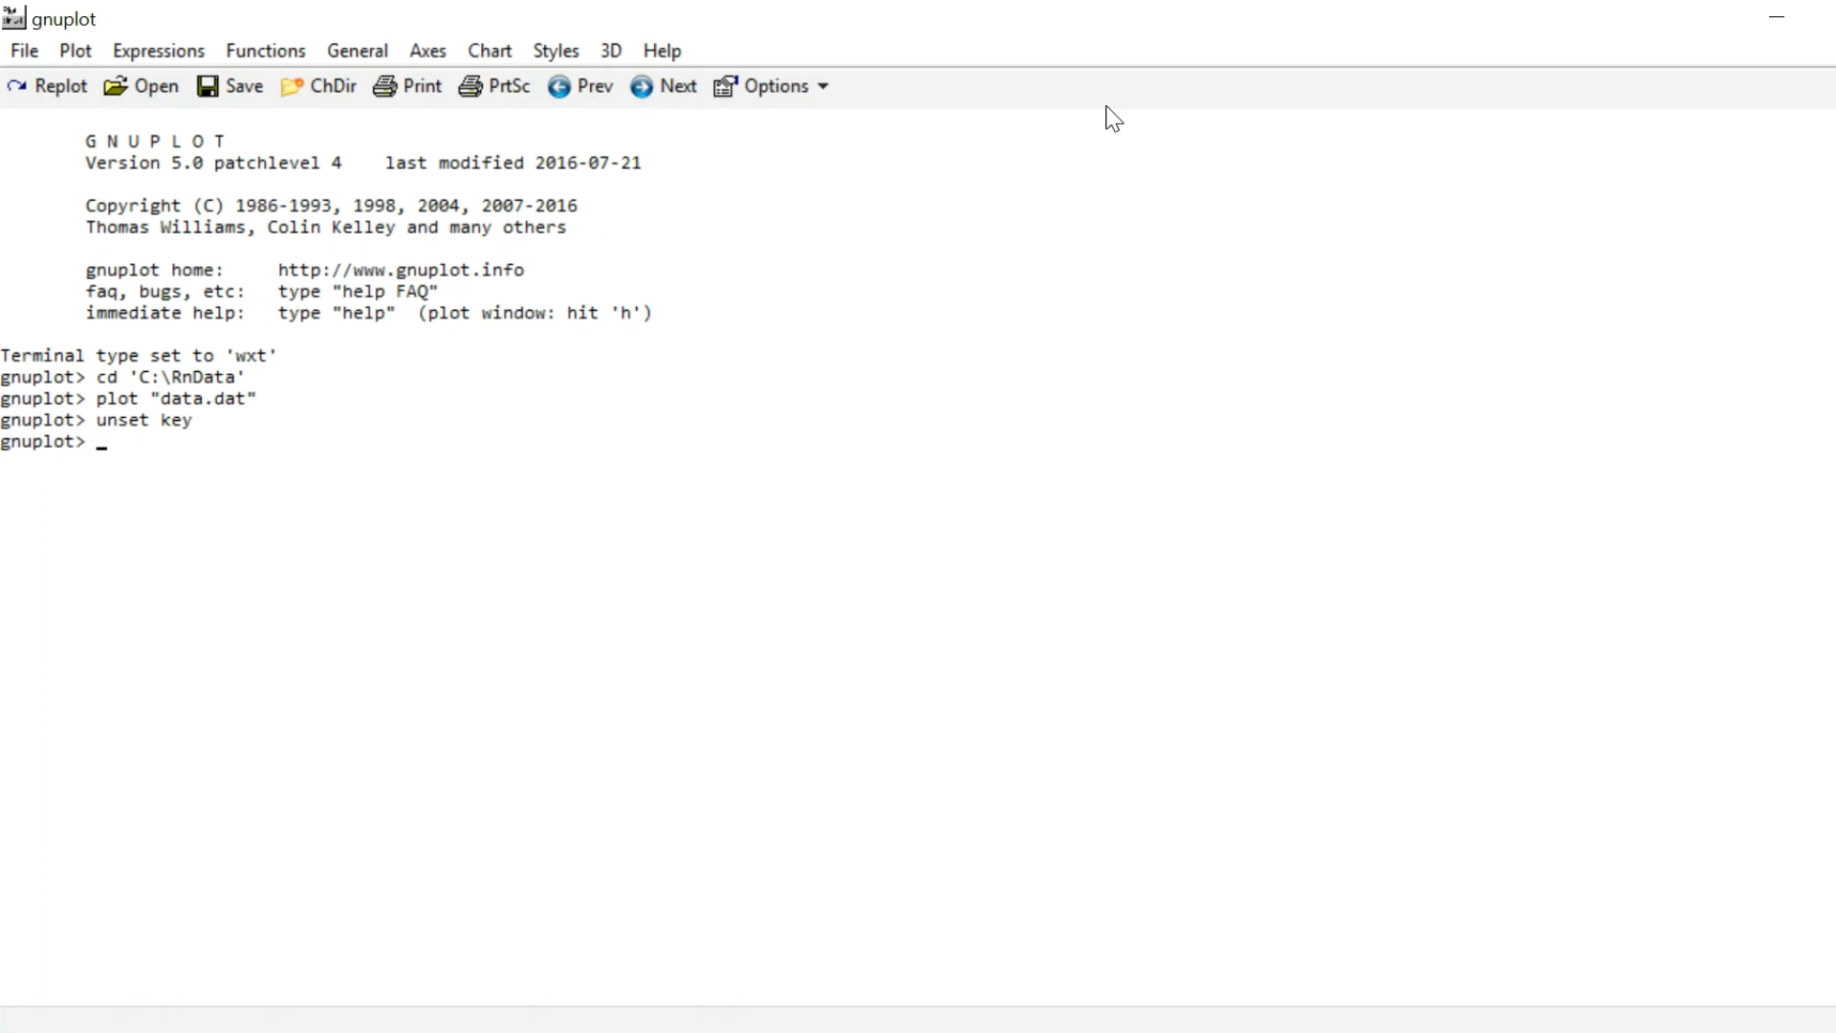
pyautogui.write('unset key')
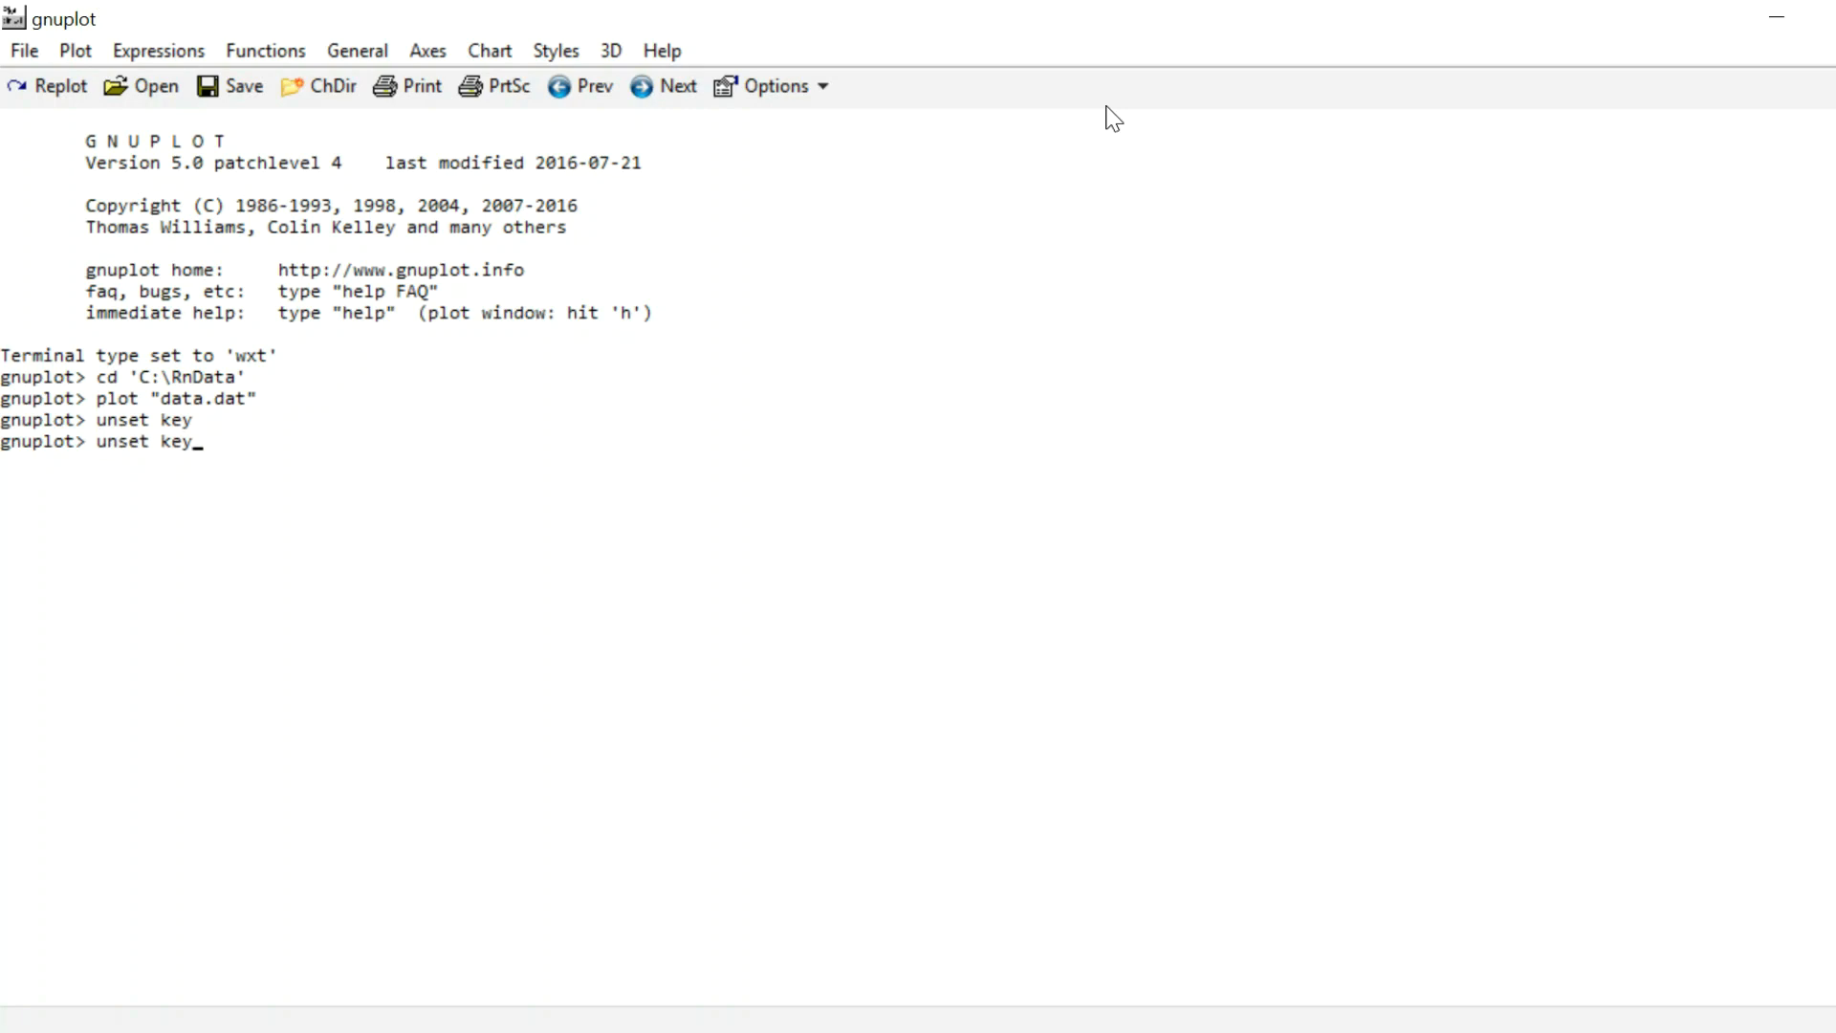
pyautogui.write('plot "data.dat"')
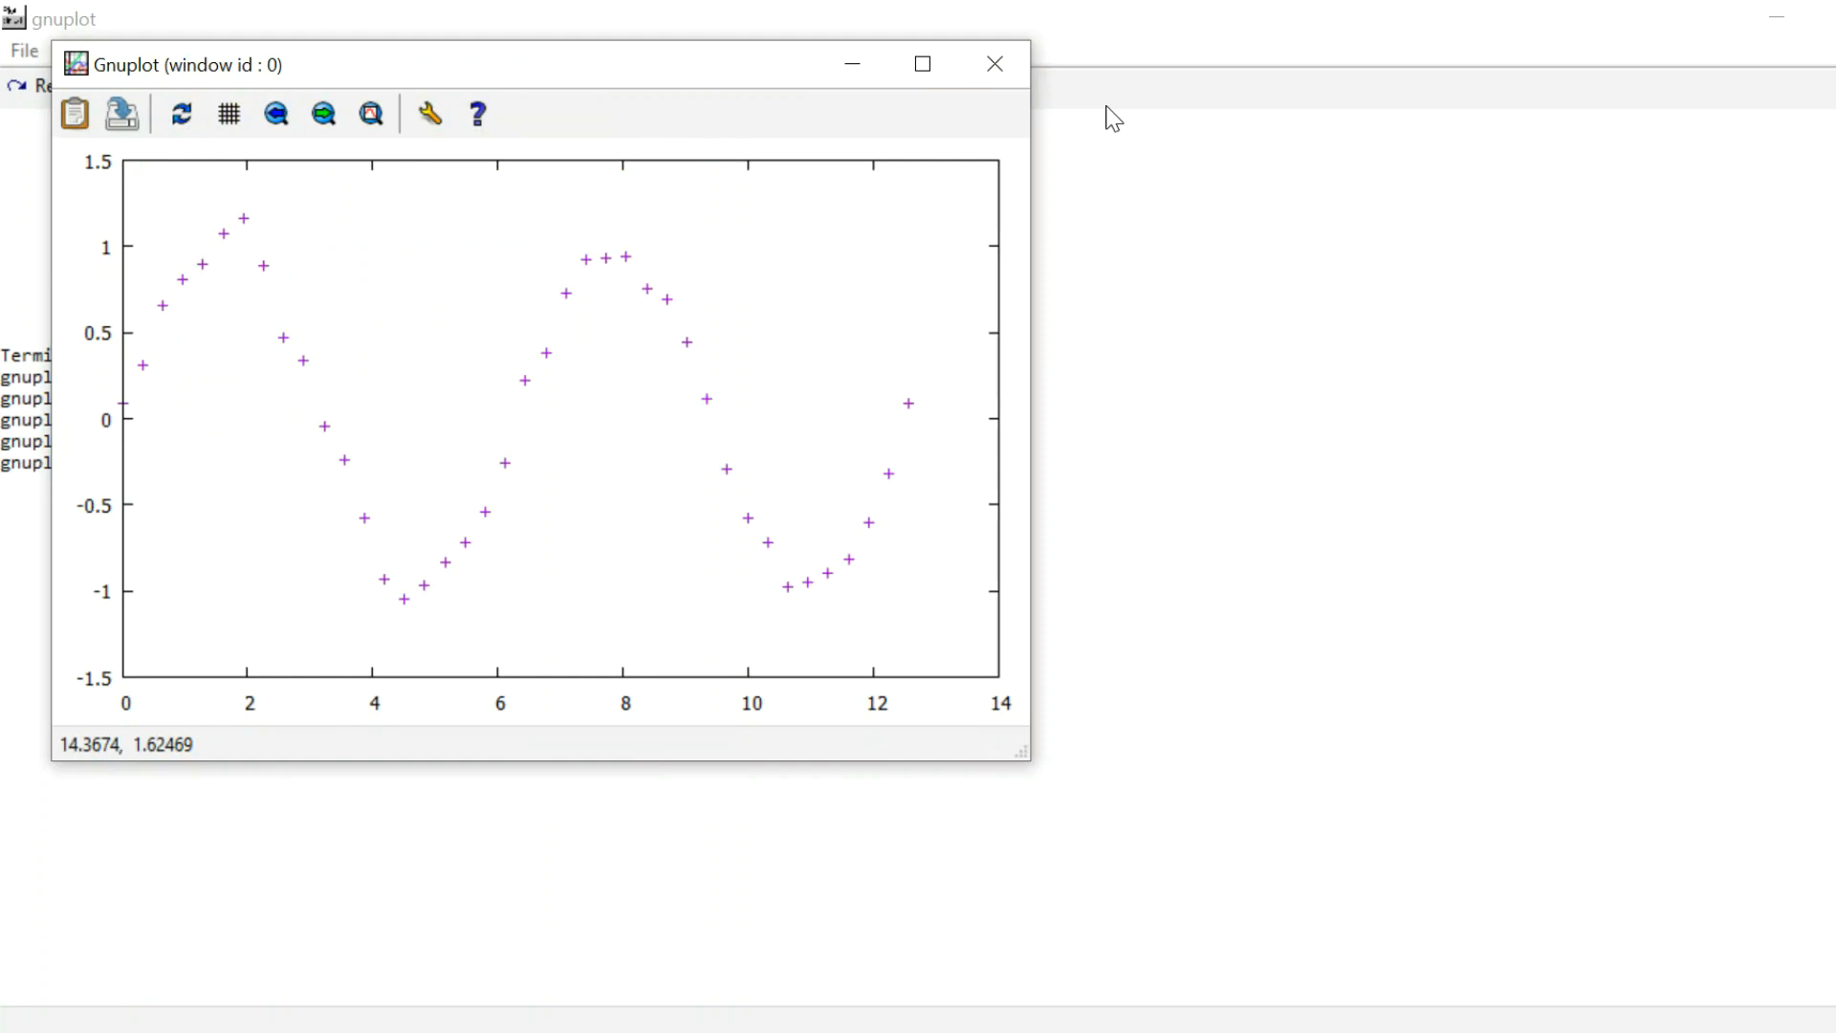
pyautogui.moveTo(697, 142)
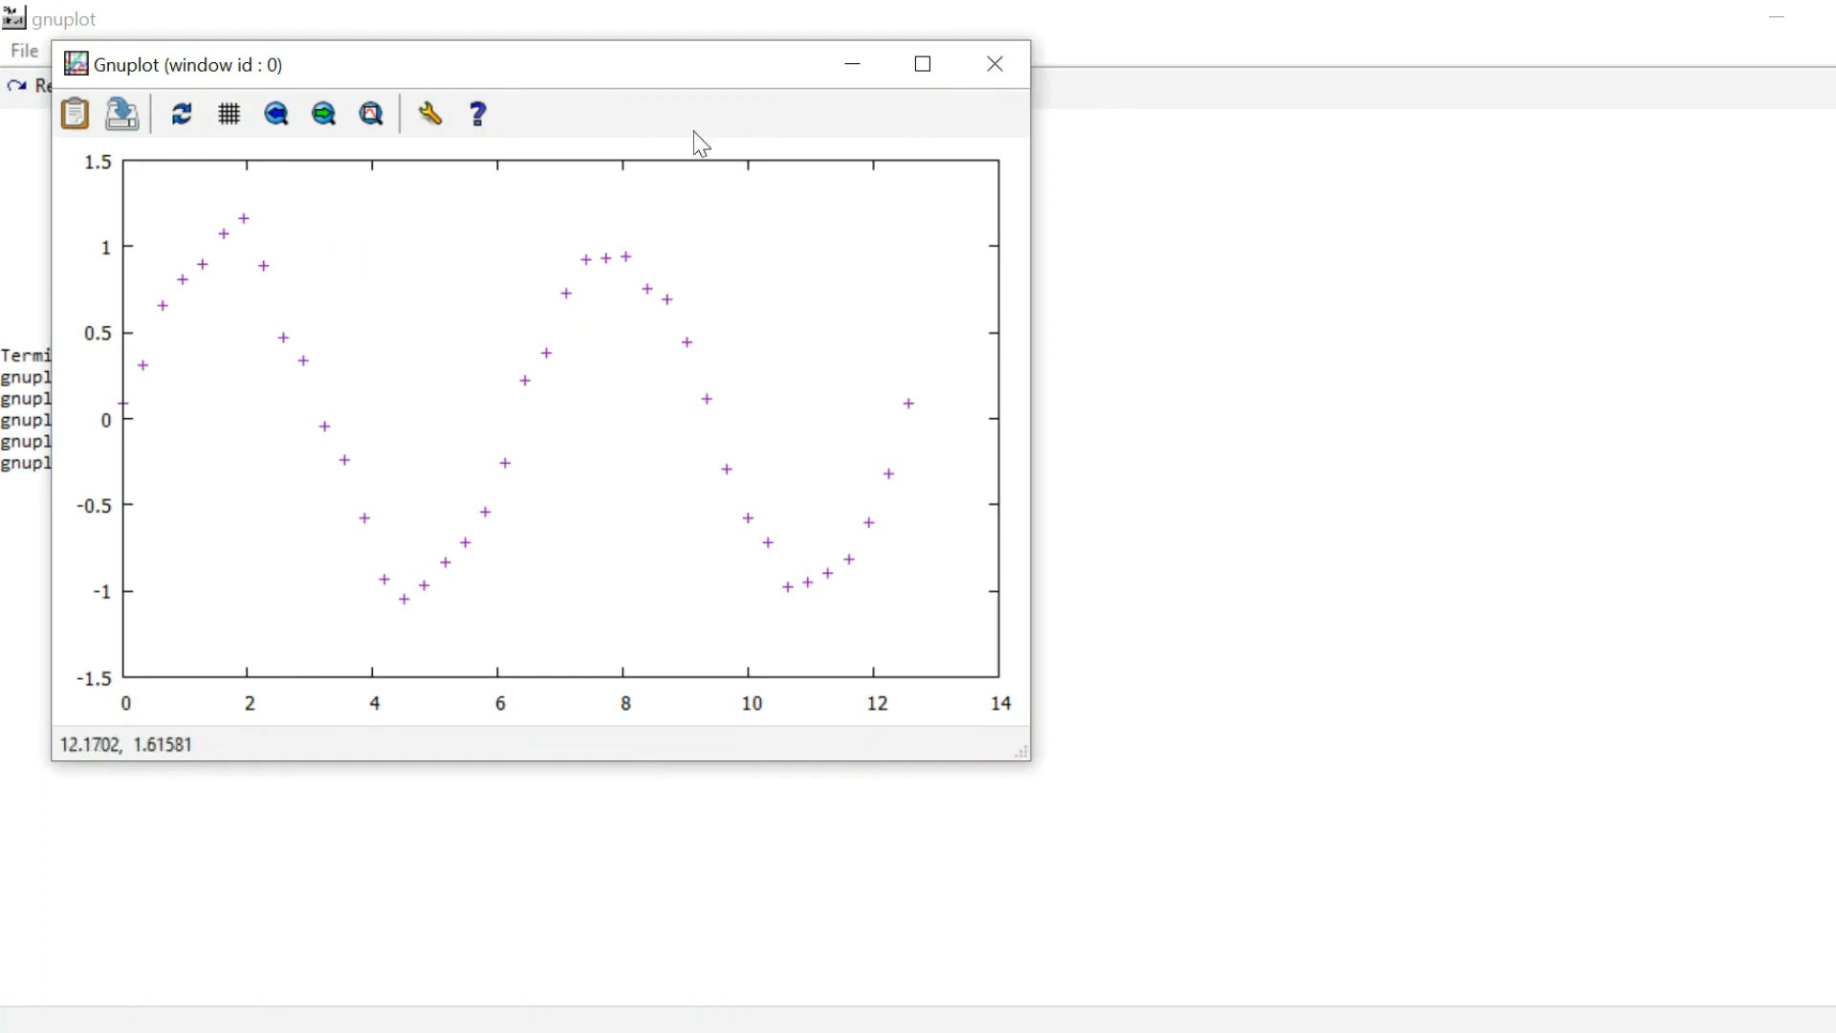
pyautogui.moveTo(1094, 343)
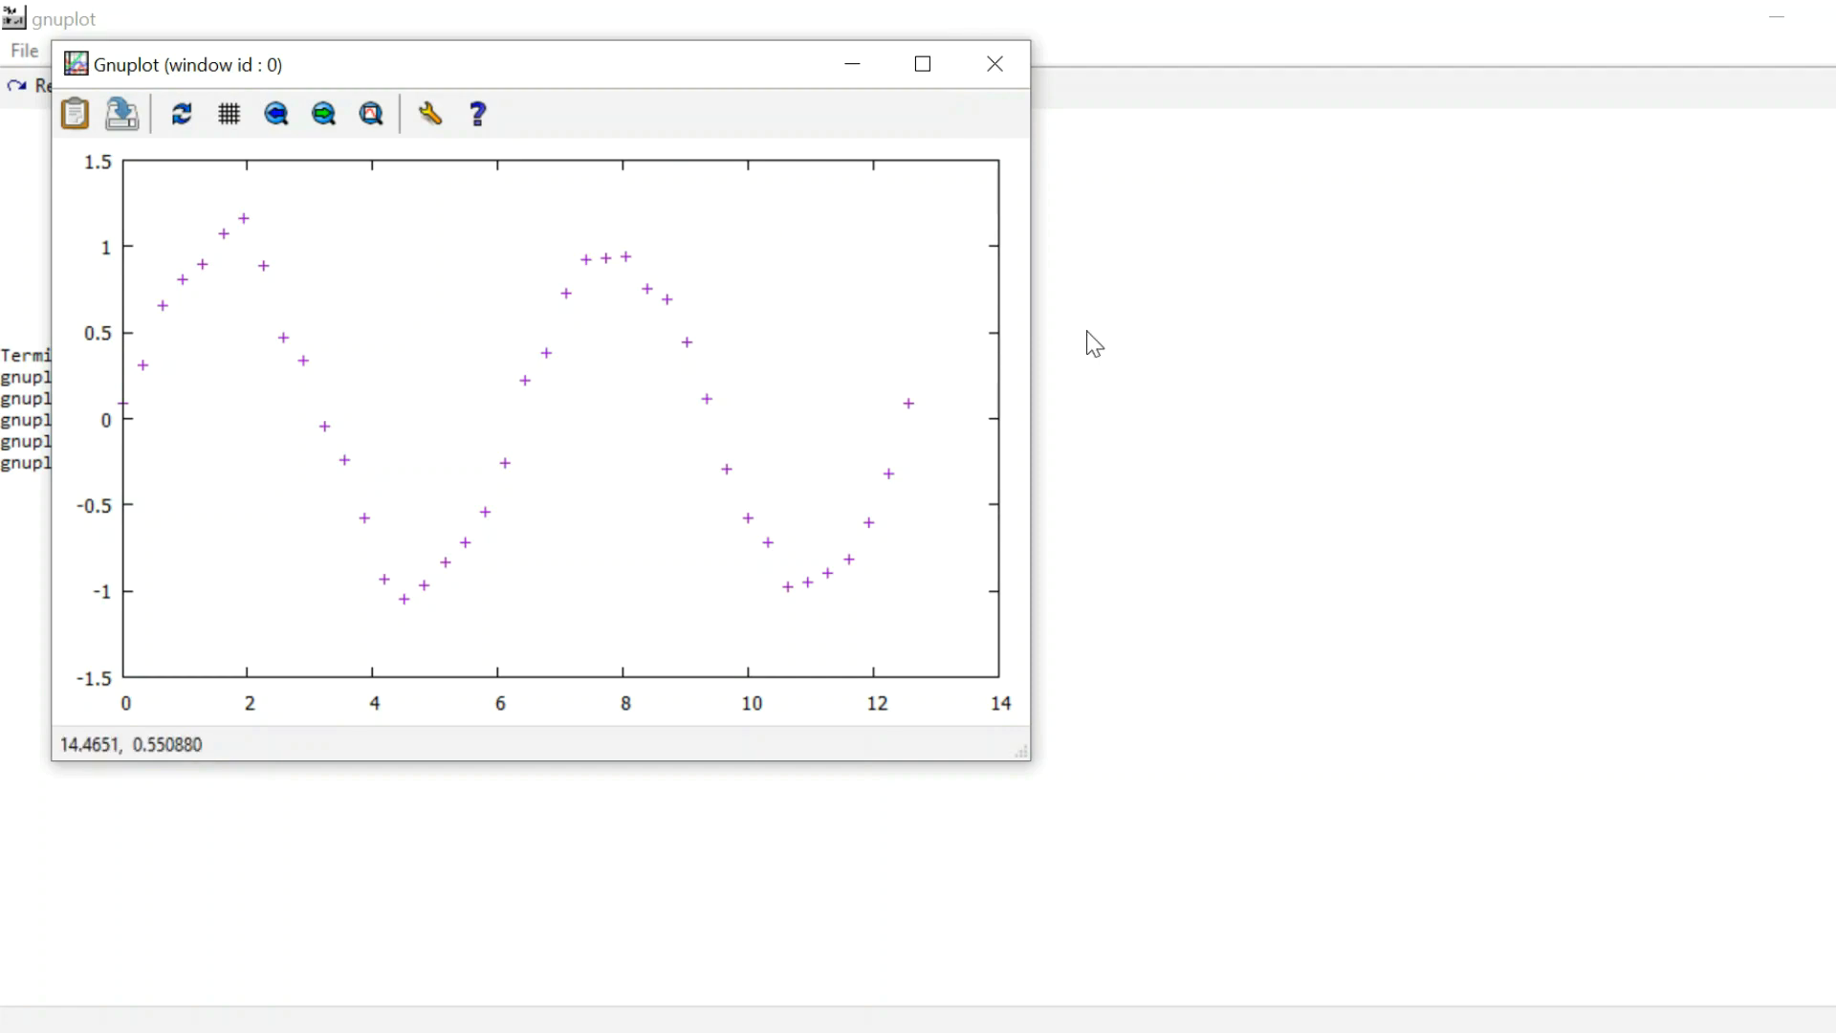
# Step: Restore the key and plot data.dat titled 'my very interesting data', then close the plot
pyautogui.click(995, 64)
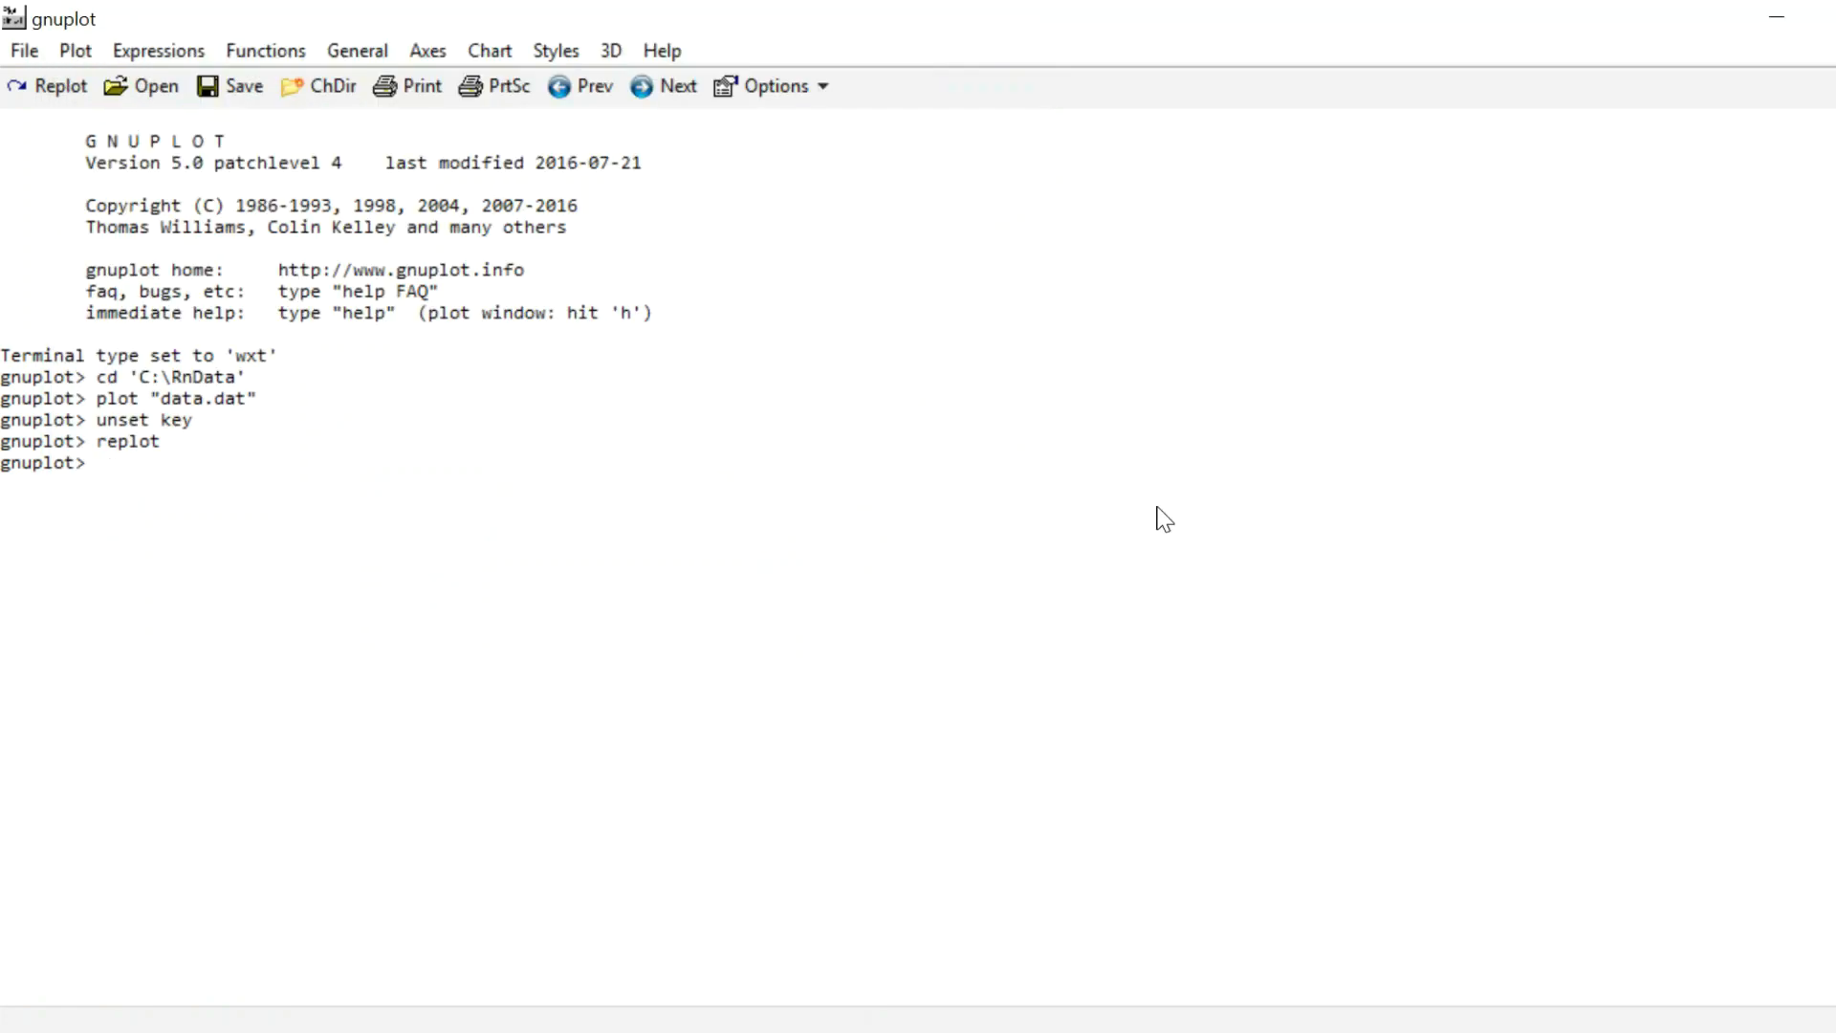
pyautogui.write('set key')
pyautogui.write('plot "data.dat')
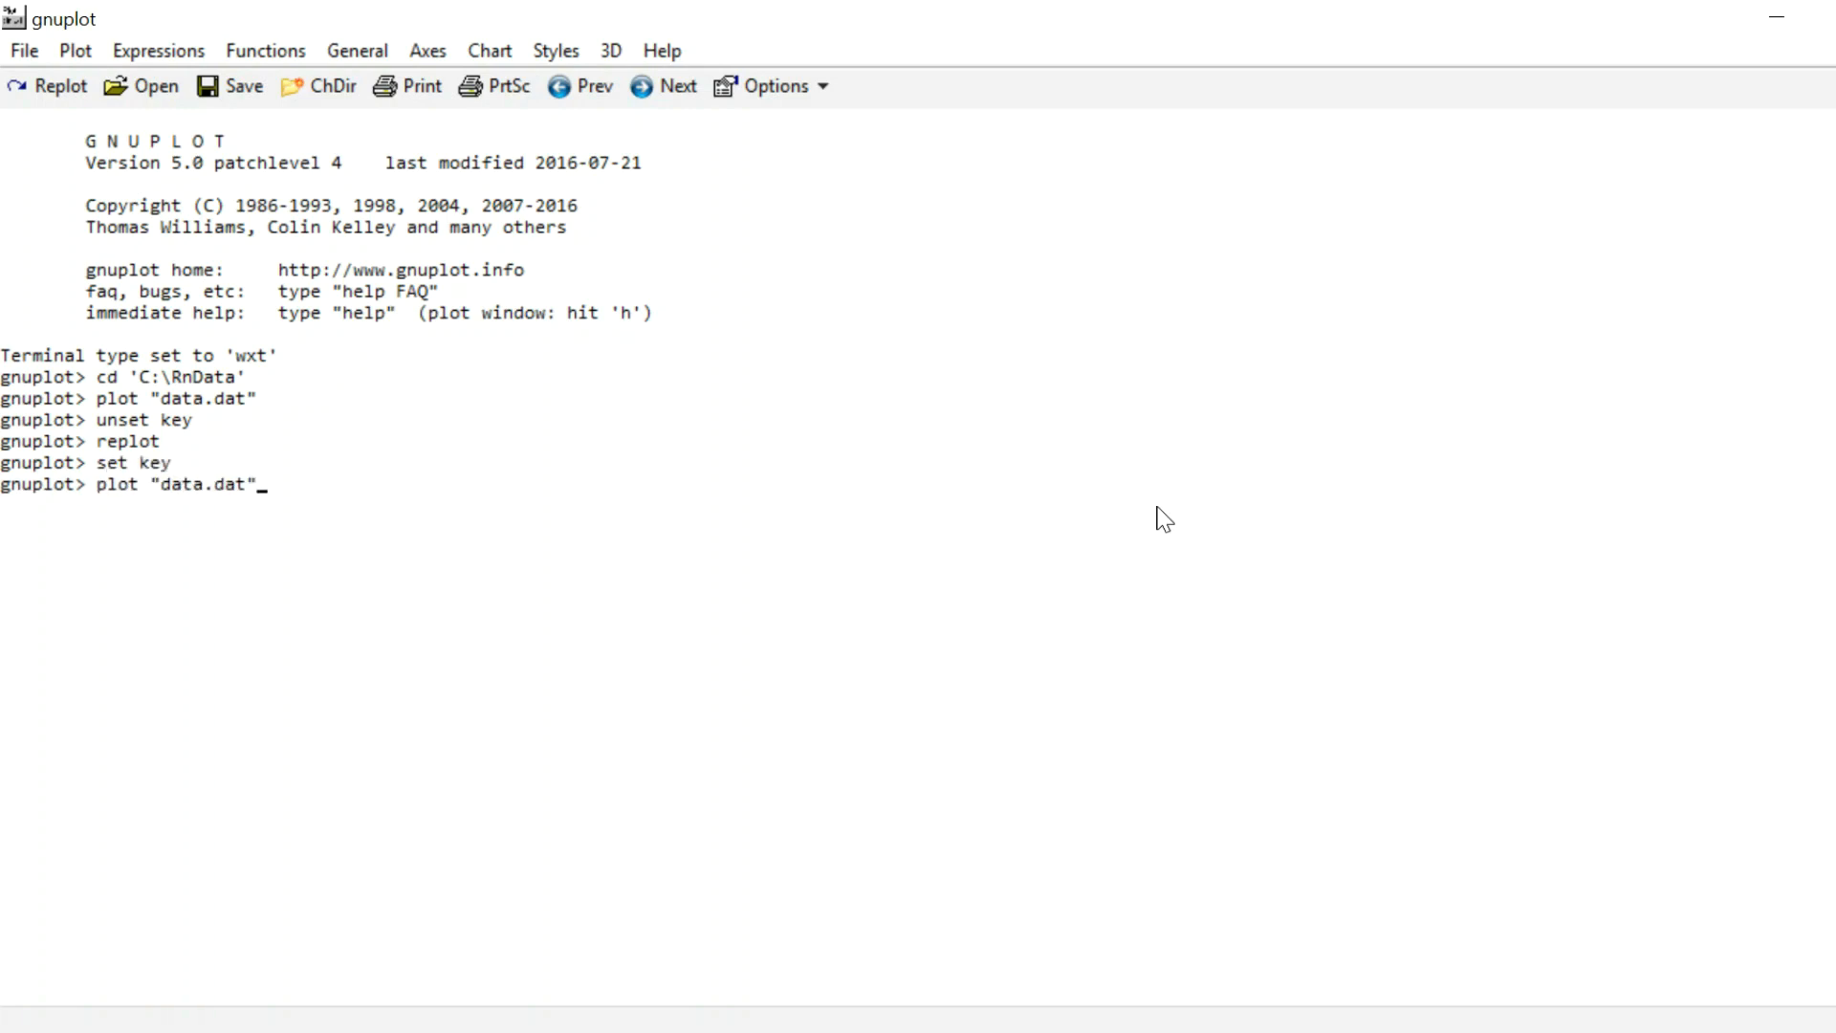
pyautogui.write('title "')
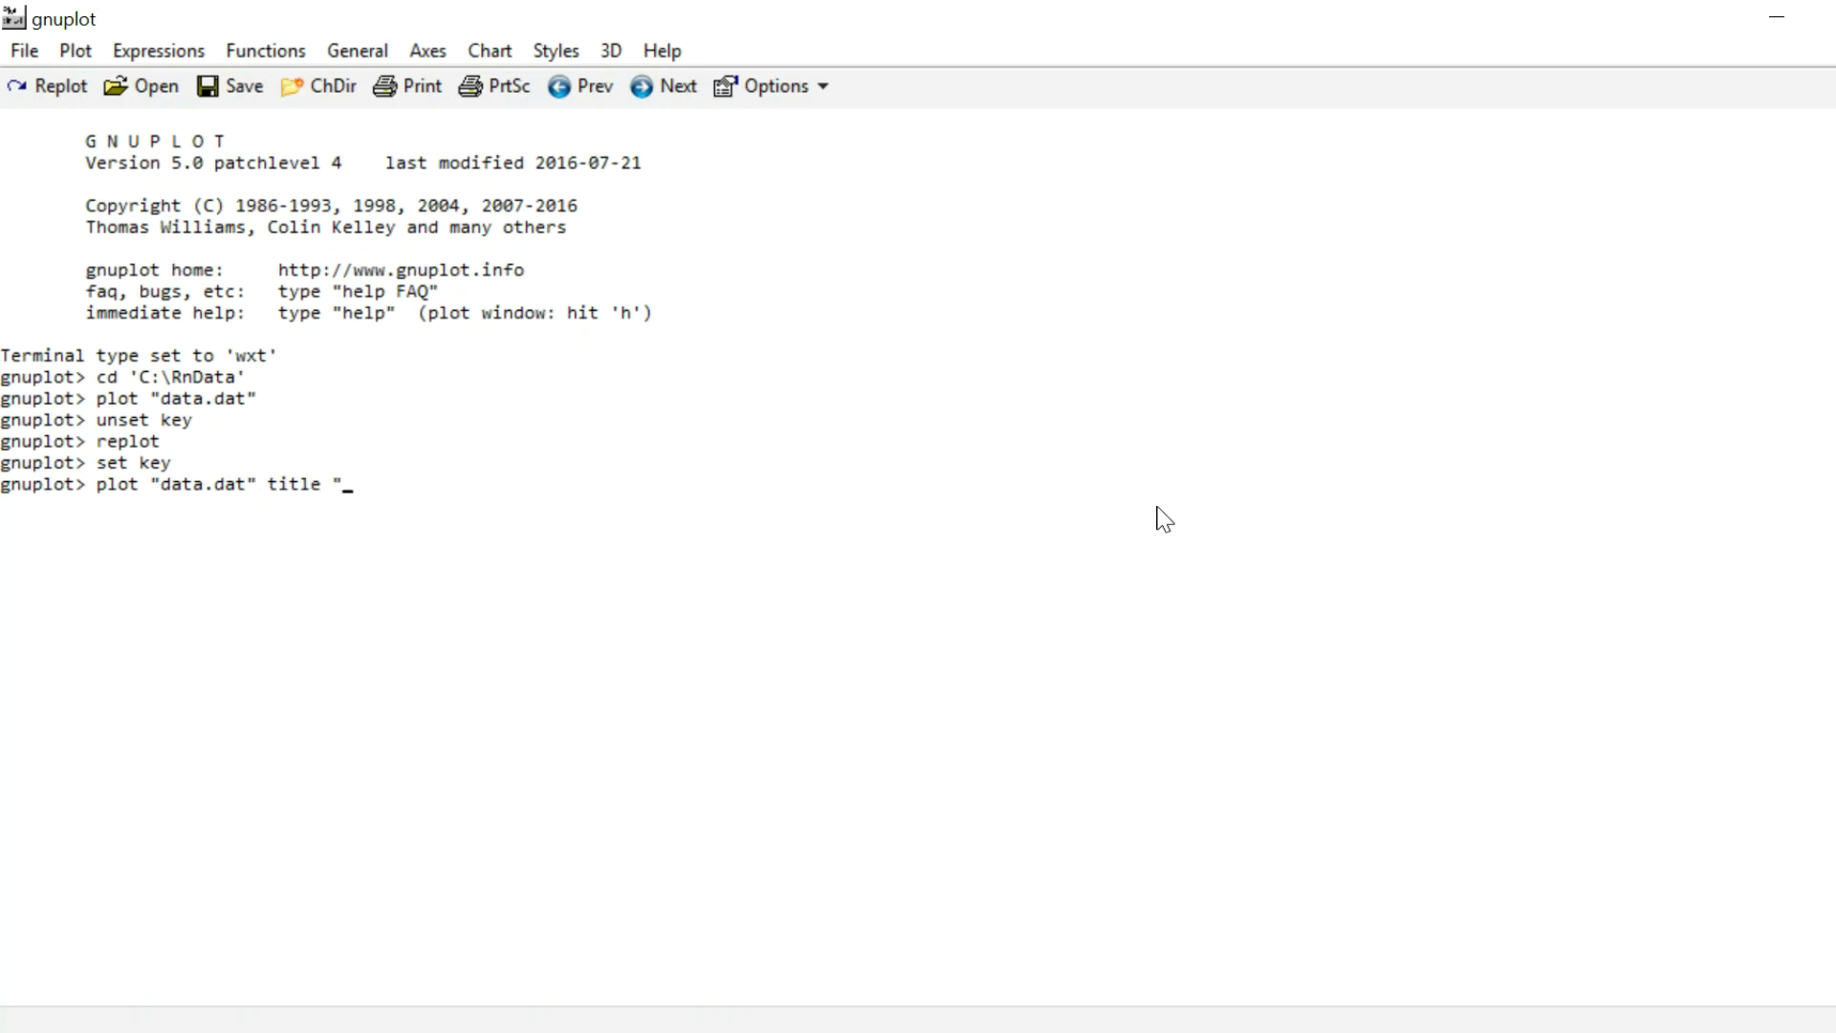
pyautogui.write('my ver')
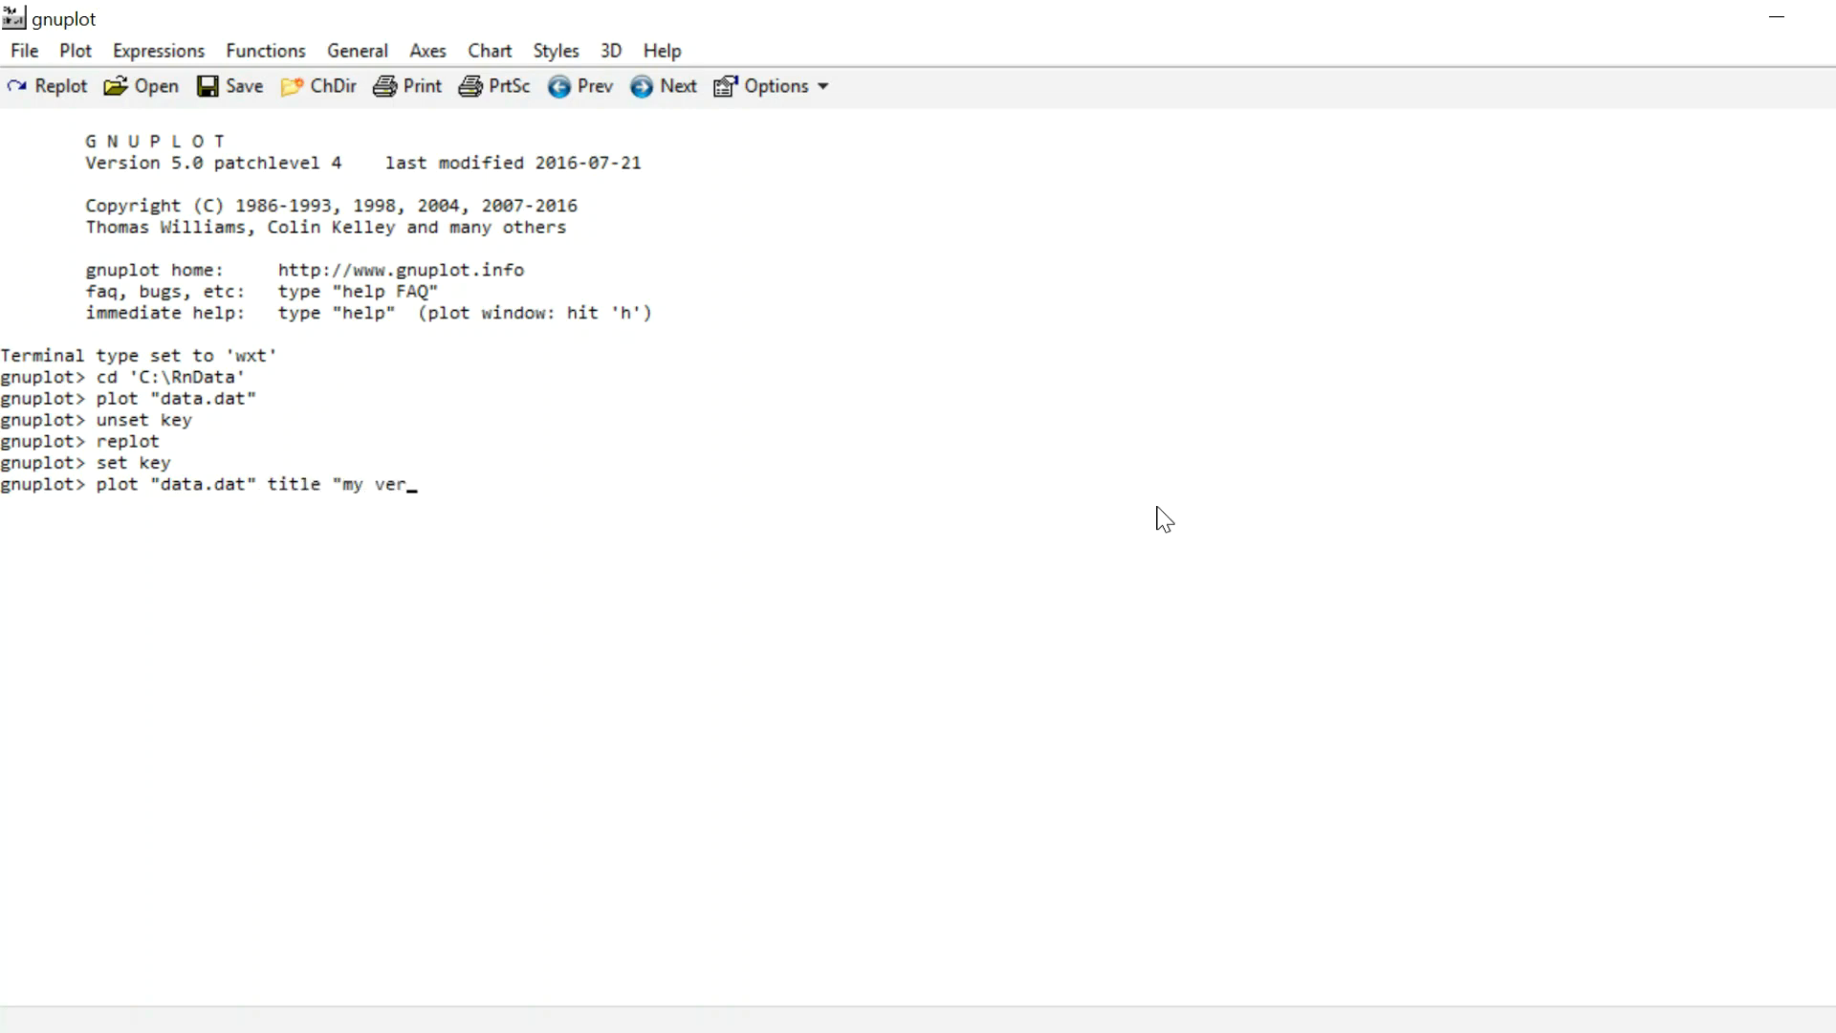
pyautogui.write('ry interesting')
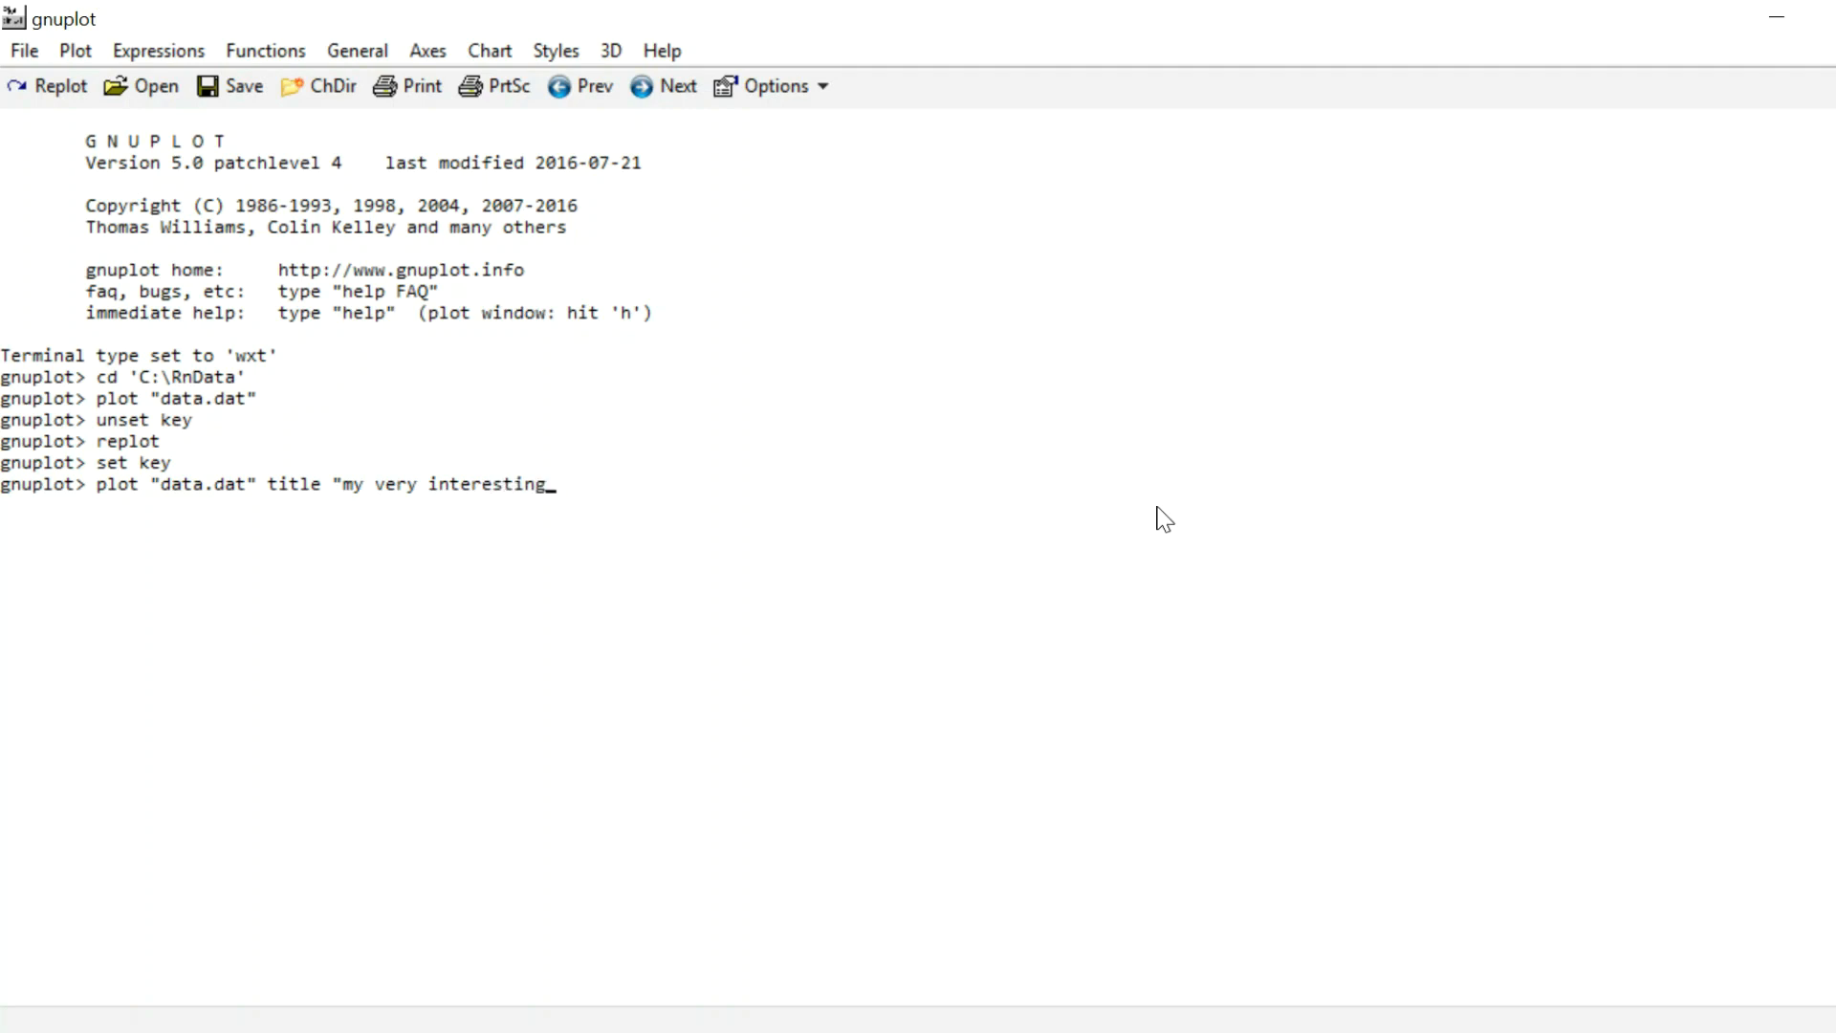
pyautogui.write('data"')
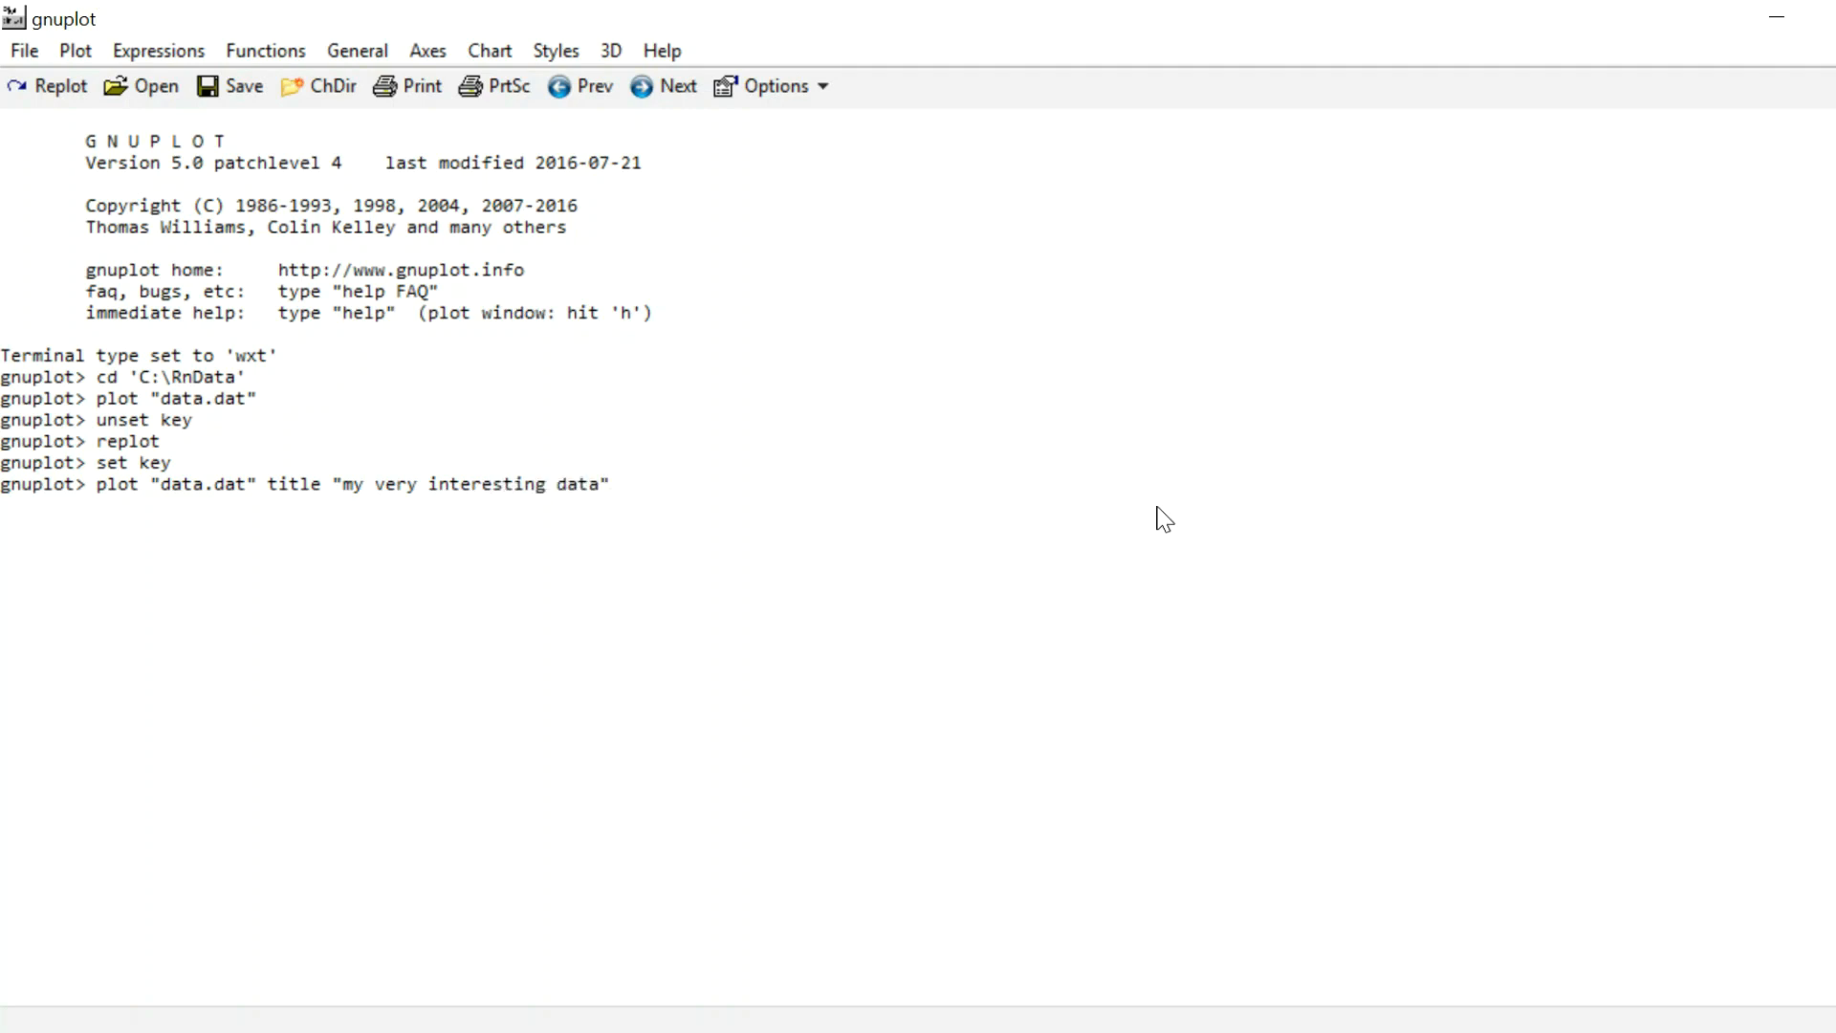
pyautogui.press('Return')
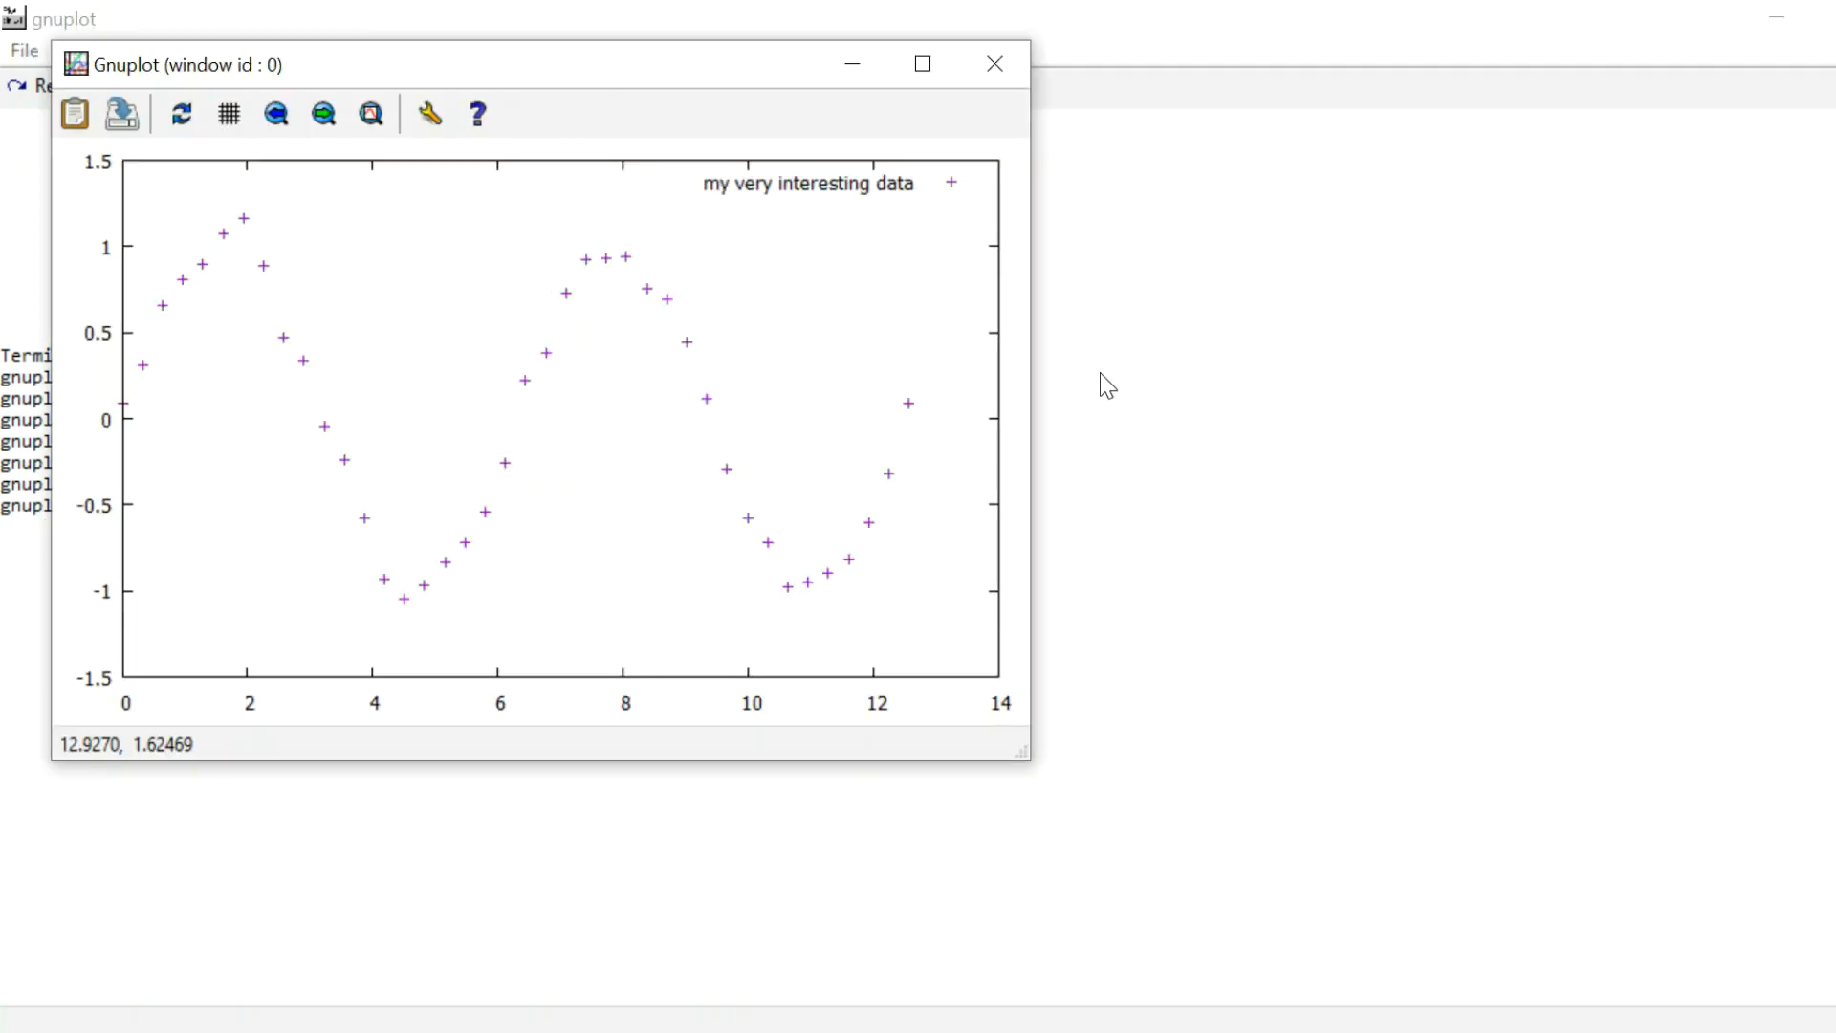
pyautogui.moveTo(720, 143)
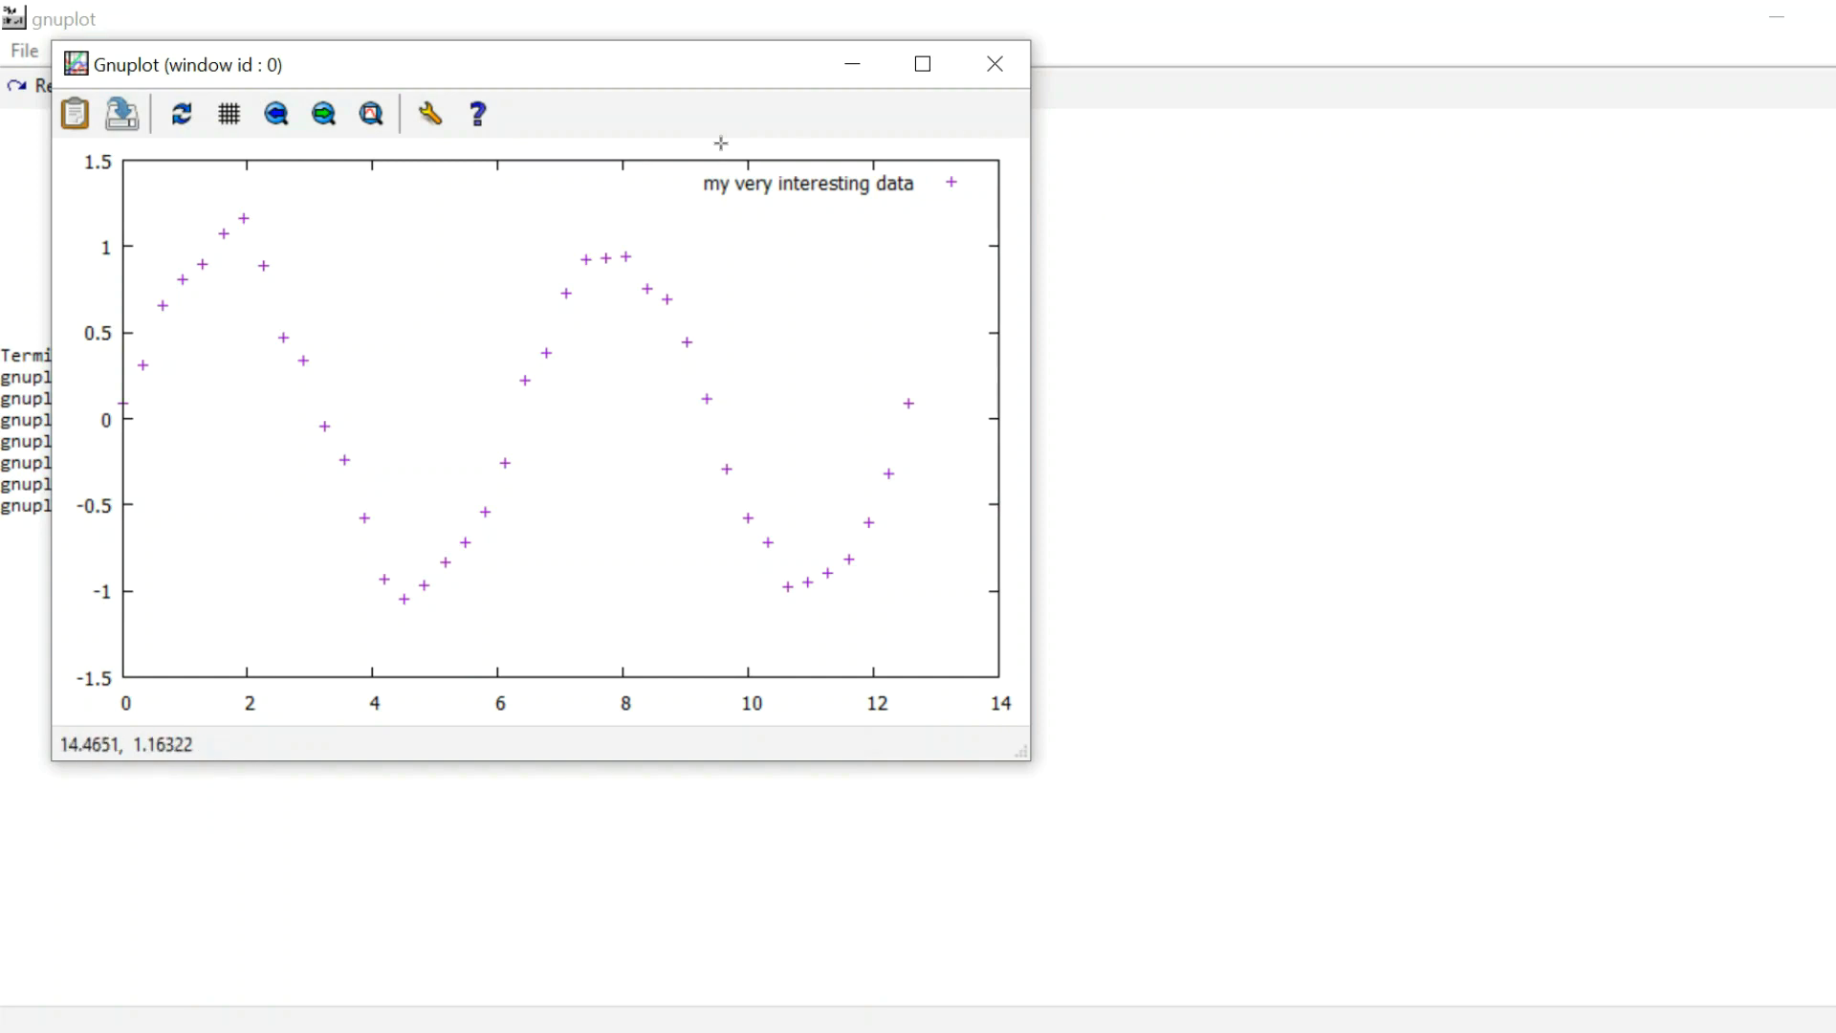
pyautogui.moveTo(1220, 308)
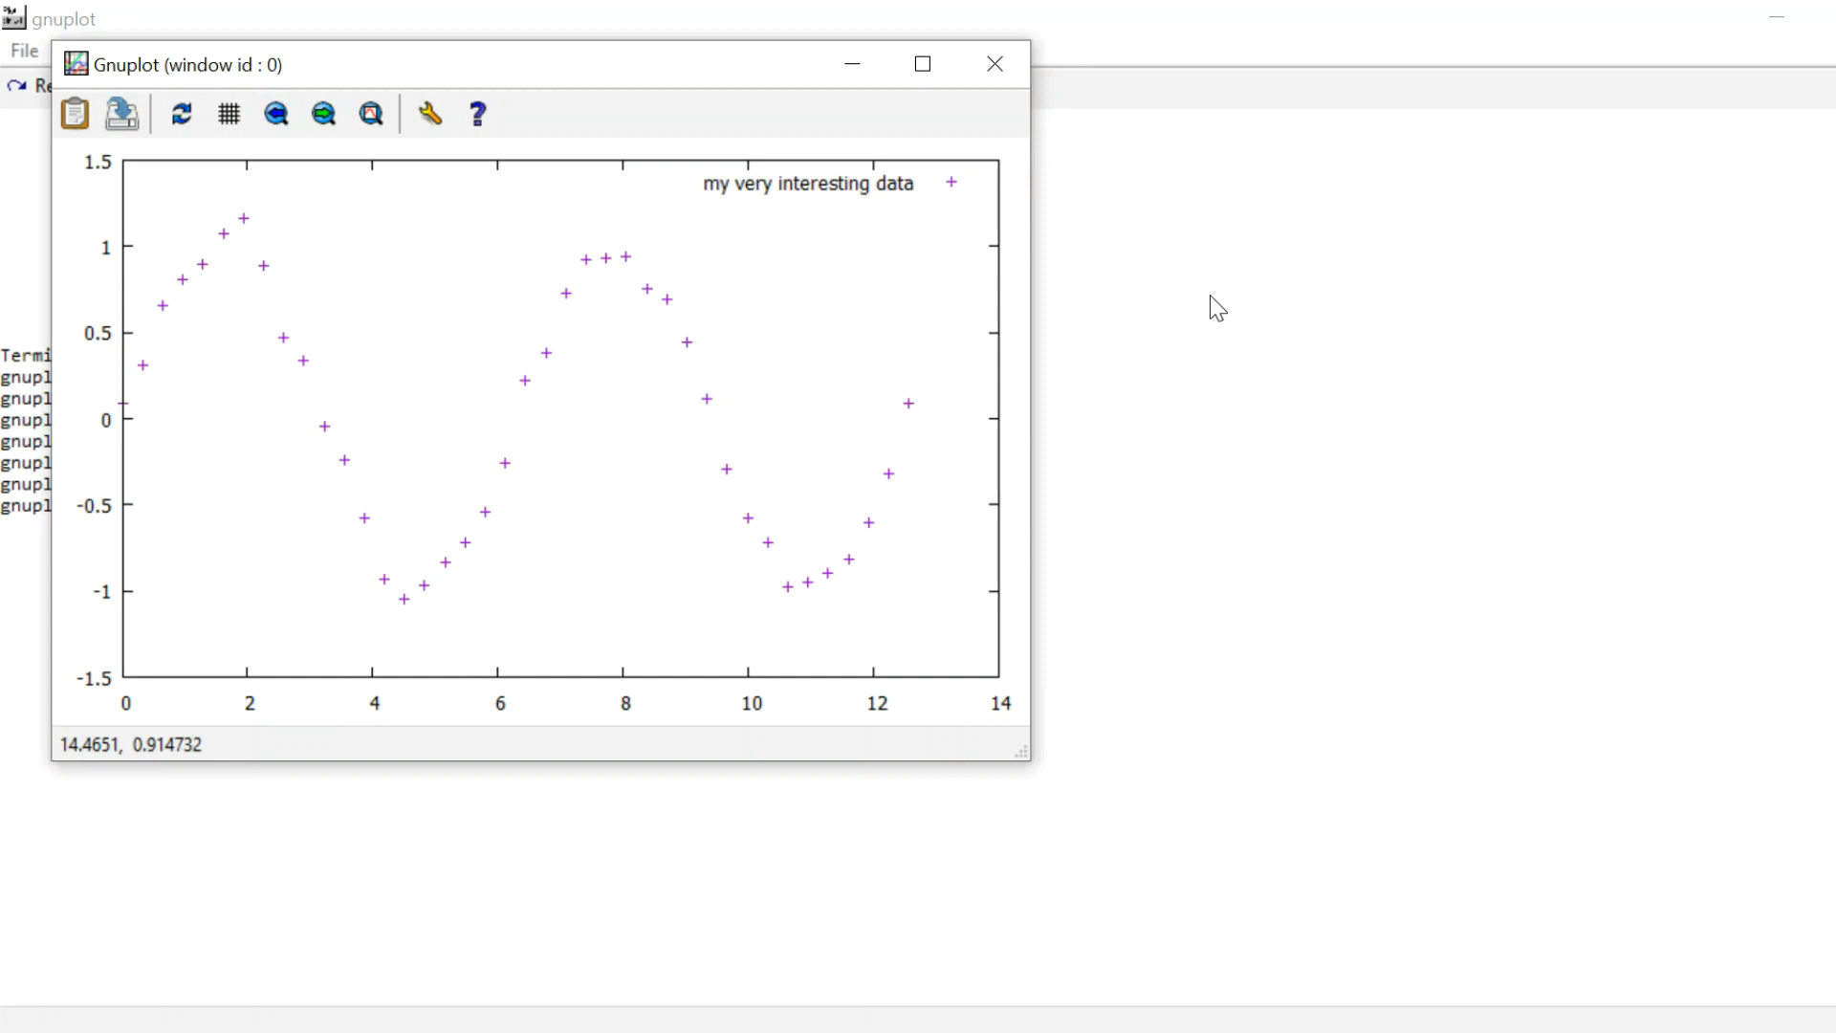
pyautogui.moveTo(994, 65)
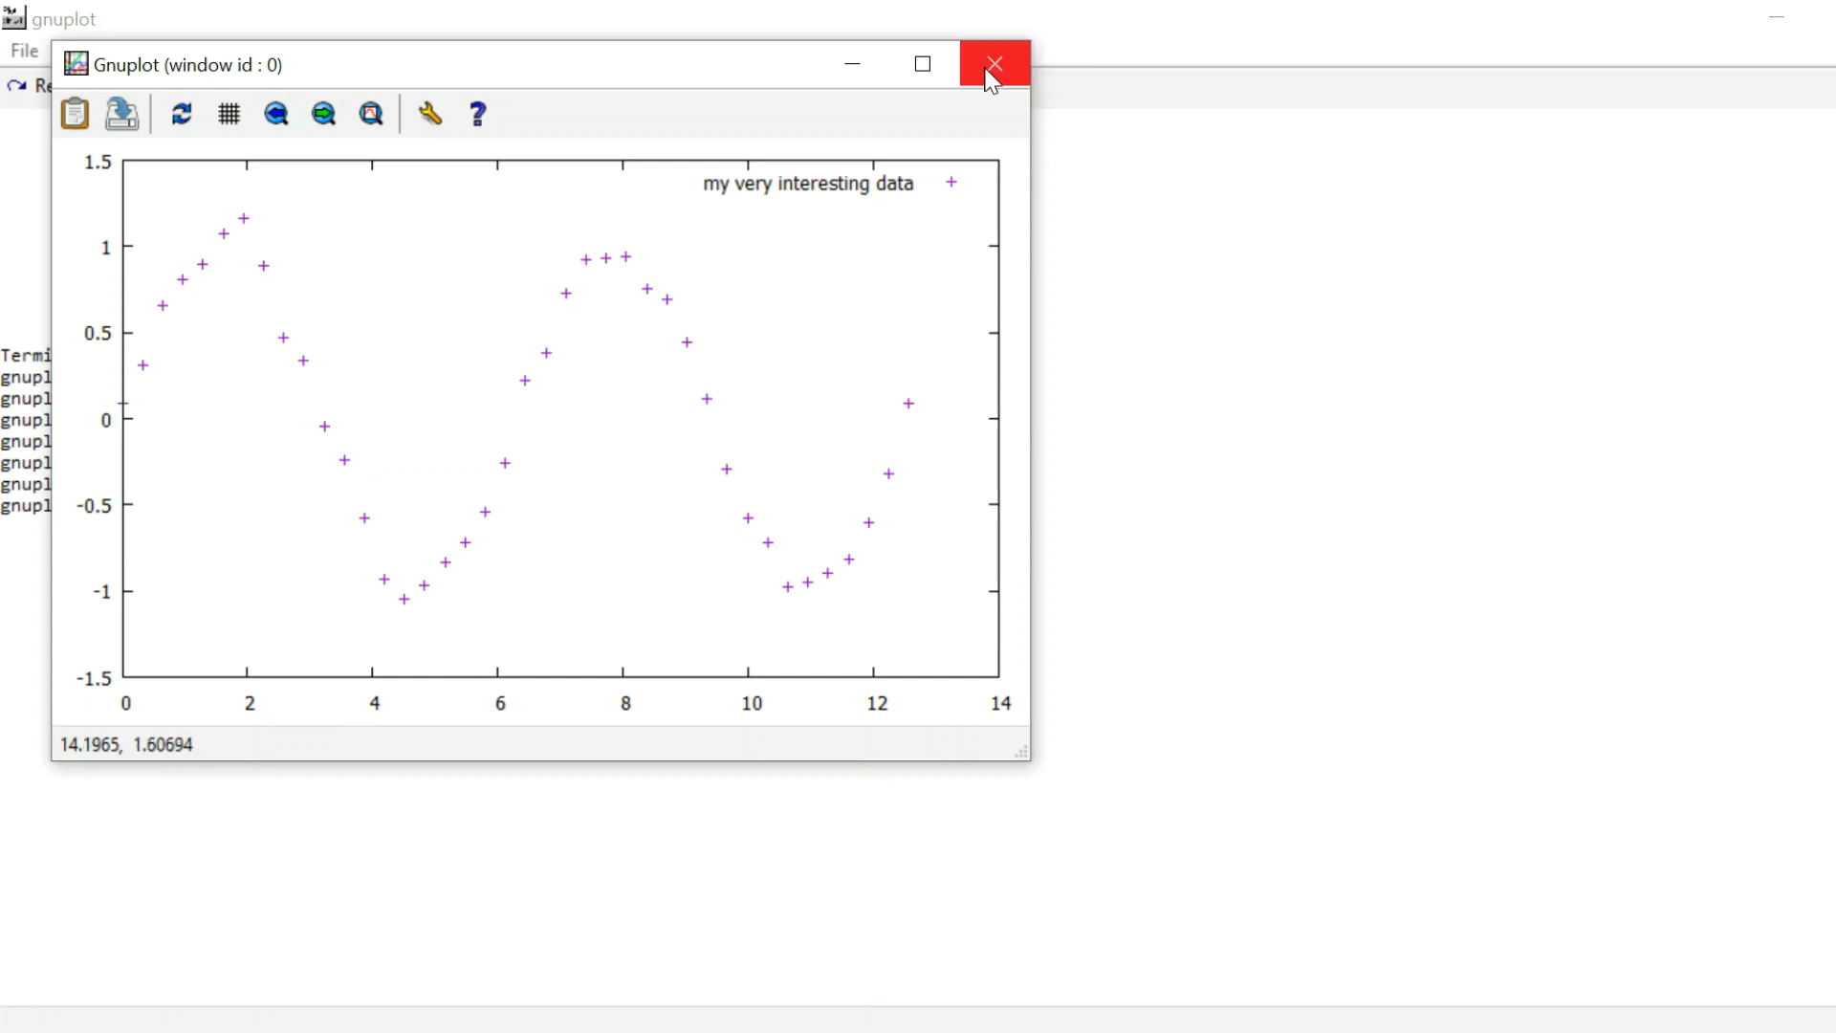
pyautogui.click(995, 64)
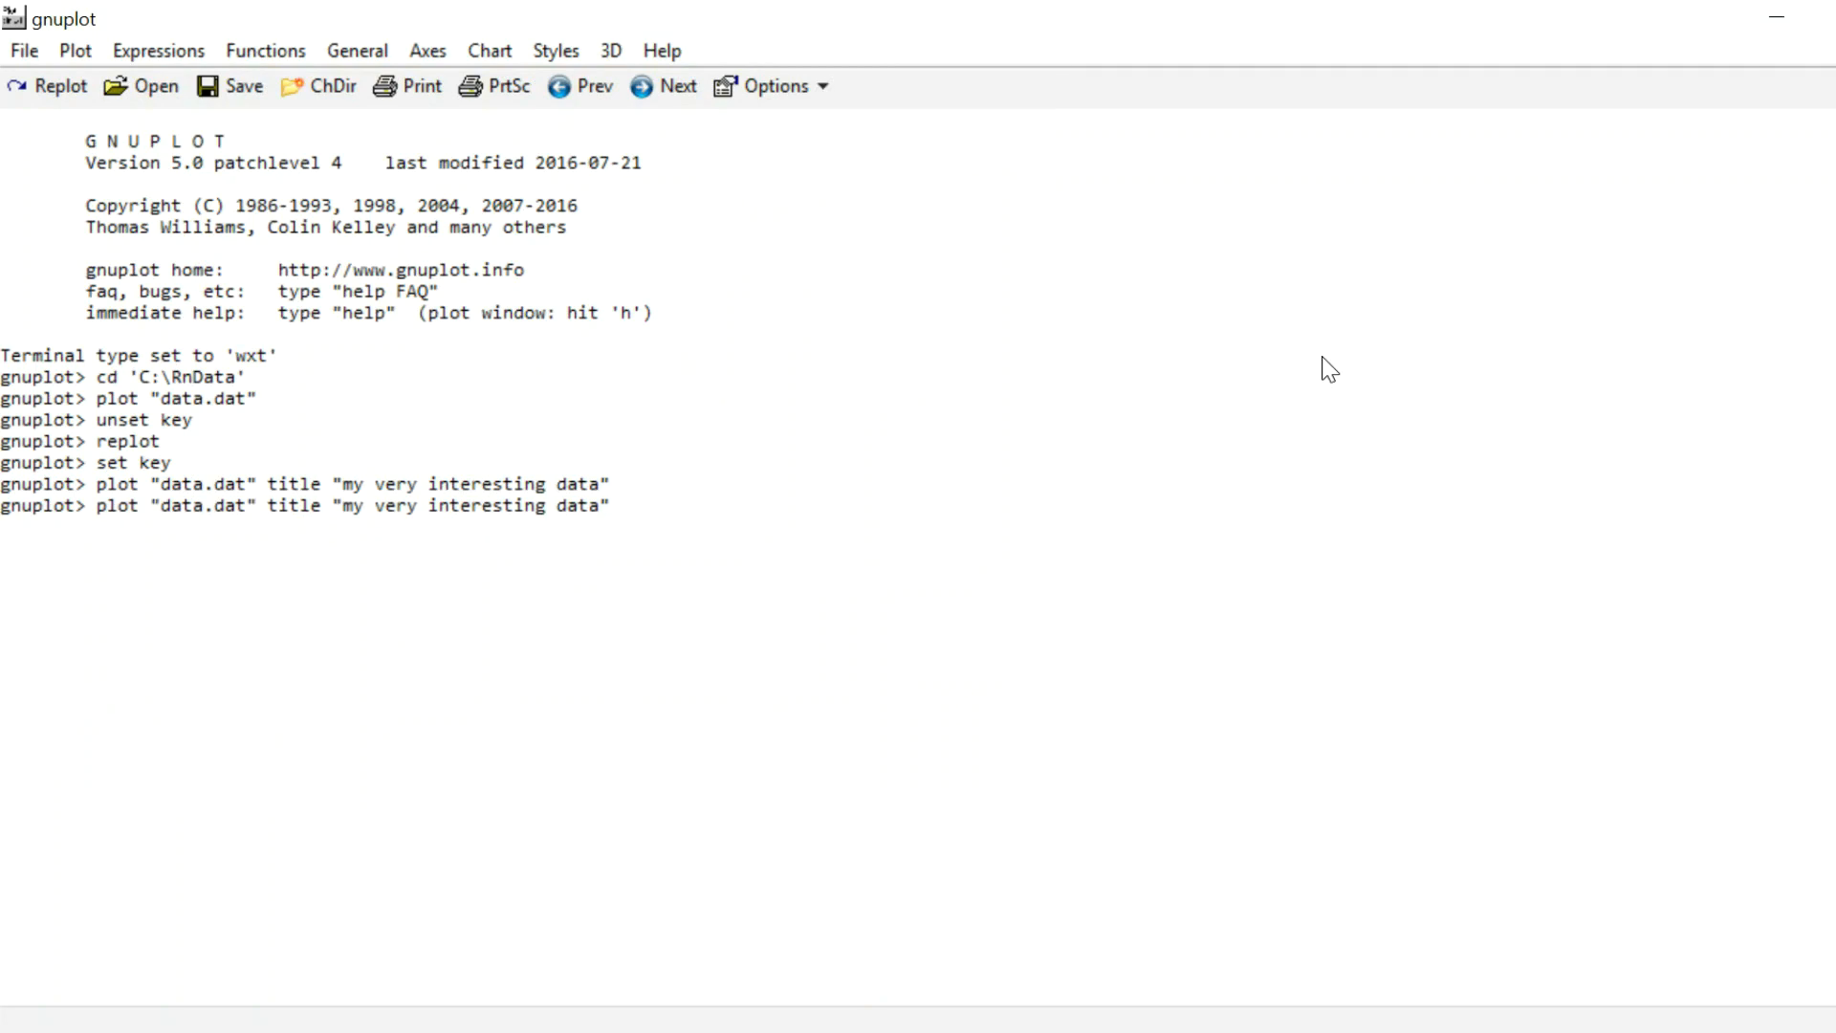
# Step: Redraw data.dat as black filled dots with linetype 7 and linecolor 0
pyautogui.write('linet')
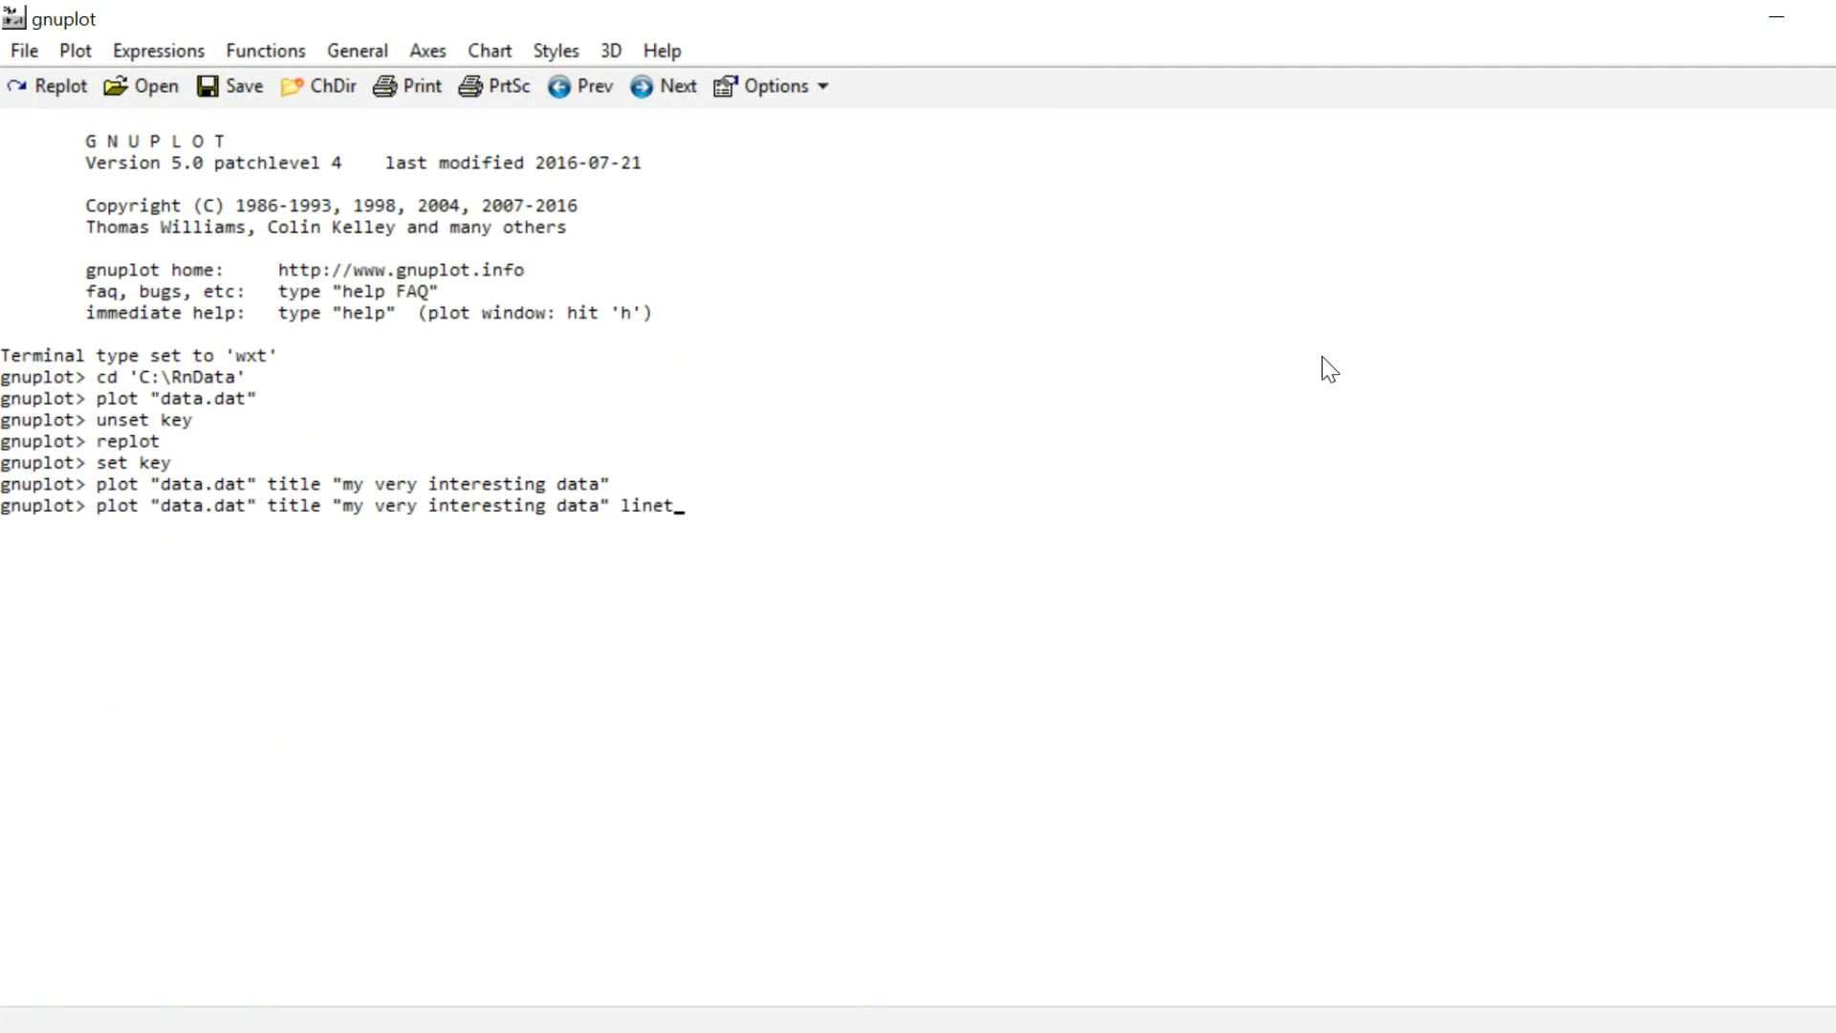
pyautogui.write('ype')
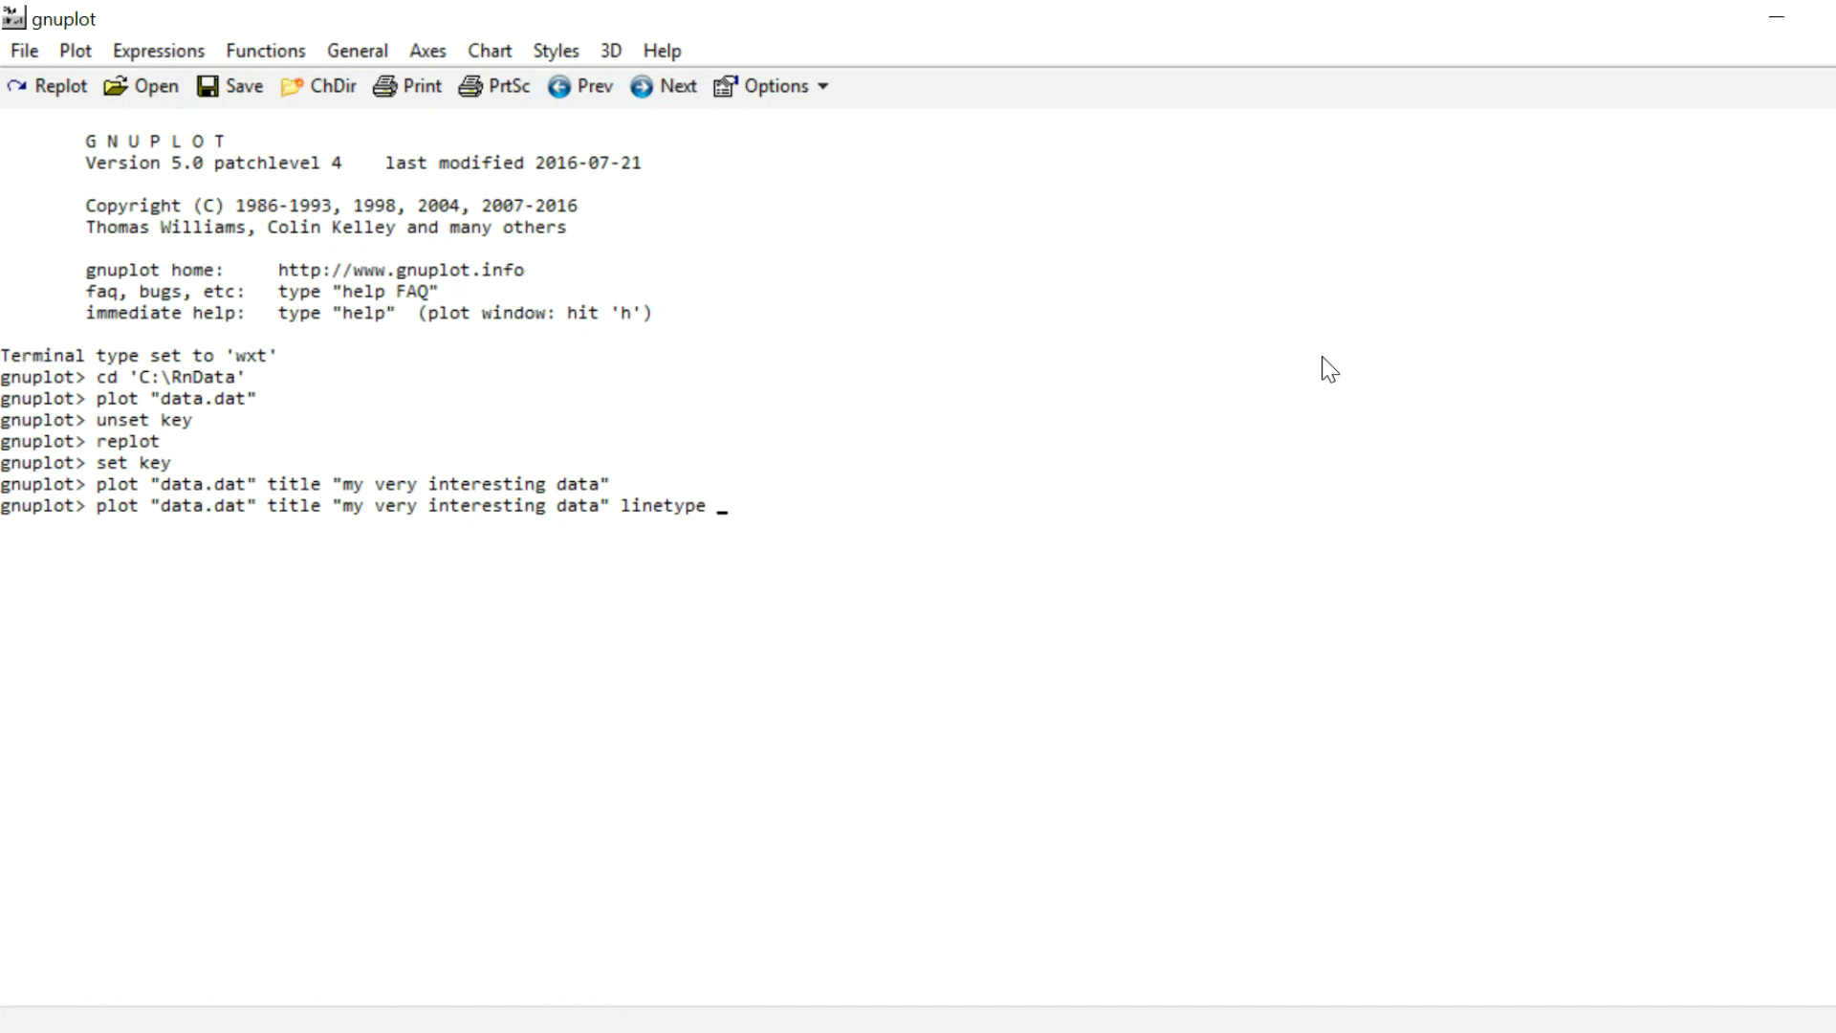
pyautogui.write('7 line')
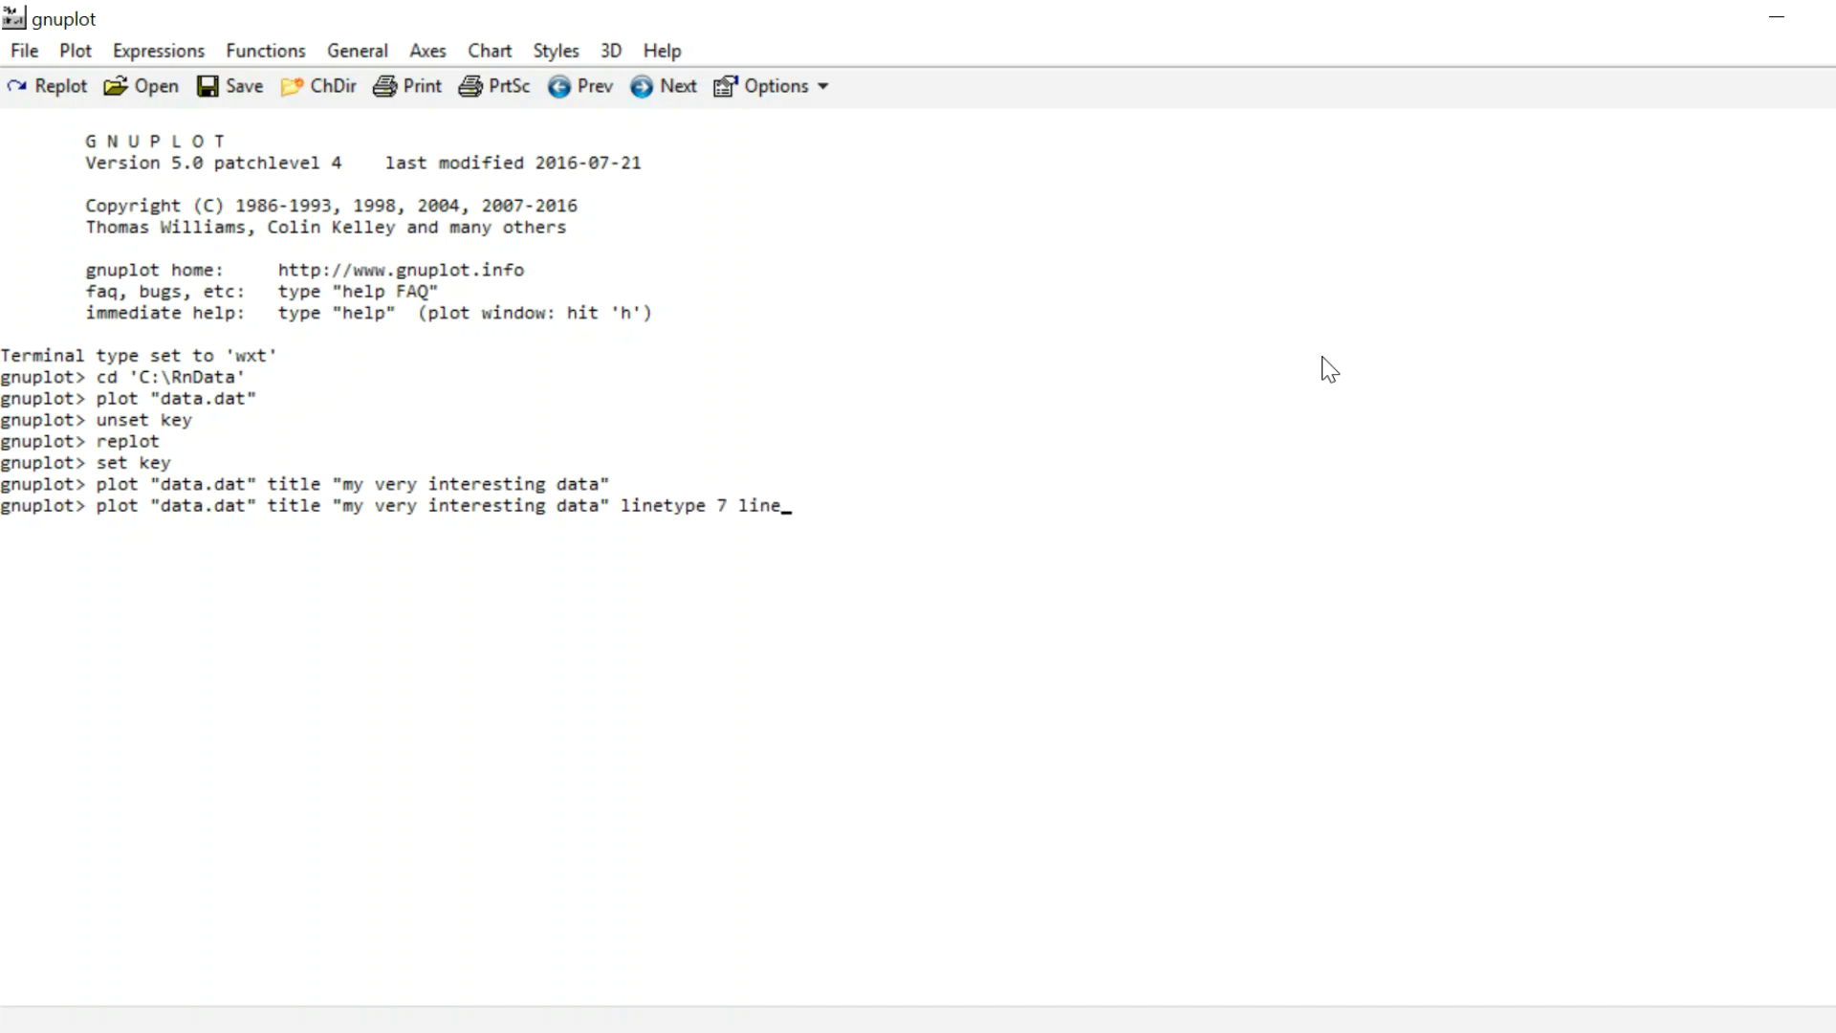
pyautogui.write('color 0')
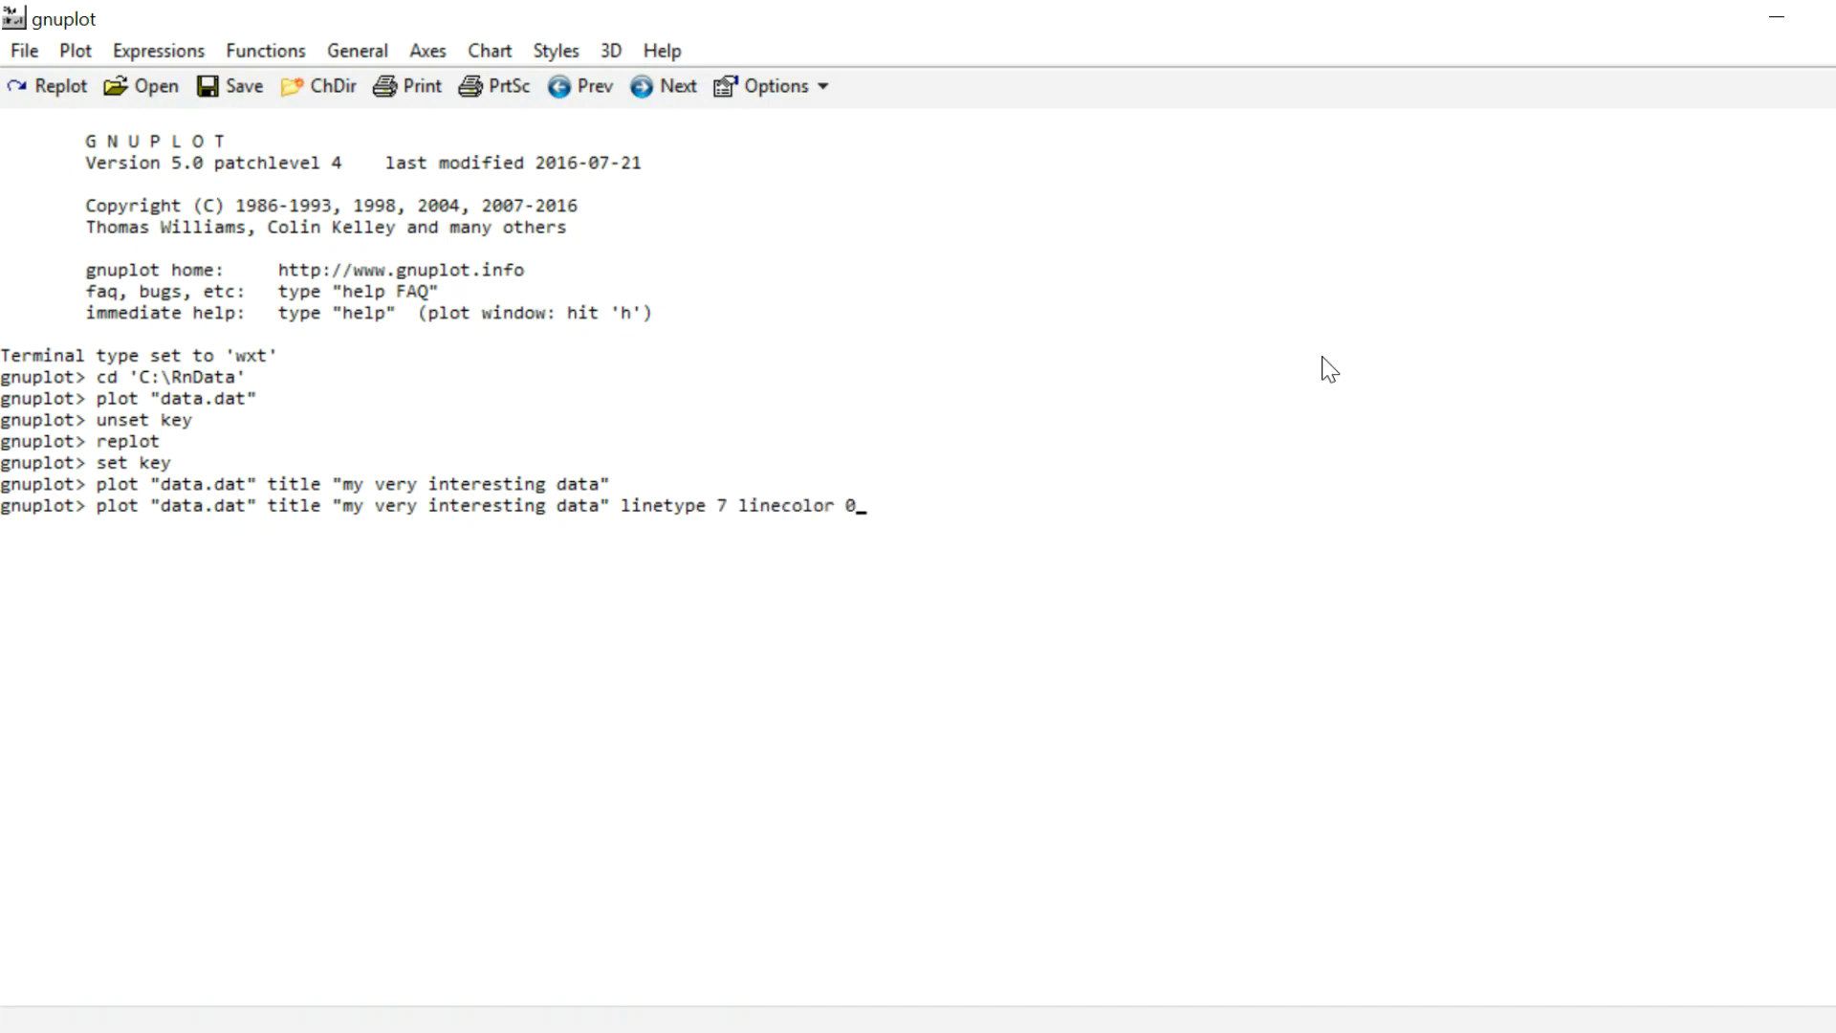
pyautogui.press('Return')
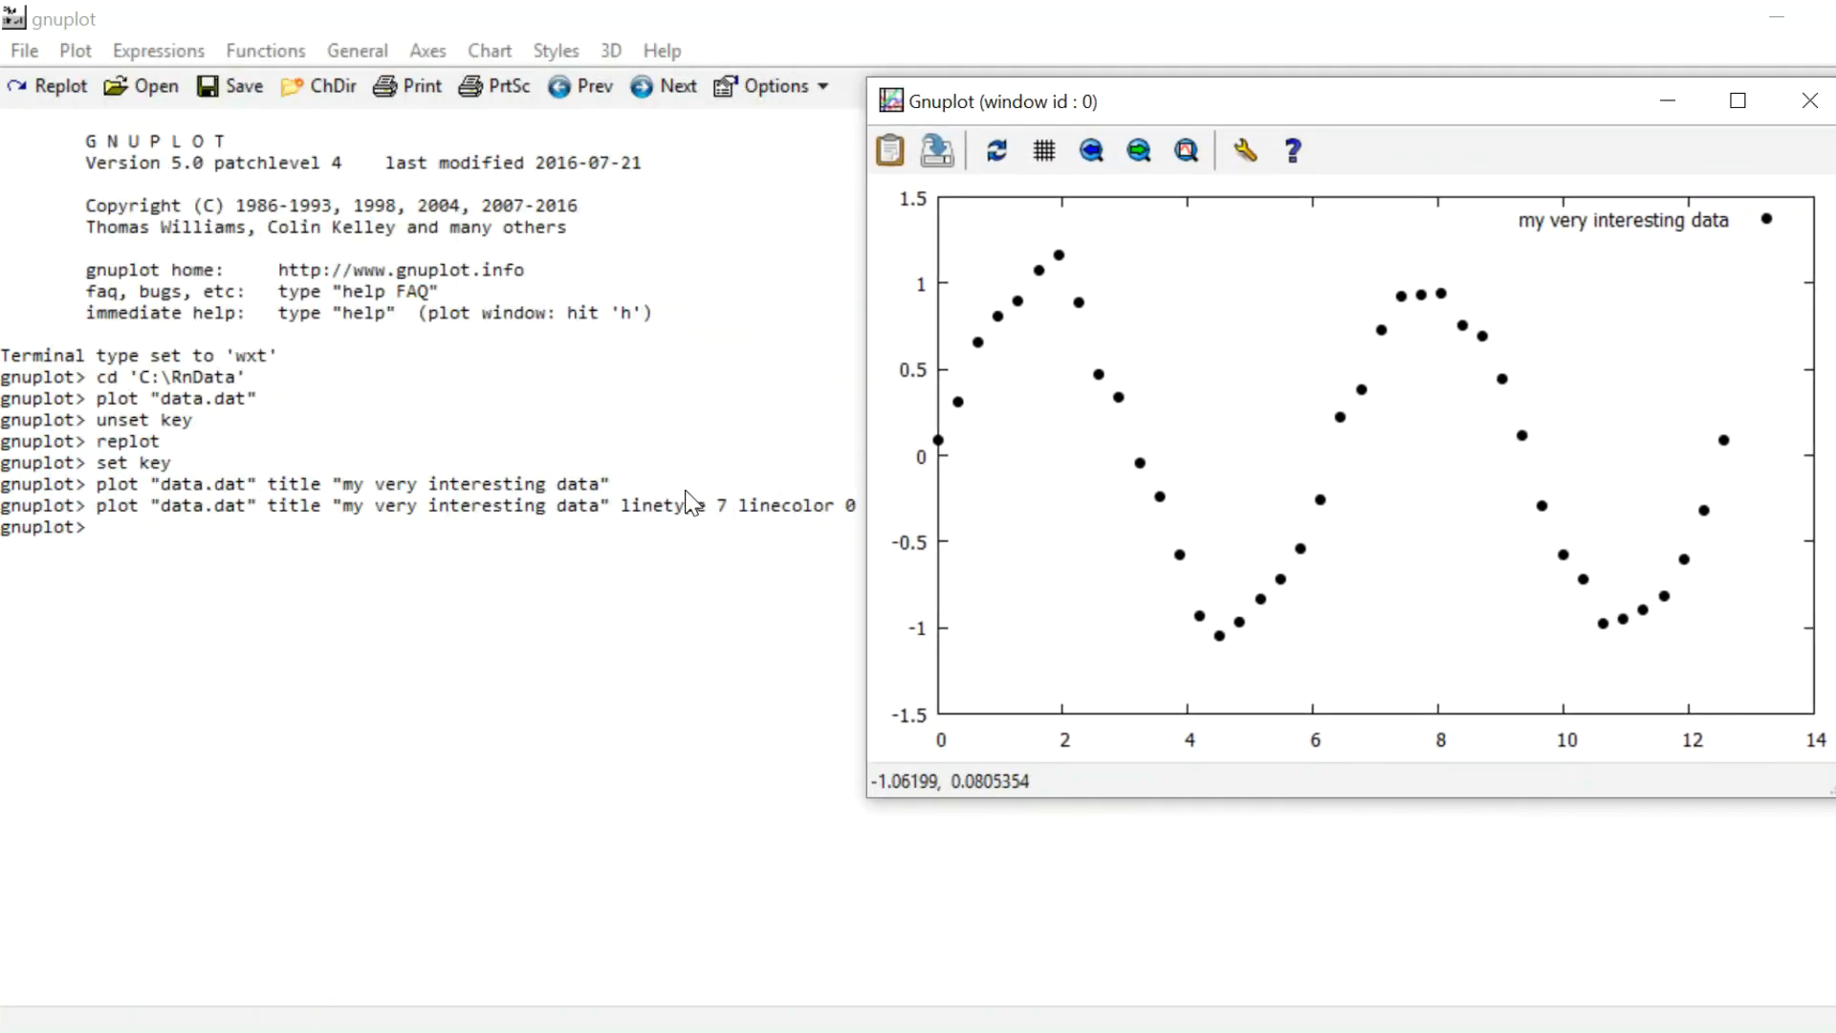
pyautogui.moveTo(679, 504)
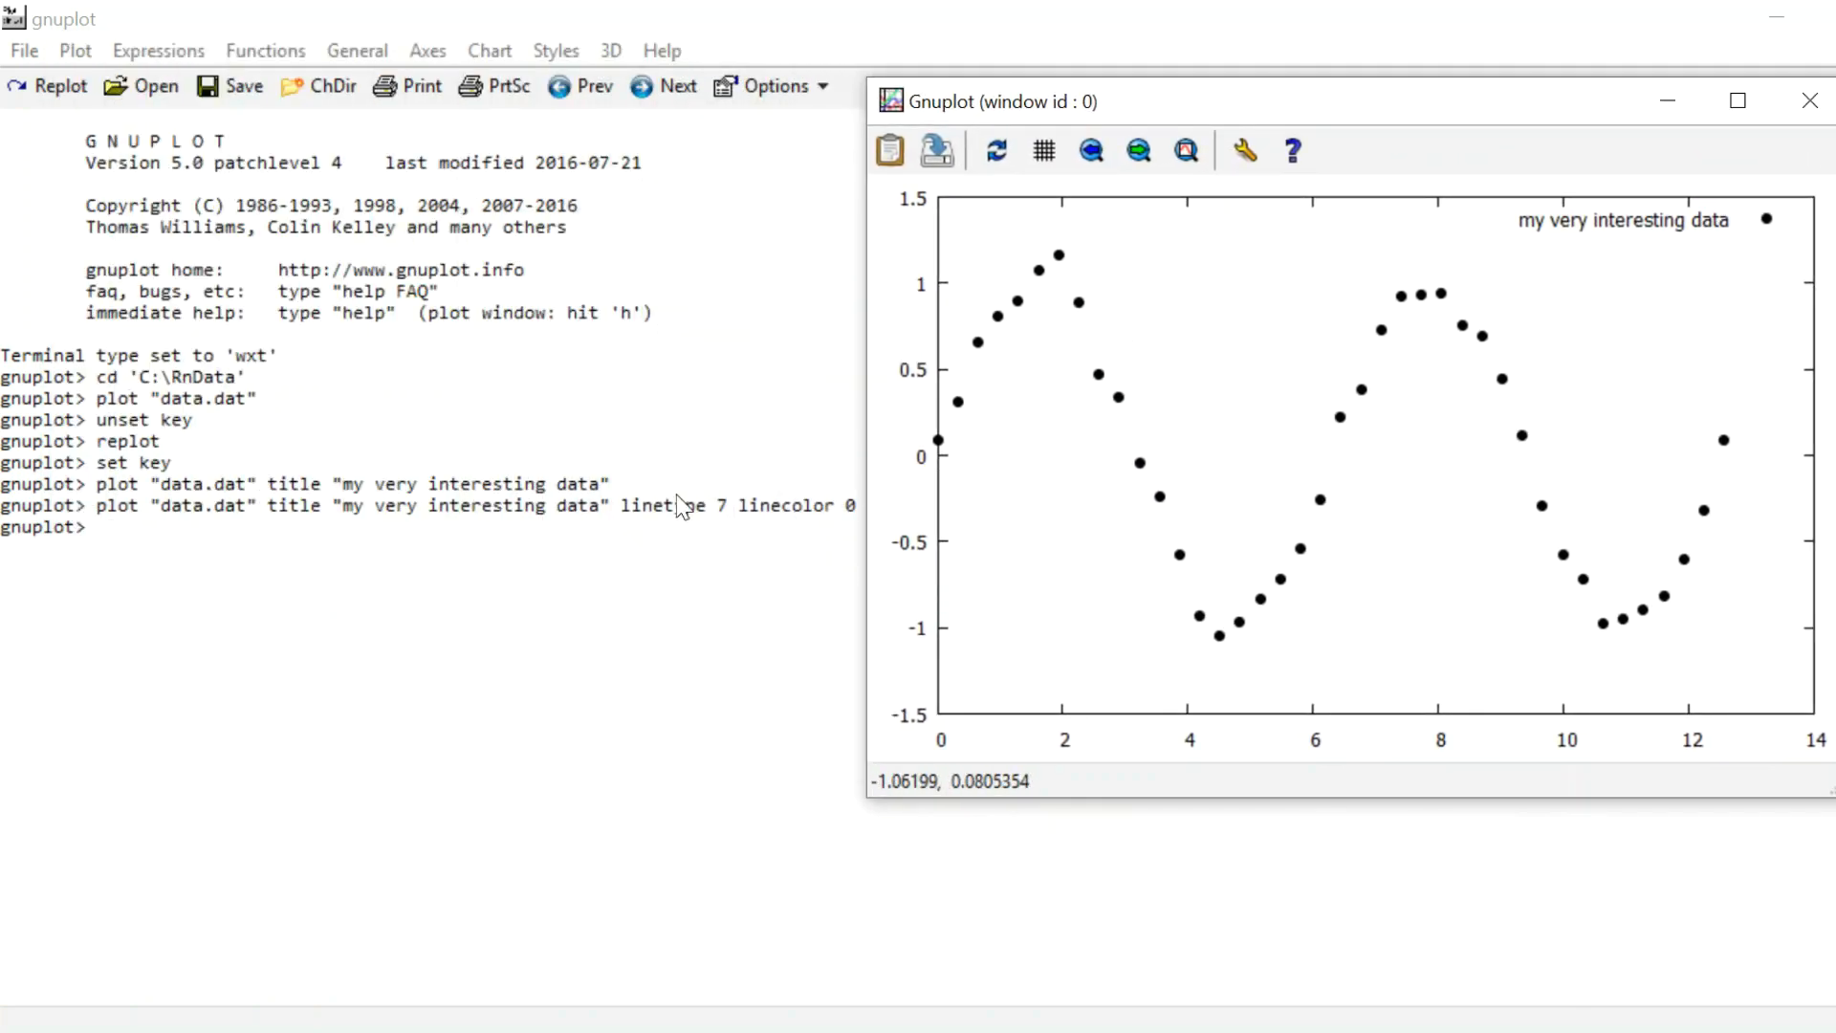
pyautogui.moveTo(948, 490)
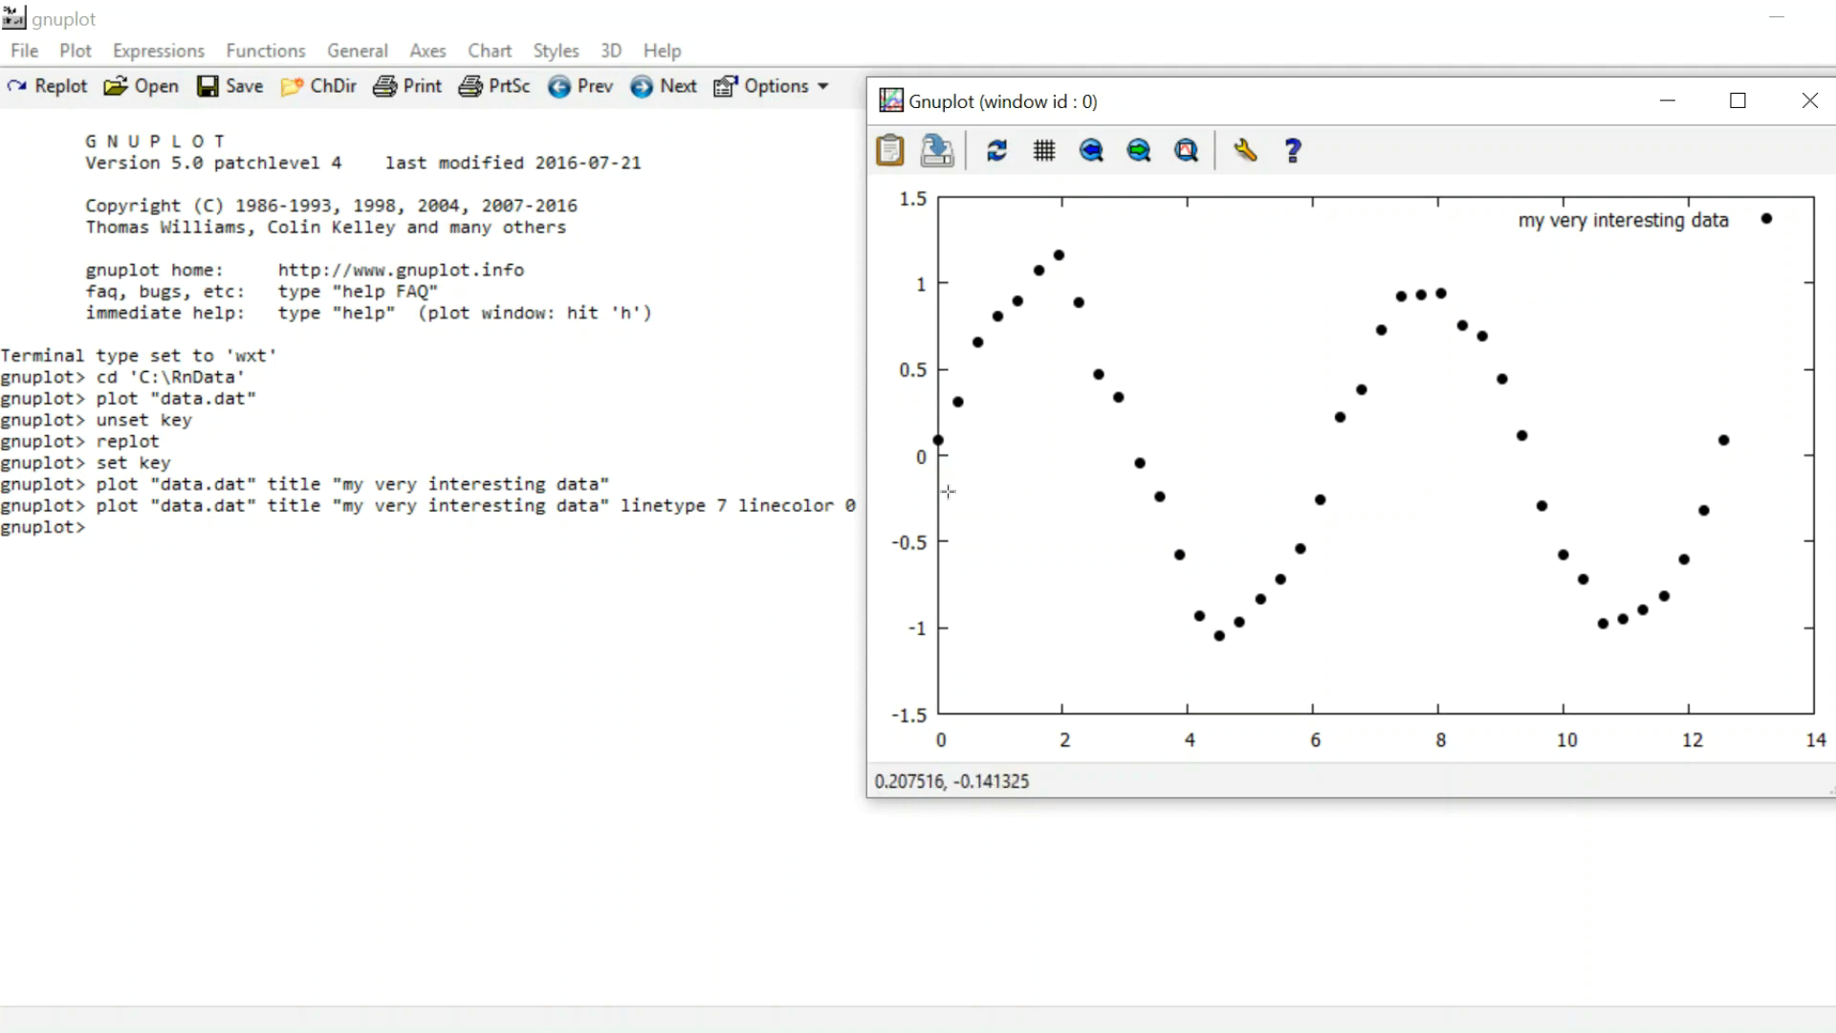
pyautogui.moveTo(1096, 241)
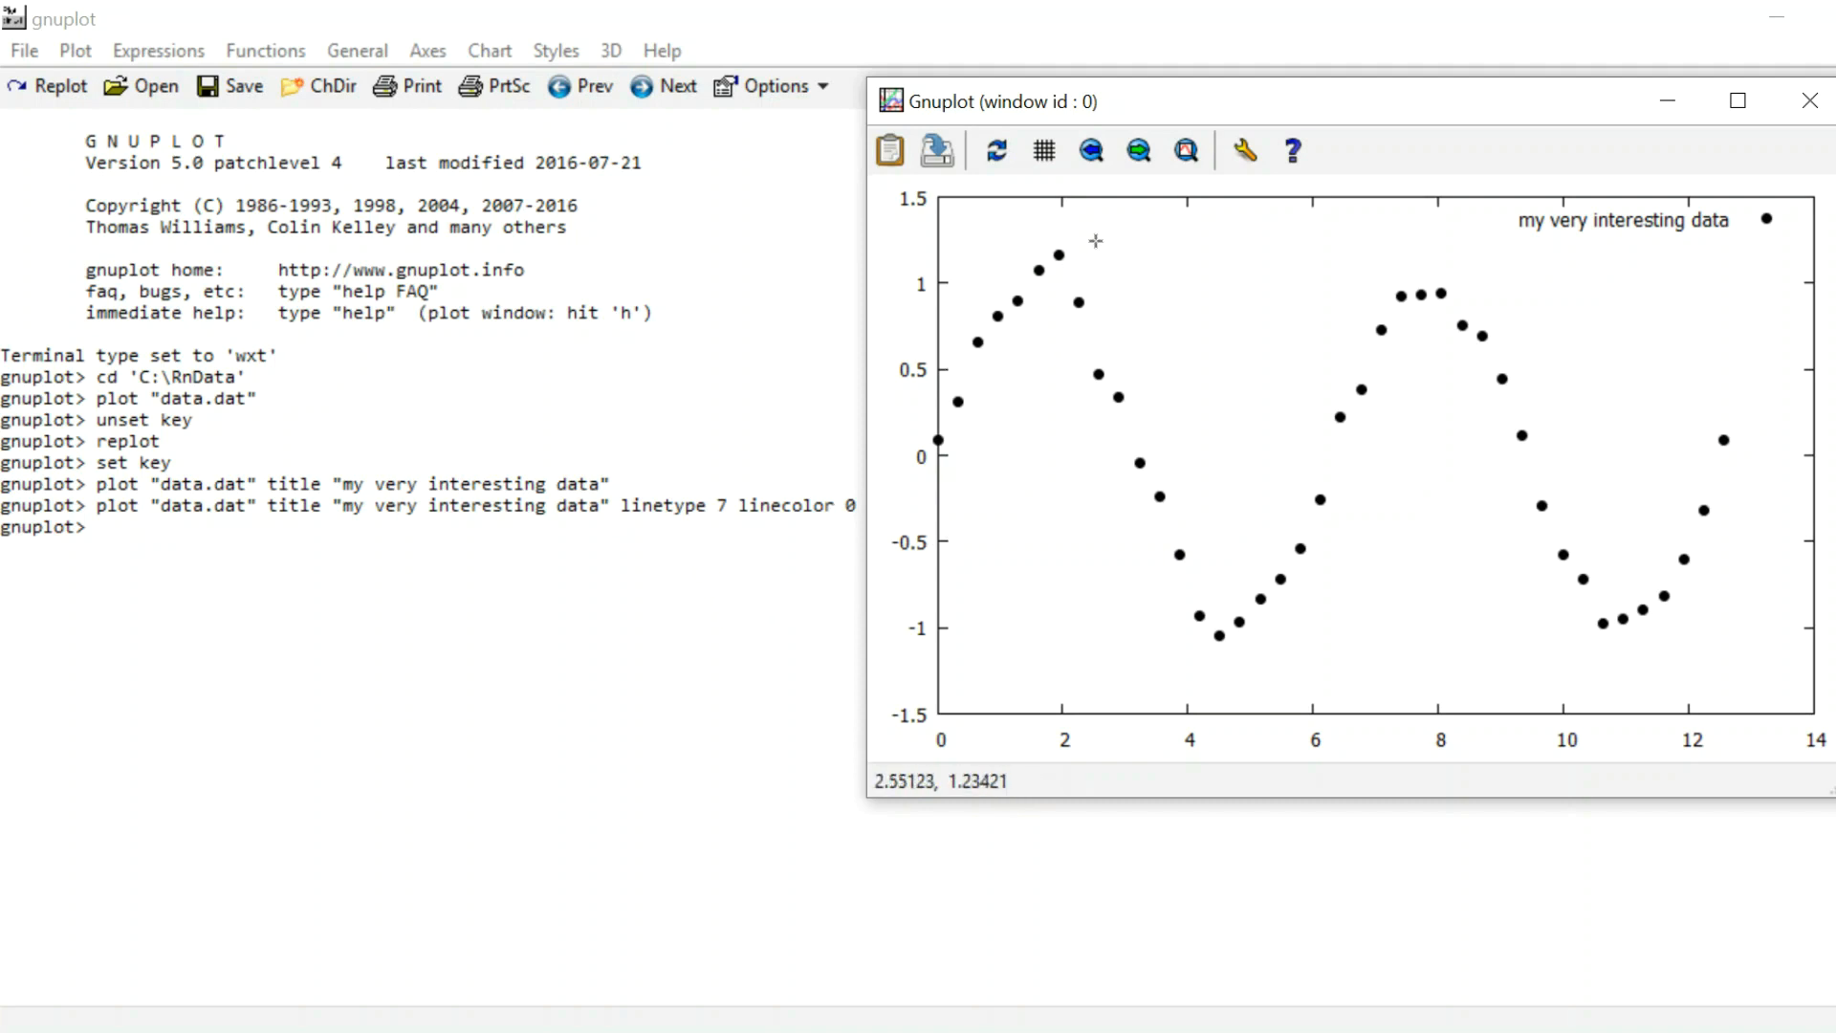
pyautogui.moveTo(840, 521)
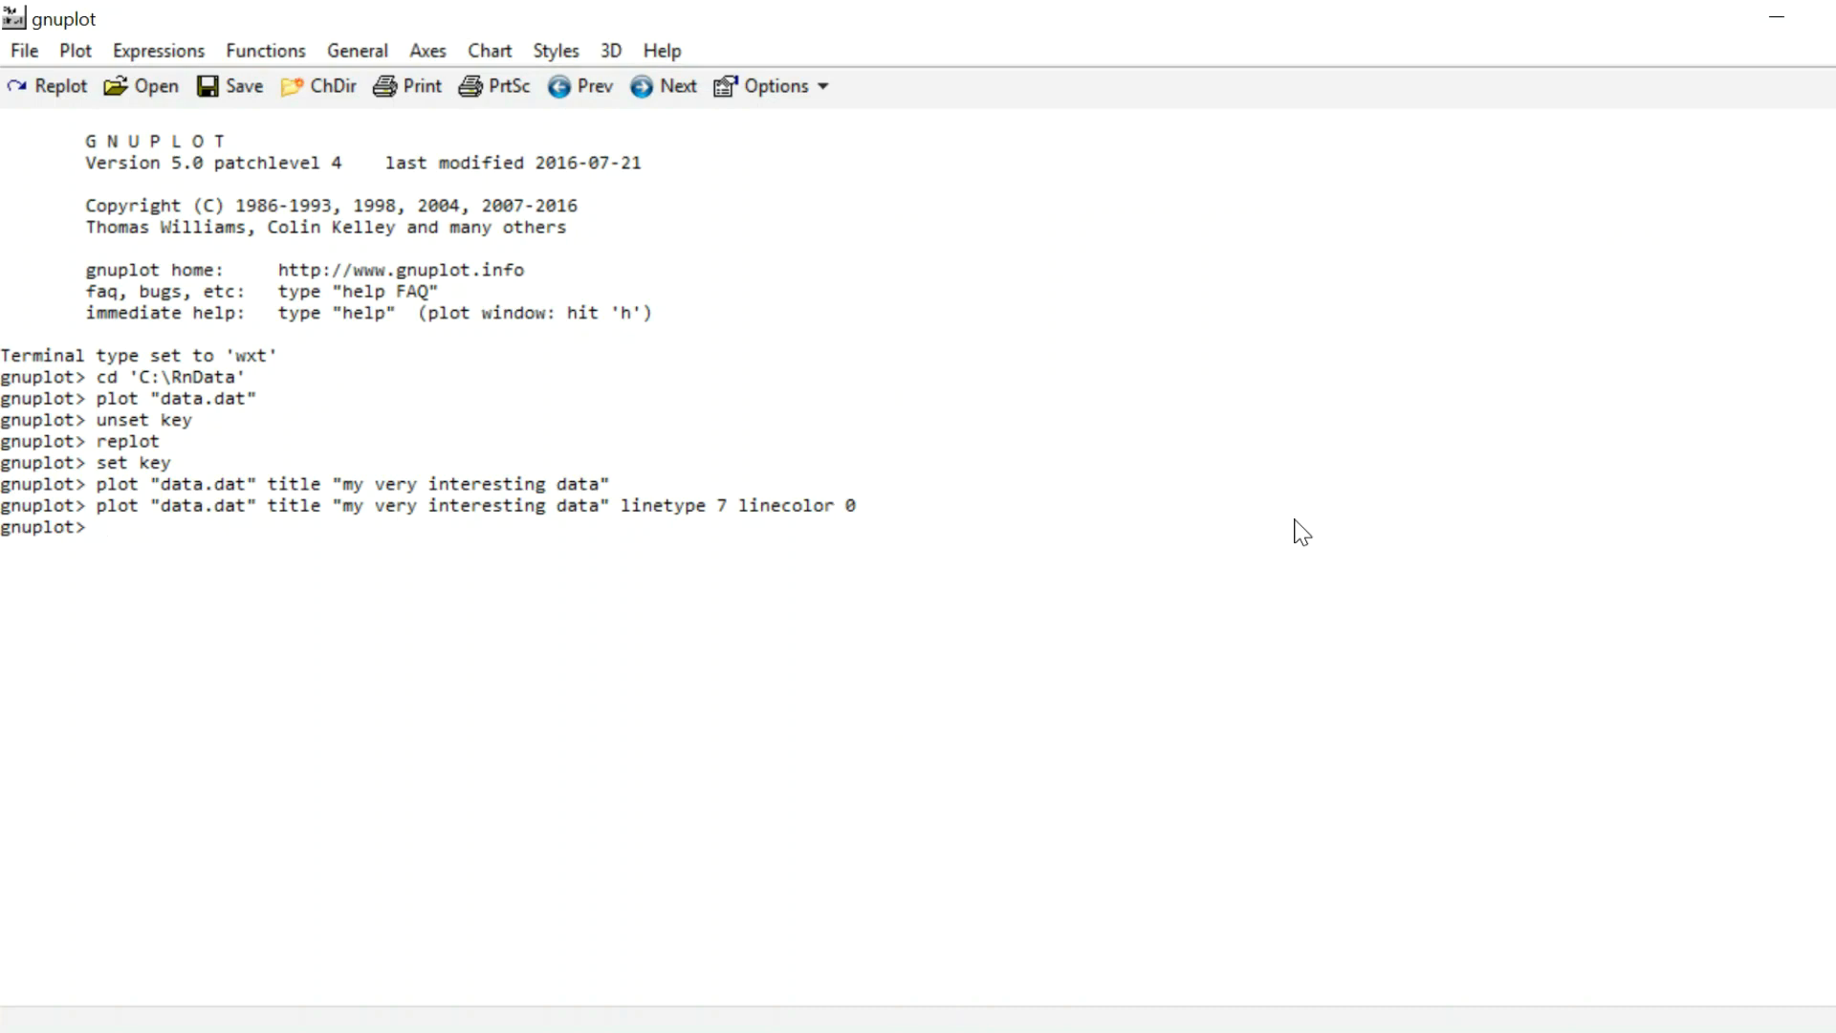
# Step: Run test to view the terminal's linetypes, colors and point symbols, then close that chart
pyautogui.write('test')
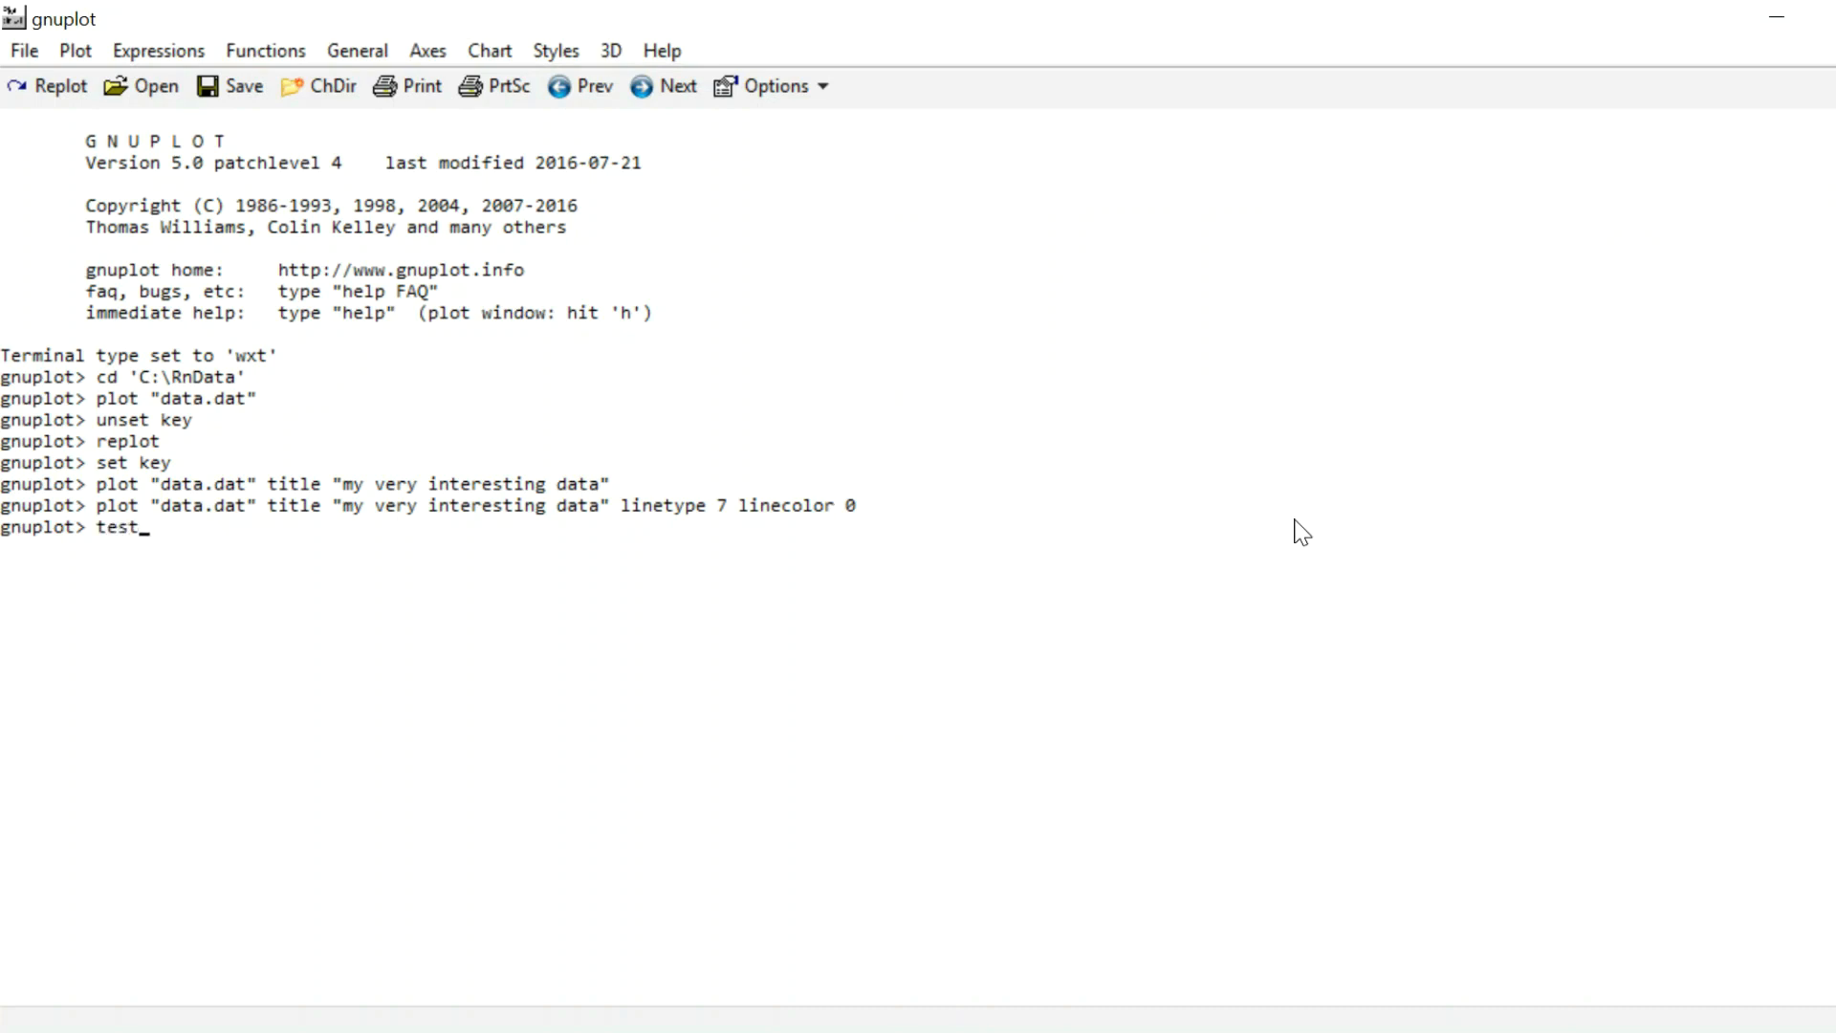
pyautogui.press('Return')
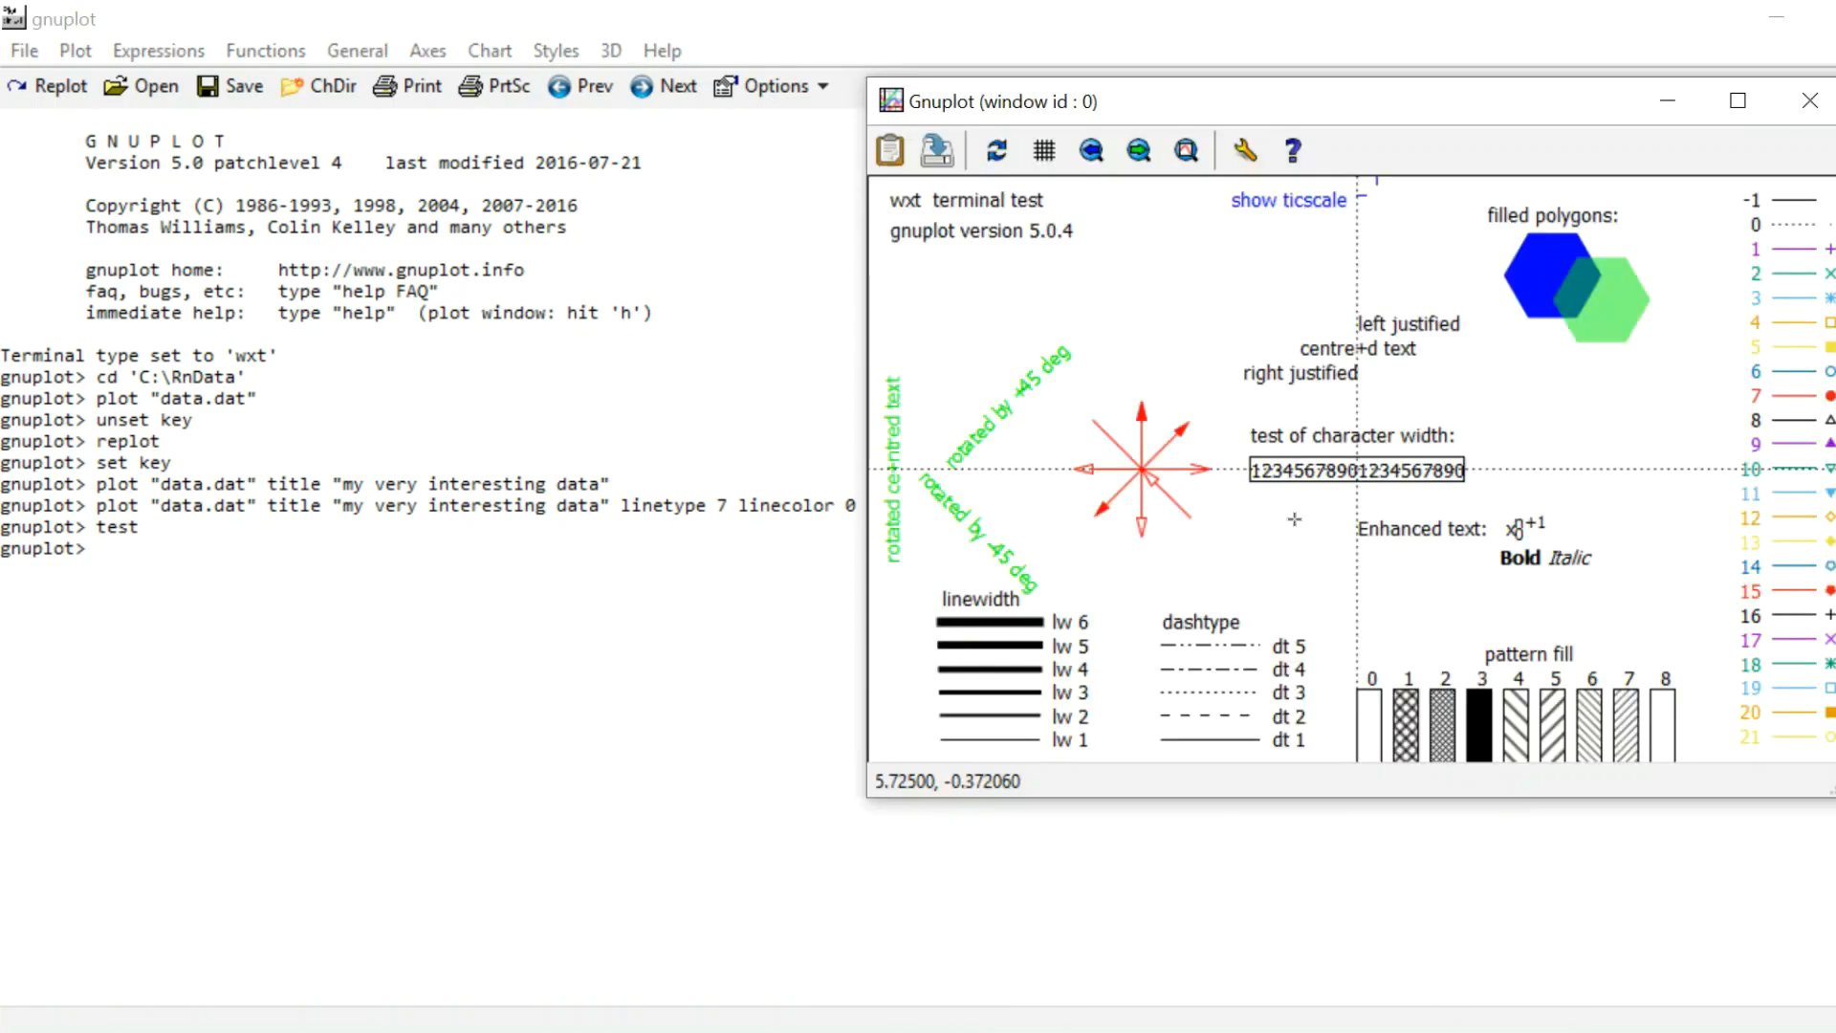
pyautogui.moveTo(1451, 131)
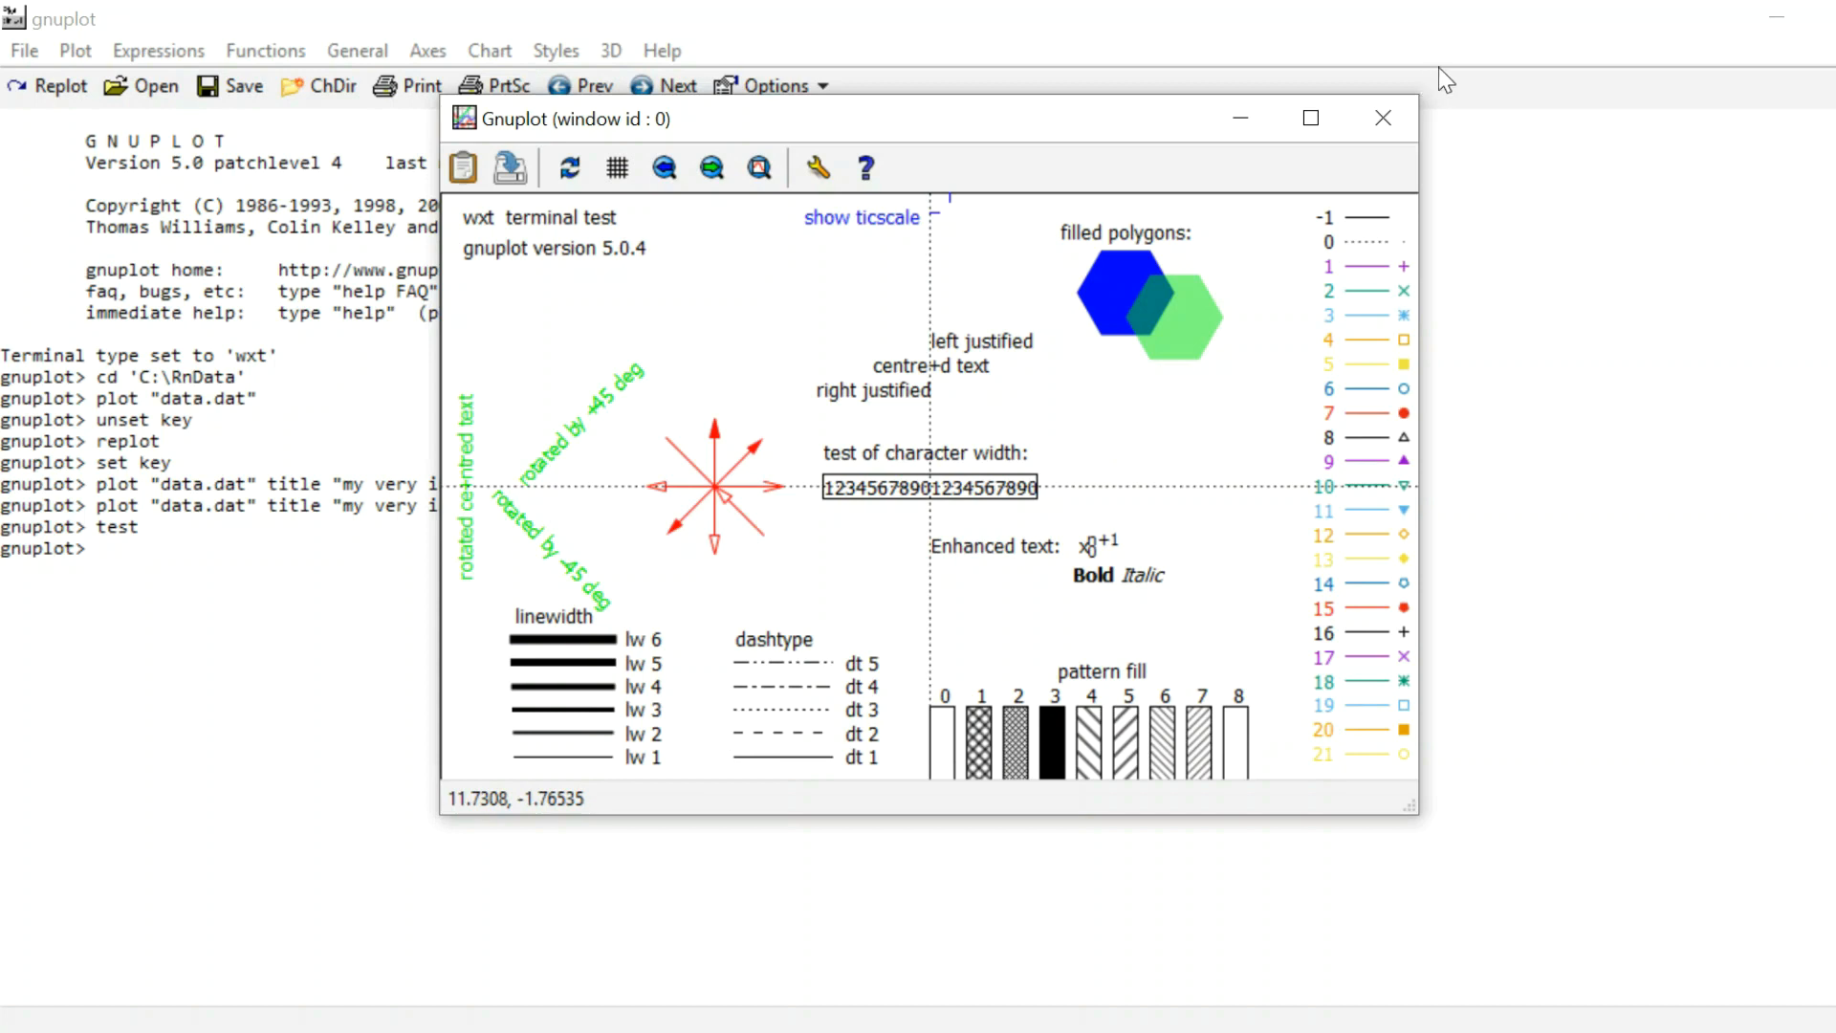
pyautogui.moveTo(1331, 356)
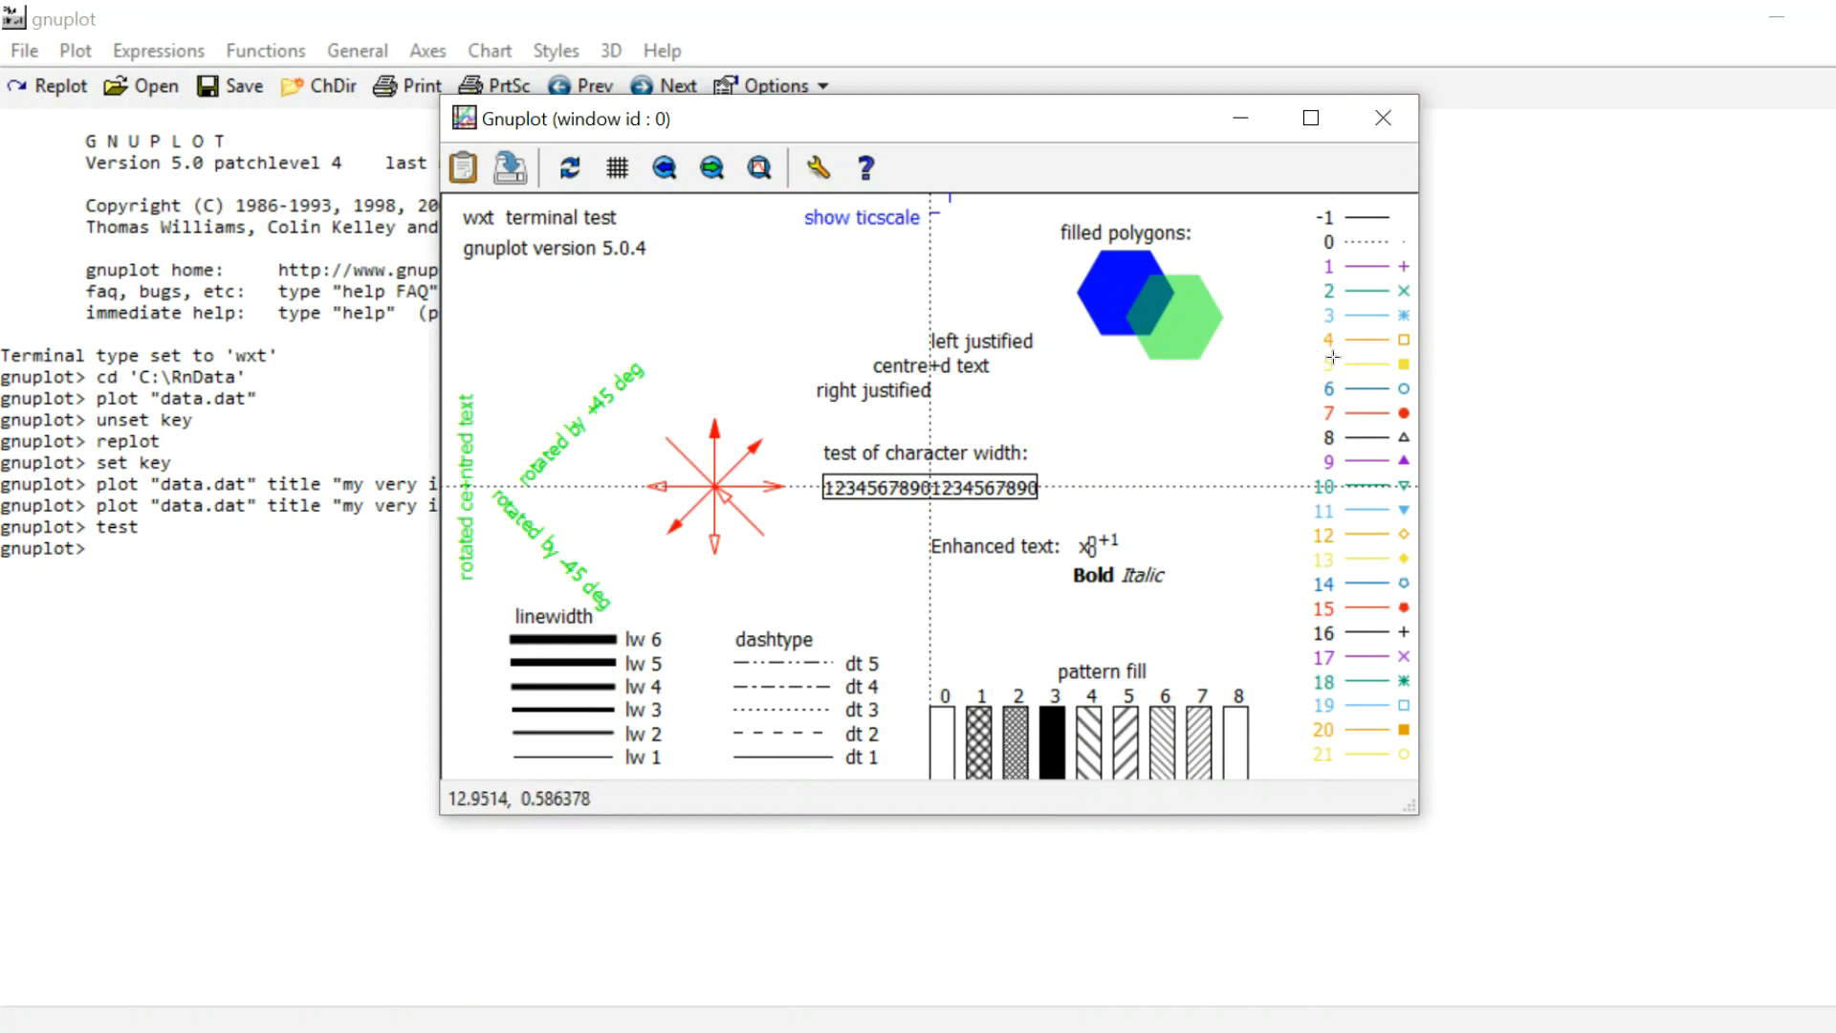
pyautogui.moveTo(1412, 270)
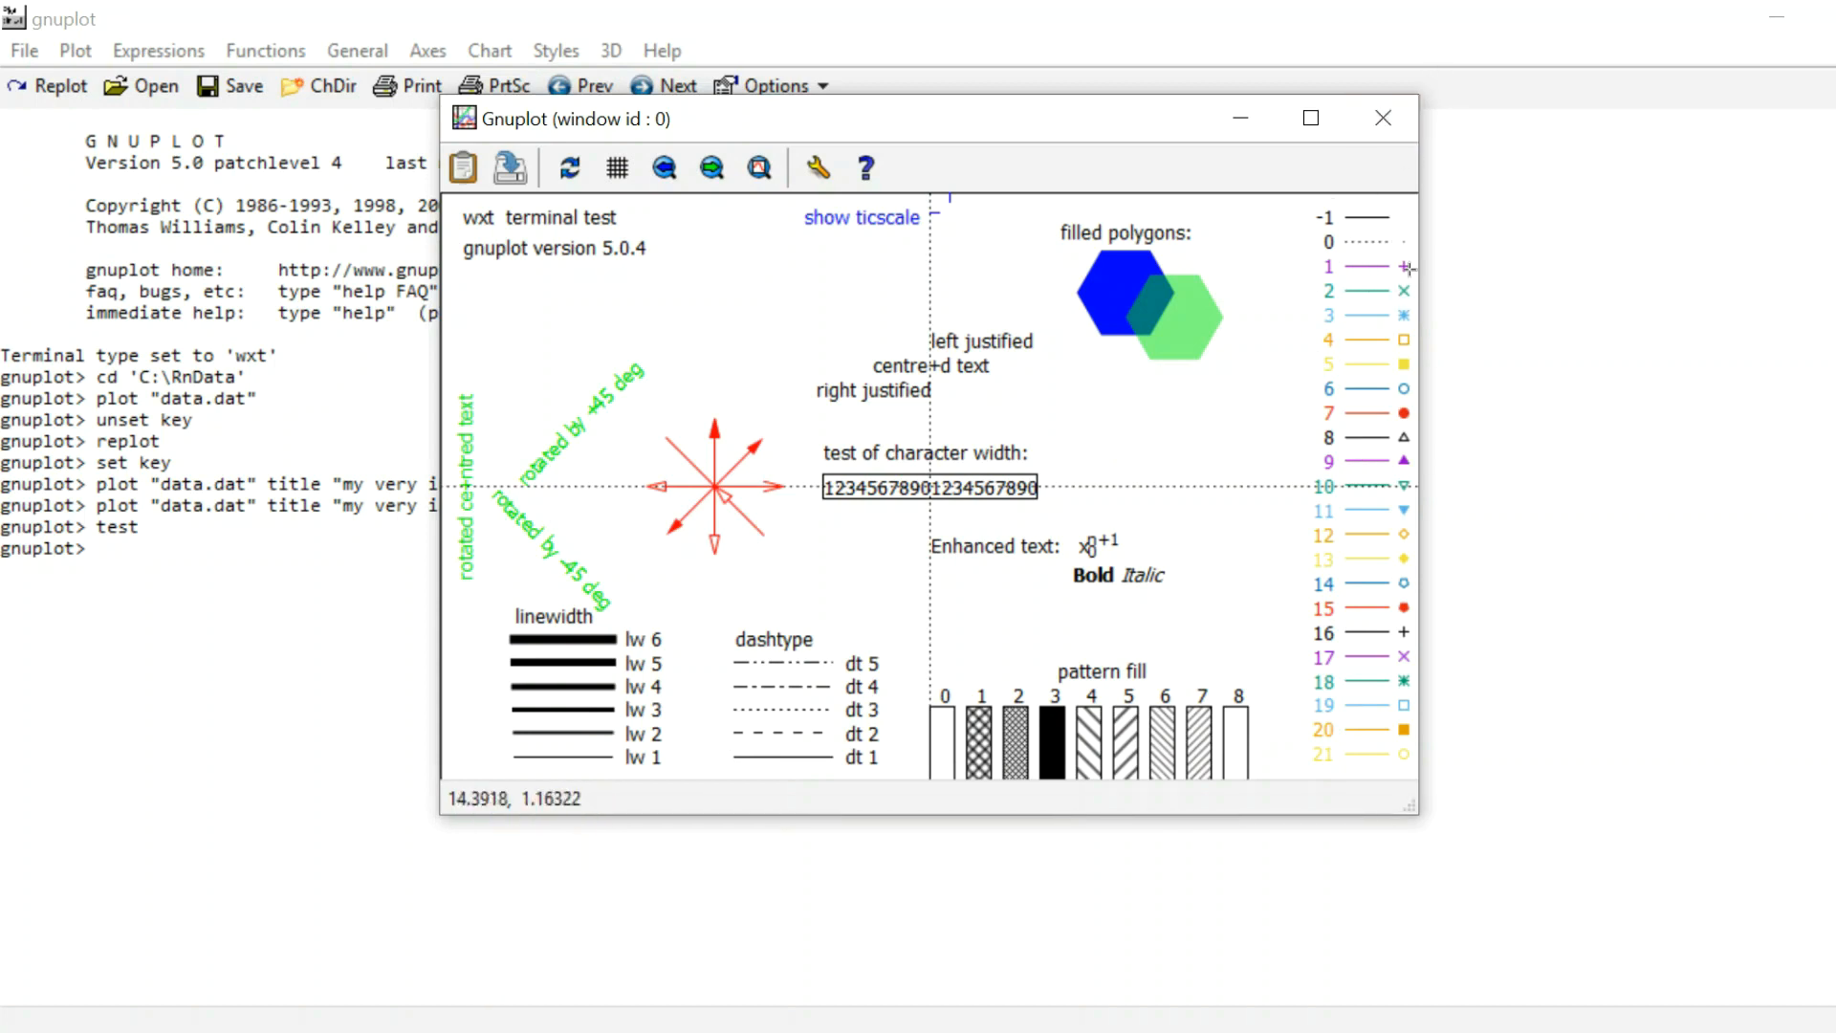
pyautogui.moveTo(1411, 490)
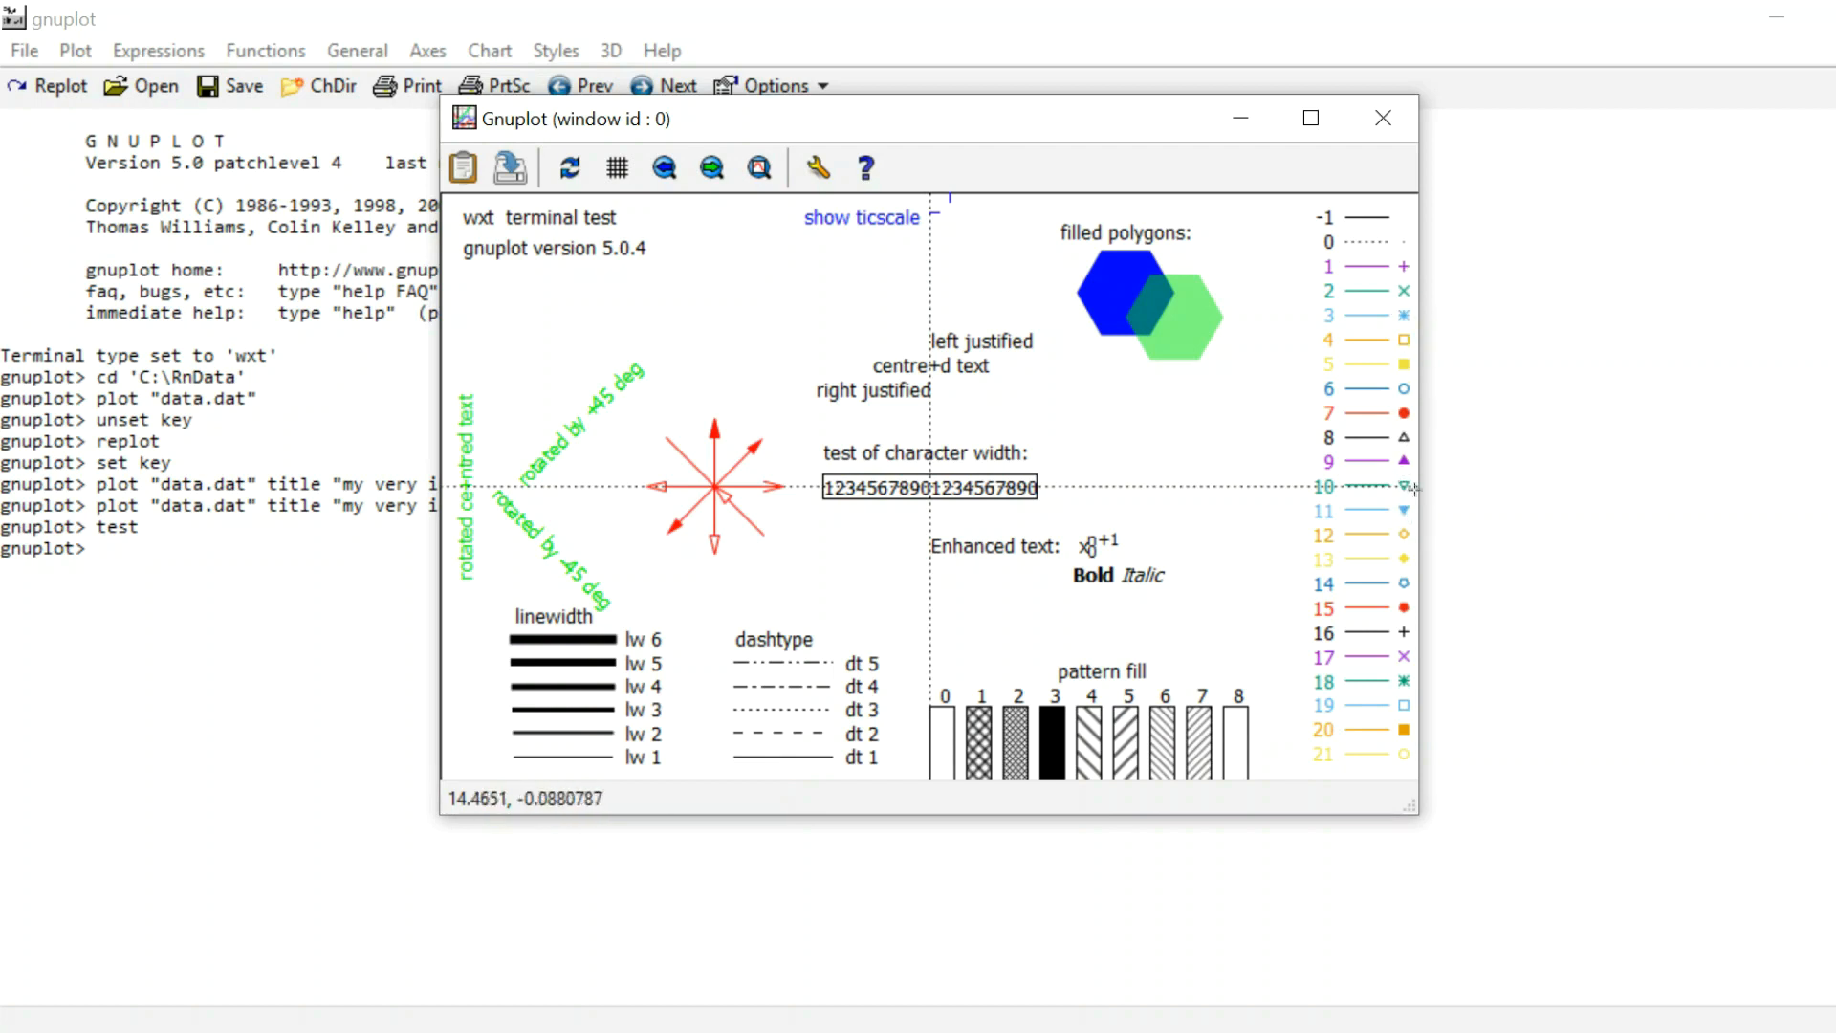
pyautogui.moveTo(1393, 526)
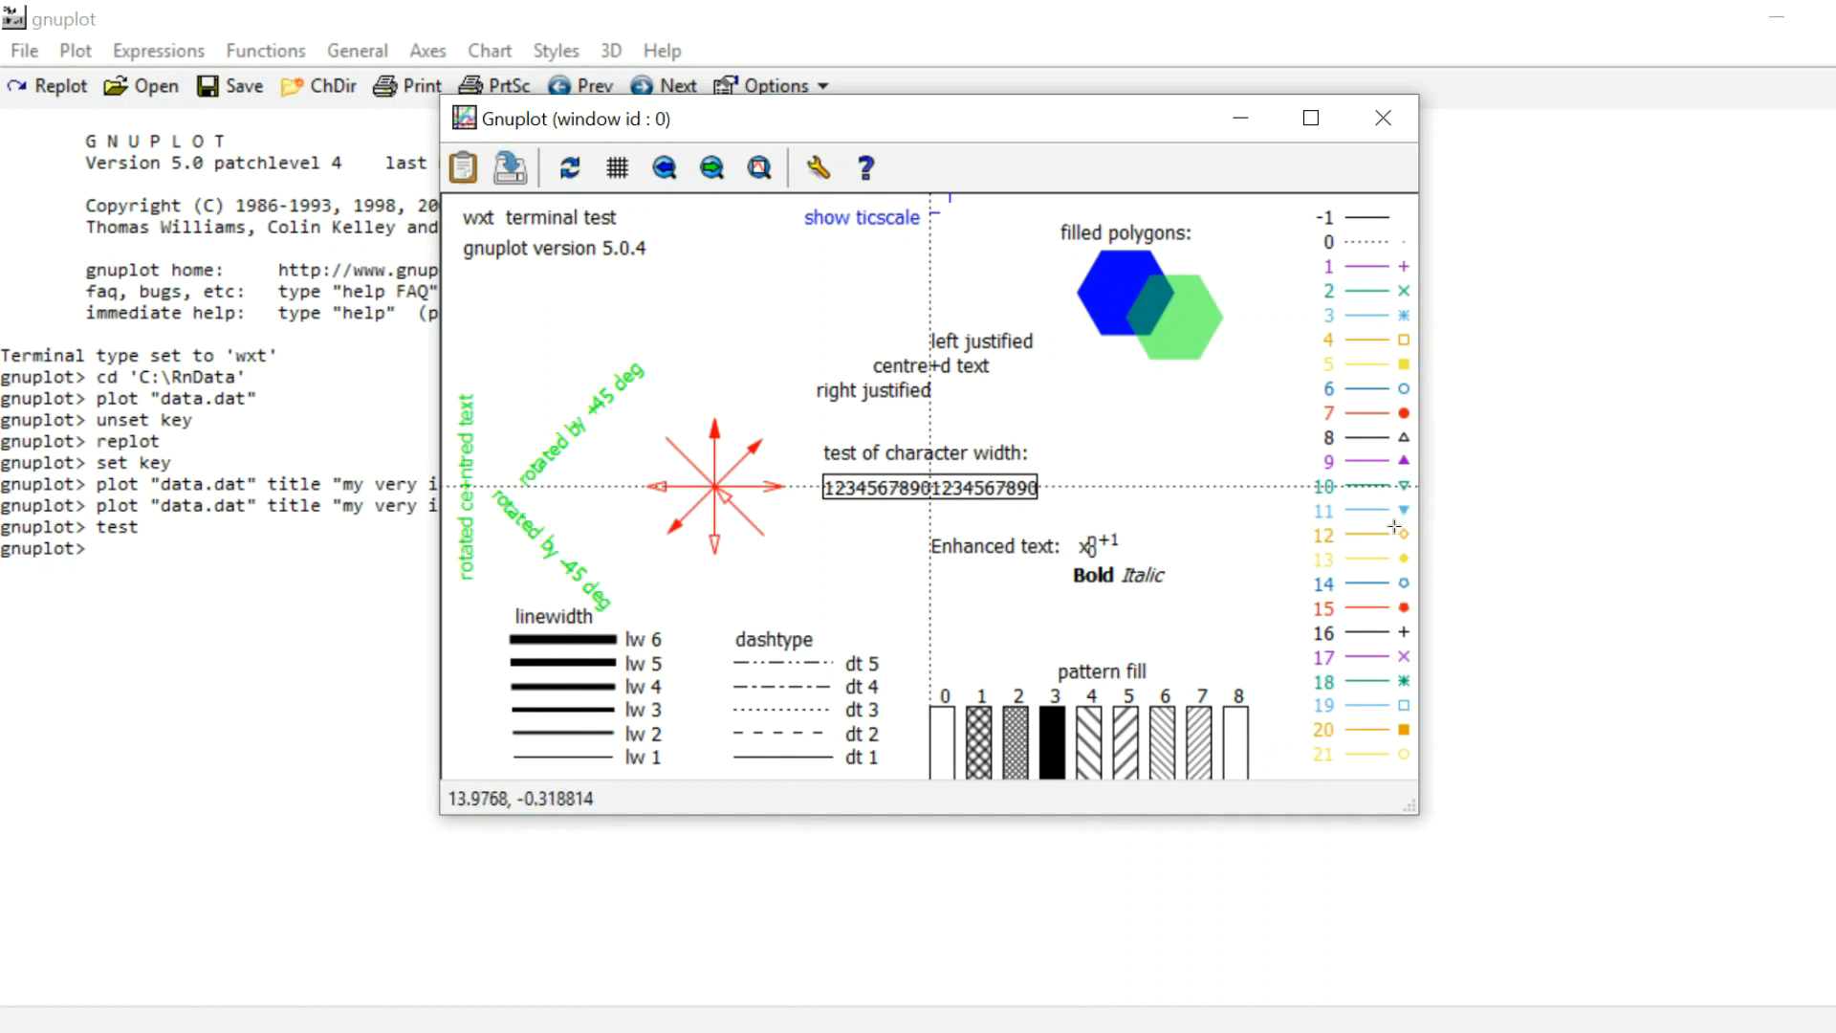
pyautogui.moveTo(1396, 416)
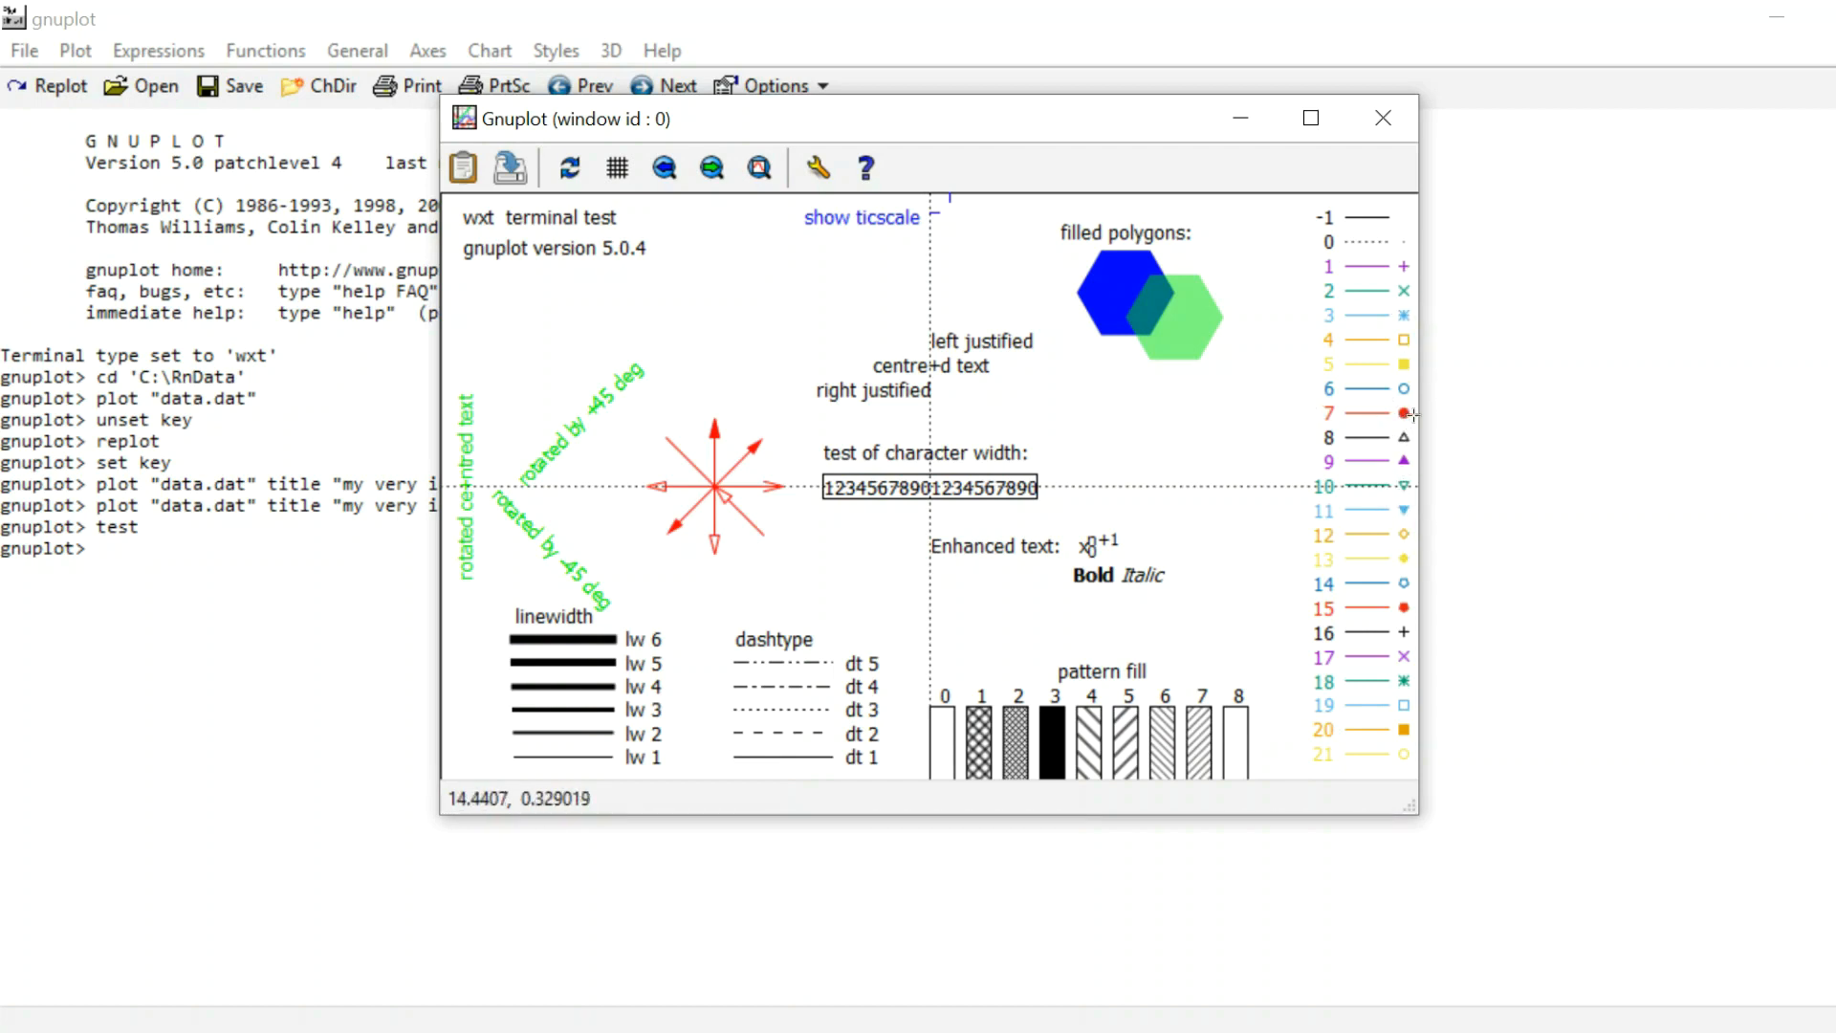
pyautogui.moveTo(1327, 377)
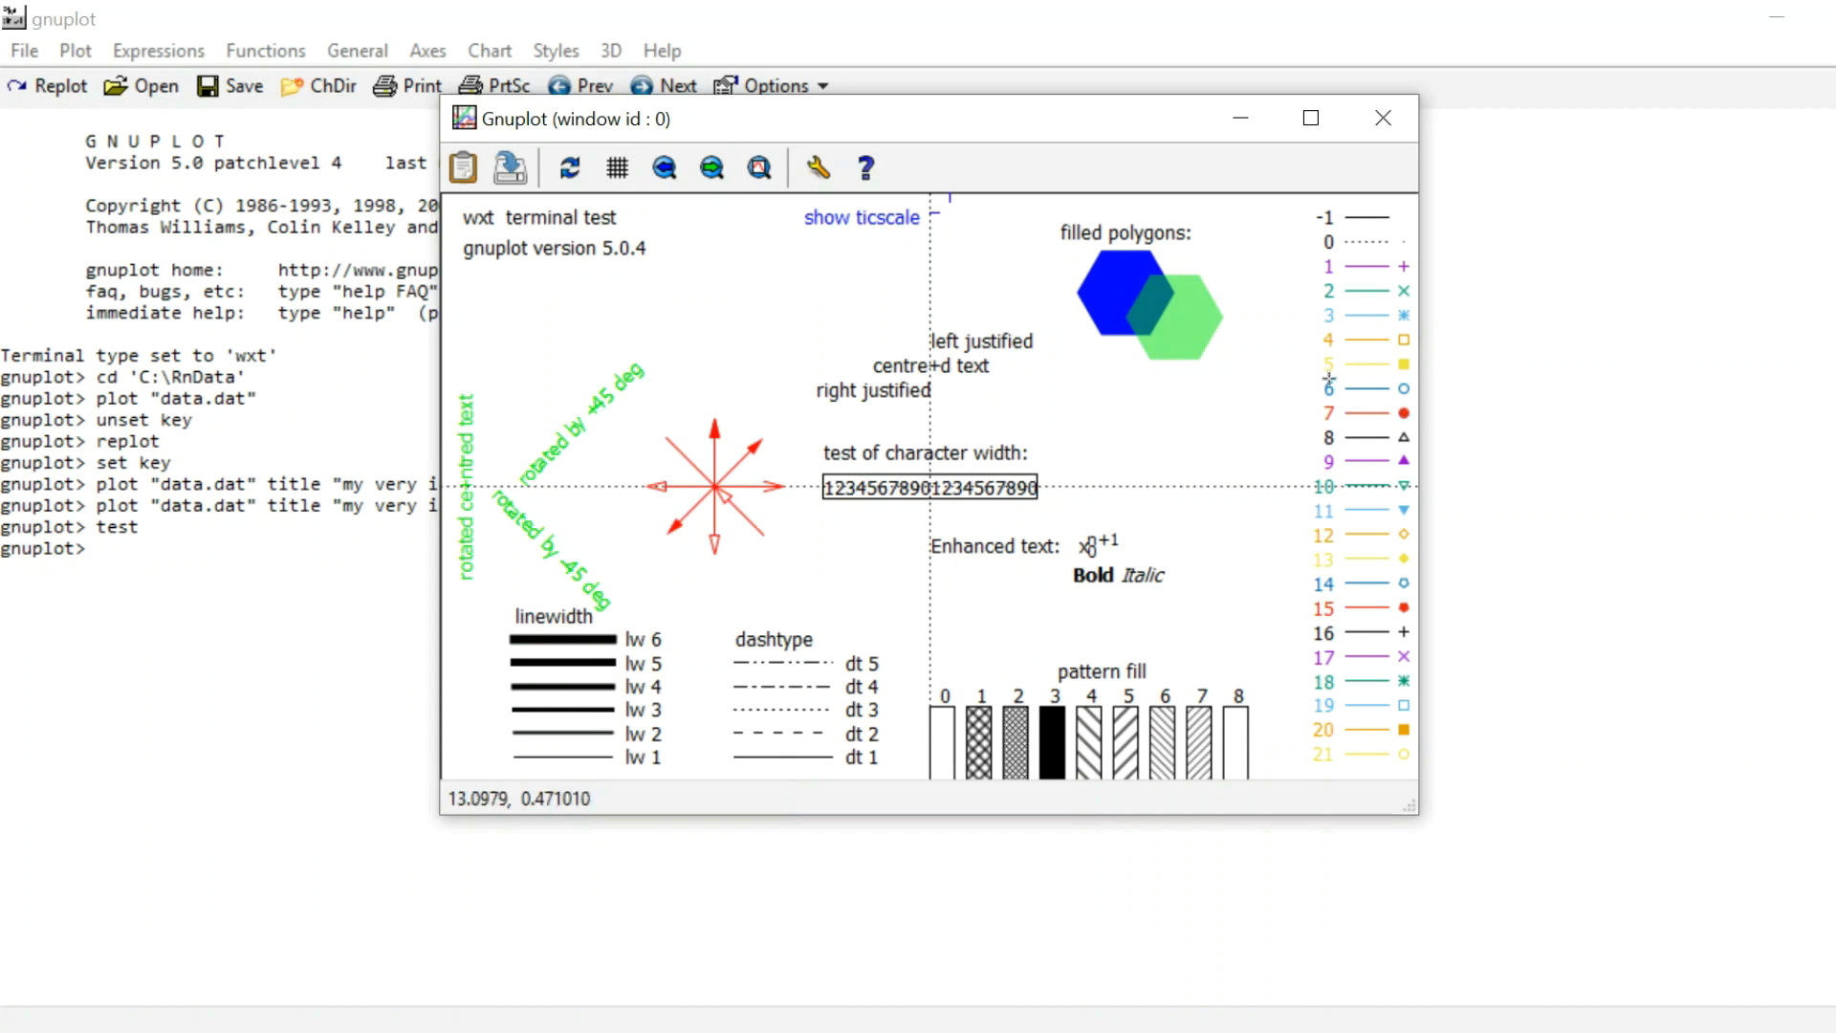
pyautogui.moveTo(1403, 274)
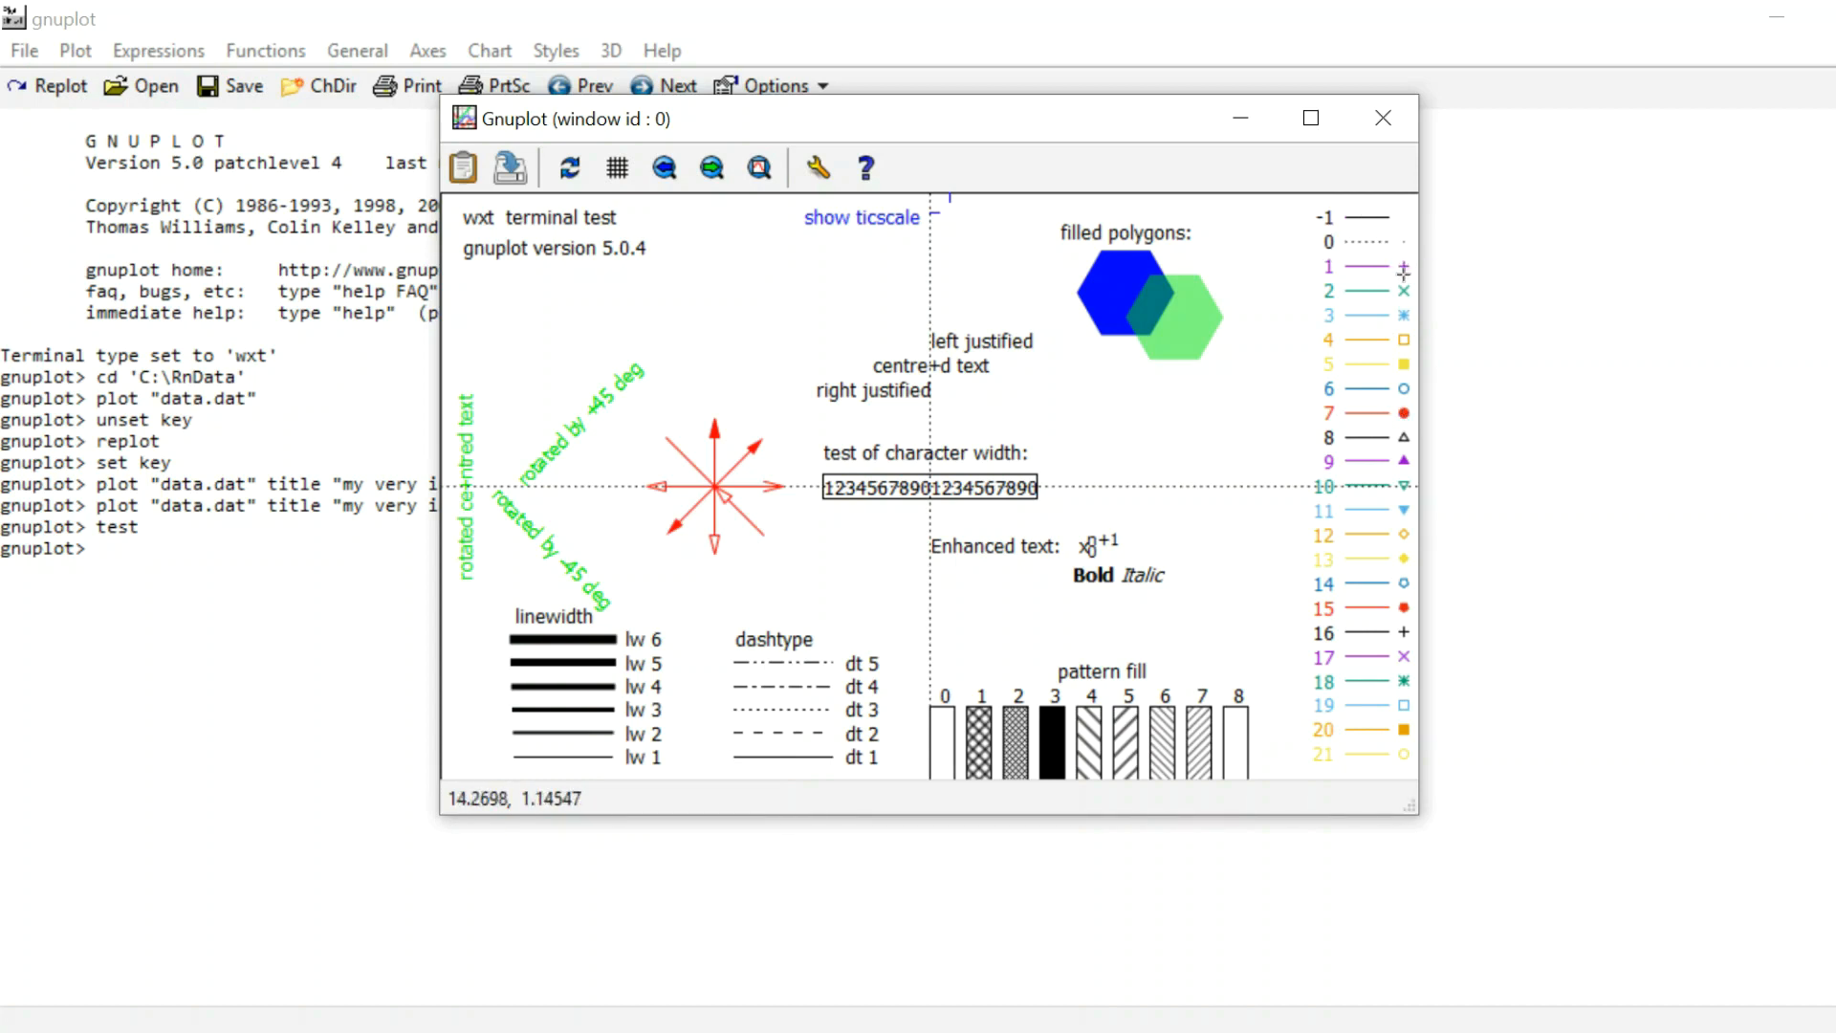
pyautogui.click(1383, 118)
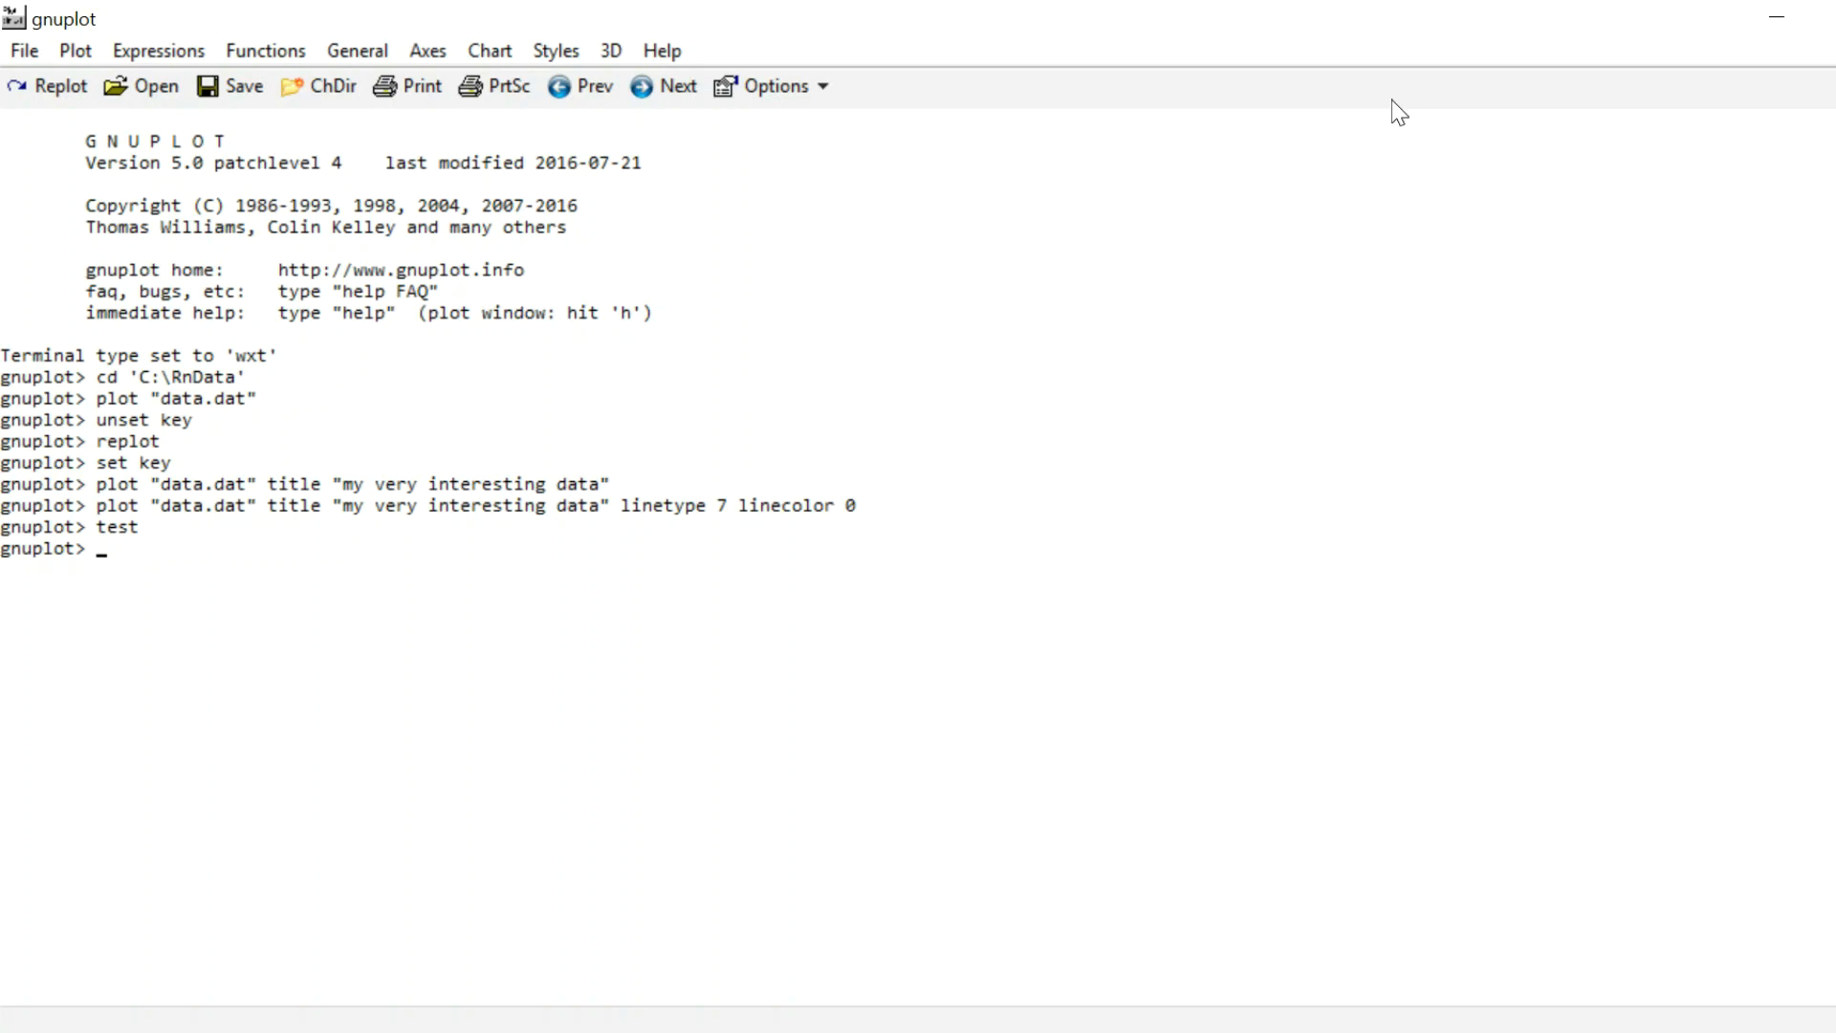
# Step: Plot data.dat as black points joined by lines using linespoints, then close the window
pyautogui.write('plot "data.dat" title "my very interesting data" linetype 7 linecolor 0')
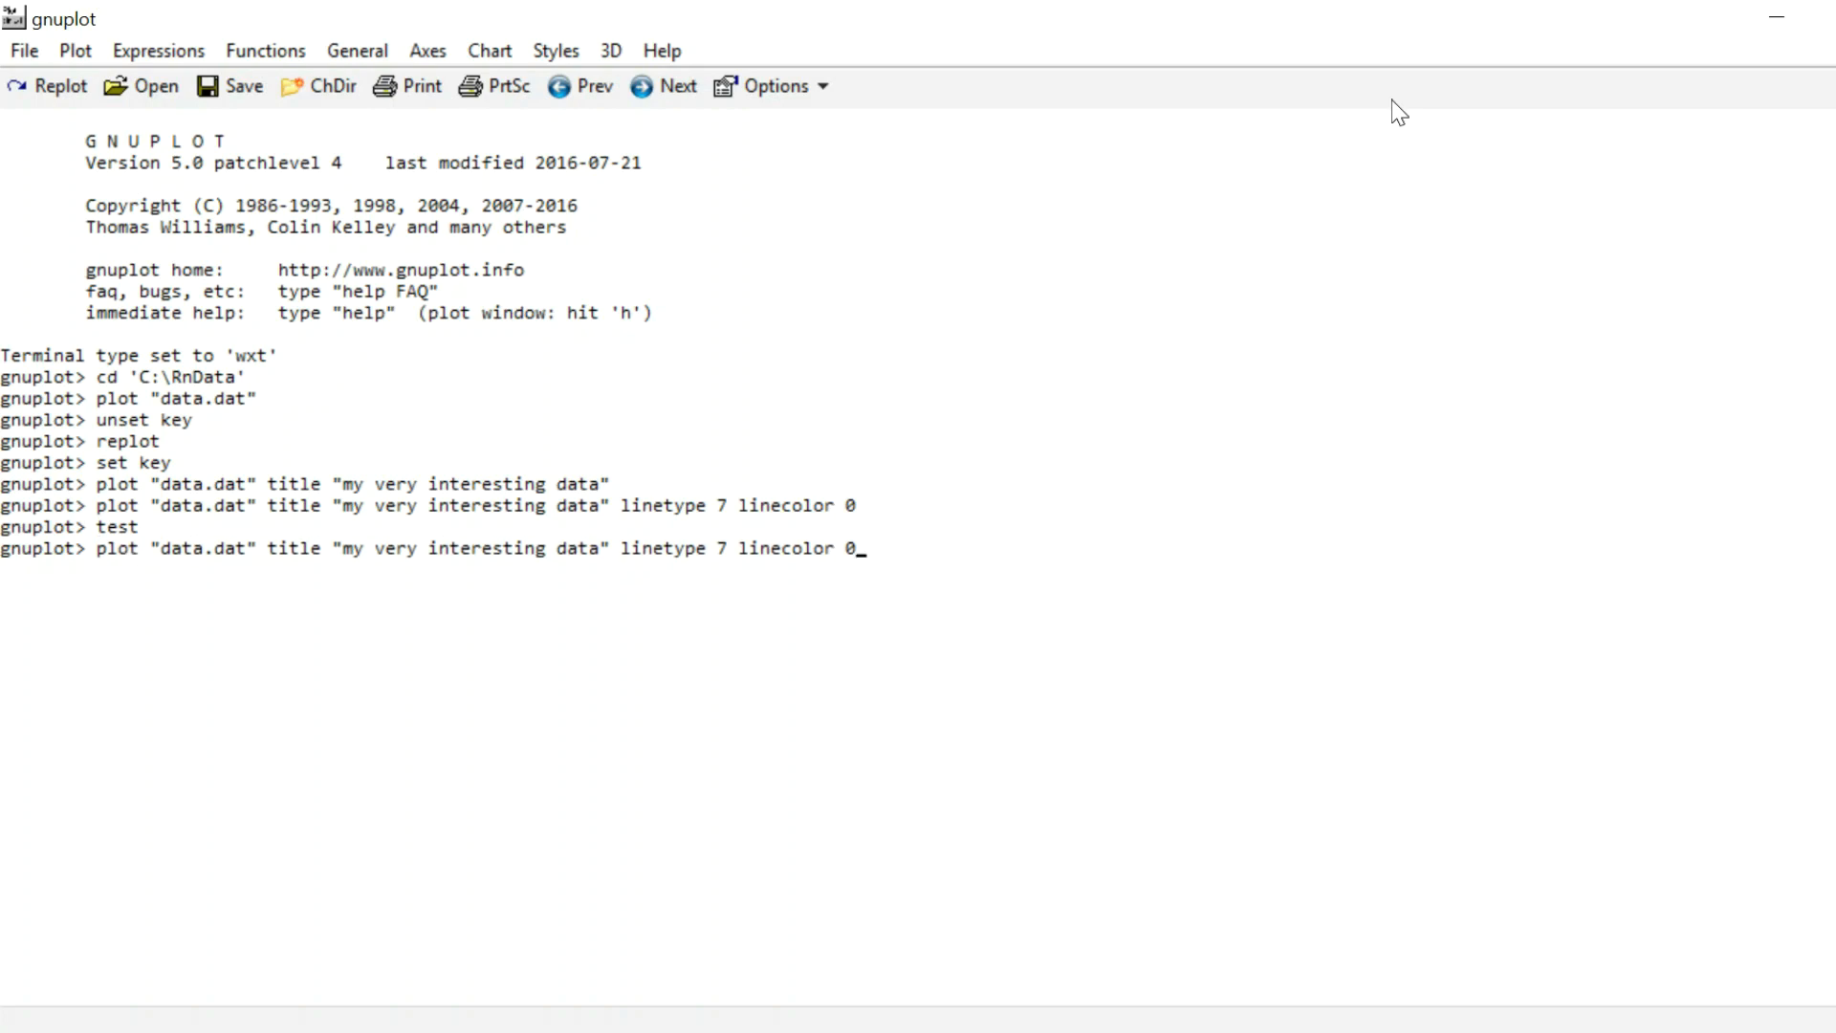
pyautogui.write('wit')
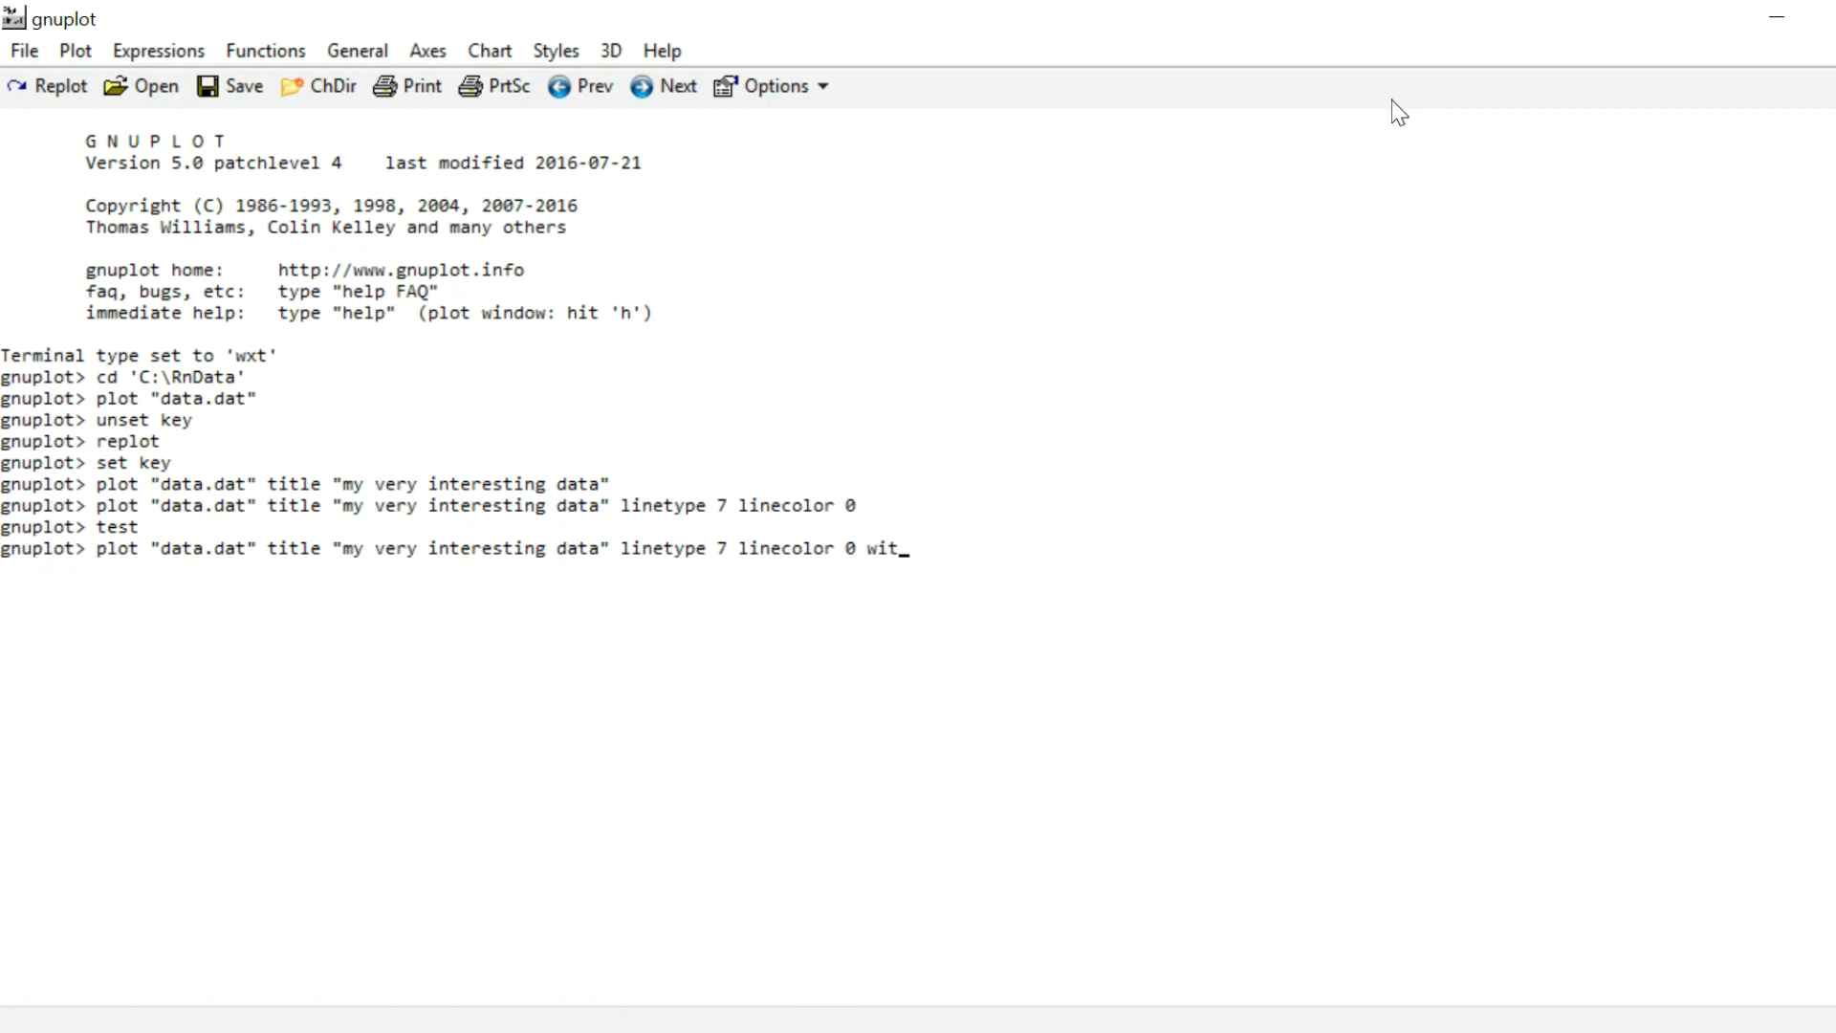
pyautogui.write('h lines')
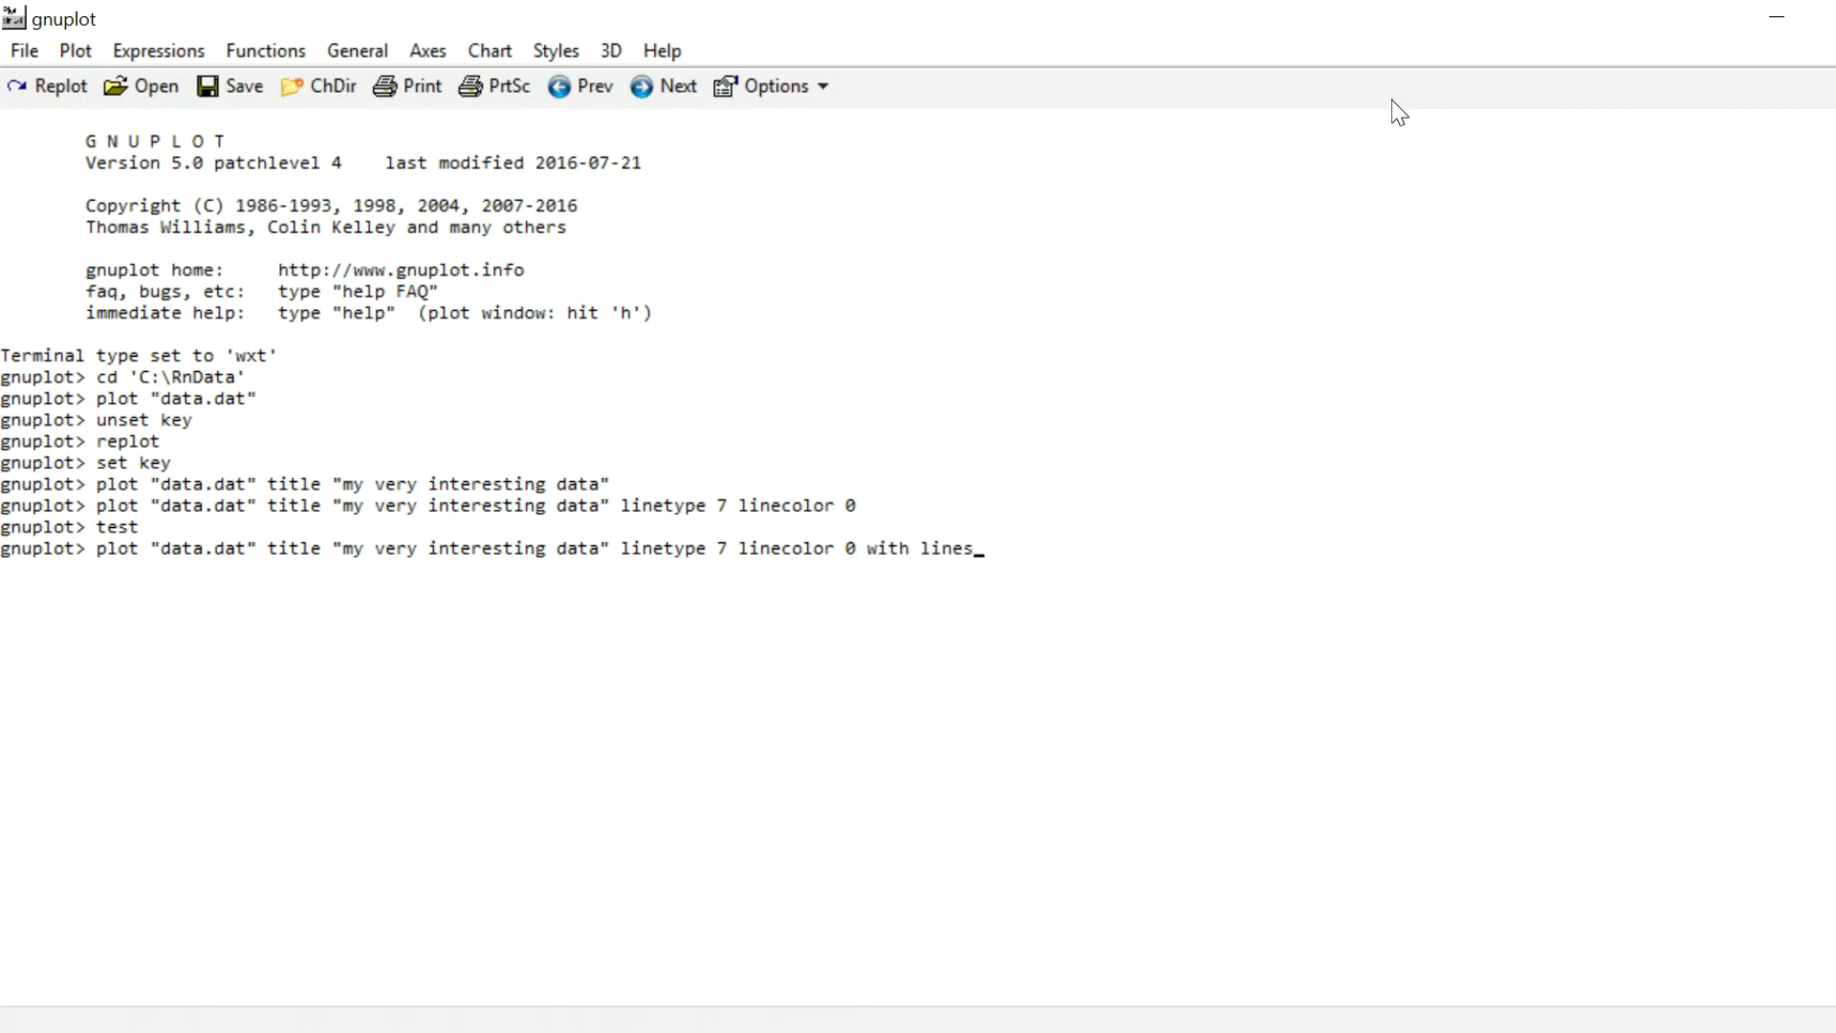
pyautogui.press('Return')
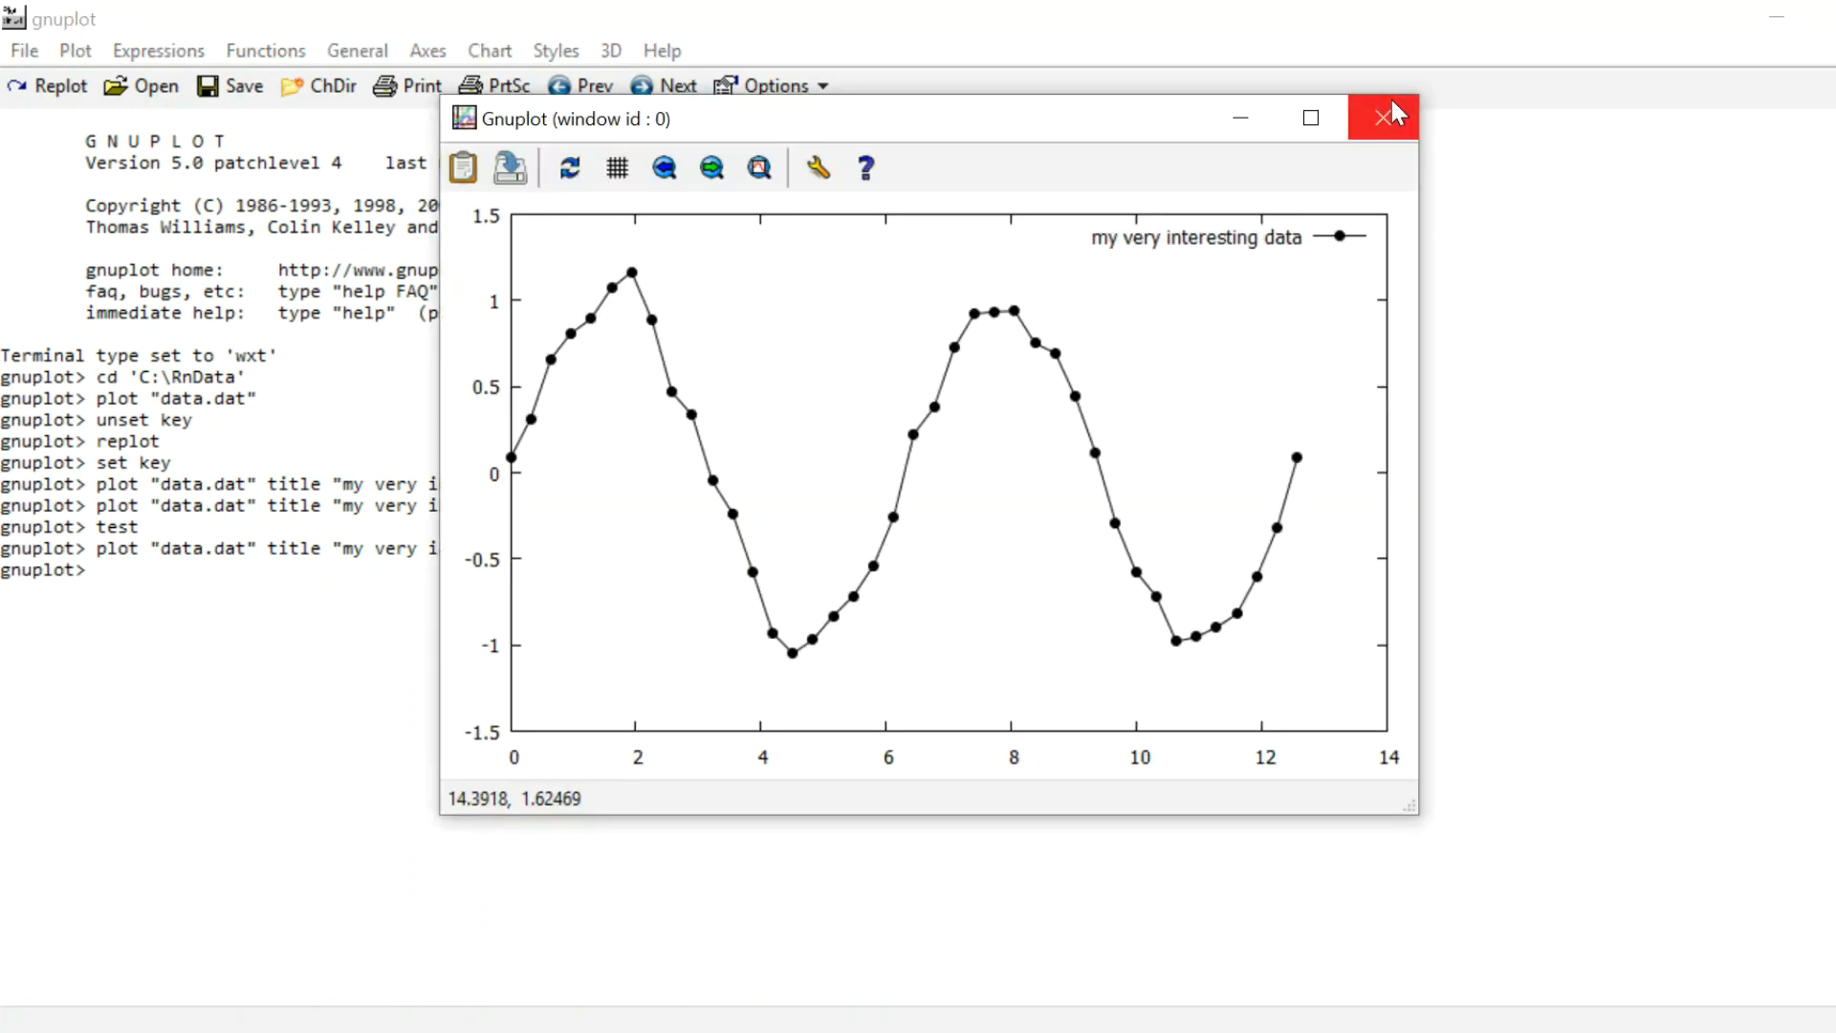
pyautogui.click(1383, 116)
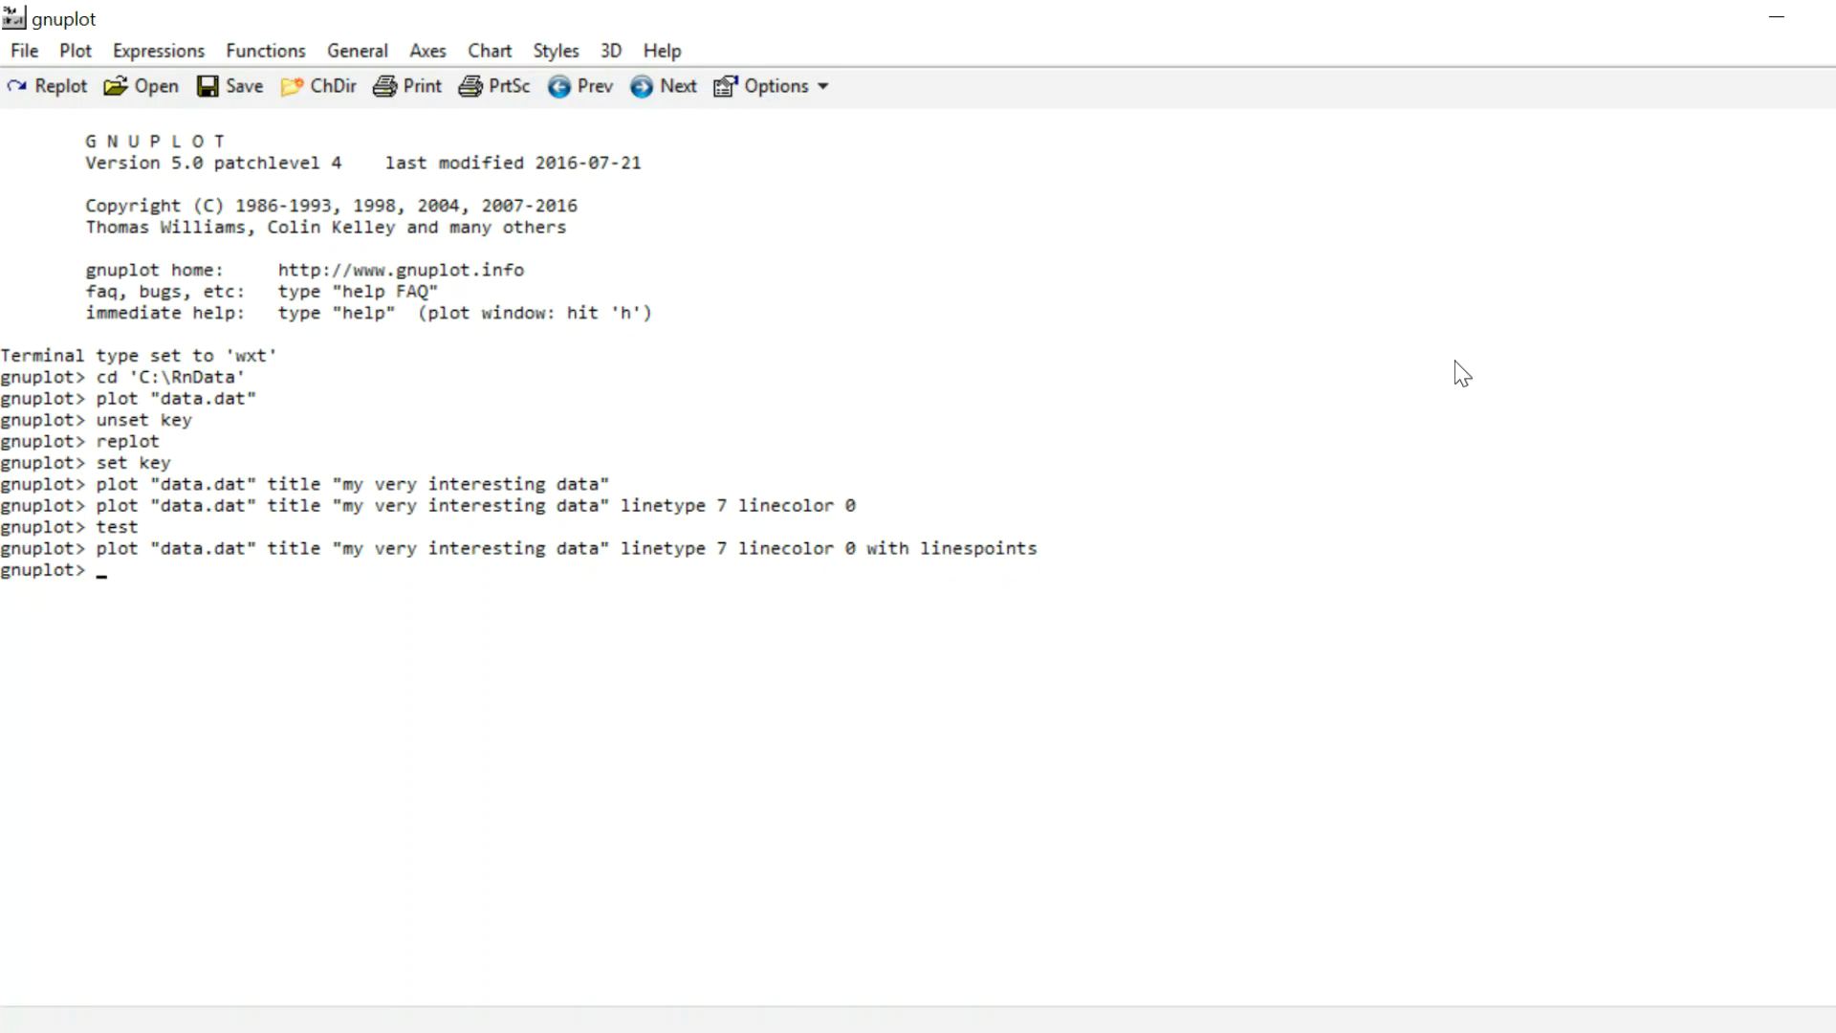
# Step: Rerun the points-and-lines plot with abbreviated options lt 7 lc 0 w lp, then close it
pyautogui.press('Up')
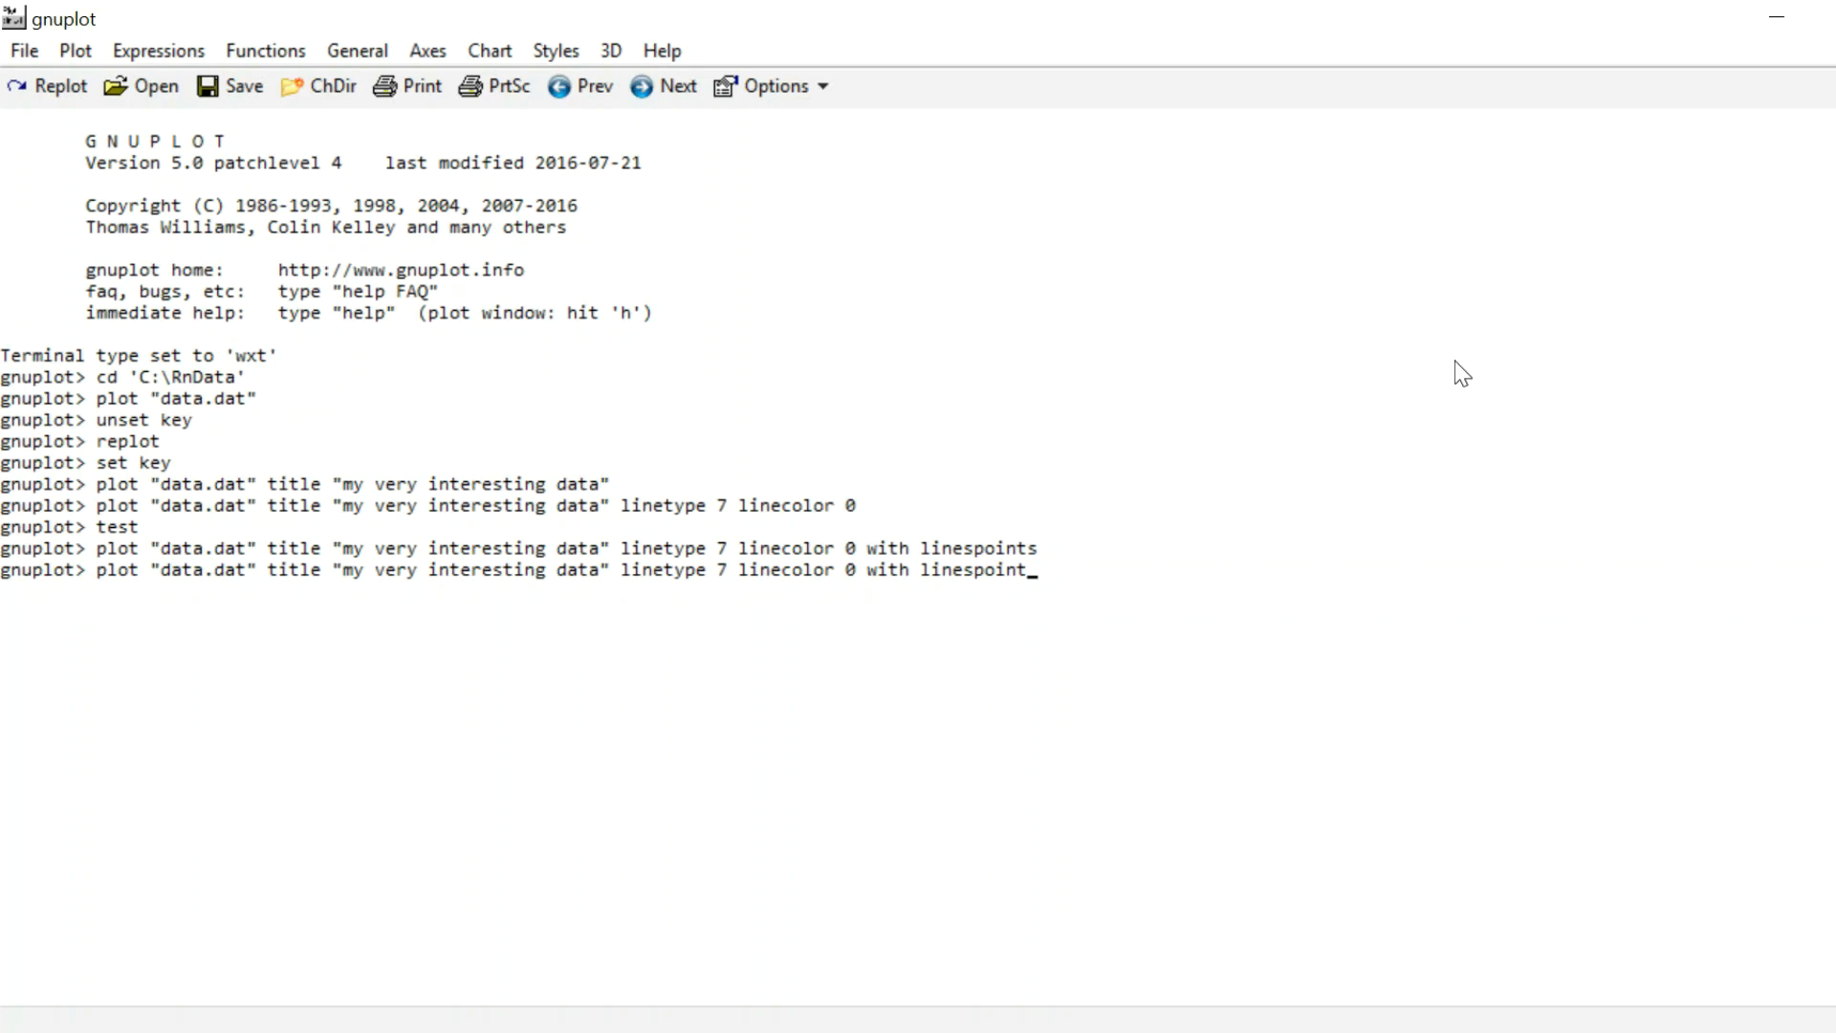
pyautogui.press('backspace')
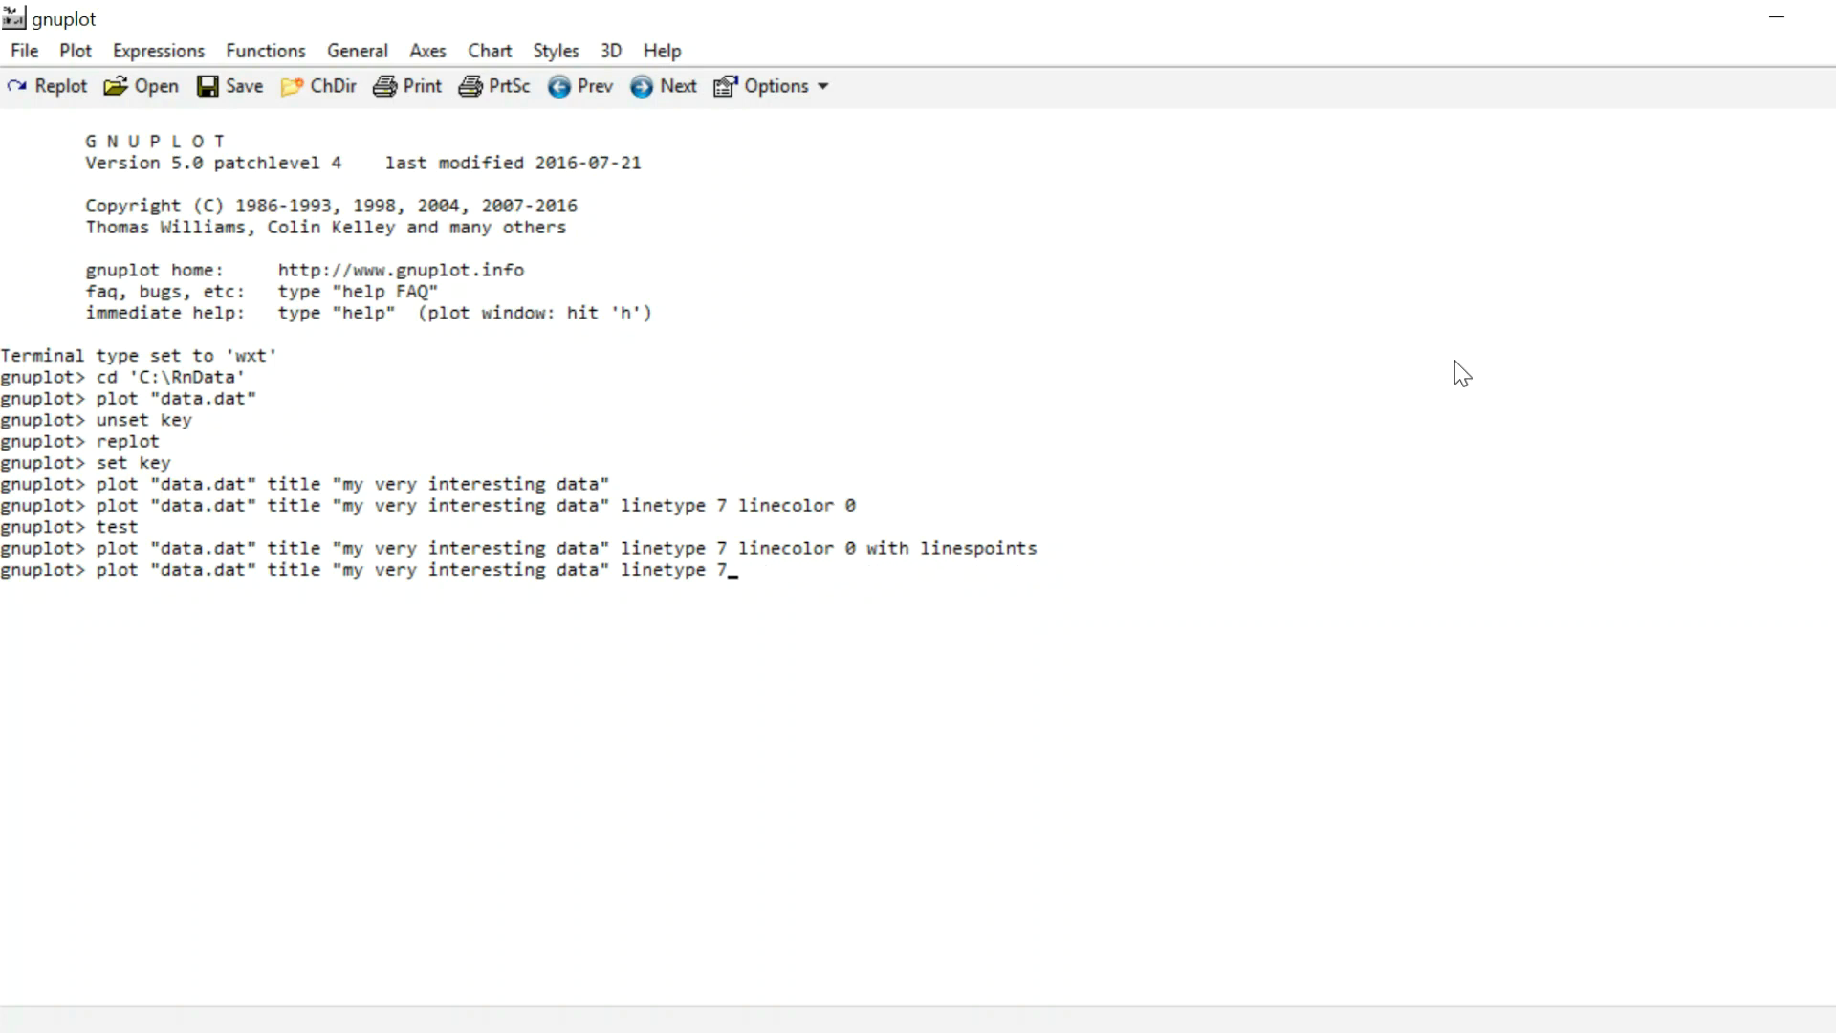
pyautogui.write('lt 7')
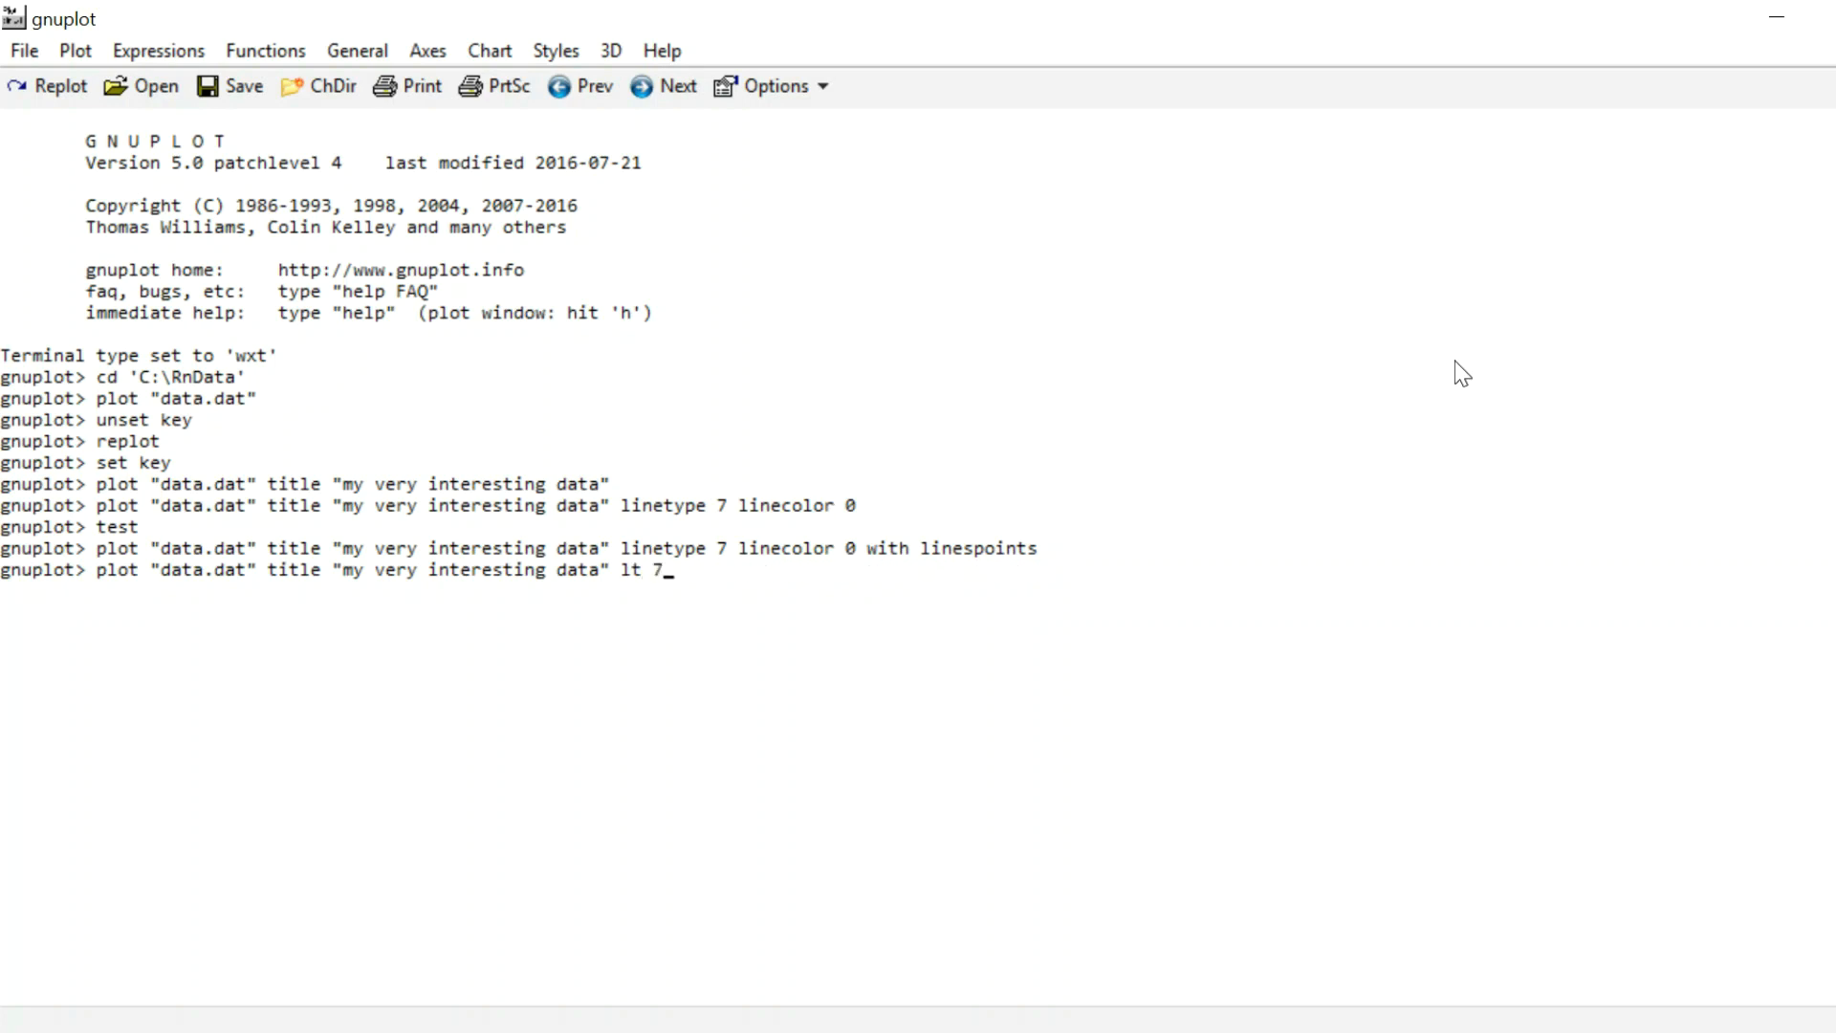
pyautogui.write('lc 0')
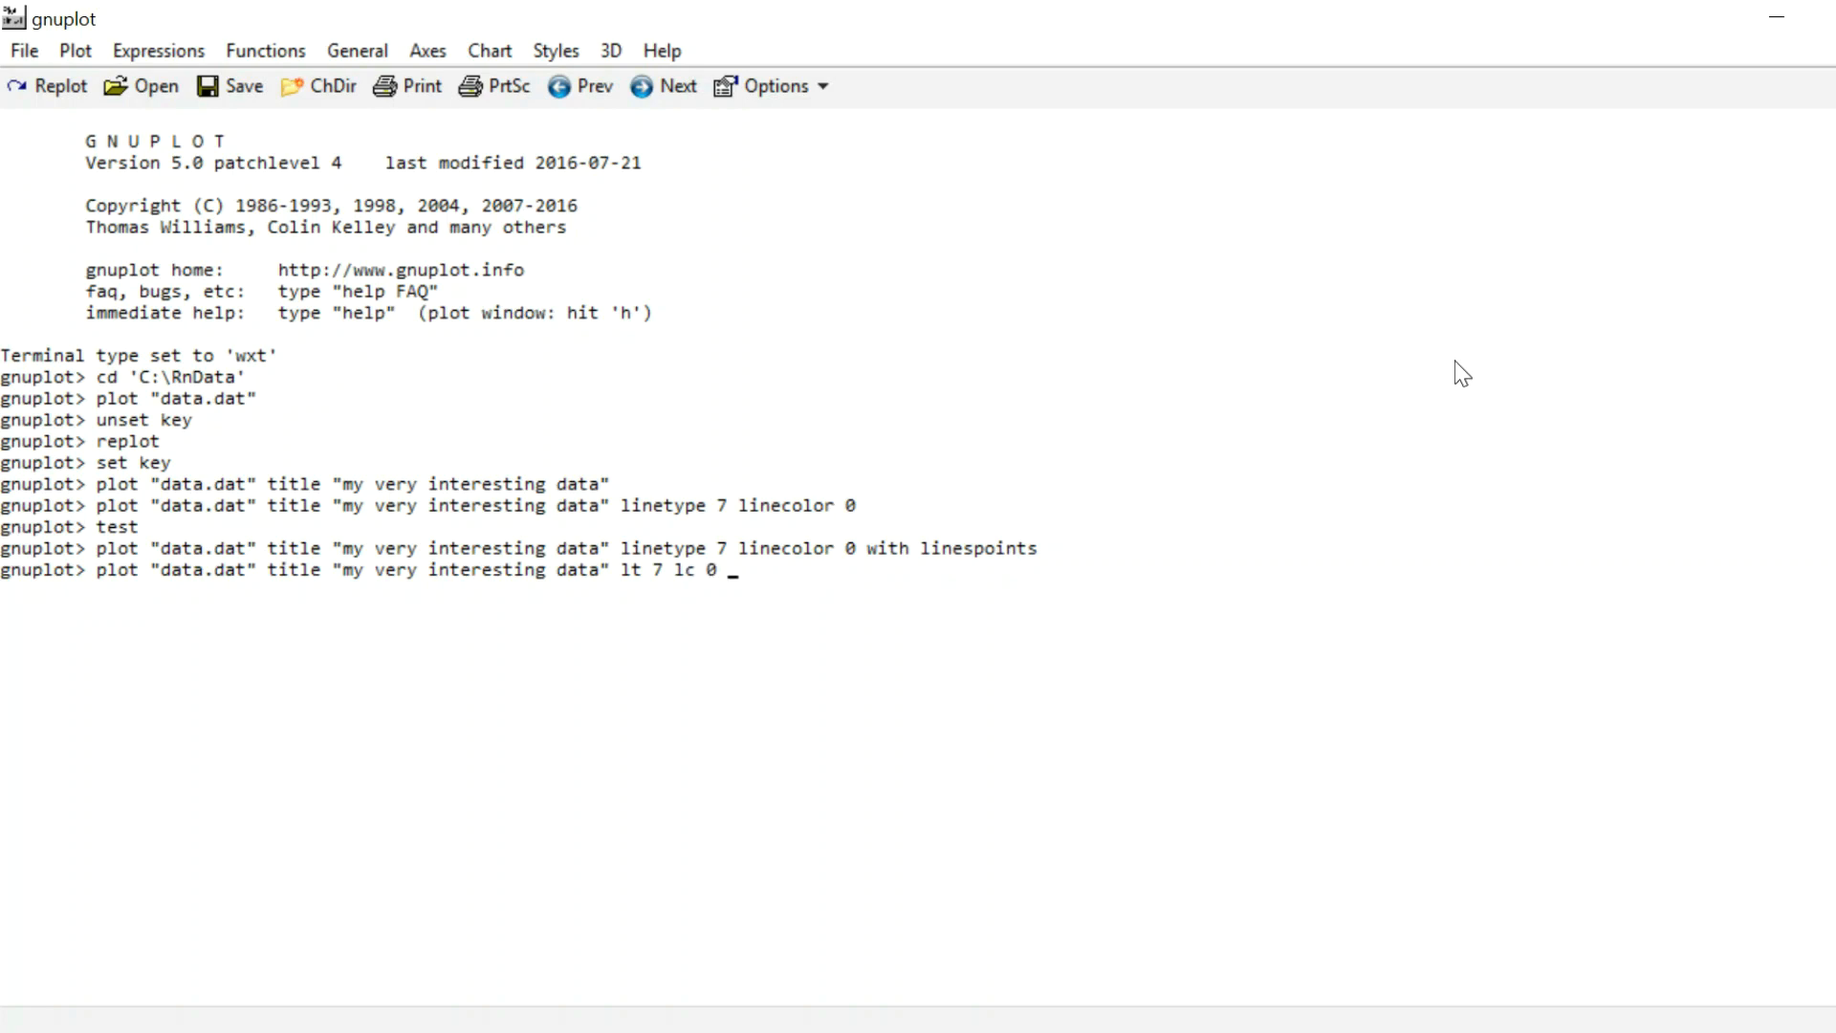
pyautogui.press('Return')
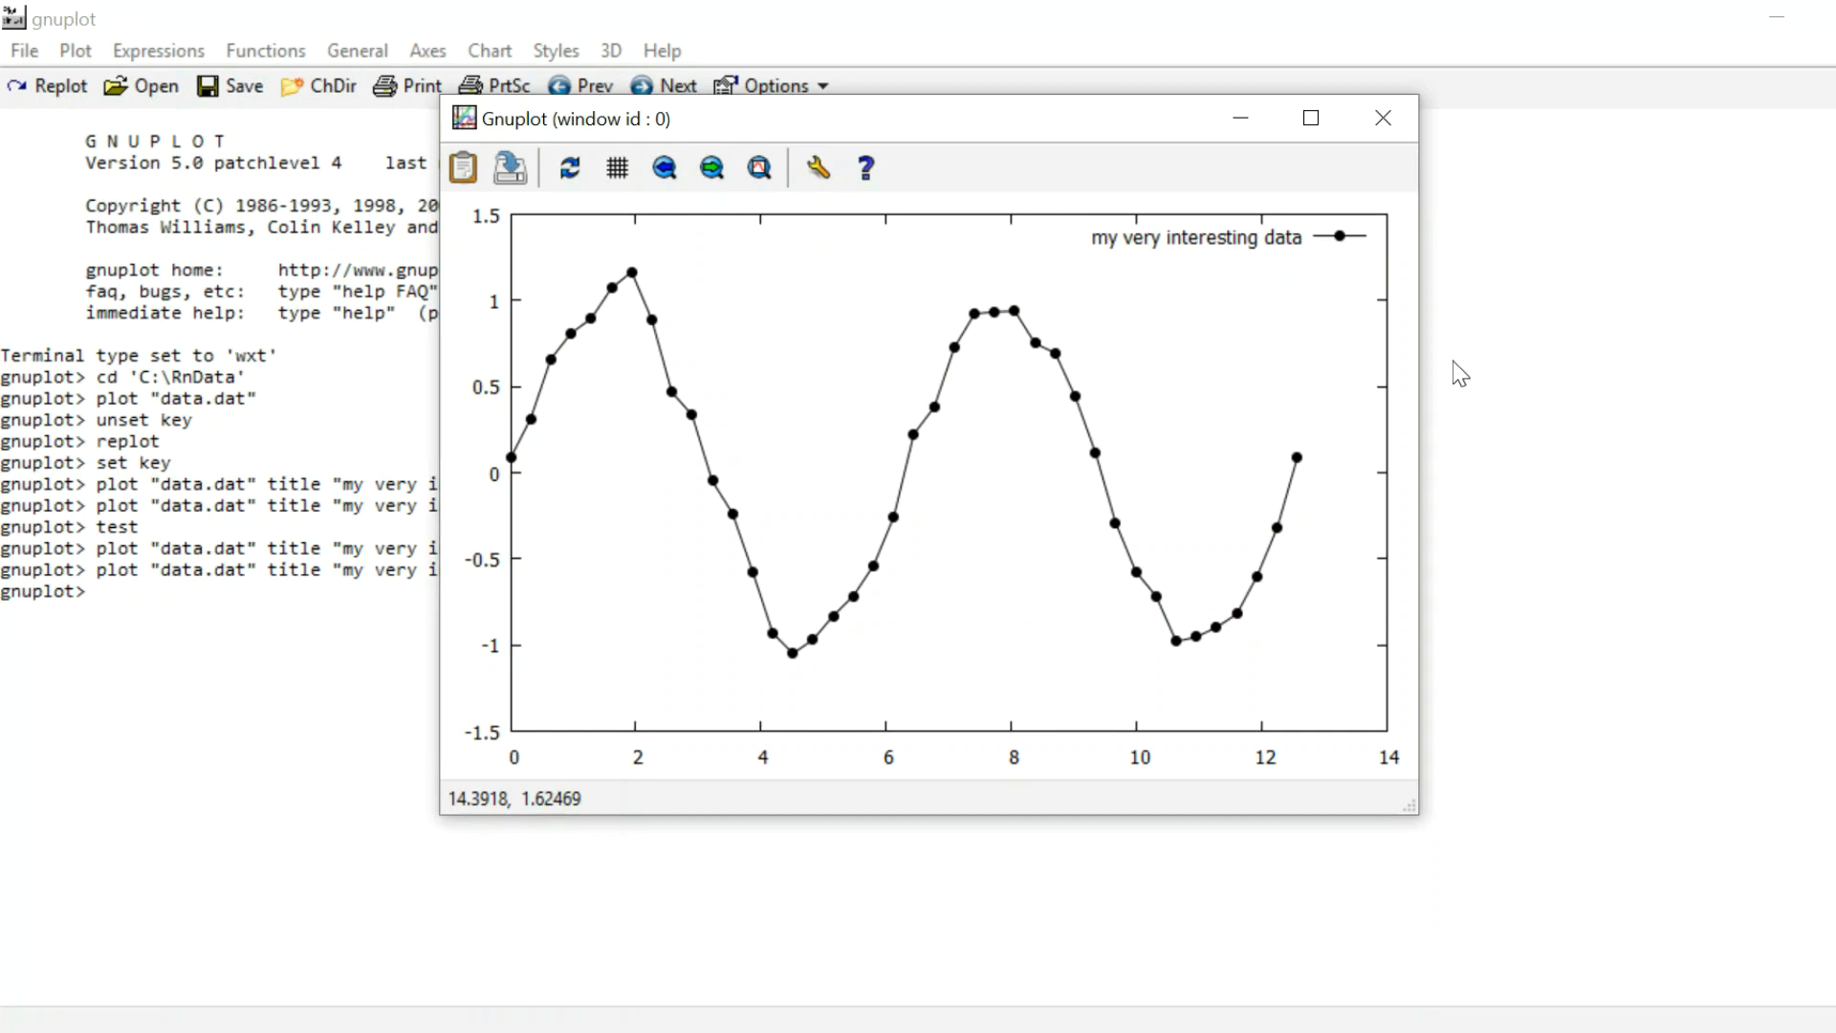
pyautogui.moveTo(1404, 179)
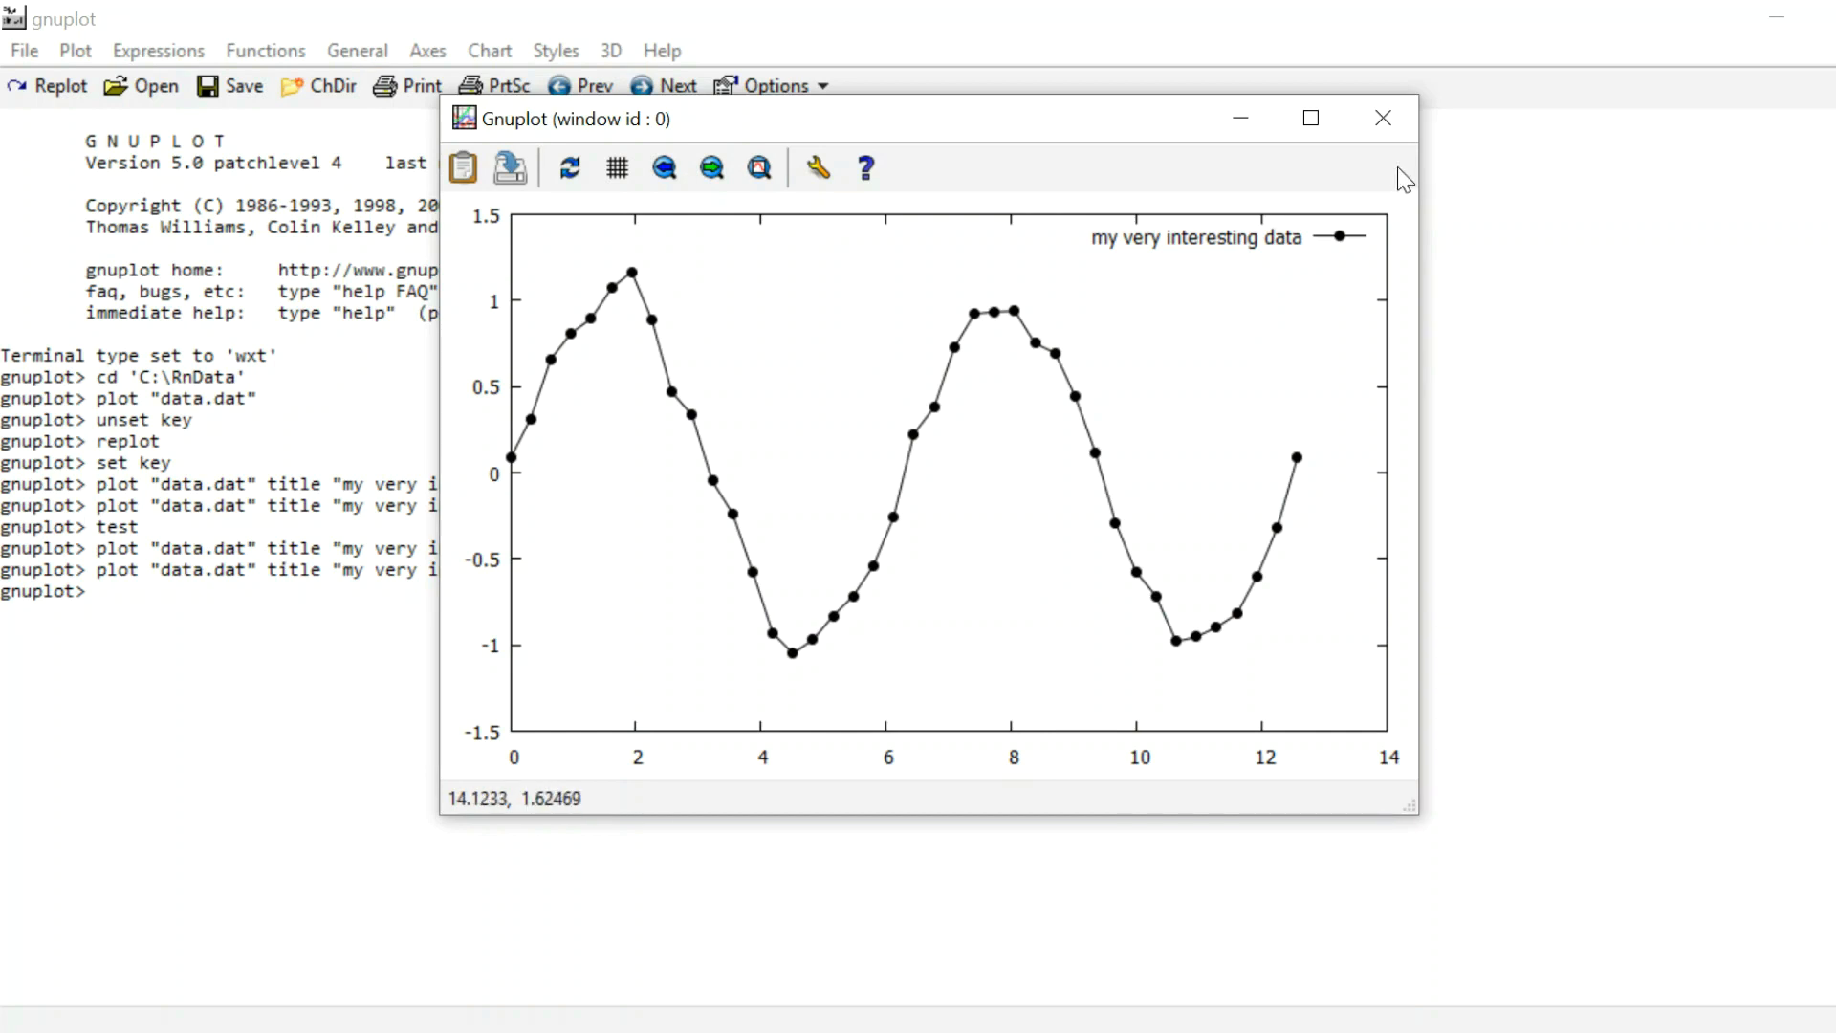
pyautogui.click(1383, 116)
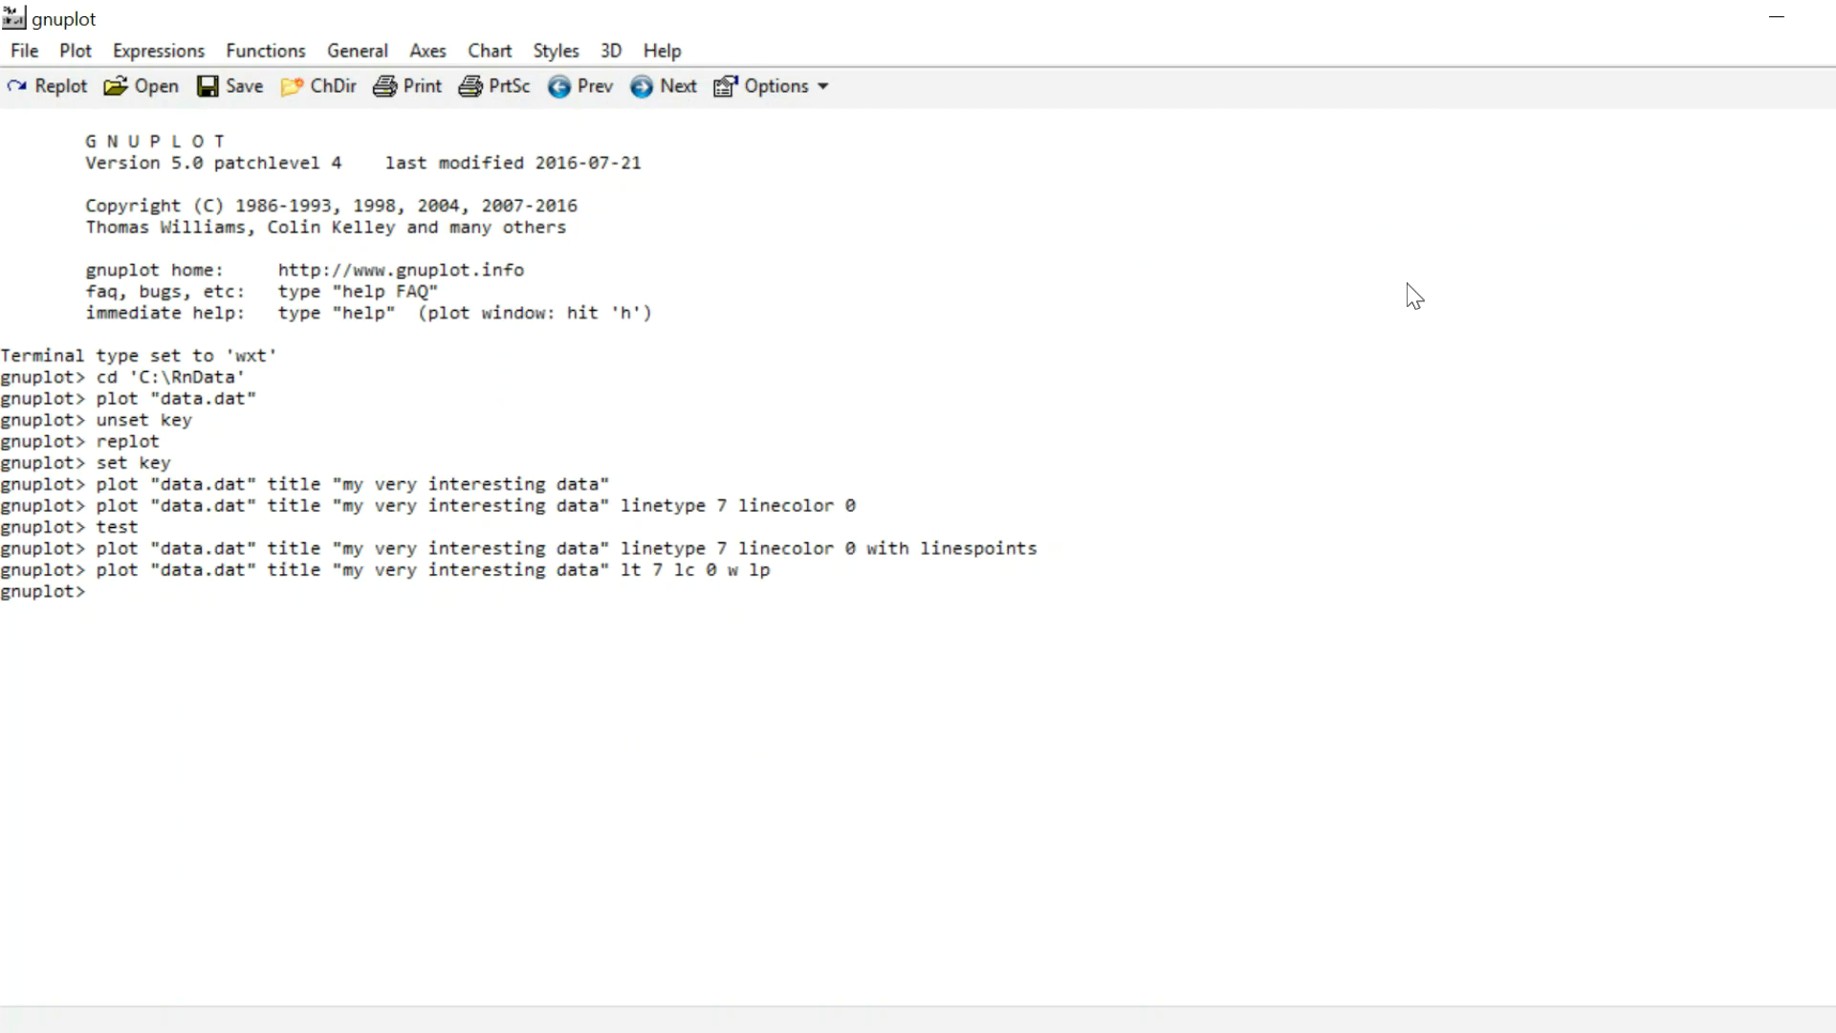
# Step: Hide the legend with unset k and replot, then restore it with set k and close
pyautogui.write('unset k')
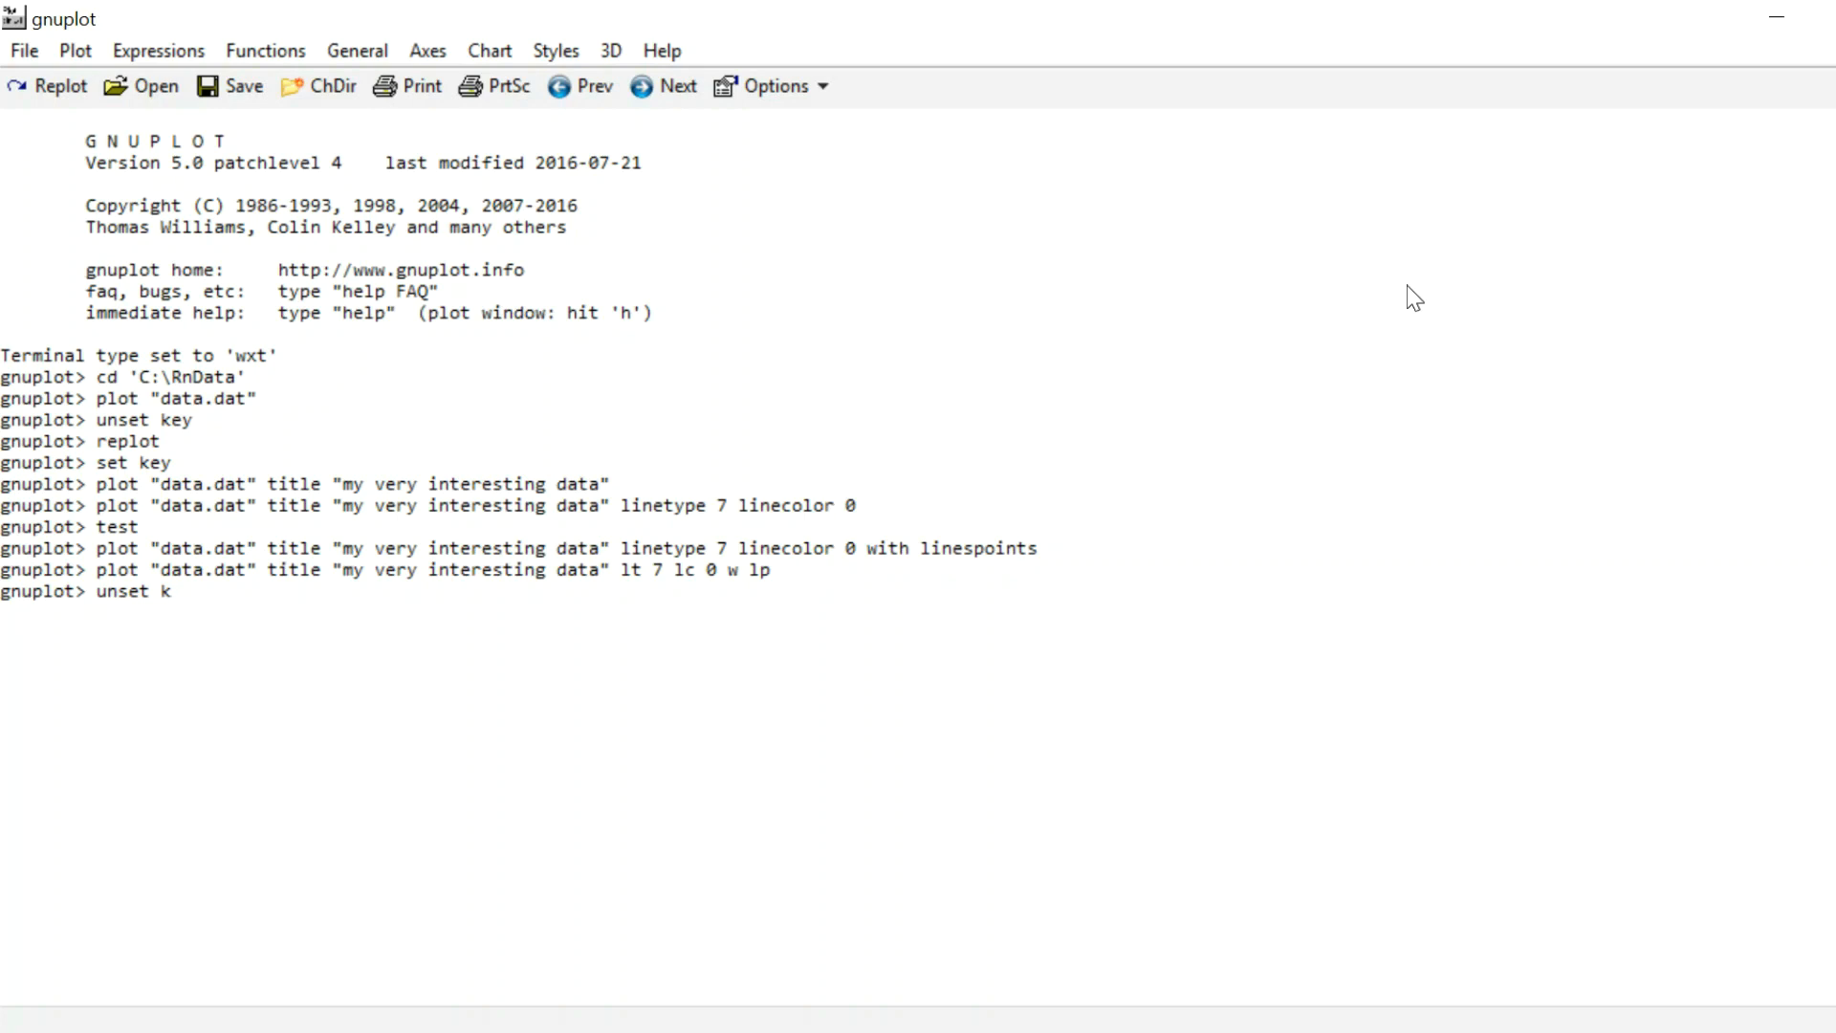
pyautogui.press('Return')
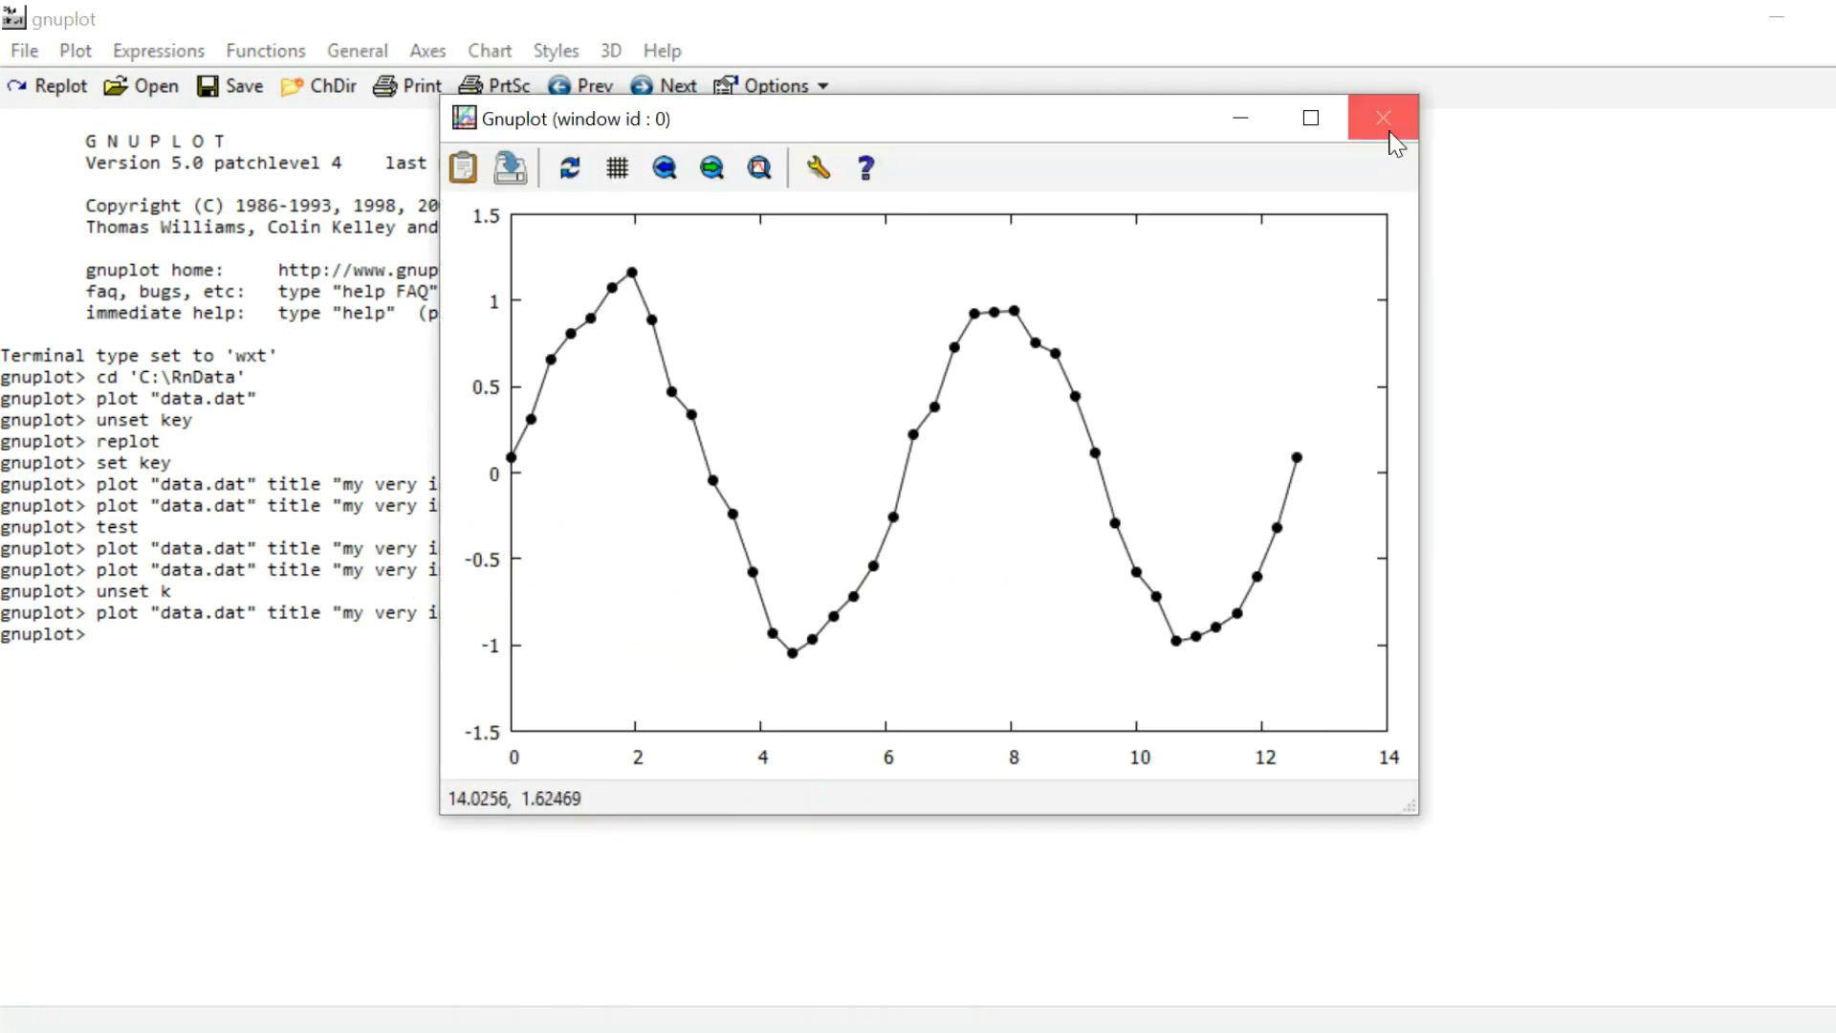
pyautogui.click(1383, 118)
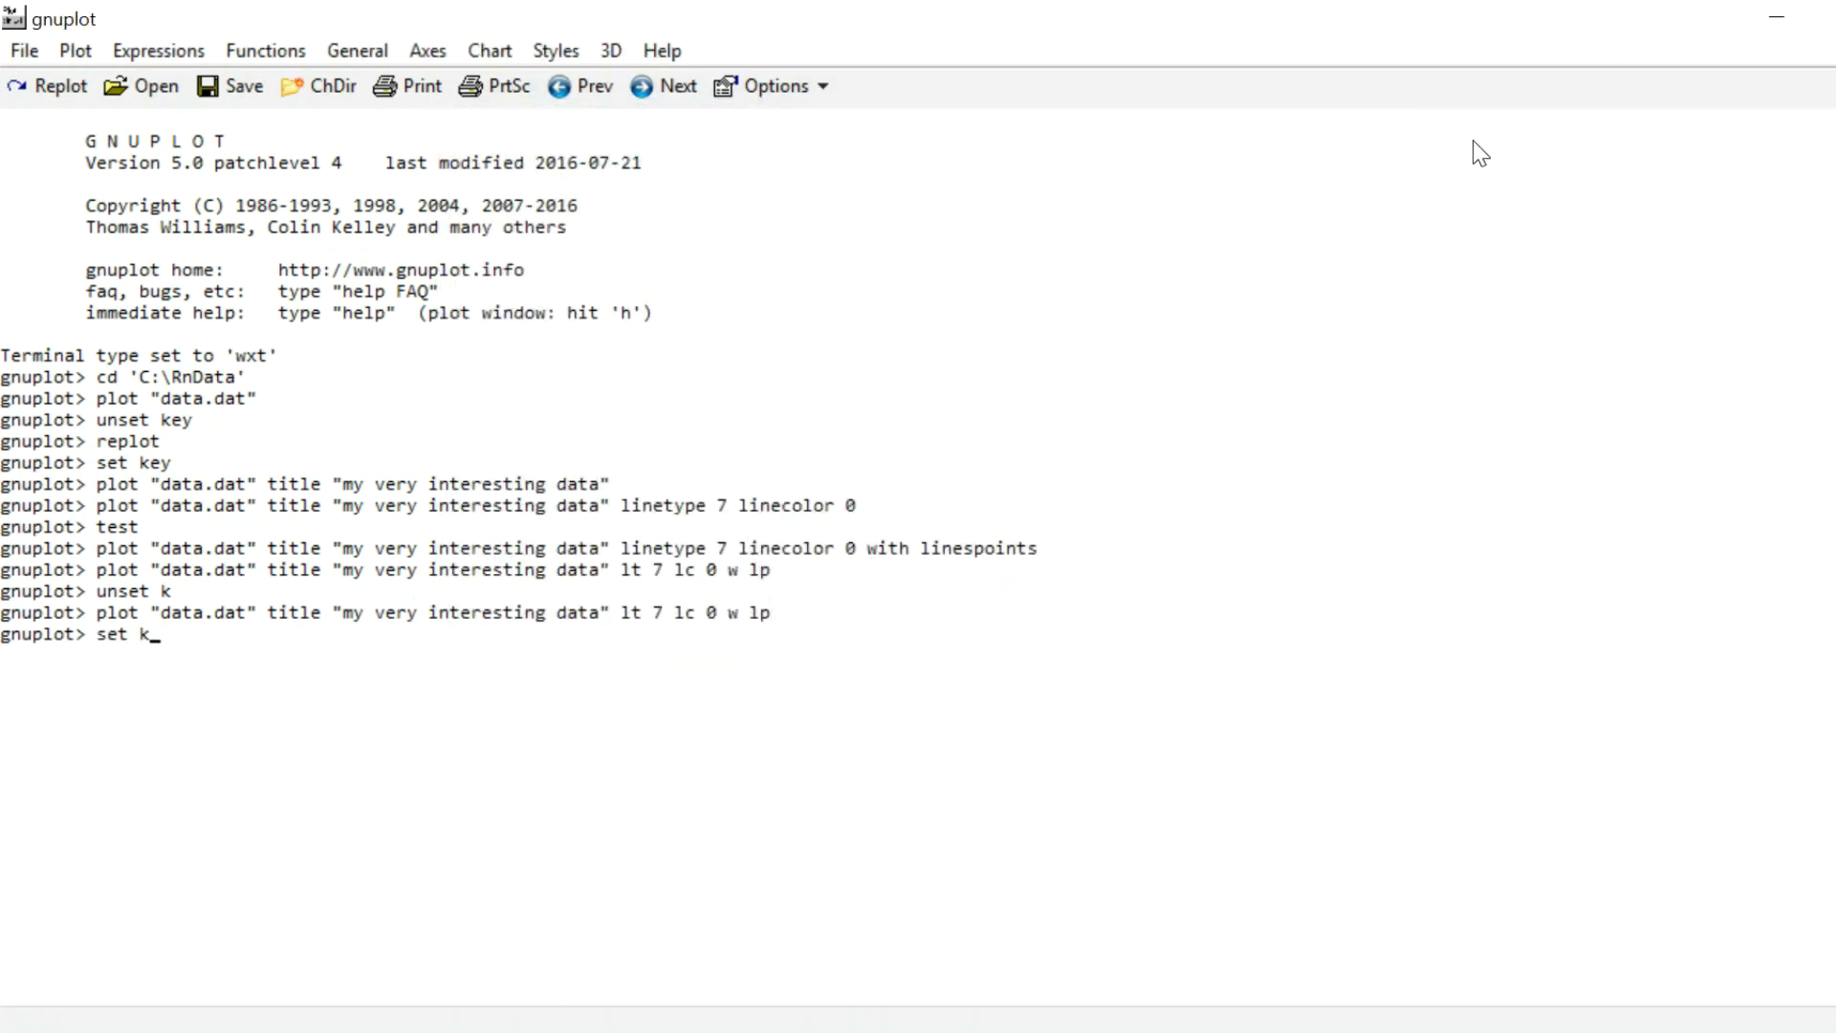
pyautogui.press('Return')
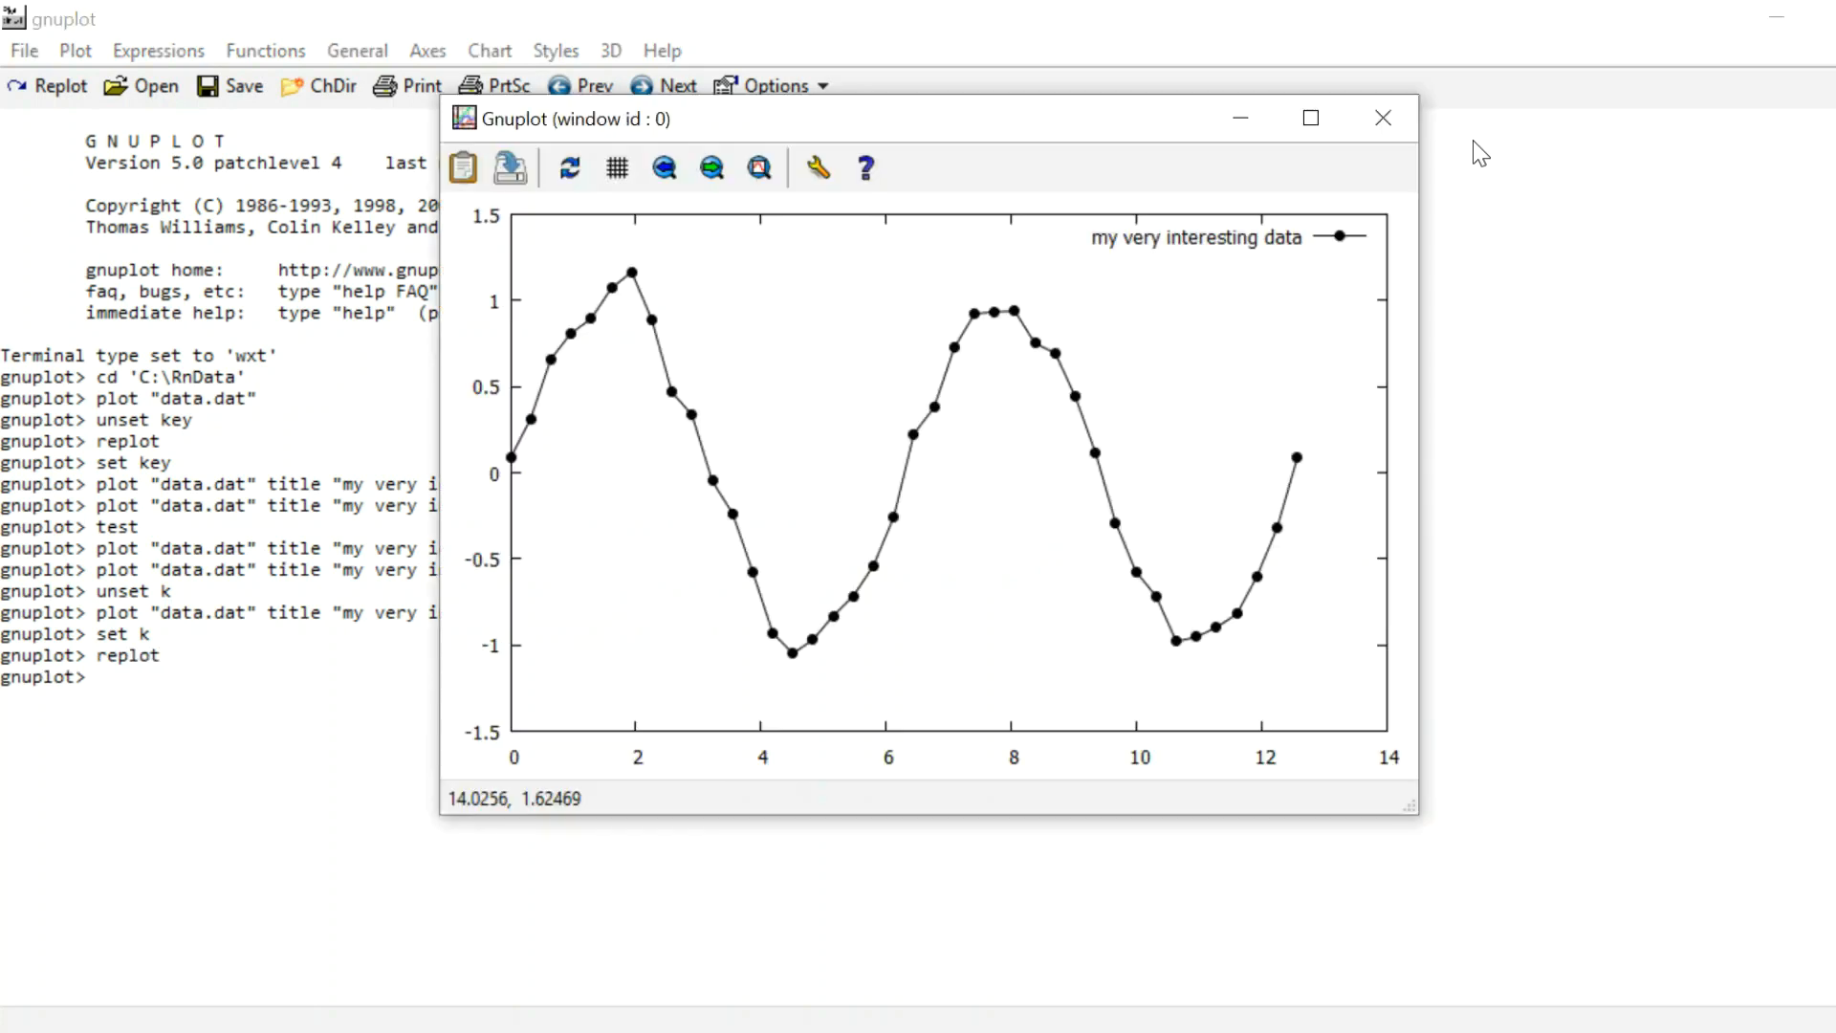
pyautogui.moveTo(1164, 210)
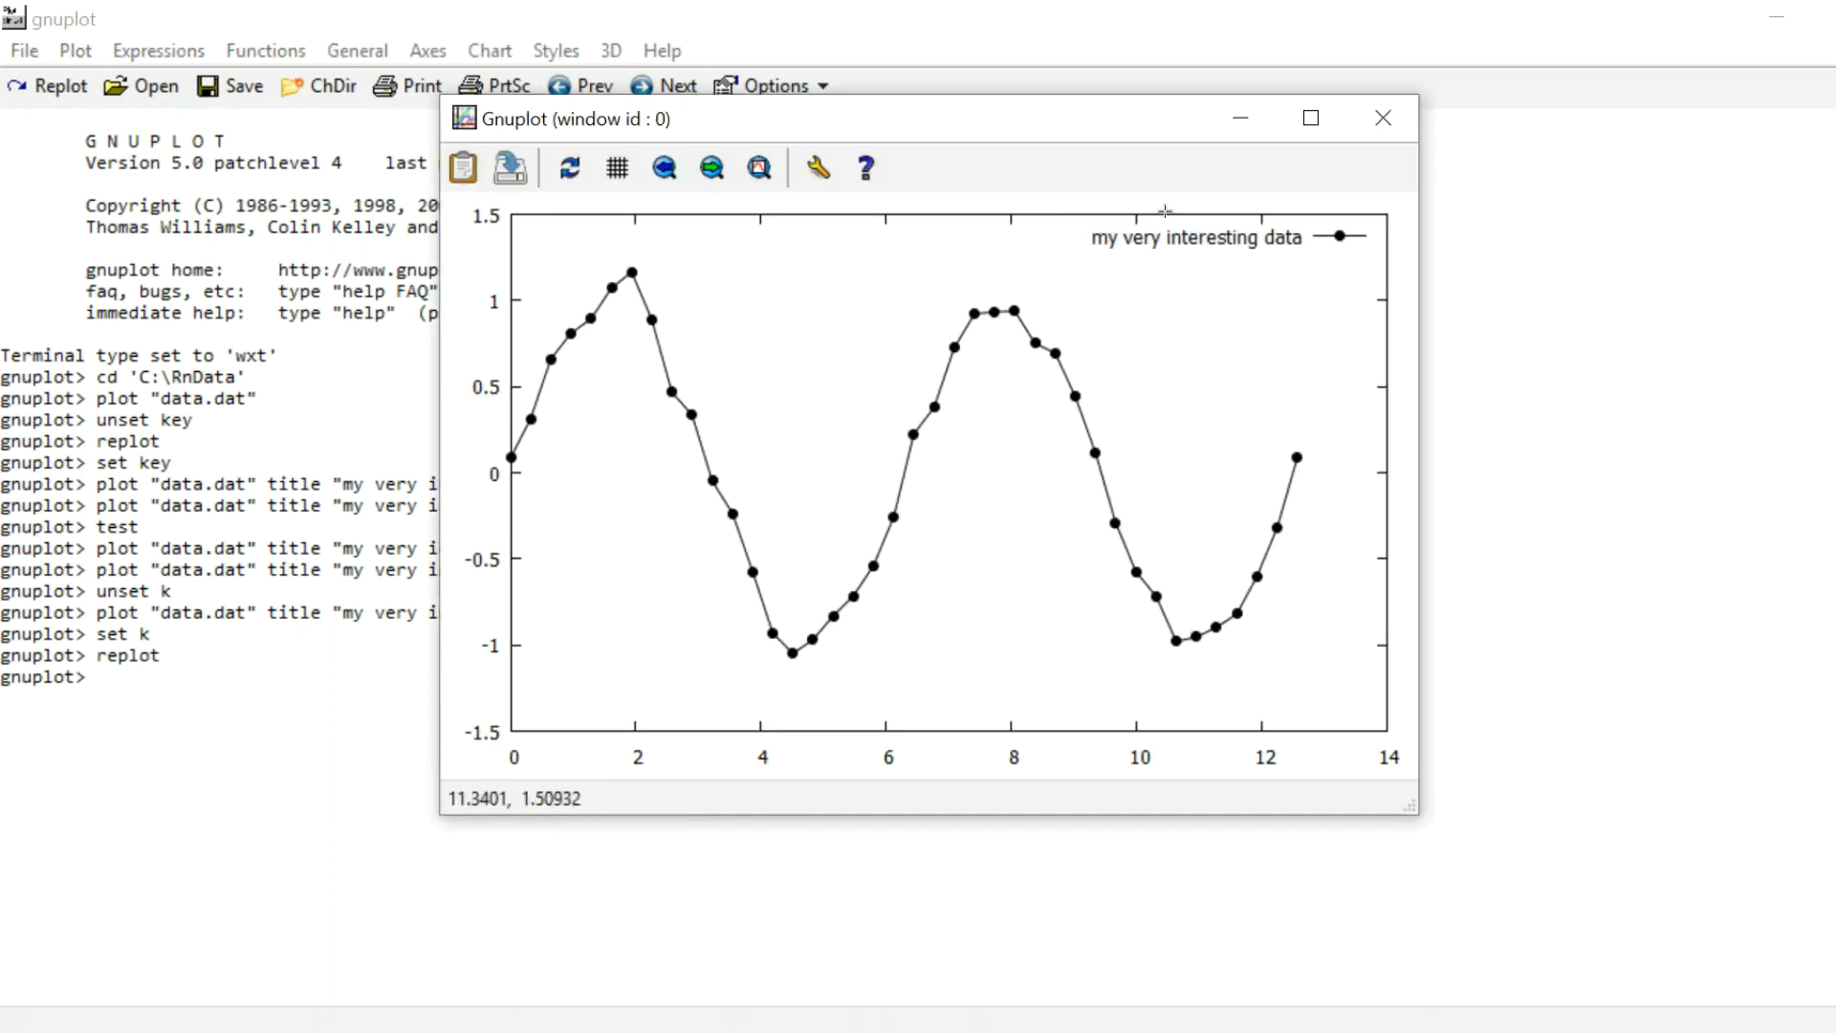
pyautogui.moveTo(1352, 235)
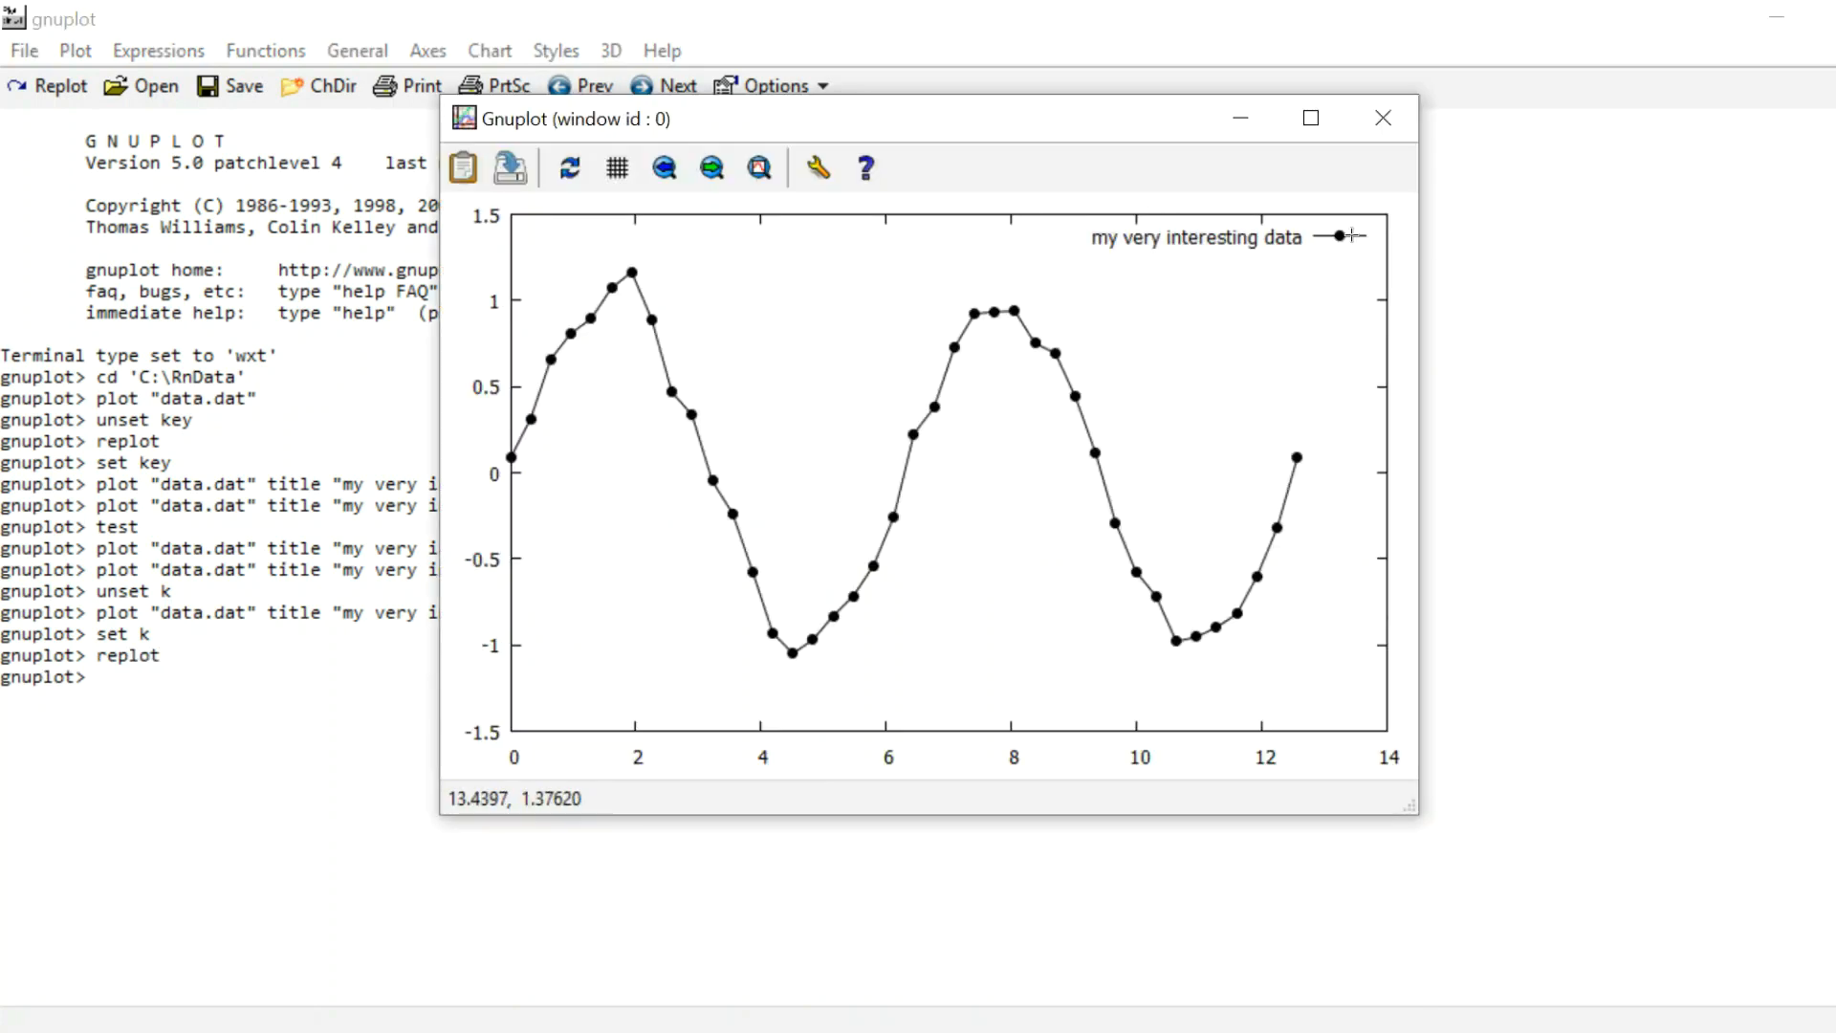
pyautogui.moveTo(1704, 193)
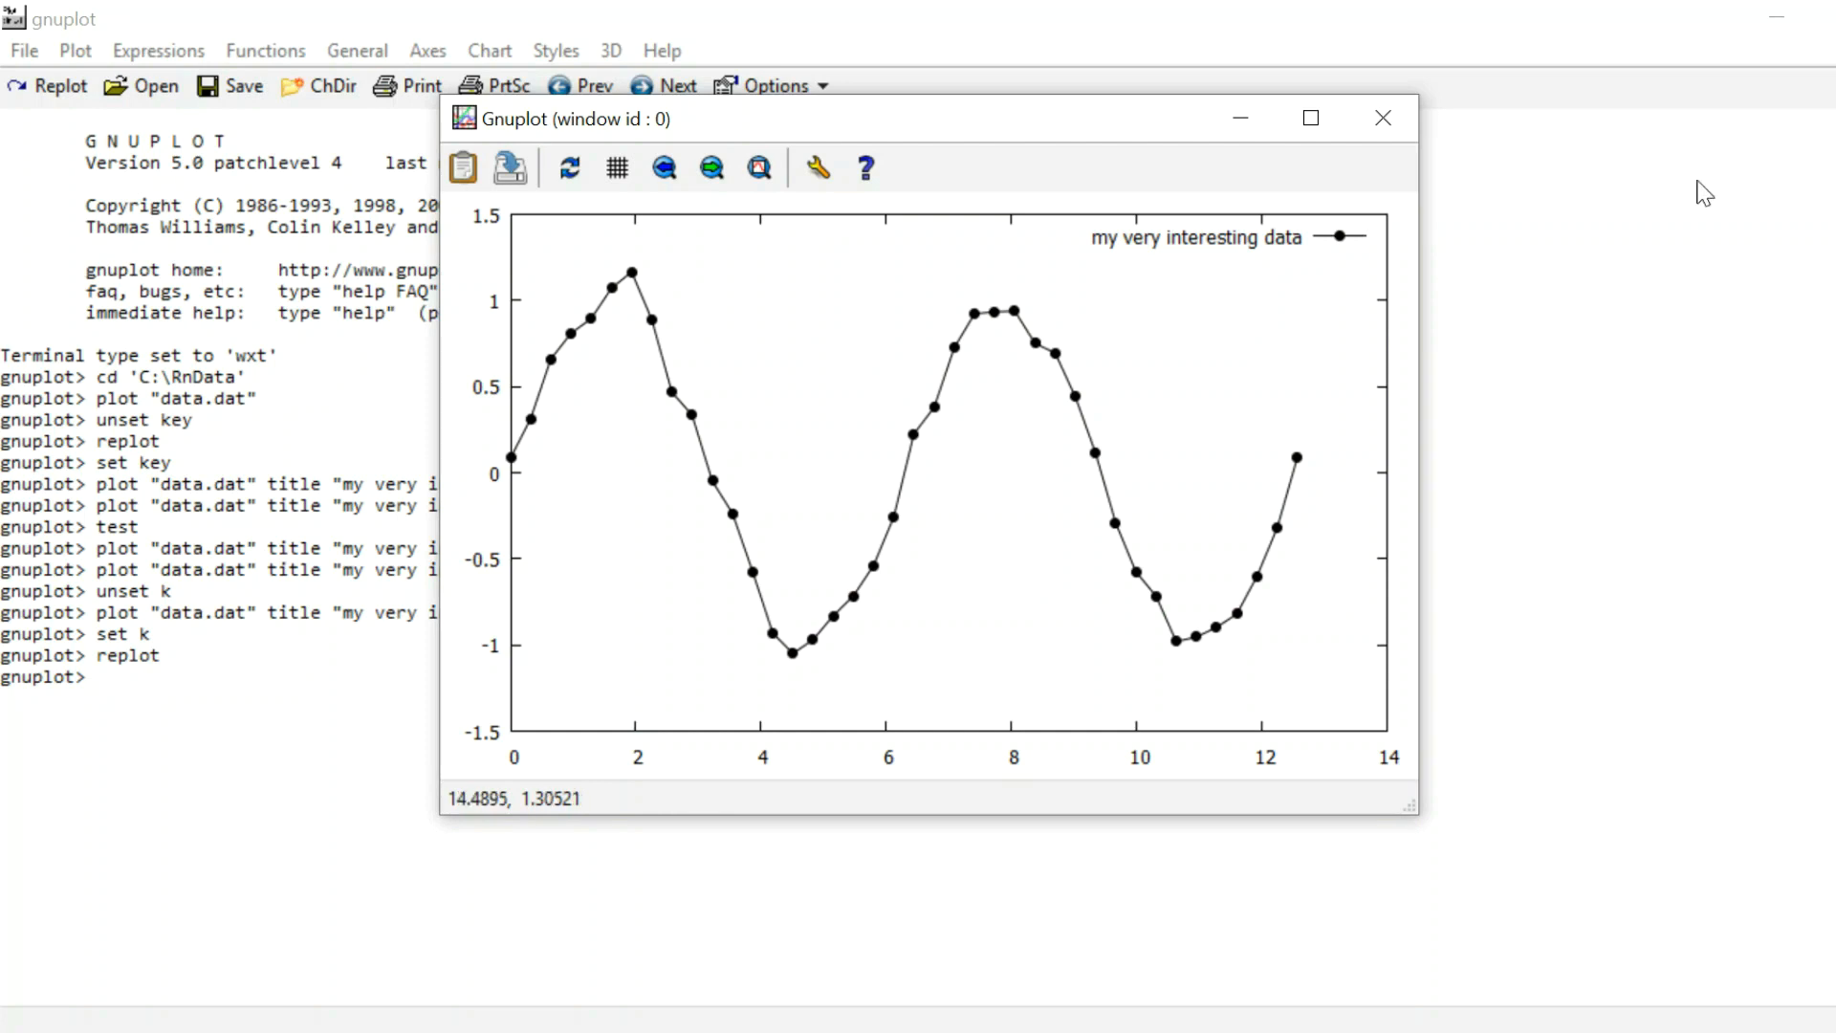
pyautogui.click(1383, 117)
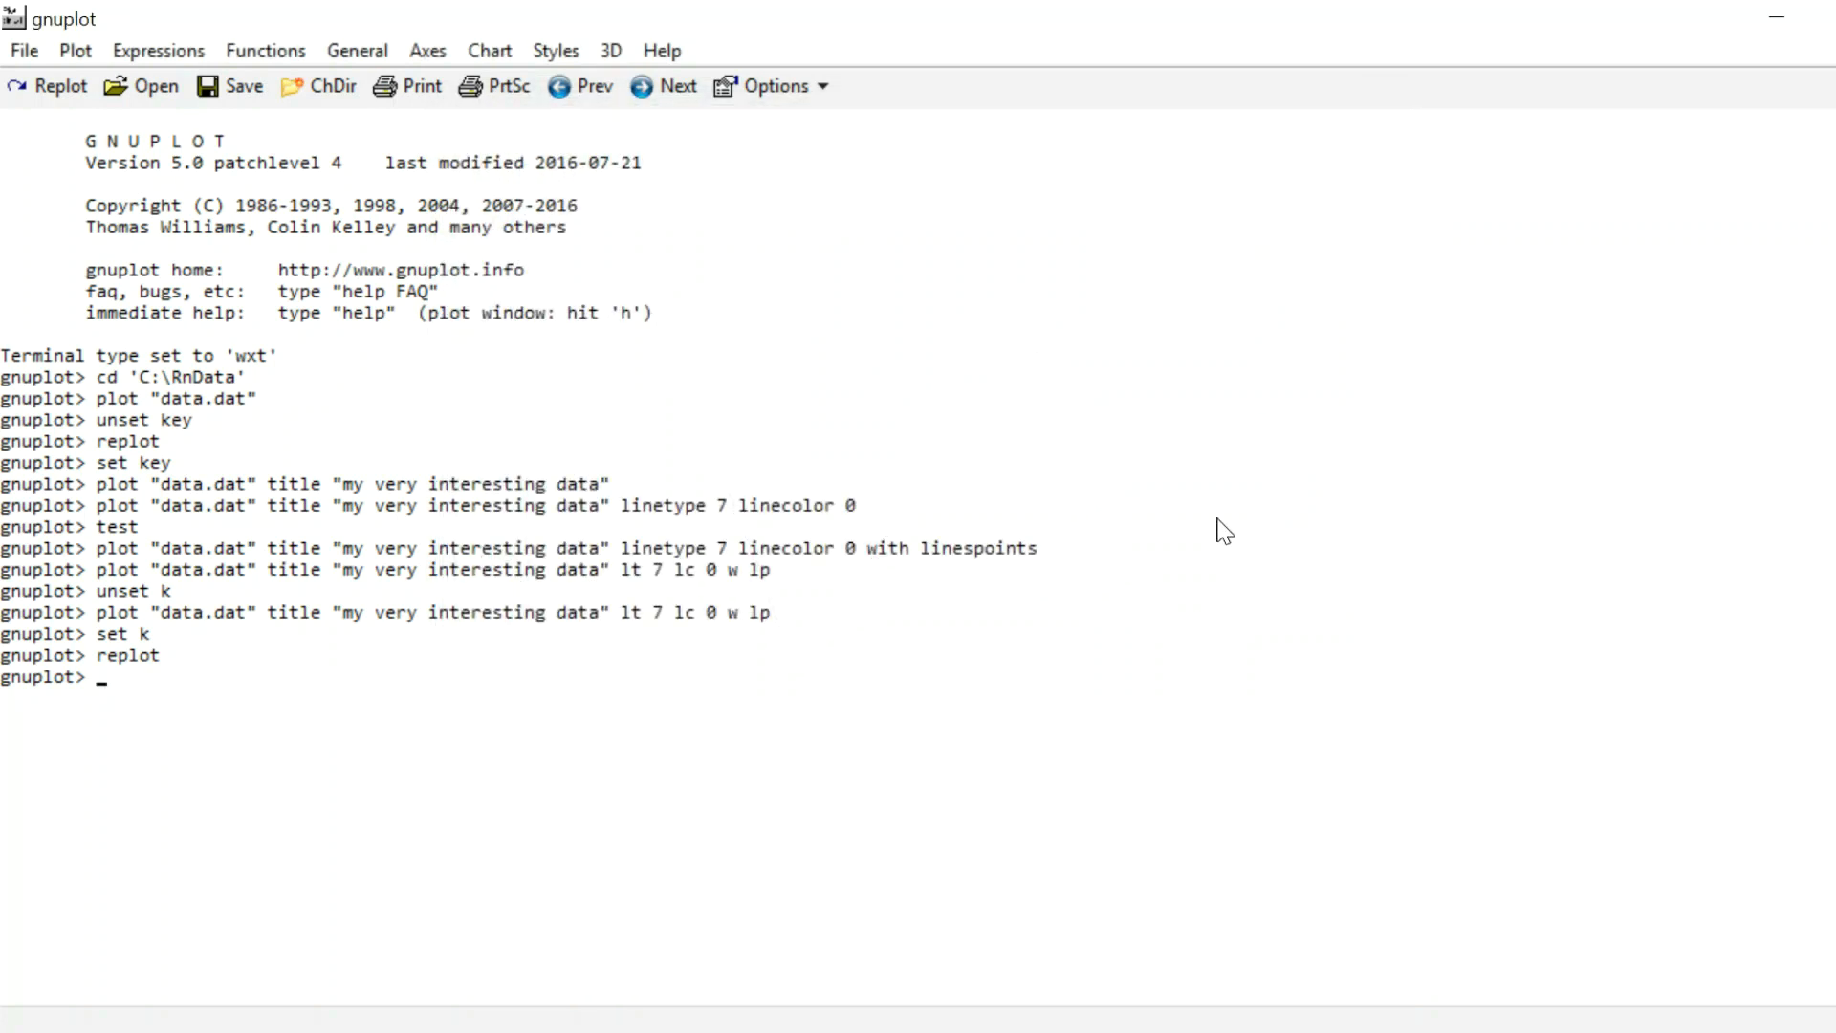
# Step: Plot data.dat as a plain black line using lt 7 lc 0 w lines
pyautogui.write('plot "data.dat" title "my very interesting data" lt 7 lc 0 w lp')
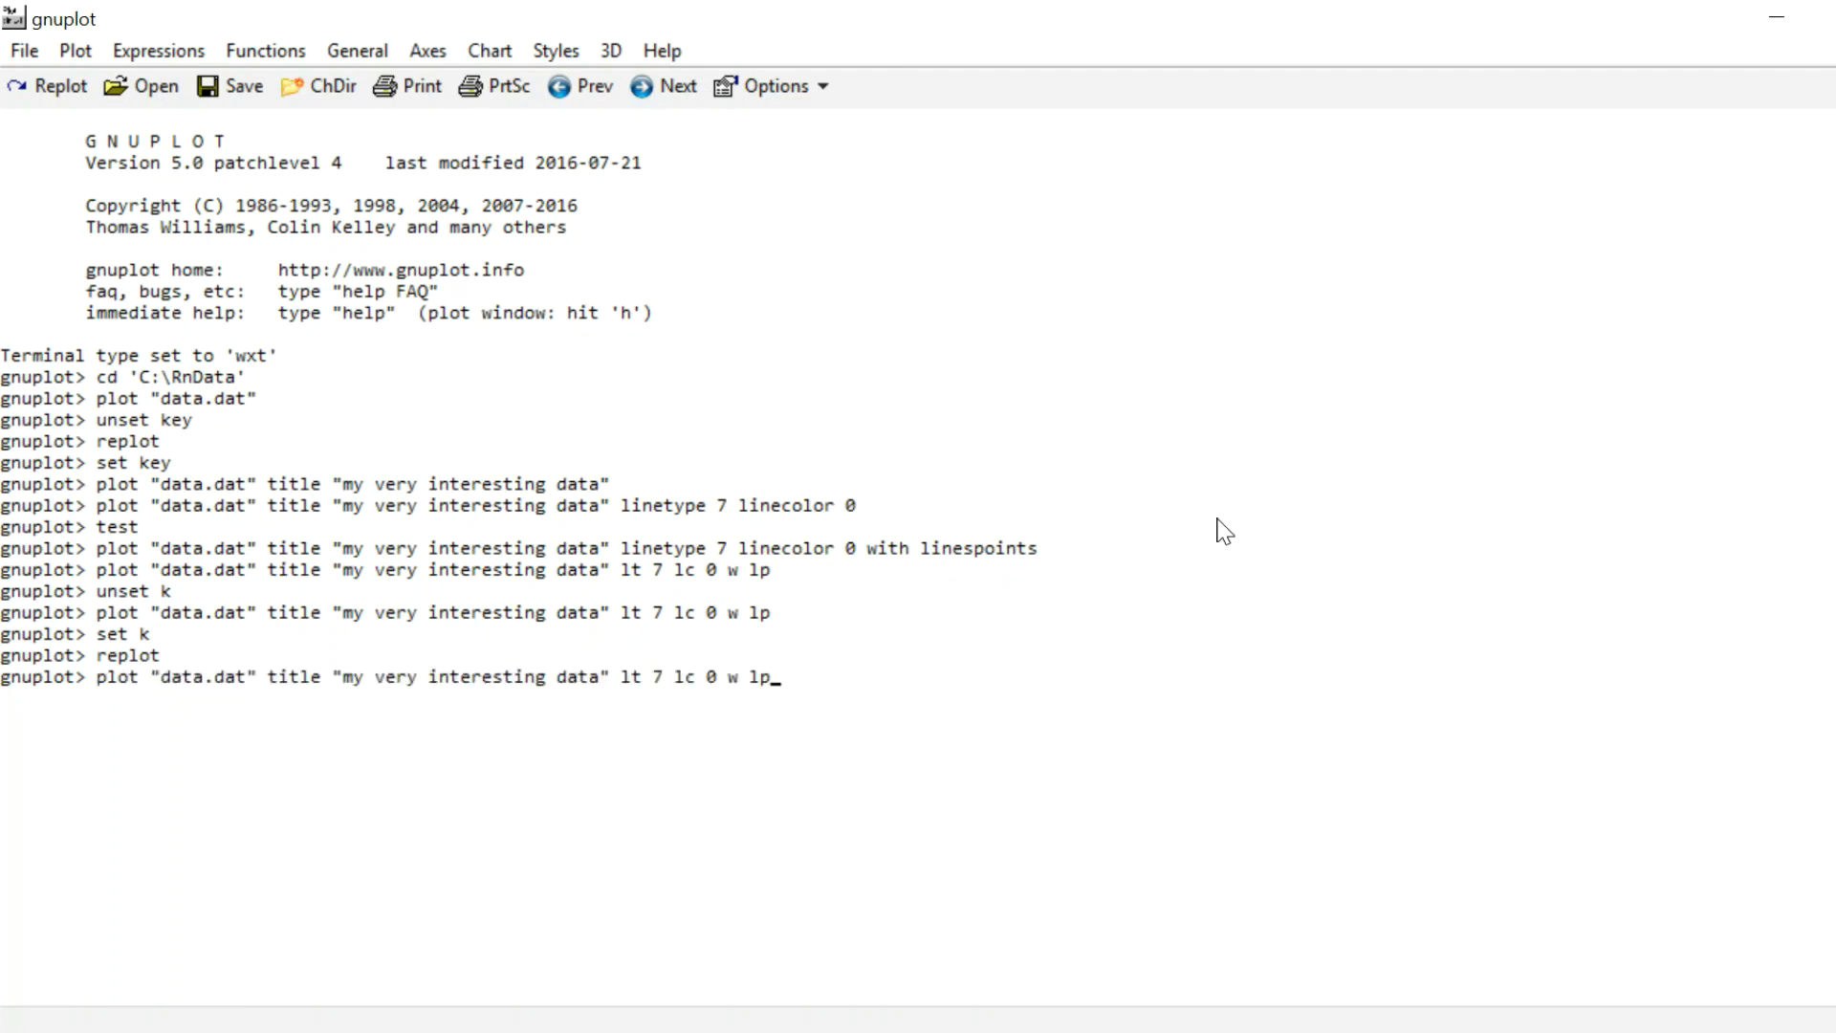
pyautogui.write('ines')
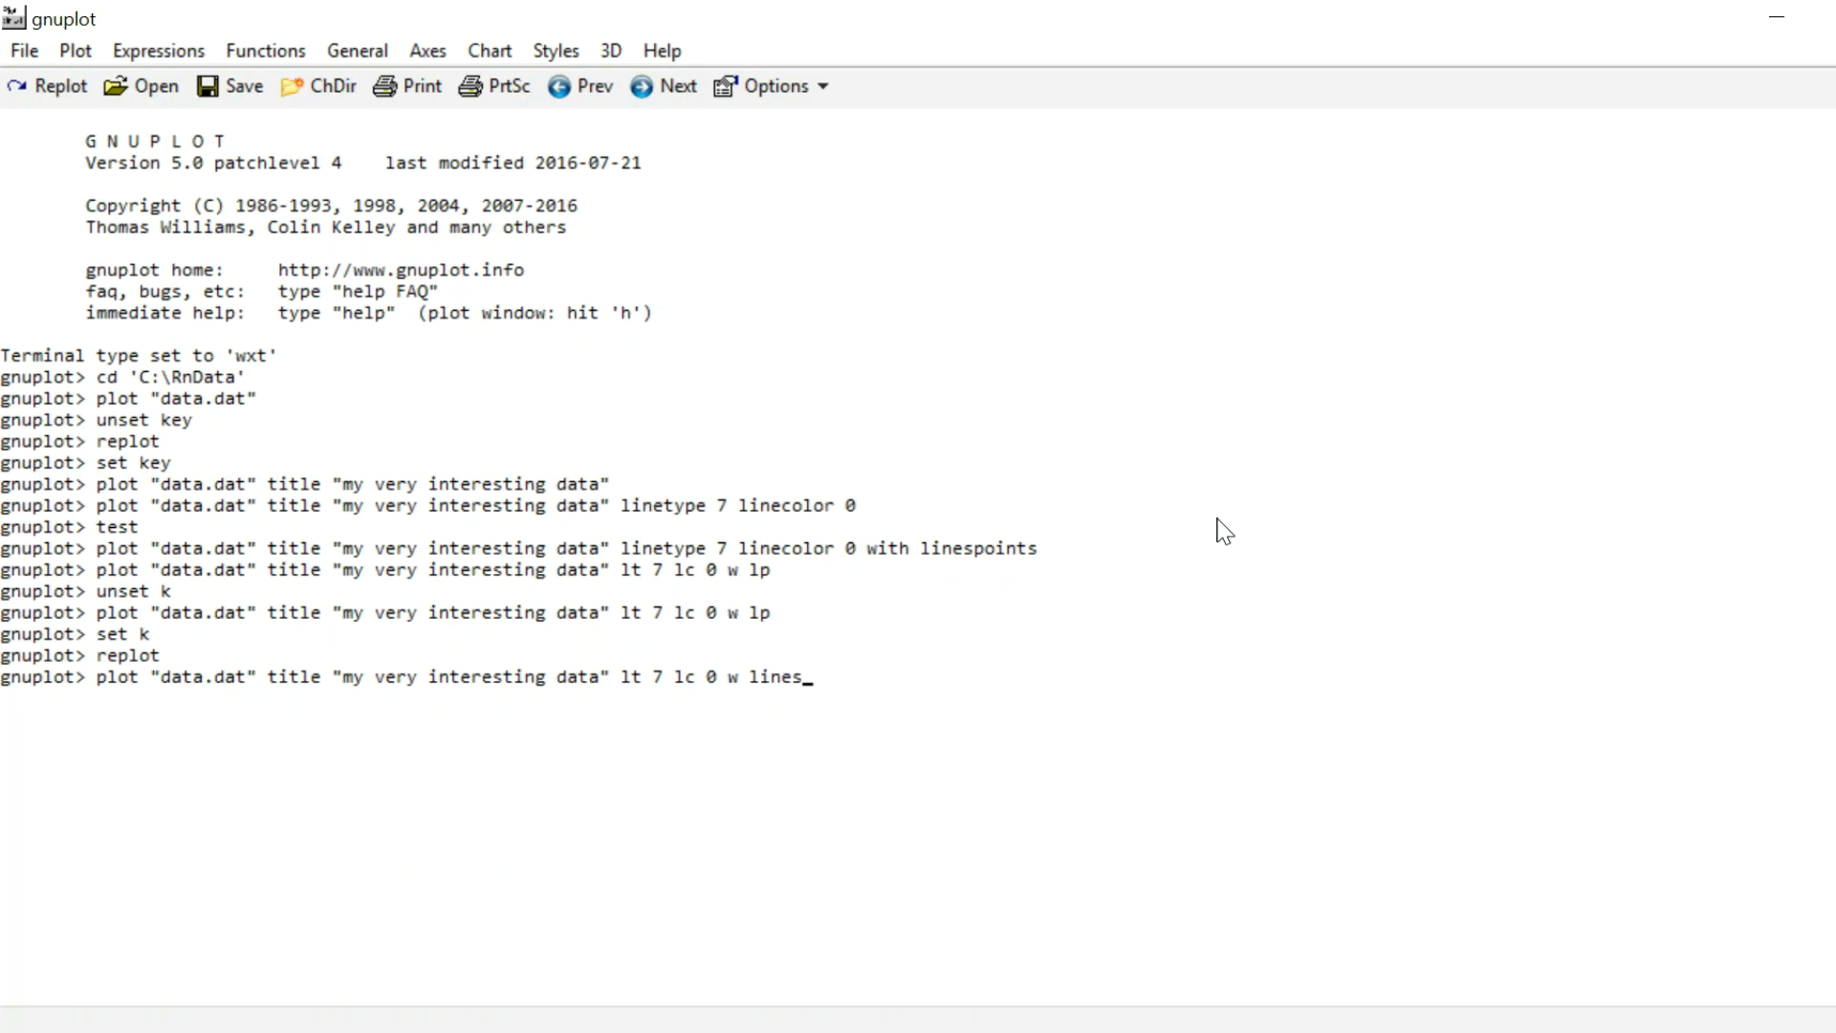
pyautogui.press('Return')
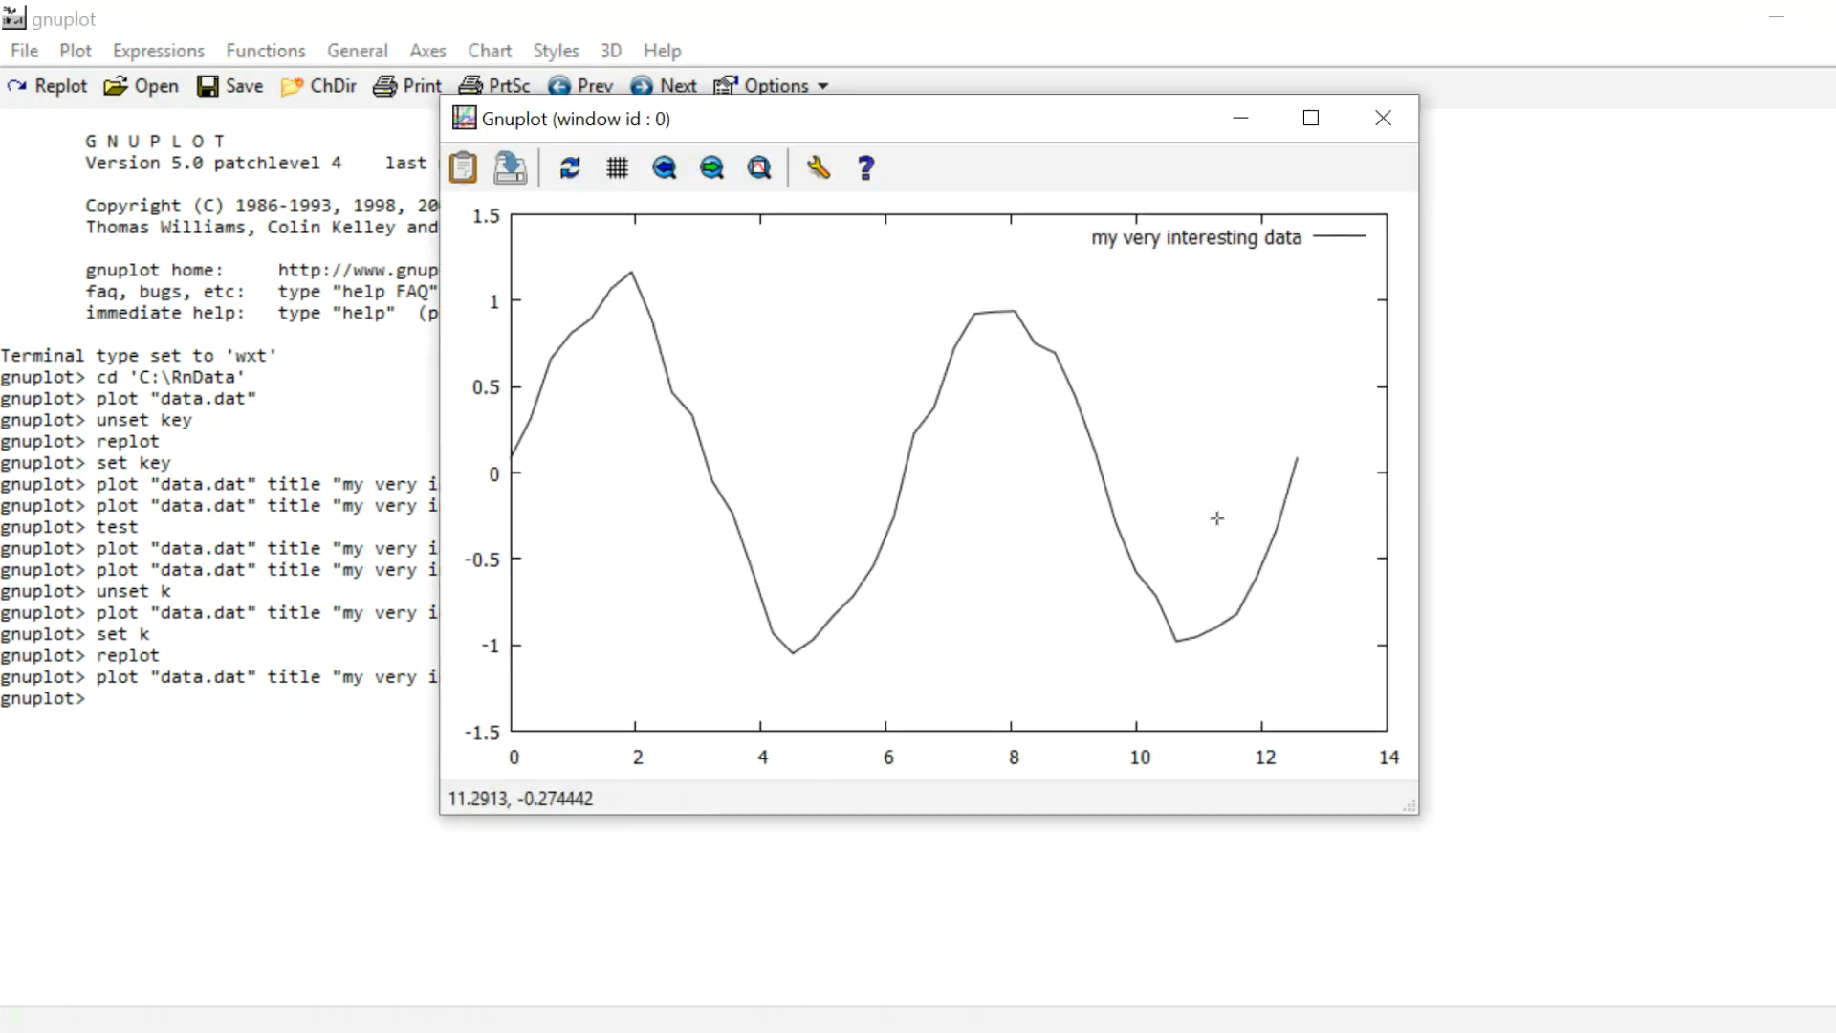
pyautogui.moveTo(1079, 443)
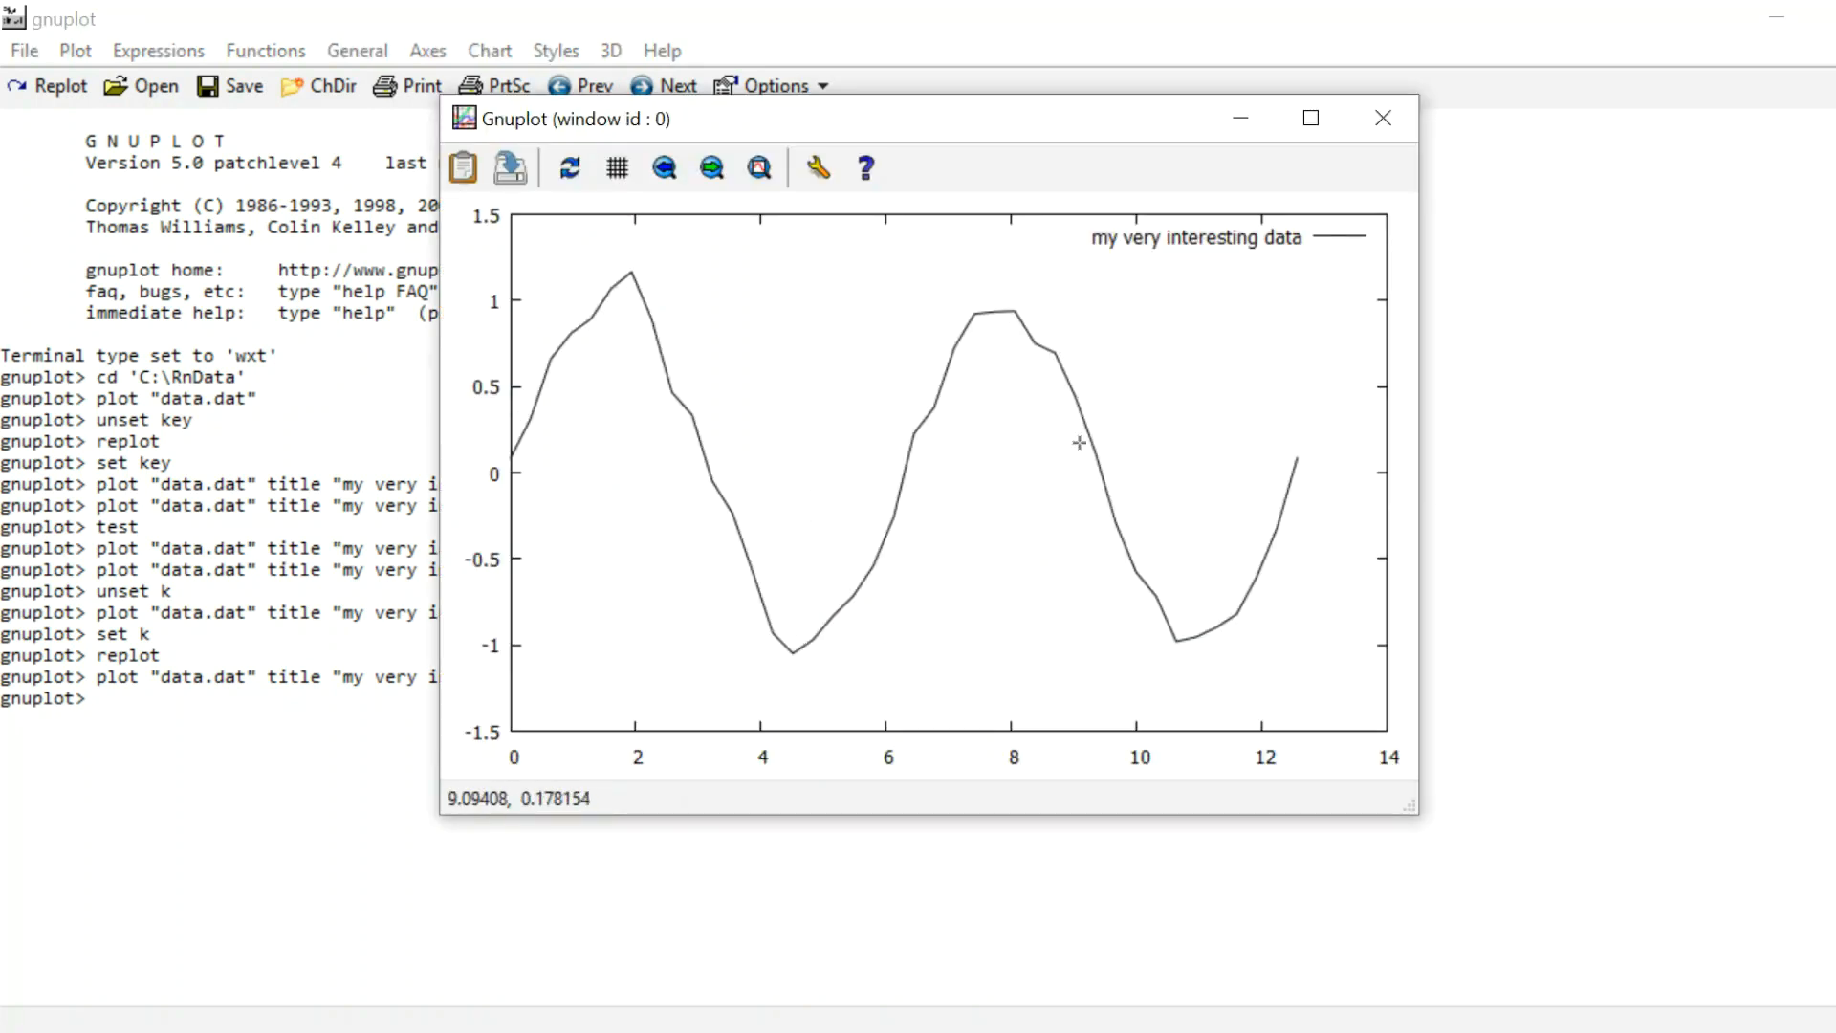
pyautogui.moveTo(1383, 118)
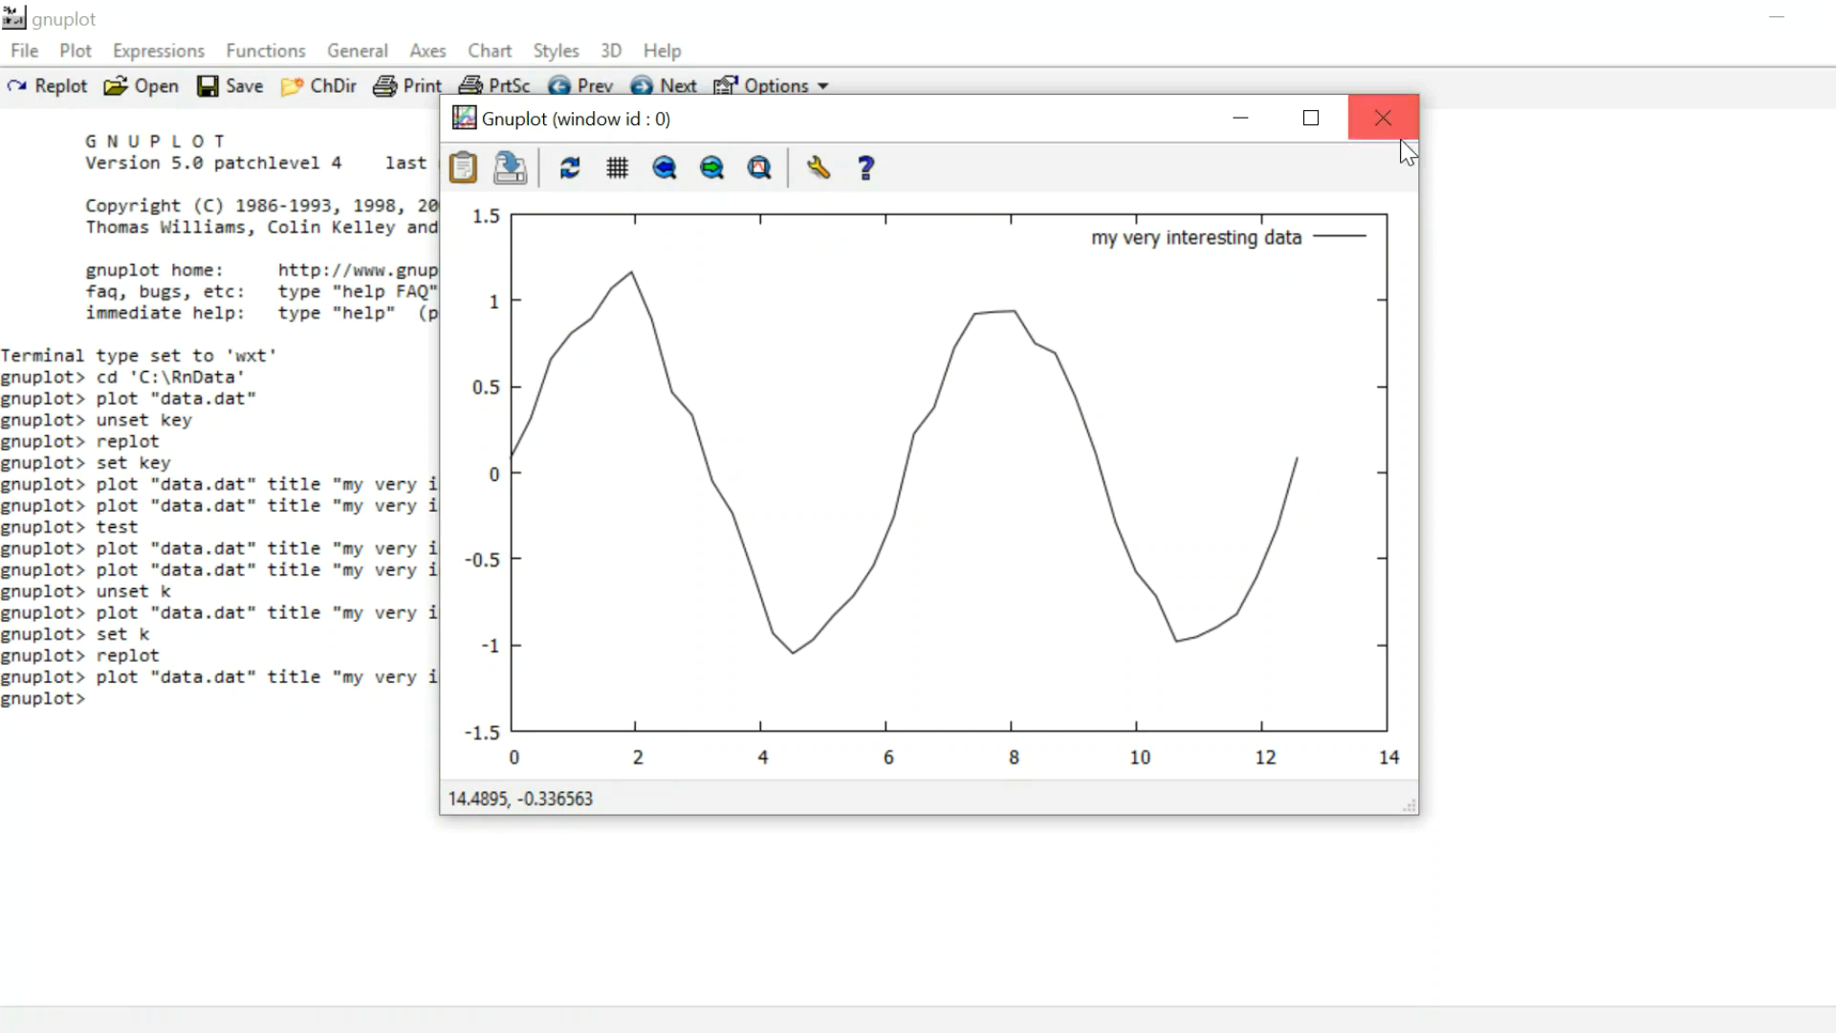
# Step: Redraw data.dat as separate black points using 'w p', then re-run the plot without a style
pyautogui.click(1383, 117)
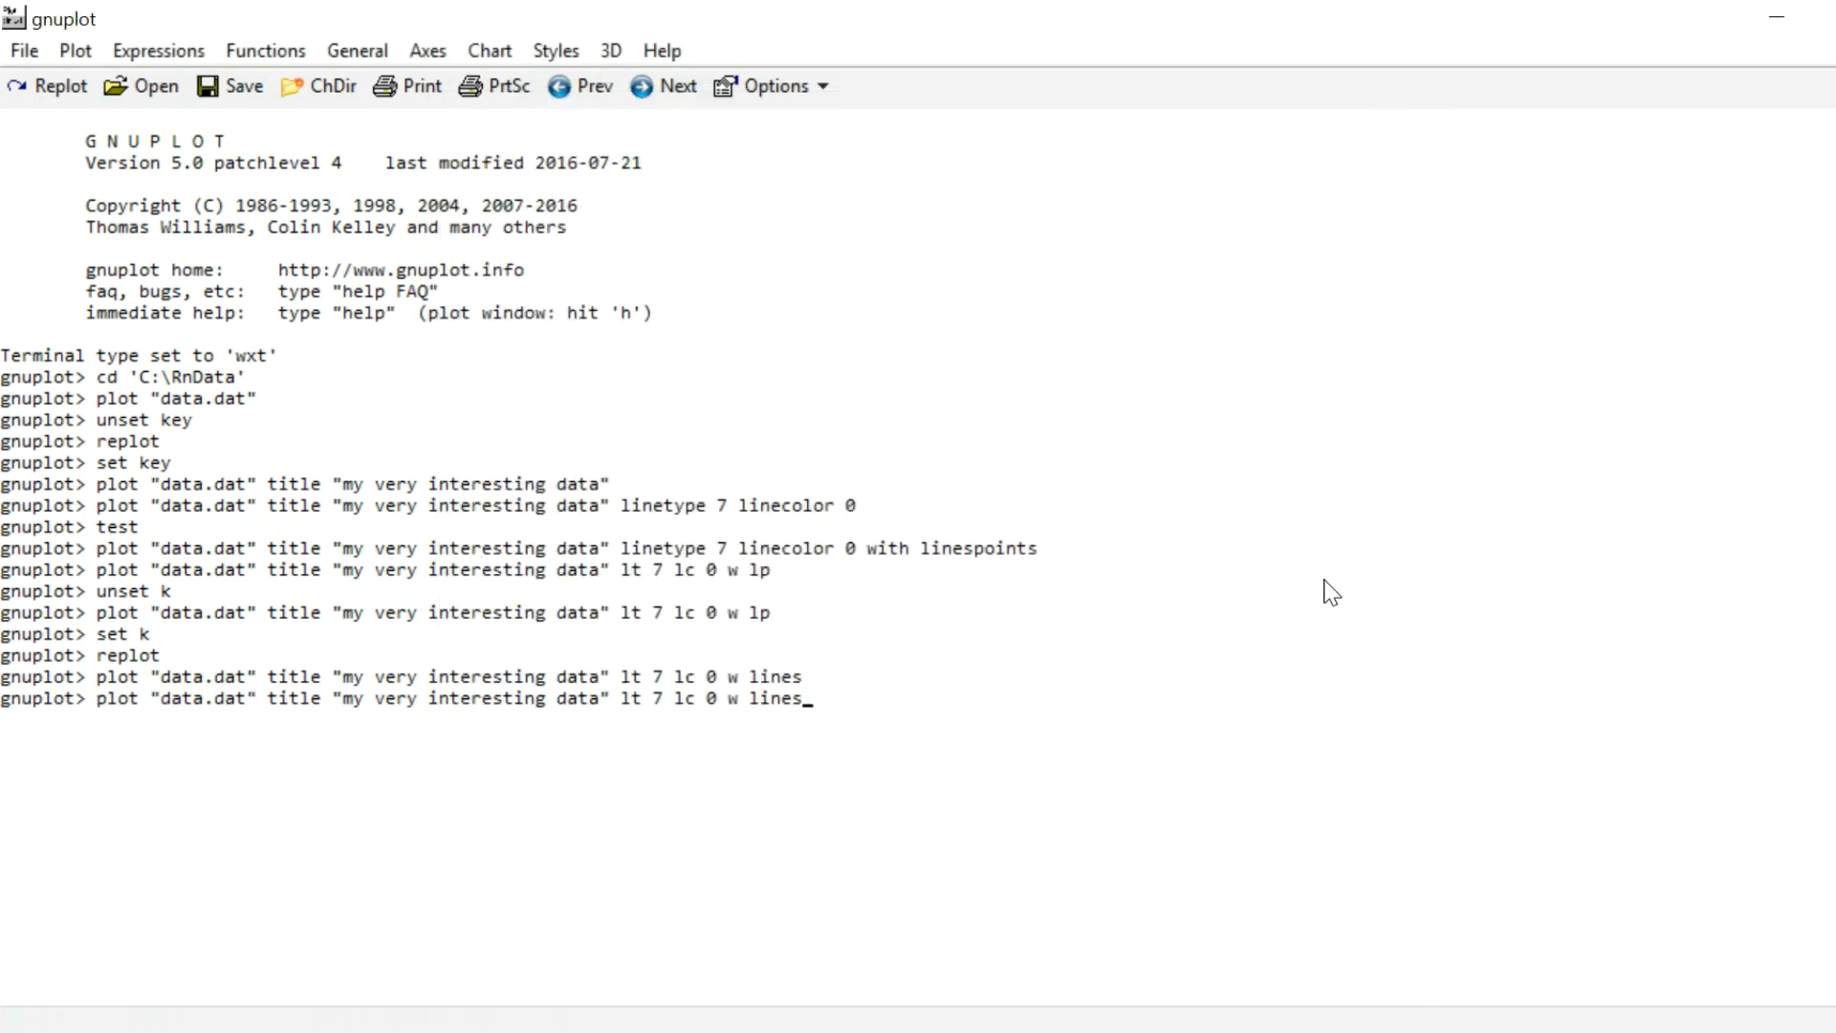
pyautogui.press('backspace')
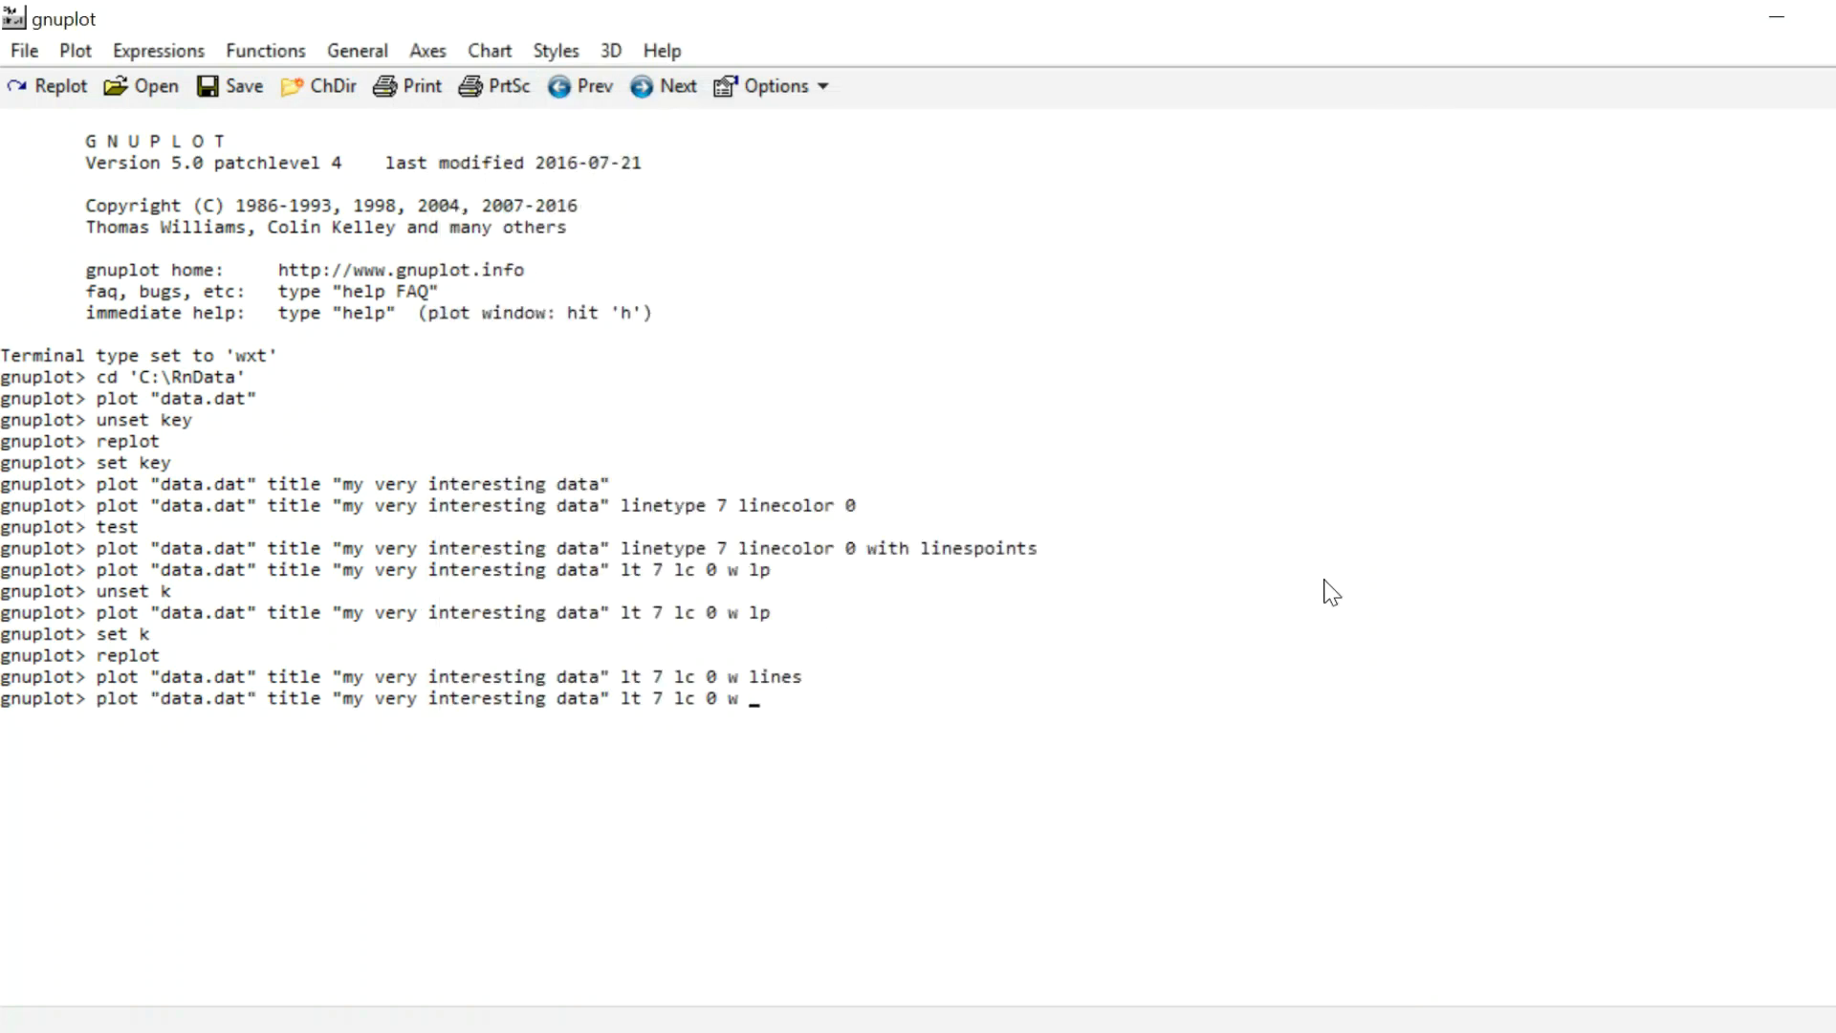
pyautogui.press('Return')
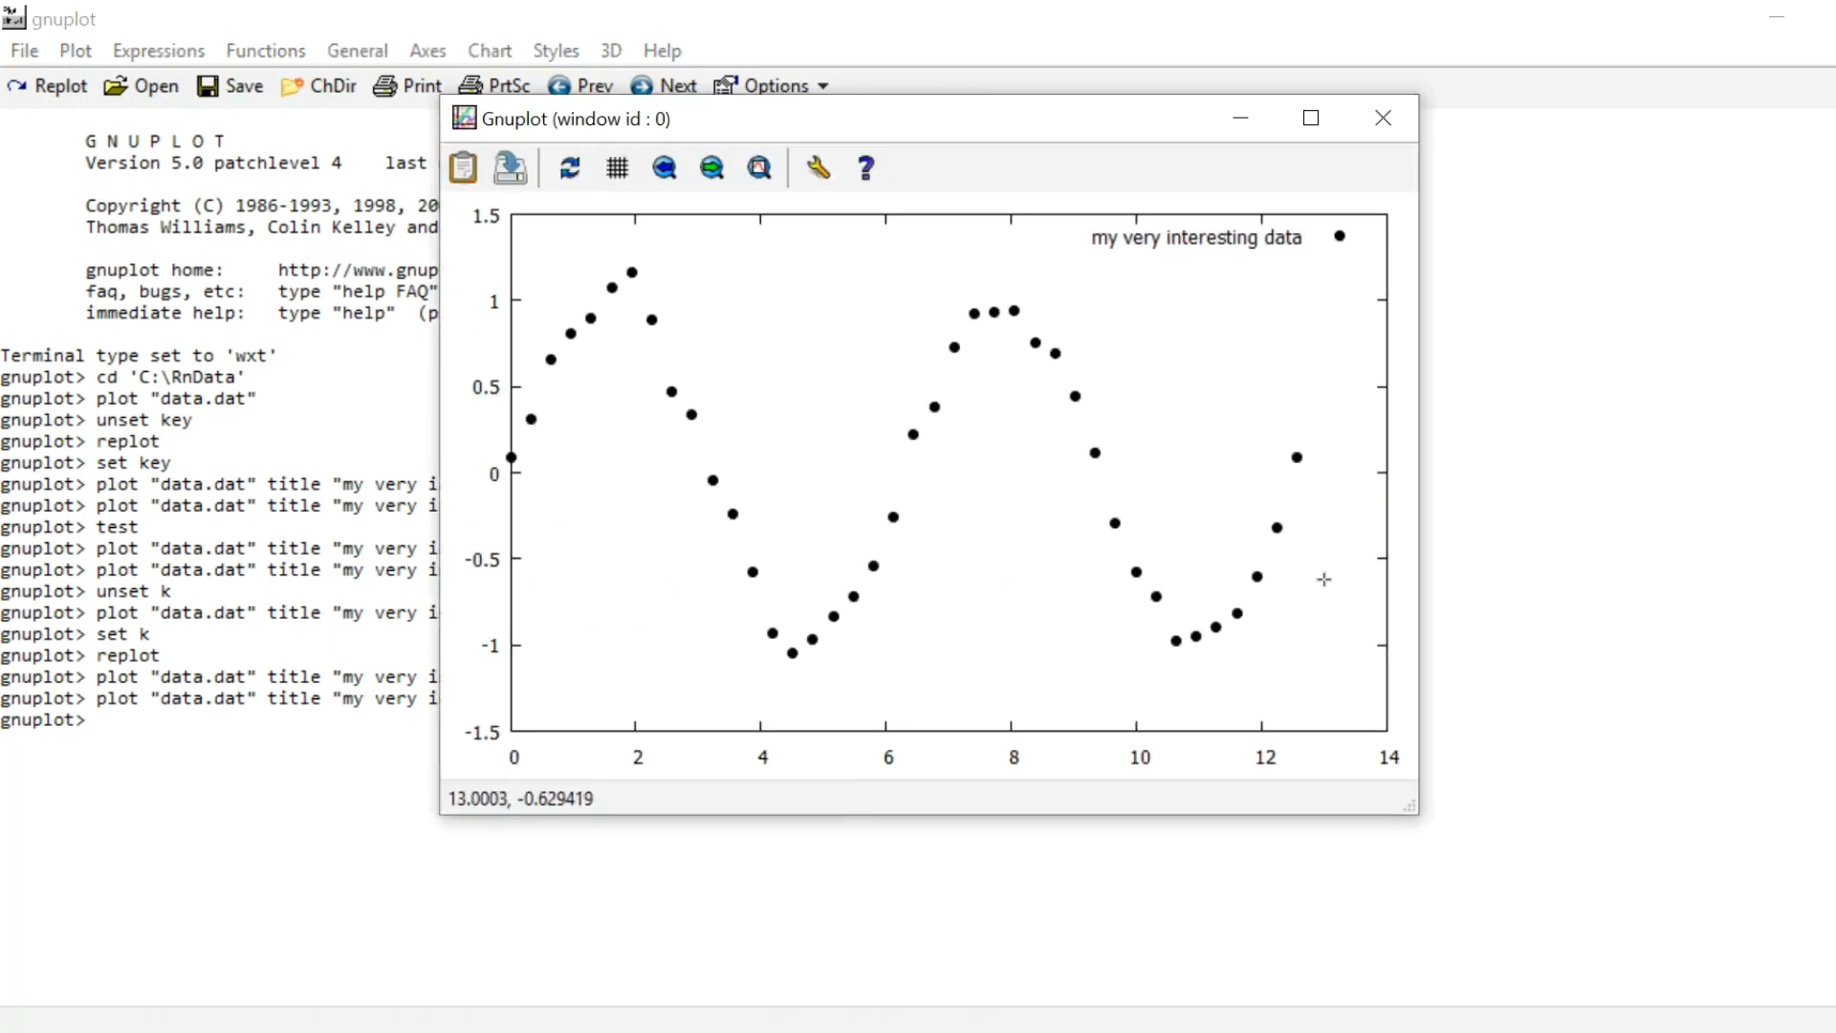
pyautogui.click(1383, 116)
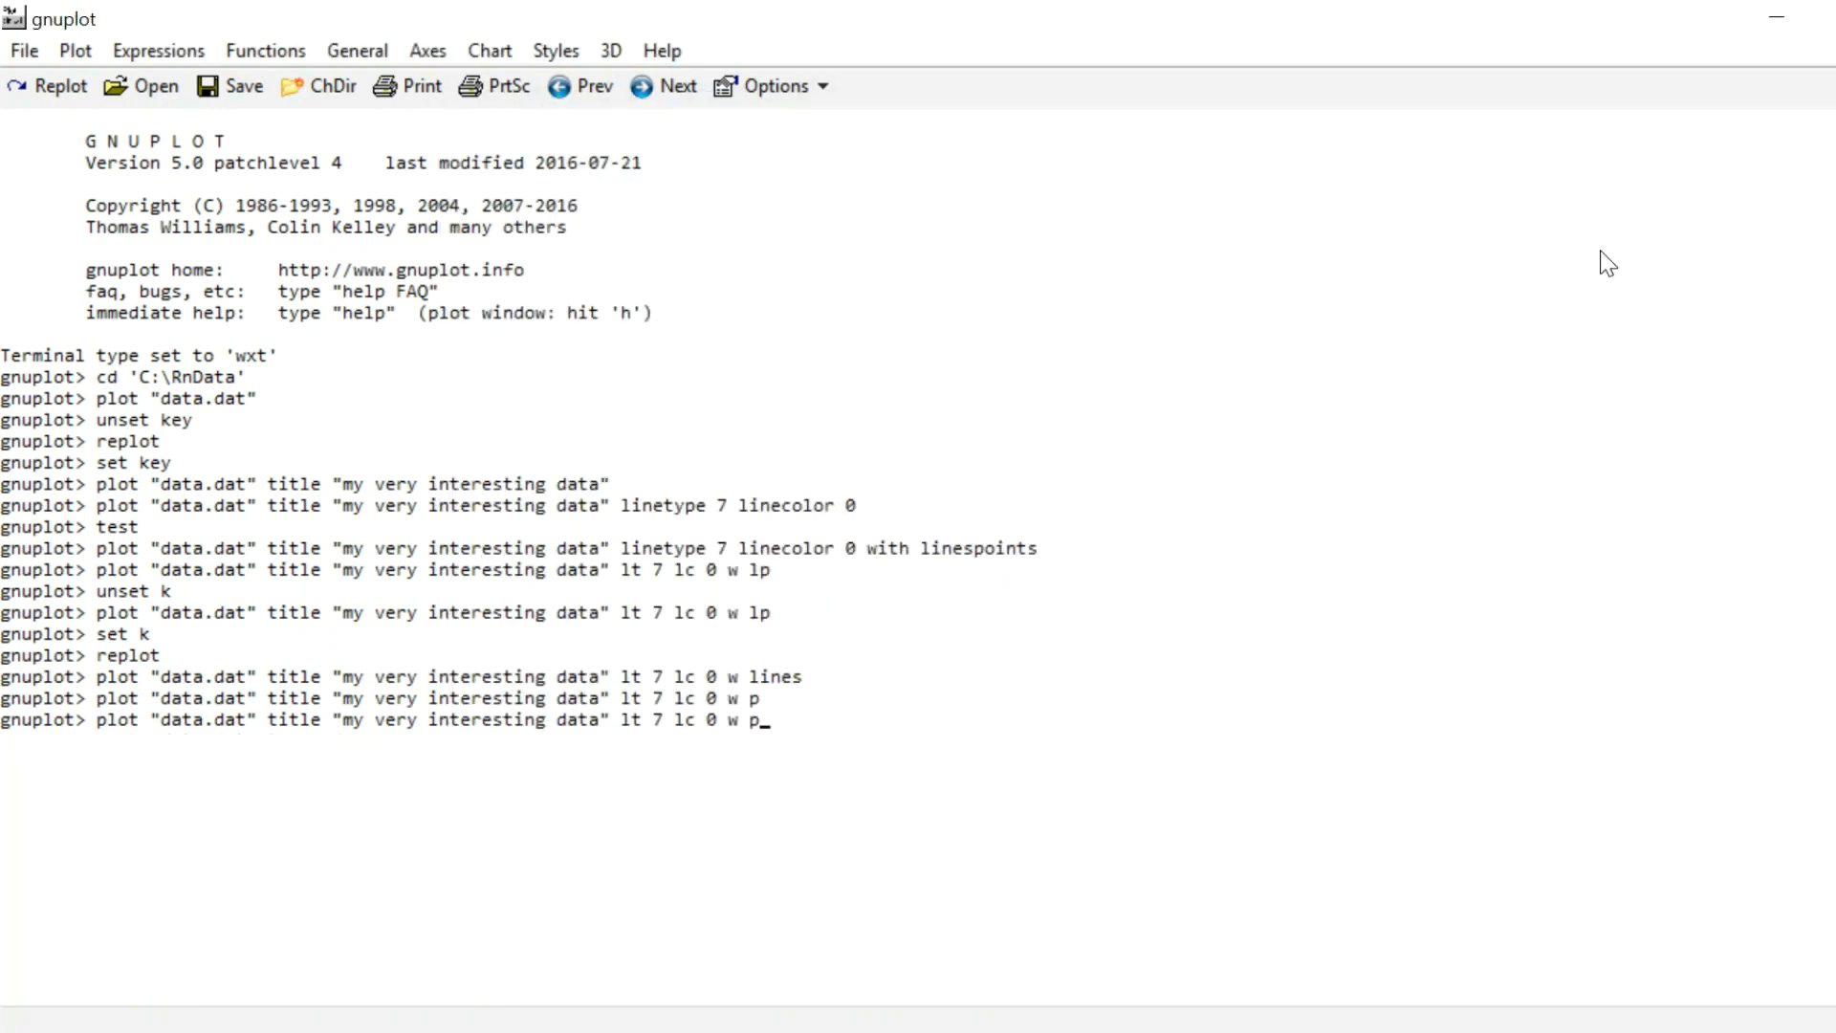
pyautogui.press('Return')
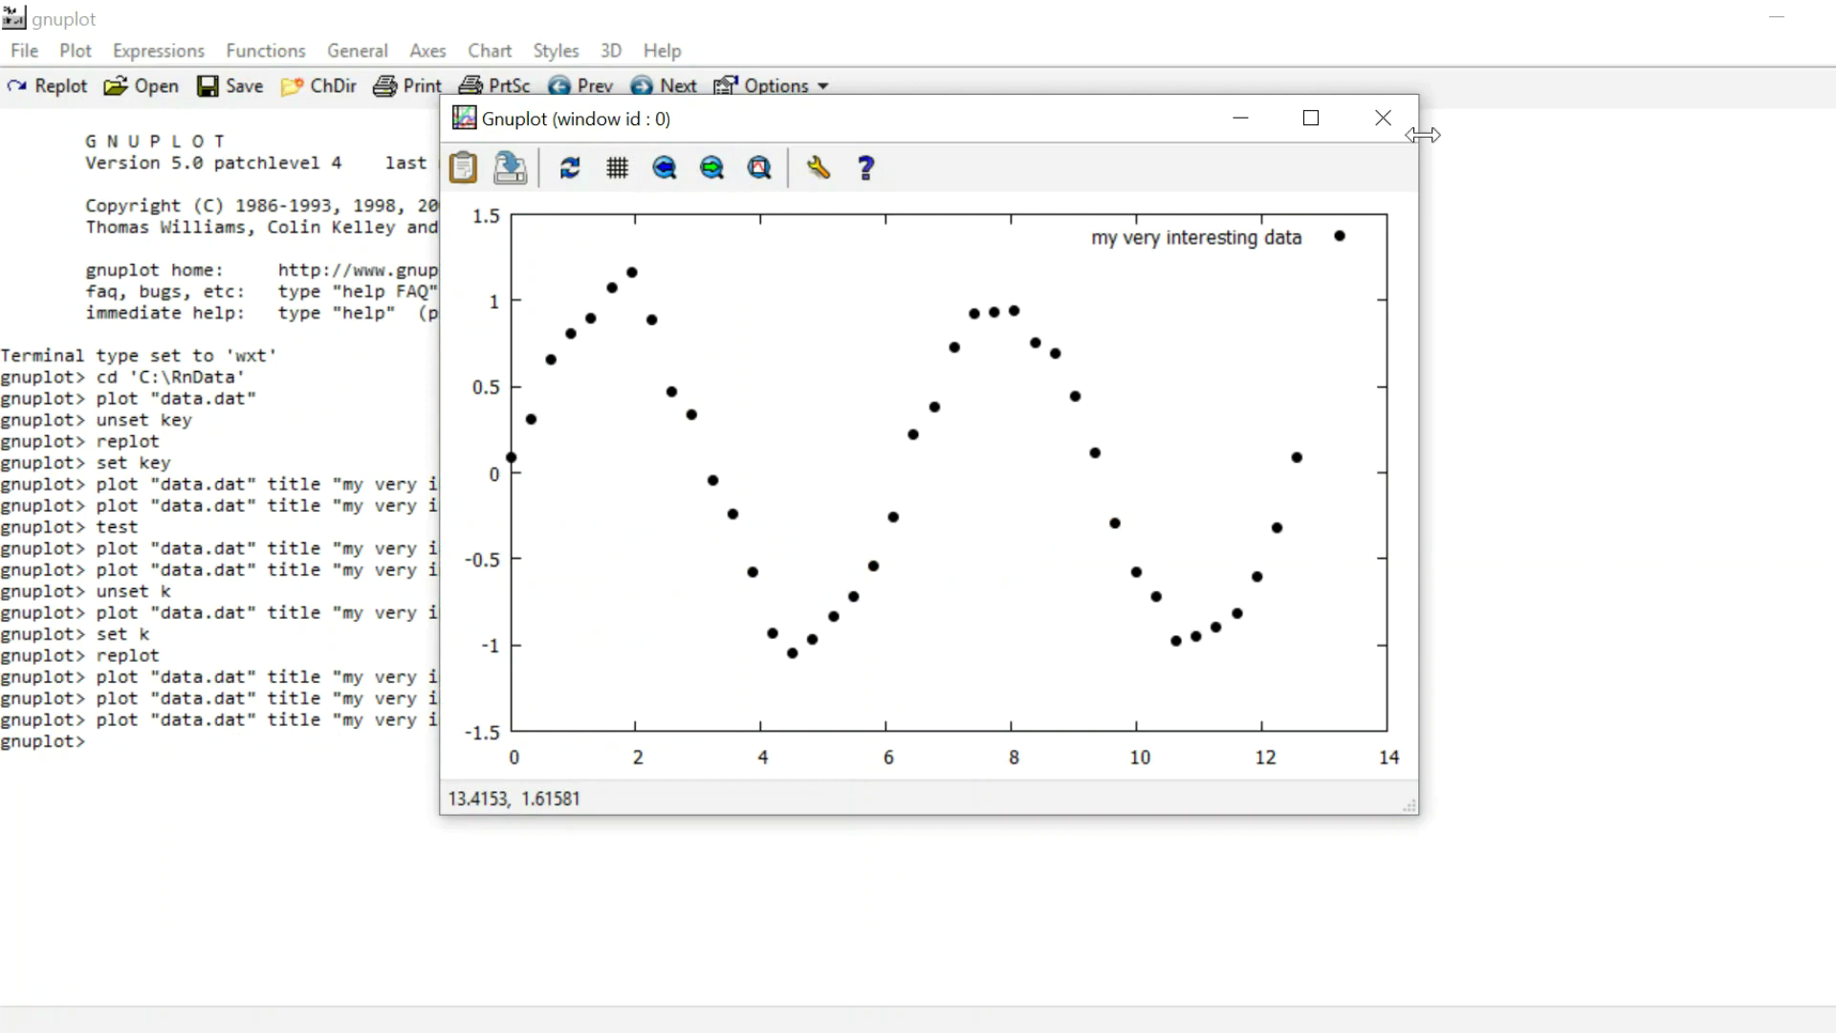
pyautogui.click(1382, 118)
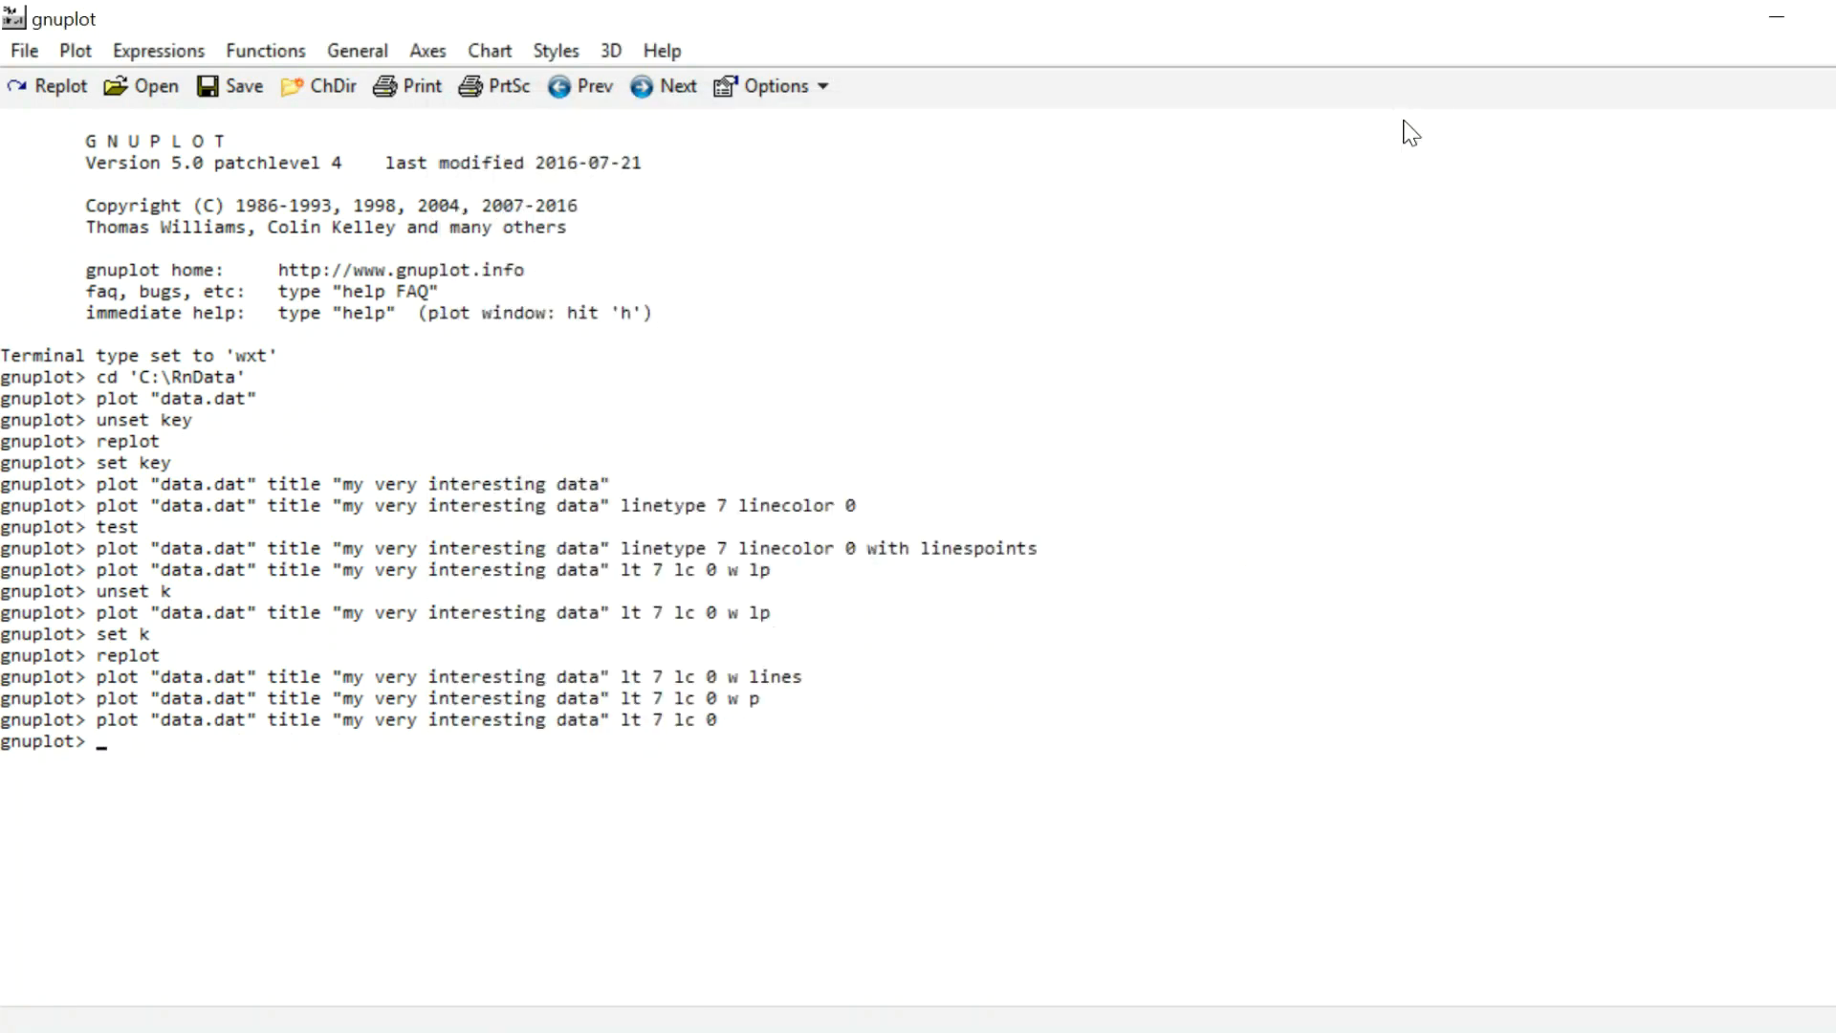
pyautogui.moveTo(1074, 574)
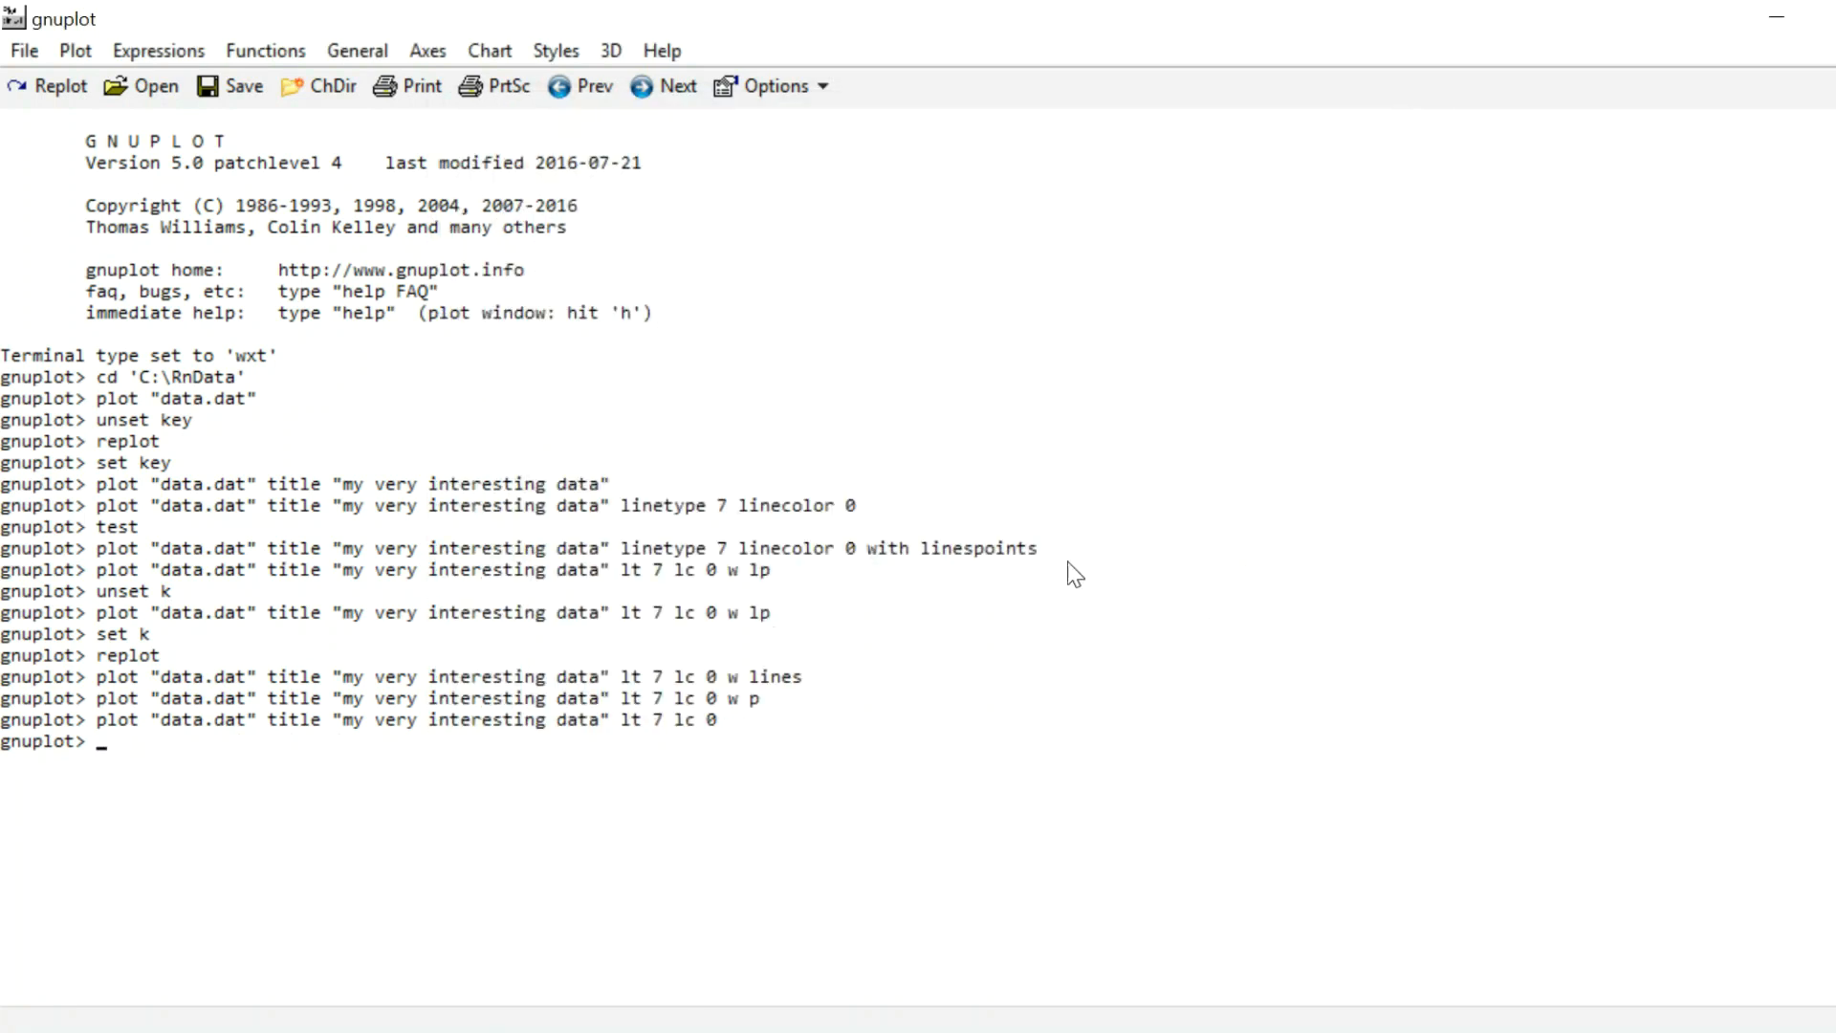
pyautogui.moveTo(1074, 664)
pyautogui.write('replot')
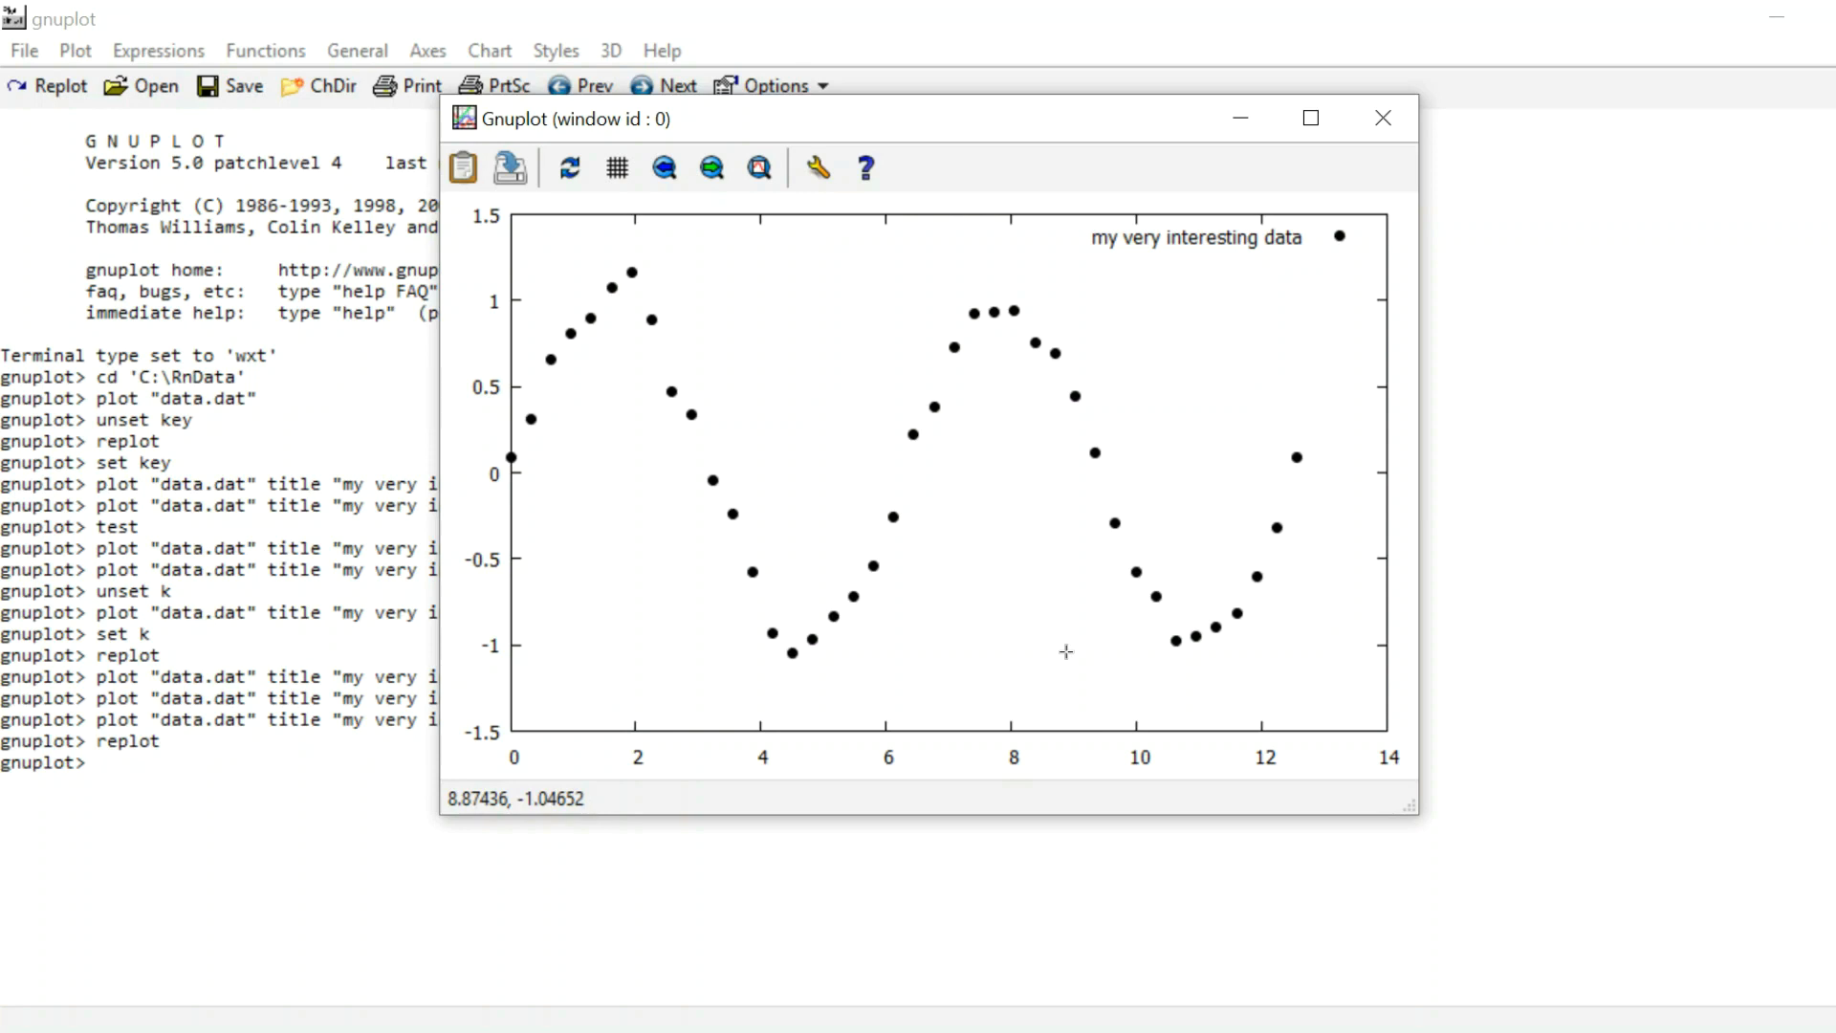
pyautogui.moveTo(1383, 116)
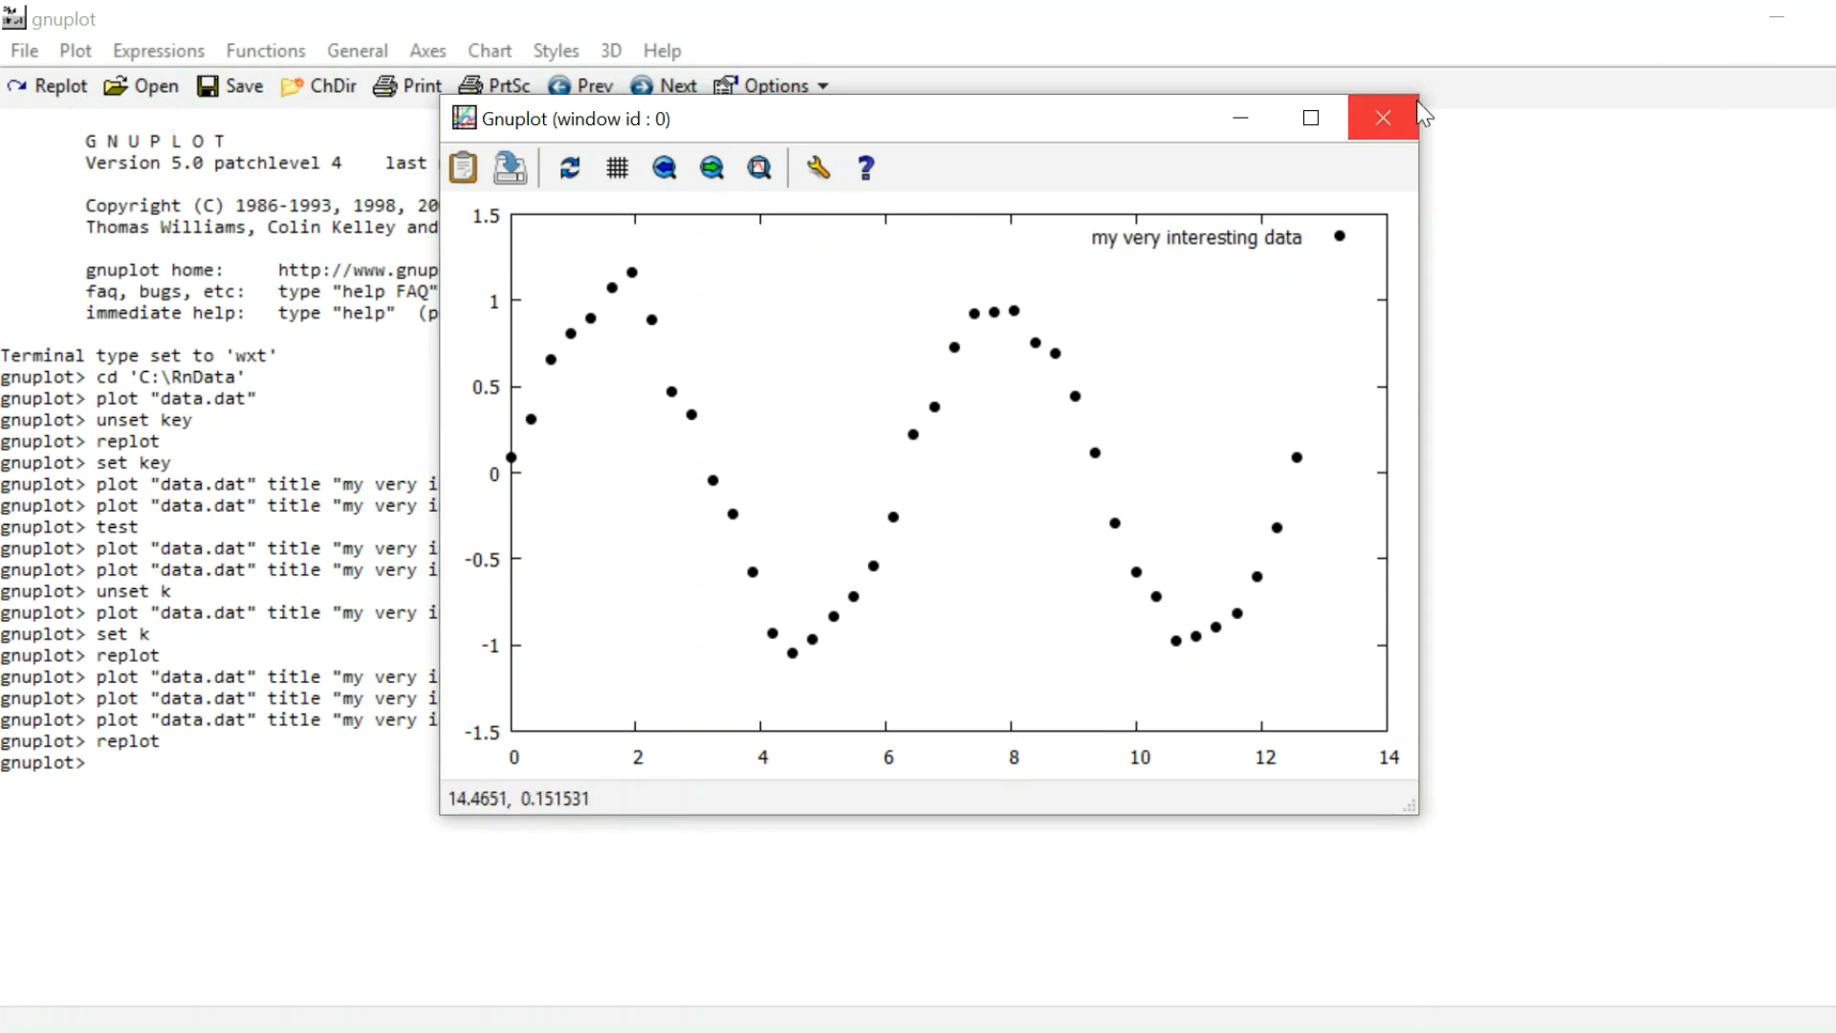
# Step: Append ', sin(x)' to the data.dat plot command to overlay a sine curve
pyautogui.click(1383, 117)
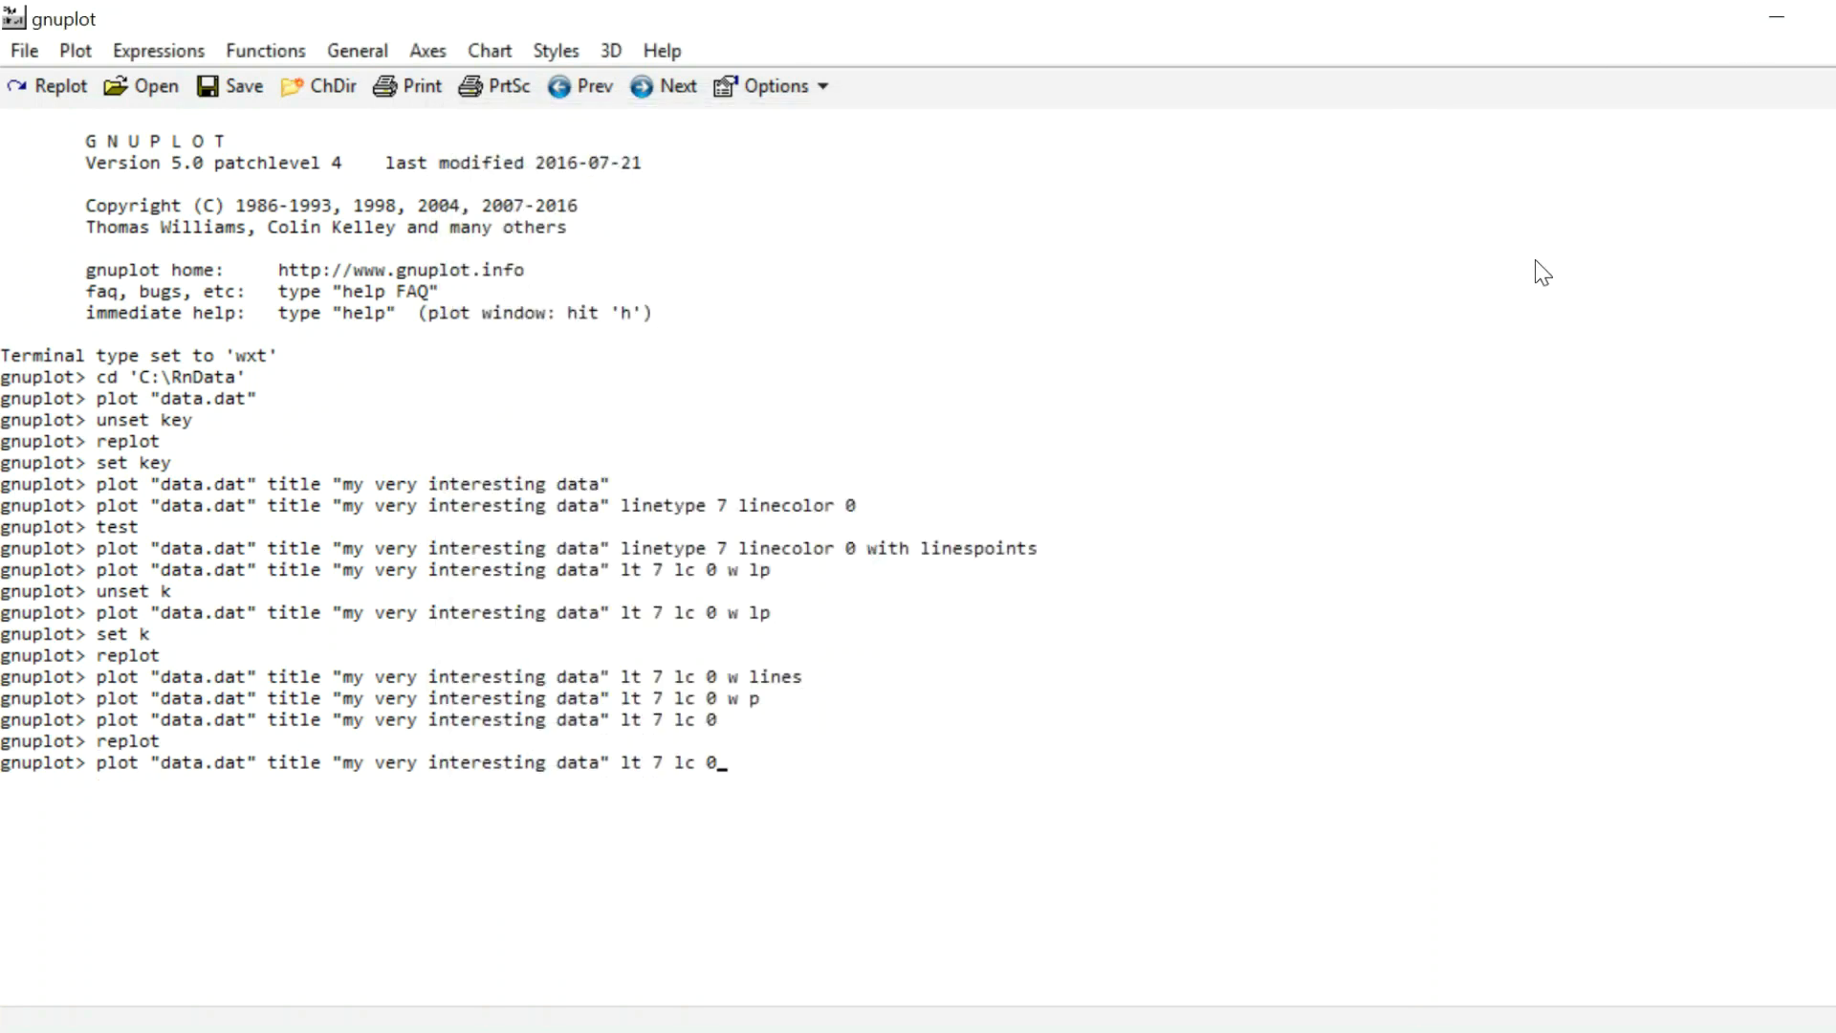
pyautogui.write(',')
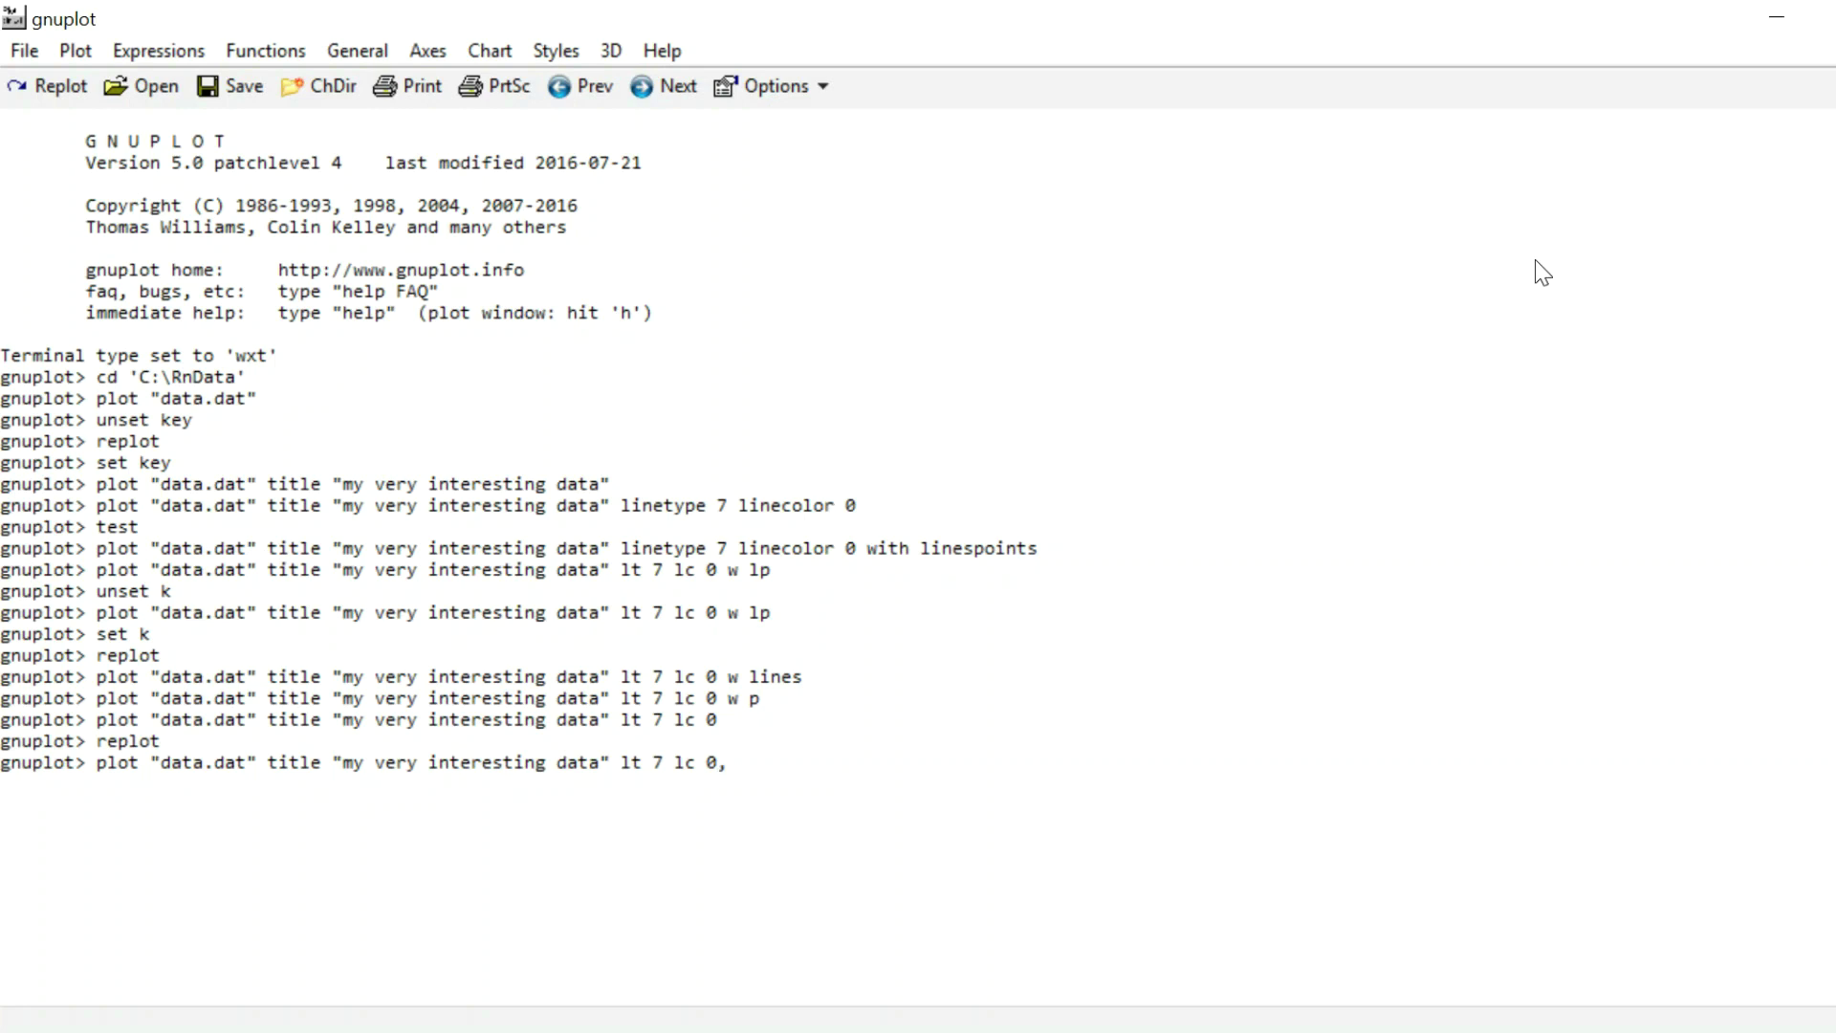
pyautogui.moveTo(111, 772)
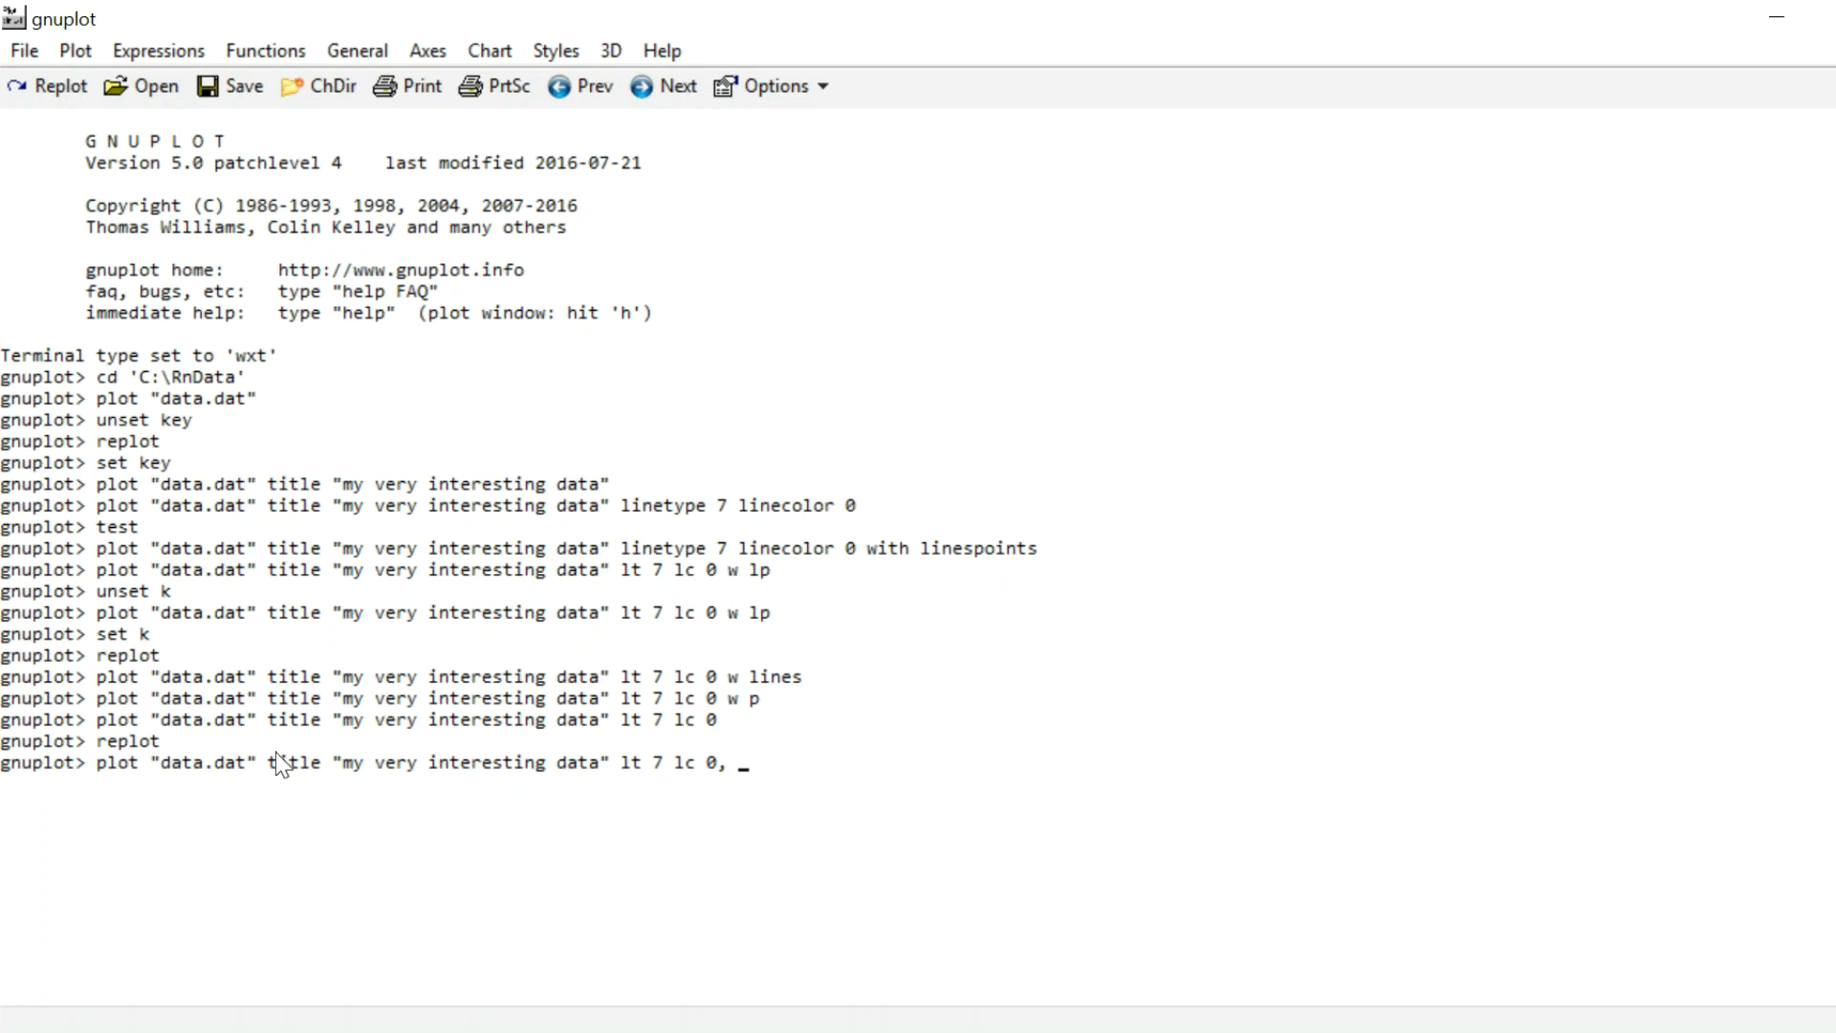
pyautogui.moveTo(801, 797)
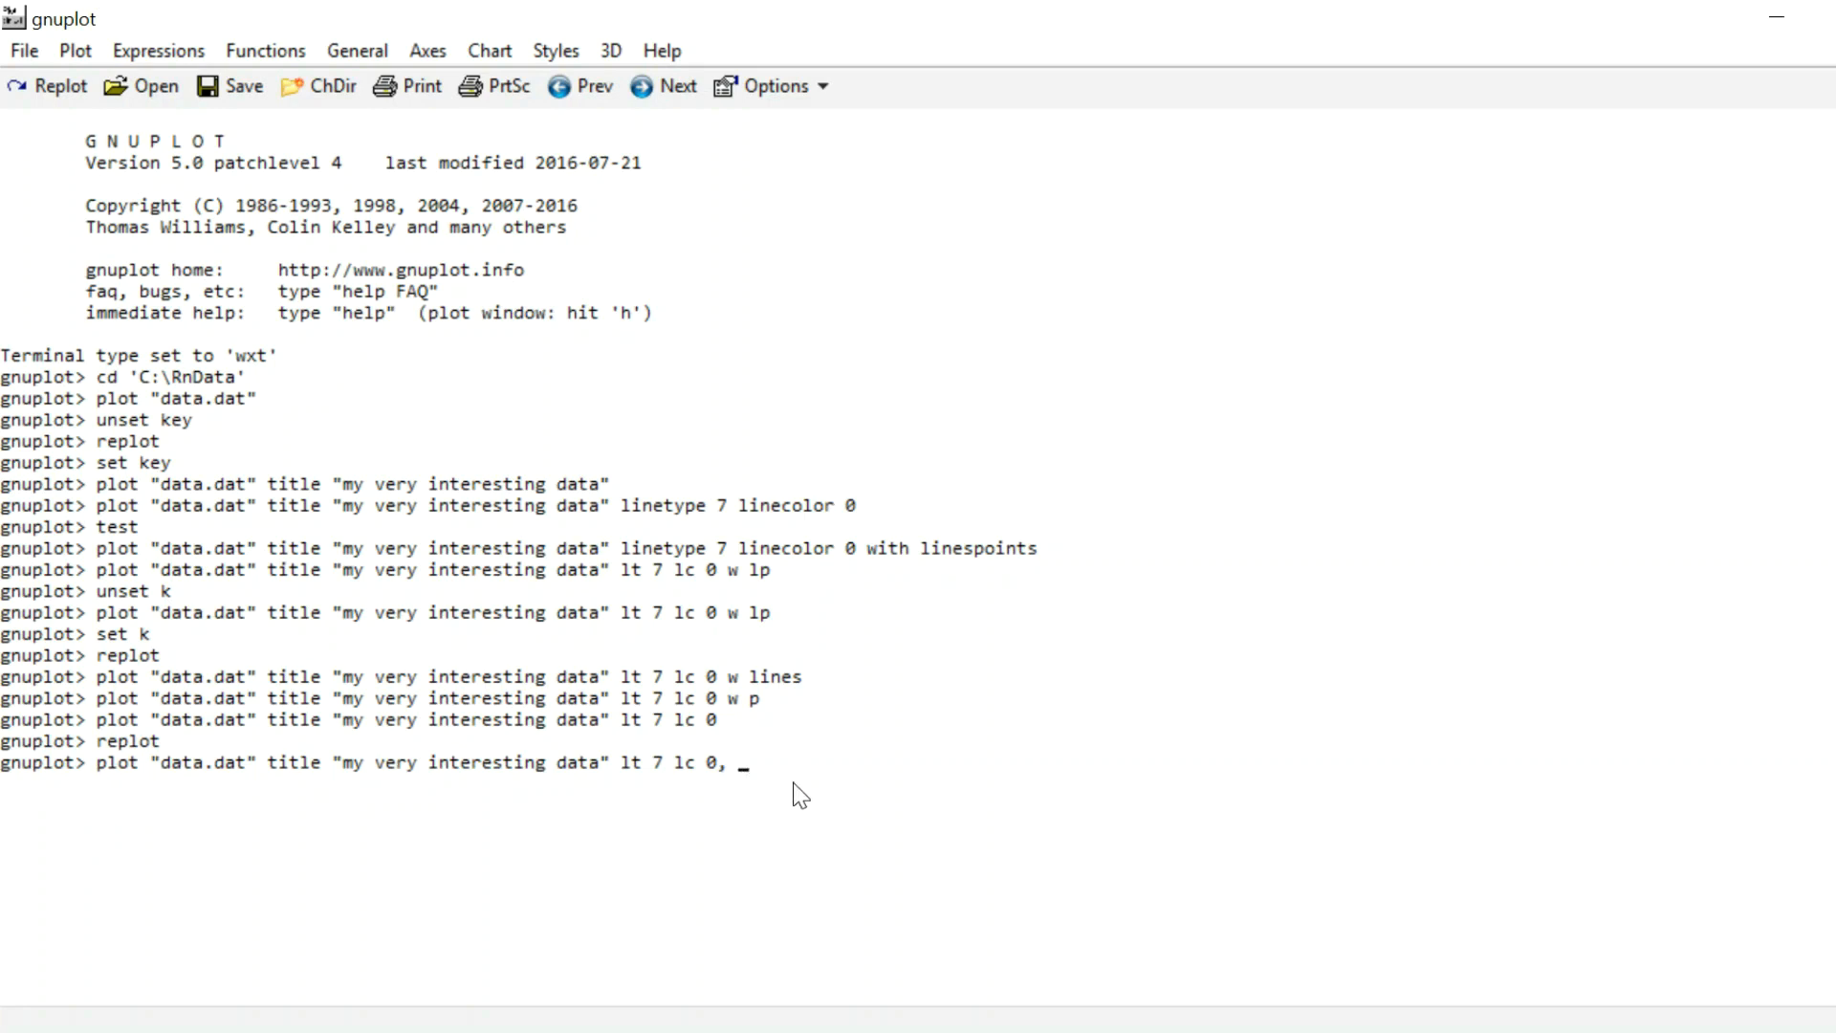
pyautogui.moveTo(191, 781)
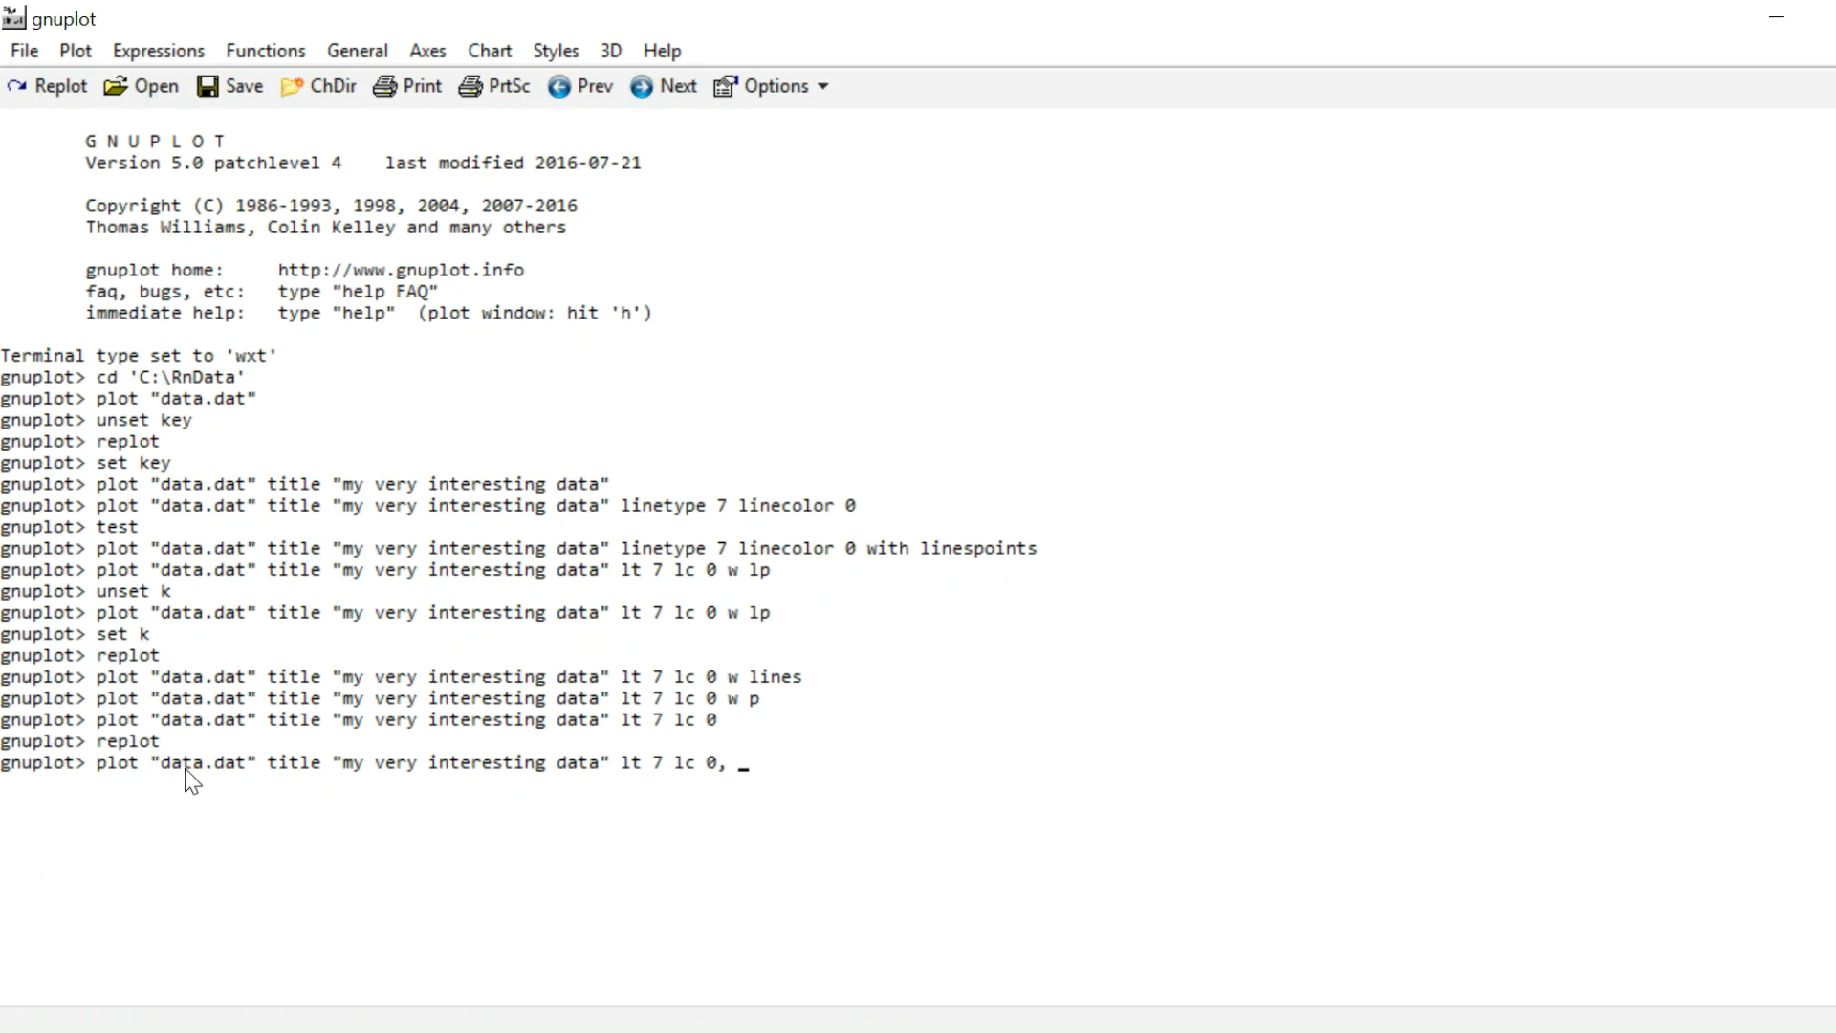
pyautogui.moveTo(626, 803)
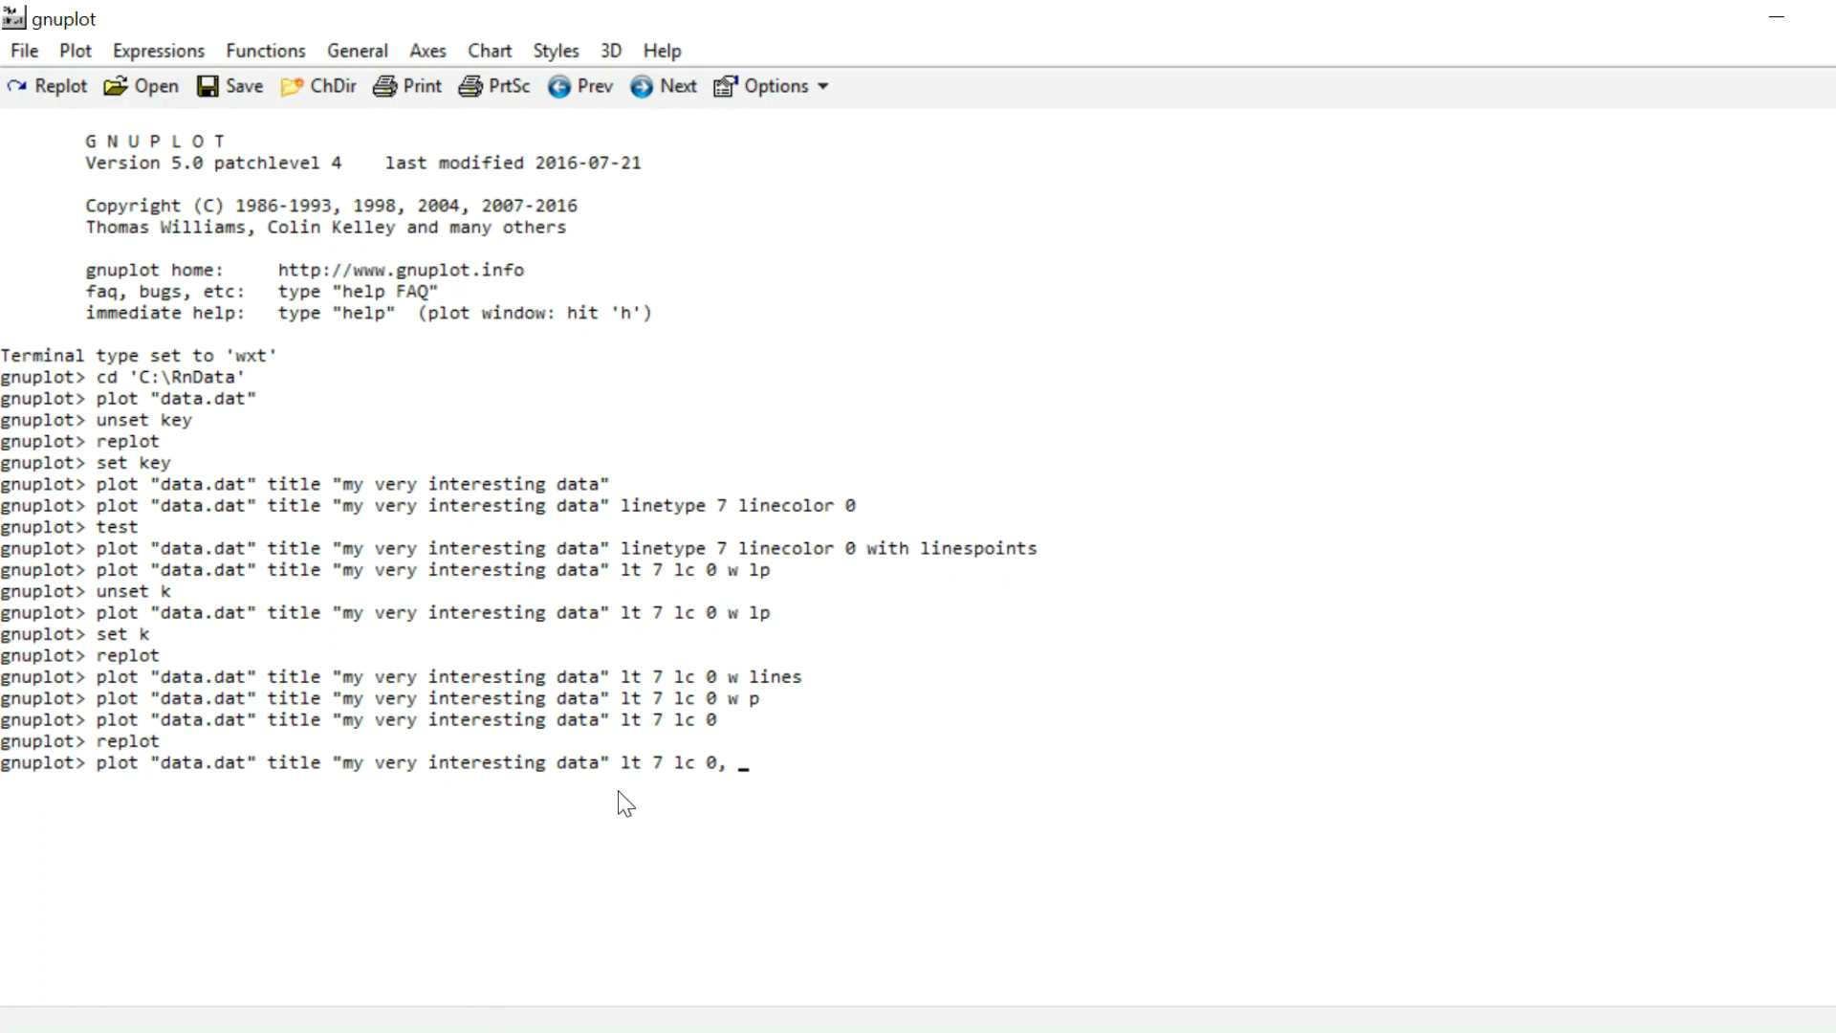
pyautogui.moveTo(729, 808)
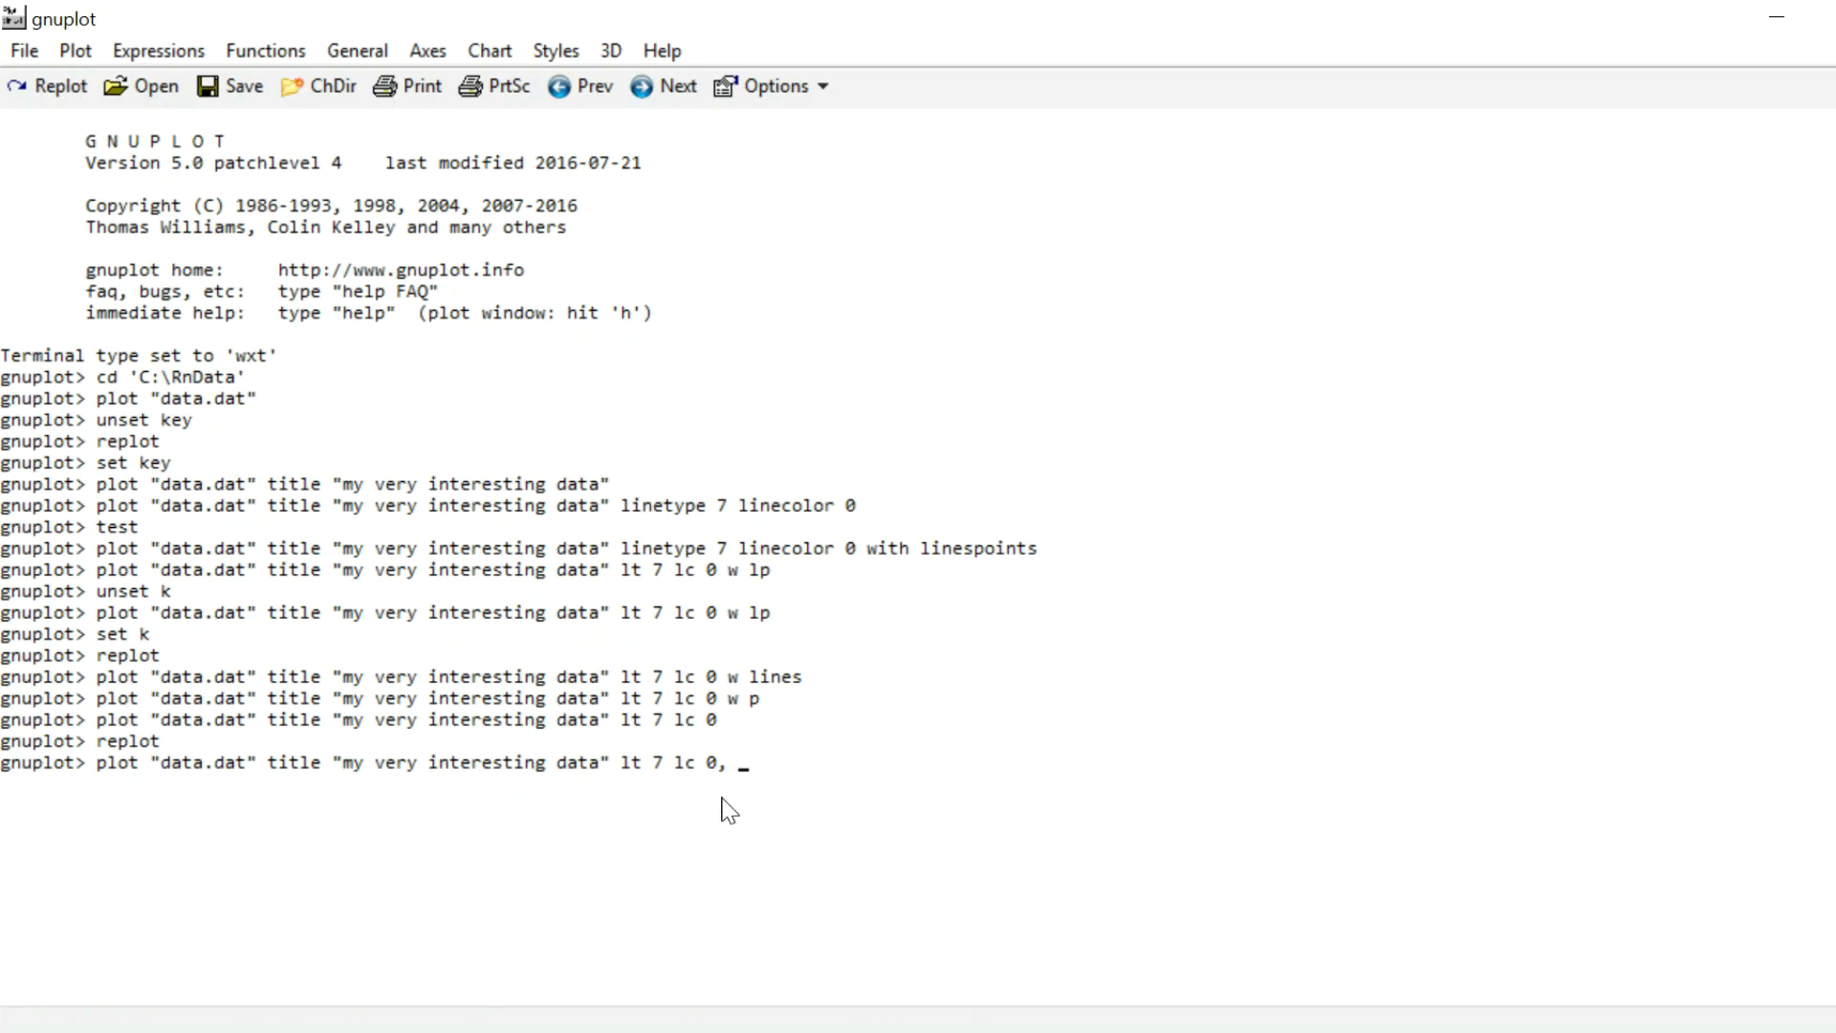
pyautogui.moveTo(861, 746)
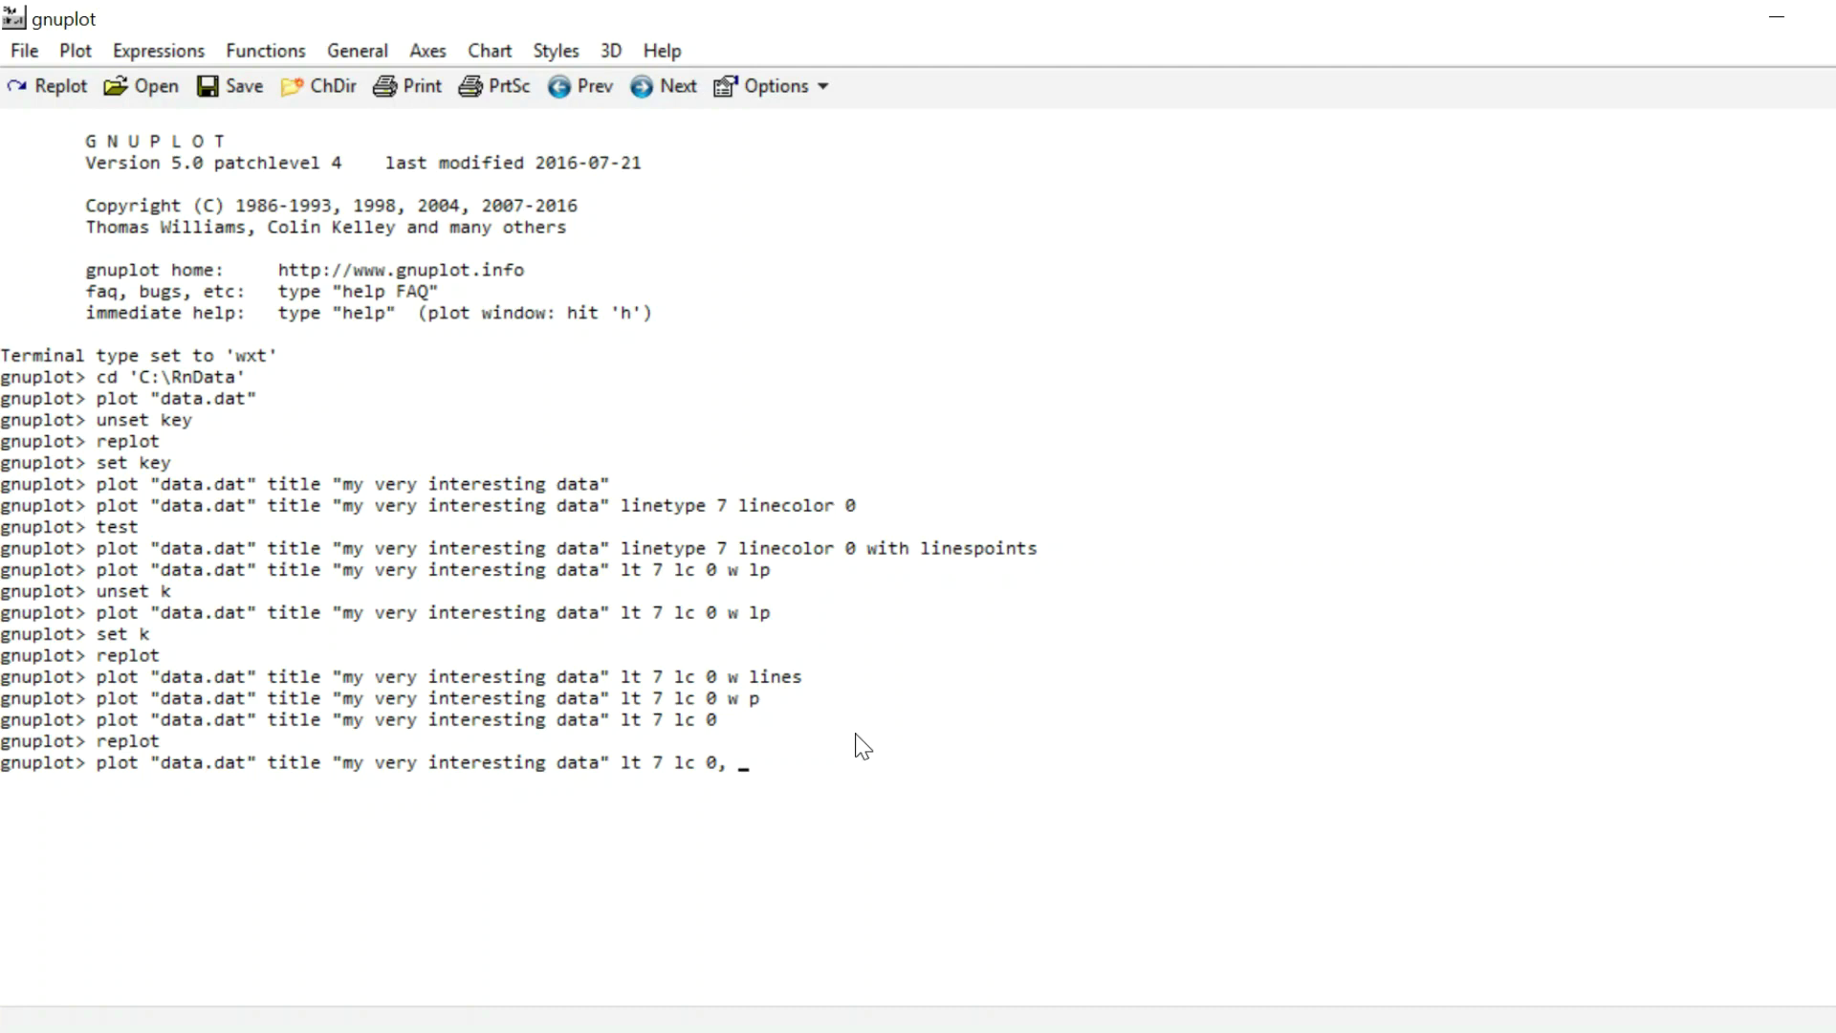
pyautogui.write('sin(x)')
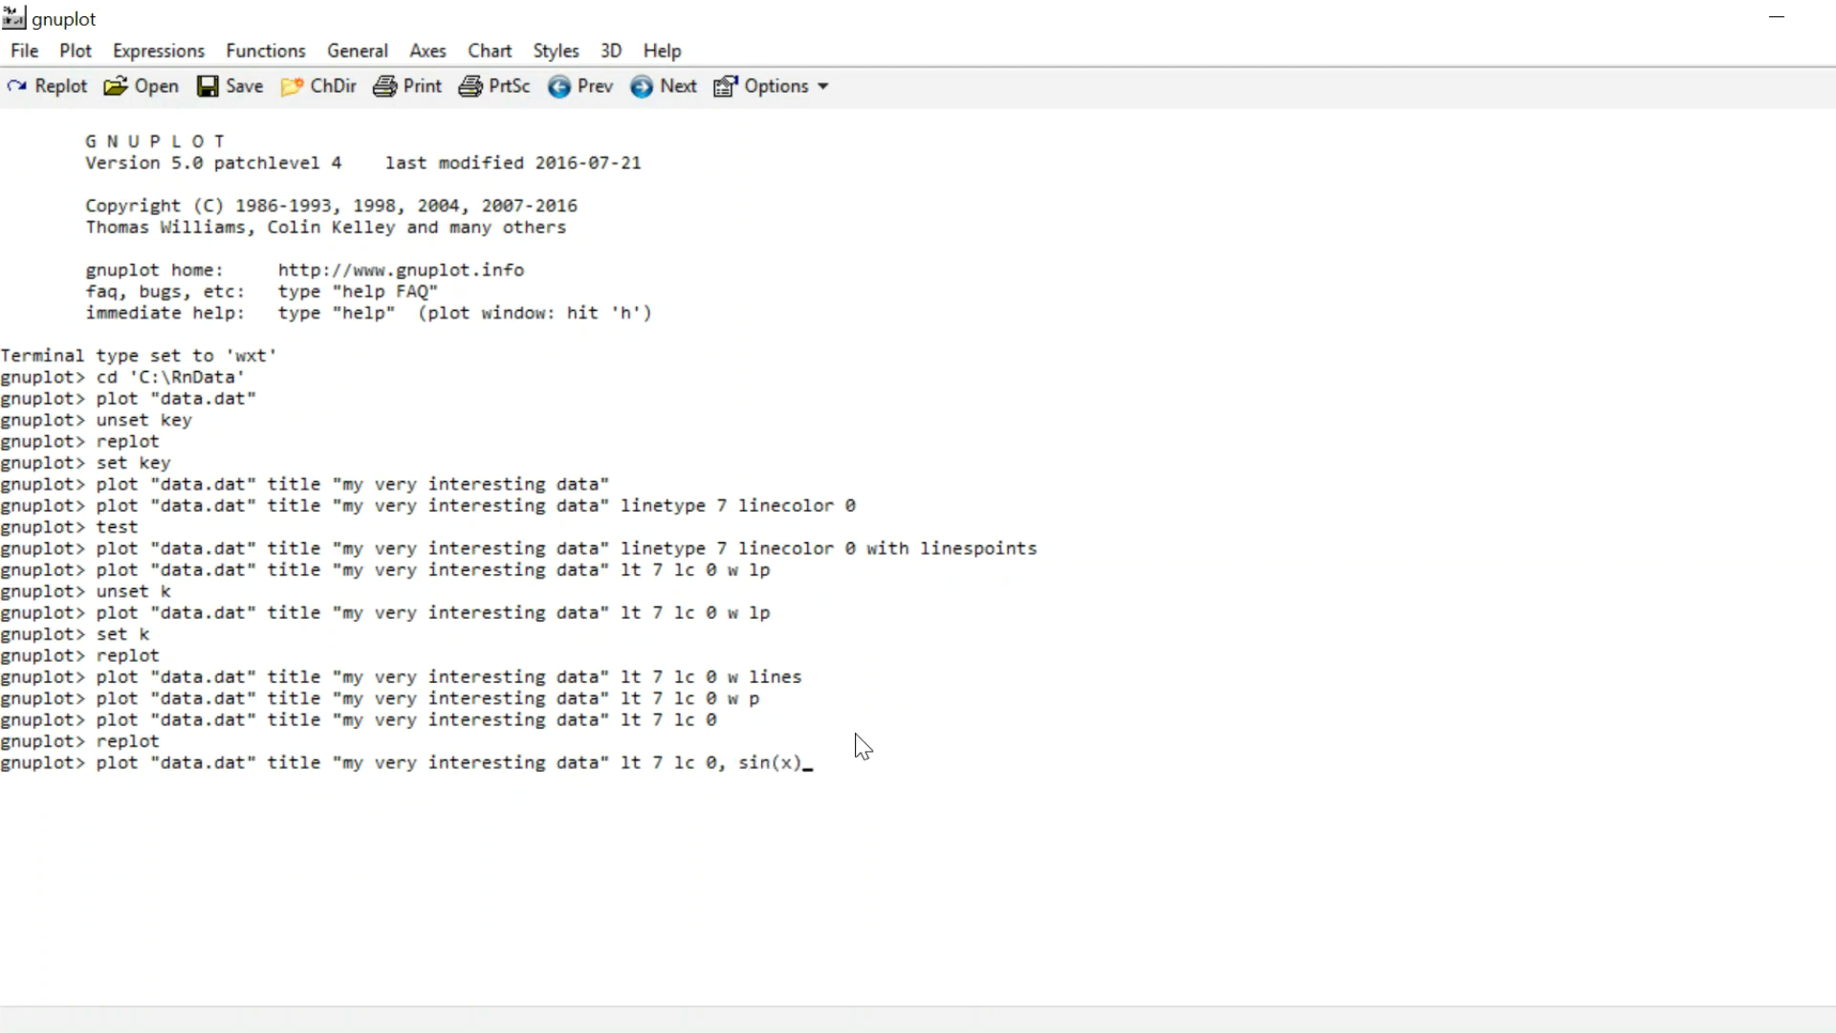
pyautogui.press('Return')
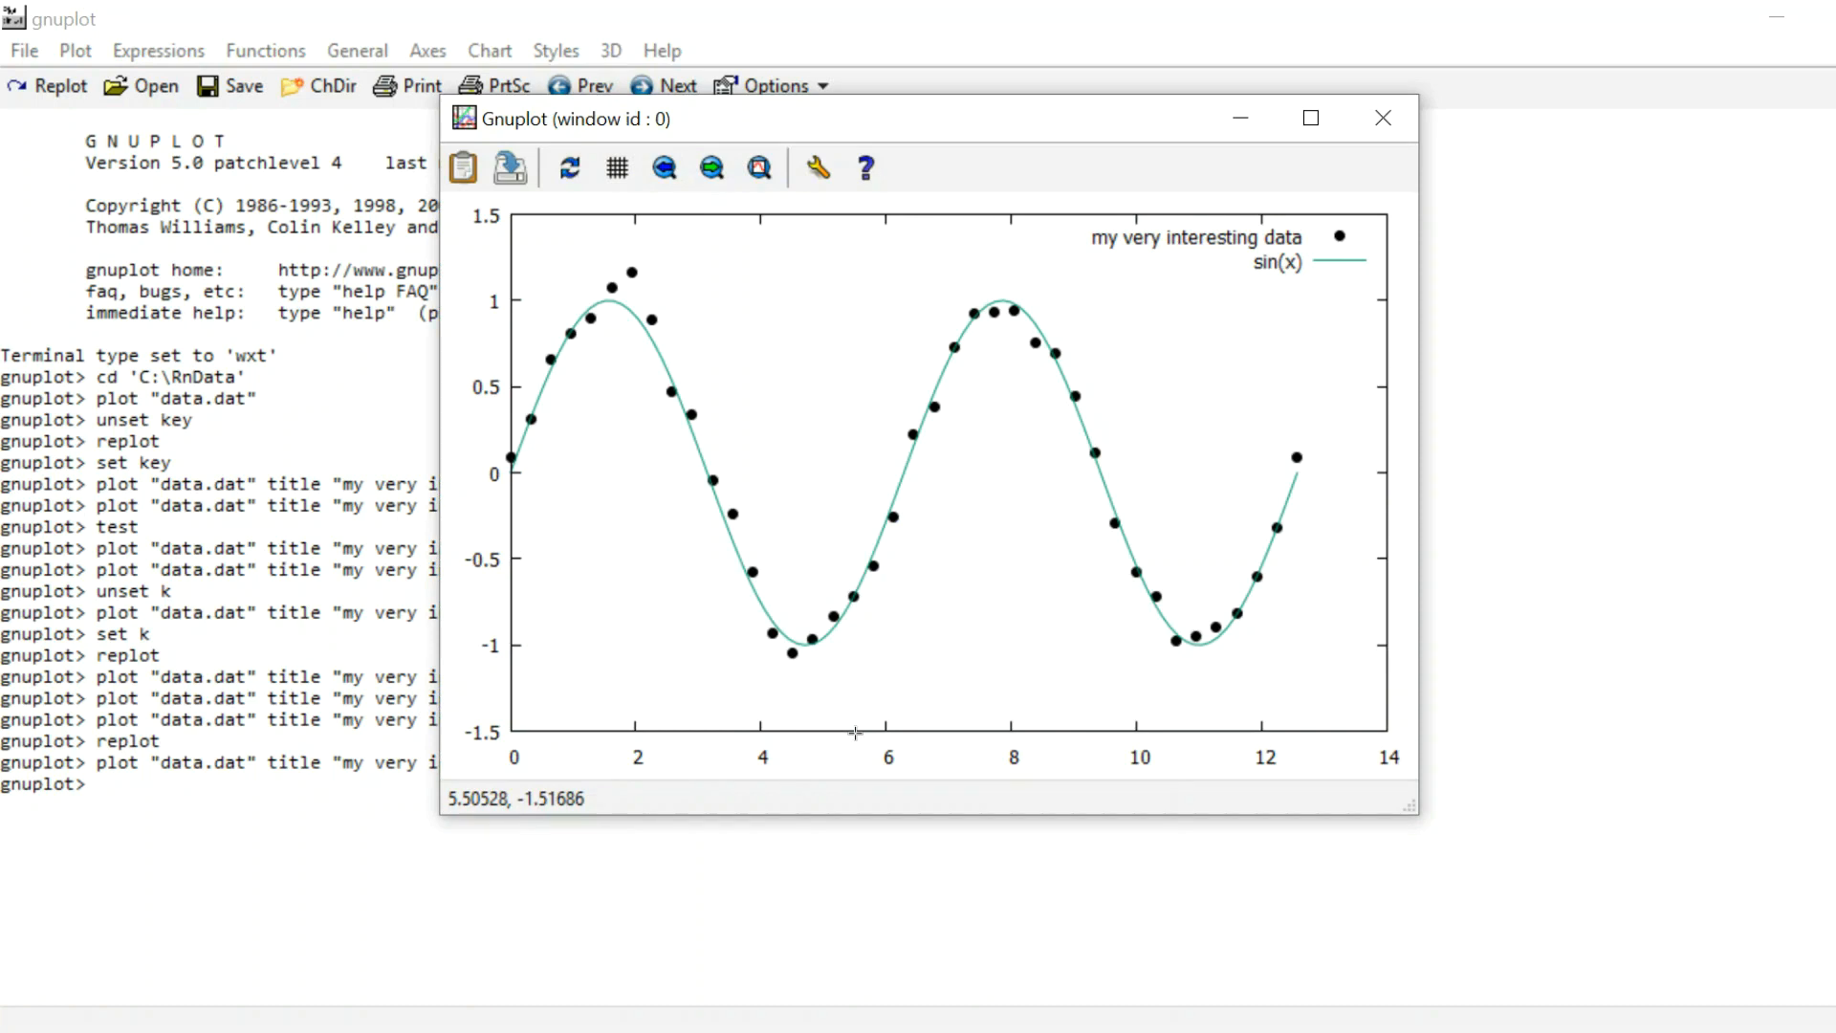
pyautogui.click(1383, 116)
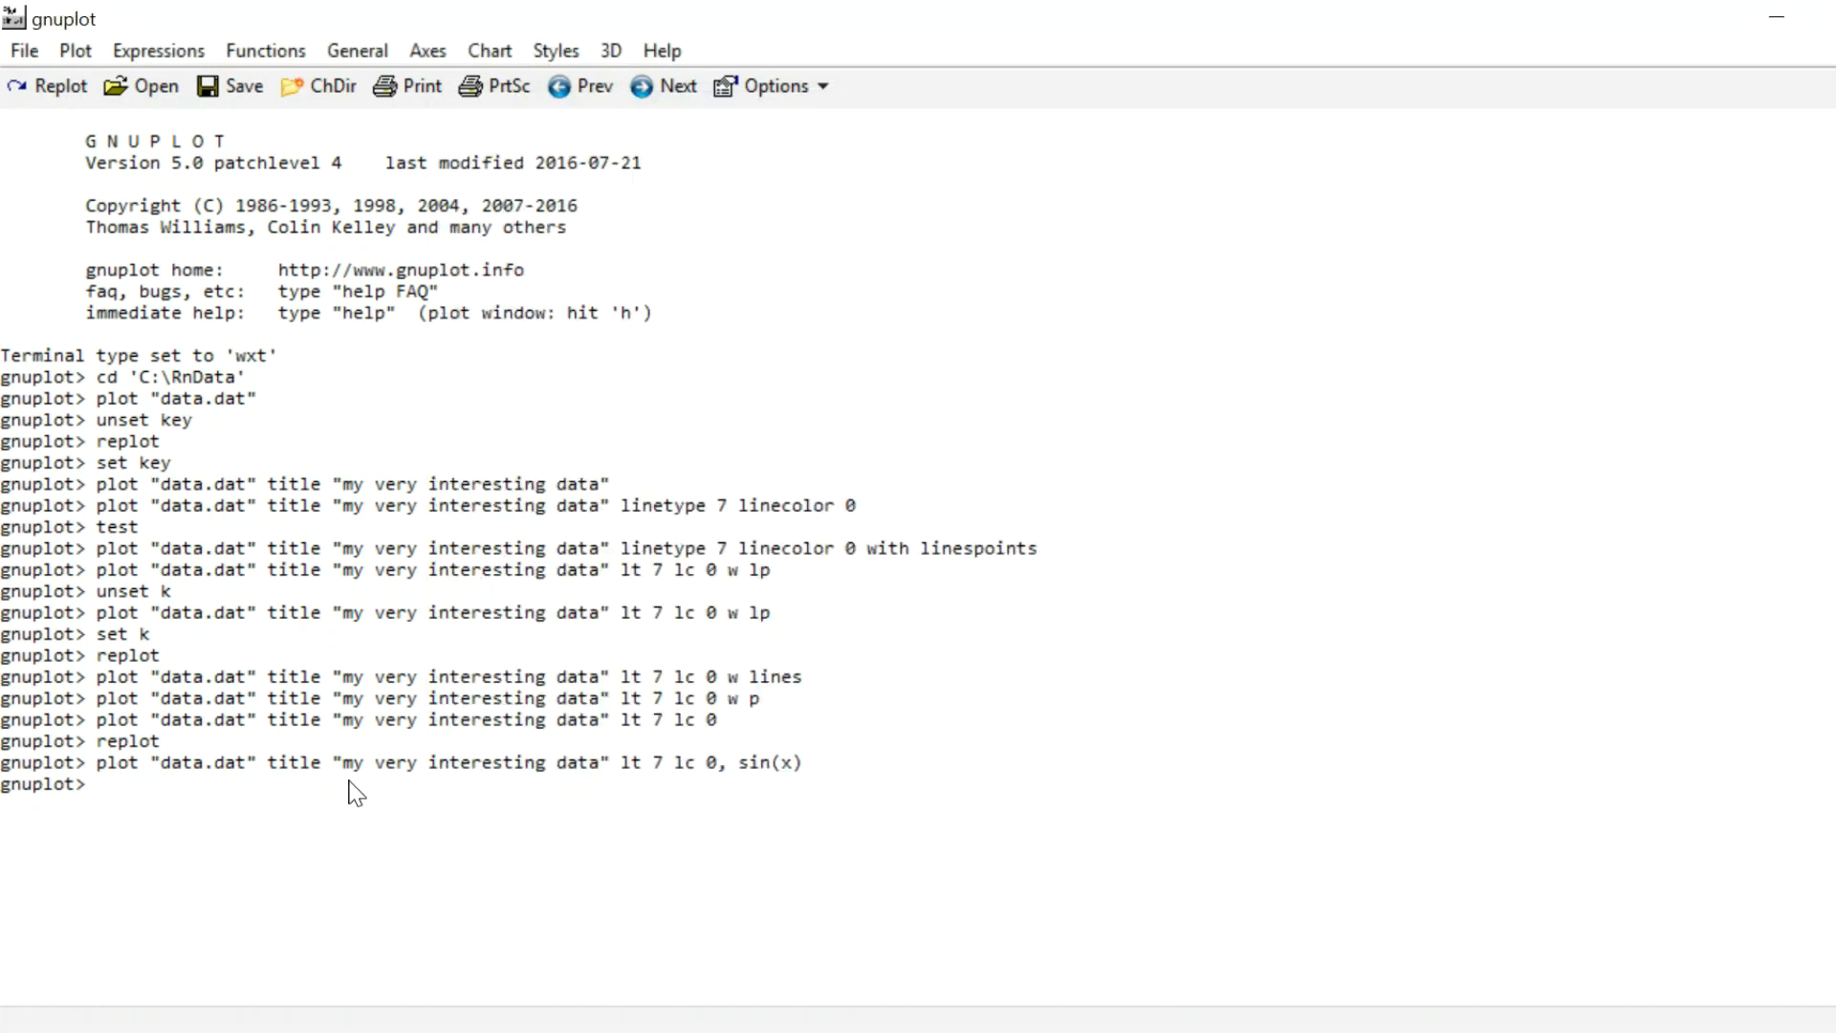
pyautogui.write('plot "data.dat" title "my very interesting data" lt 7 lc 0, sin(x) li')
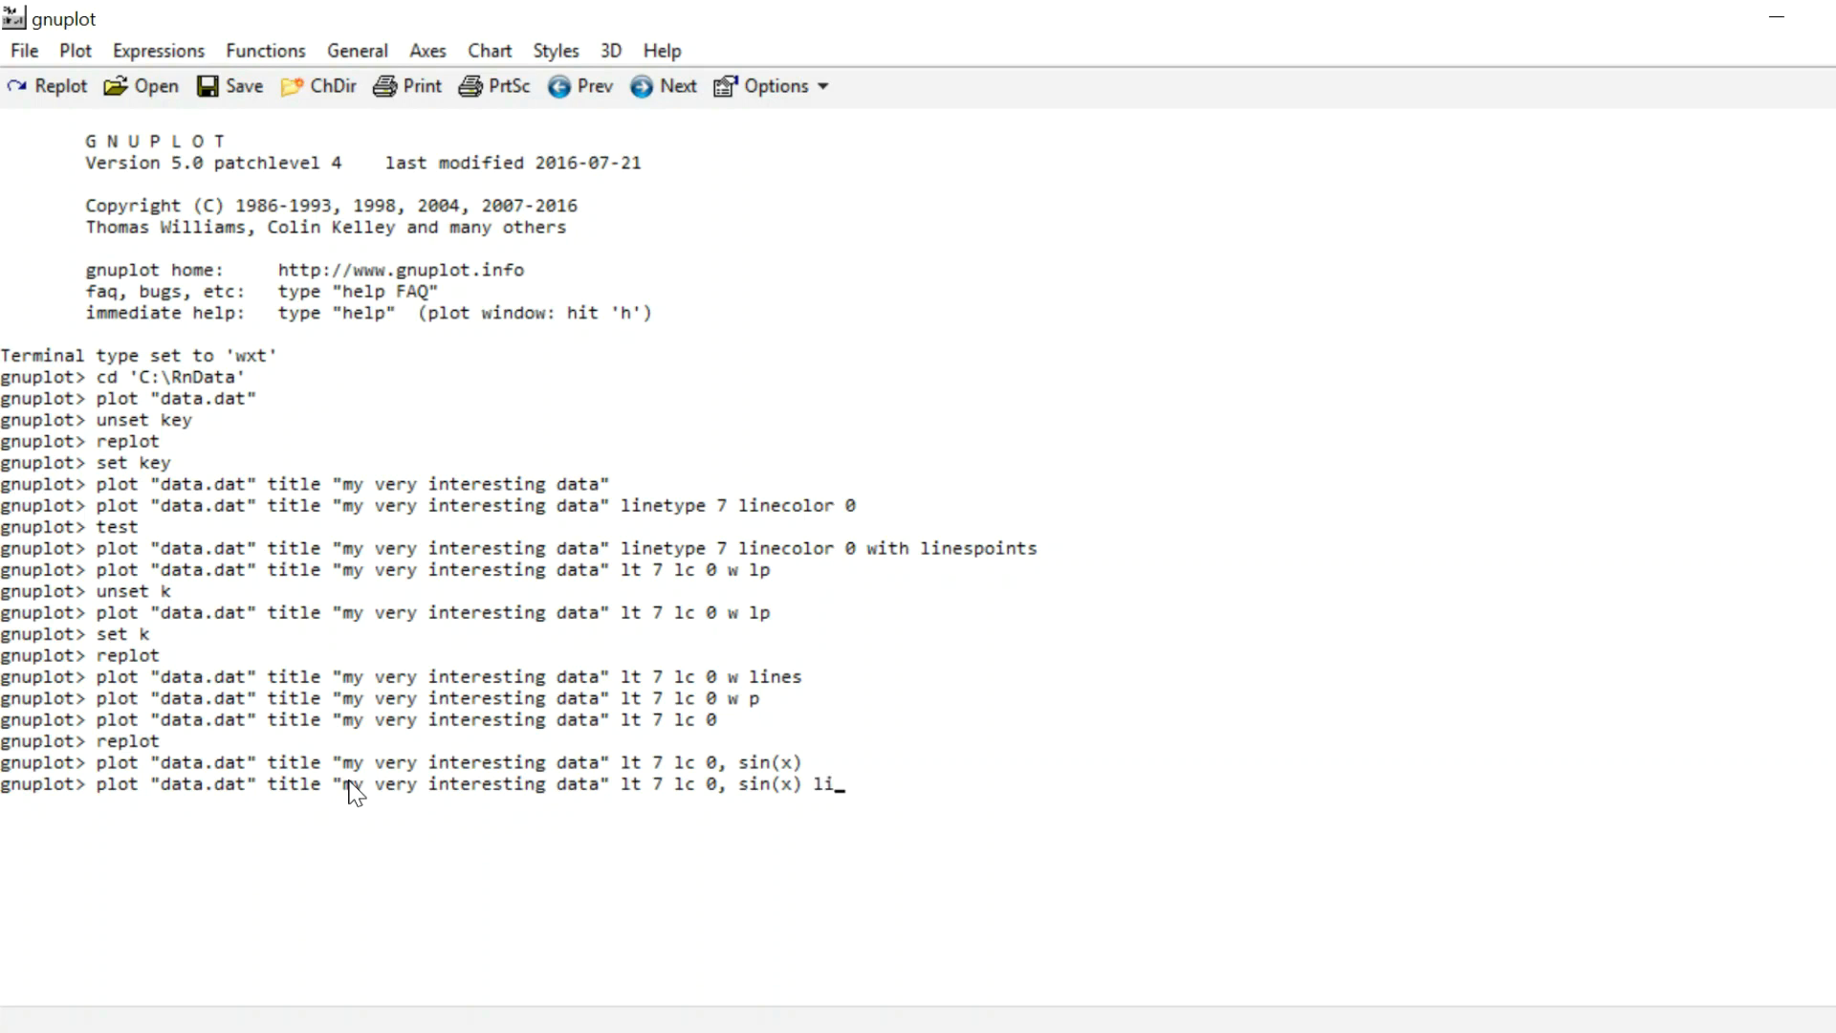
pyautogui.write('c')
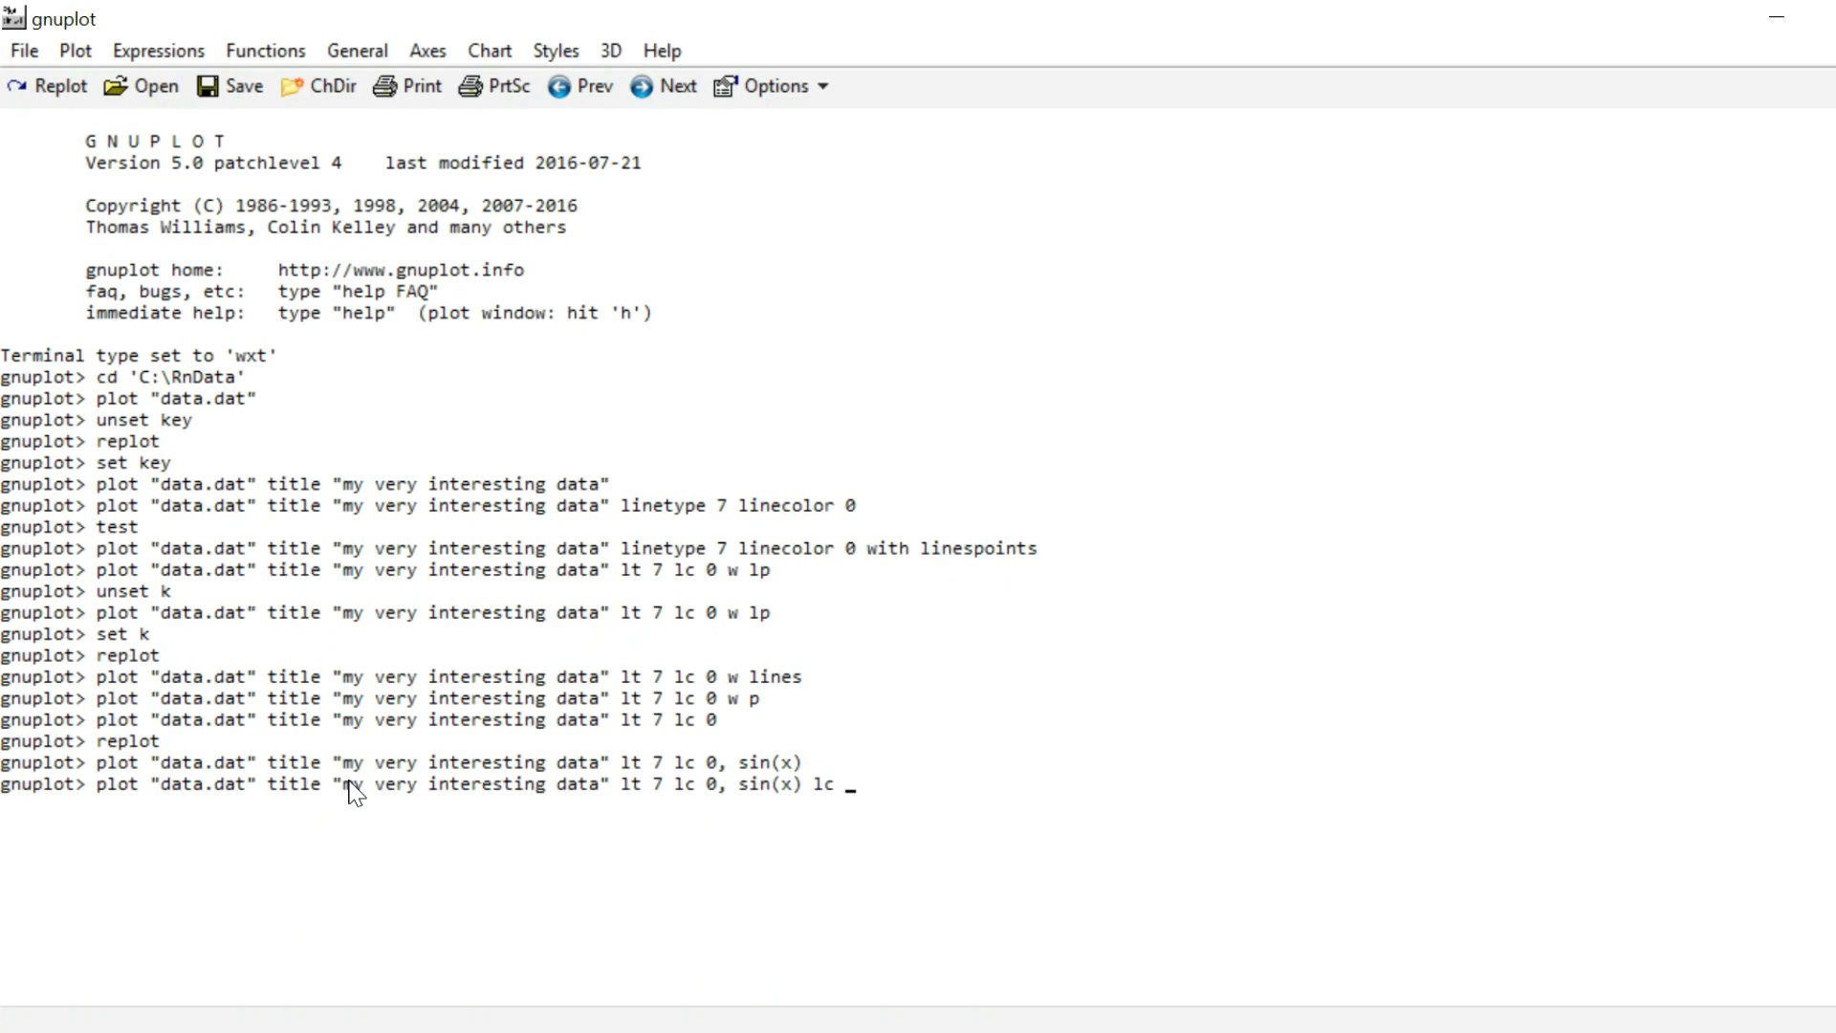
pyautogui.write('7')
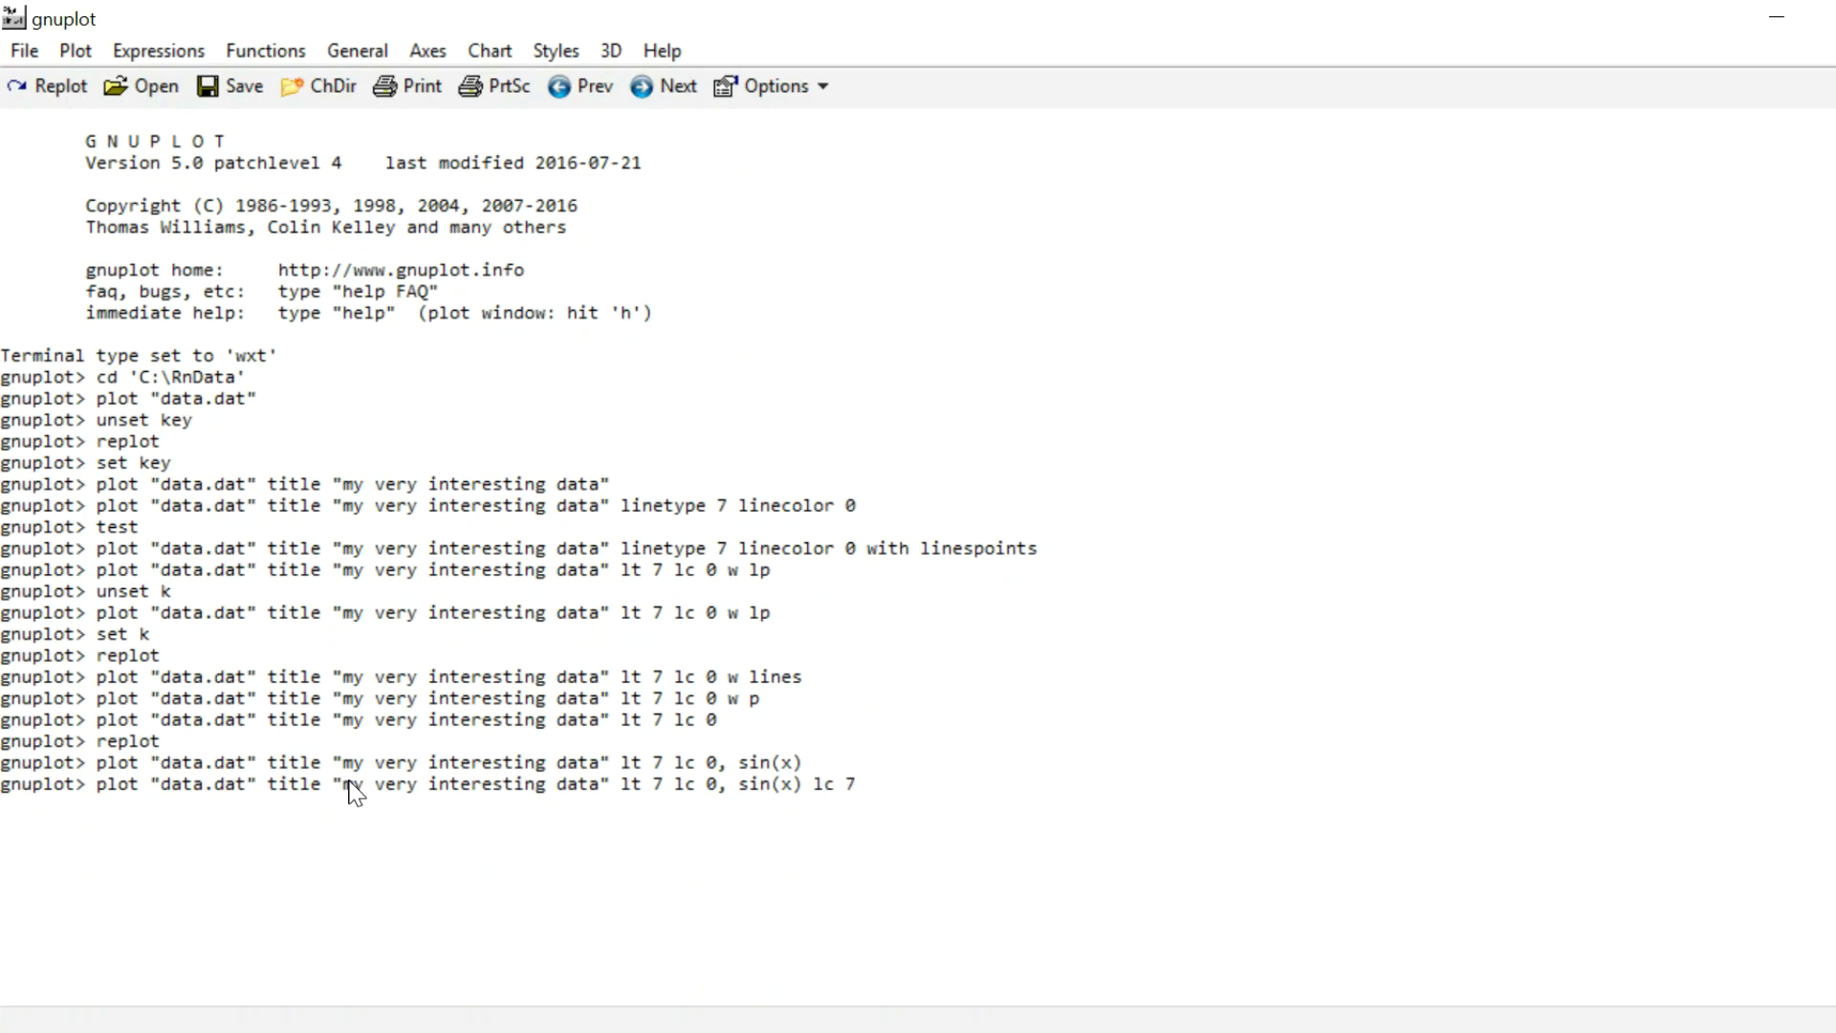
pyautogui.write('title "')
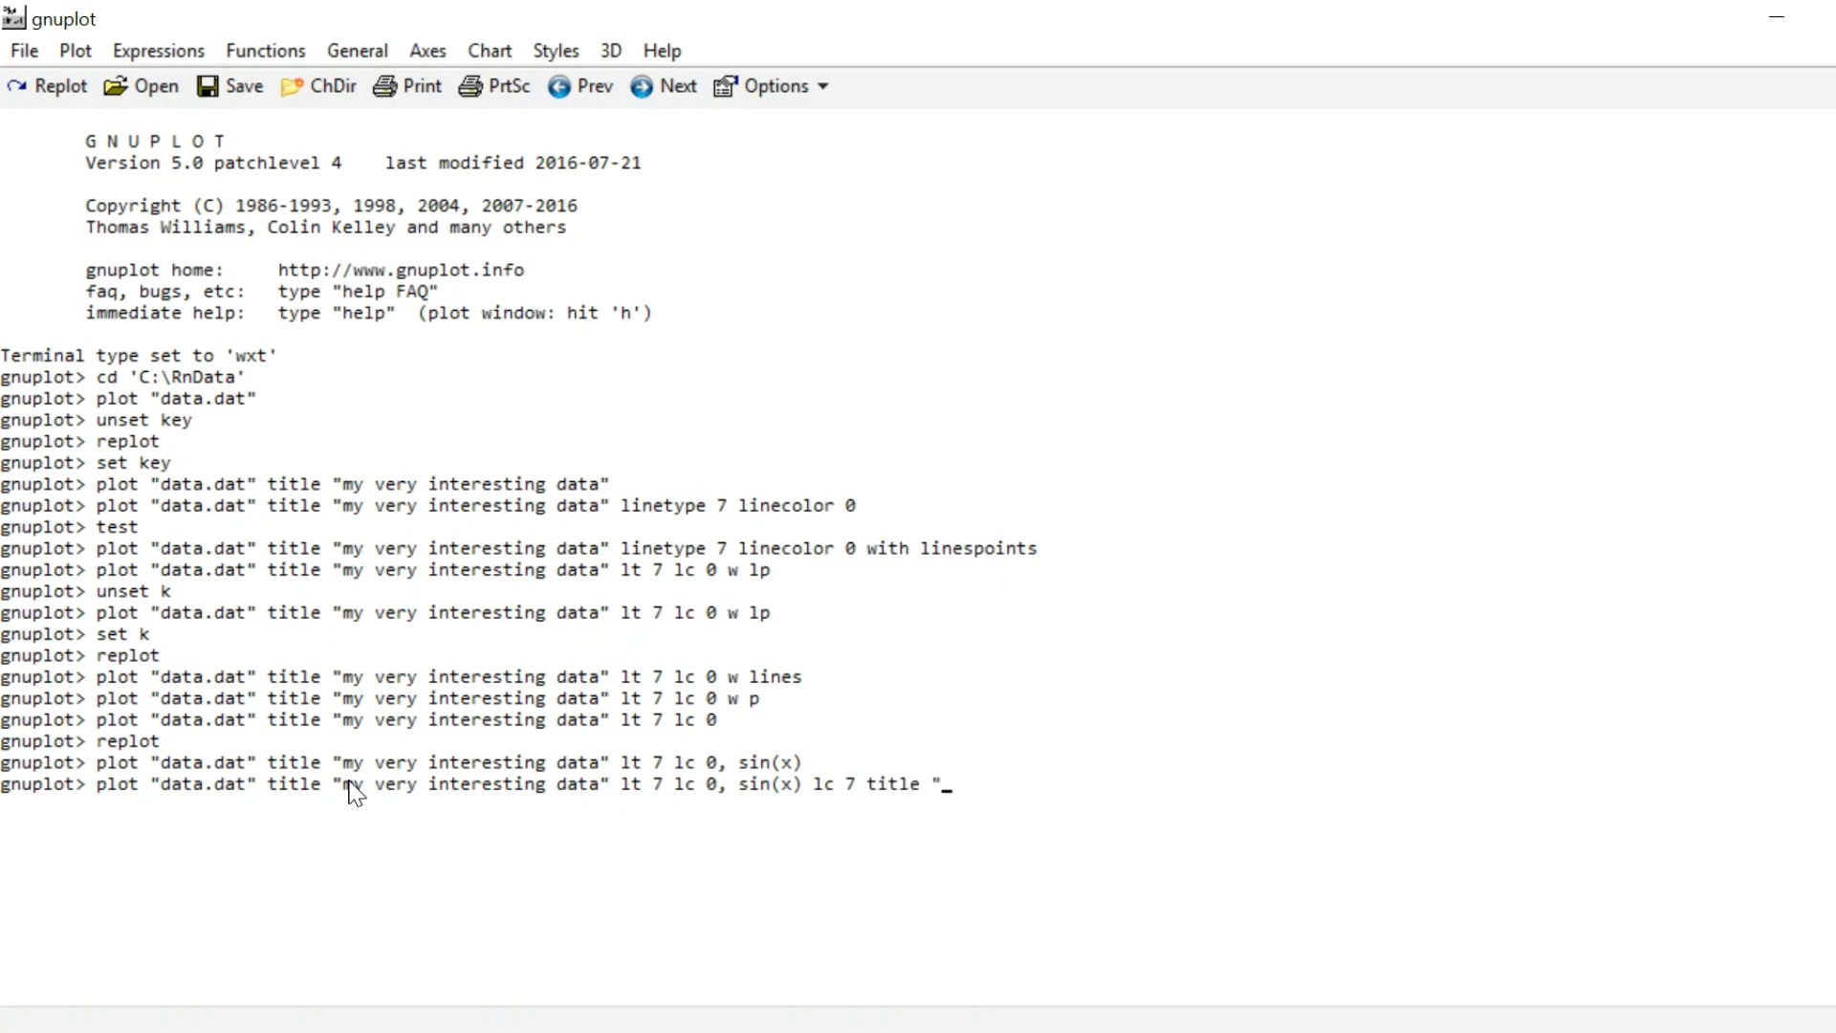
pyautogui.write('Mod')
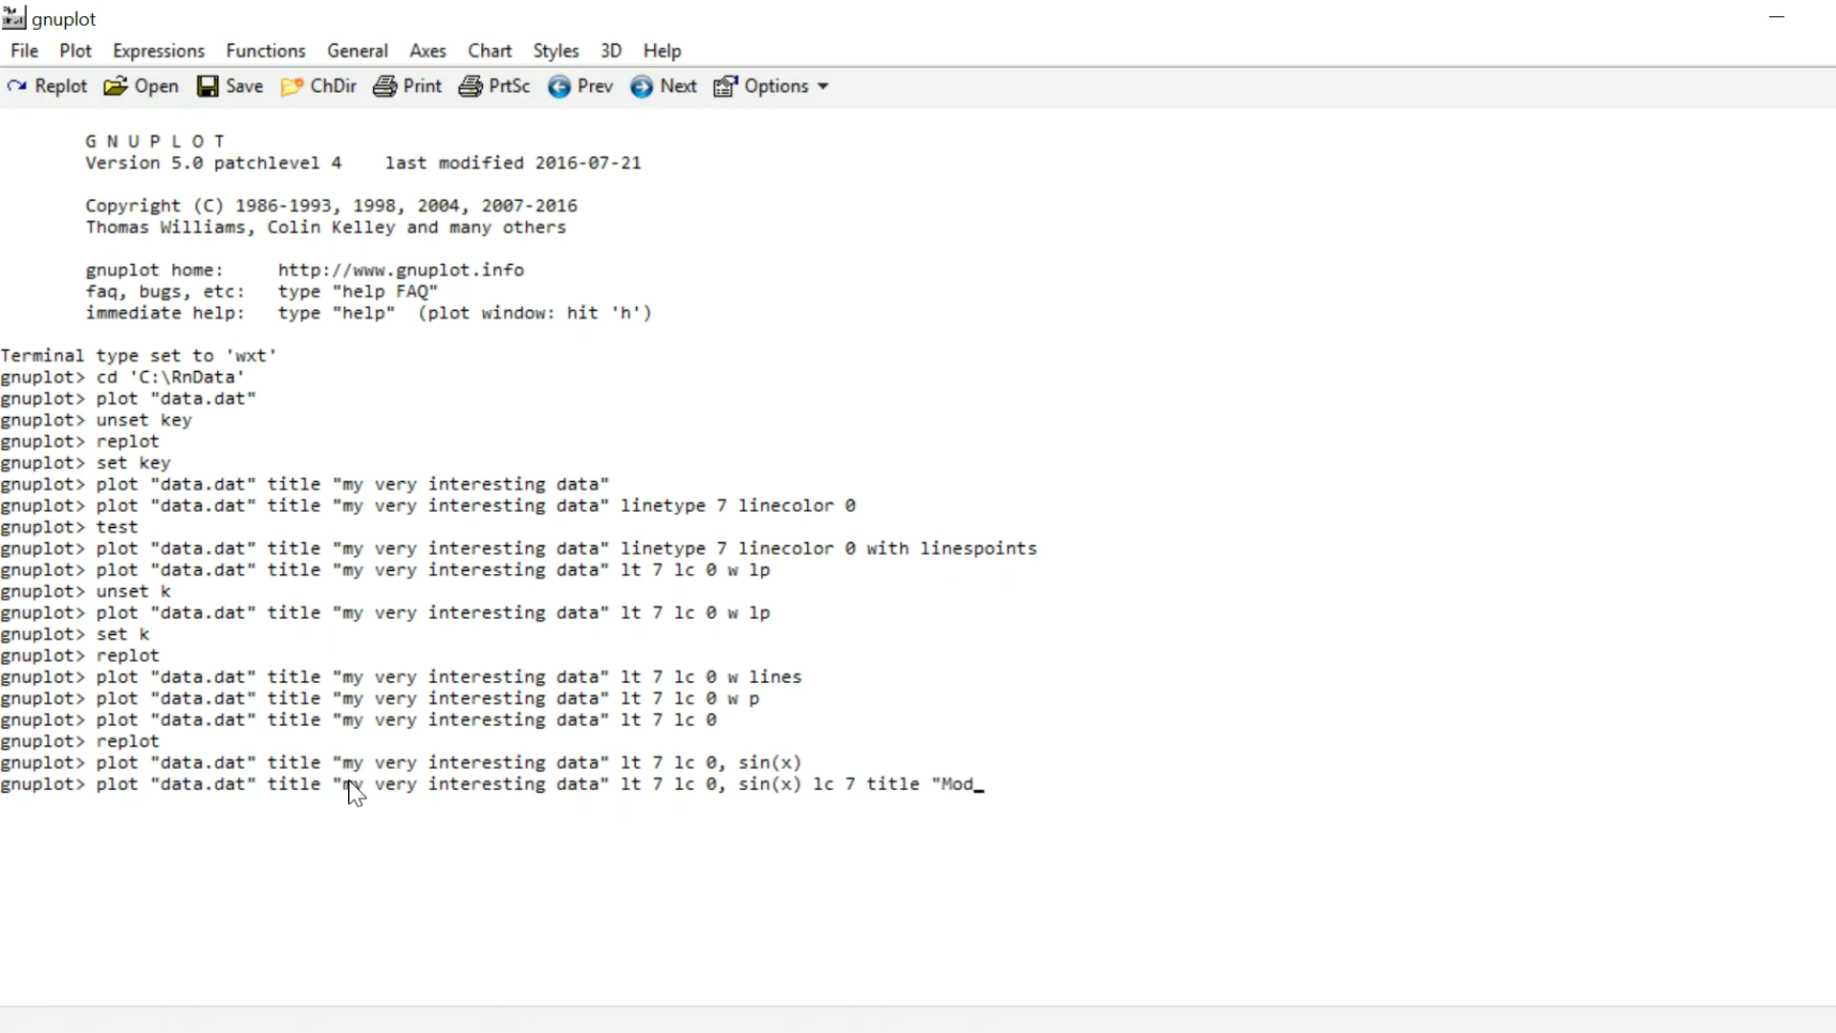
pyautogui.write('el')
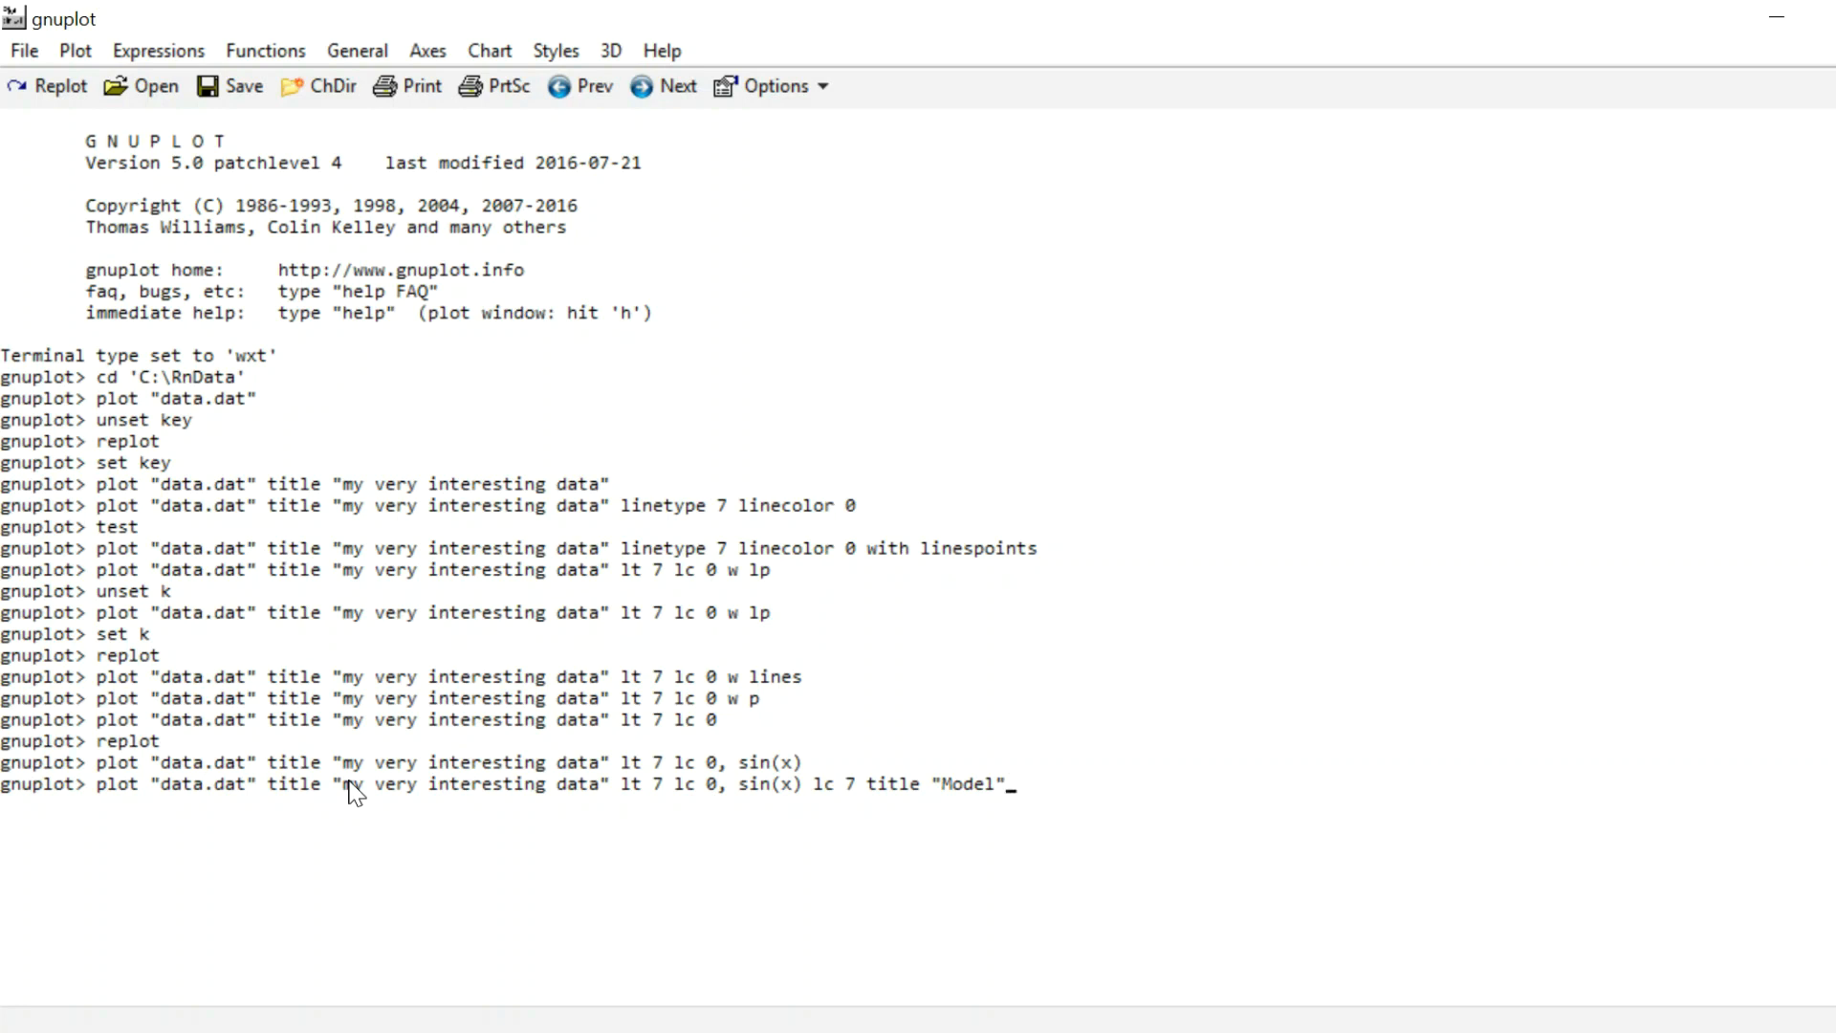
pyautogui.press('Return')
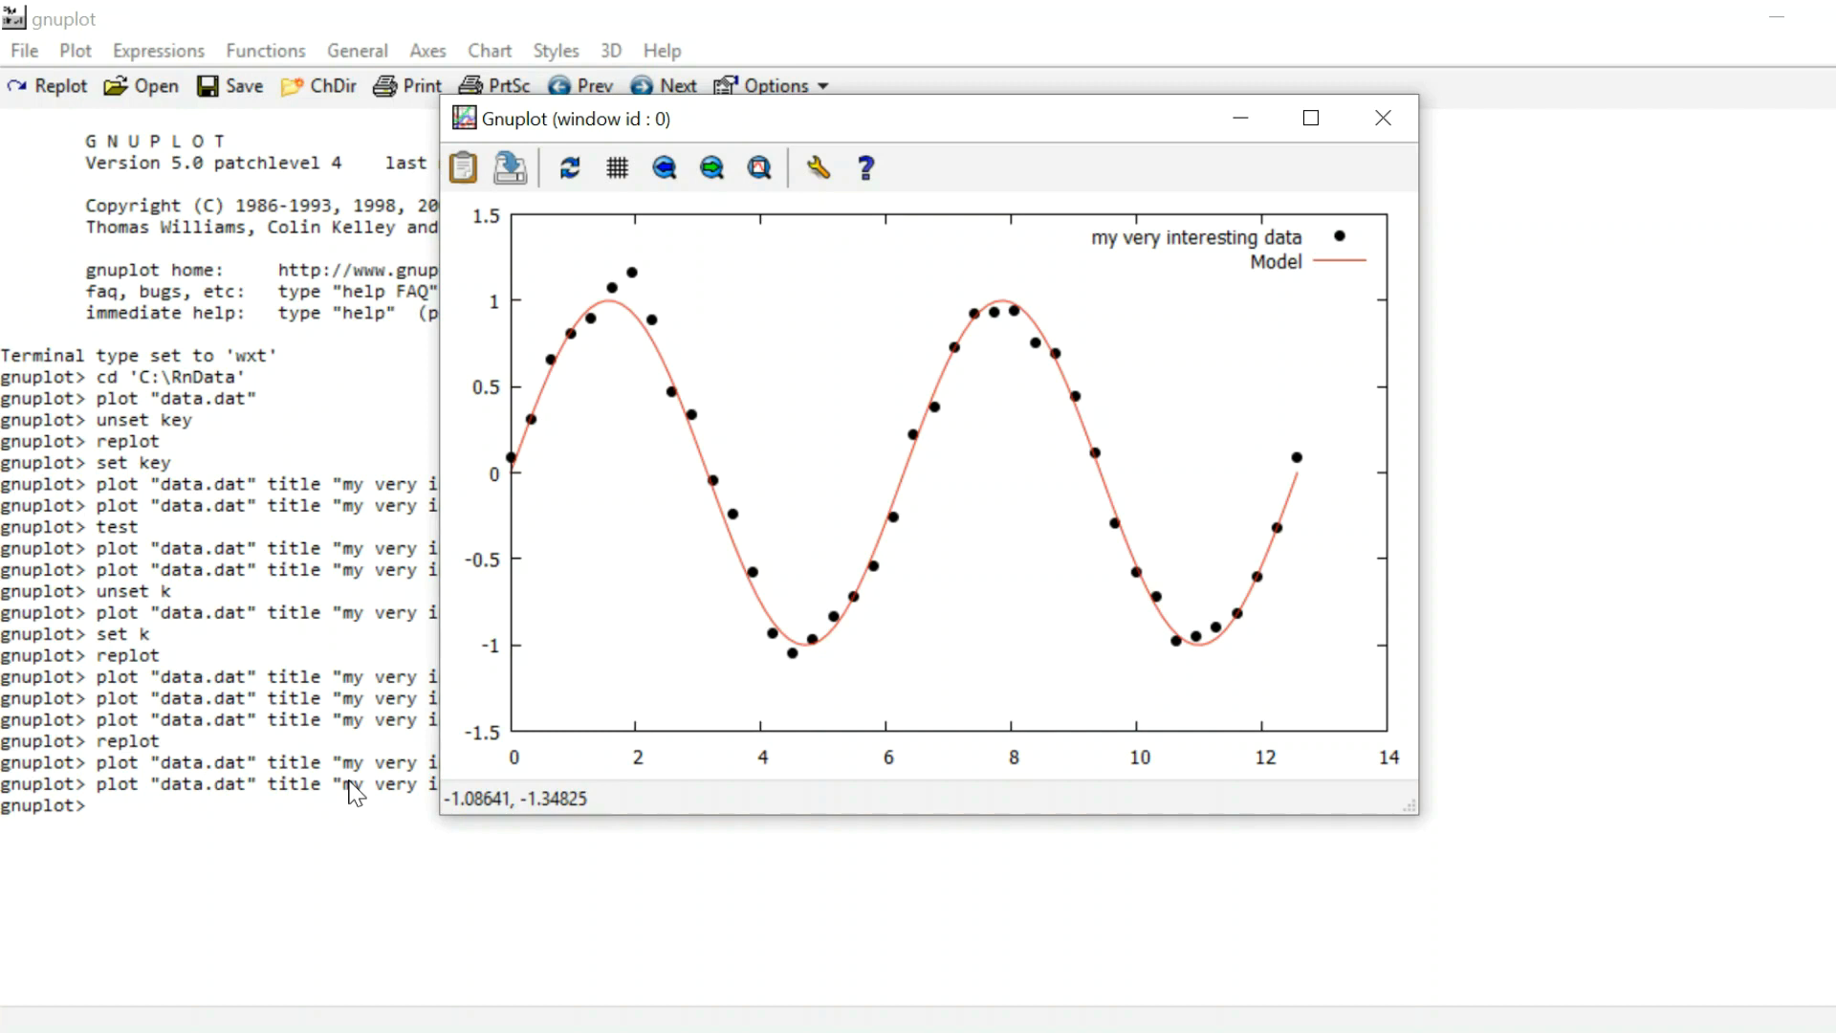
pyautogui.moveTo(428, 225)
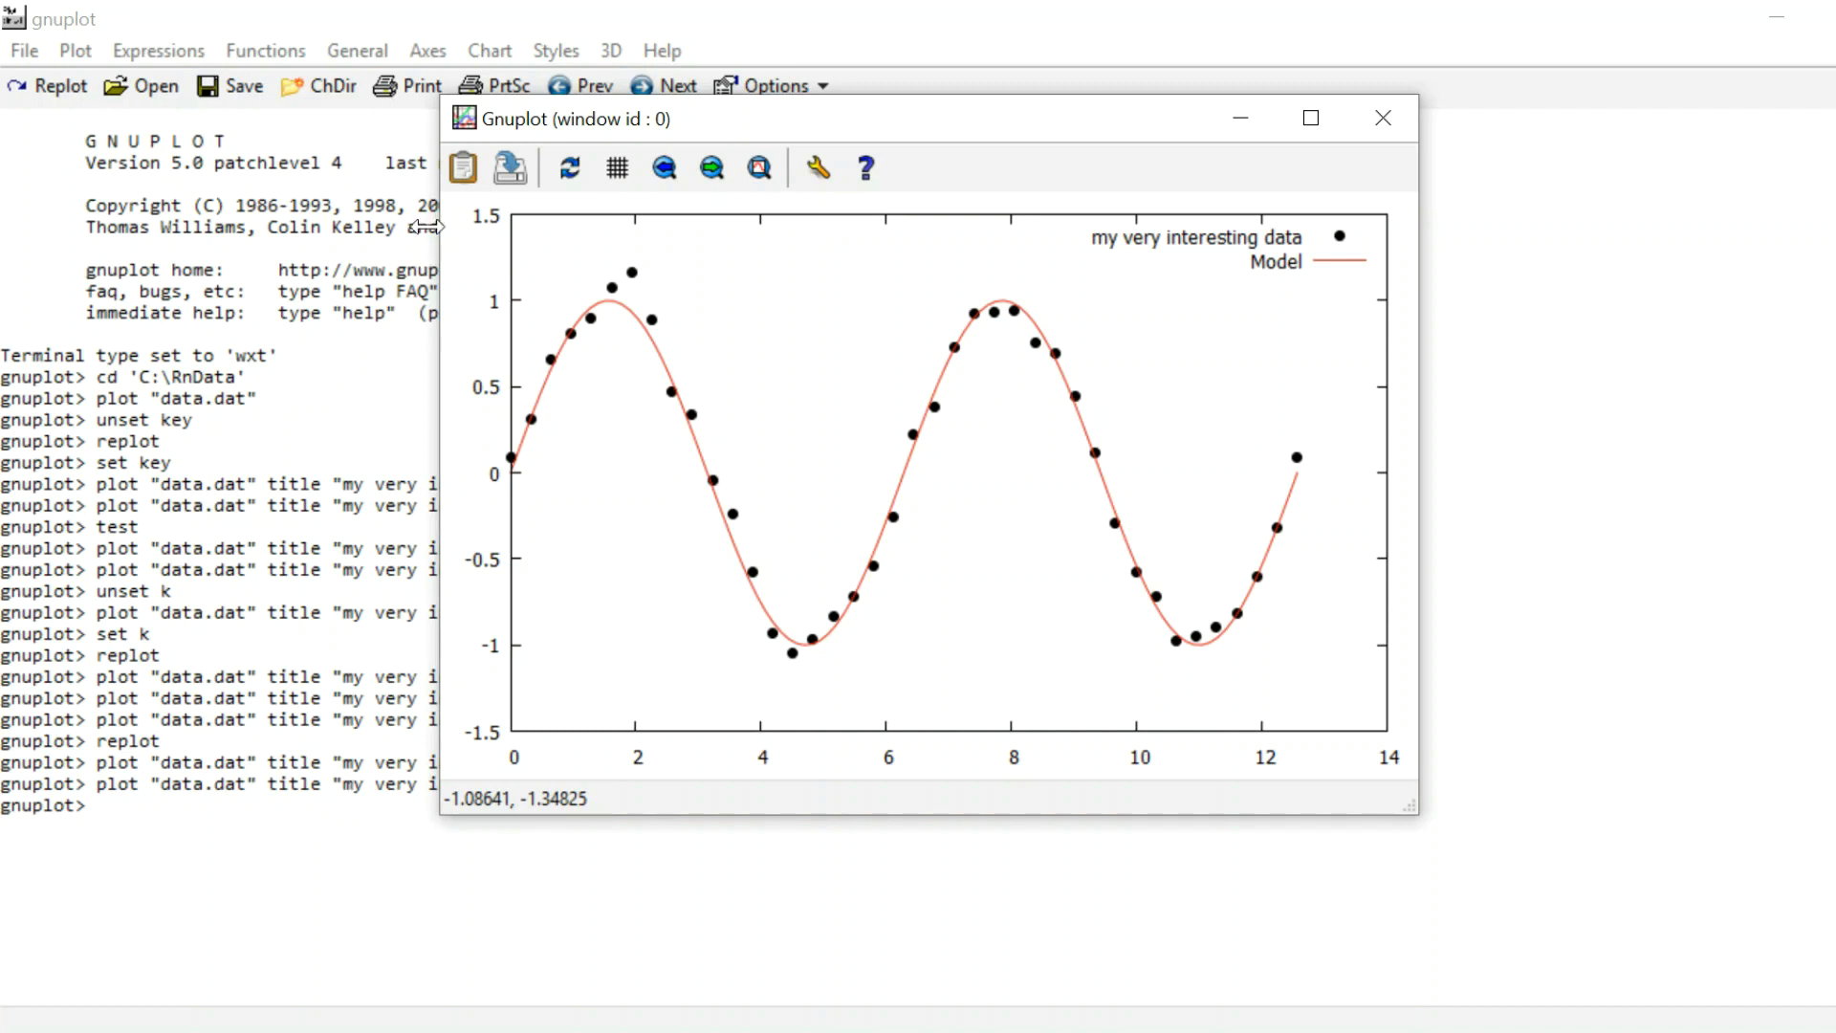
pyautogui.moveTo(1047, 737)
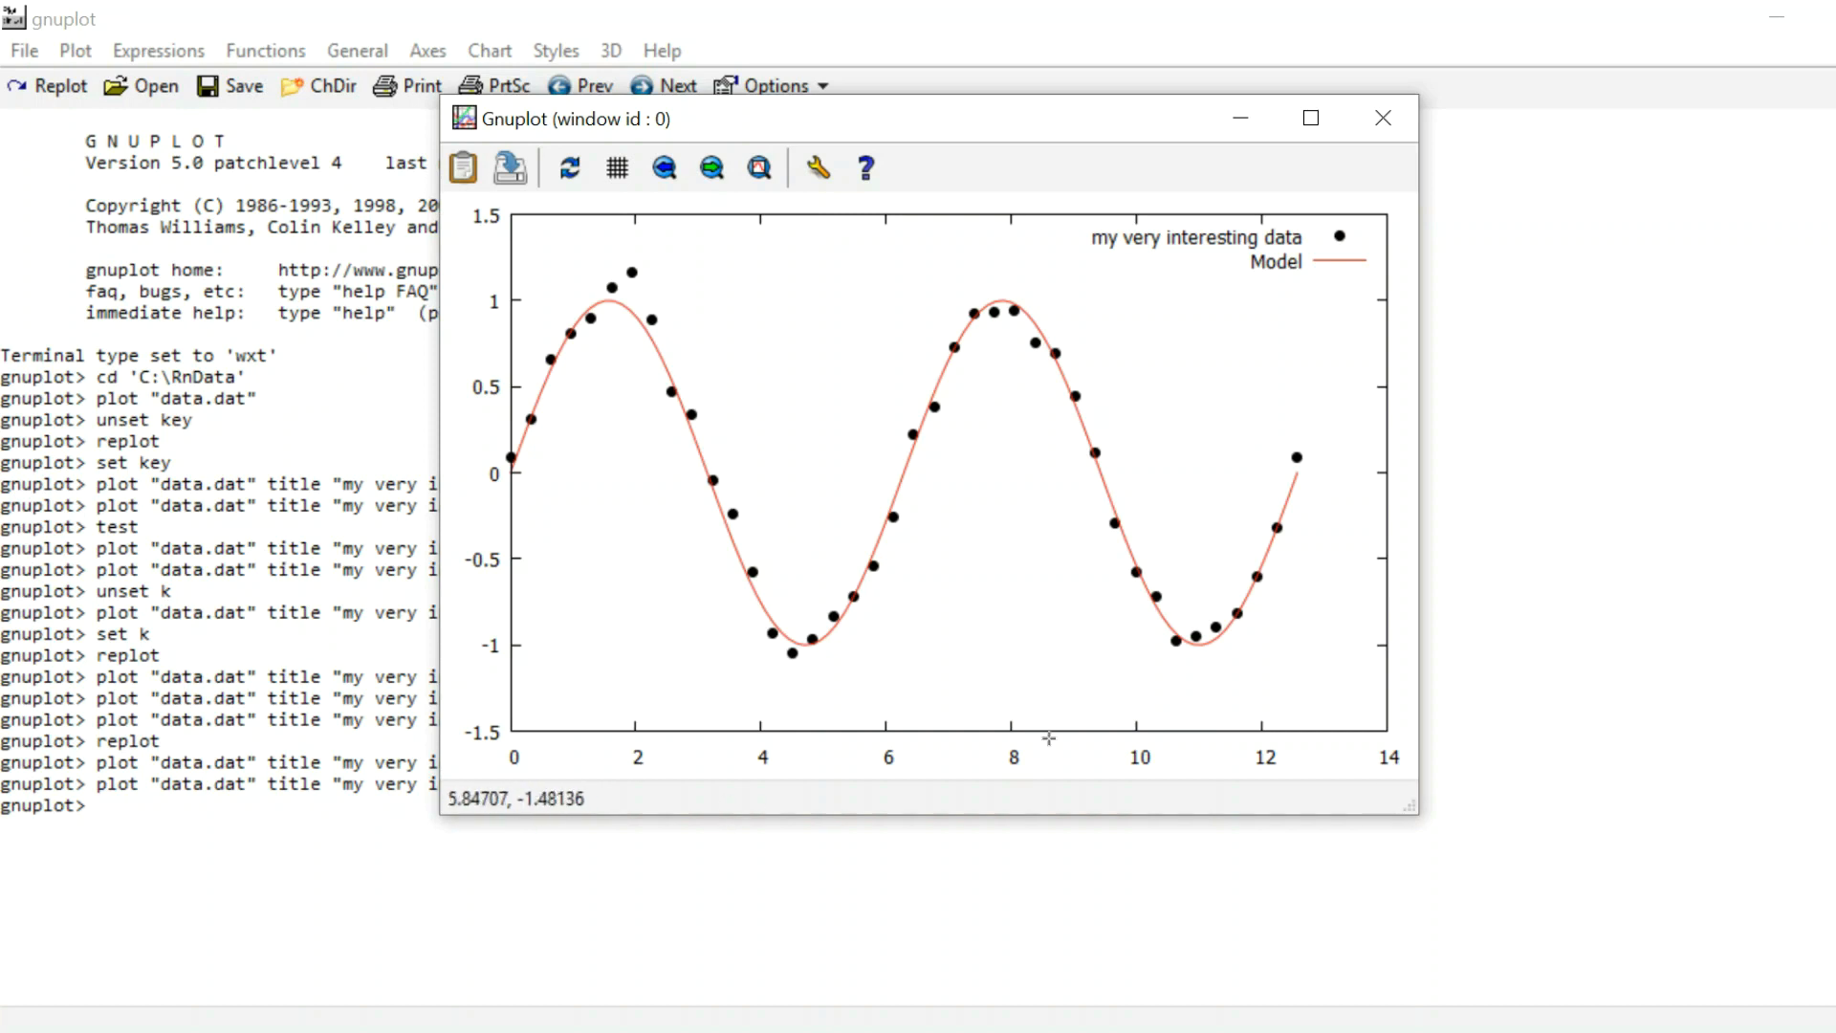
pyautogui.moveTo(632, 741)
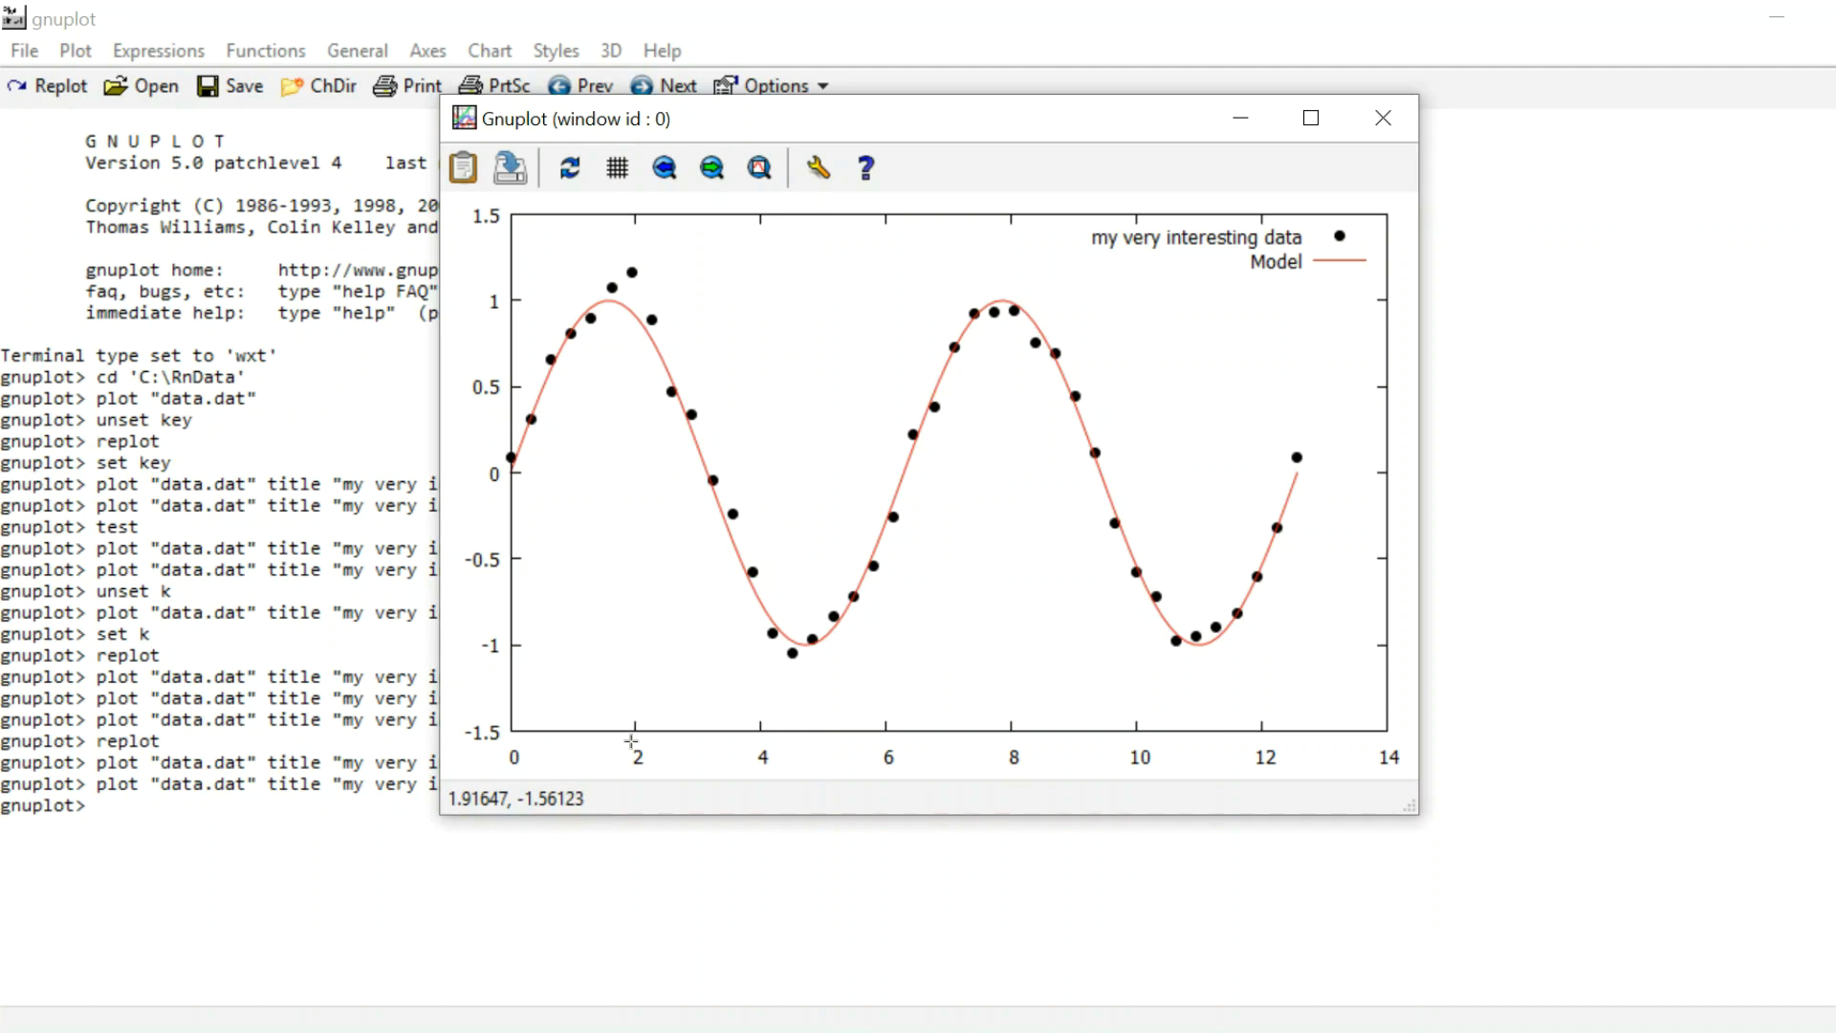
pyautogui.moveTo(521, 792)
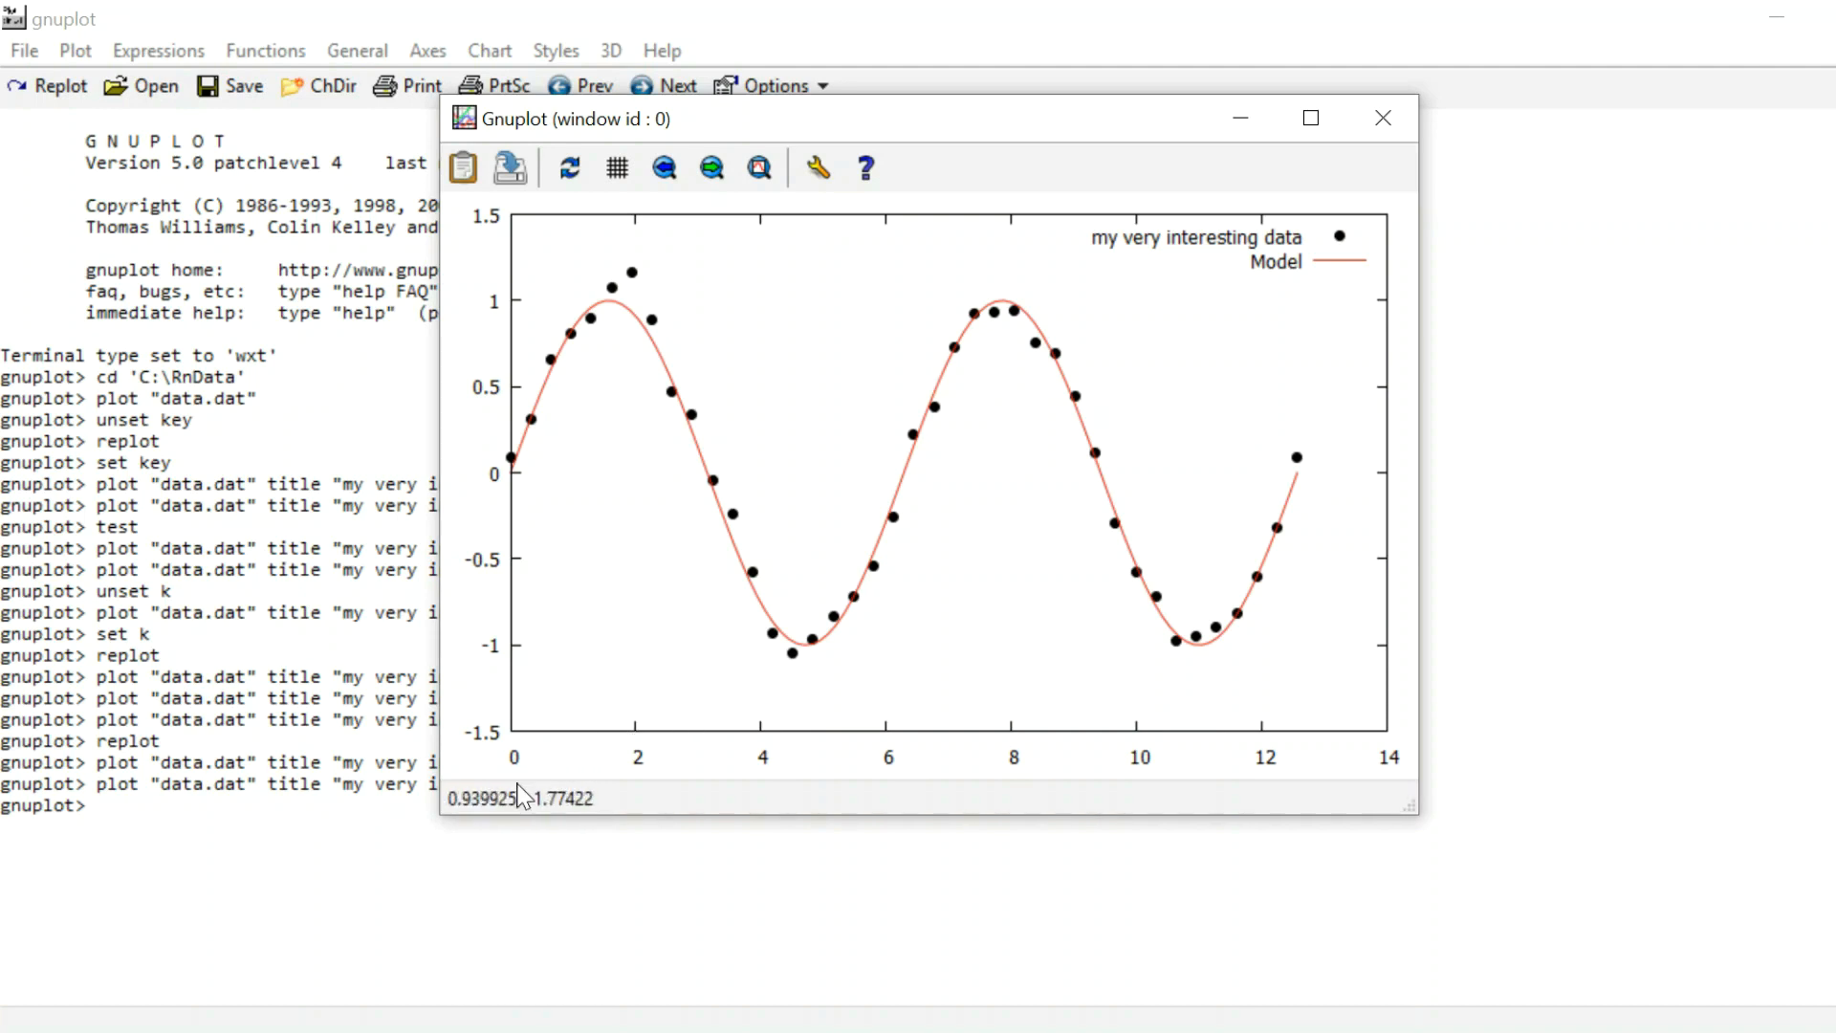
pyautogui.moveTo(1461, 153)
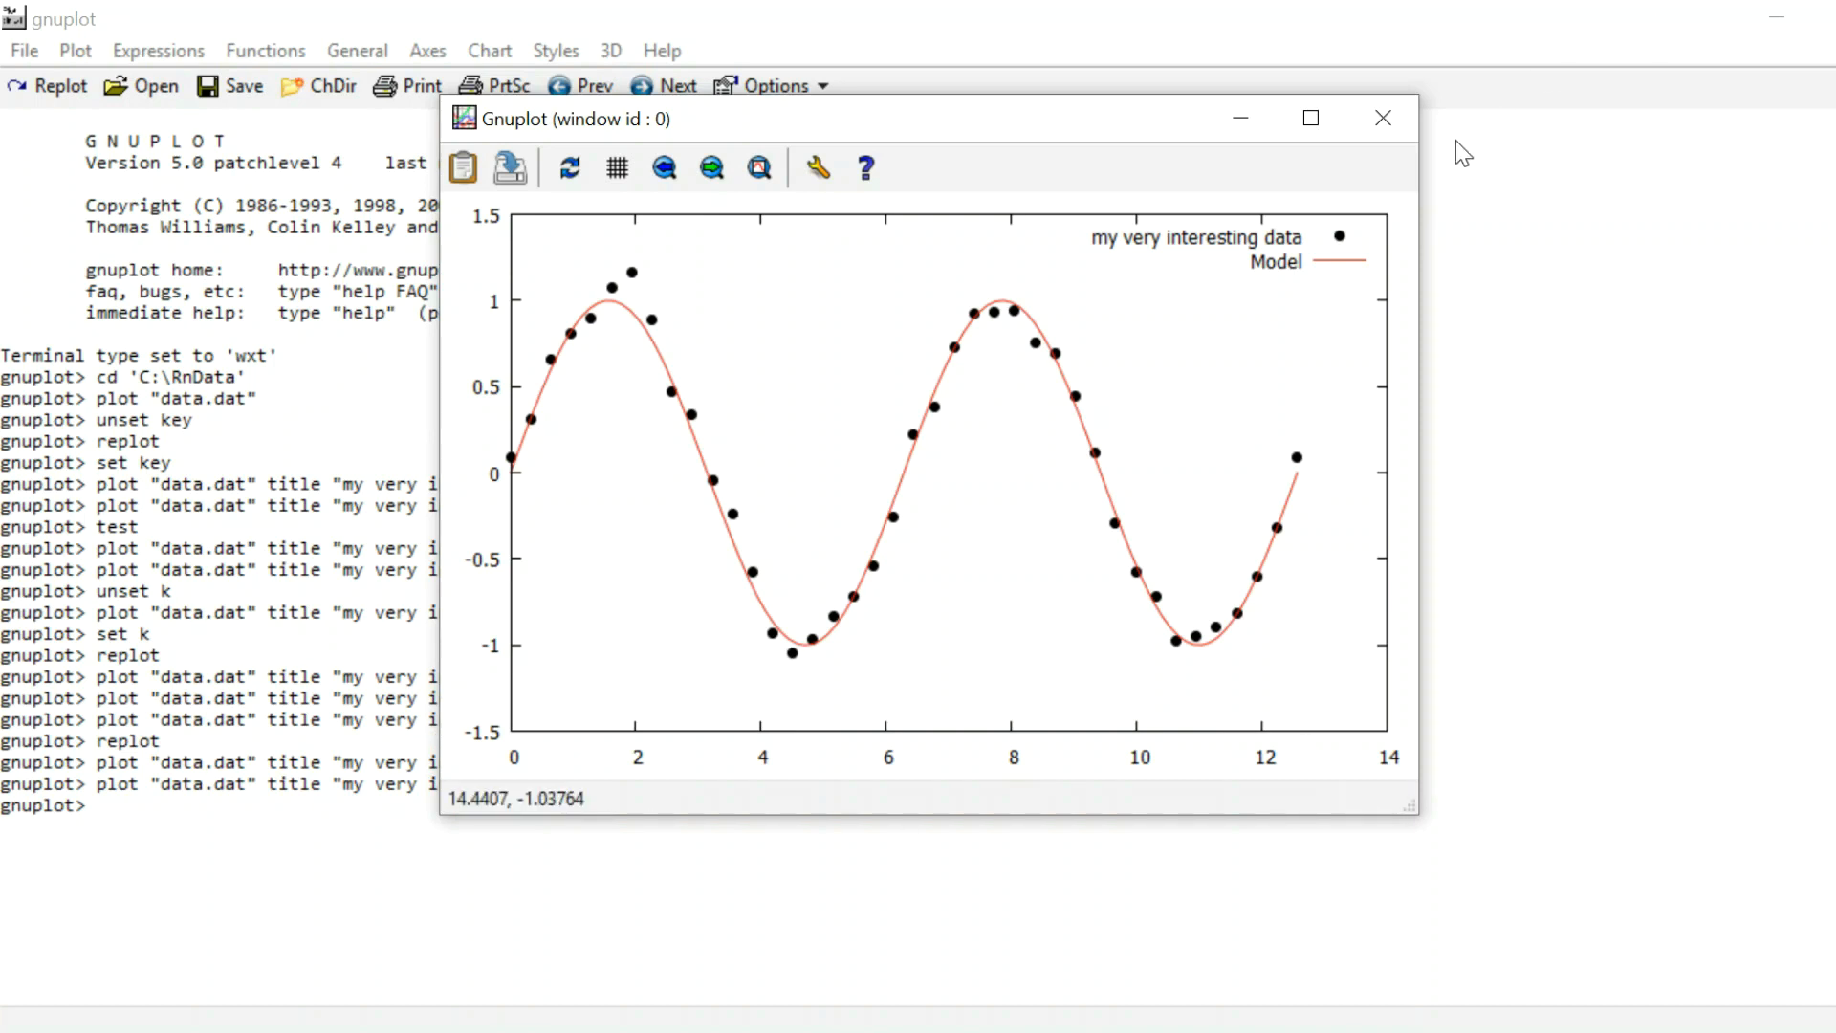
# Step: Set the x range to [-1:13], replot, and close the plot window
pyautogui.click(1383, 117)
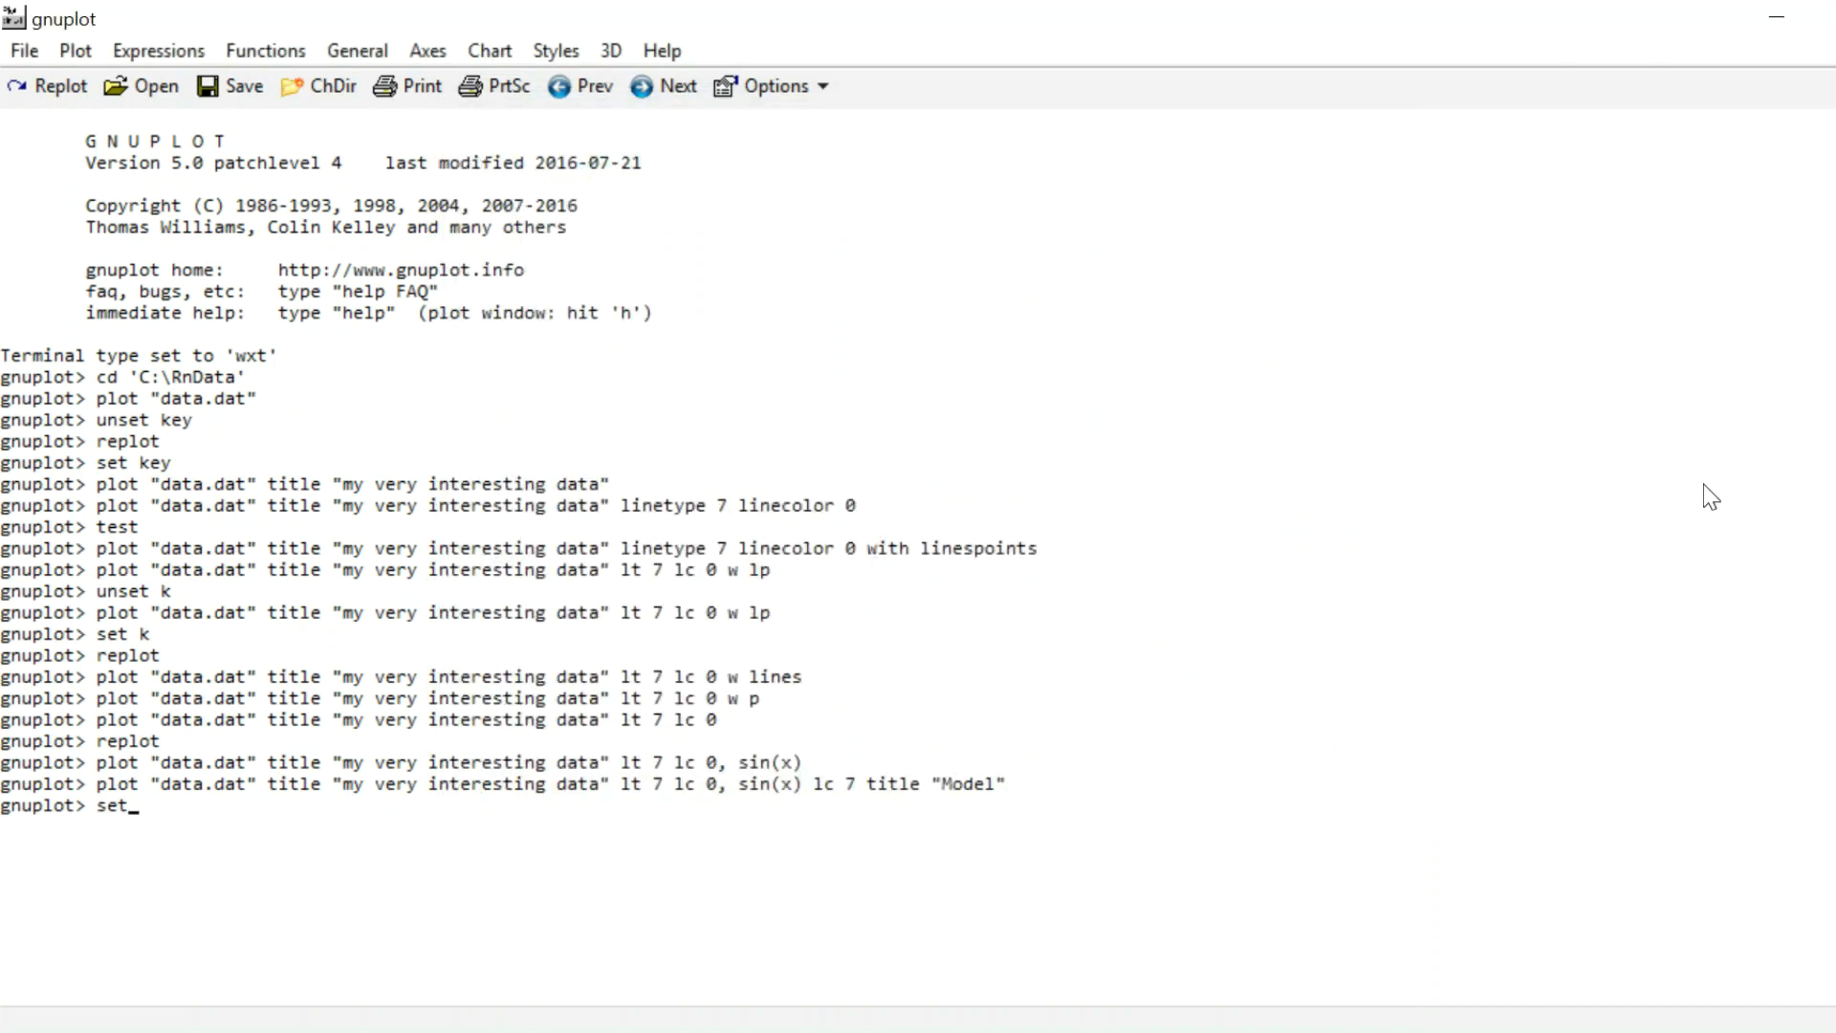
pyautogui.write('xrange')
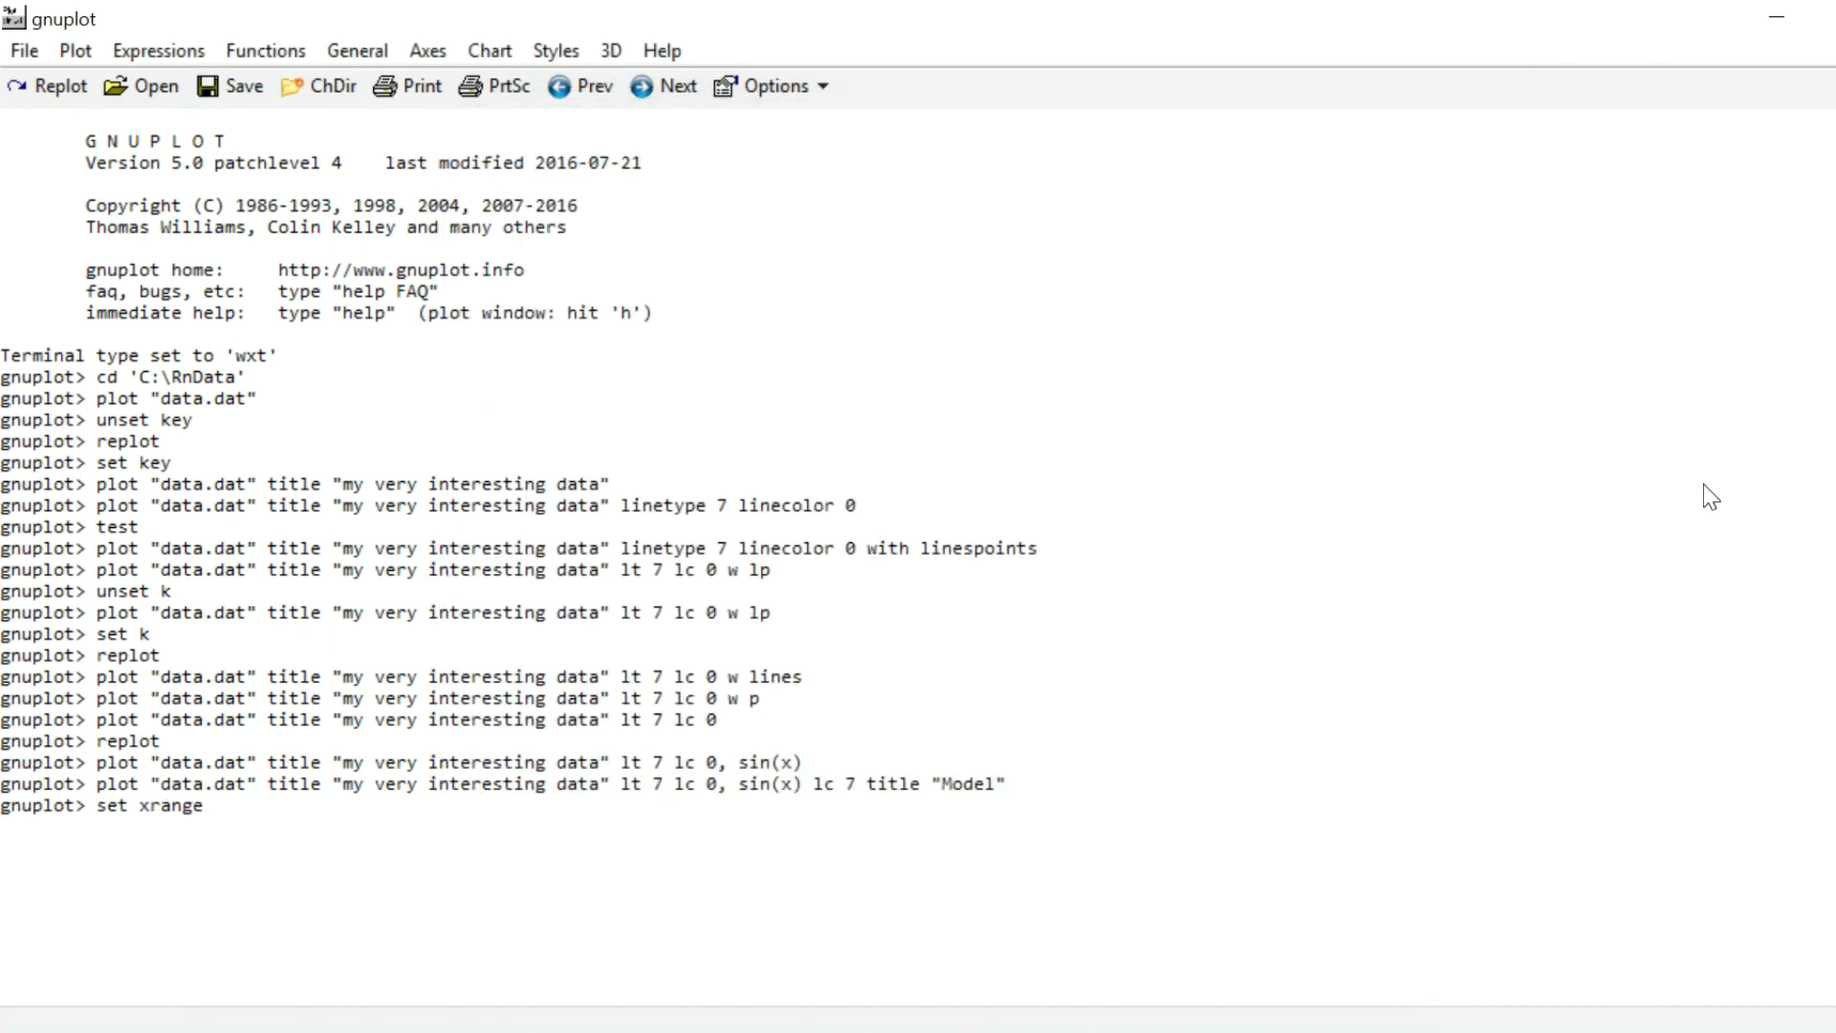
pyautogui.write('[-1')
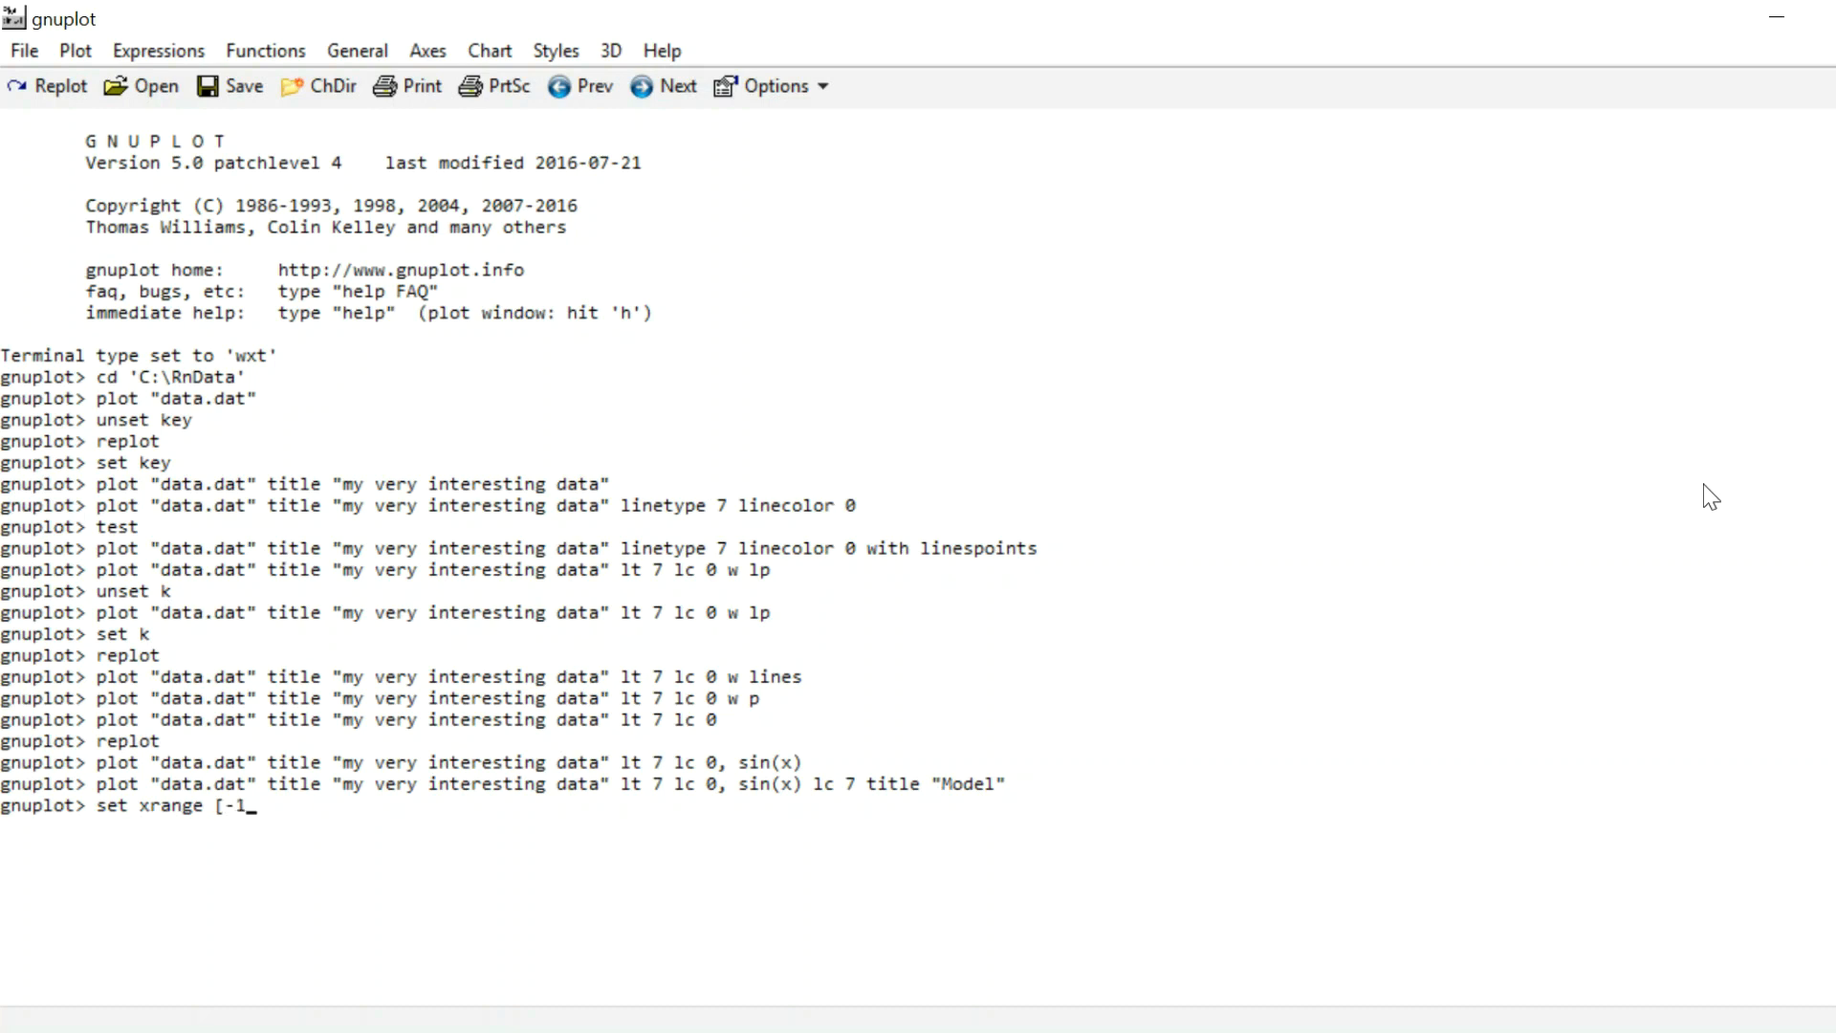
pyautogui.write(':13')
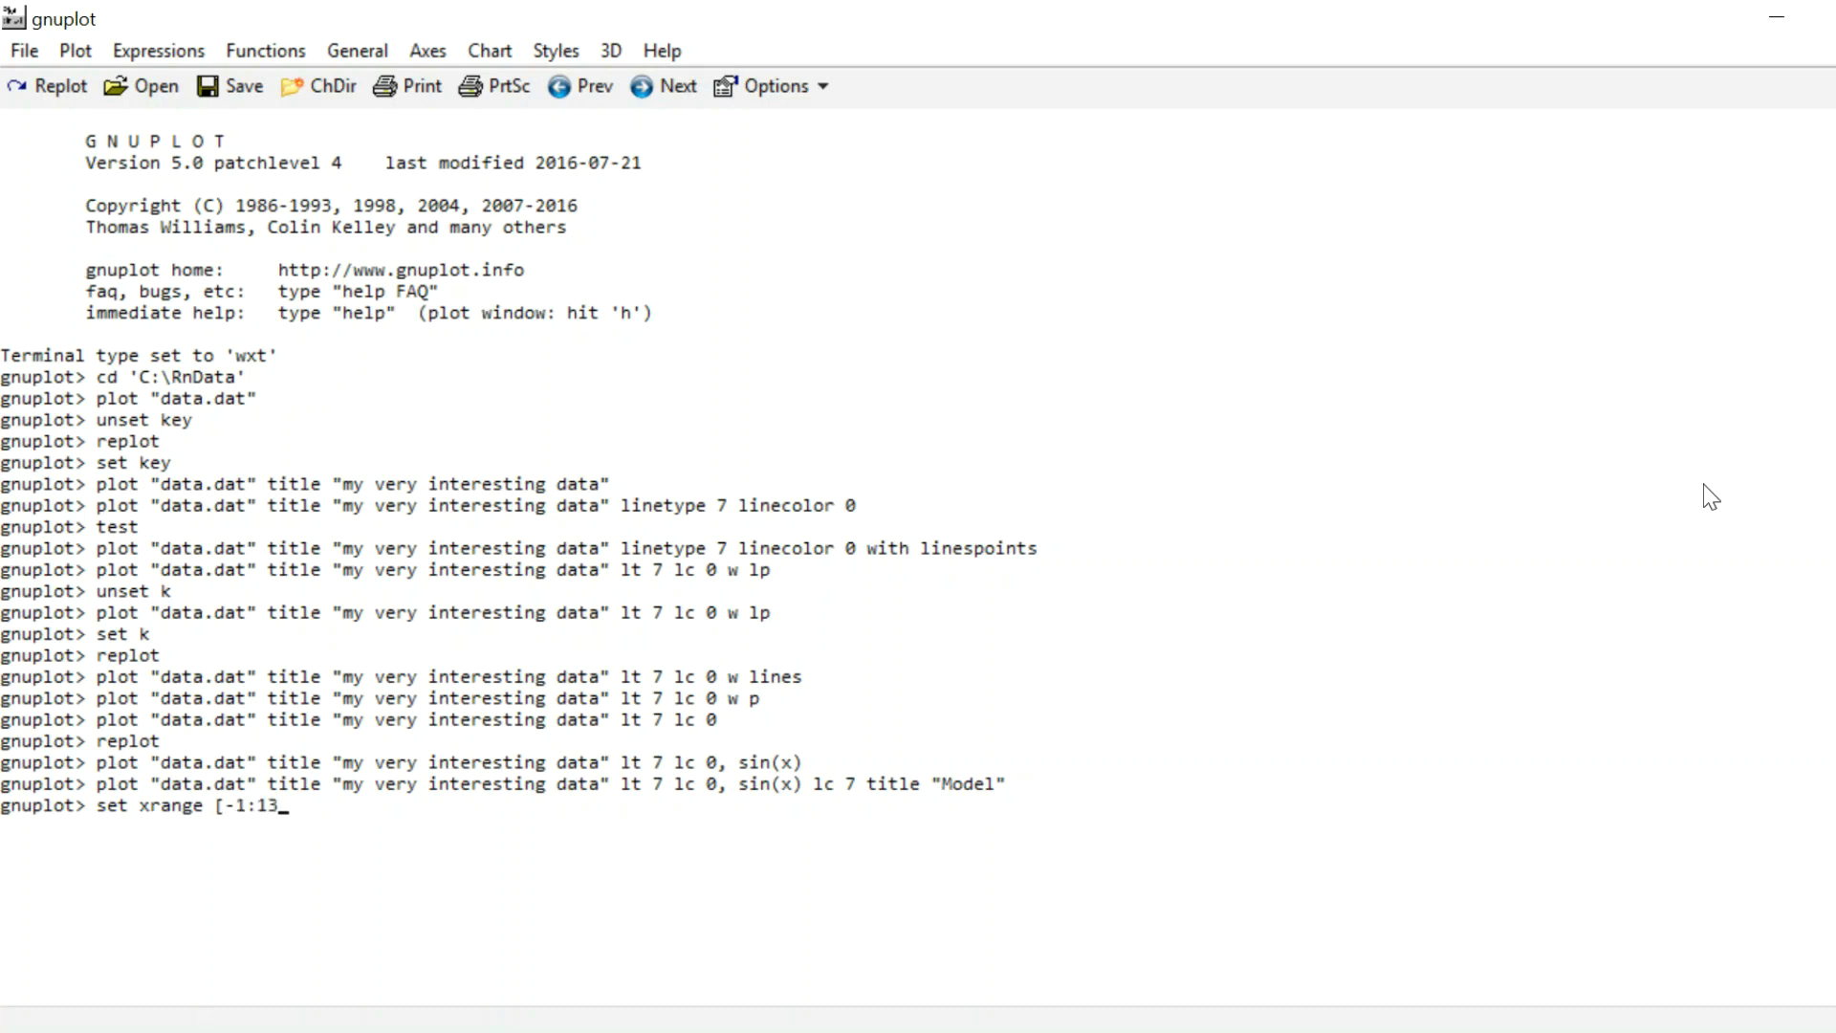
pyautogui.press('Return')
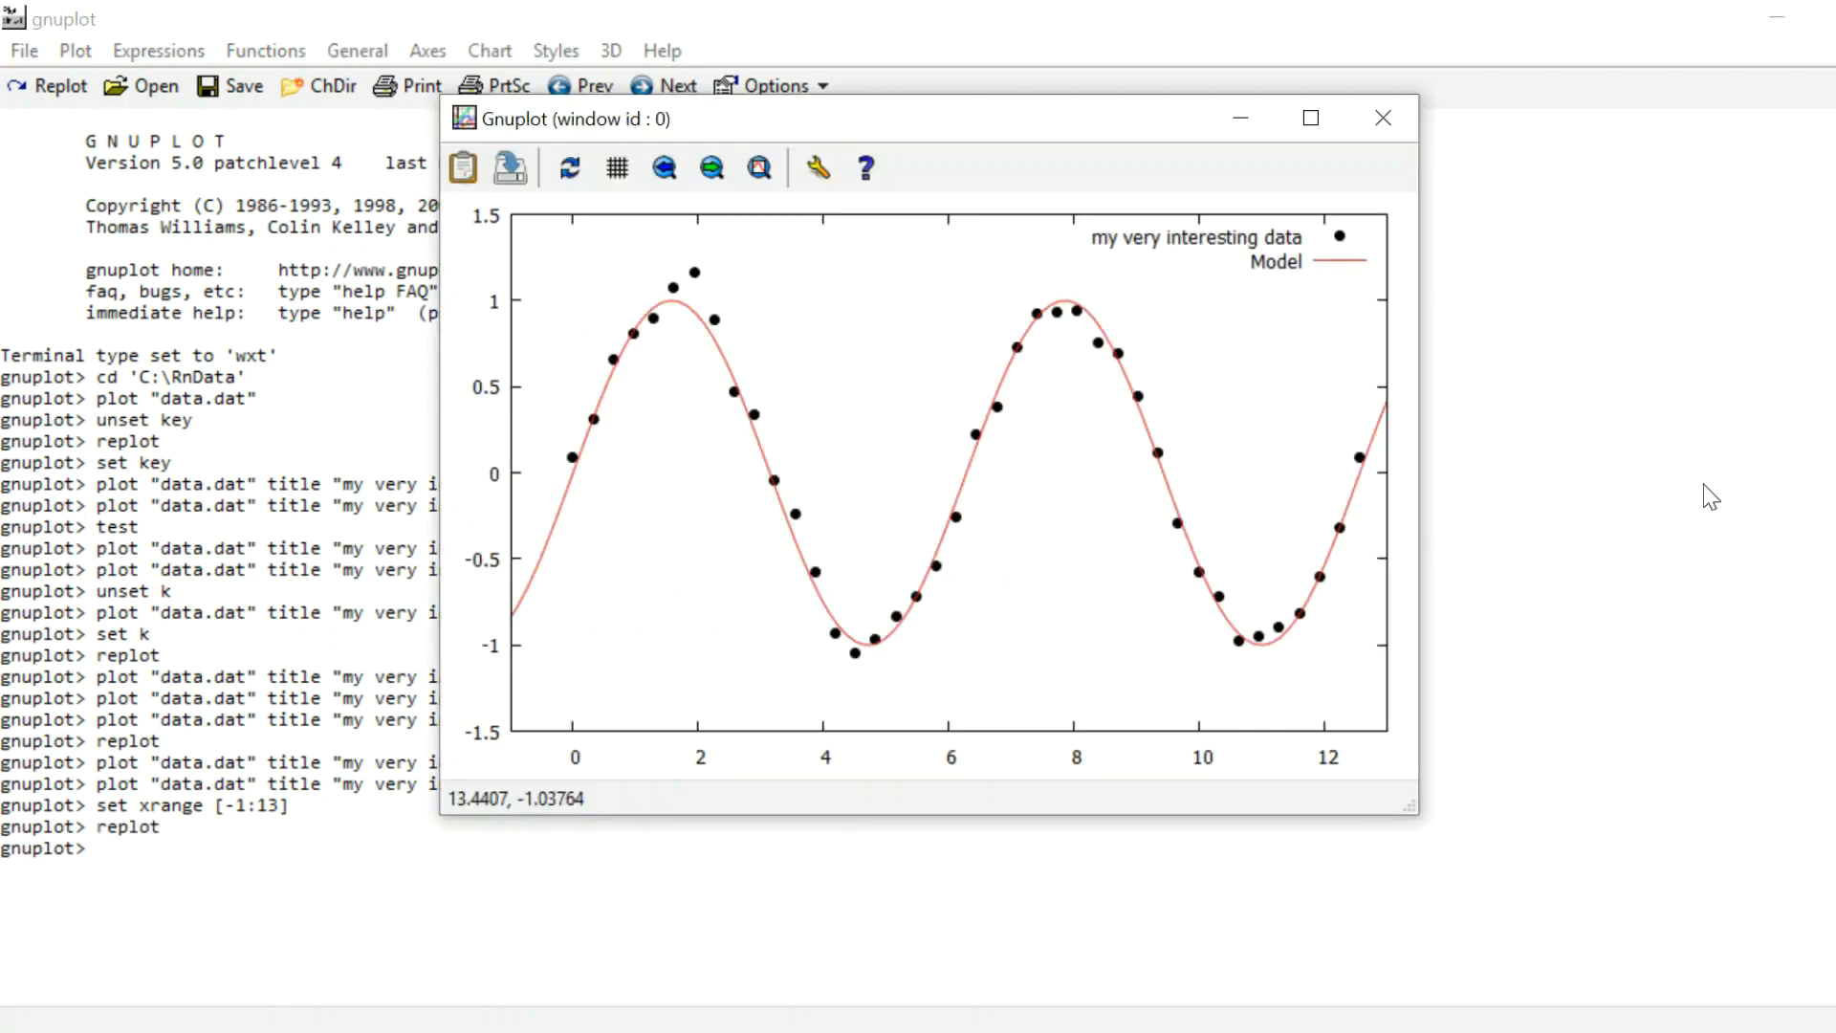
pyautogui.moveTo(1466, 715)
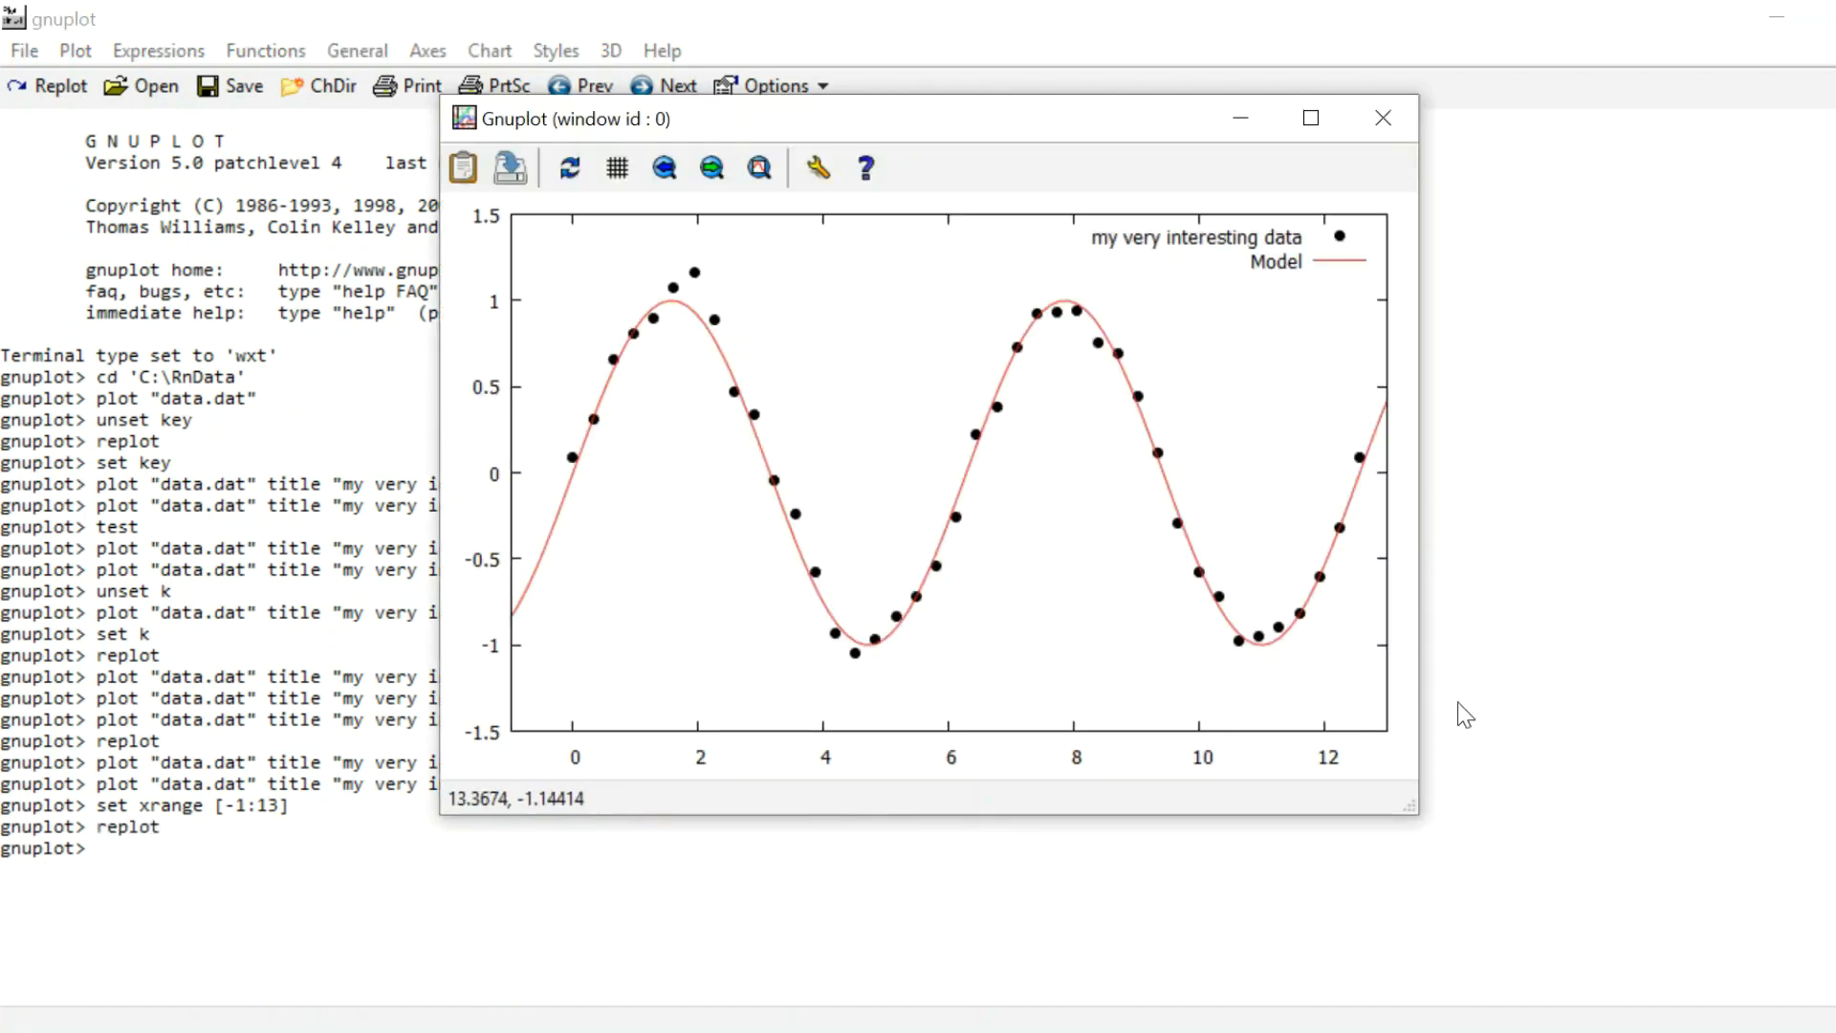
pyautogui.moveTo(470, 666)
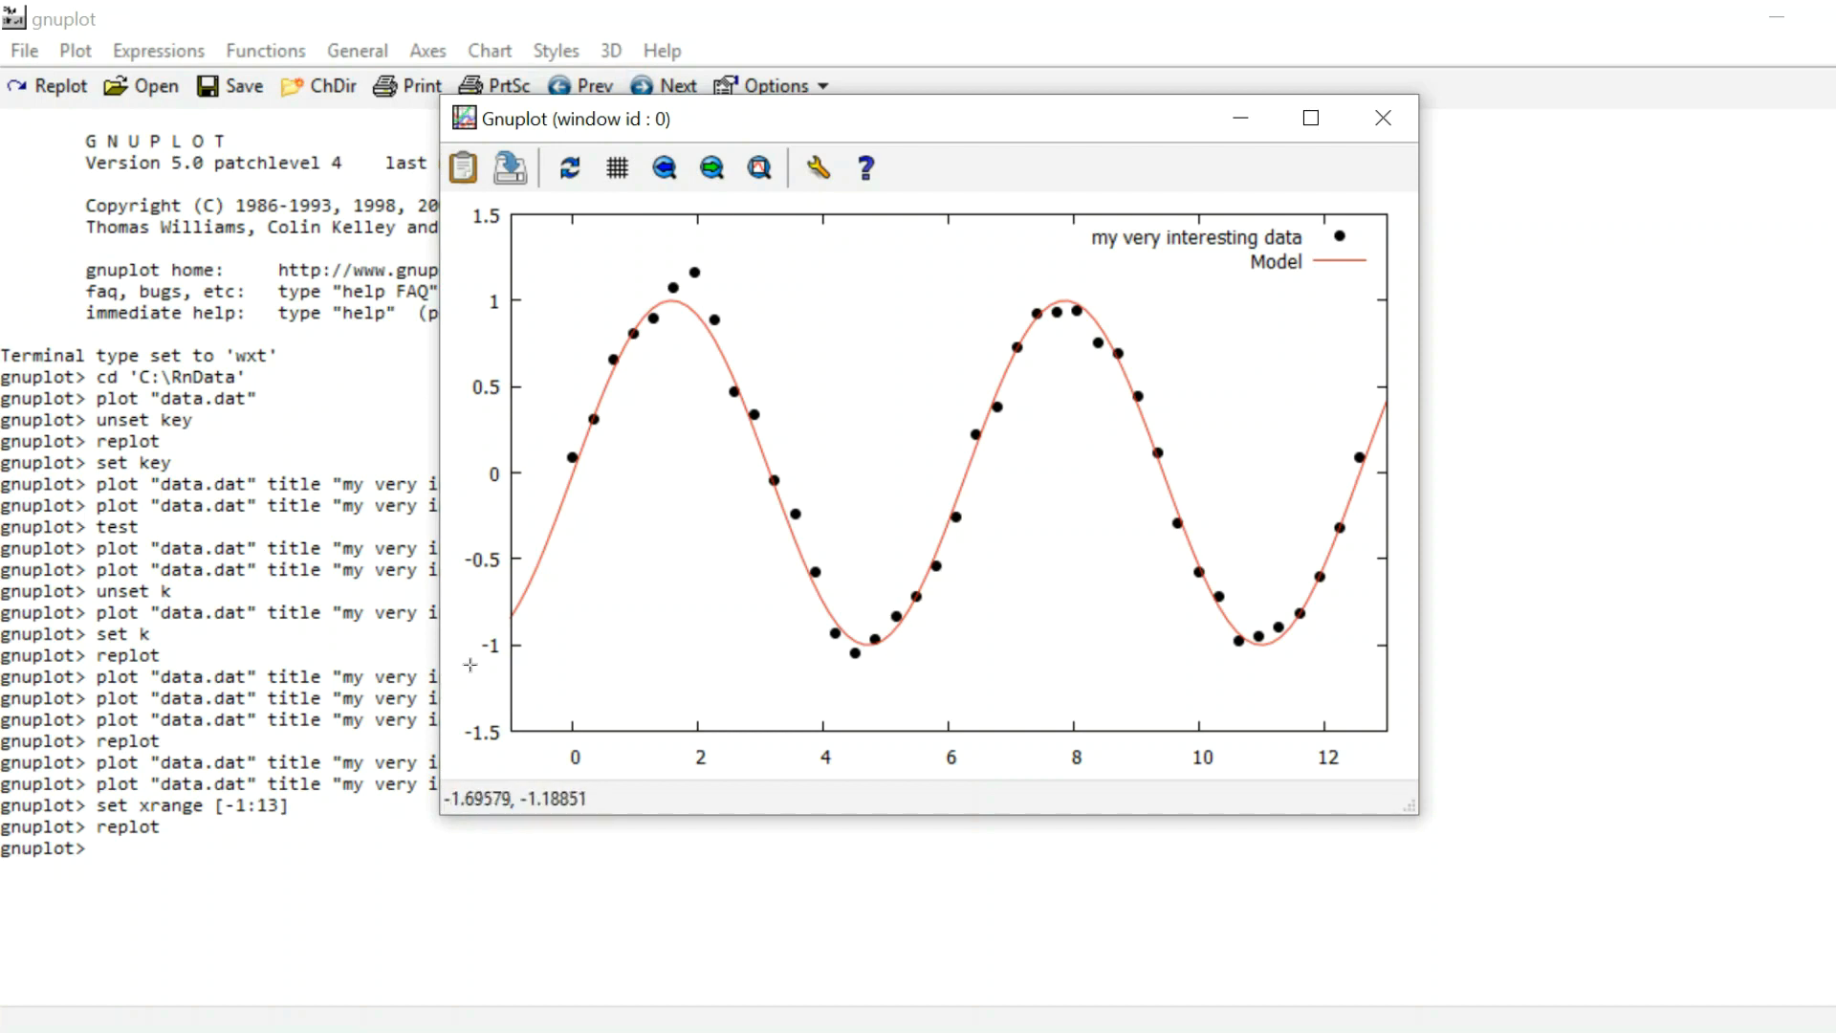
pyautogui.moveTo(486, 587)
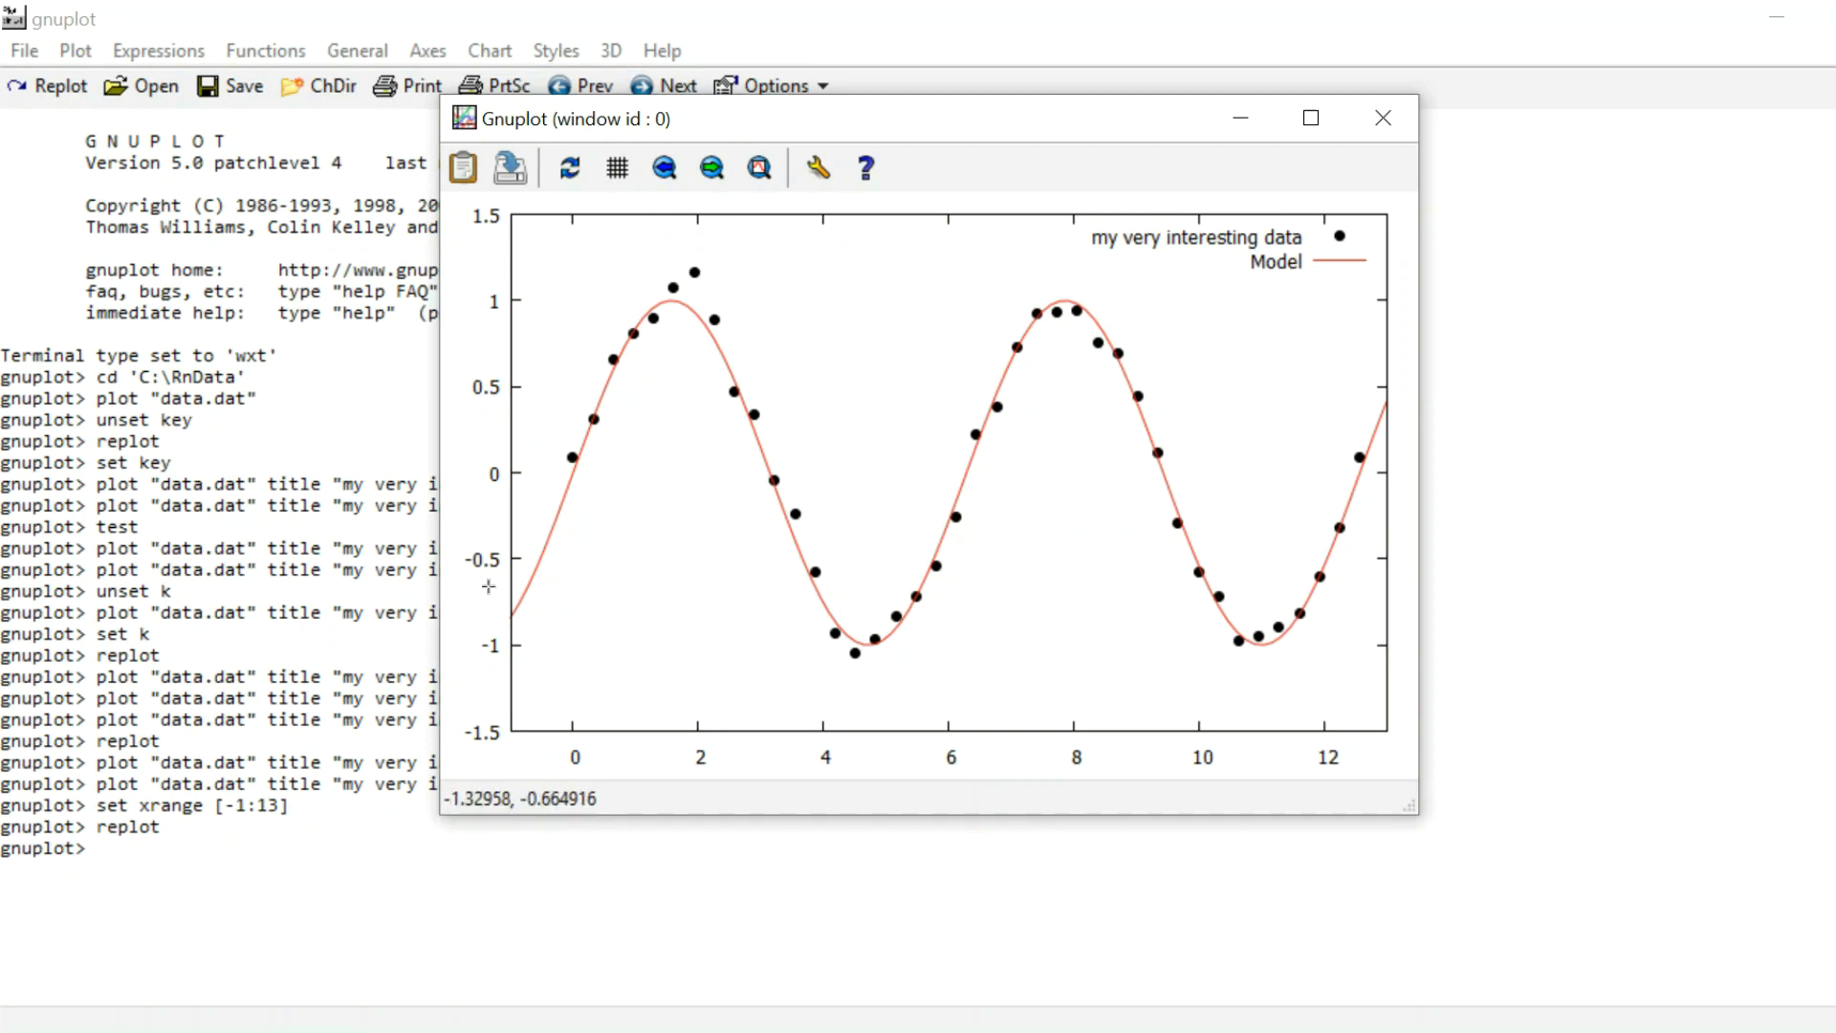
pyautogui.moveTo(1383, 117)
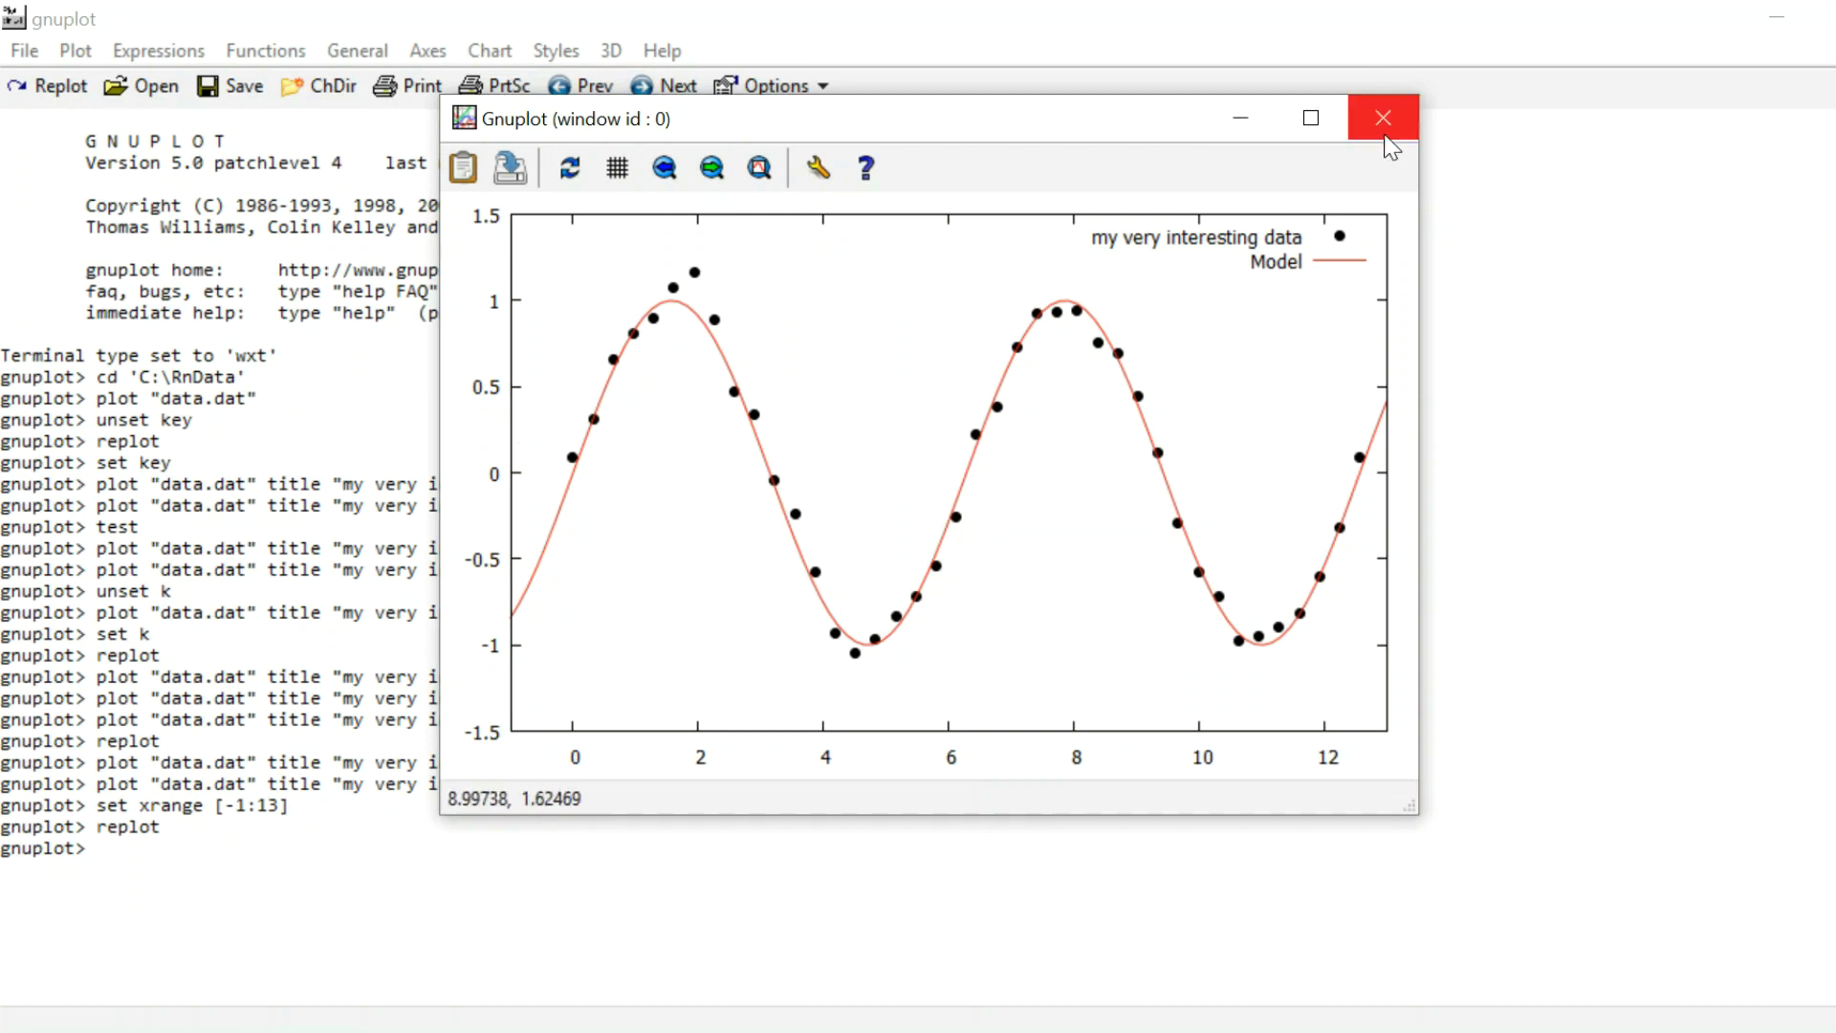
pyautogui.click(1383, 118)
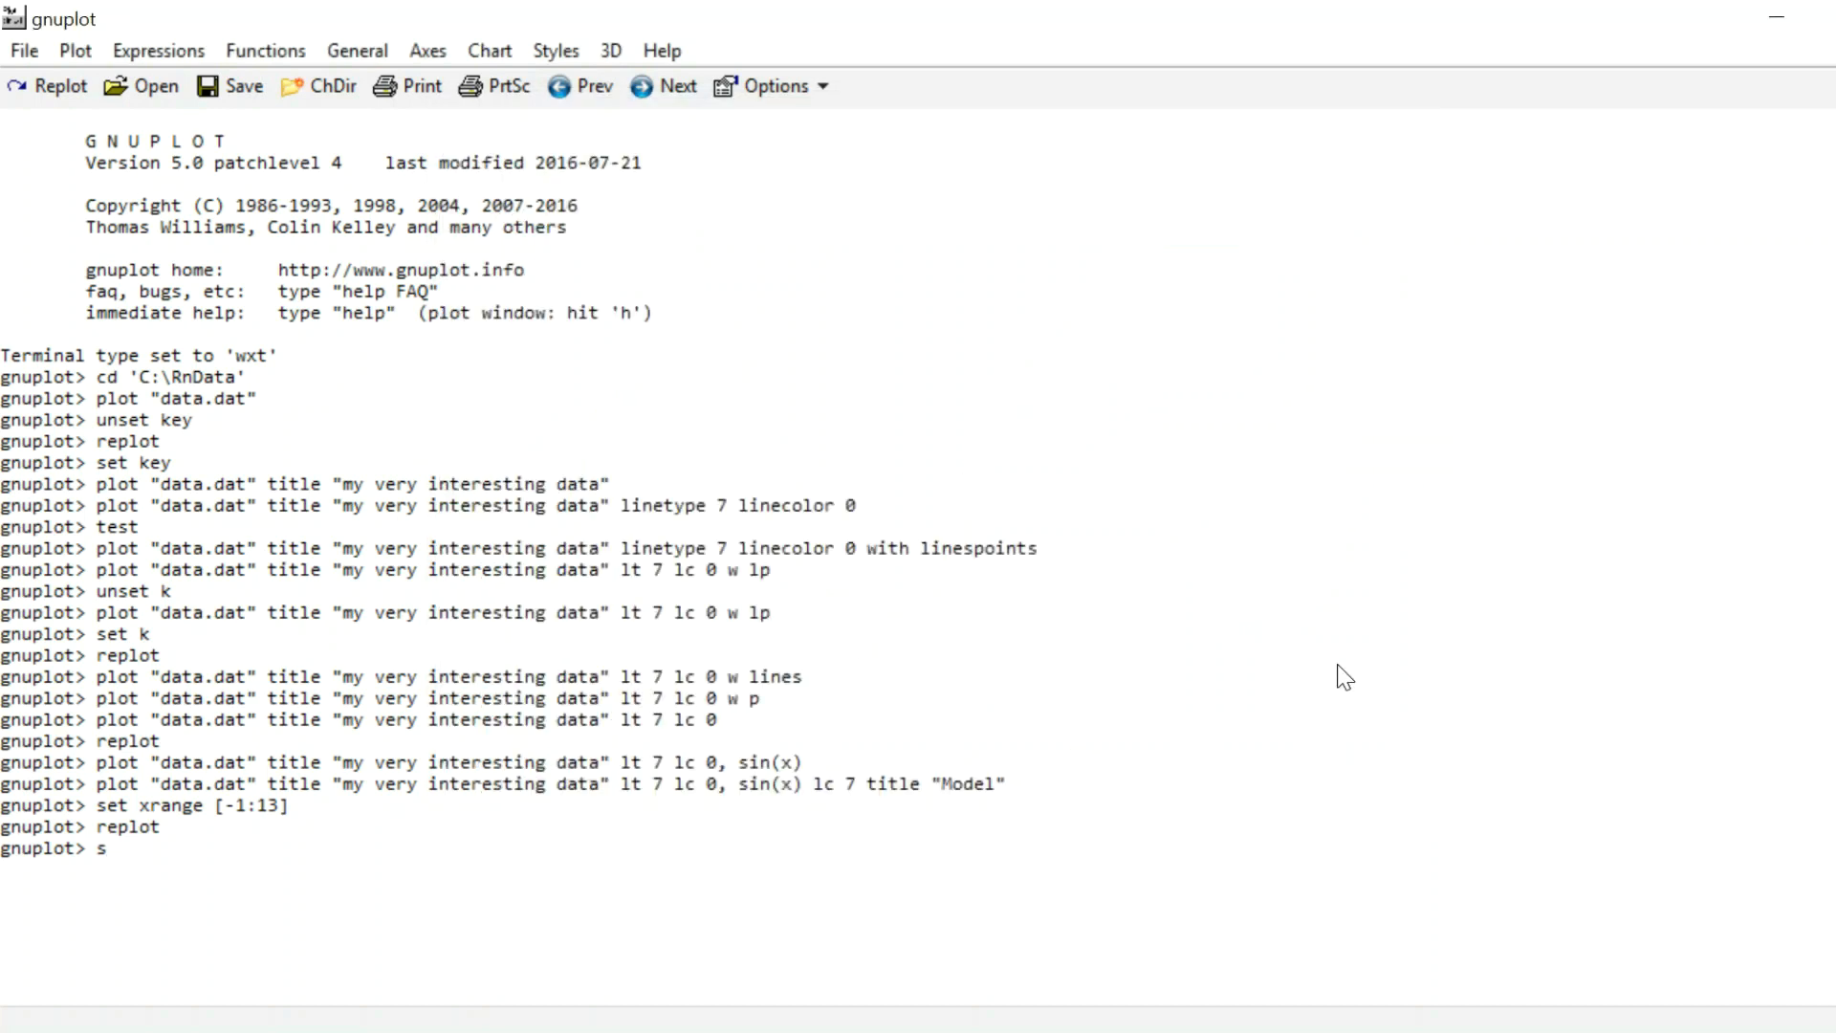
pyautogui.write('et xlabel "')
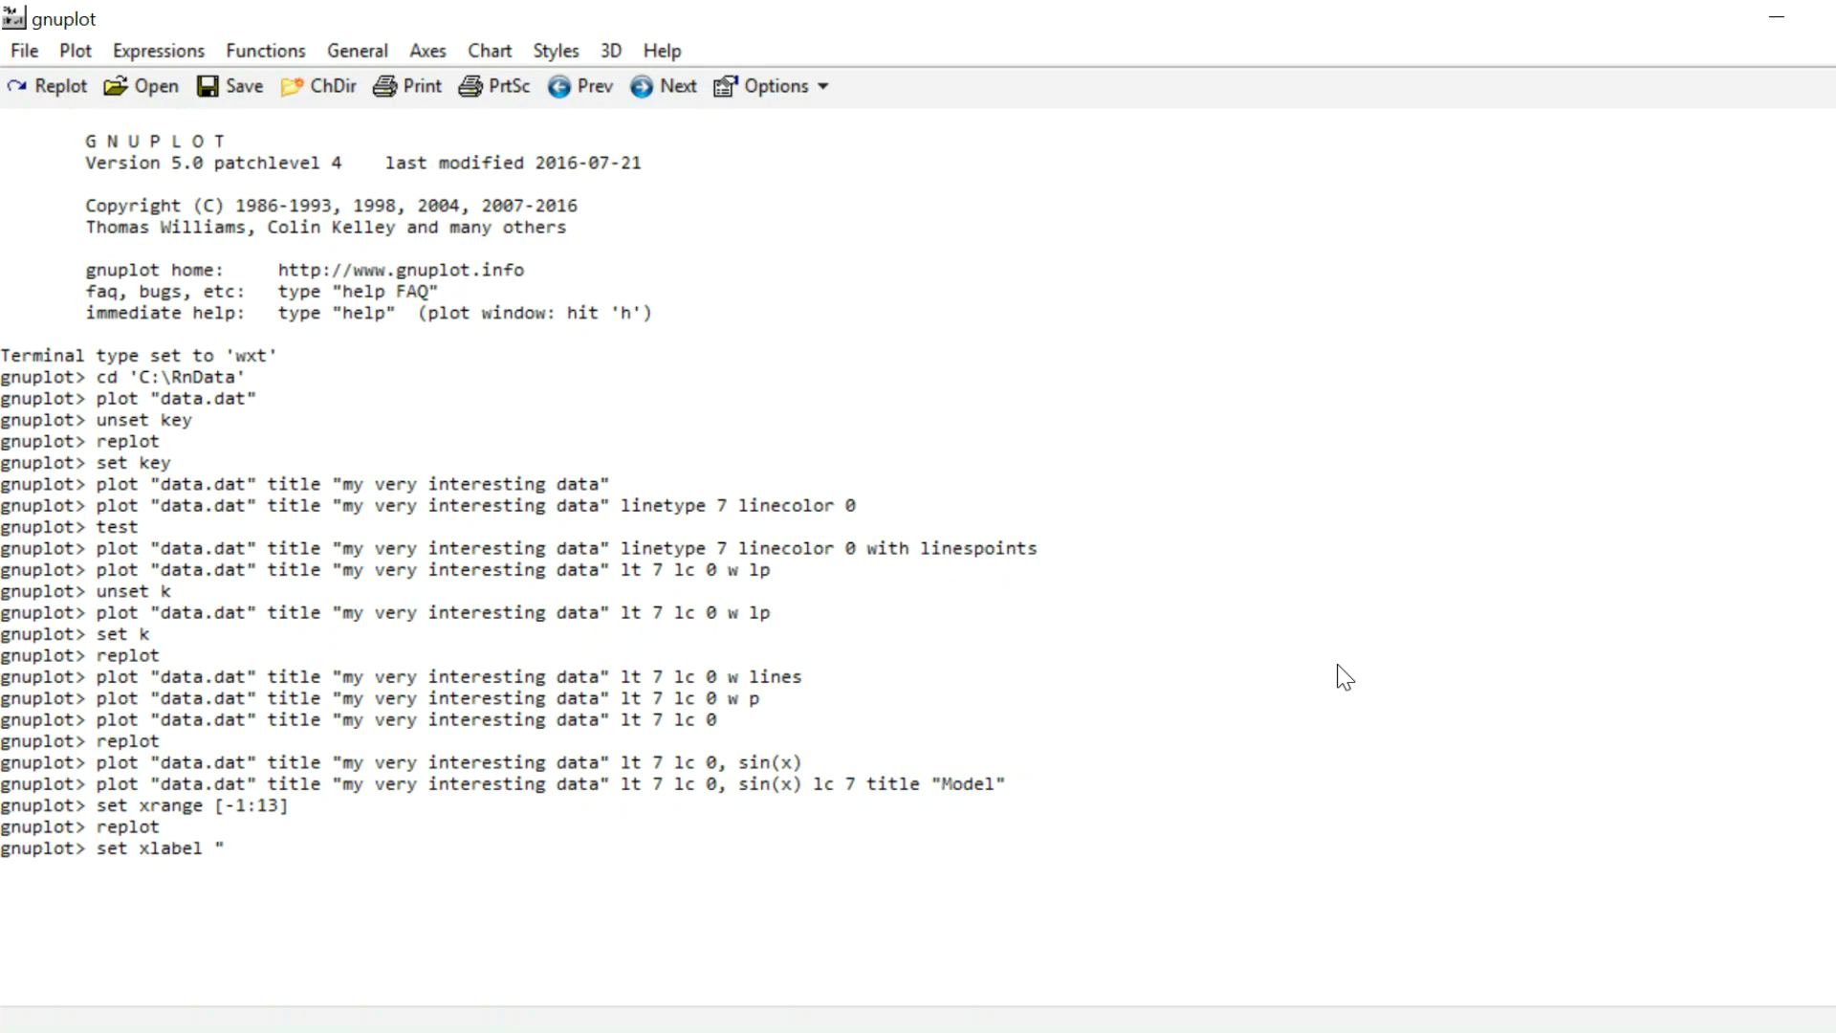
# Step: Set xlabel "t/s" and ylabel "Water level in meters" on the plot
pyautogui.write('t')
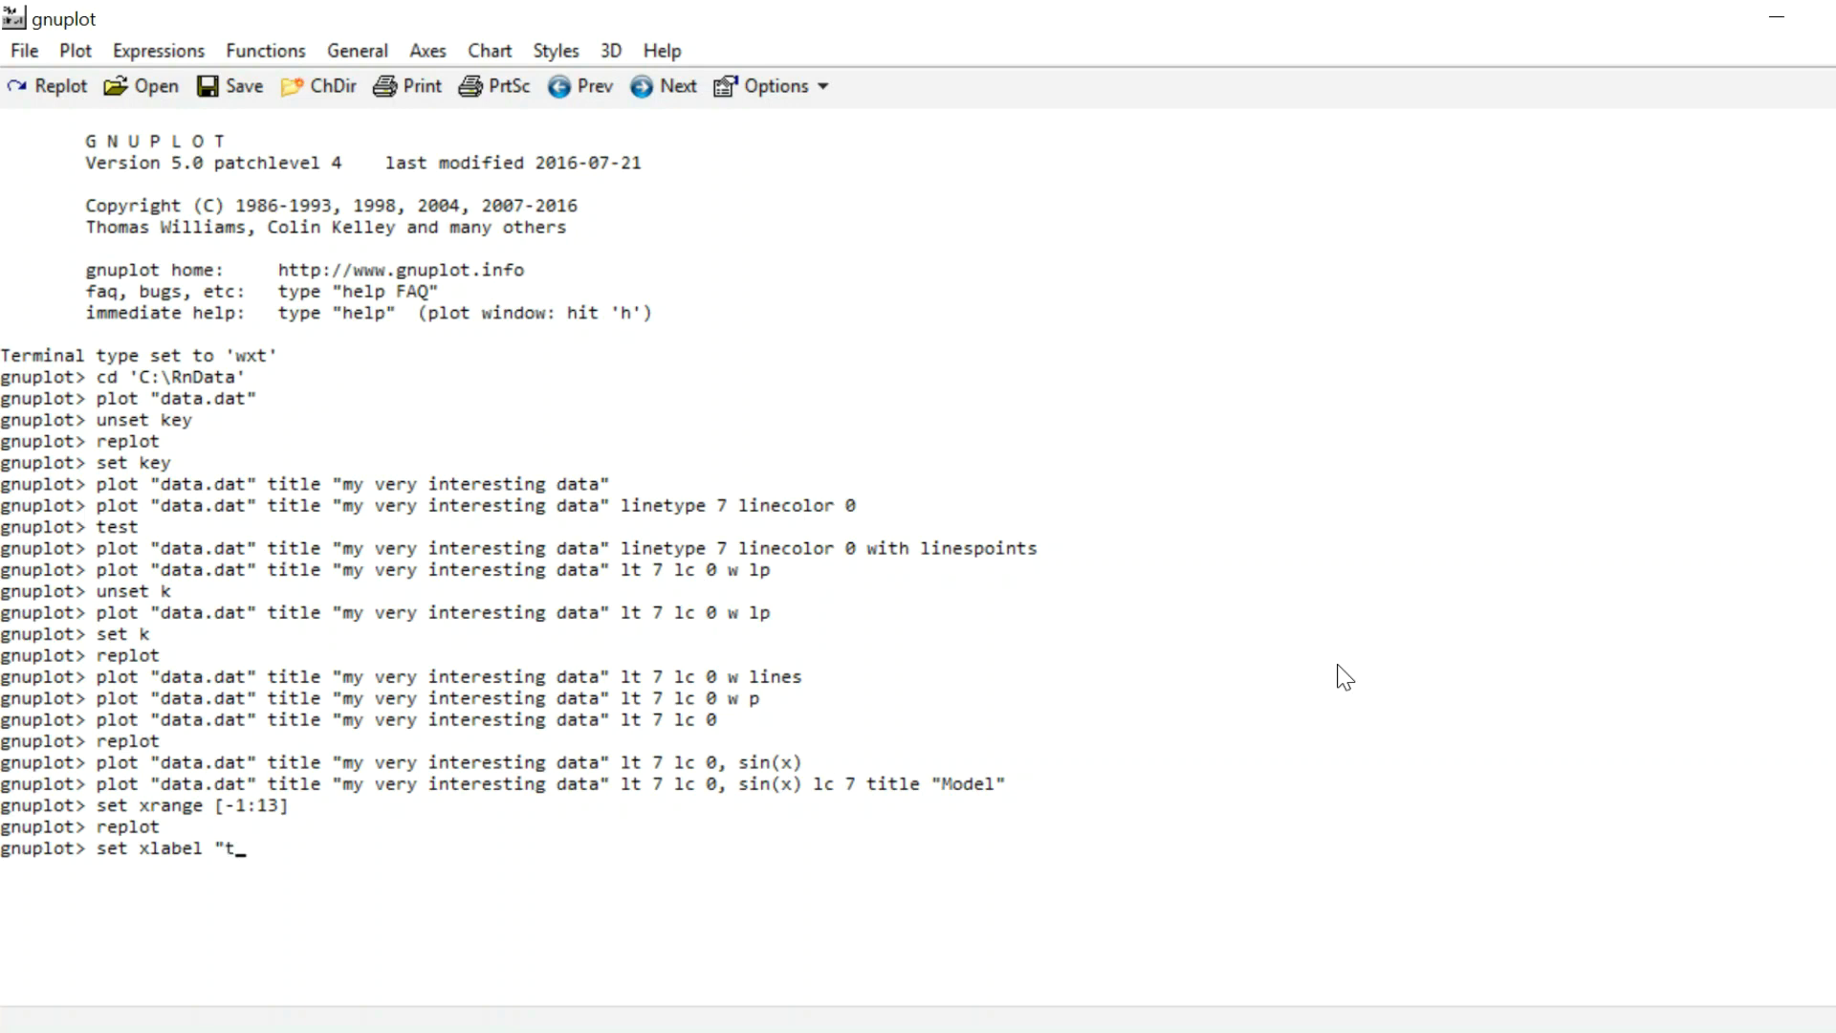
pyautogui.write('/s"')
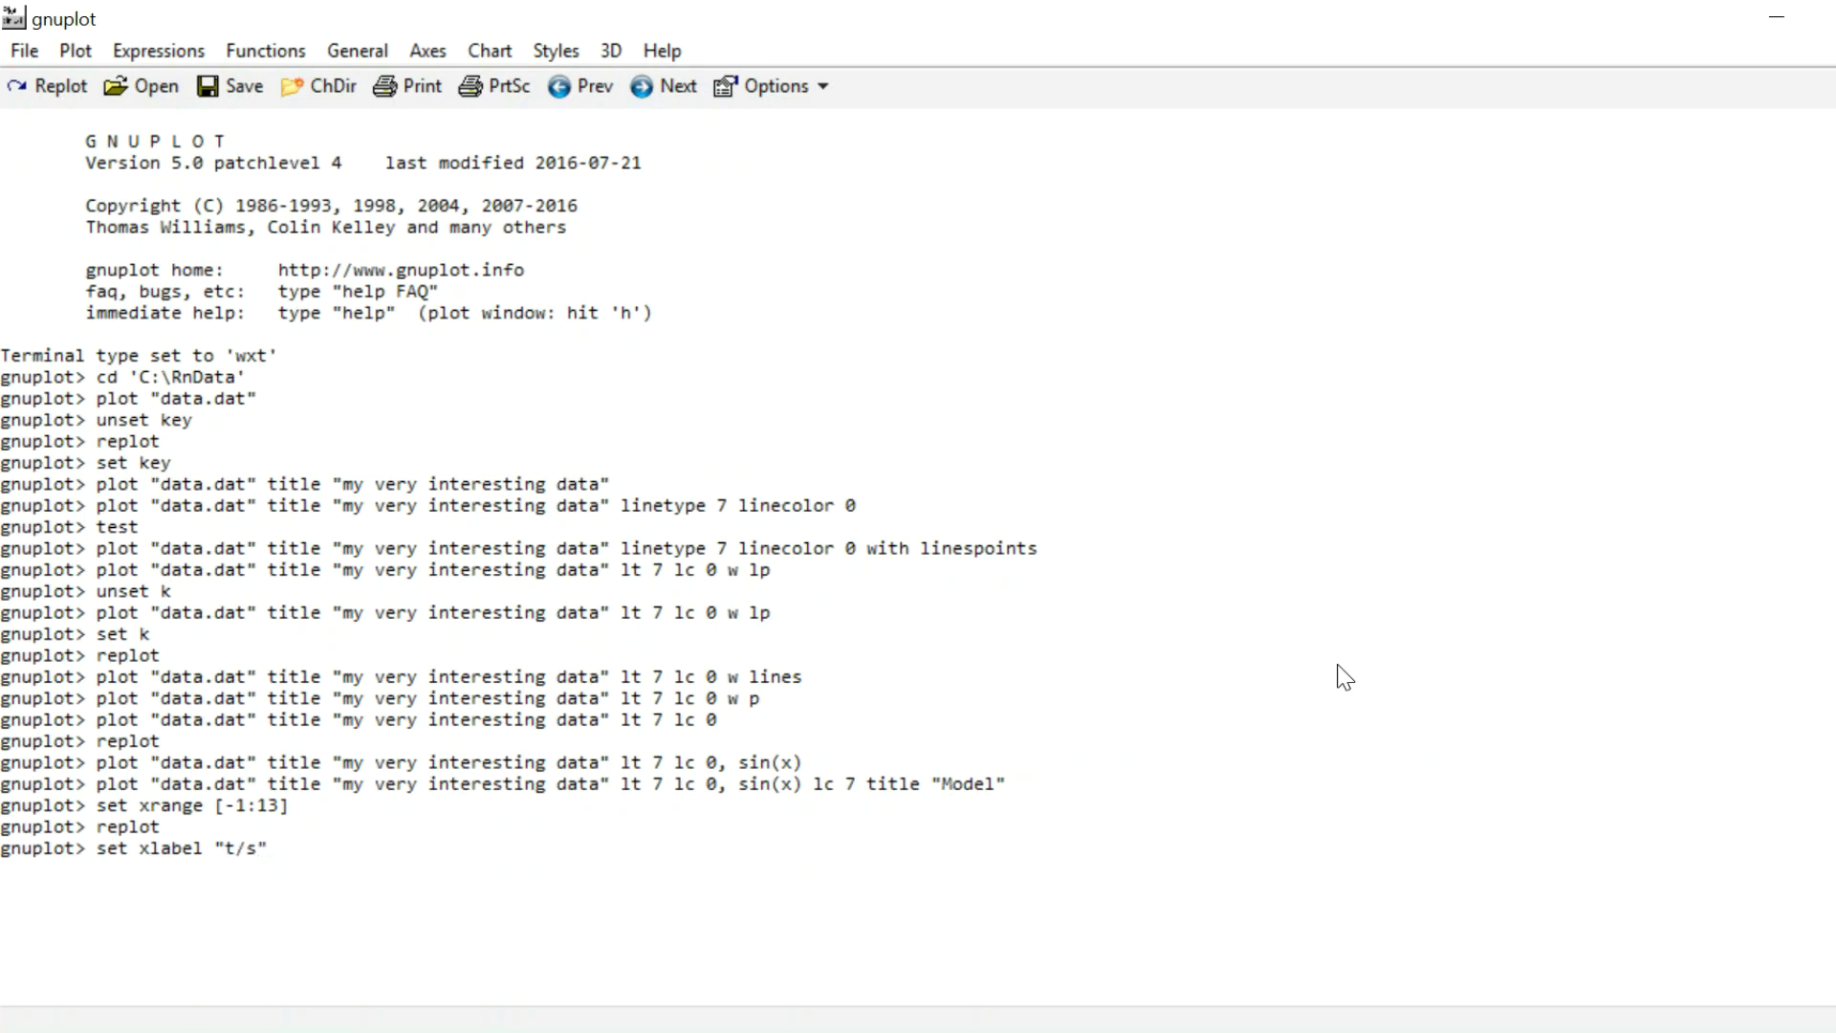
pyautogui.write('set yla')
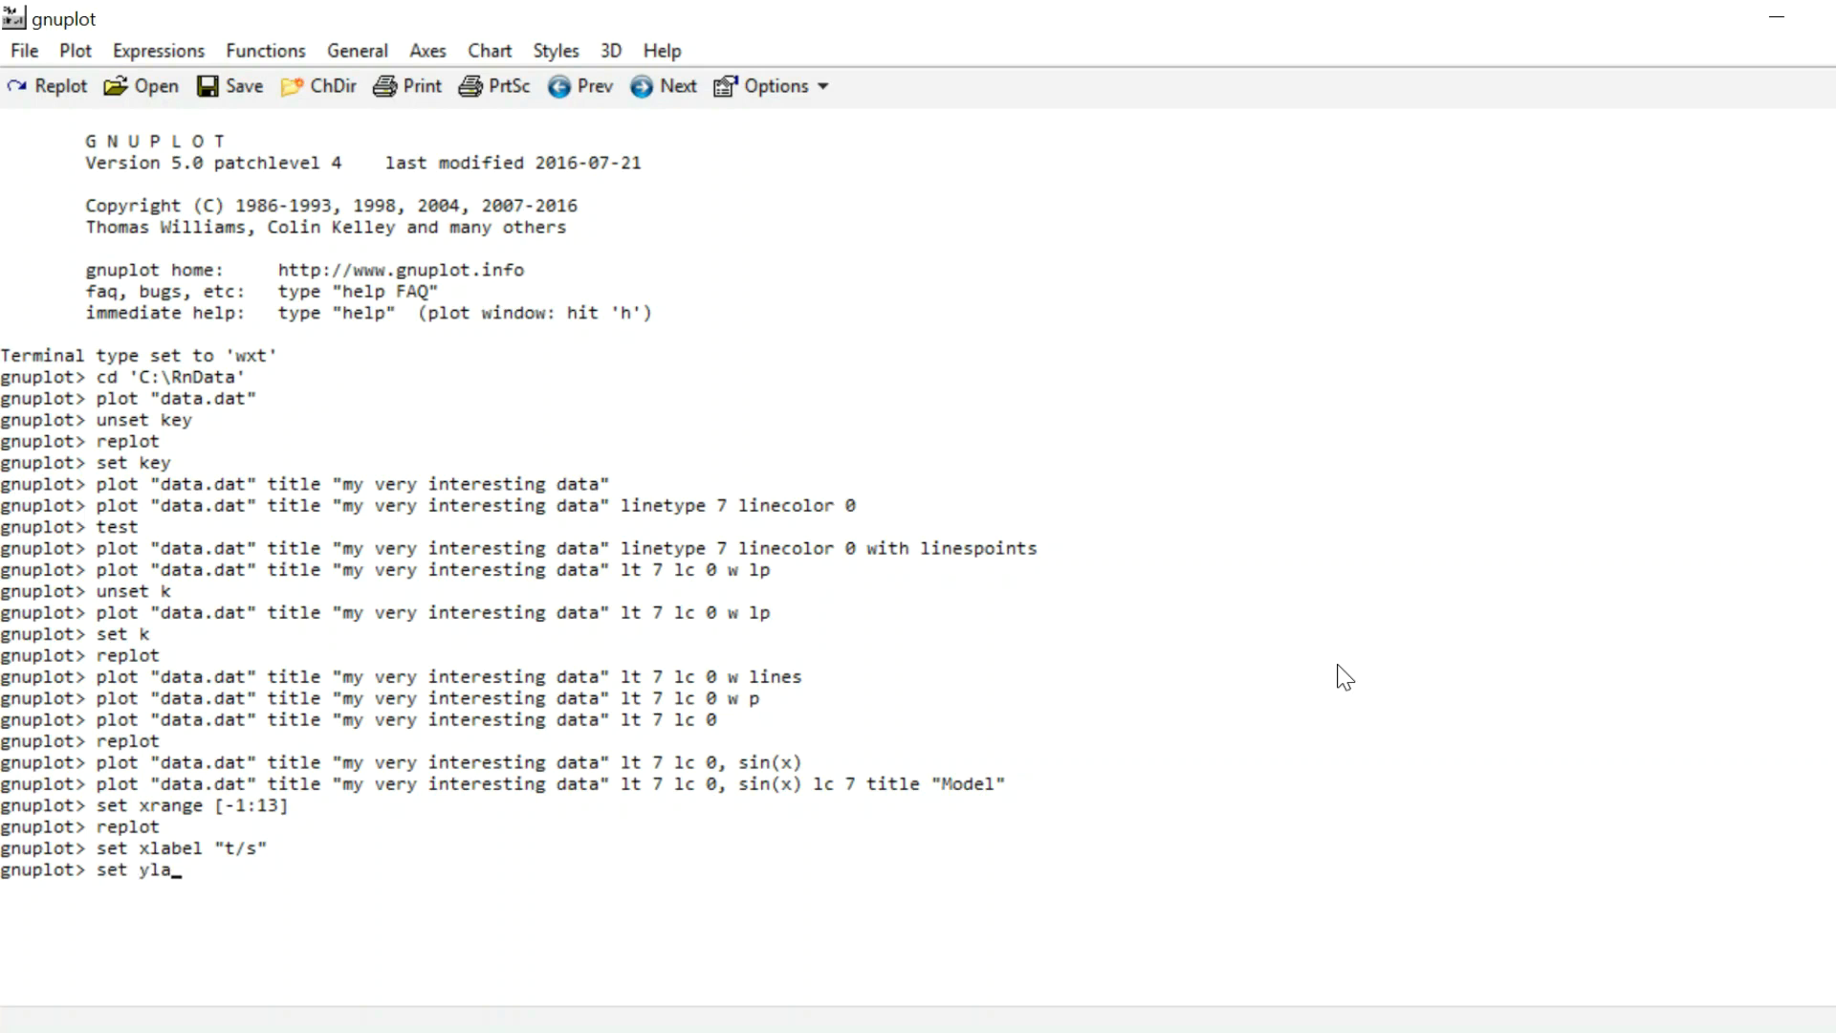
pyautogui.write('bel "')
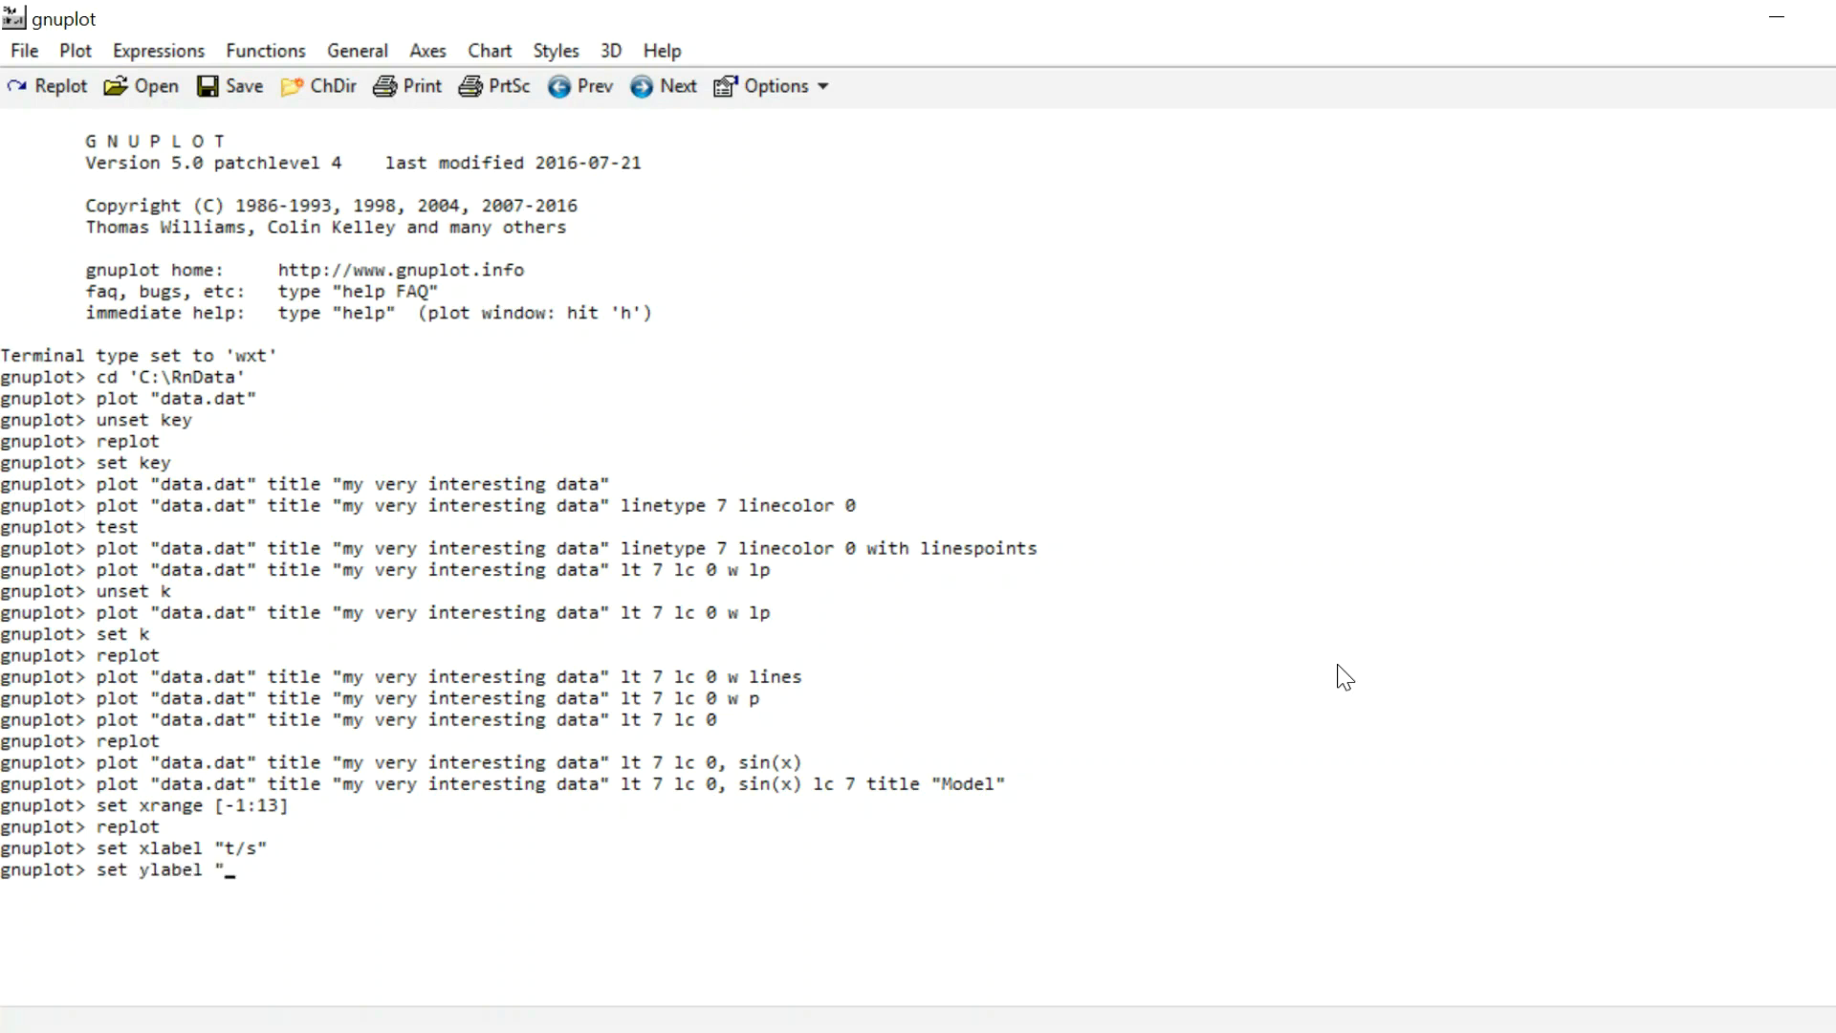
pyautogui.write('Water level in')
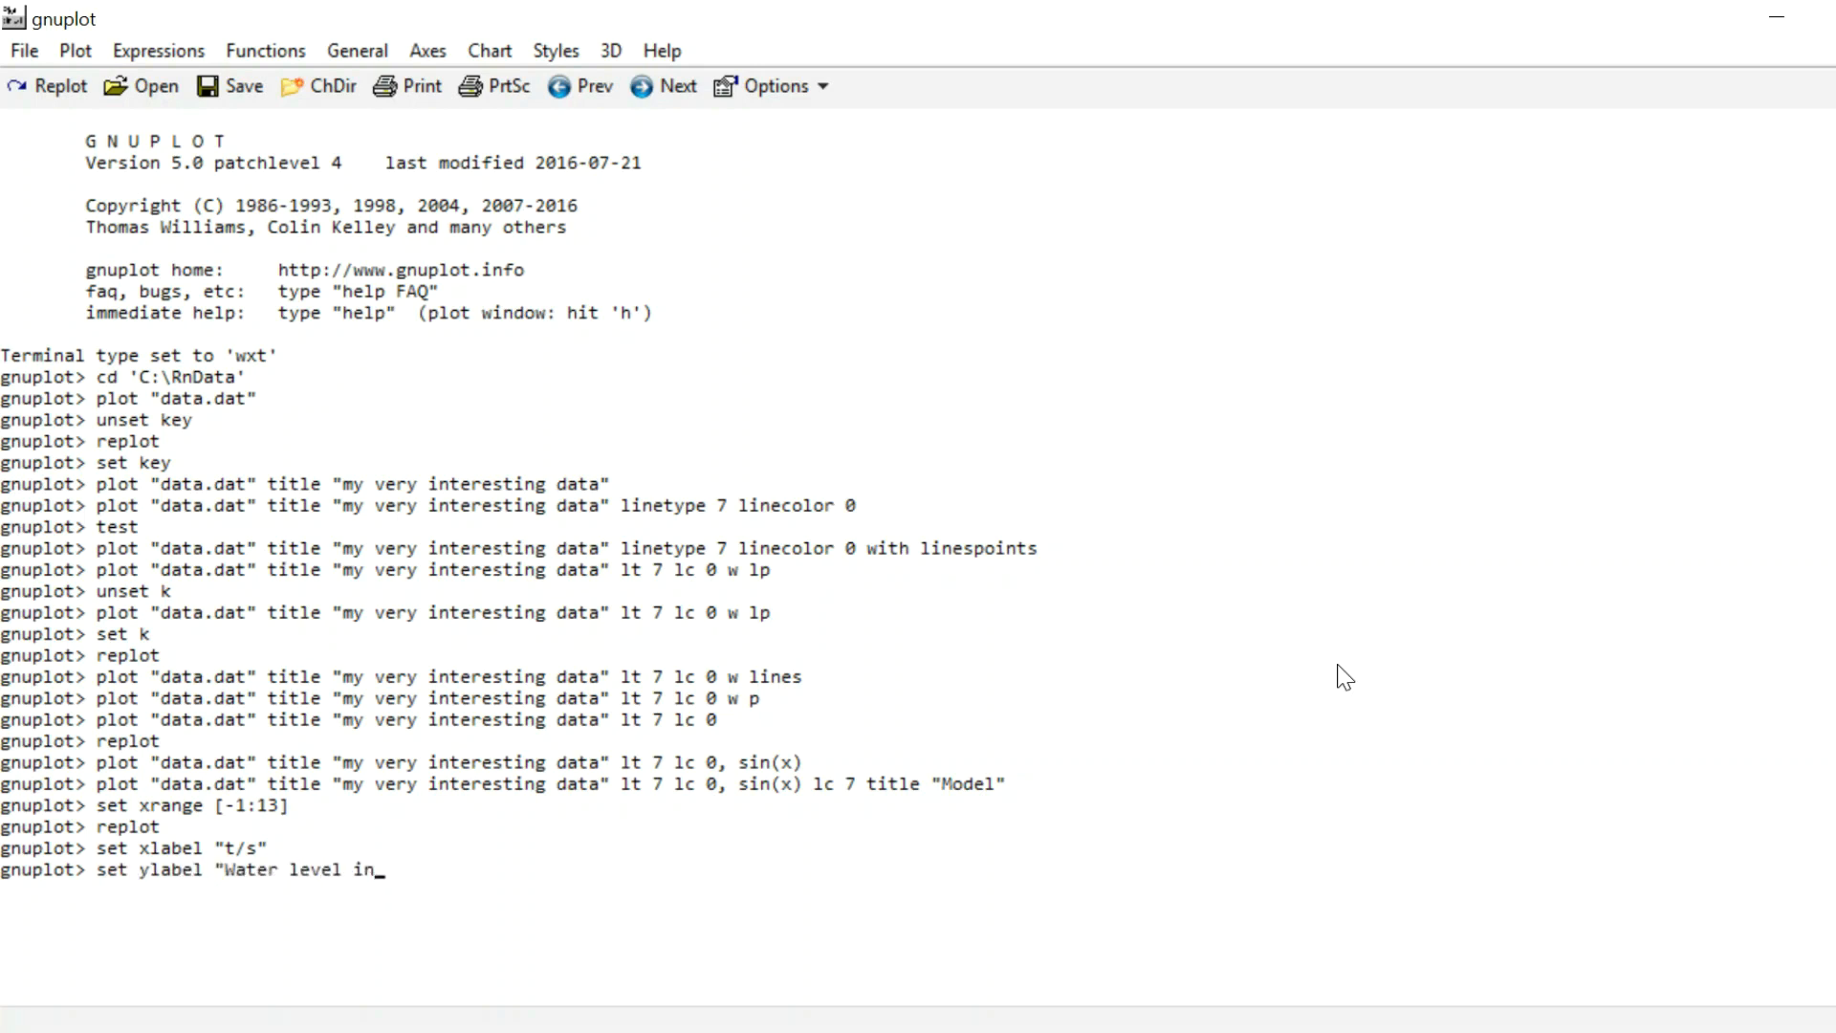
pyautogui.press('Return')
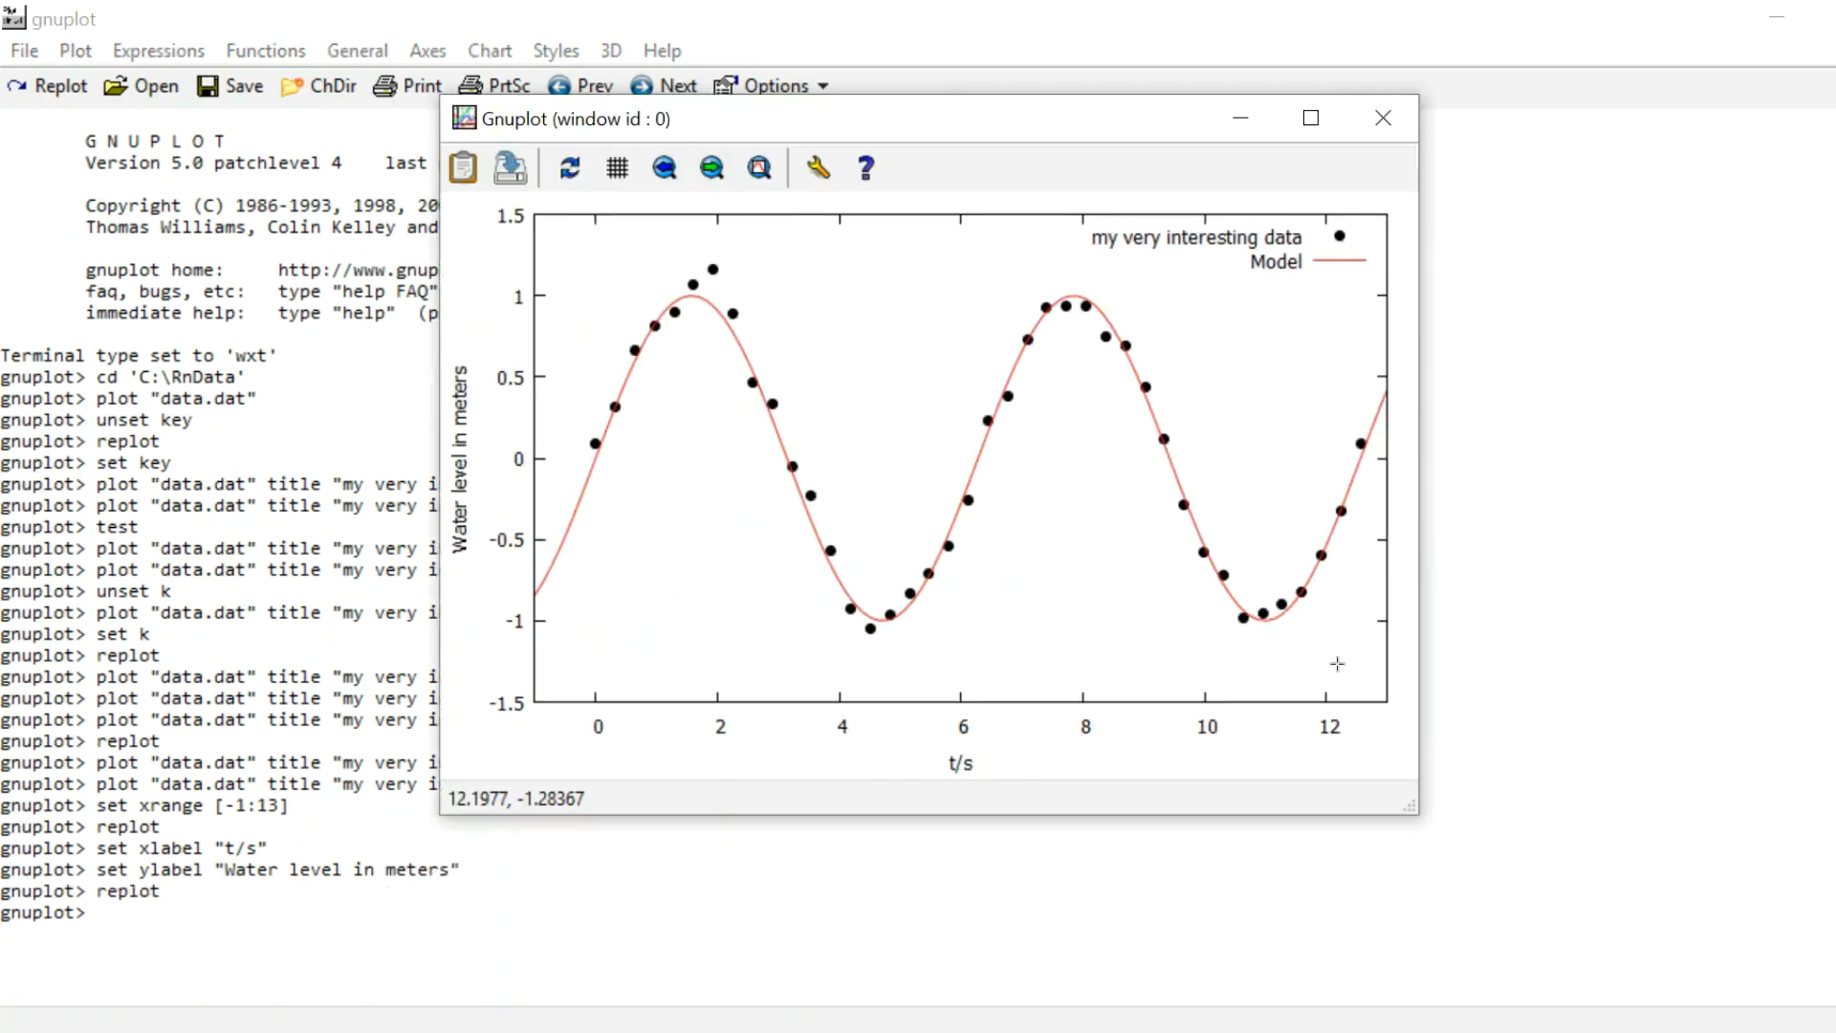
pyautogui.moveTo(955, 762)
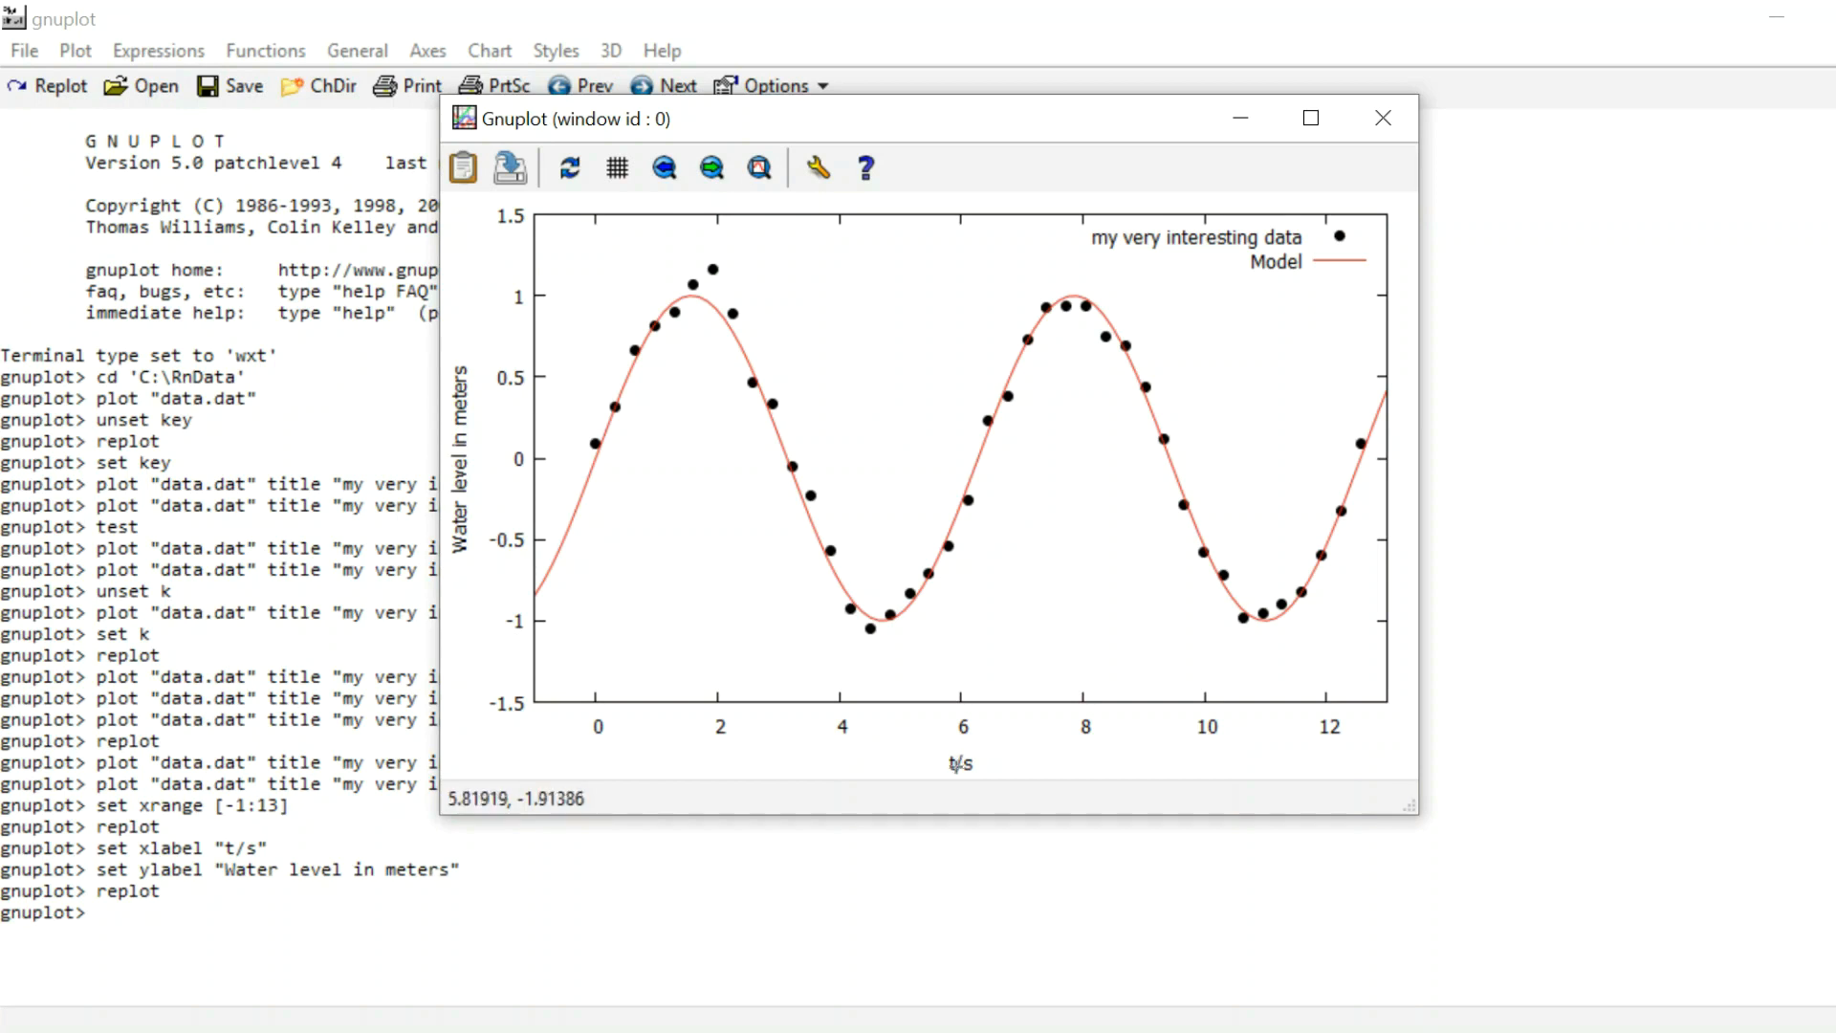
pyautogui.moveTo(788, 715)
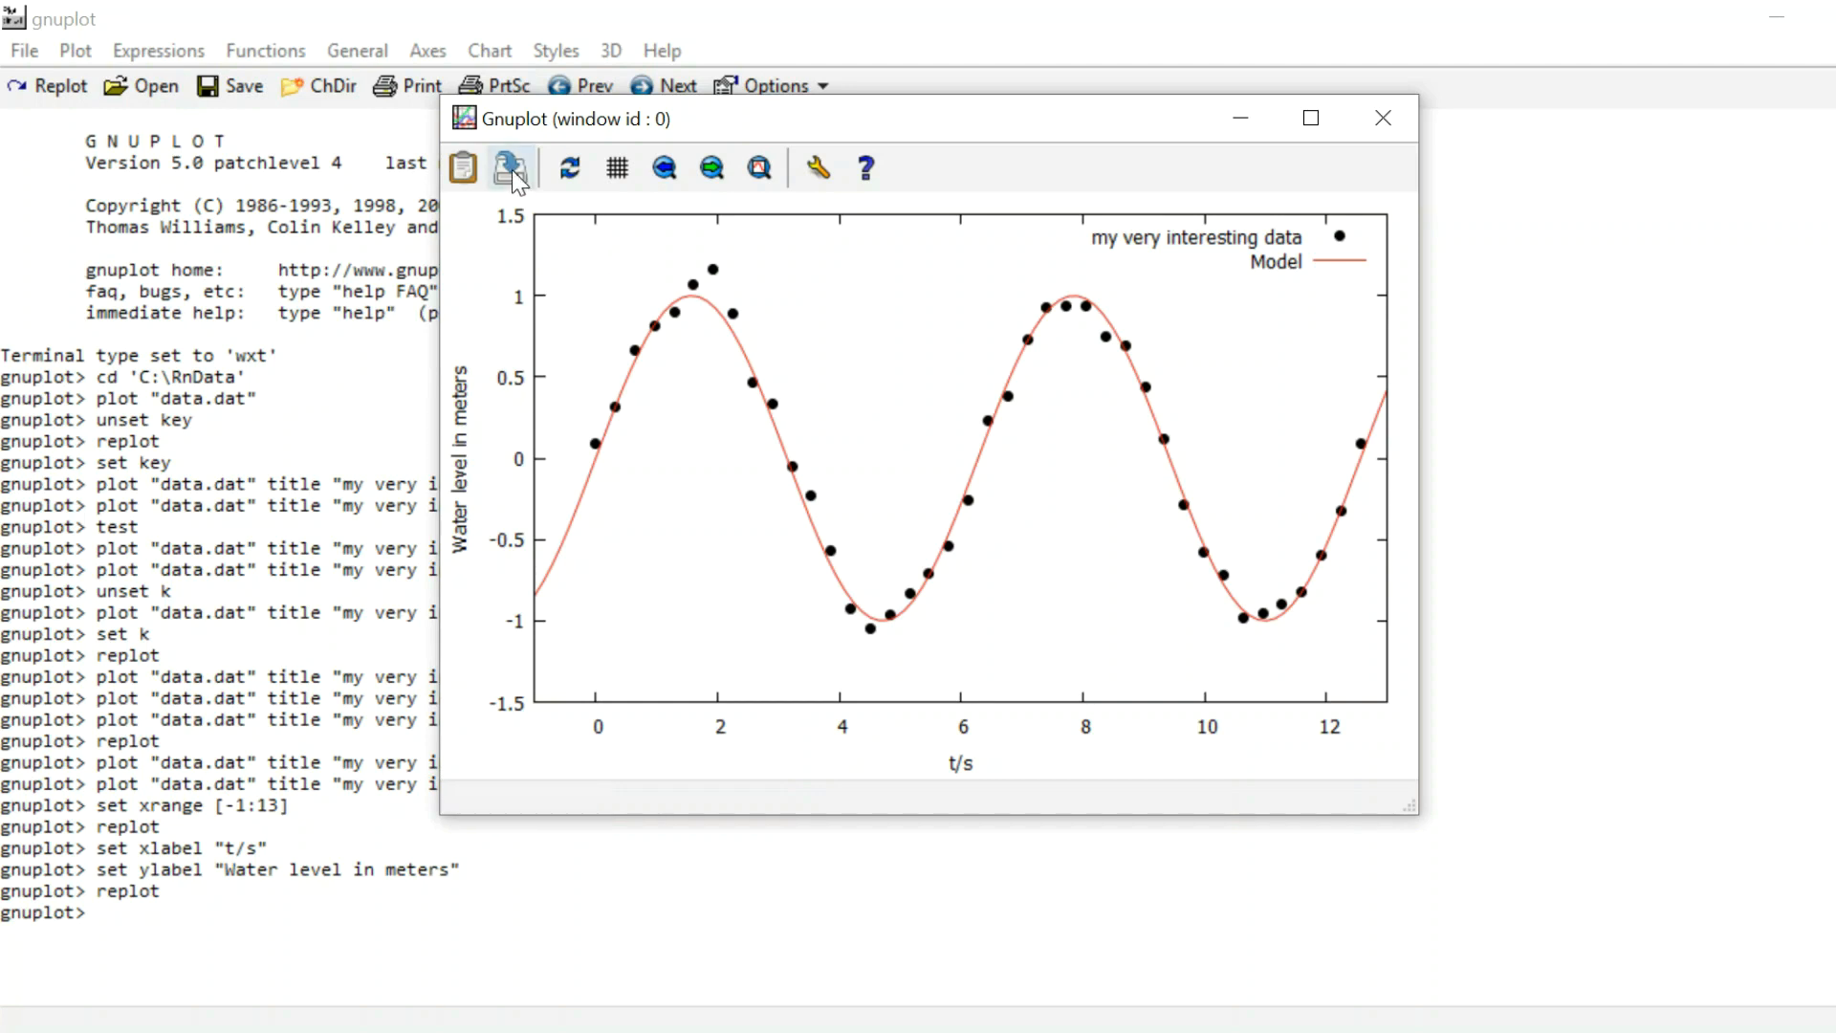
pyautogui.moveTo(511, 167)
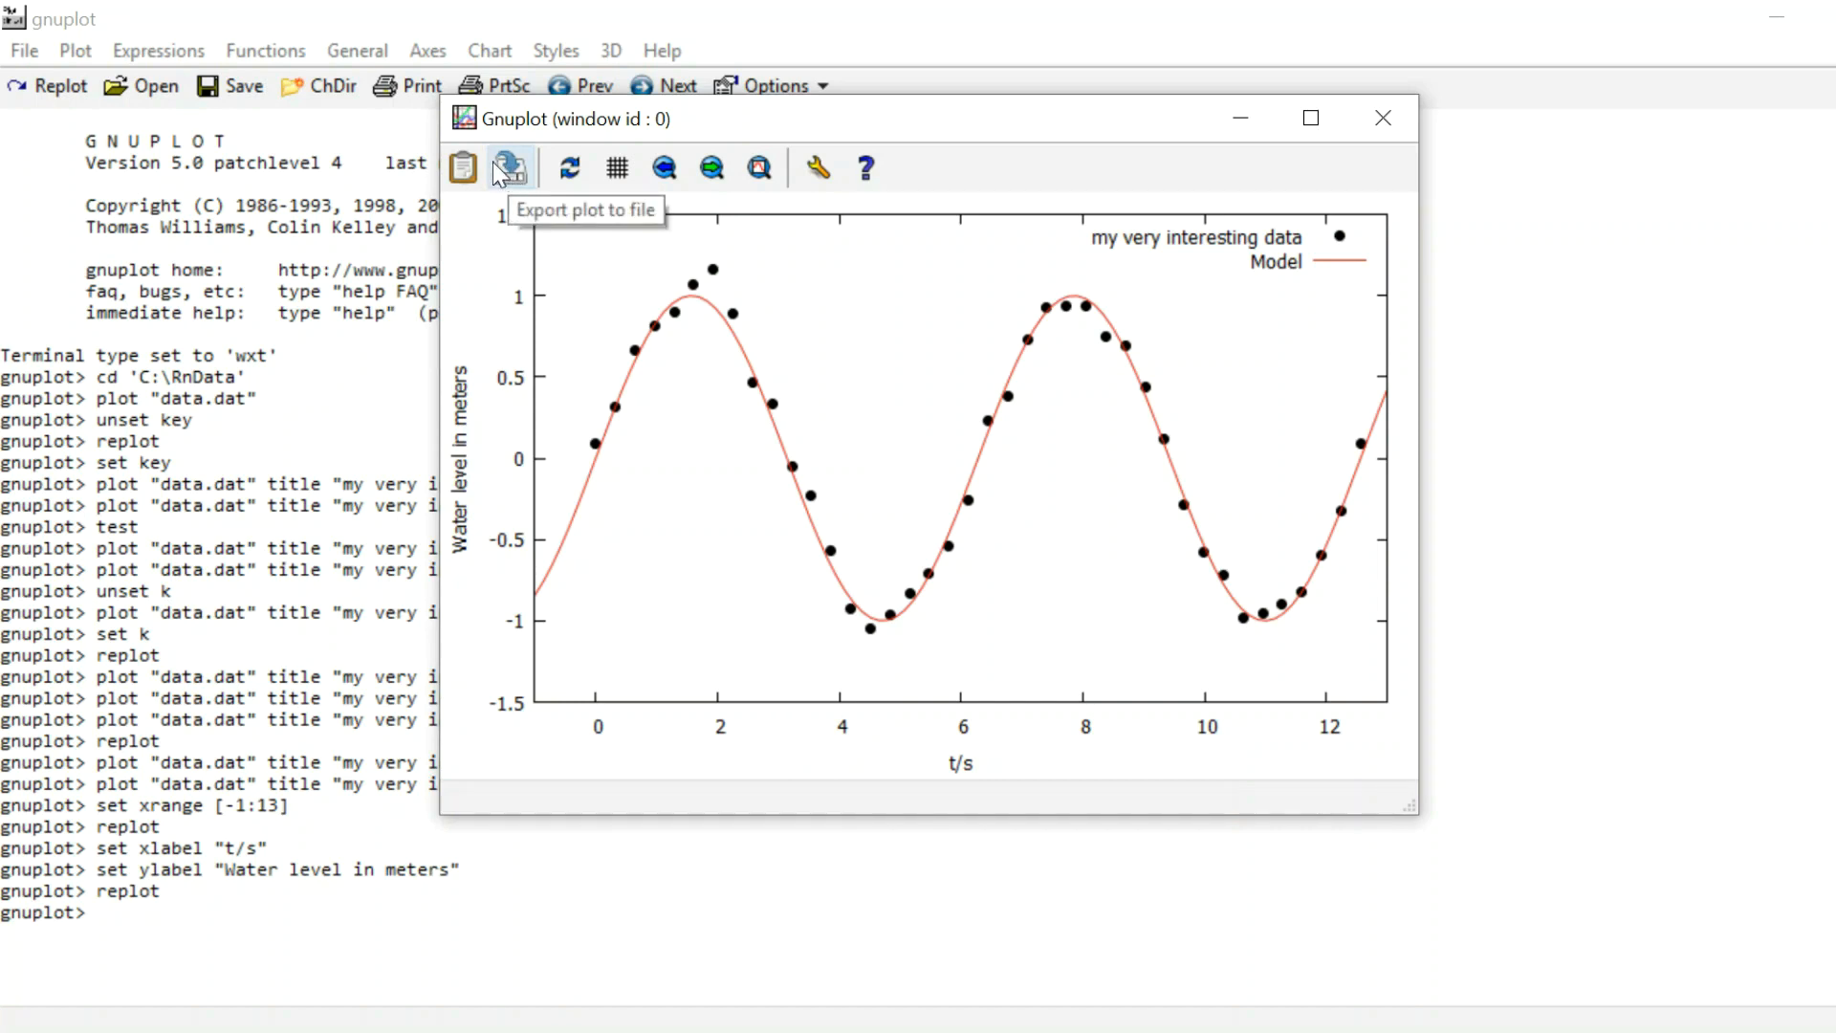
# Step: Set the terminal to png with size 800,600
pyautogui.click(1383, 117)
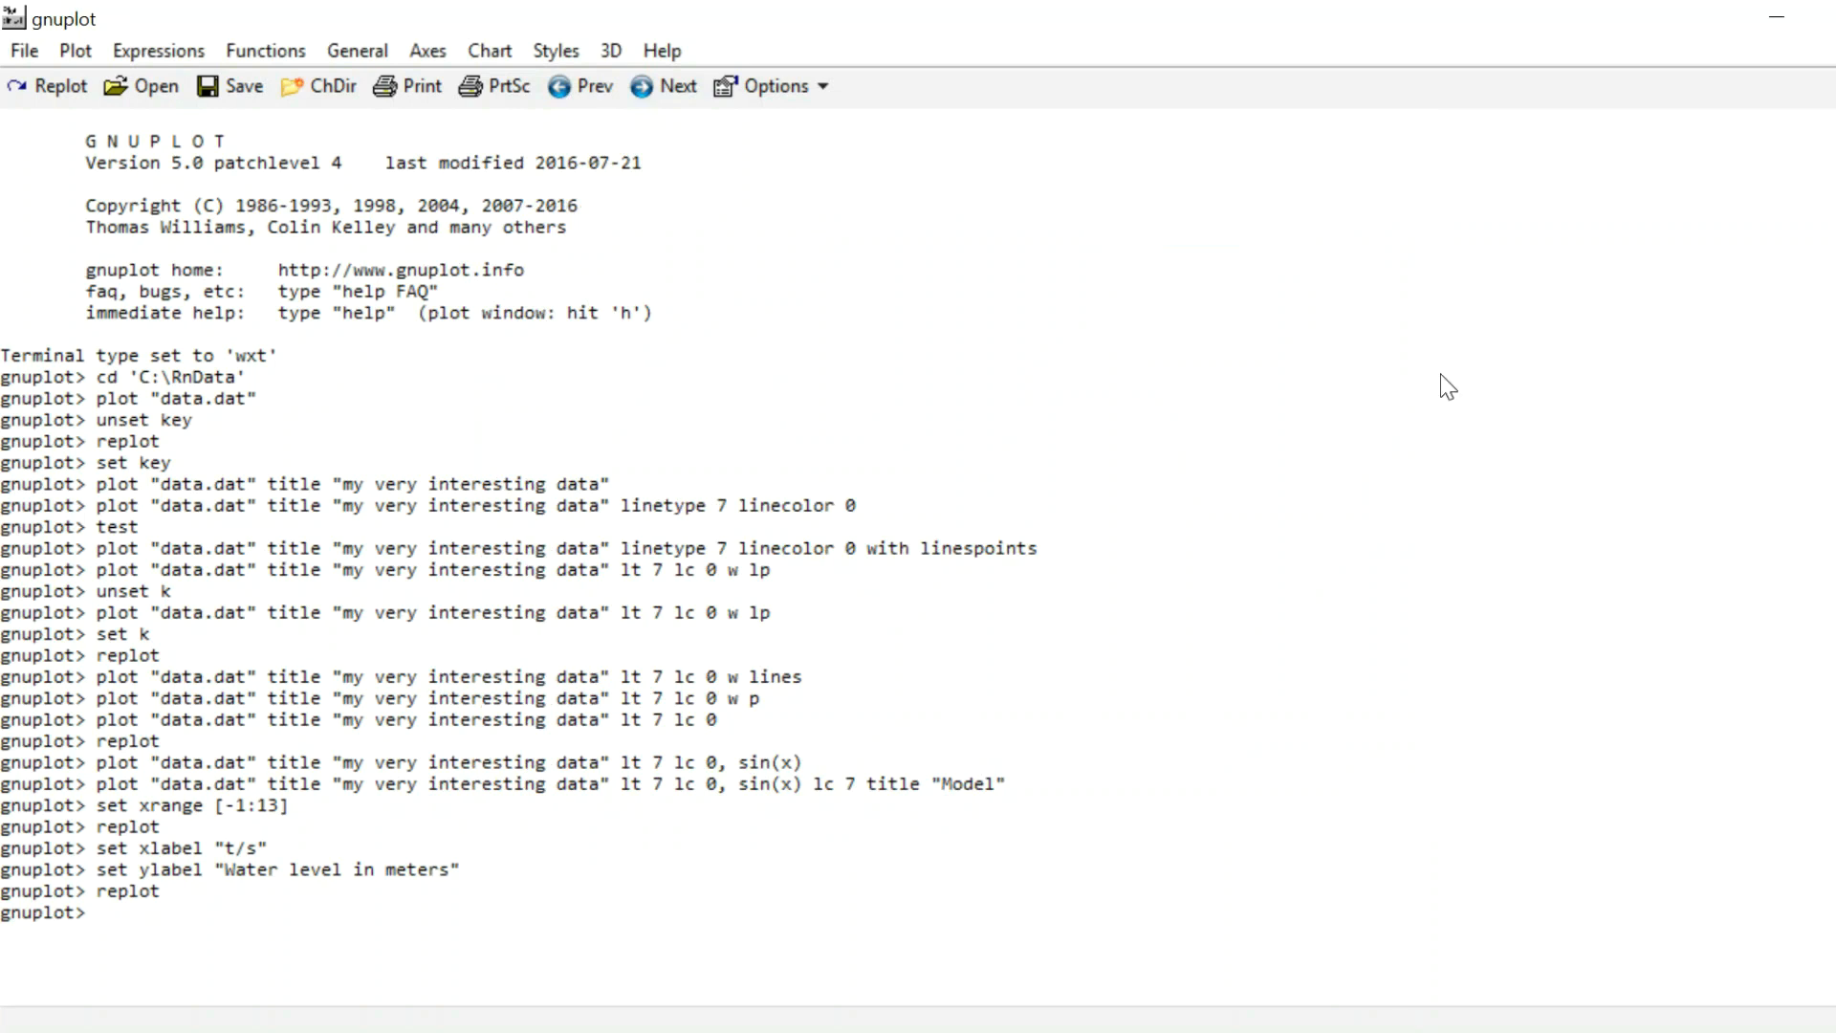
pyautogui.write('s')
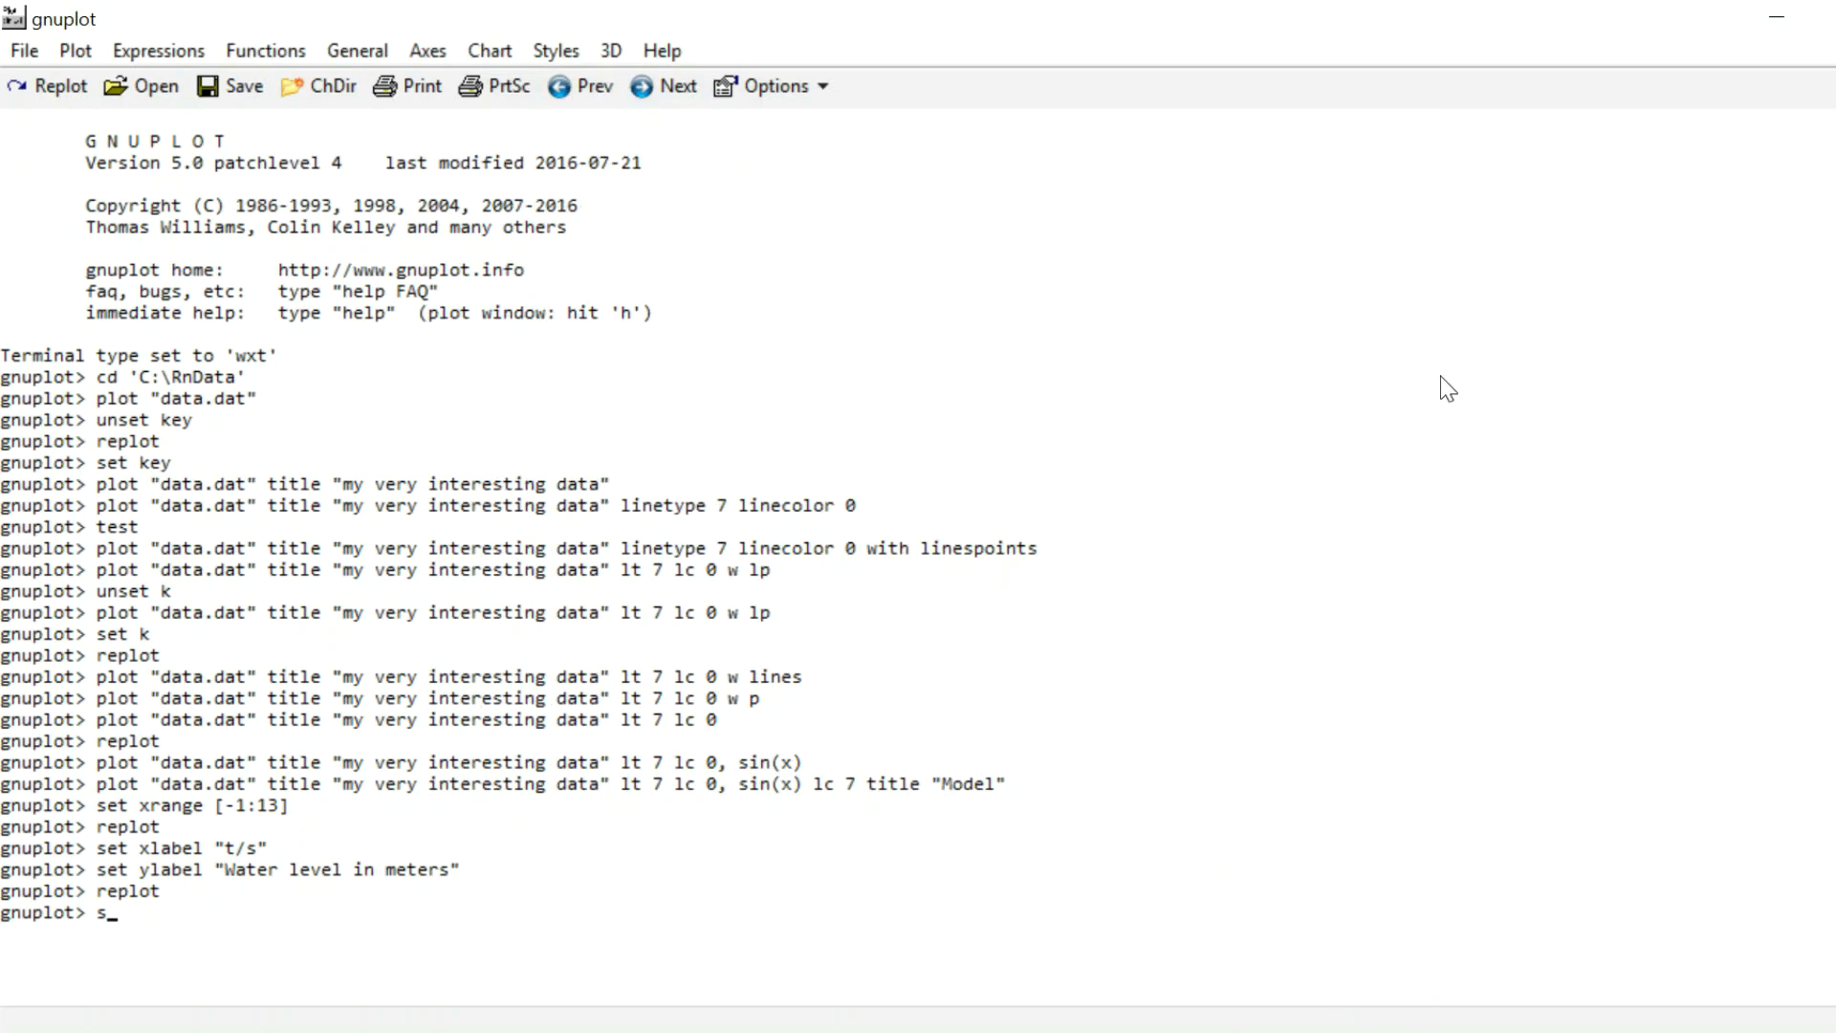
pyautogui.write('et term')
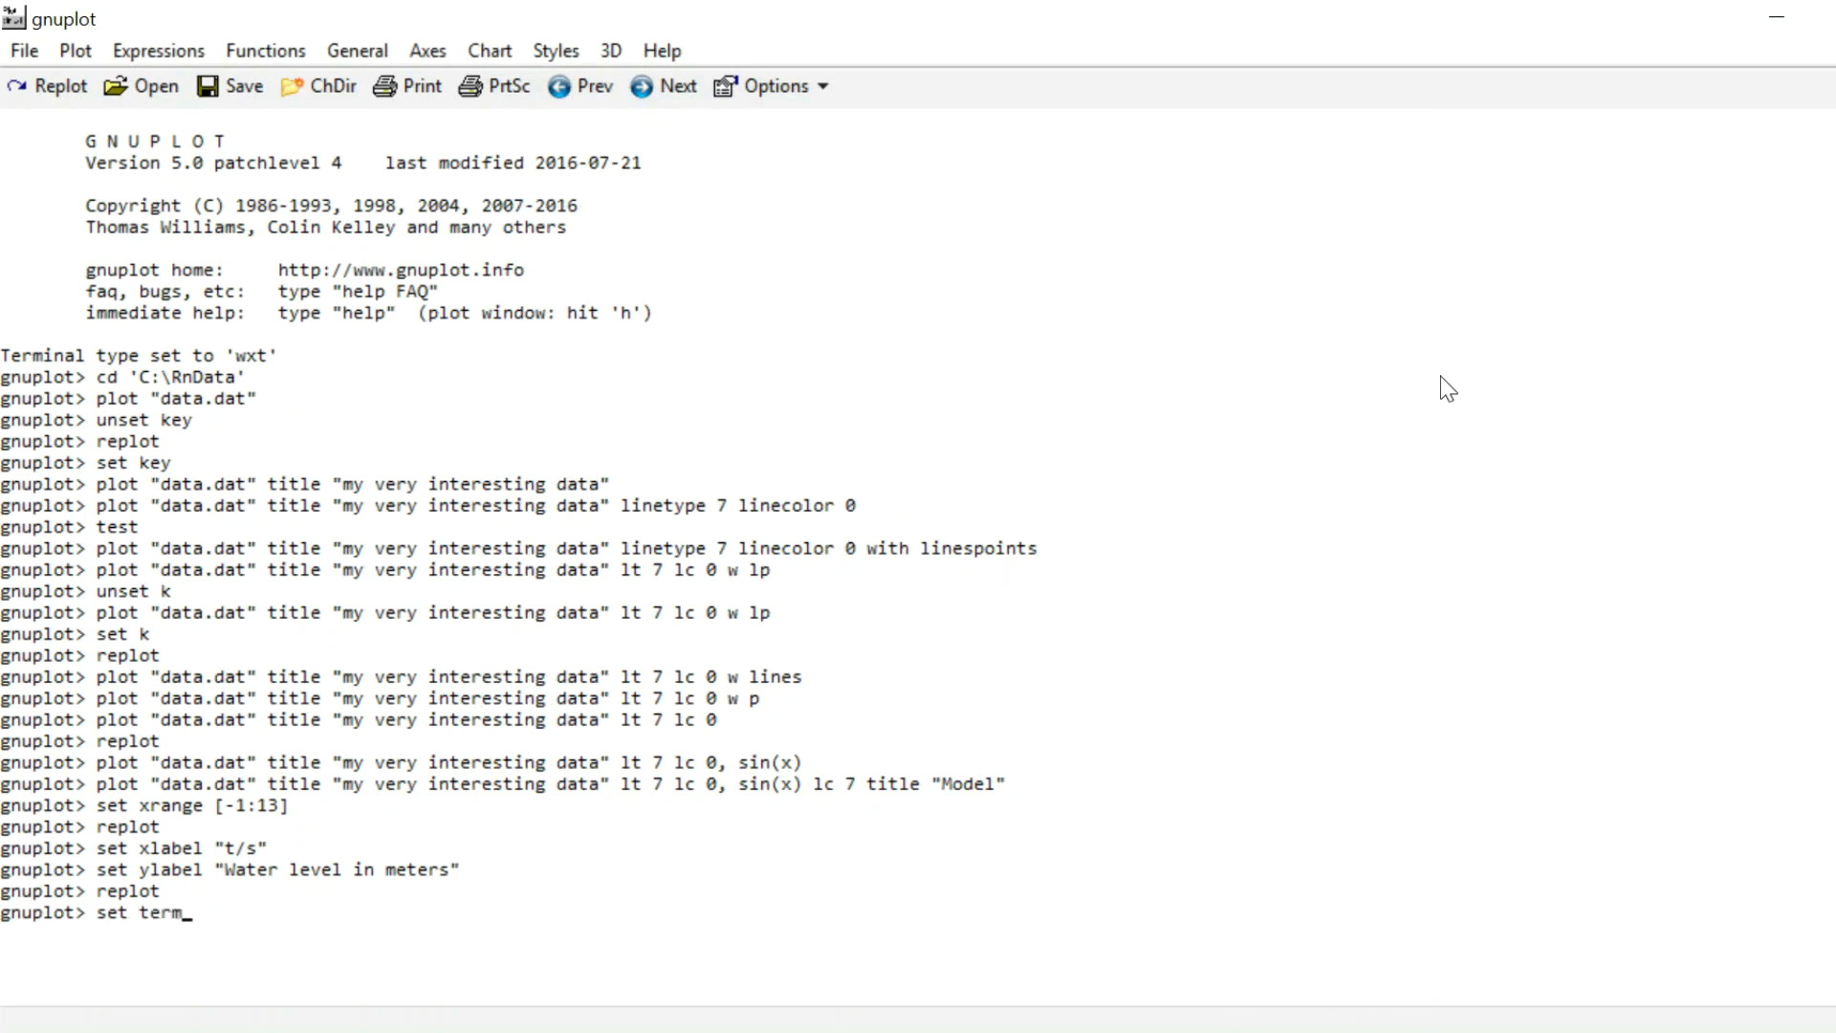
pyautogui.write('inal png')
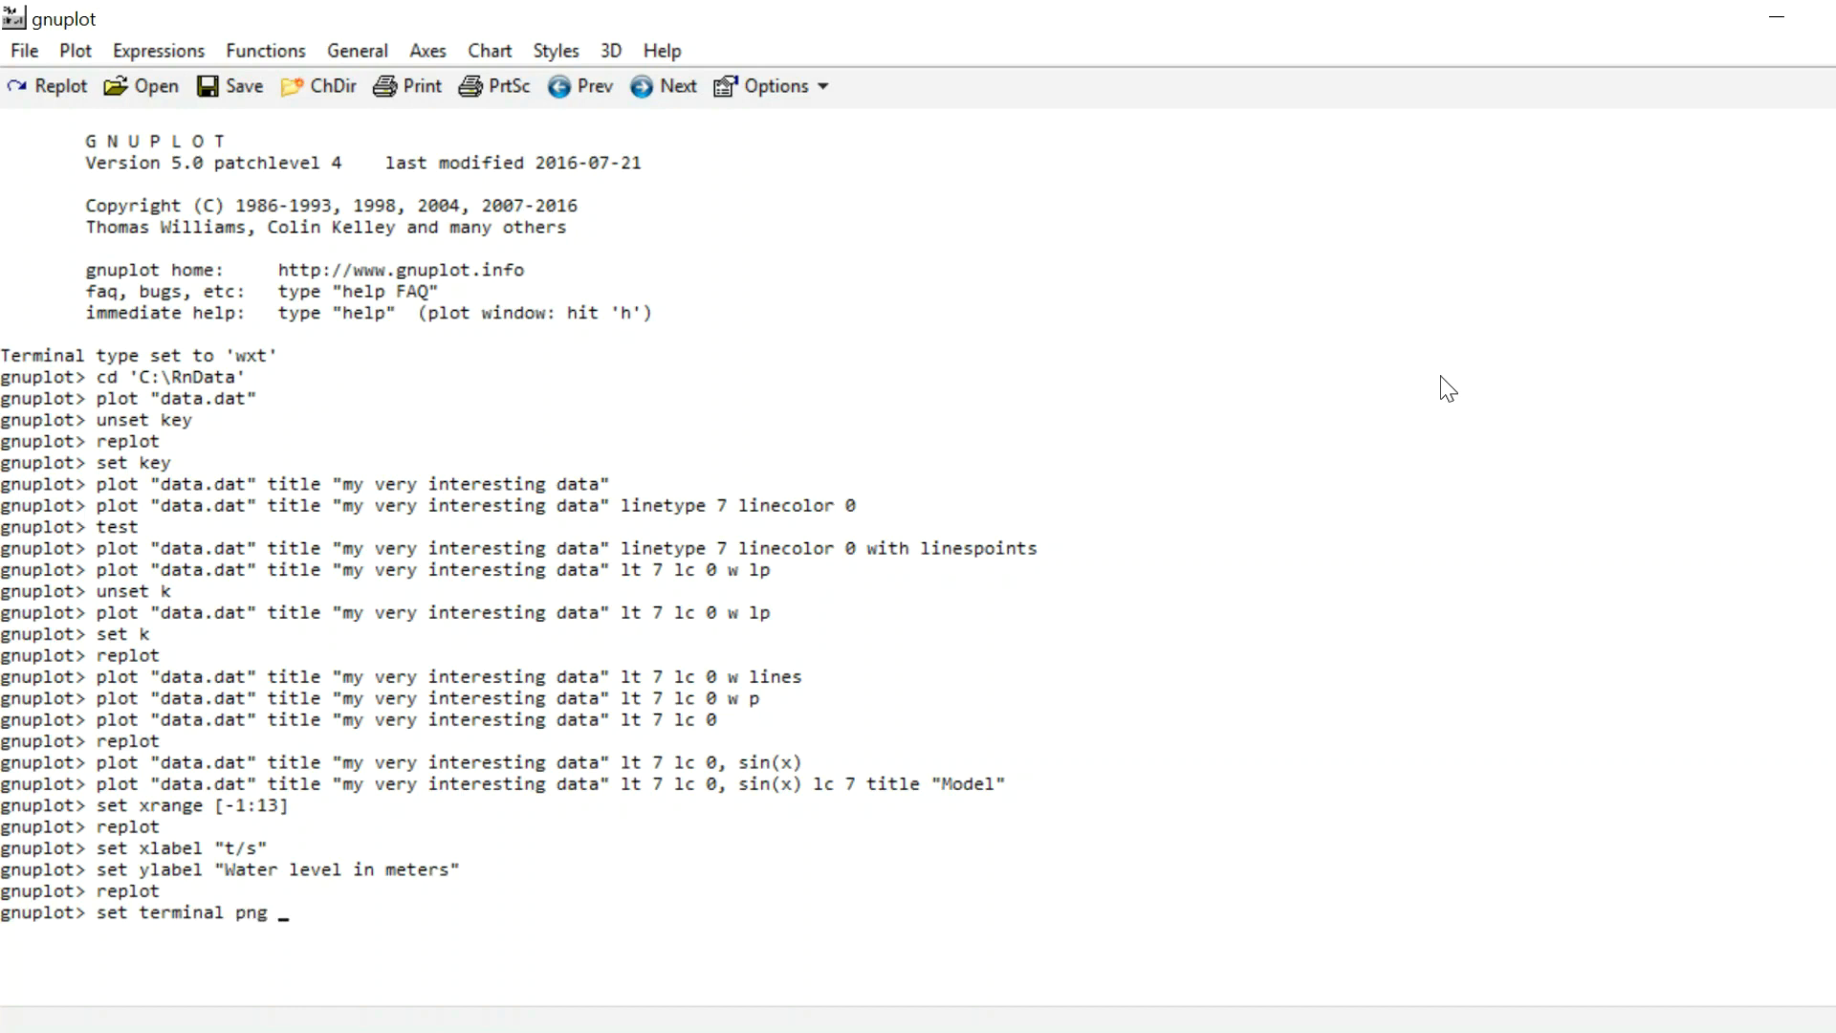
pyautogui.write('size')
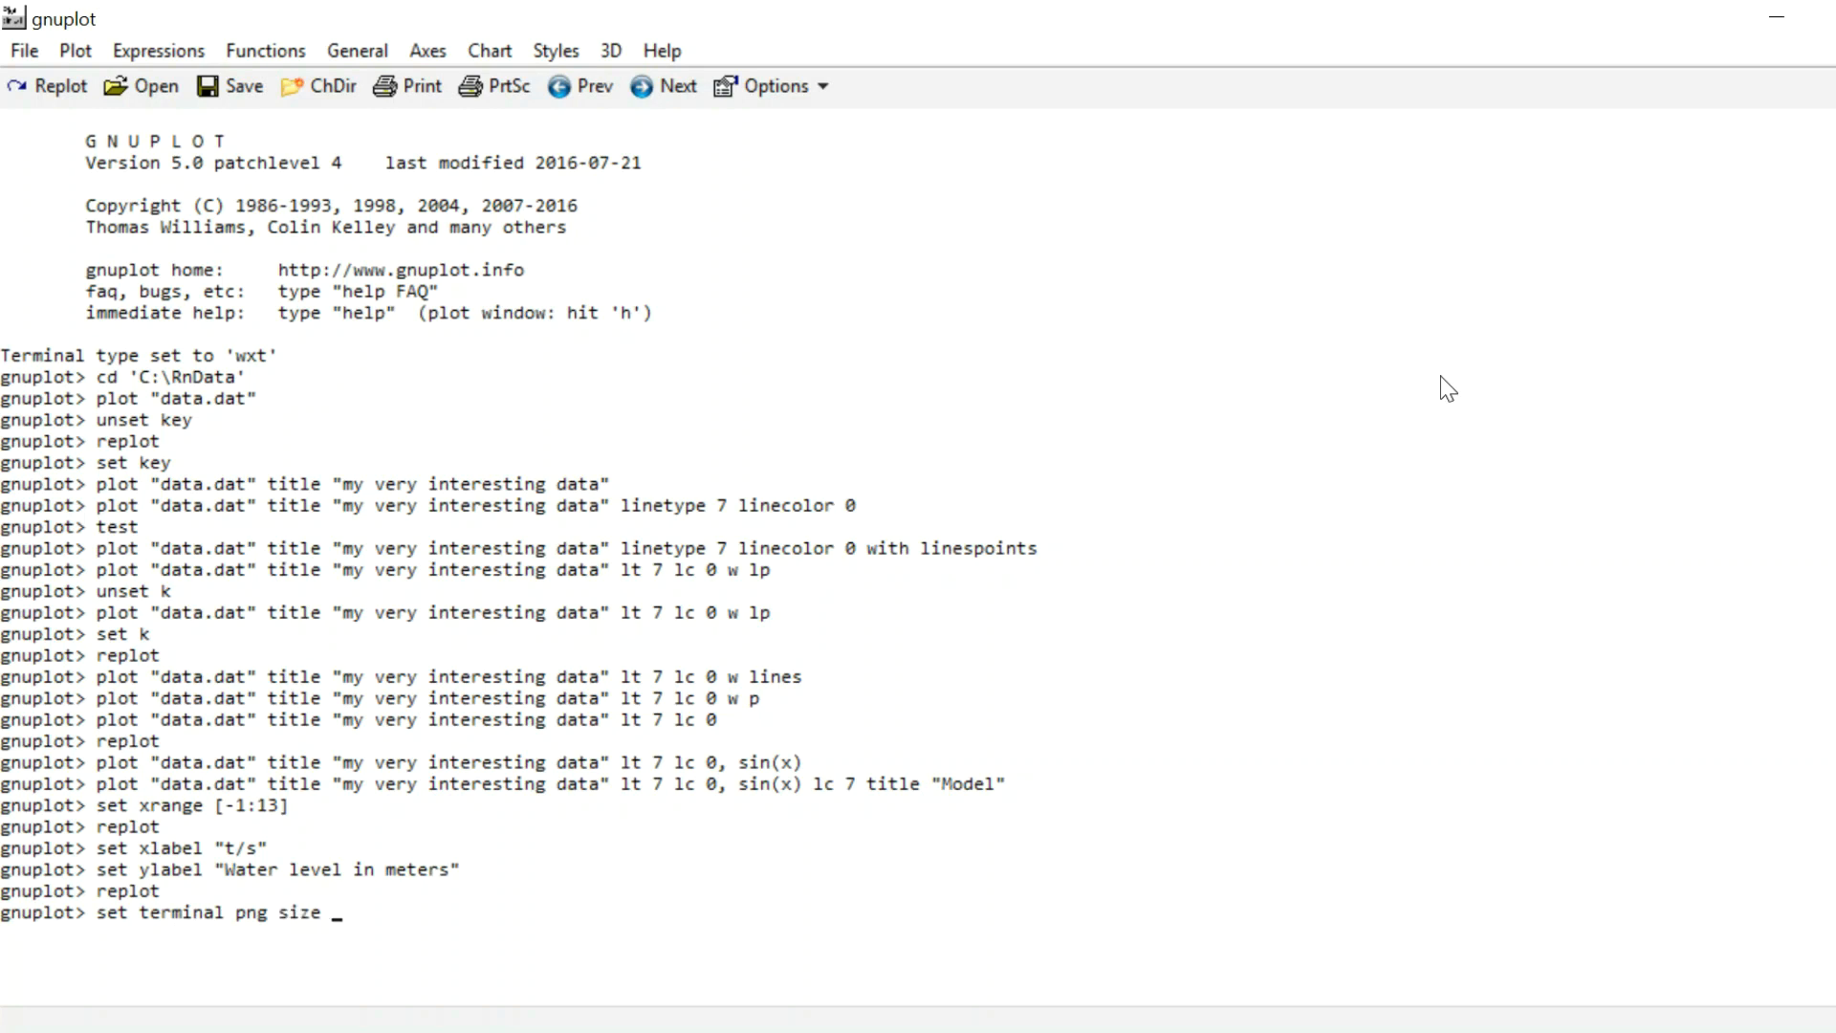
pyautogui.write('800')
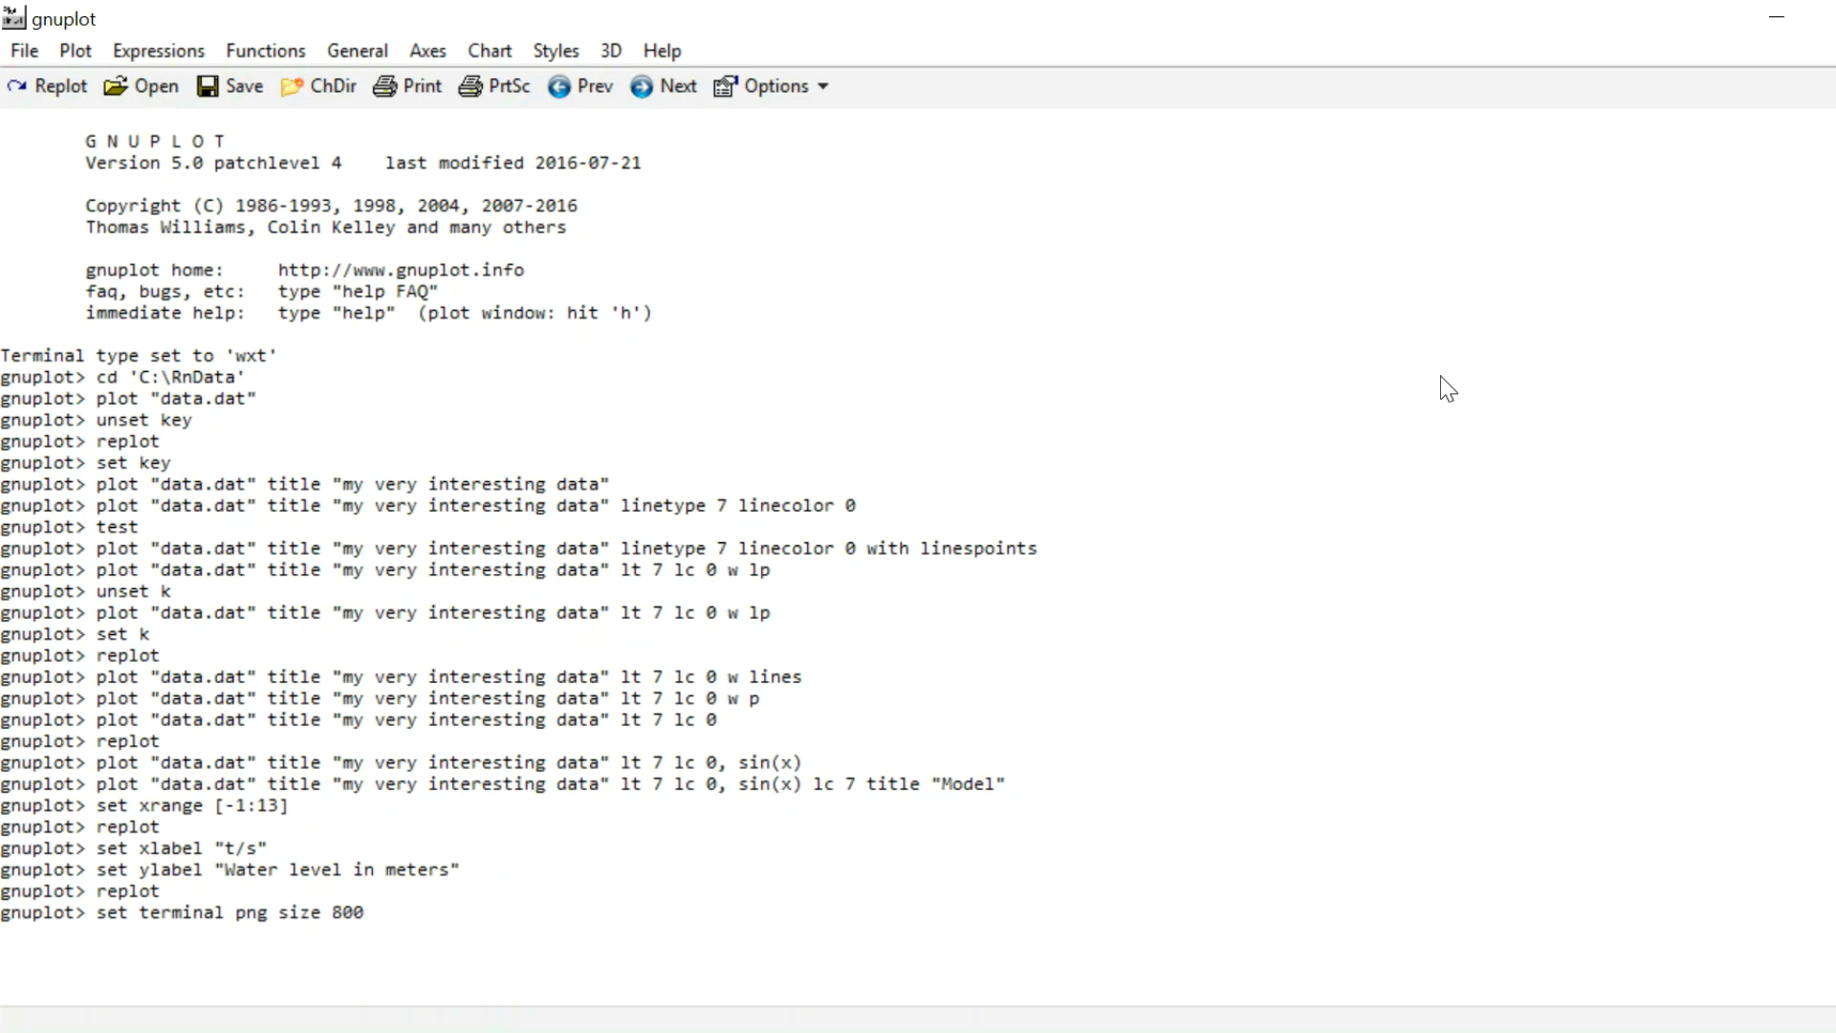
pyautogui.write(',600')
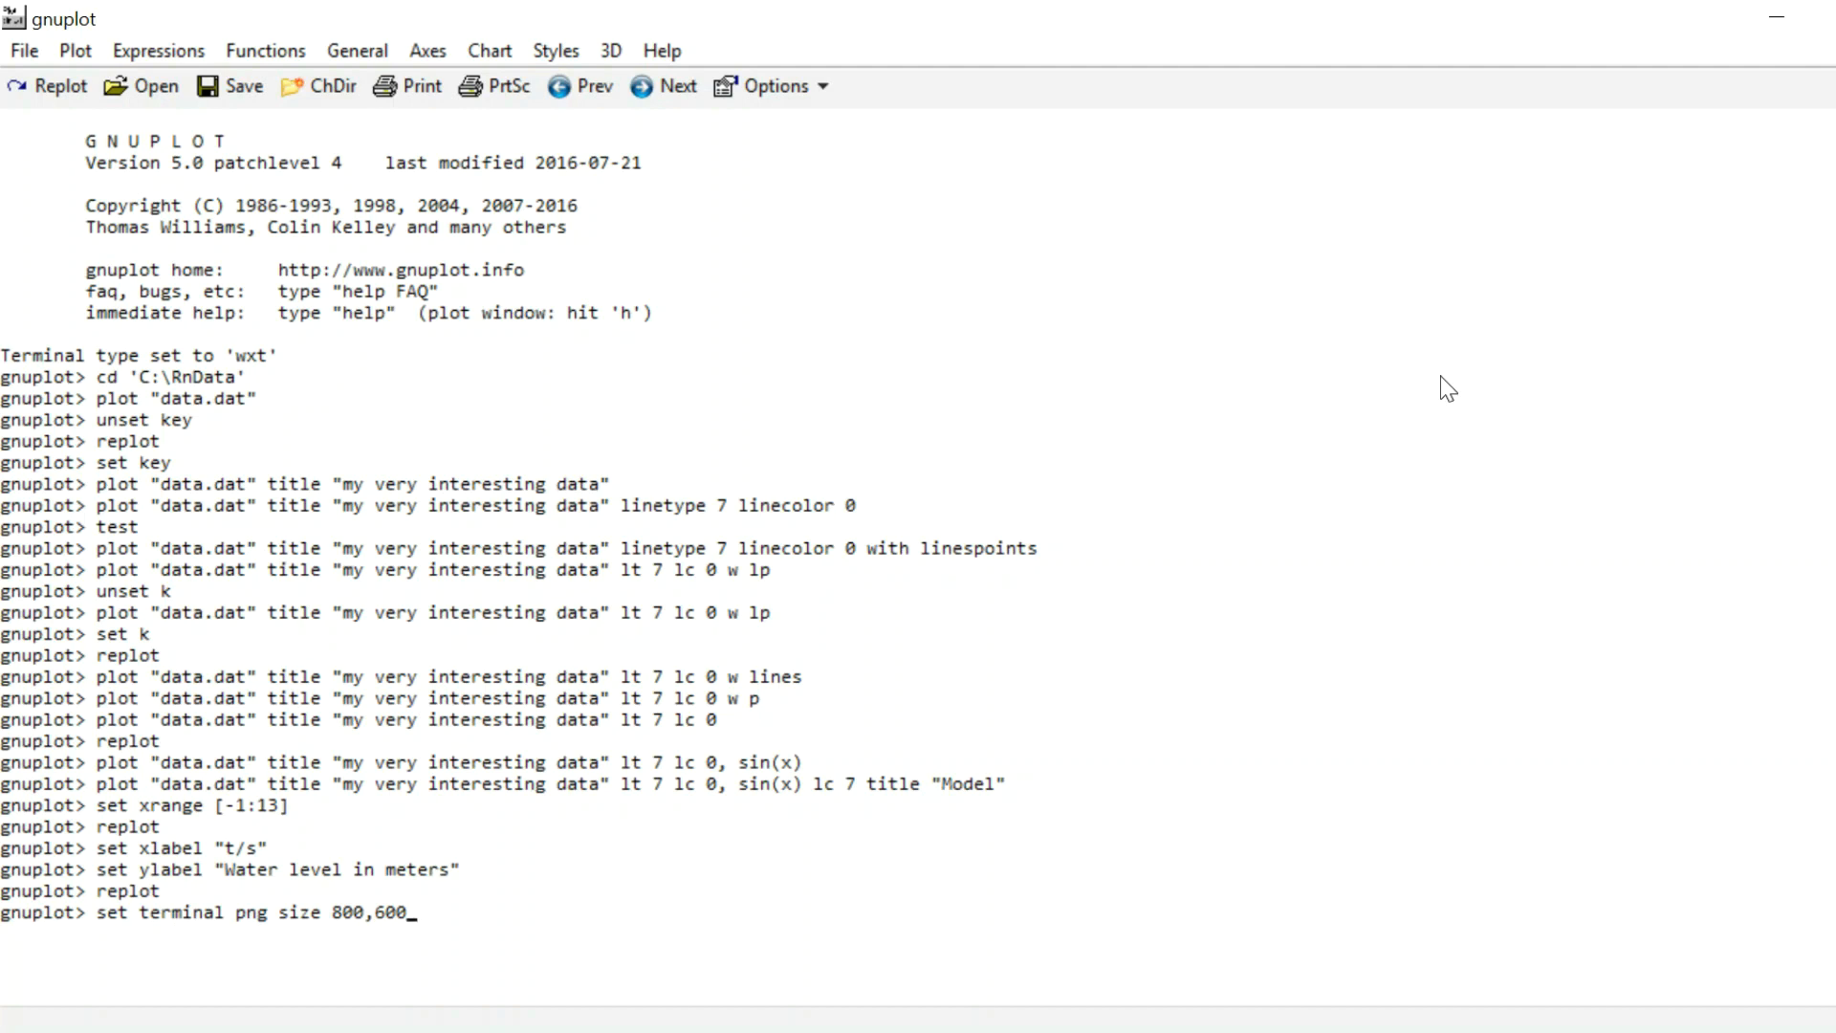
pyautogui.press('Return')
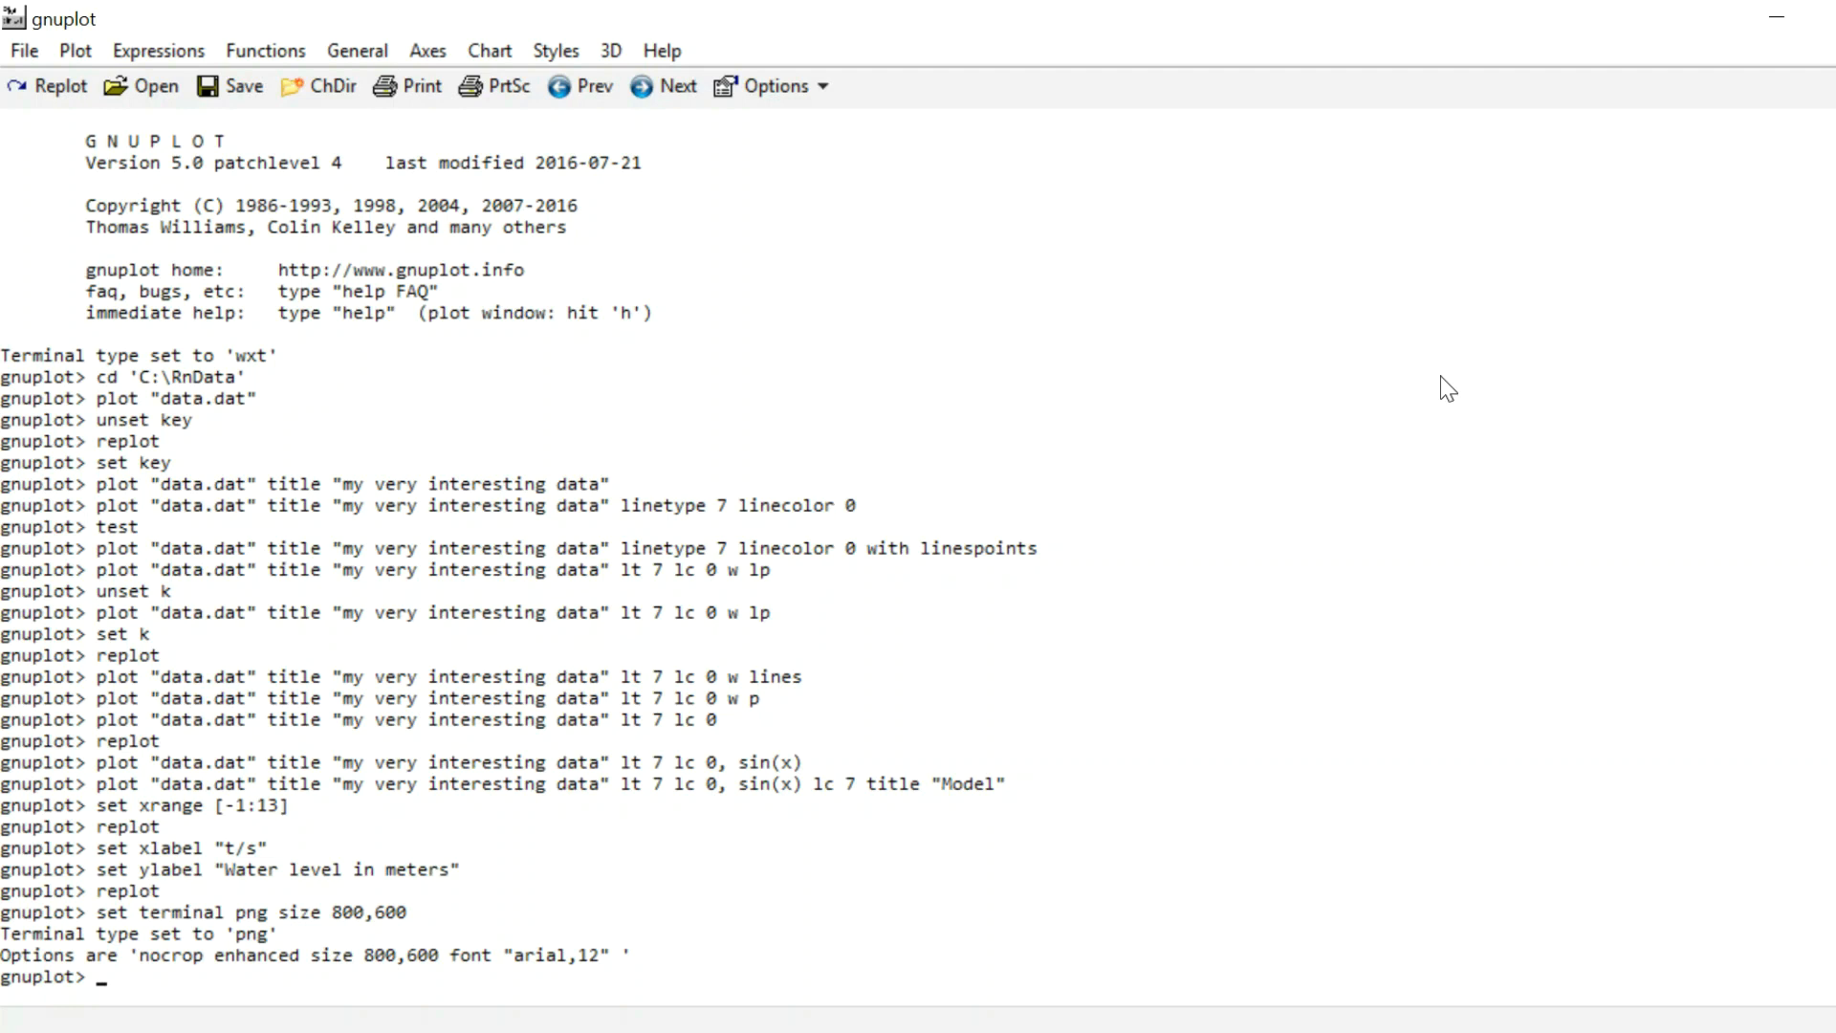
# Step: Set the output file to "dataImg.png"
pyautogui.write('s')
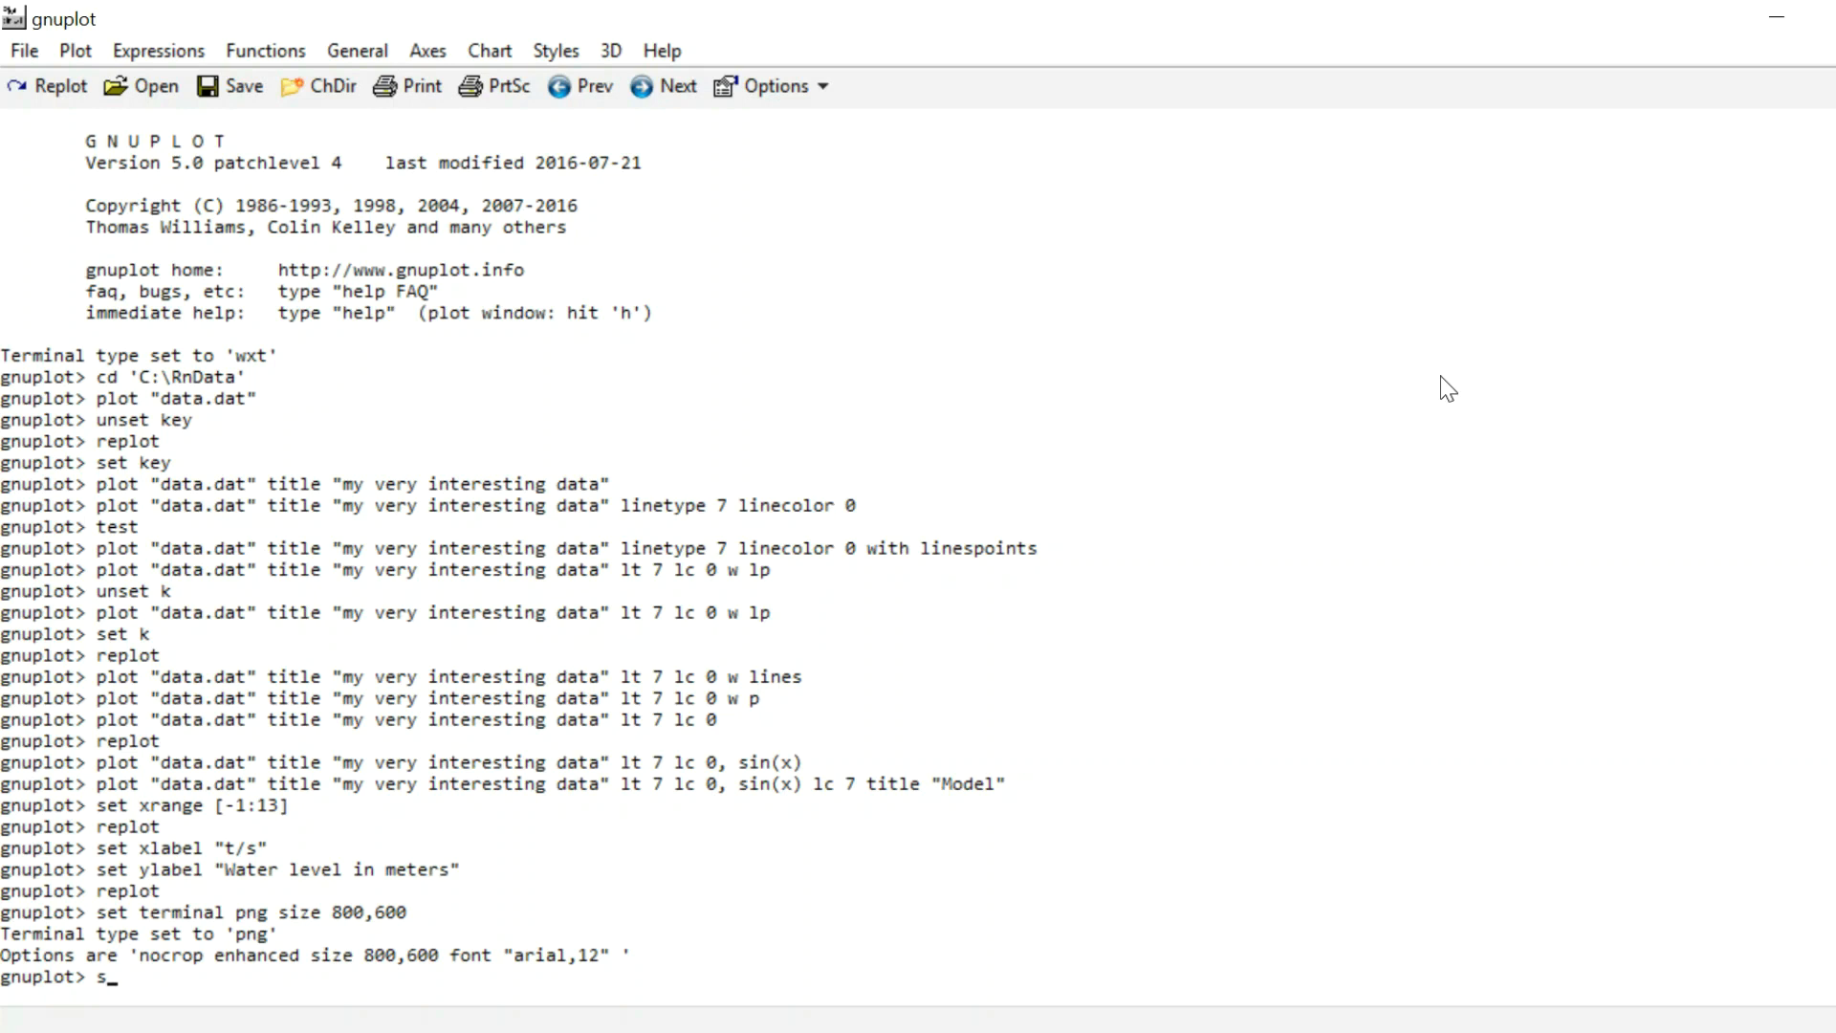
pyautogui.write('et output')
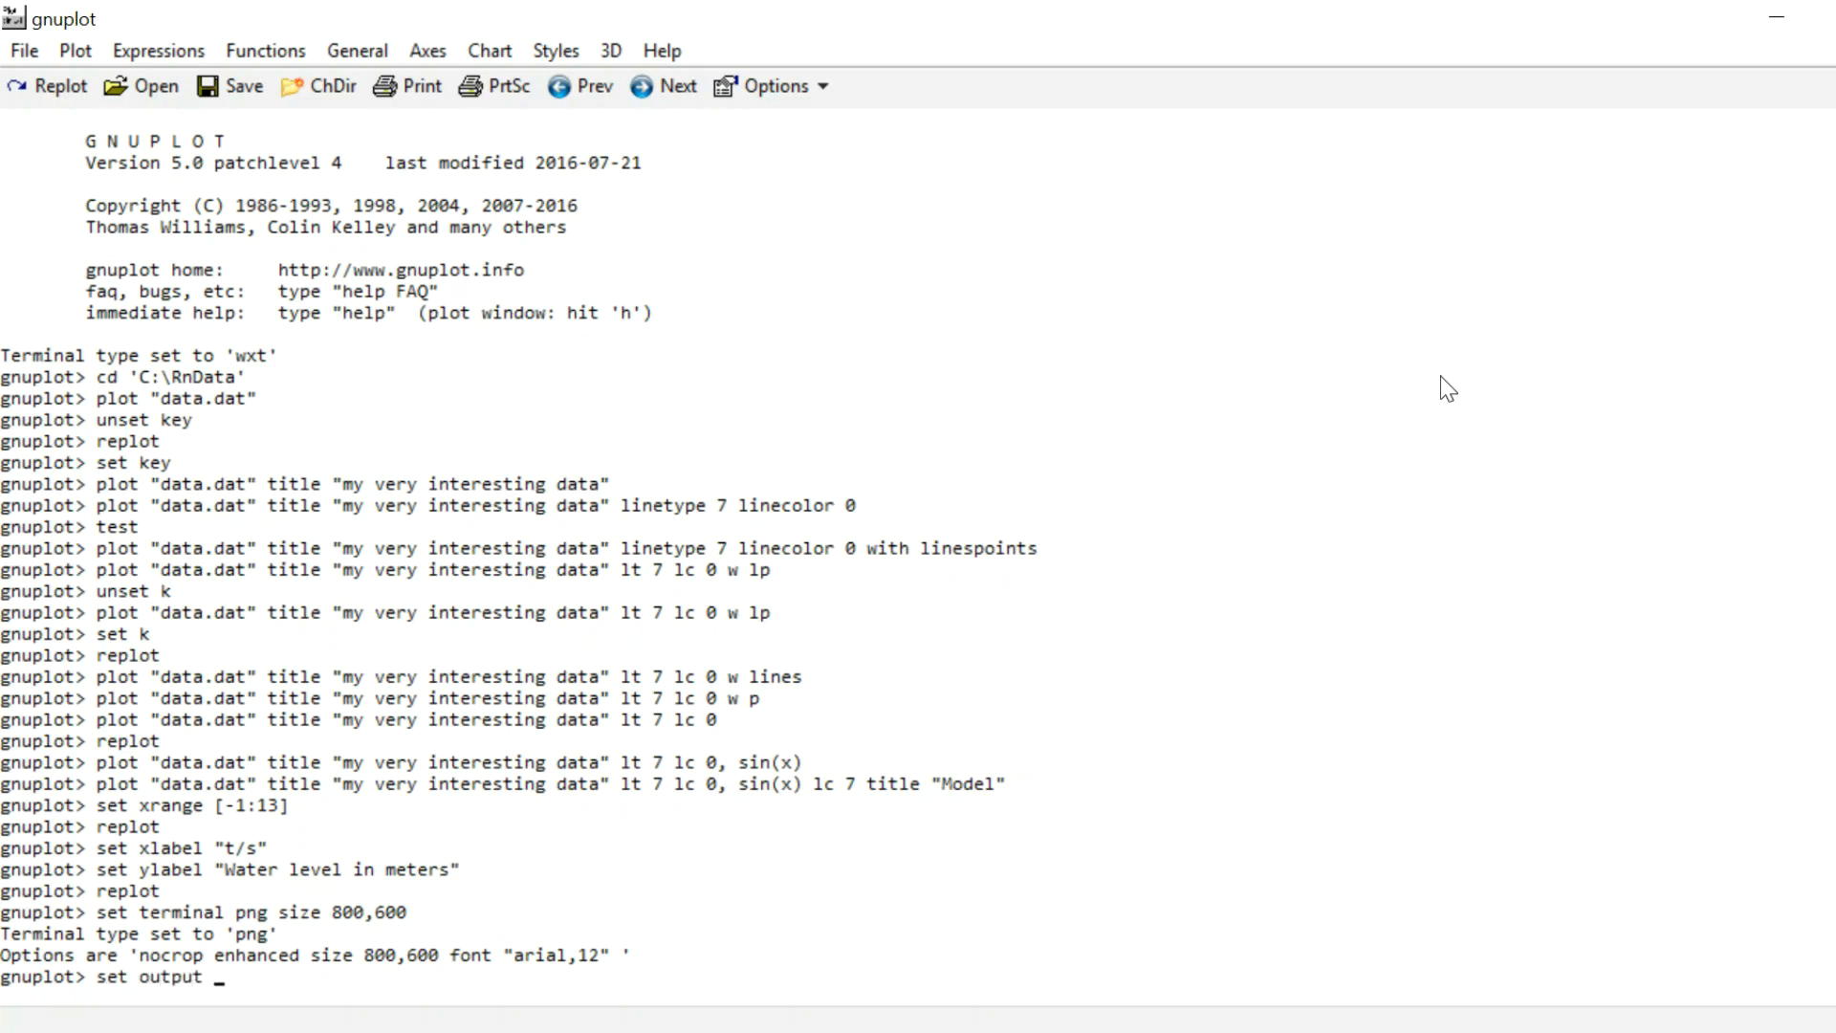
pyautogui.write('"')
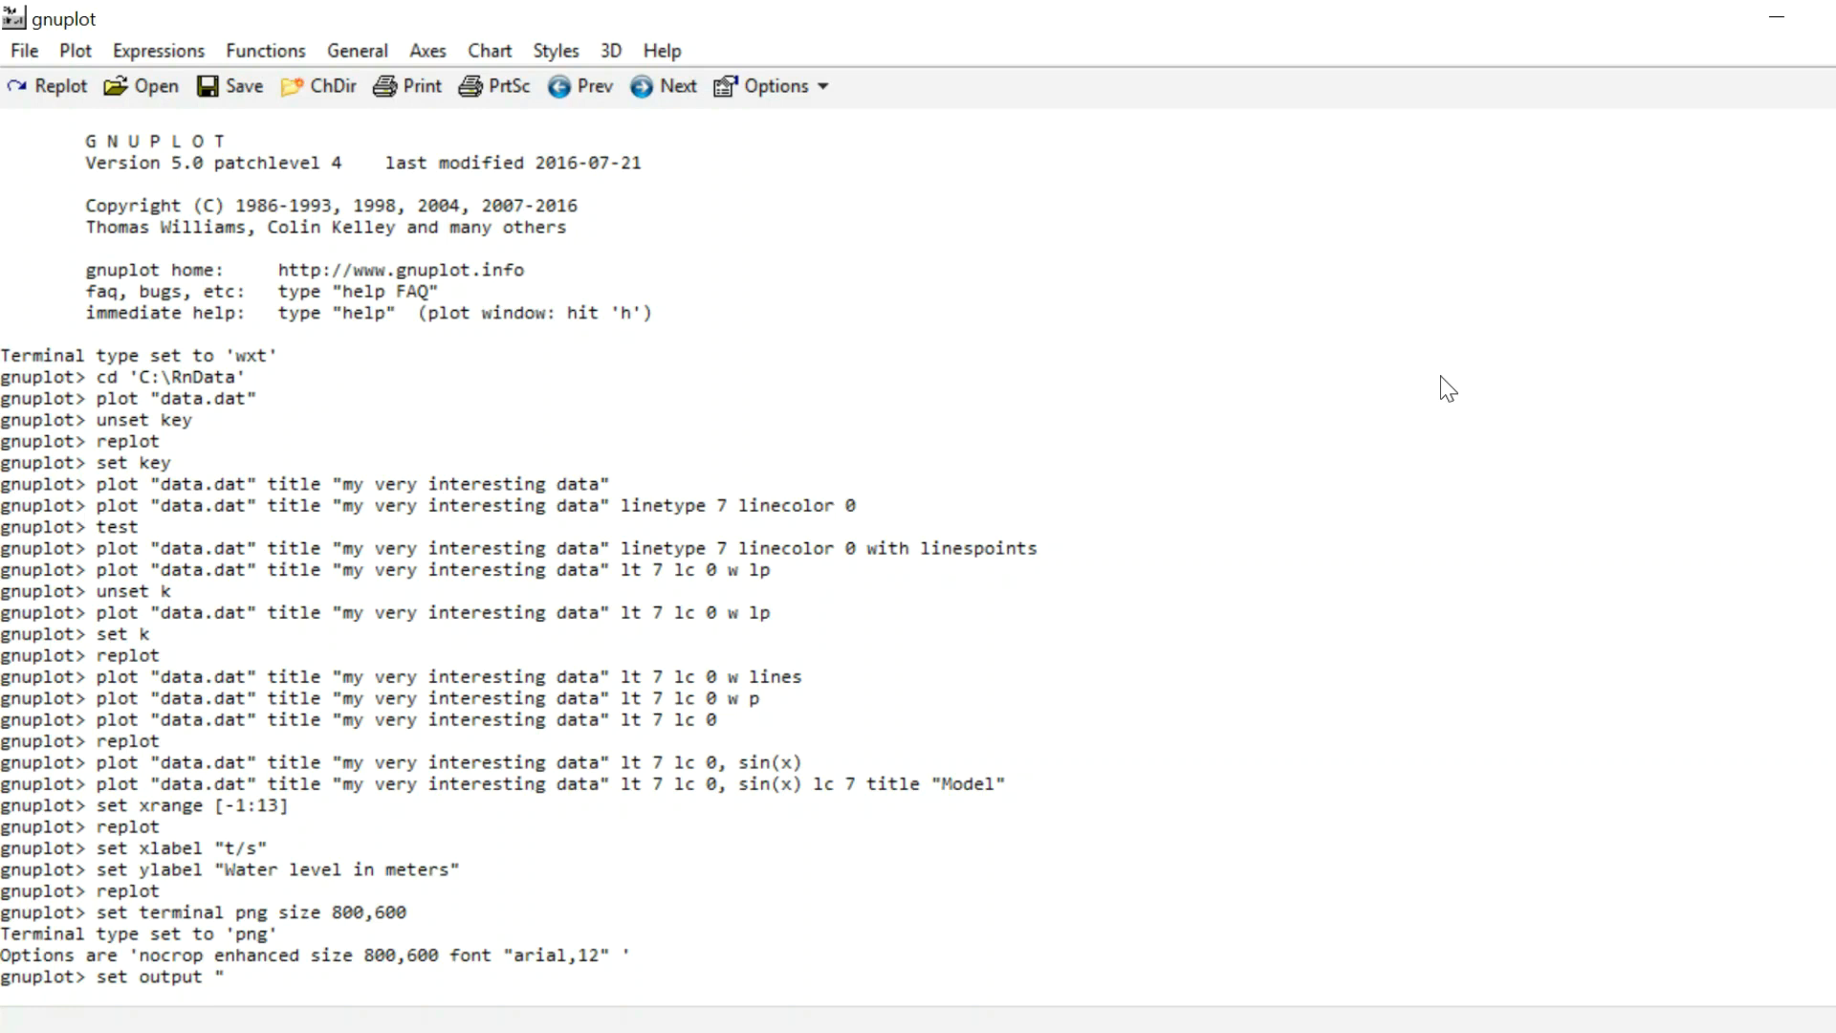
pyautogui.write('dataImg.')
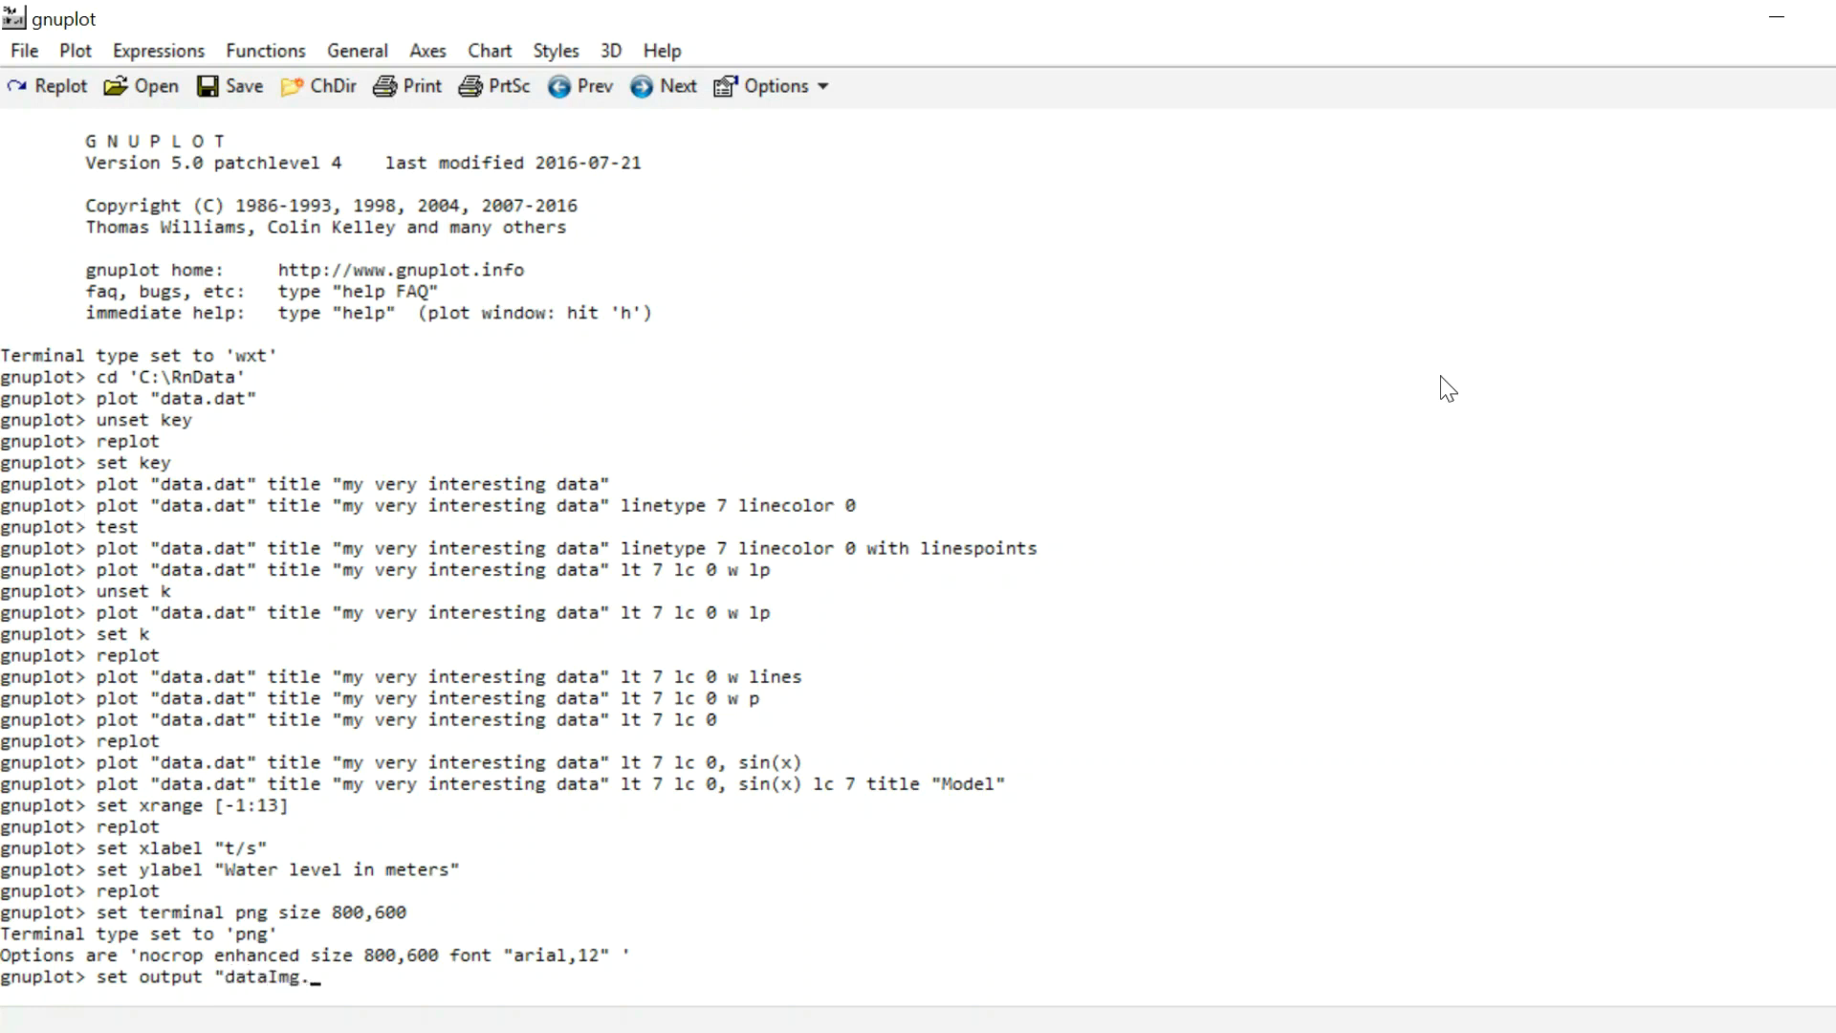
pyautogui.write('png"')
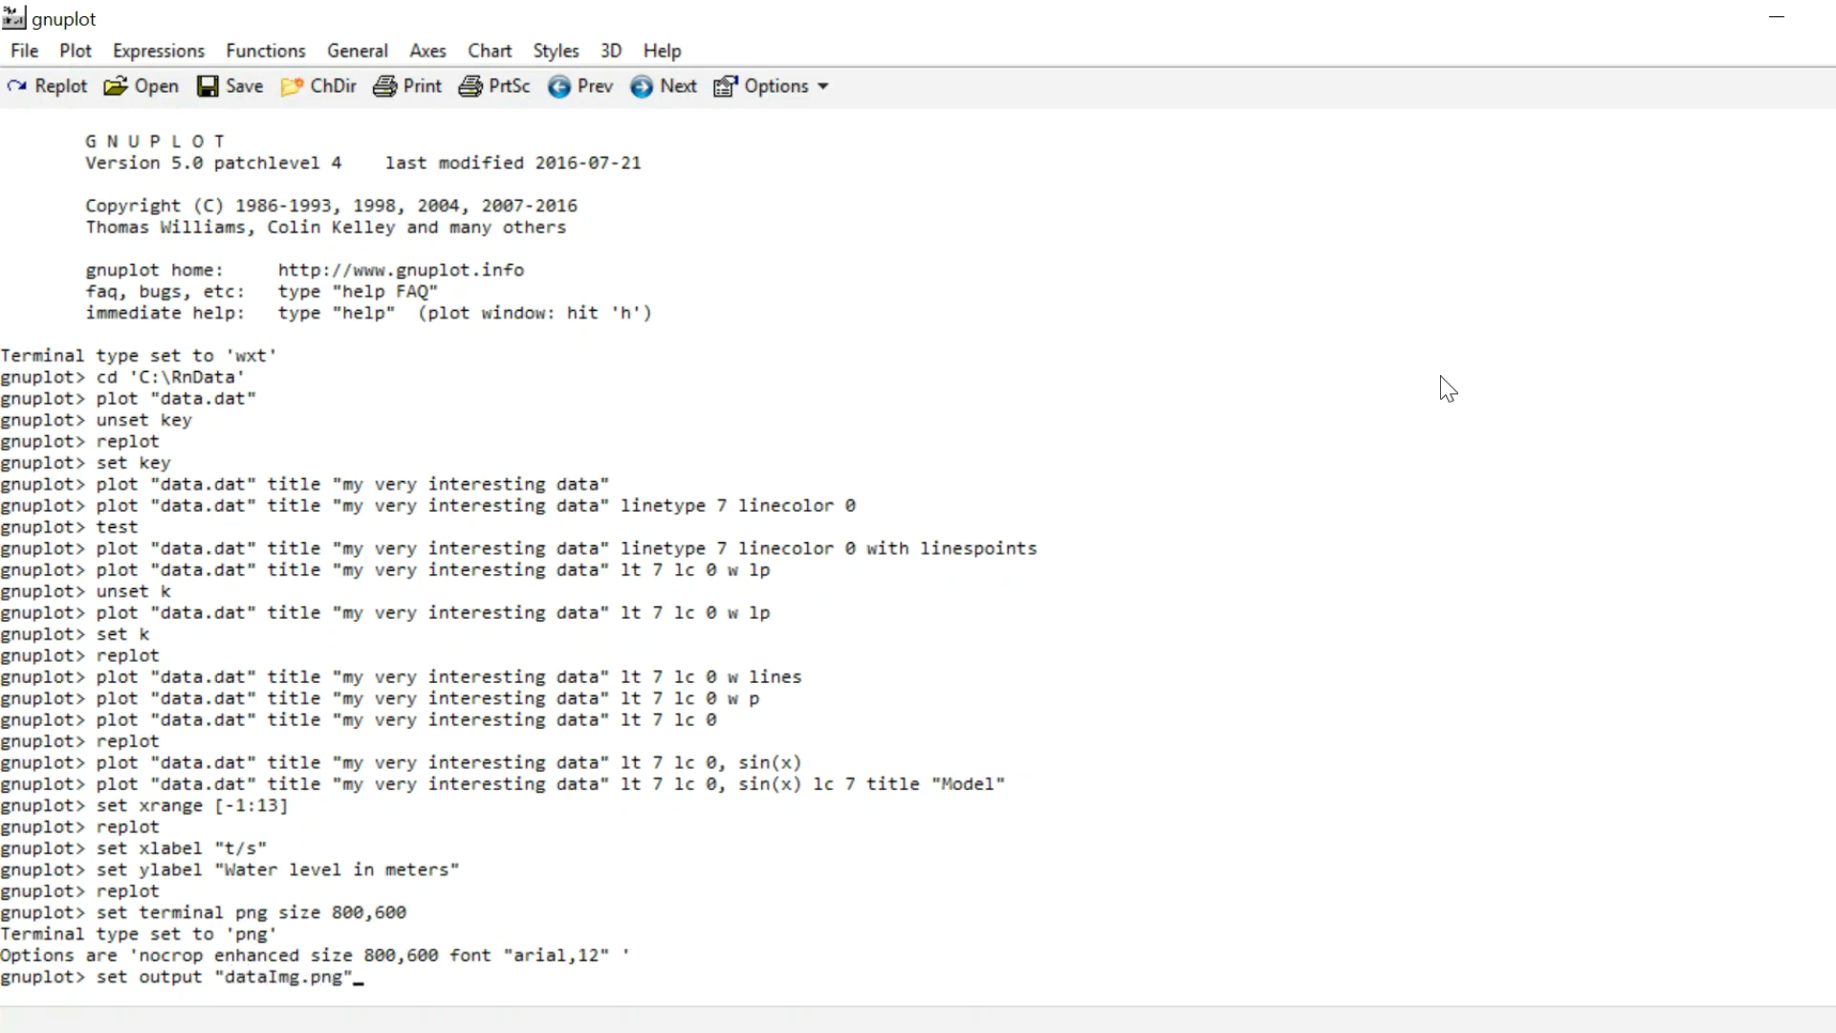
pyautogui.press('Return')
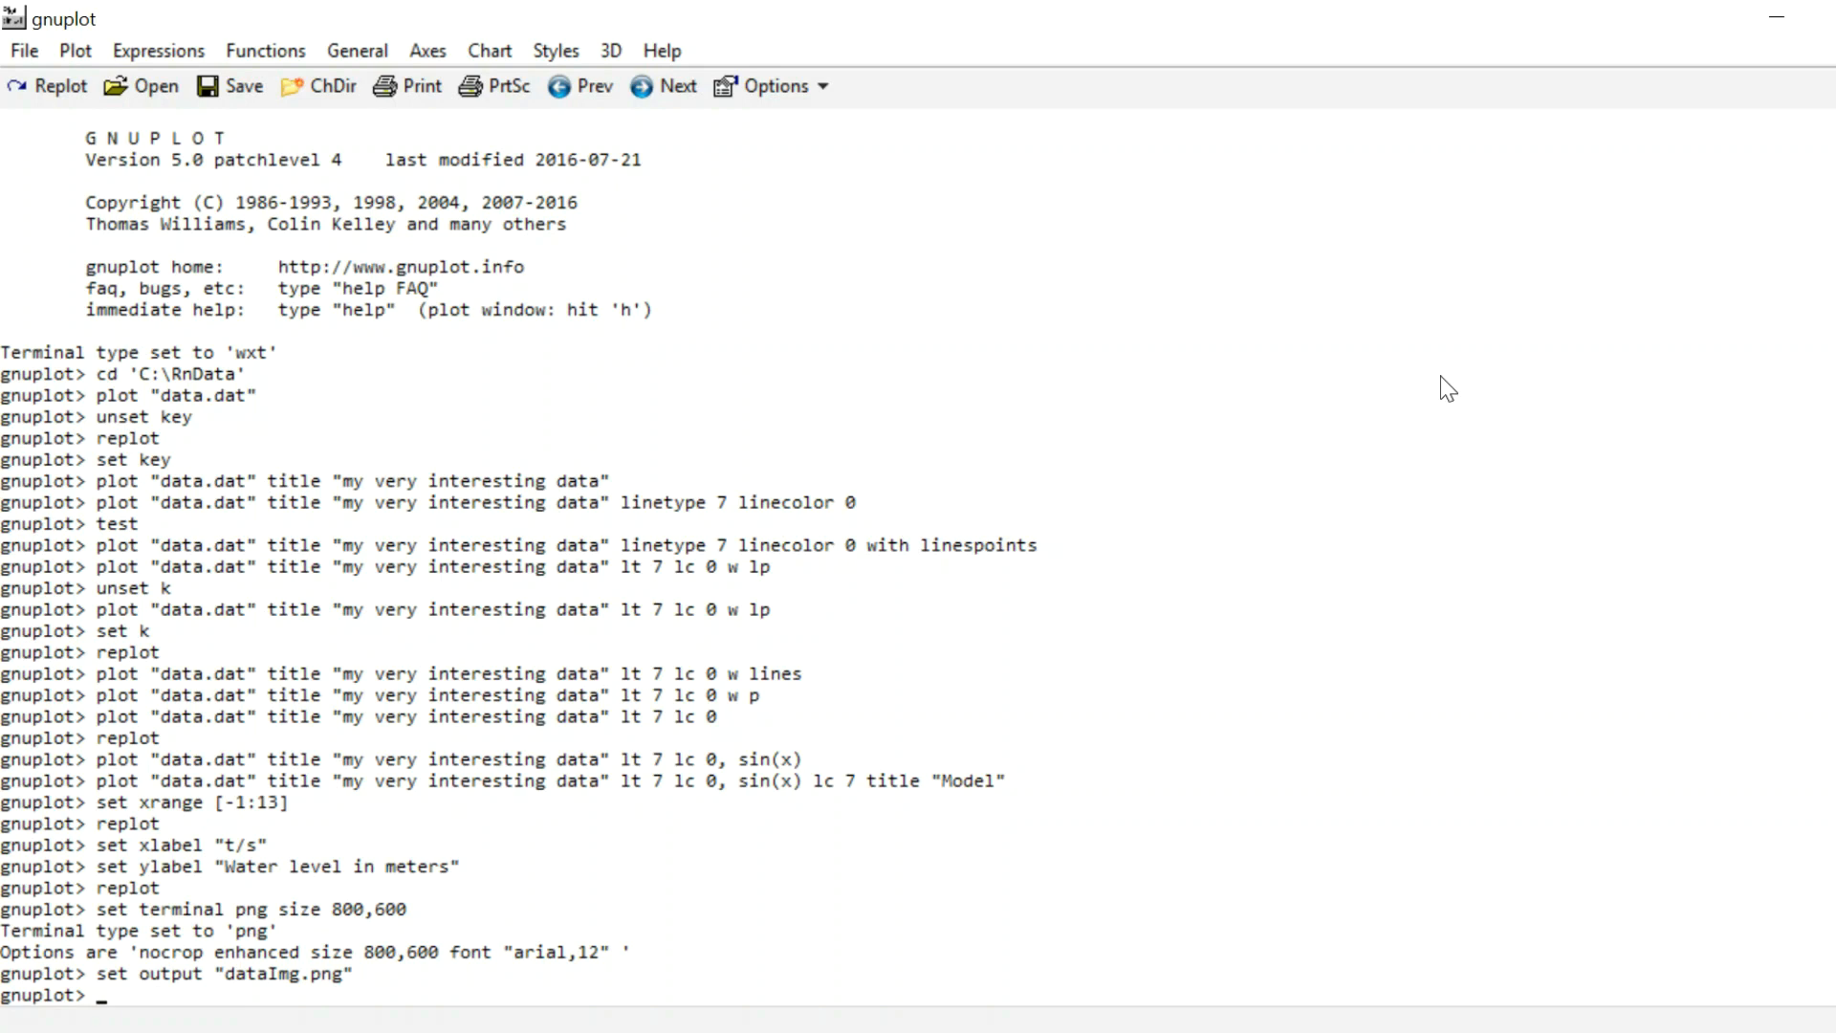
# Step: Replot into dataImg.png, switch the terminal back to wxt, and close the plot
pyautogui.write('replot')
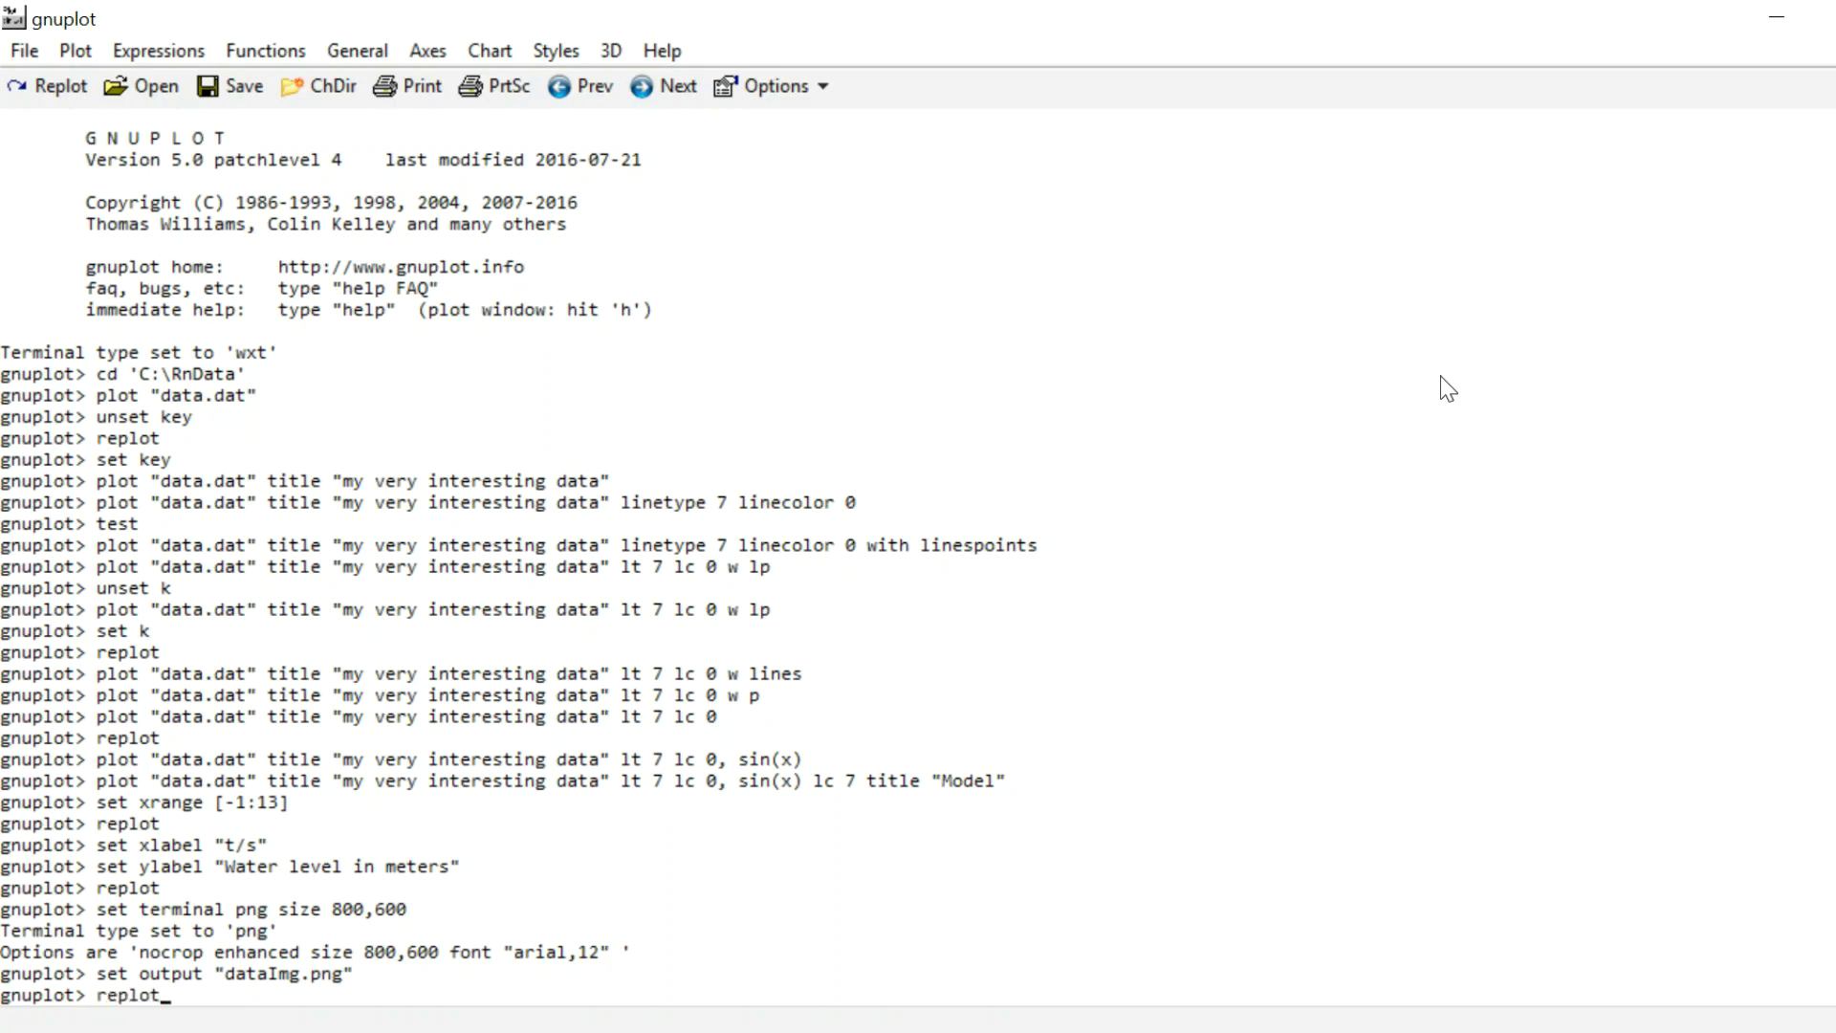
pyautogui.press('Return')
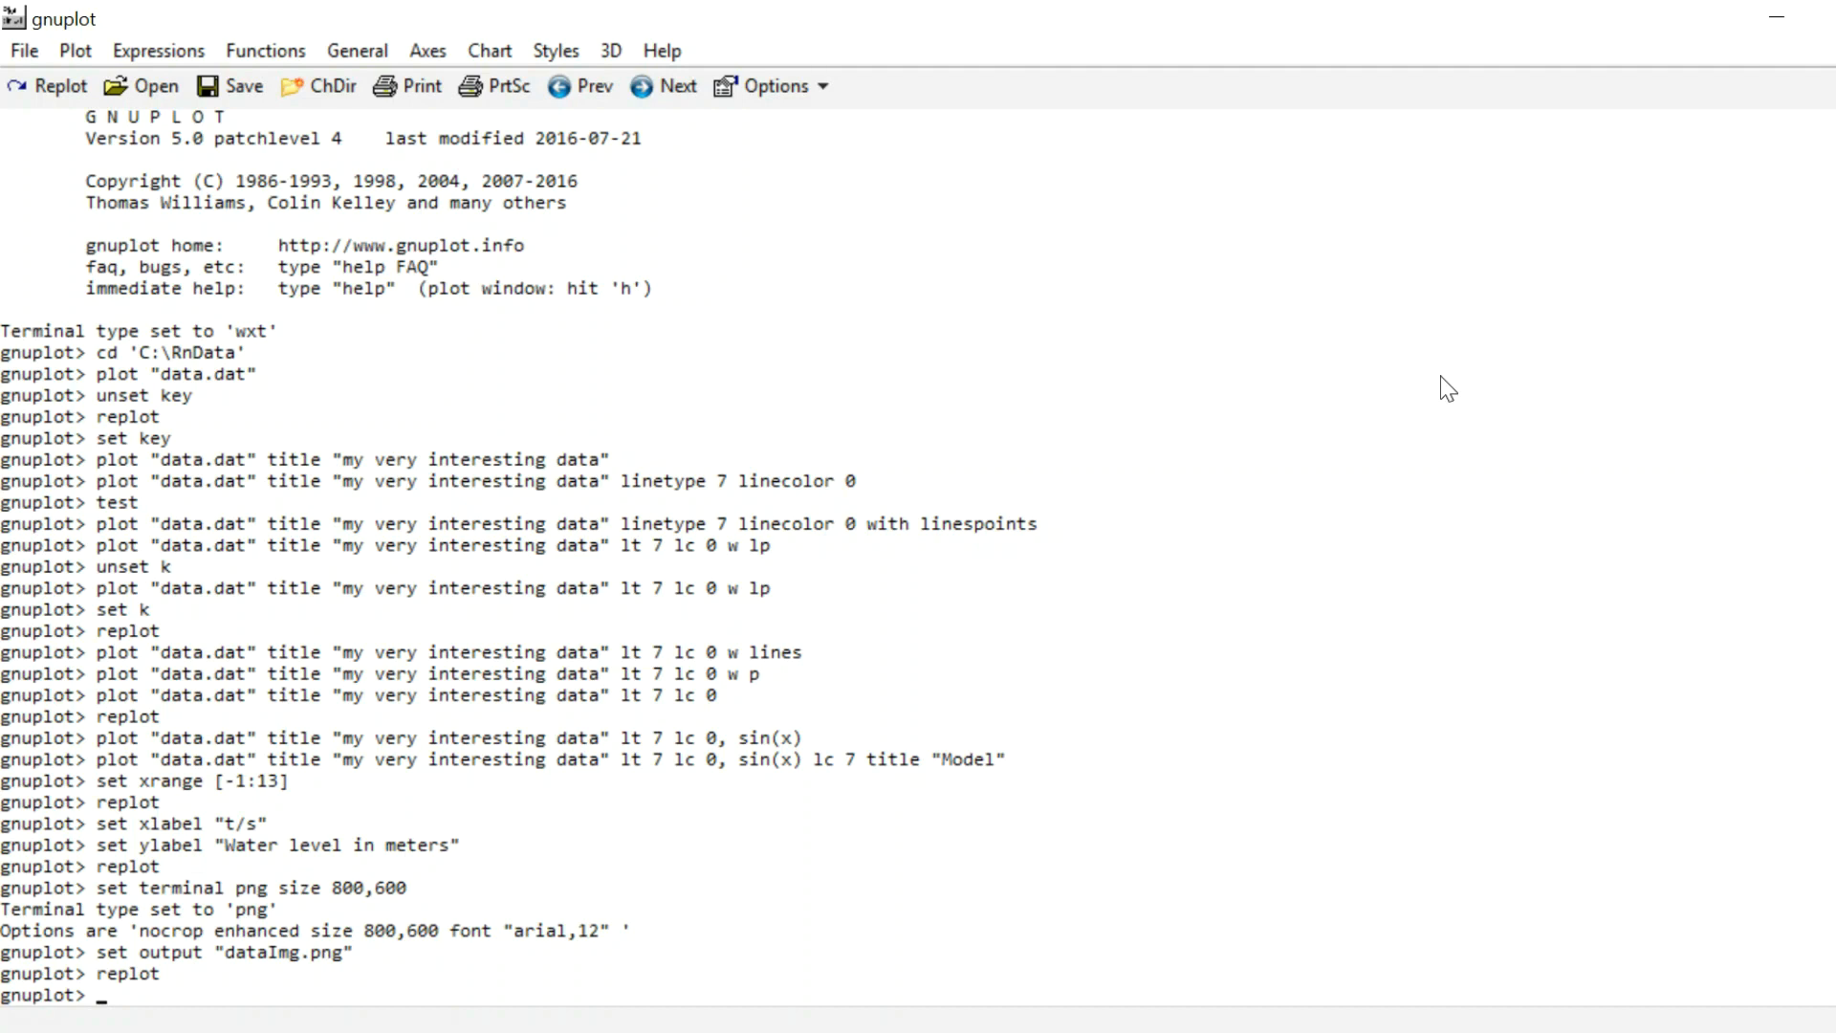
pyautogui.write('set ter')
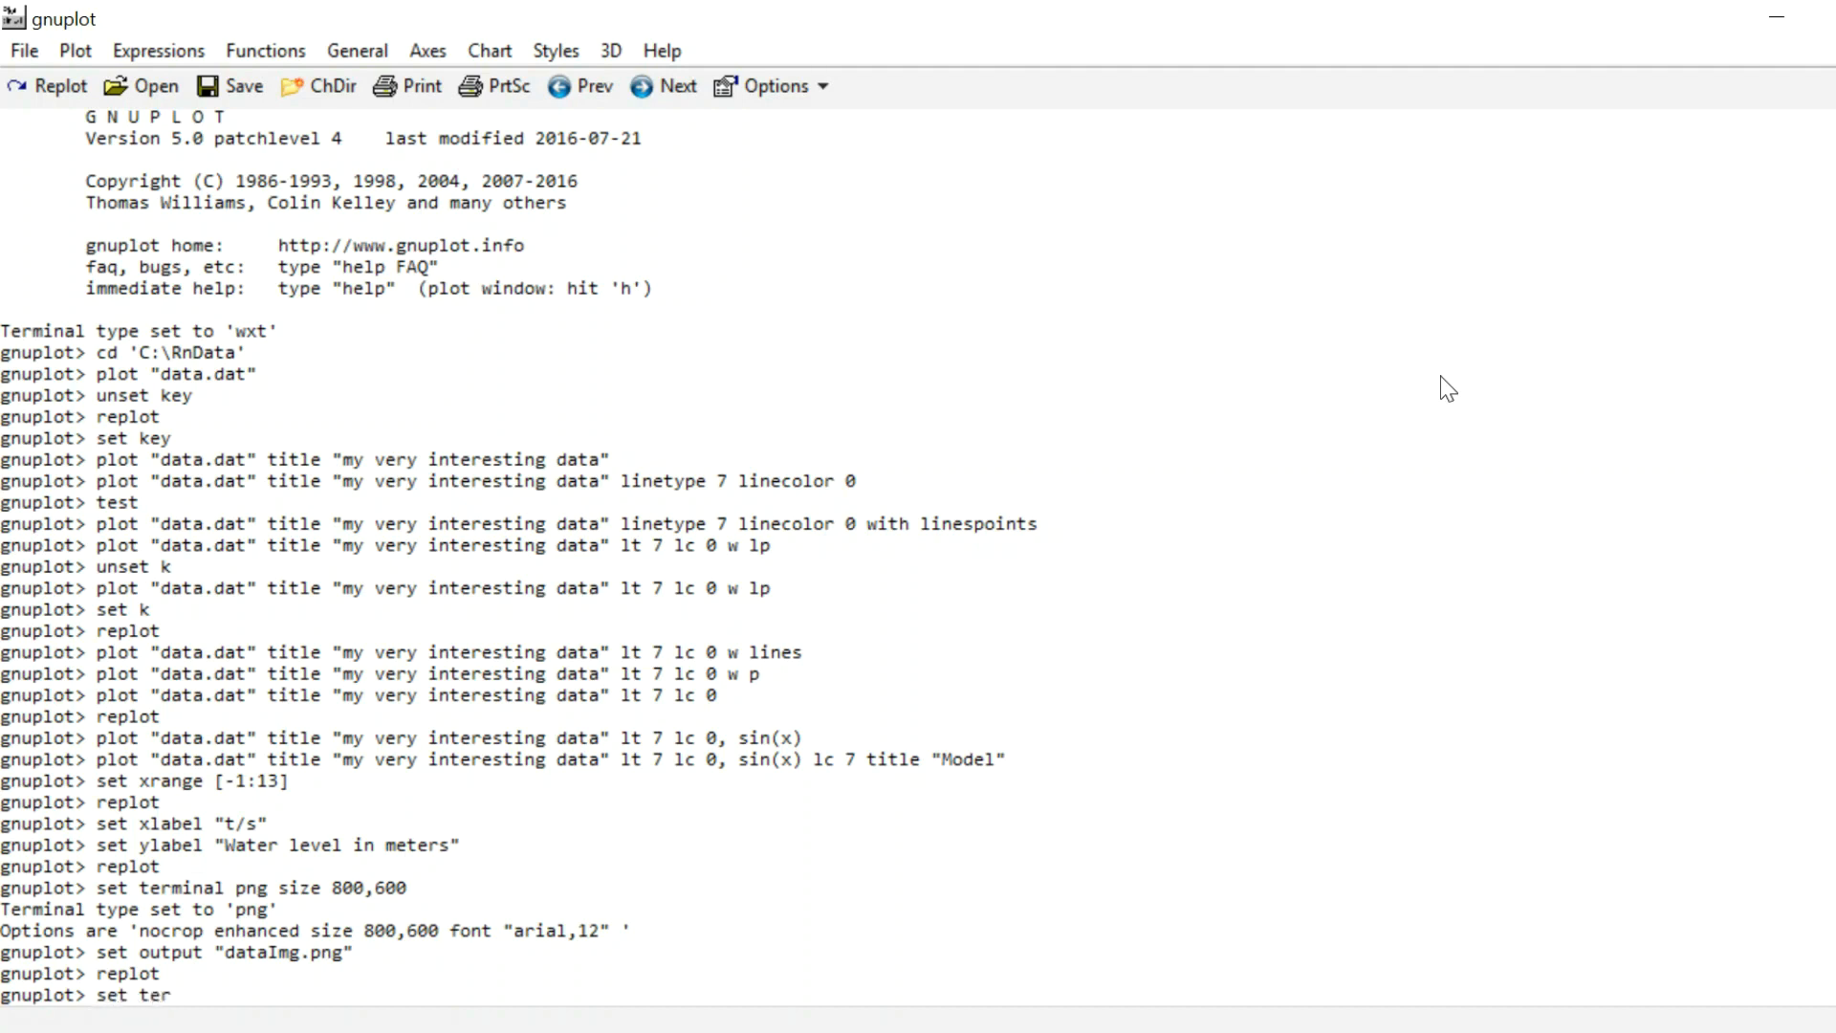
pyautogui.write('m wxt')
pyautogui.write('replot')
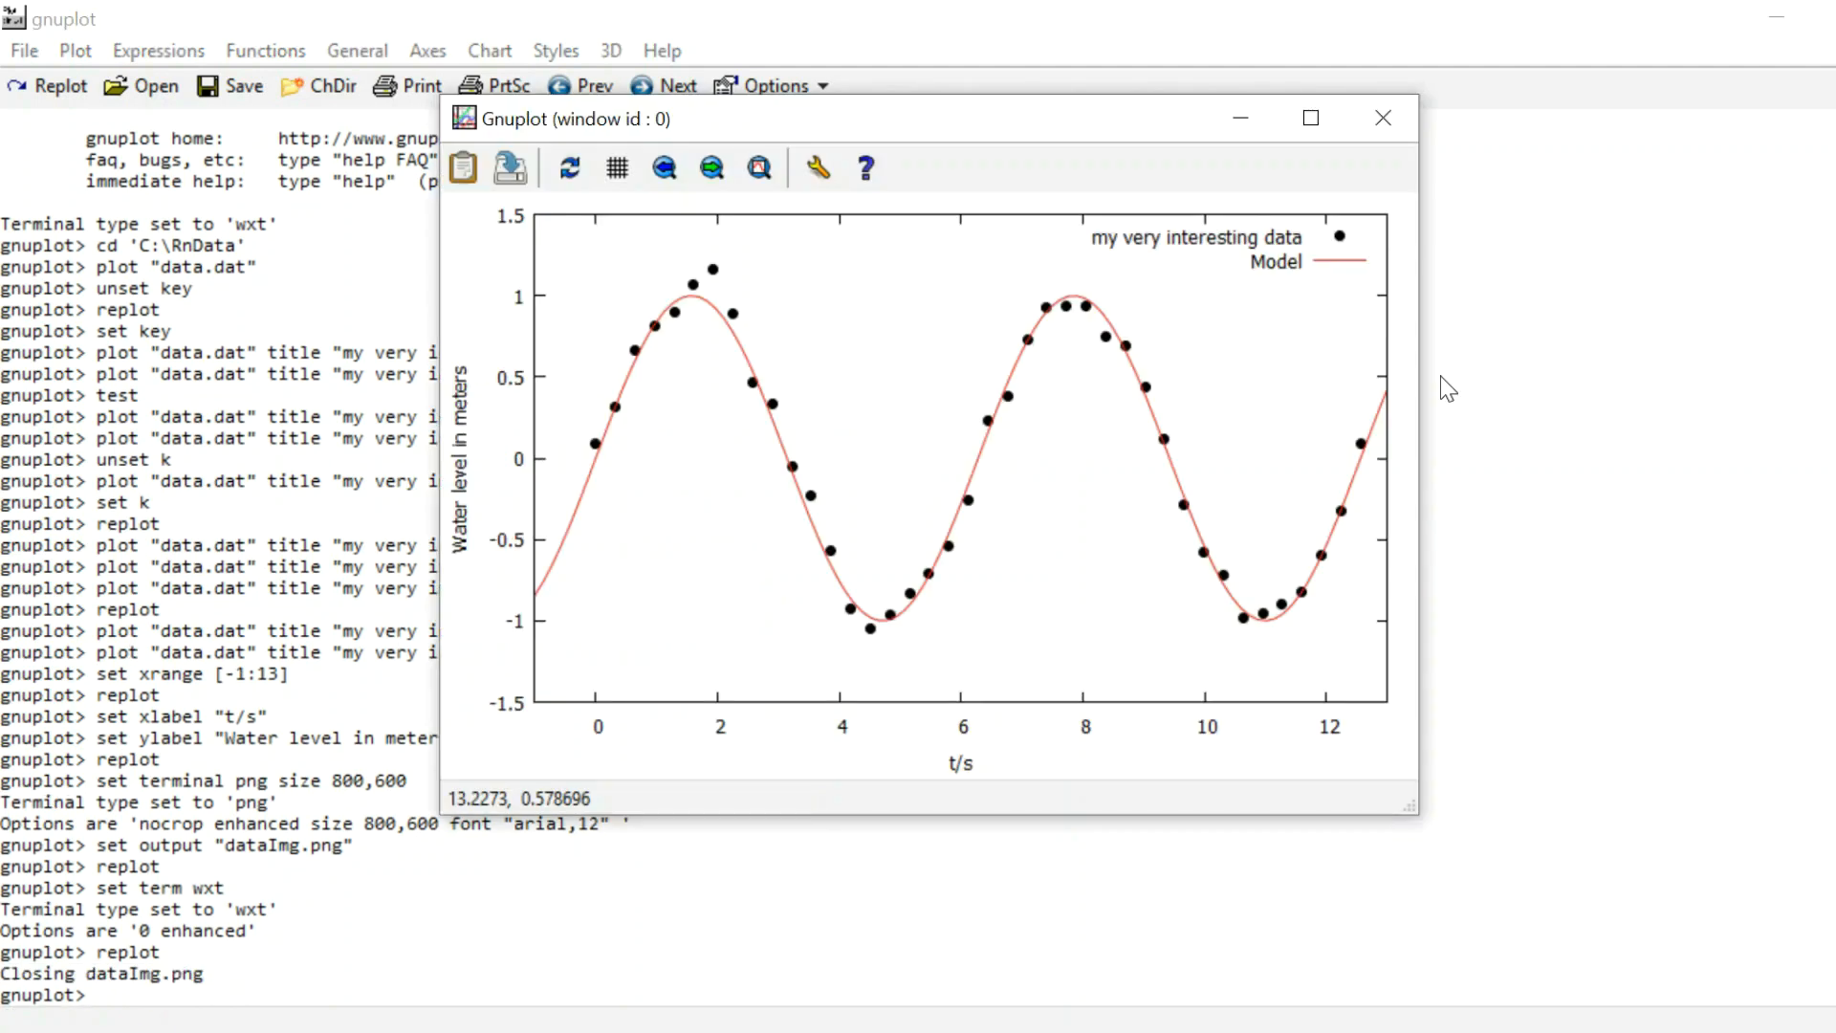
pyautogui.moveTo(995, 302)
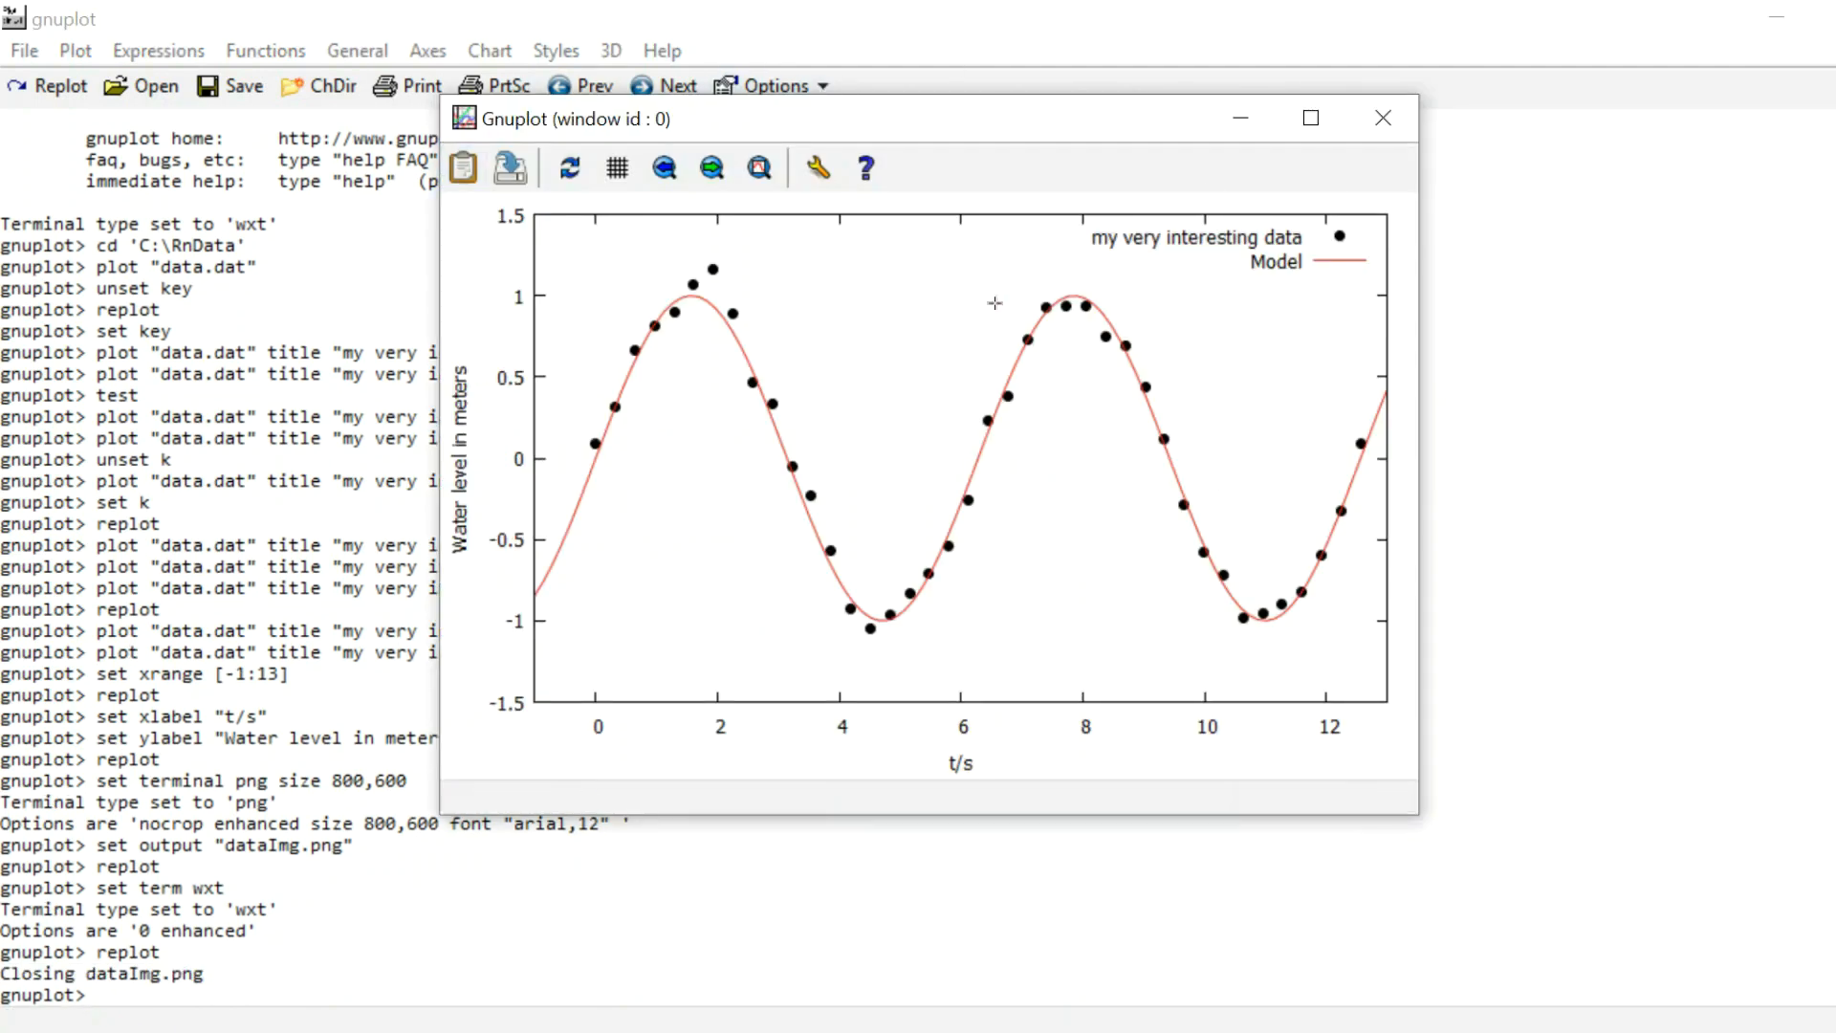
pyautogui.moveTo(1165, 646)
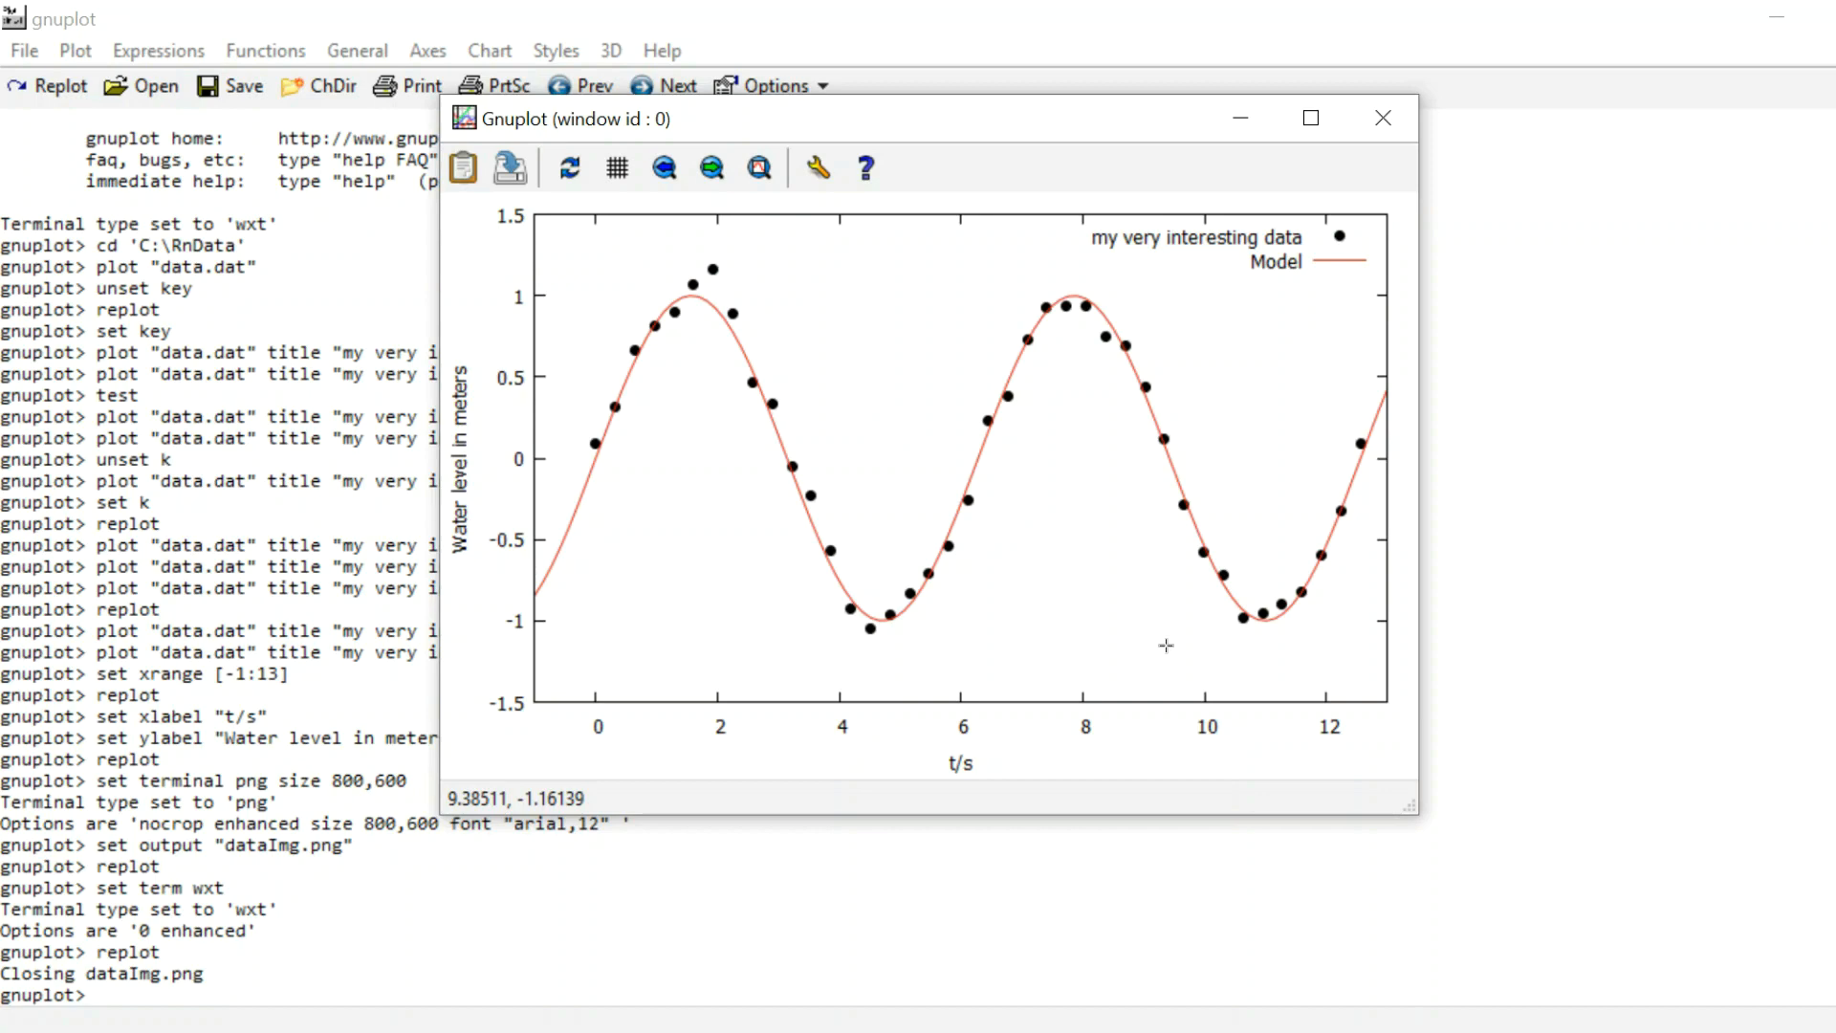
pyautogui.moveTo(1383, 116)
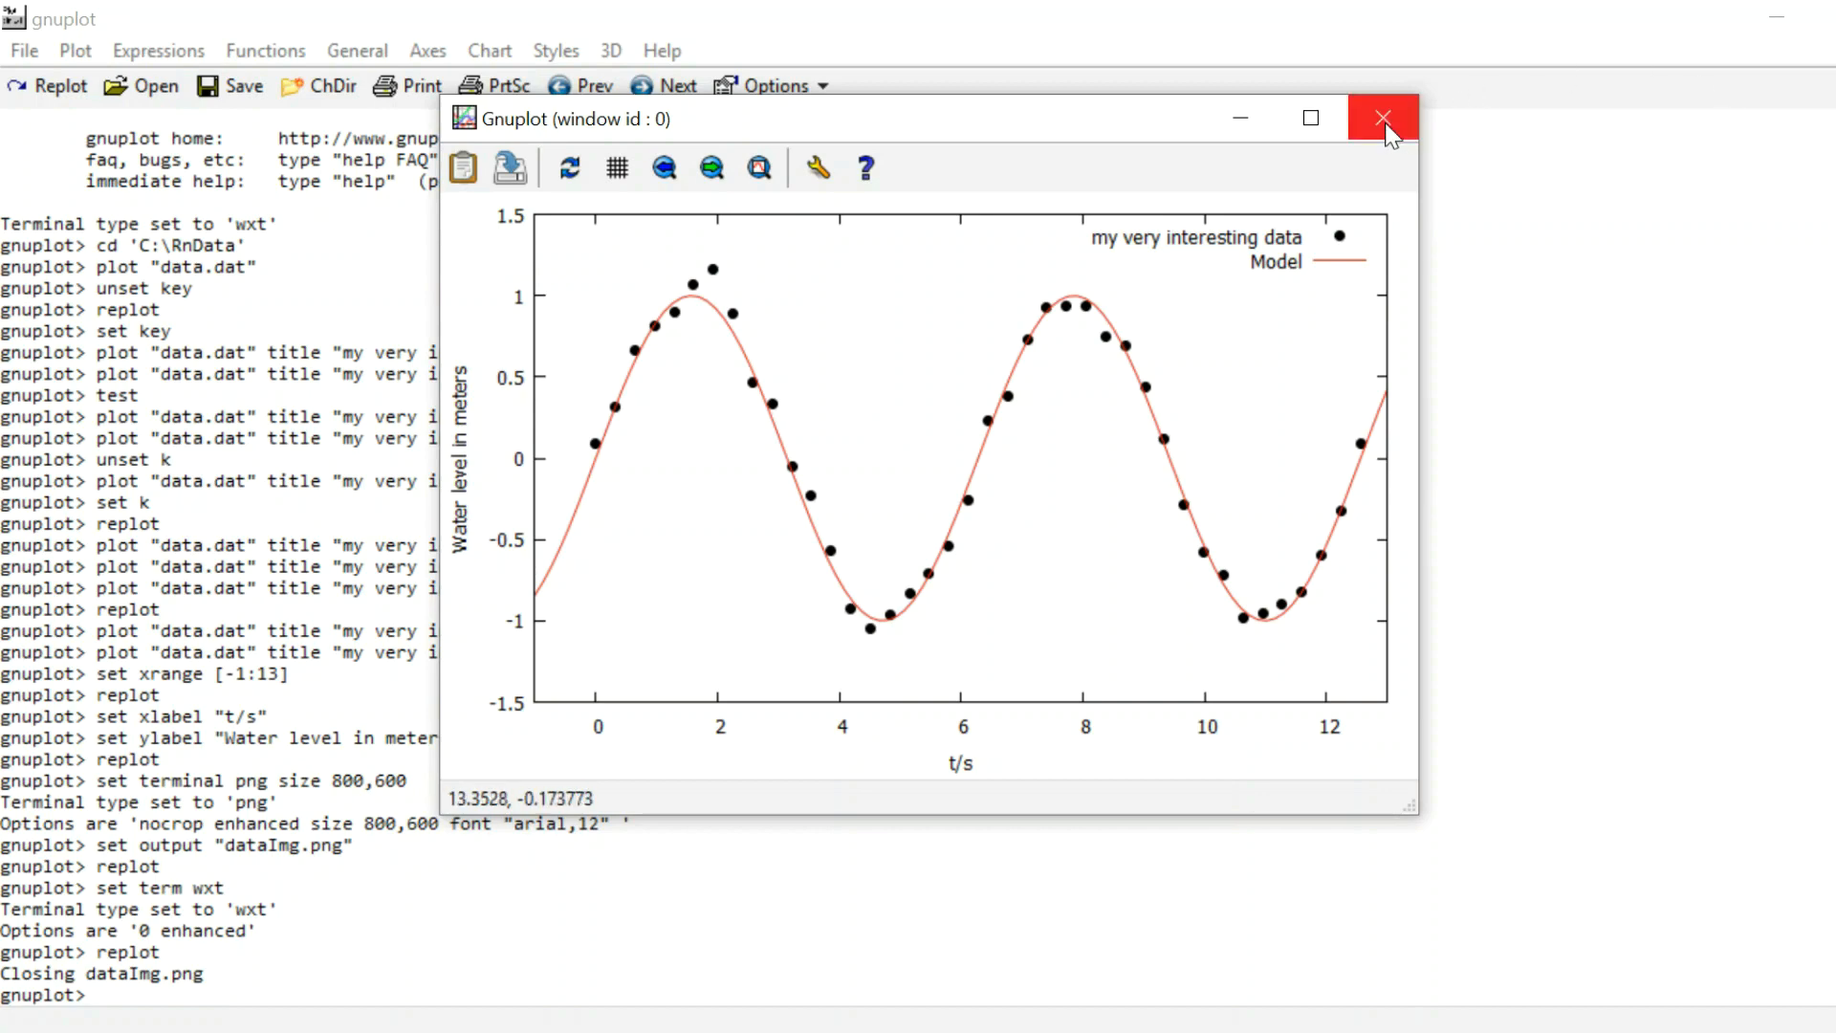
pyautogui.click(1384, 119)
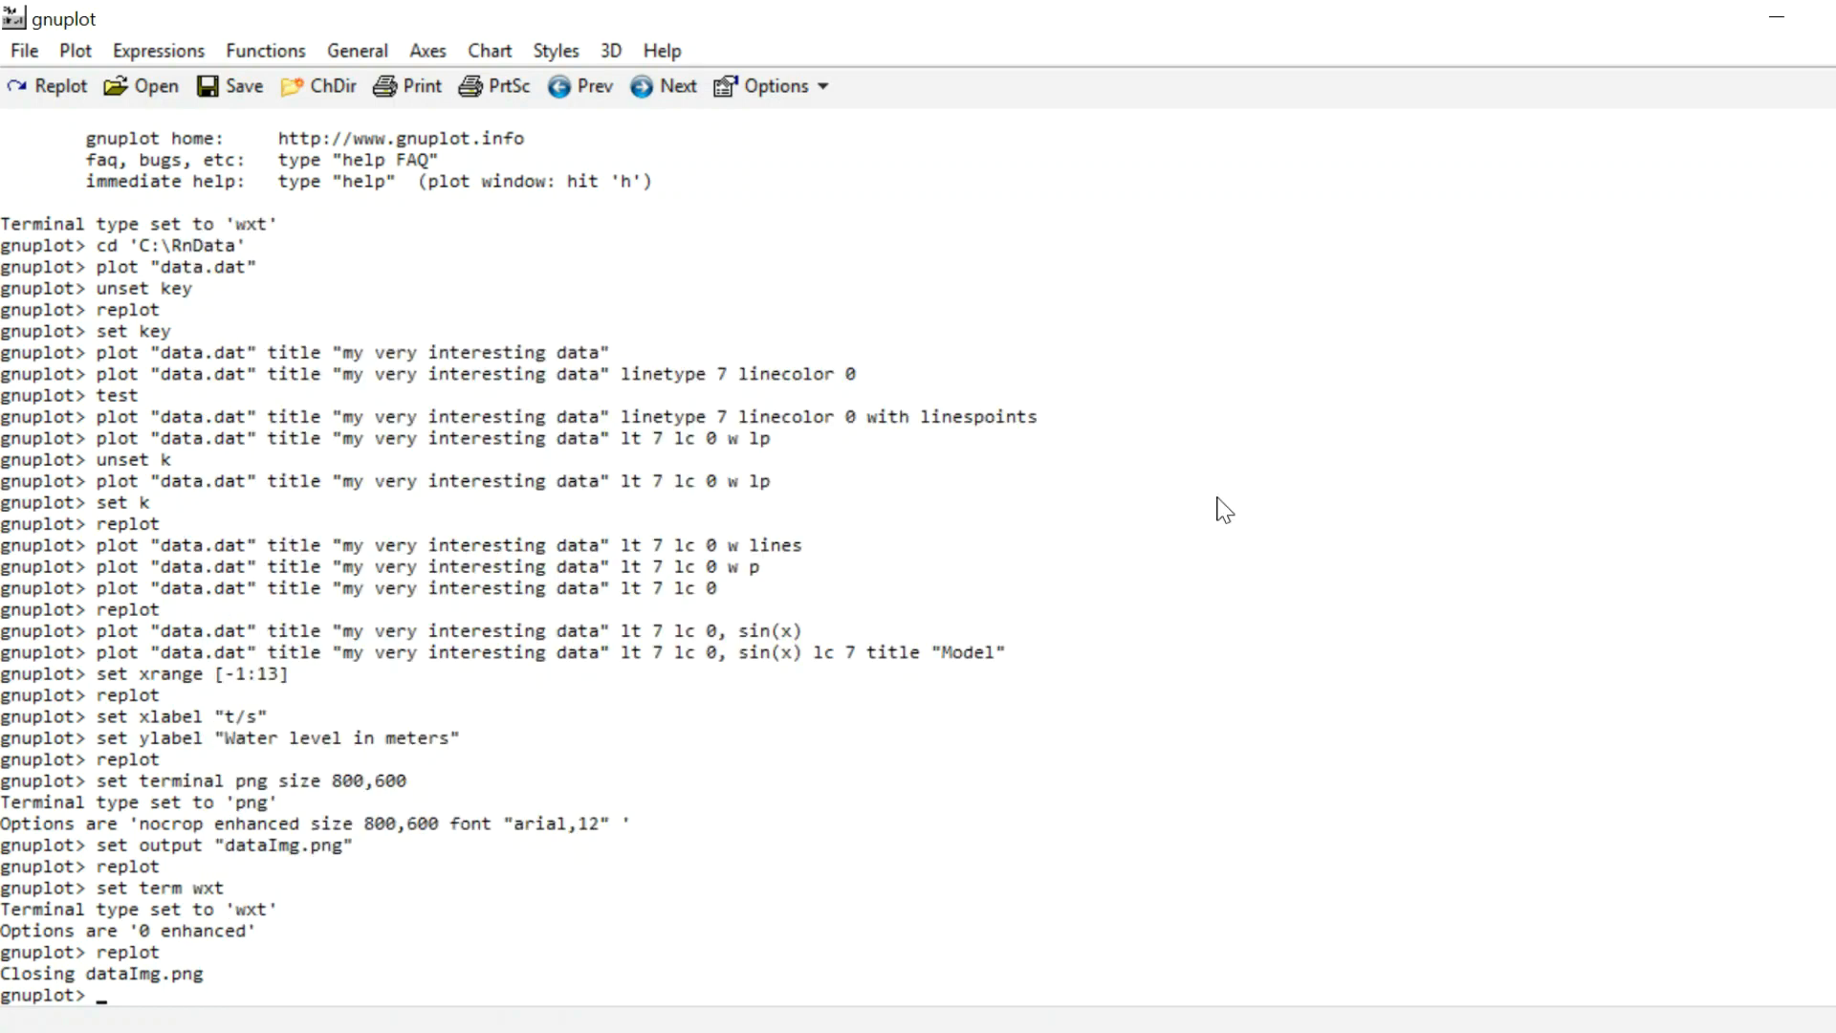
# Step: Plot dataErrors.dat with errorbars together with the sin(x) Model curve
pyautogui.write('set output "dataImg.png"')
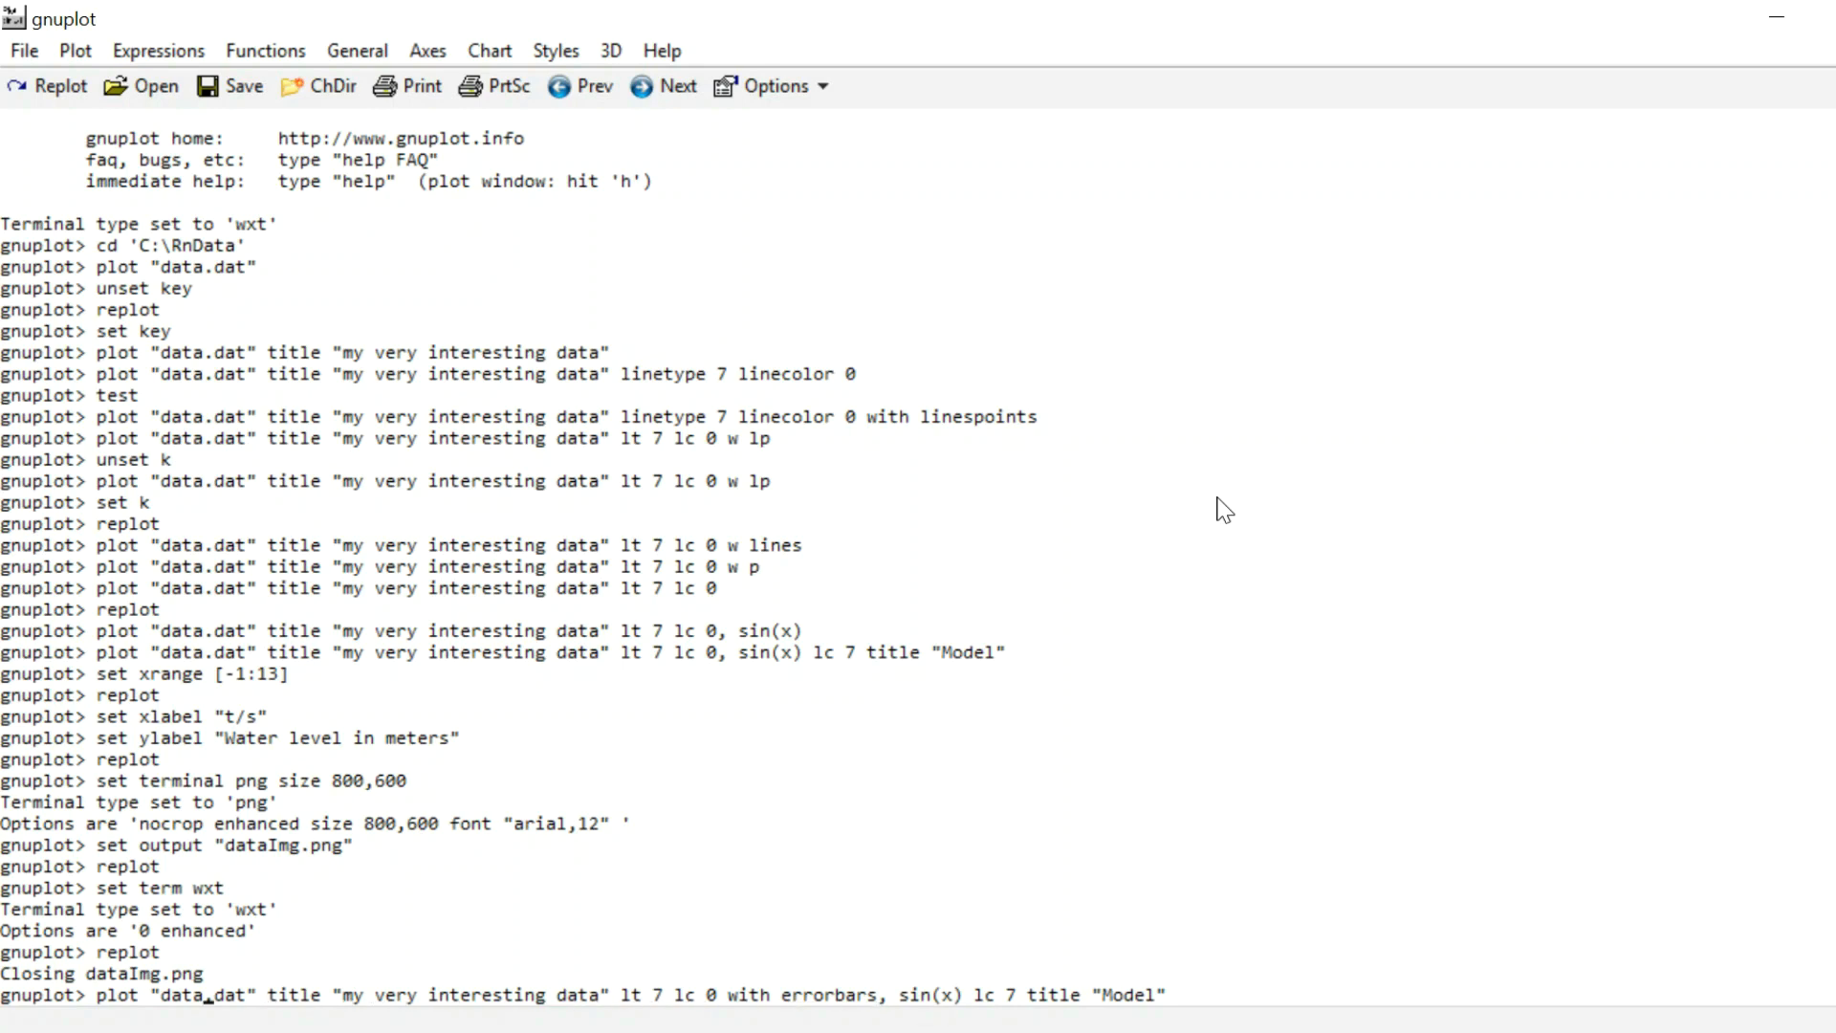
pyautogui.write('Error')
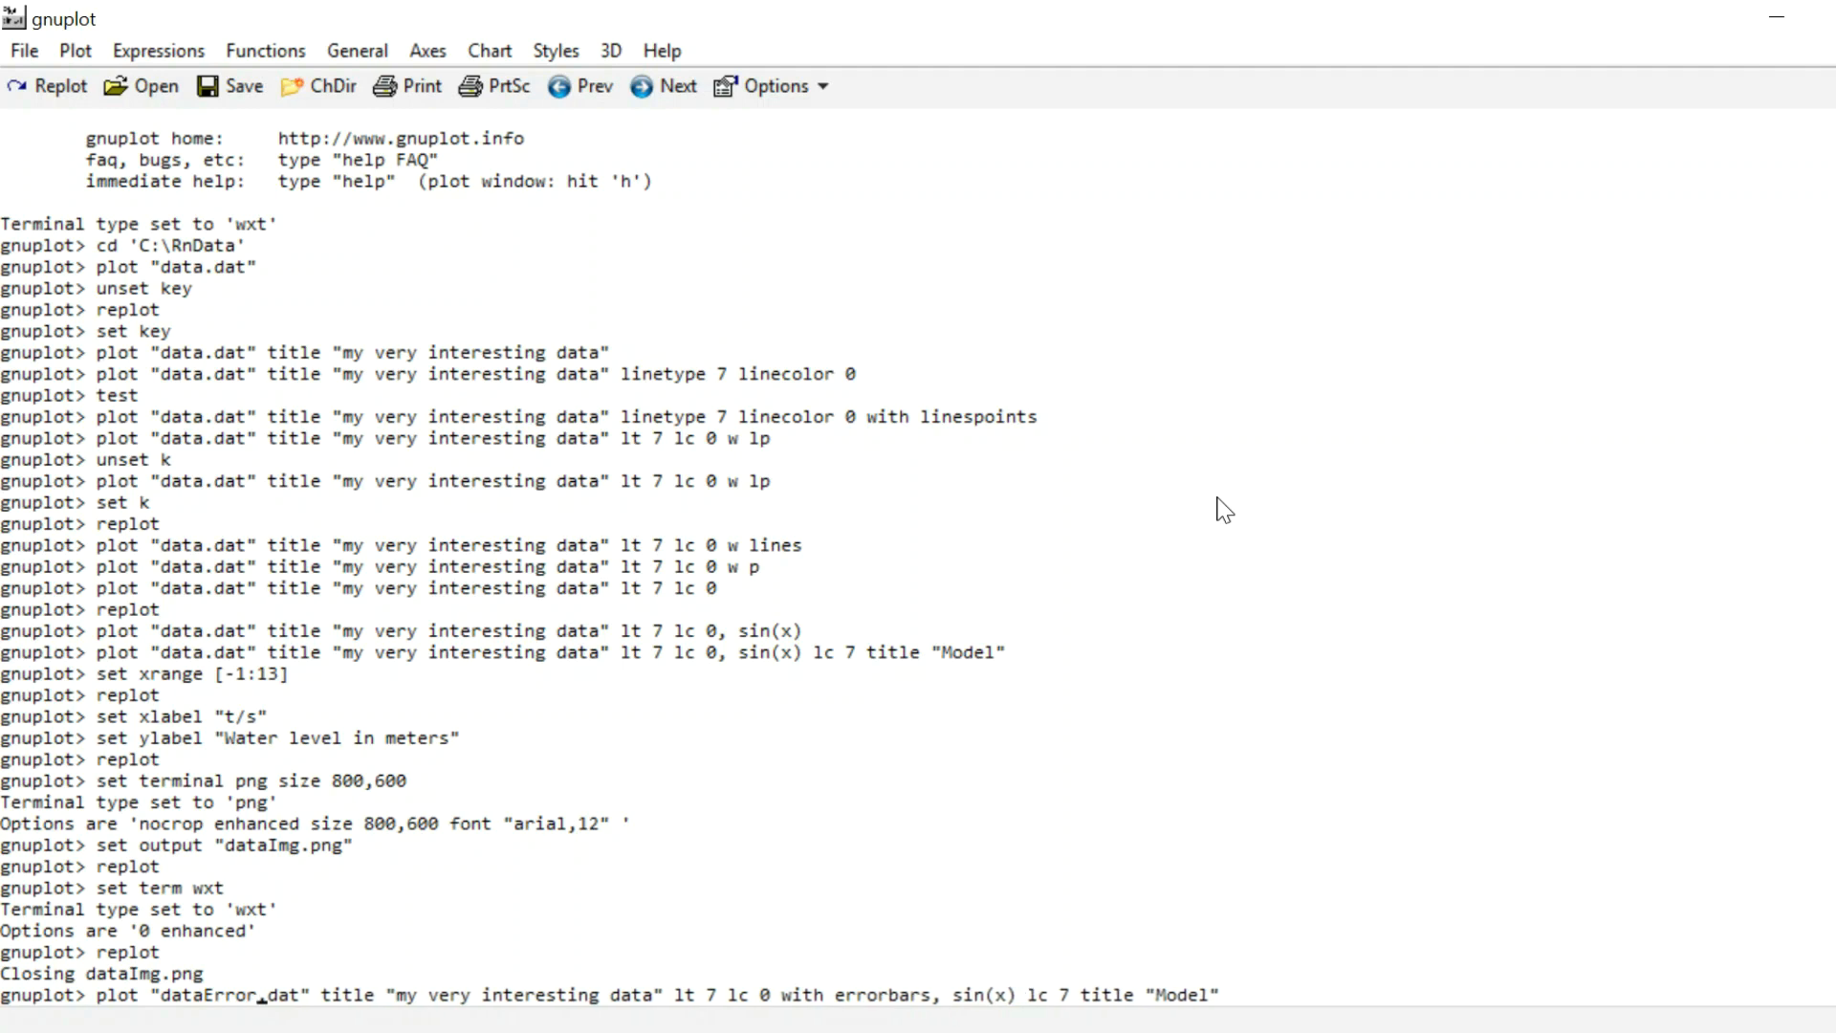
pyautogui.write('s')
pyautogui.press('Return')
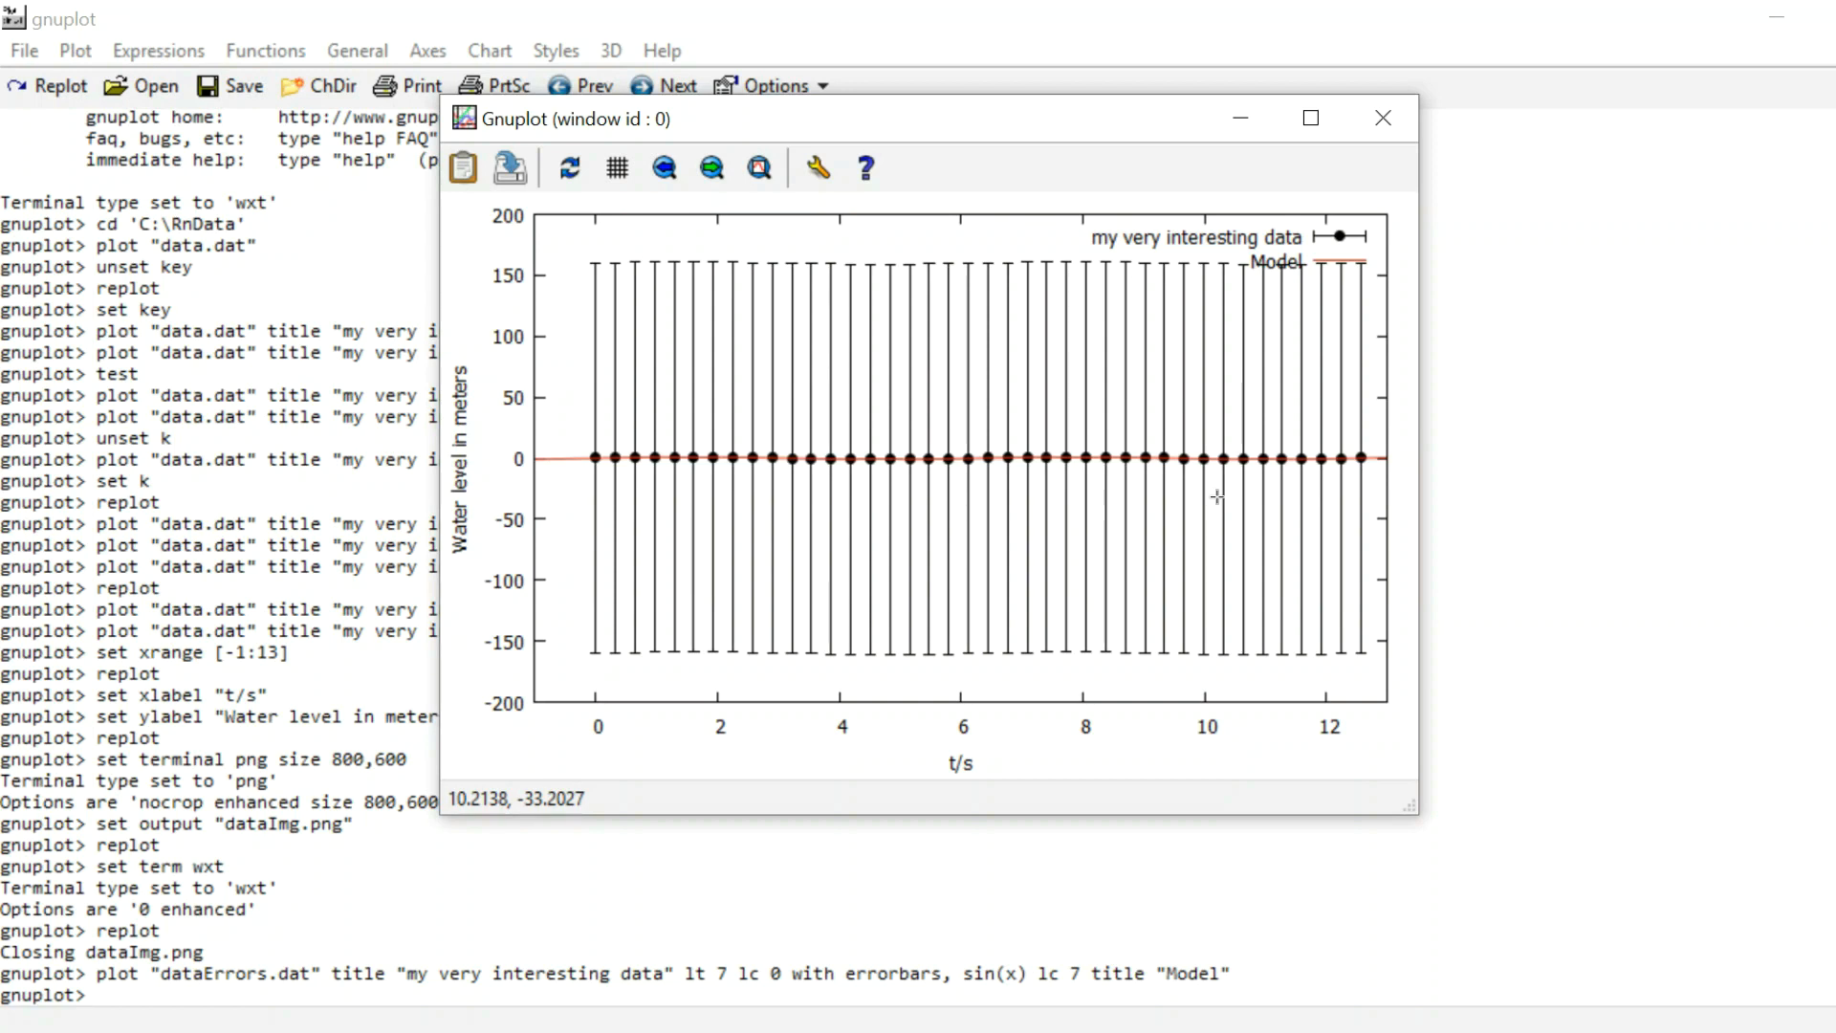
pyautogui.moveTo(1386, 119)
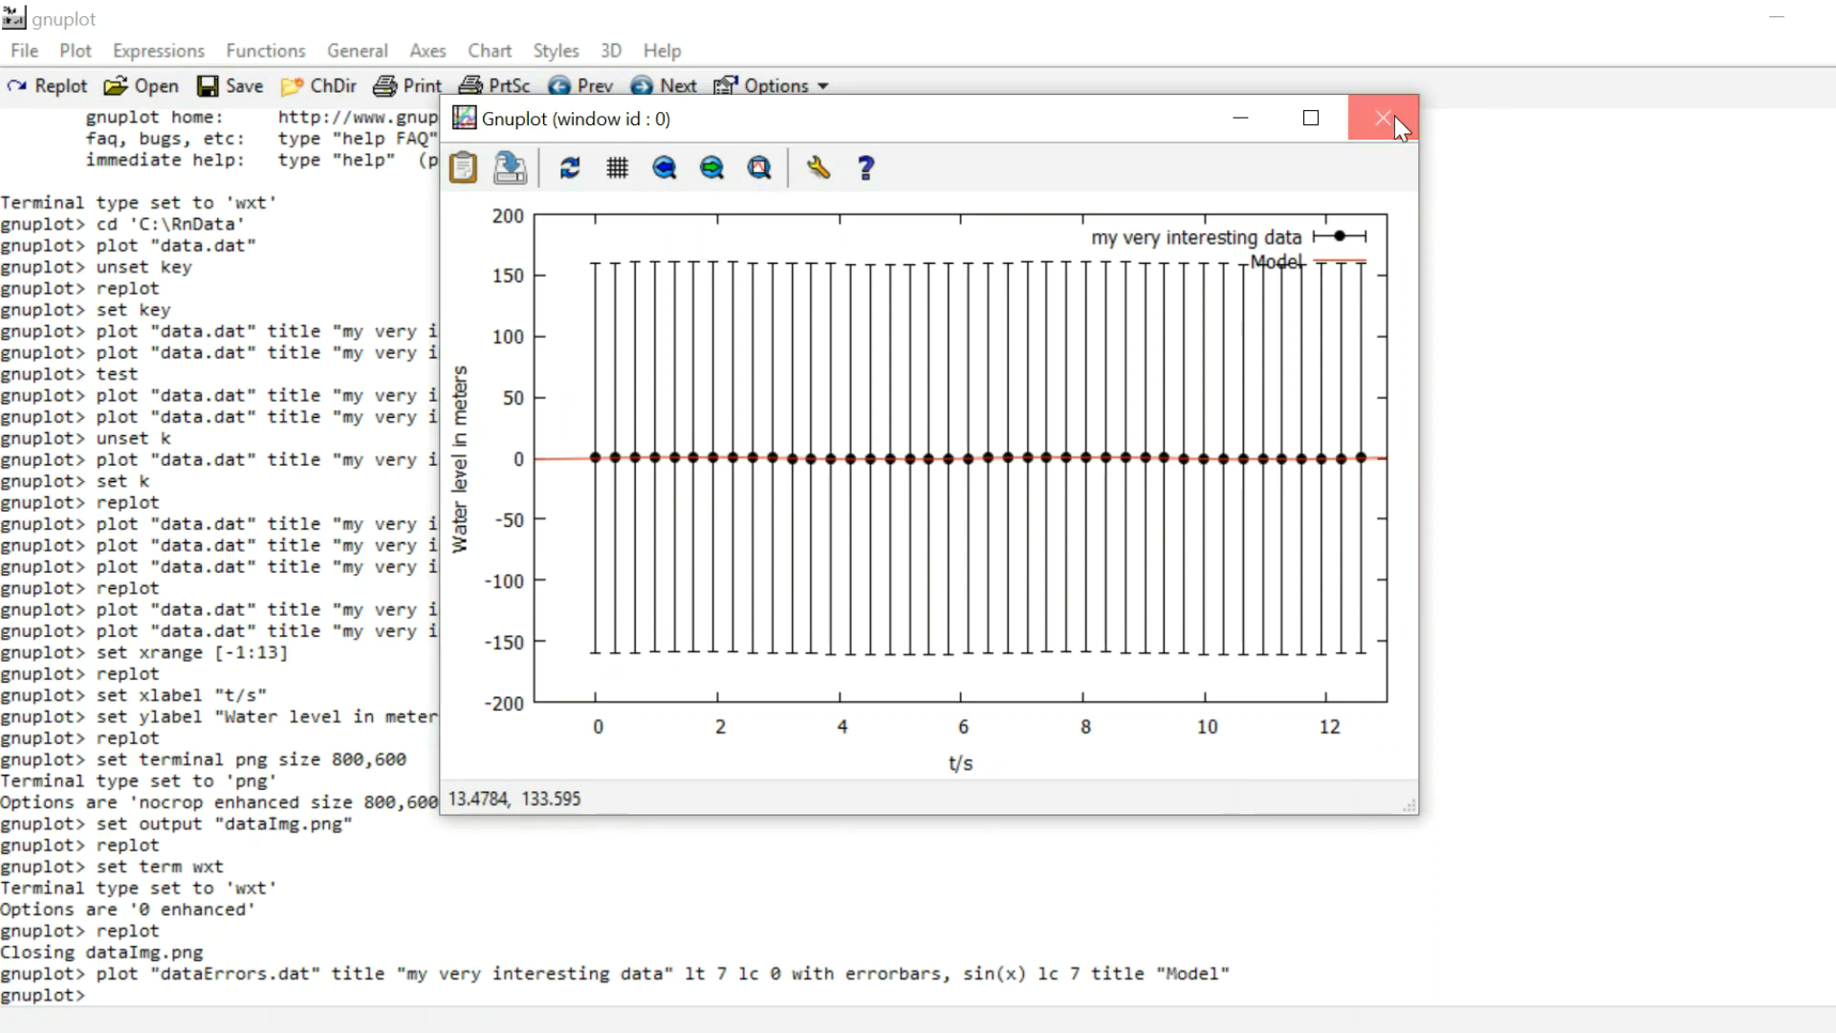
# Step: Close the error-bar plot and edit the plot command to use 1:2:($3/1000)
pyautogui.click(1384, 118)
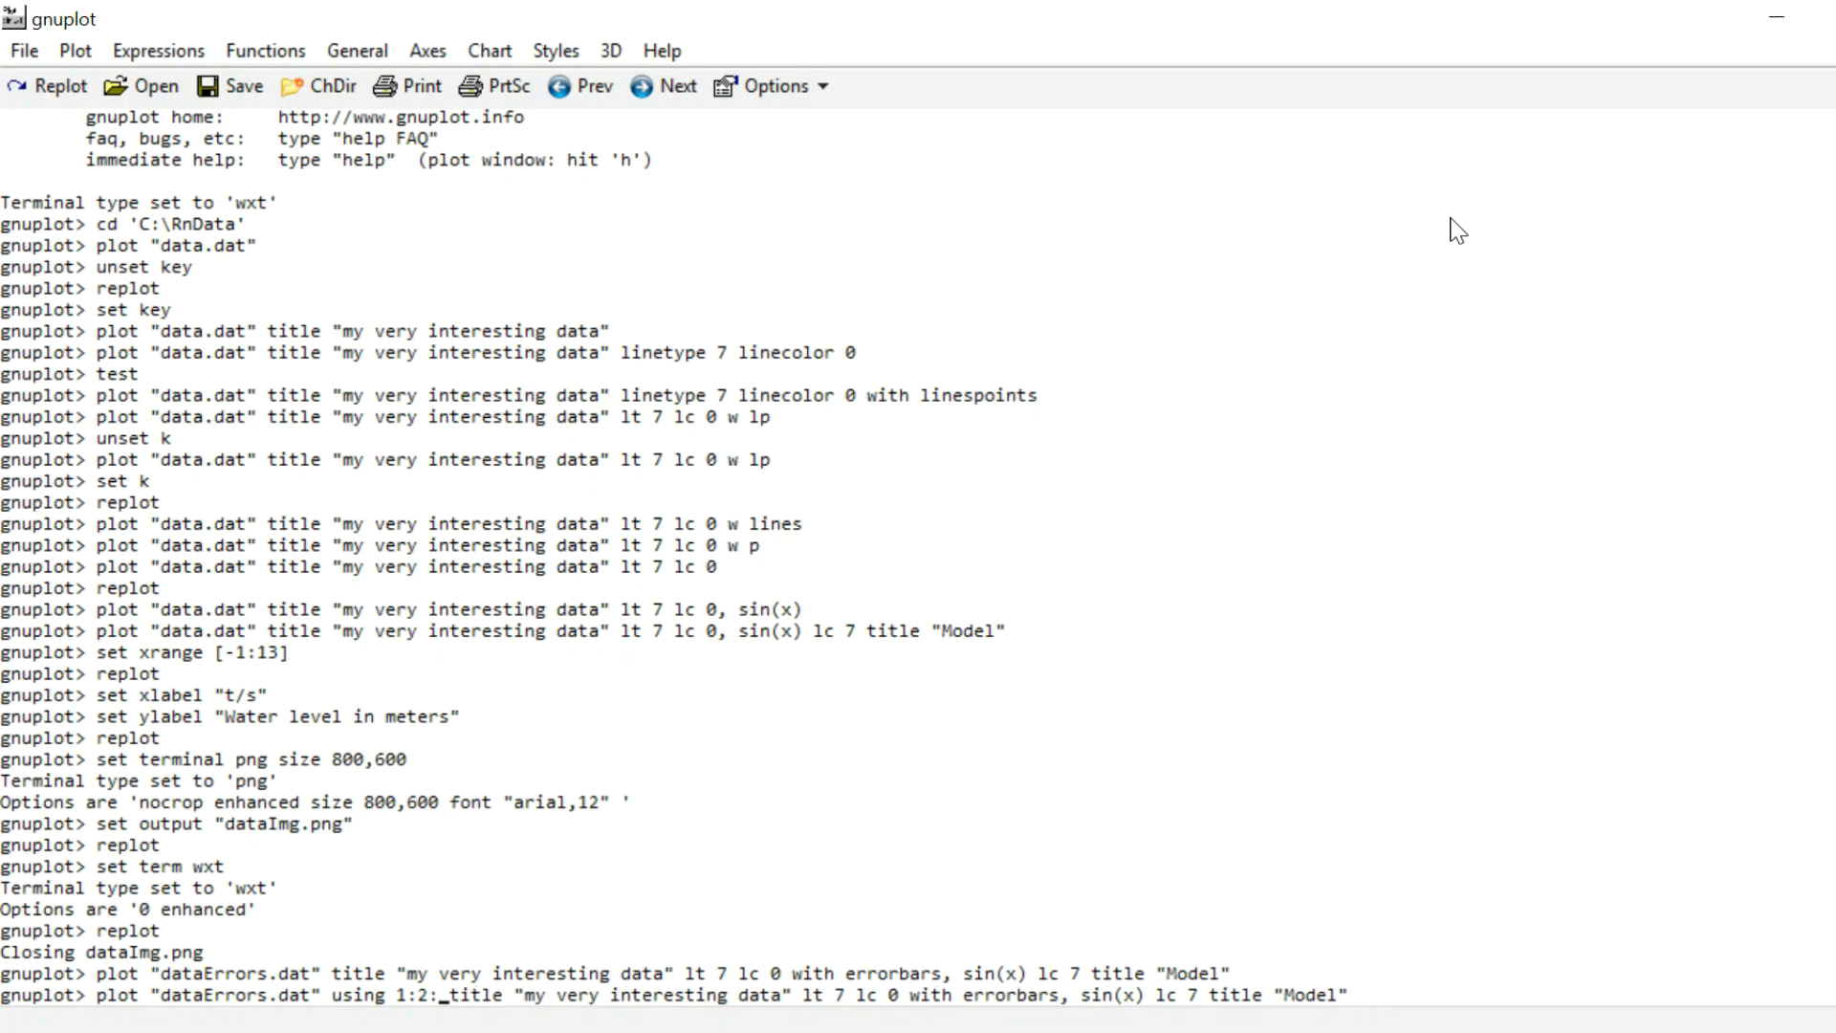
pyautogui.write('()')
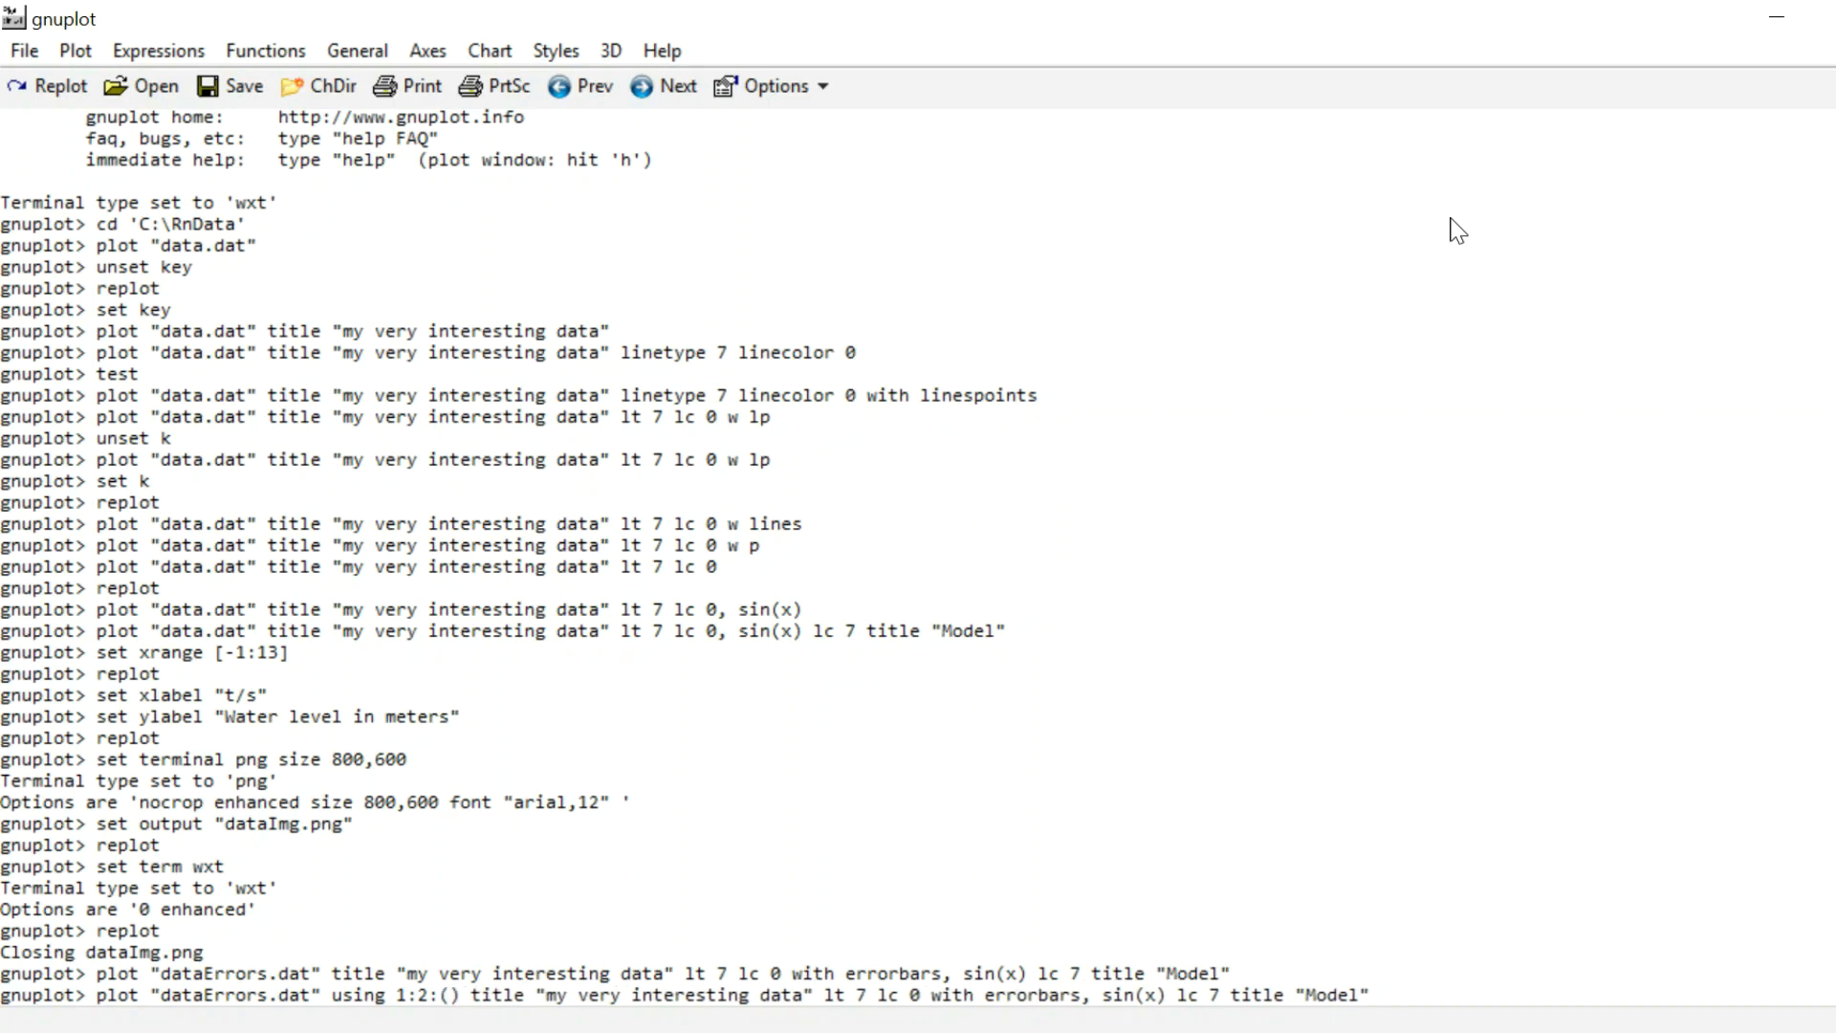
pyautogui.write('$3')
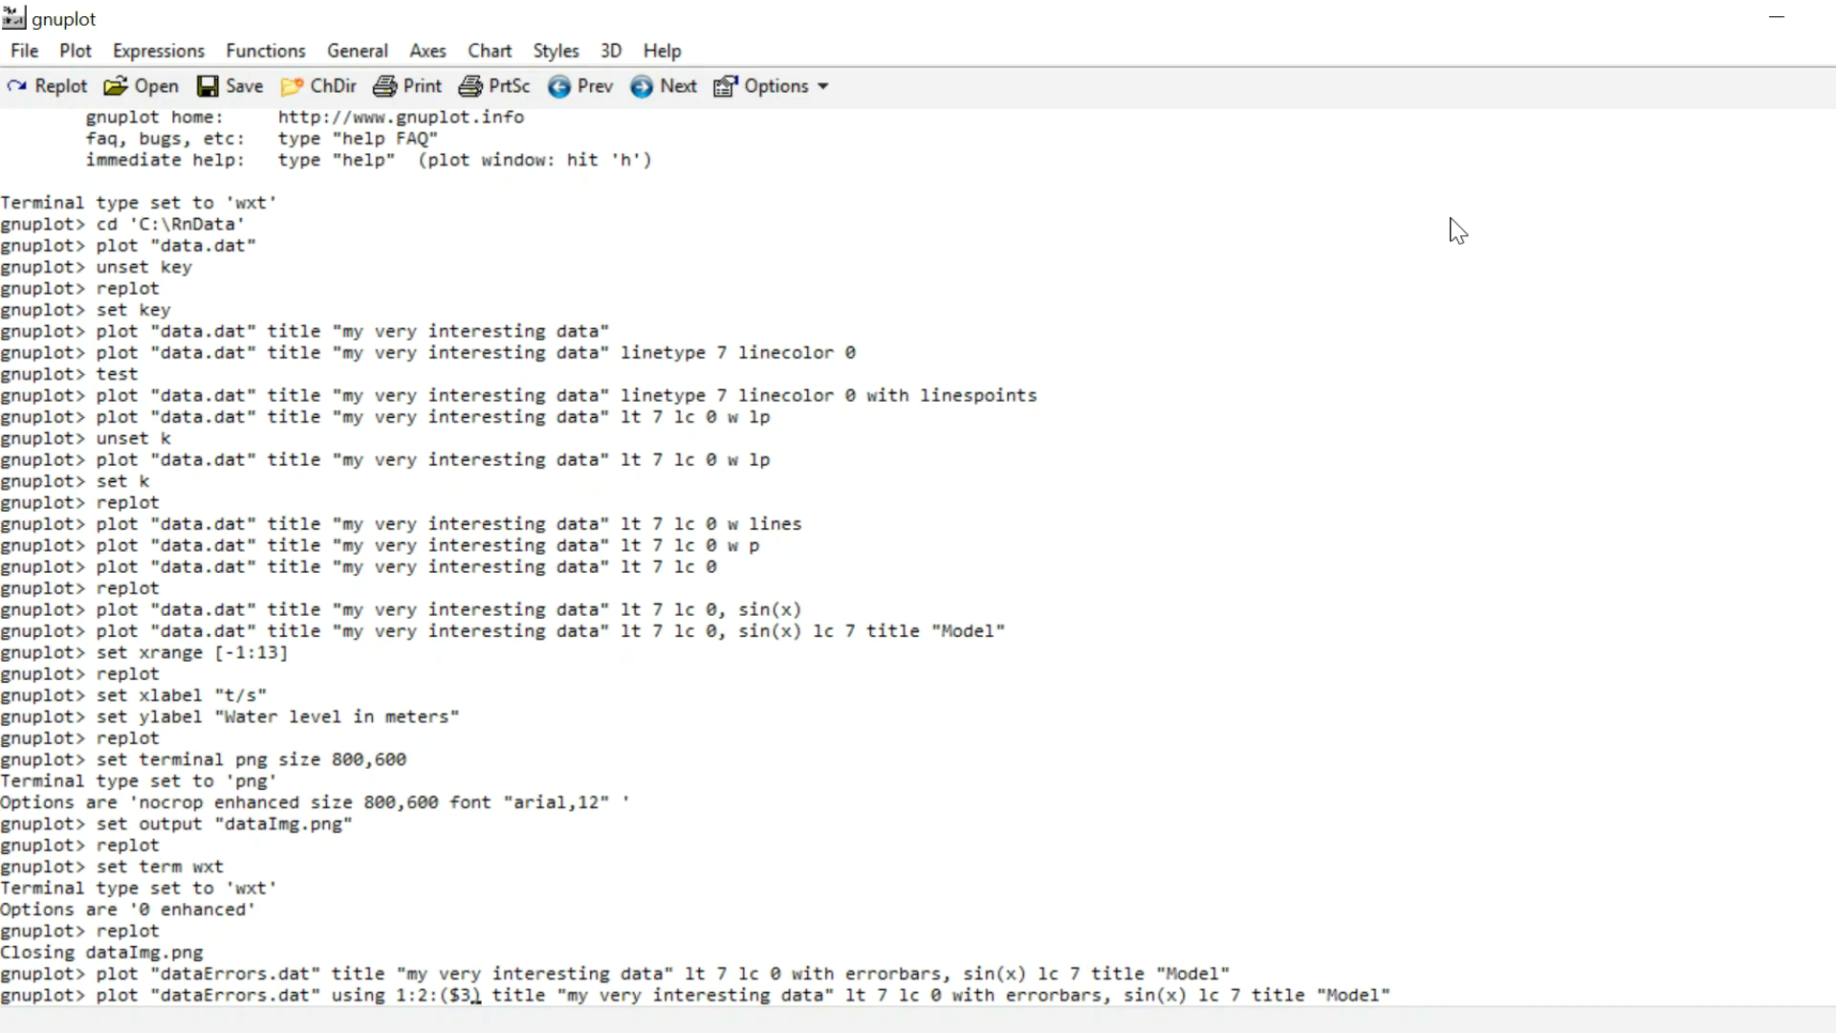
pyautogui.write('/')
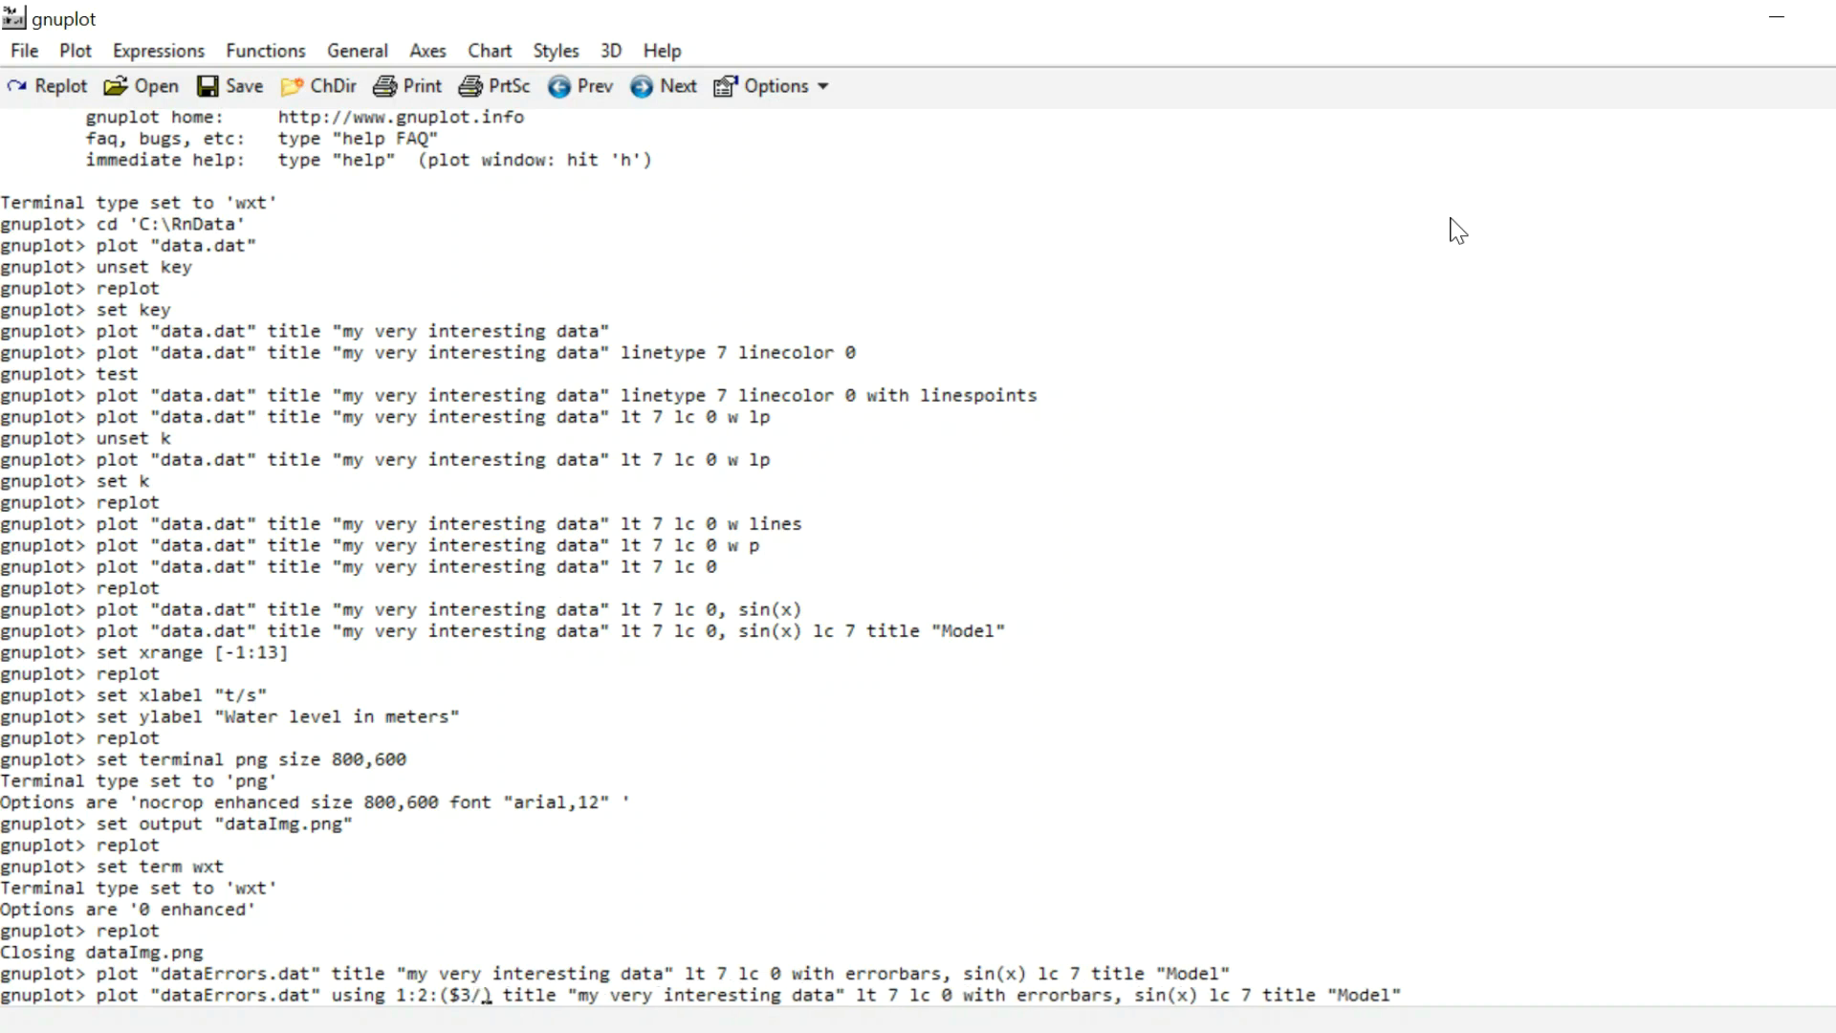
pyautogui.write('10')
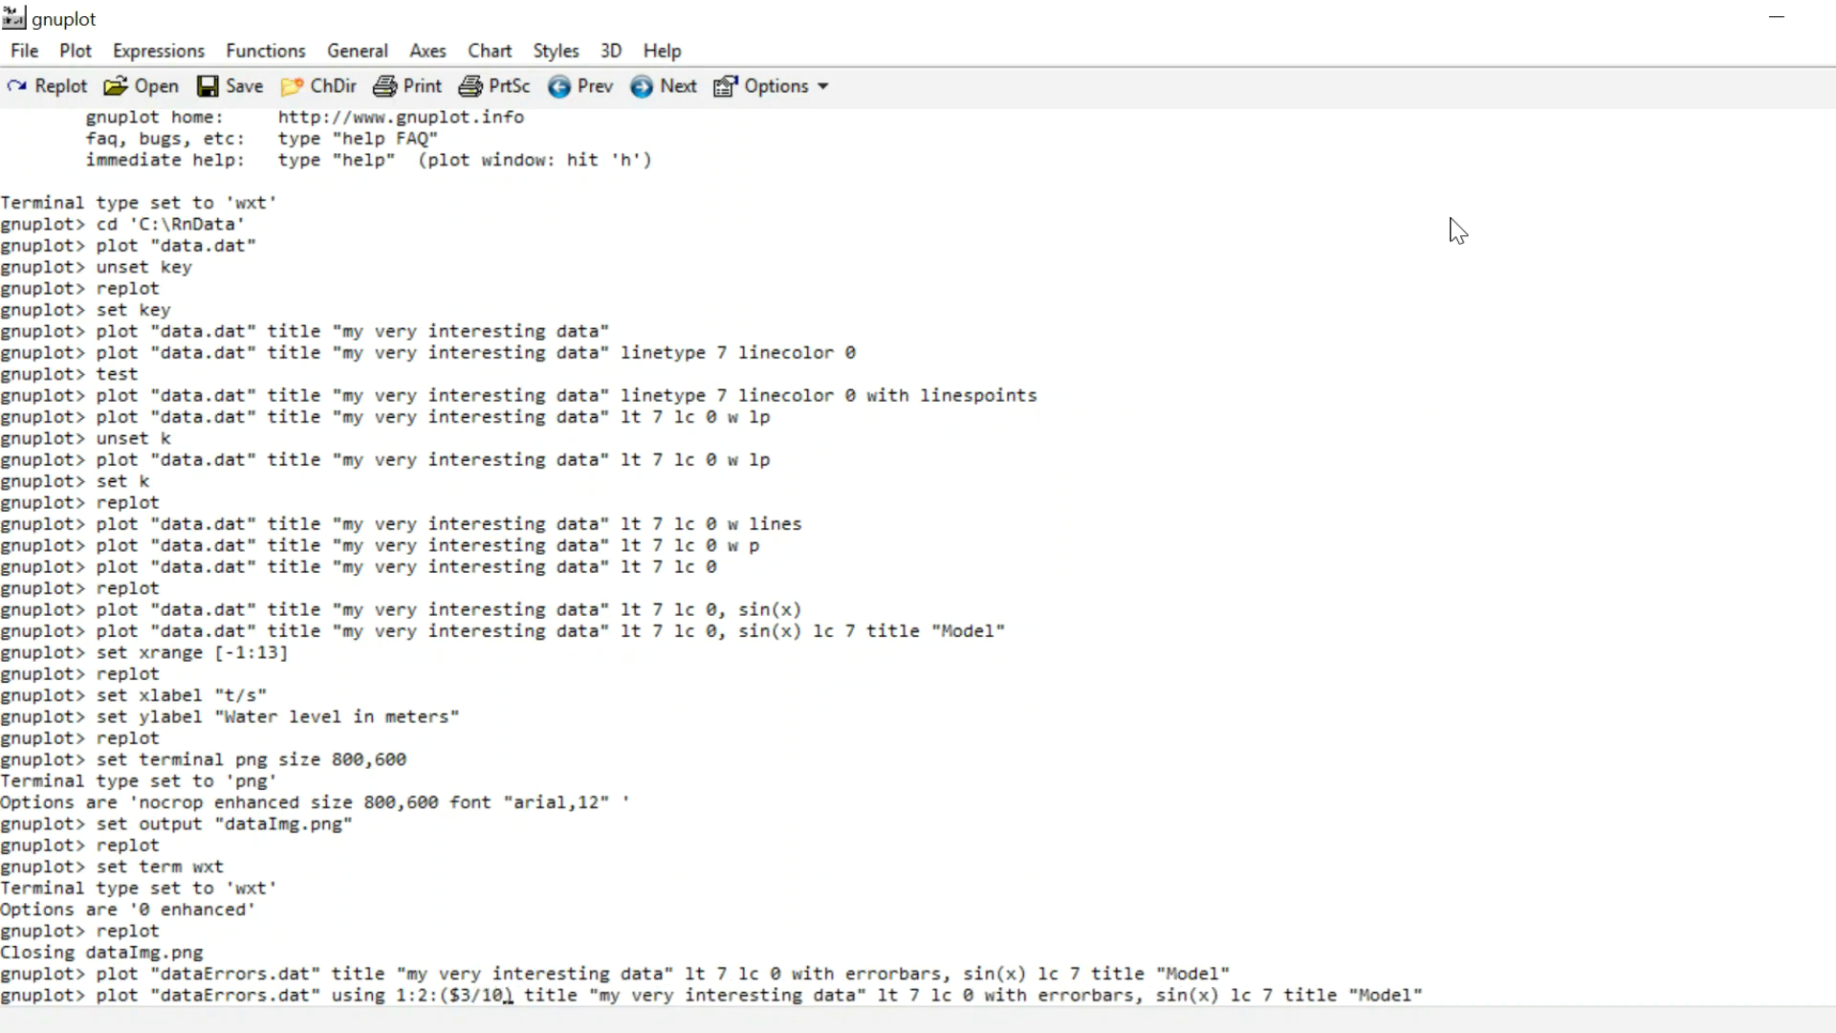
pyautogui.write('00')
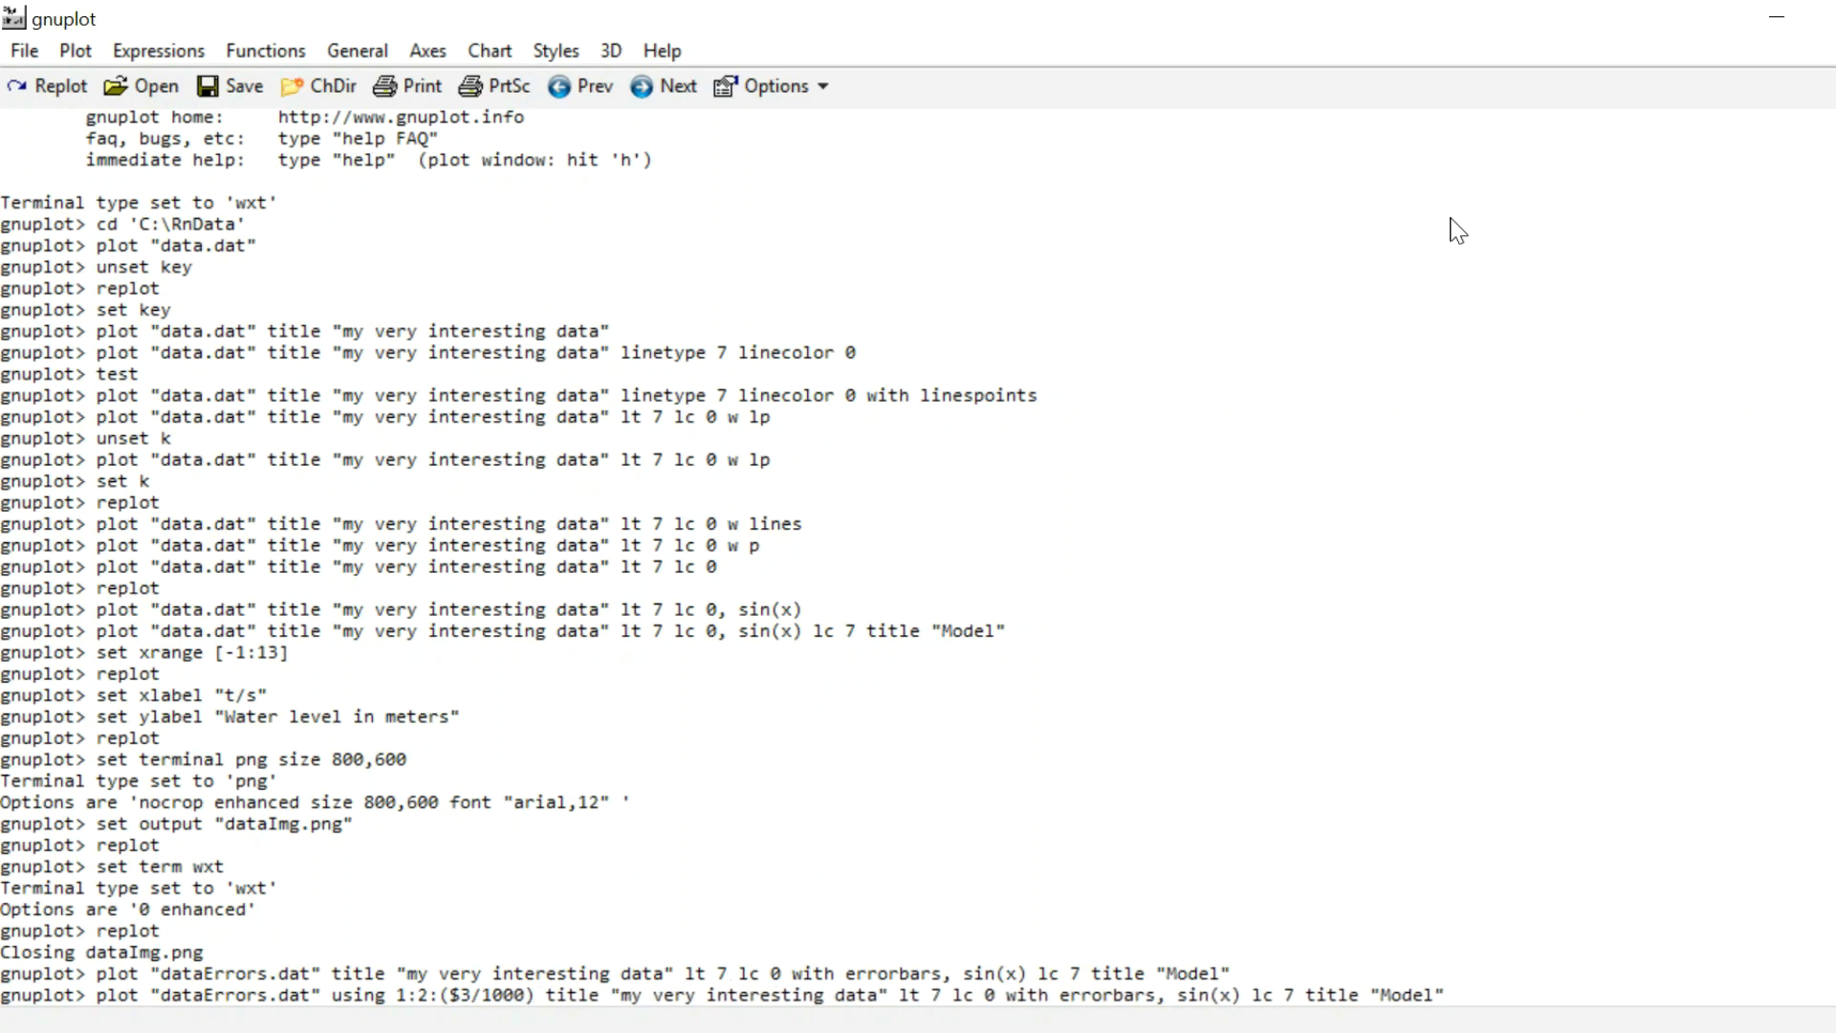